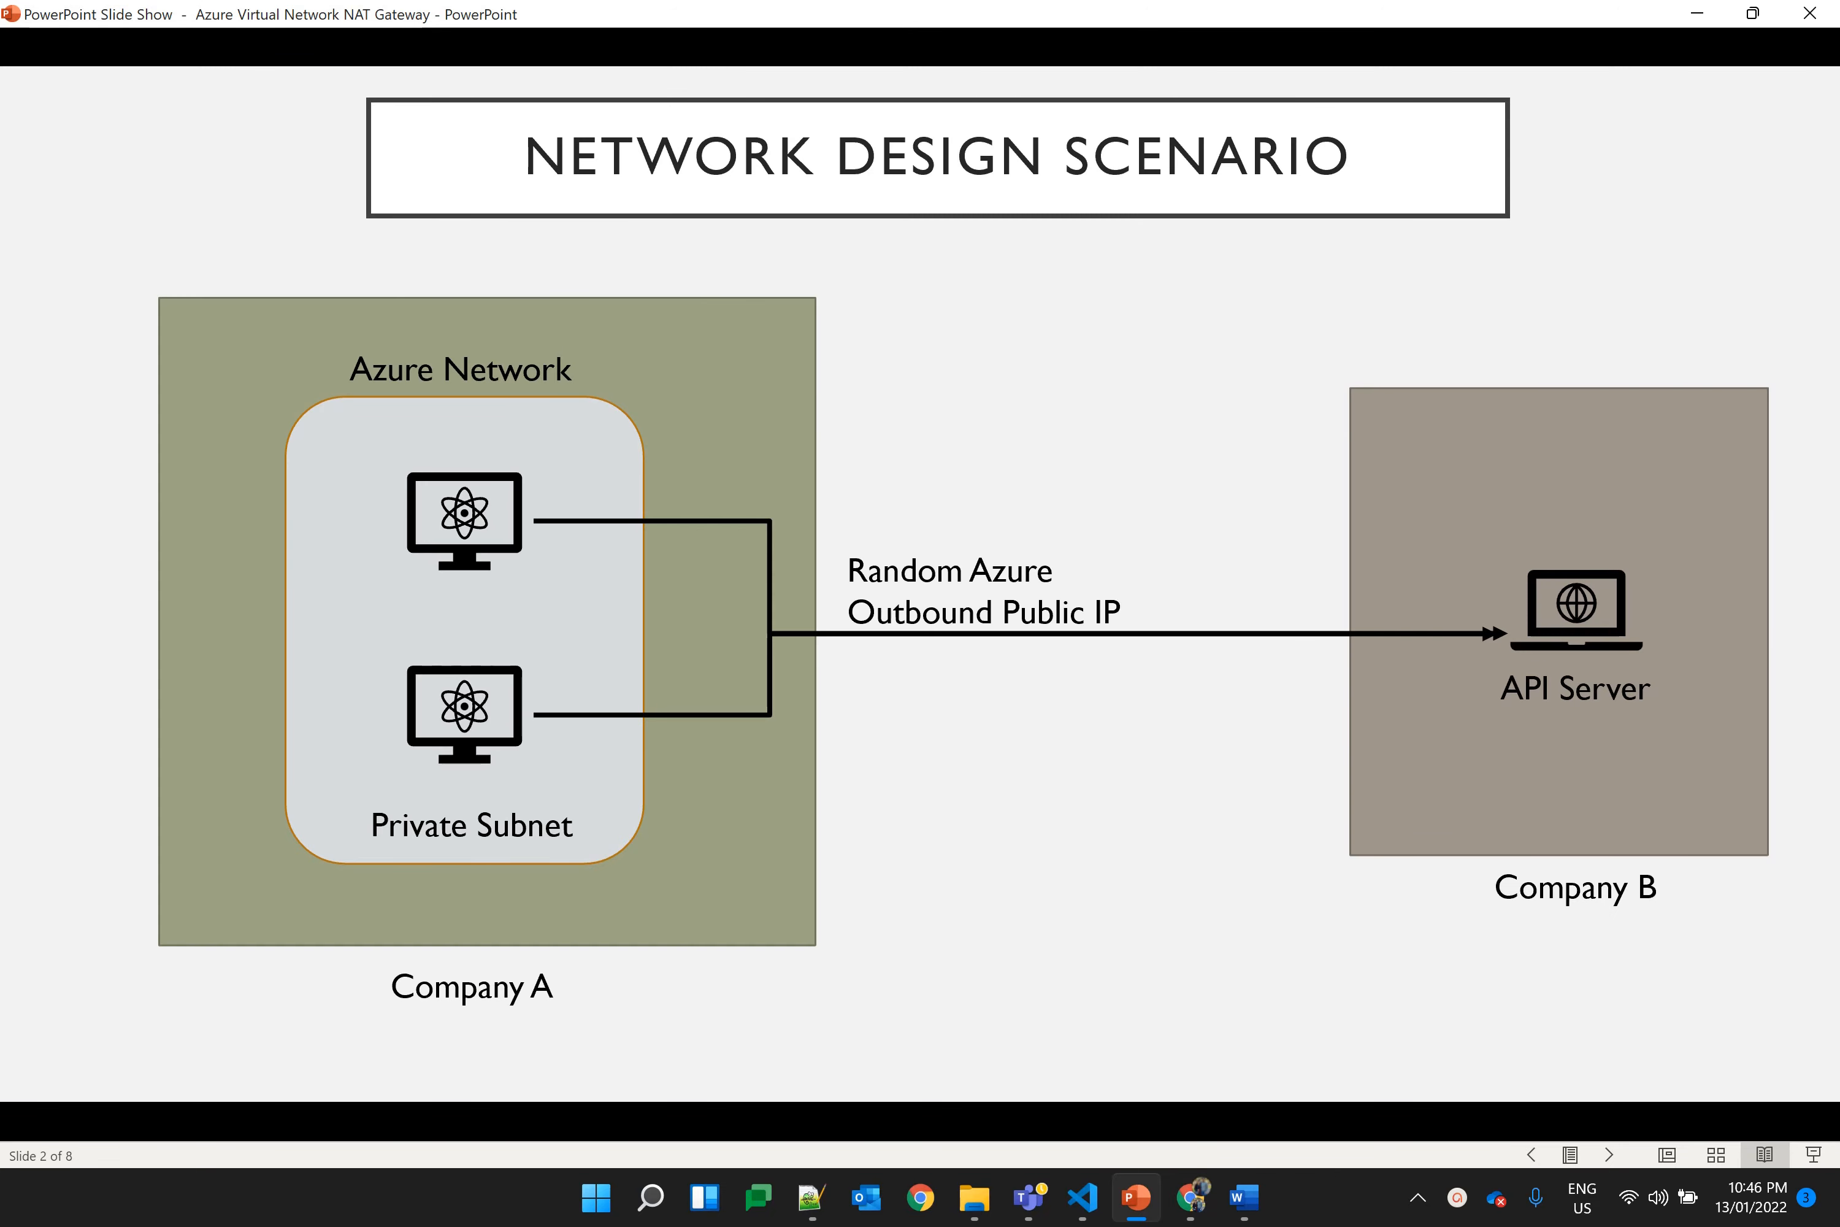
mouse_move(348, 544)
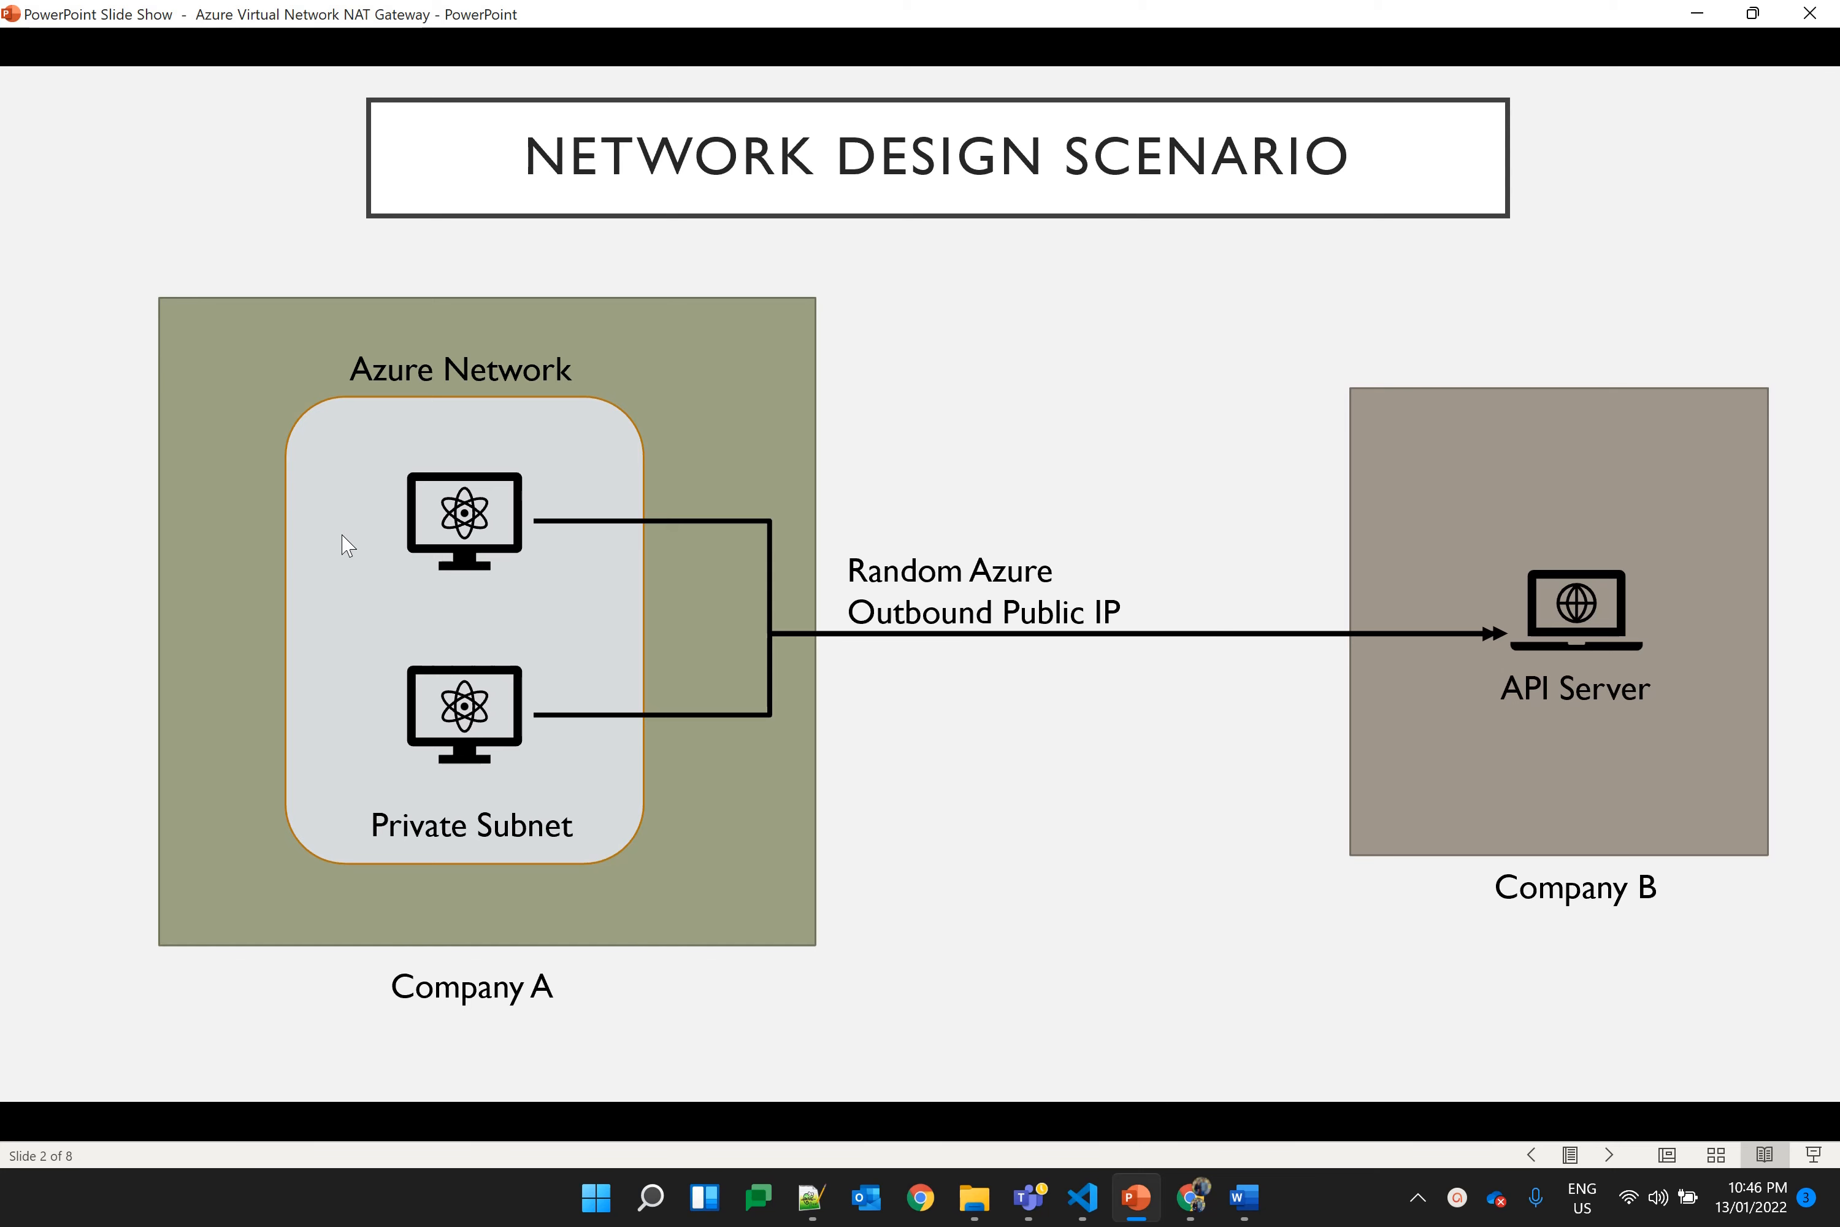
mouse_move(461, 584)
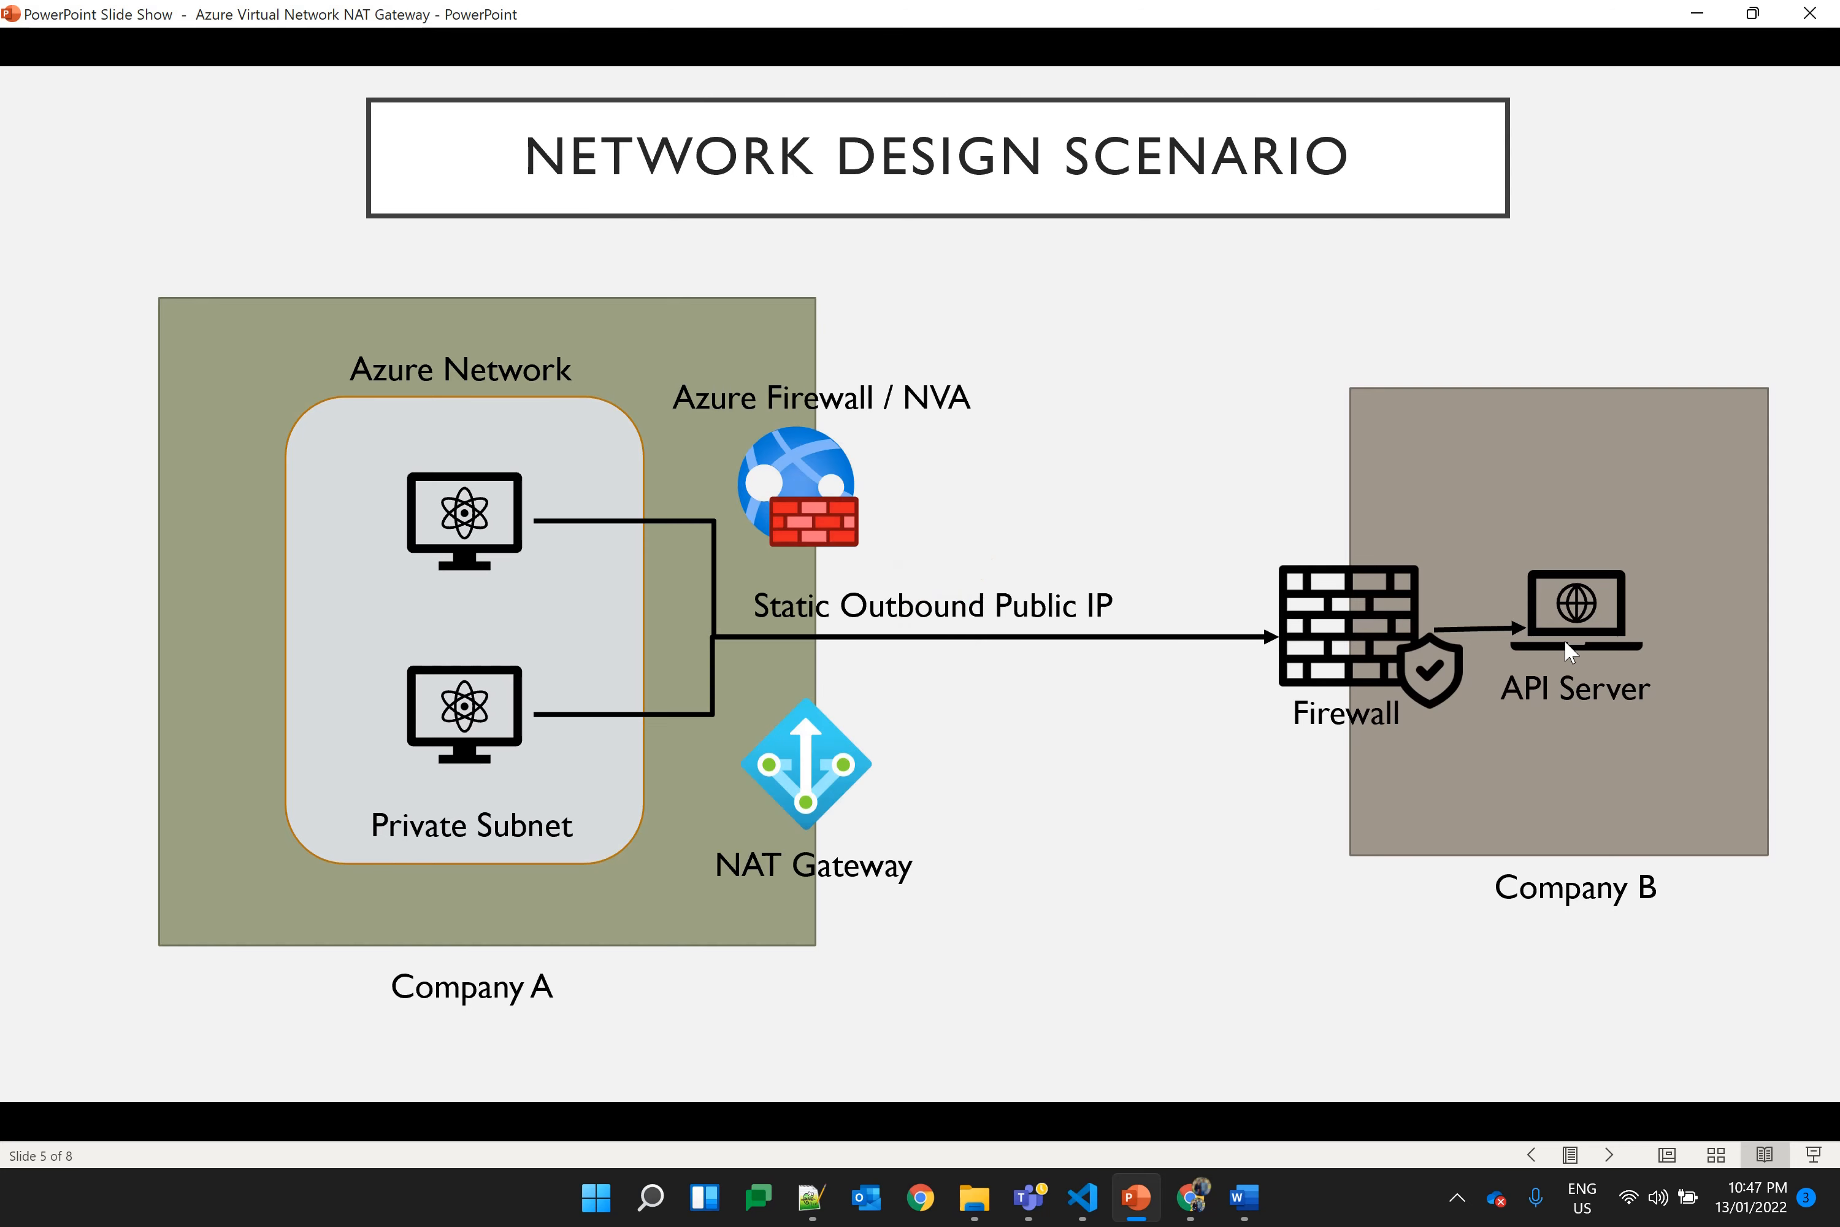
mouse_move(798, 520)
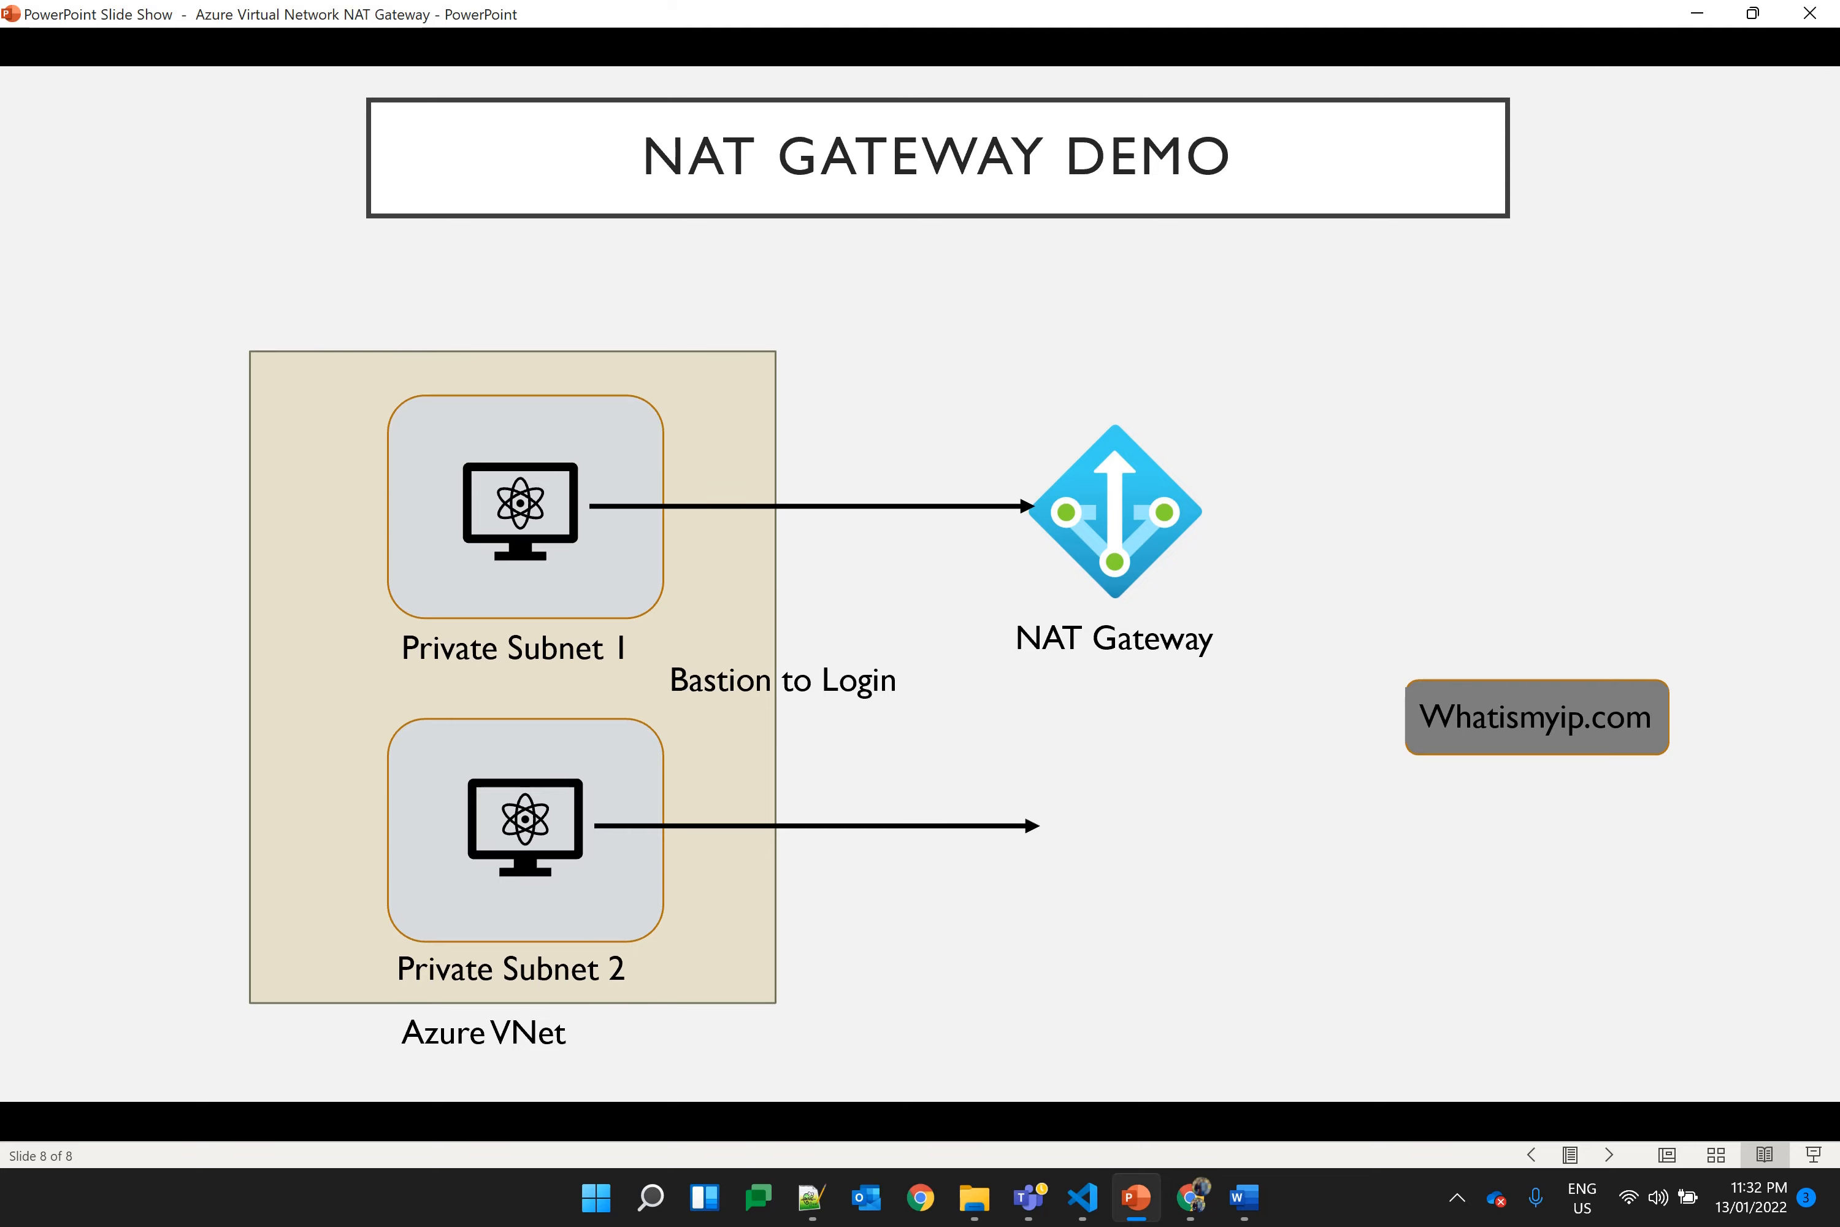
Find the Virtual networks service and start creating a new virtual network
left_click(1189, 1198)
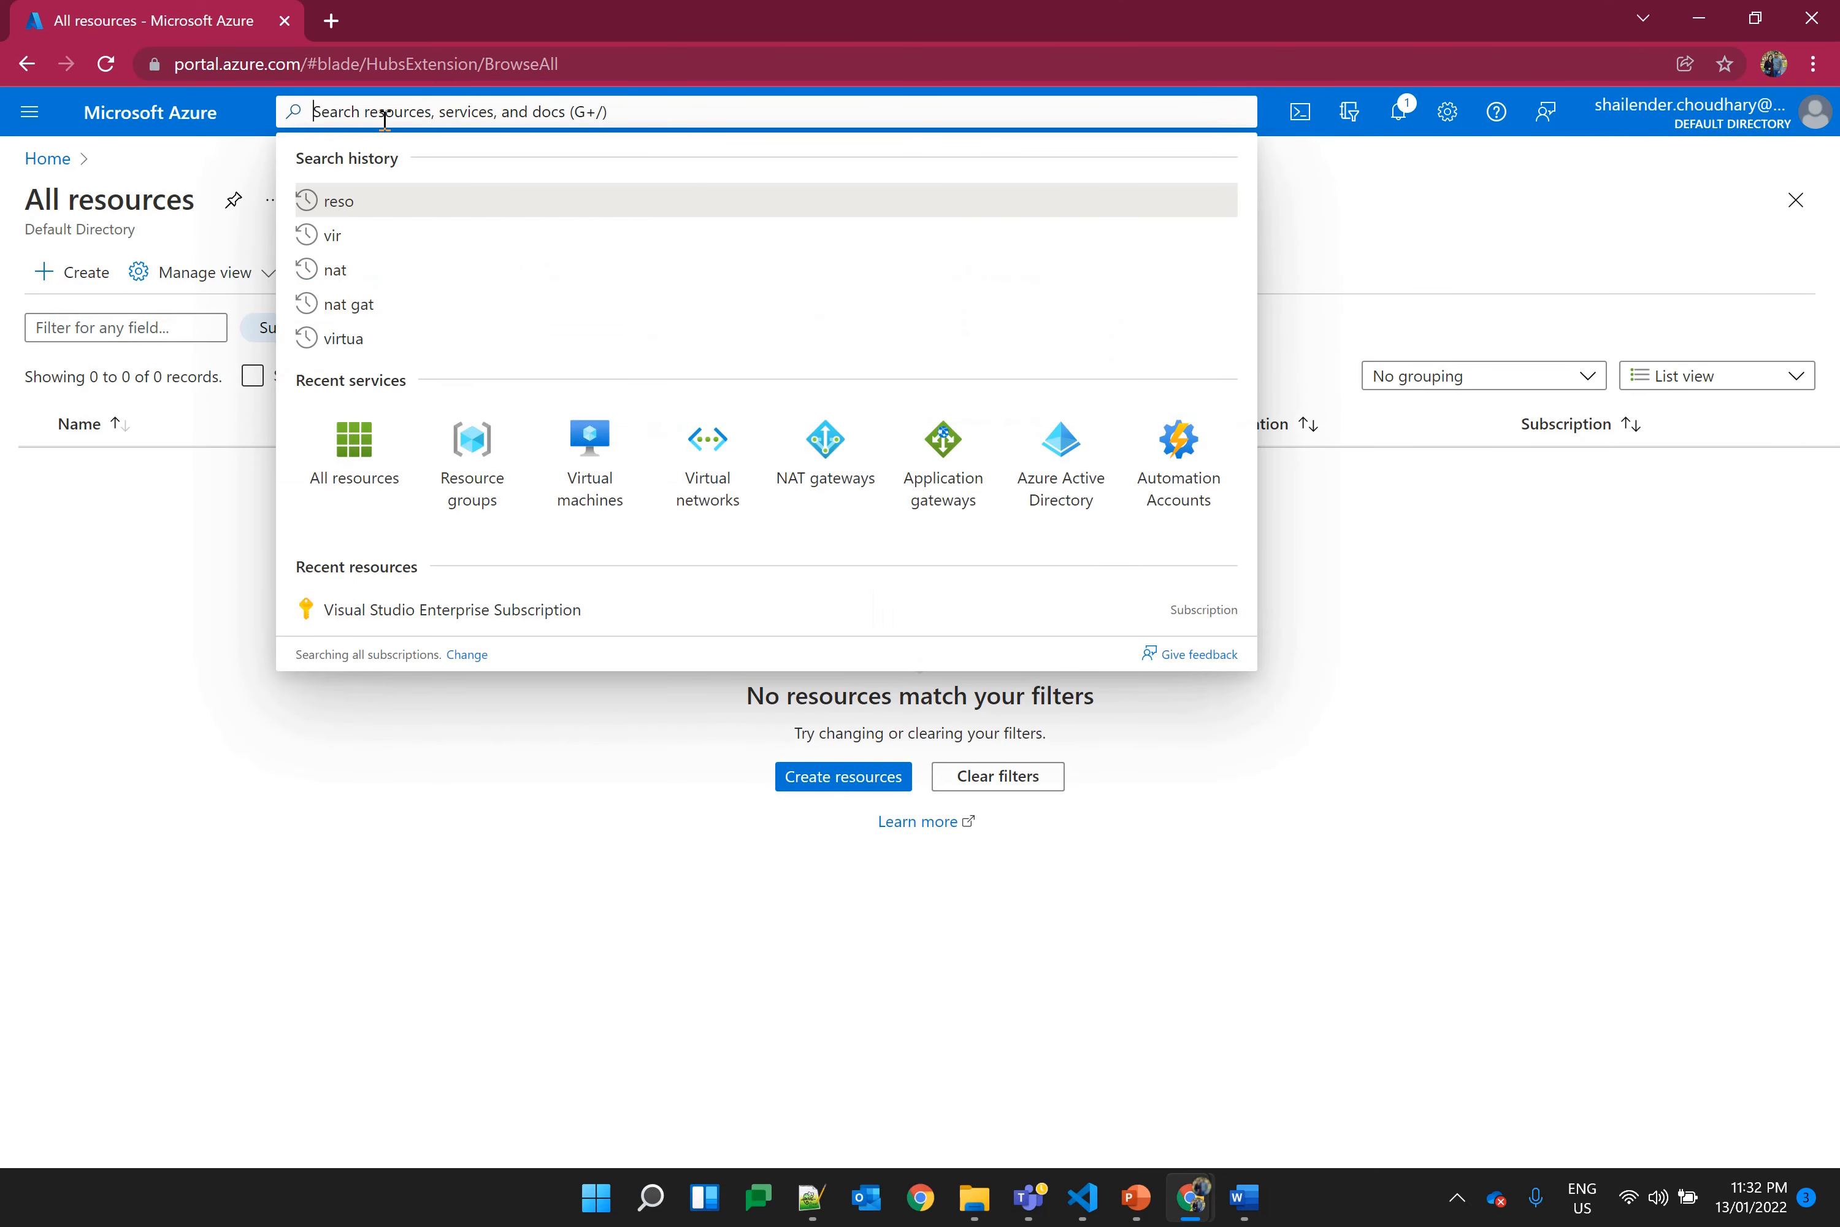
type("virtual")
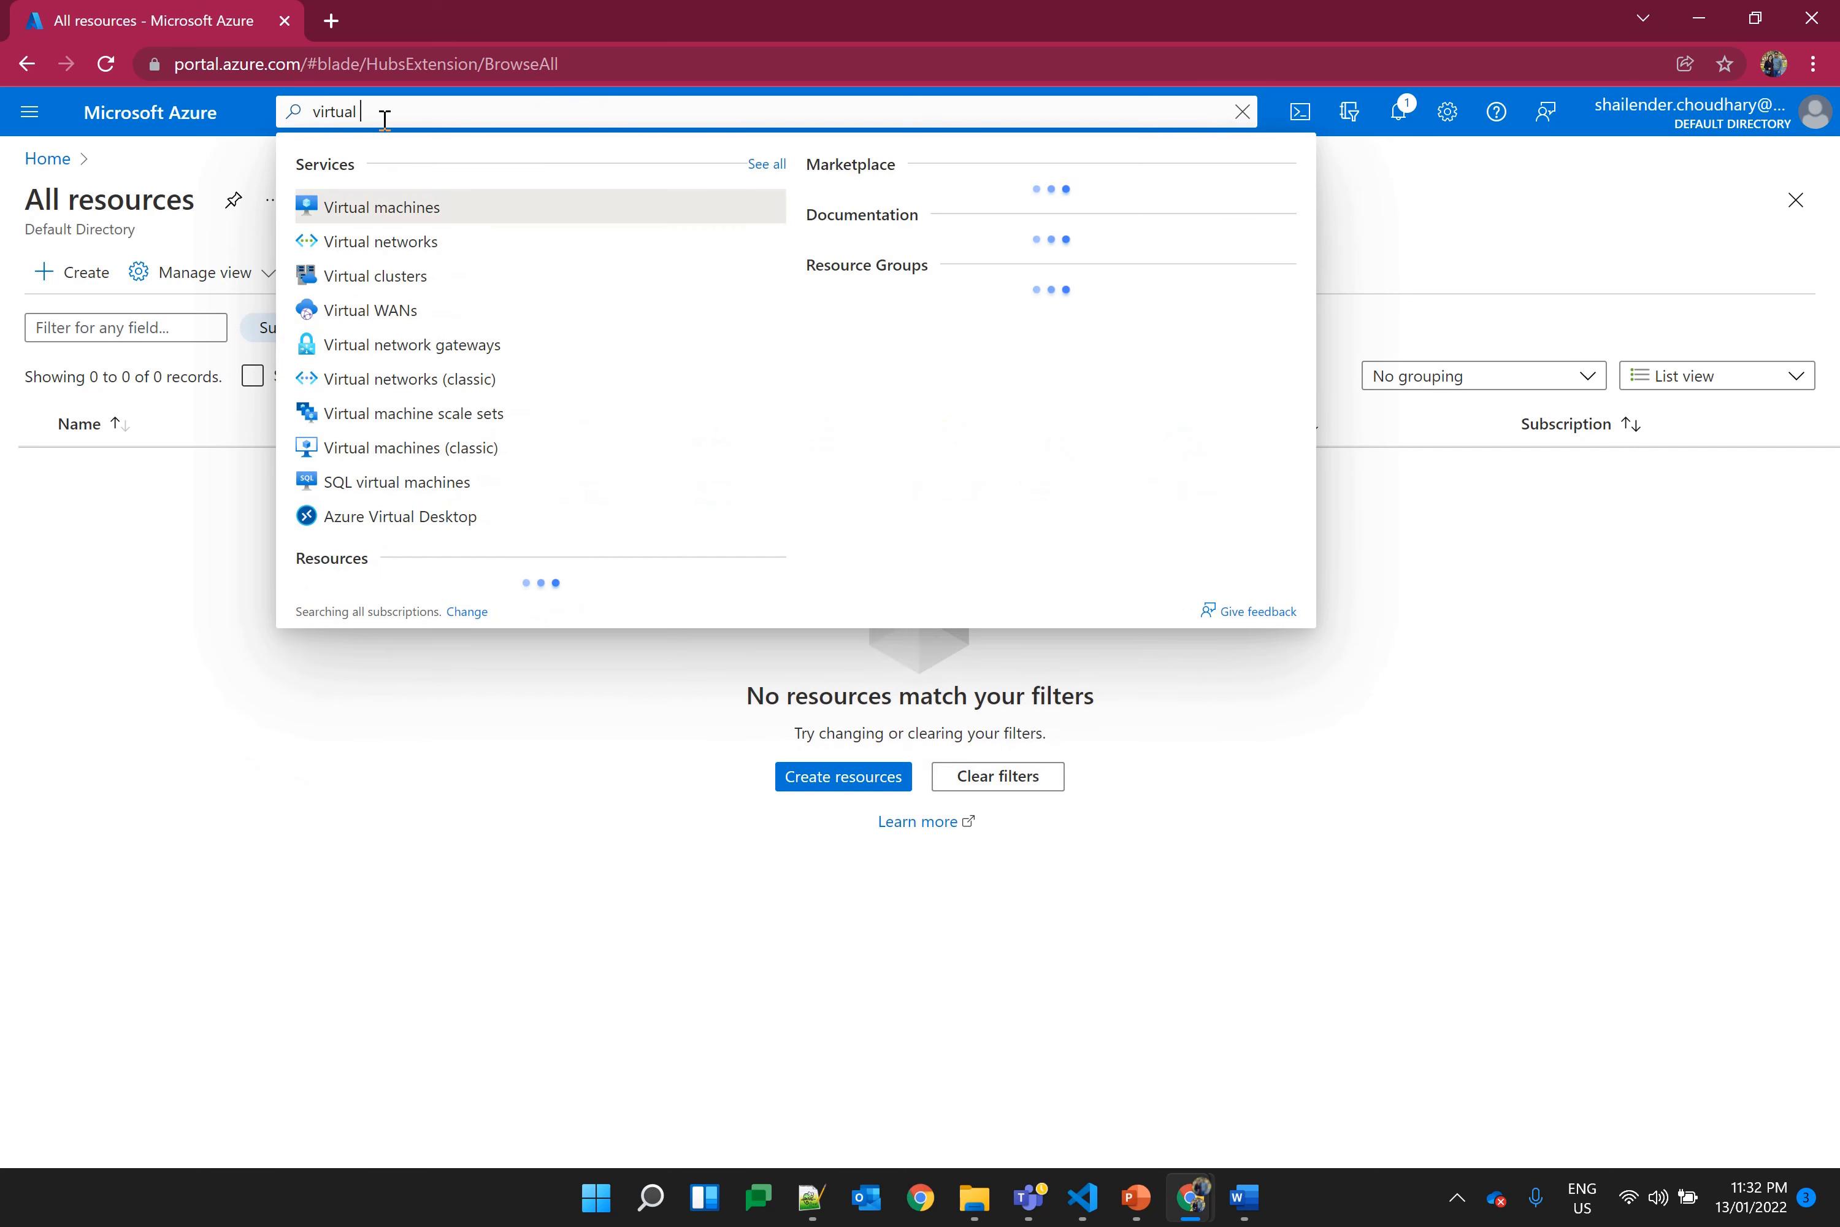
type("netw")
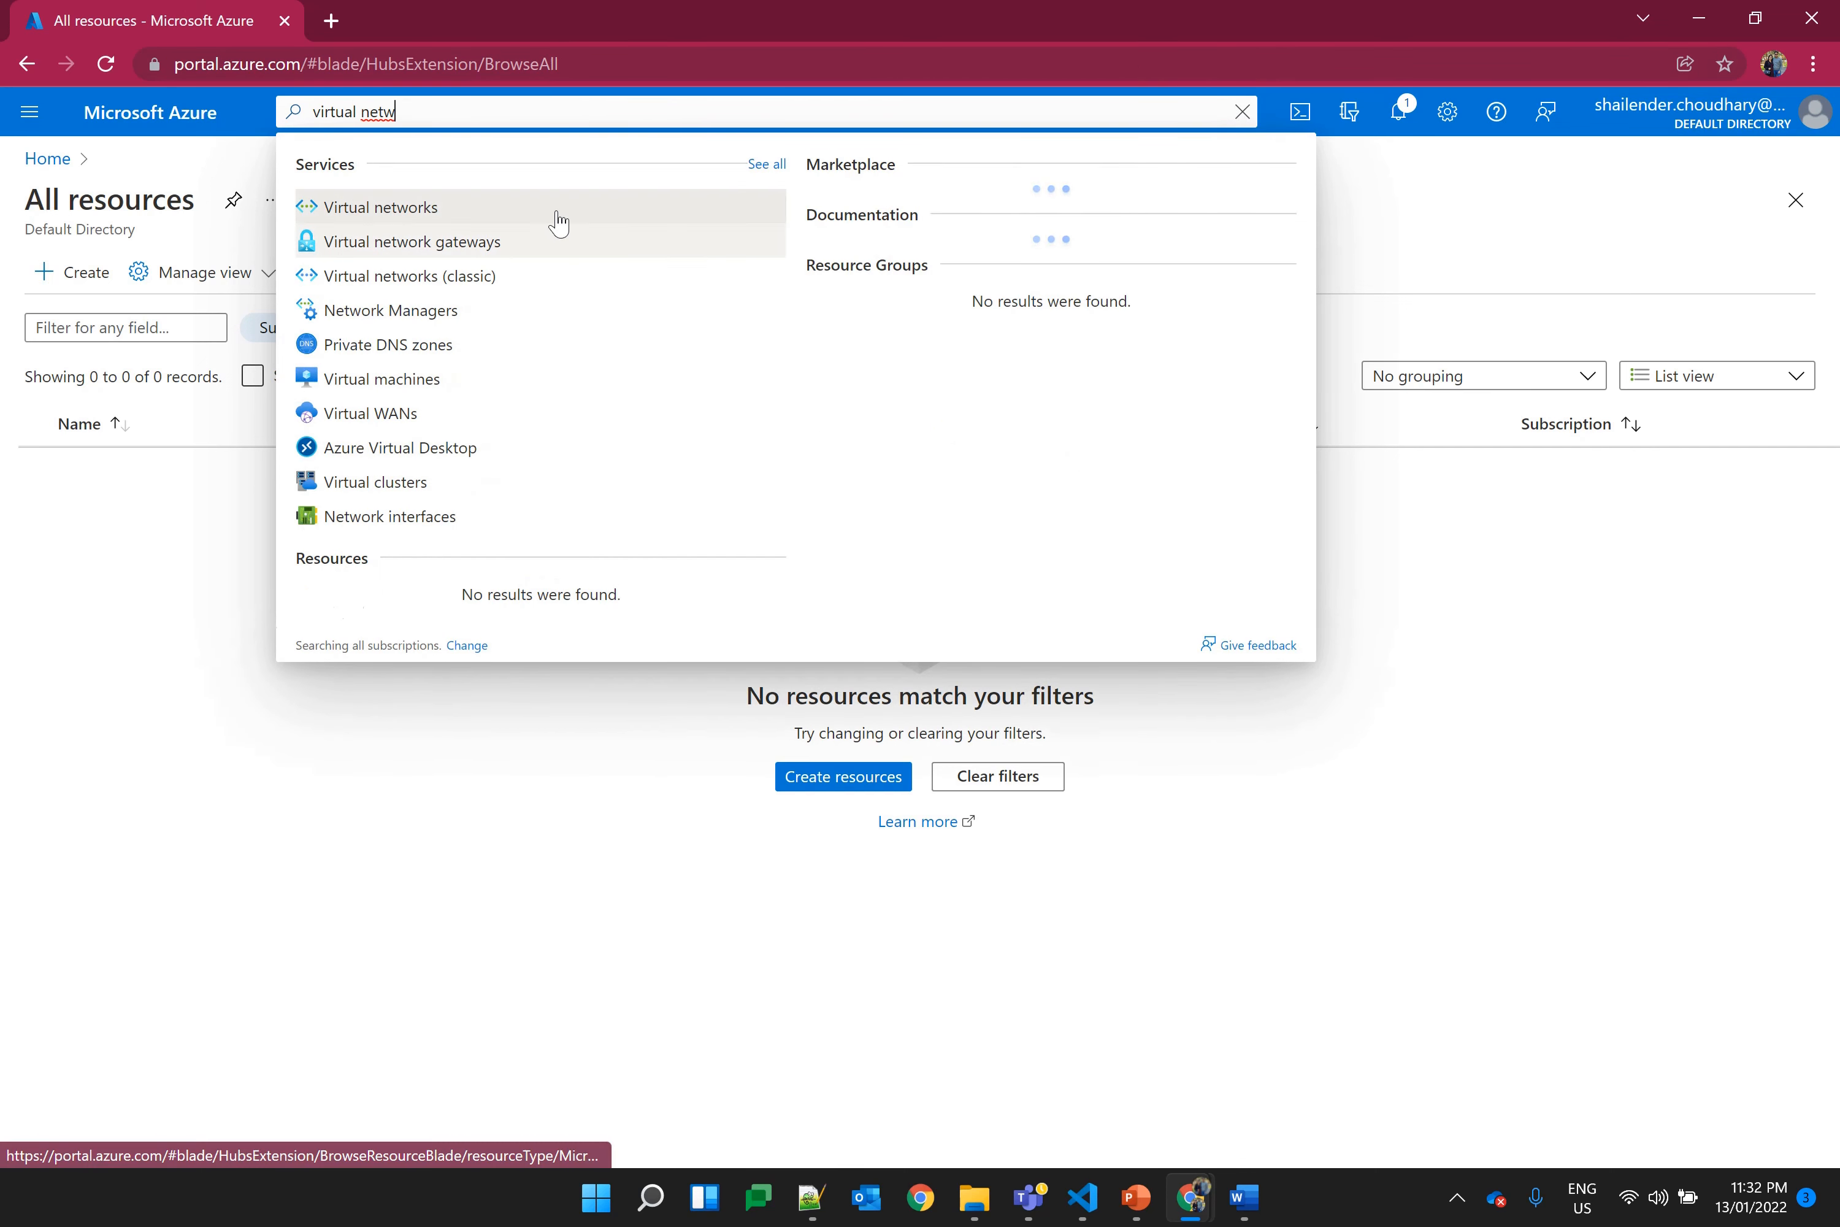
left_click(382, 206)
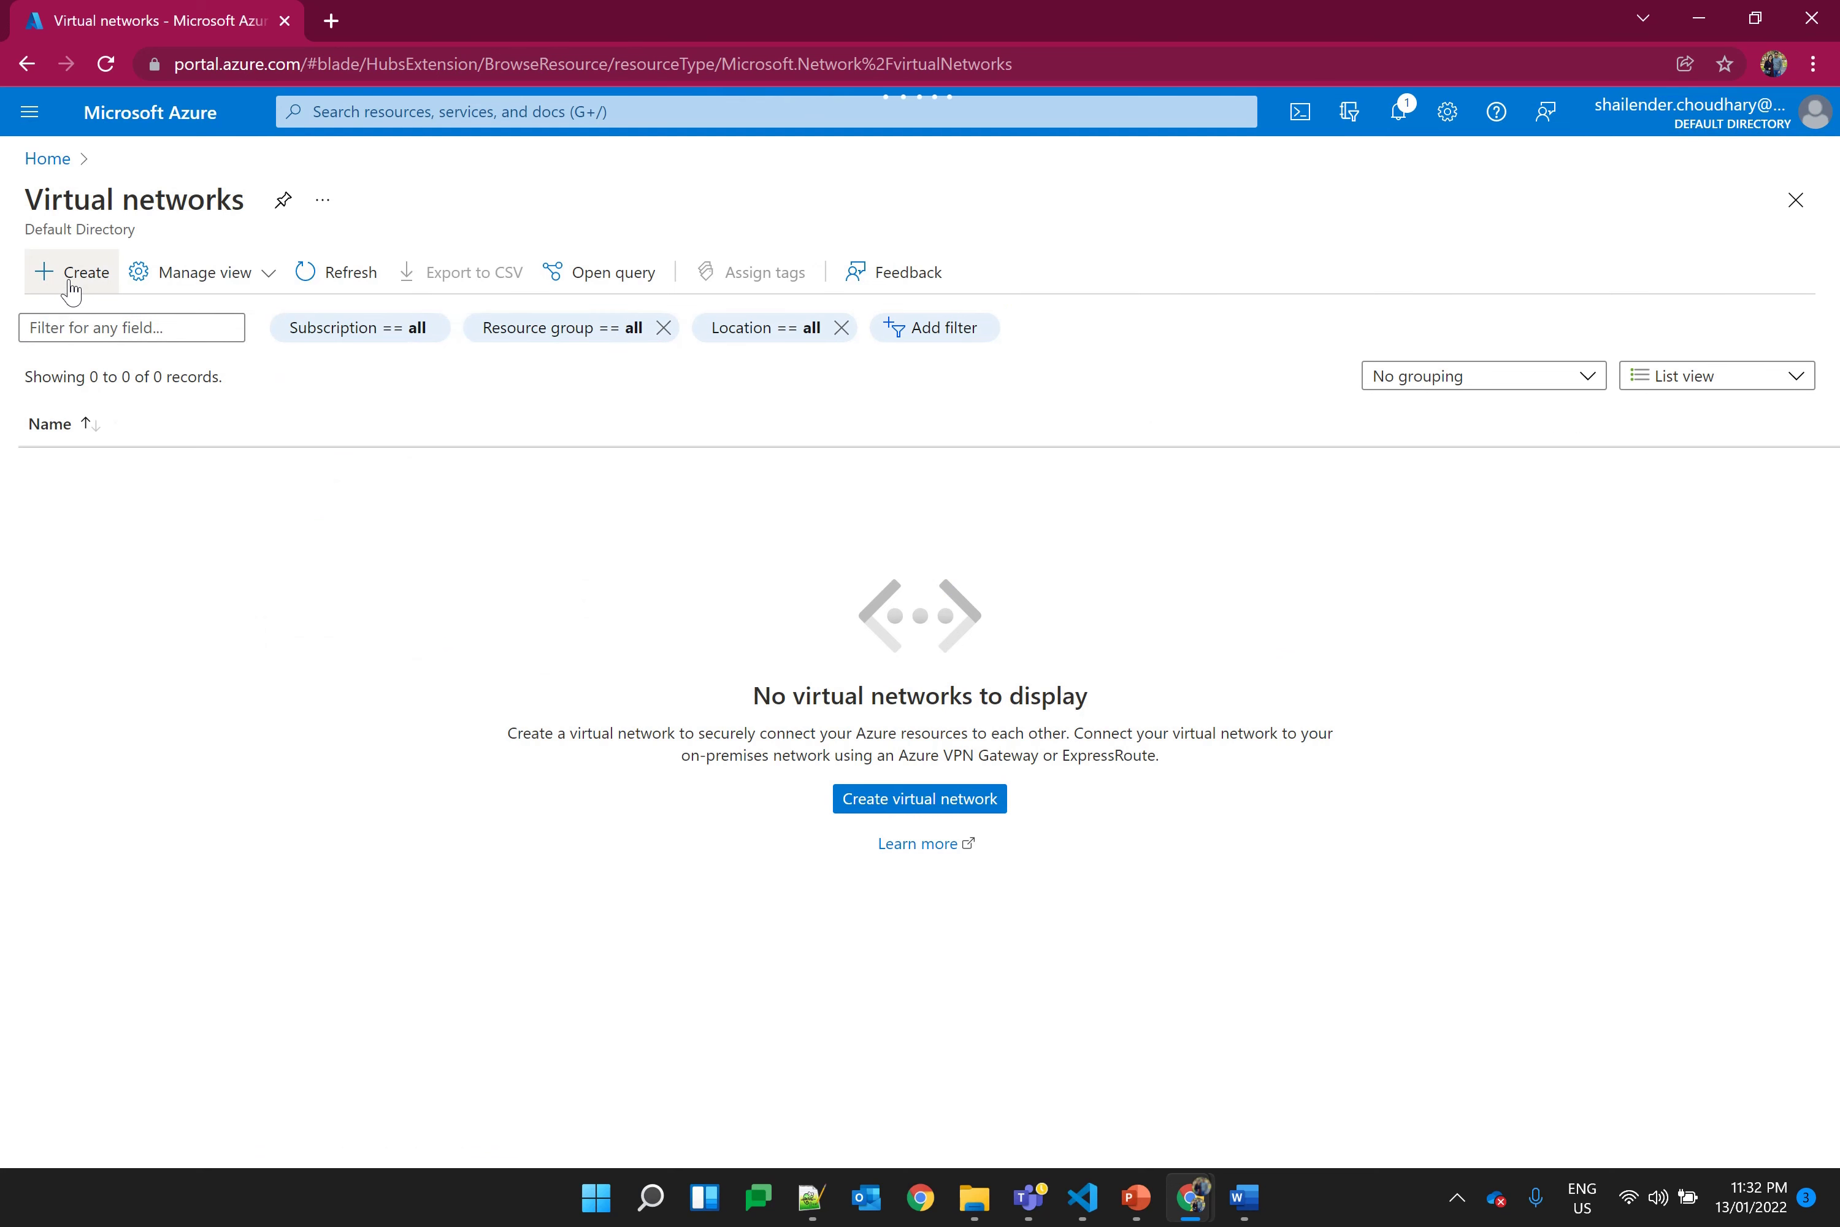
left_click(70, 271)
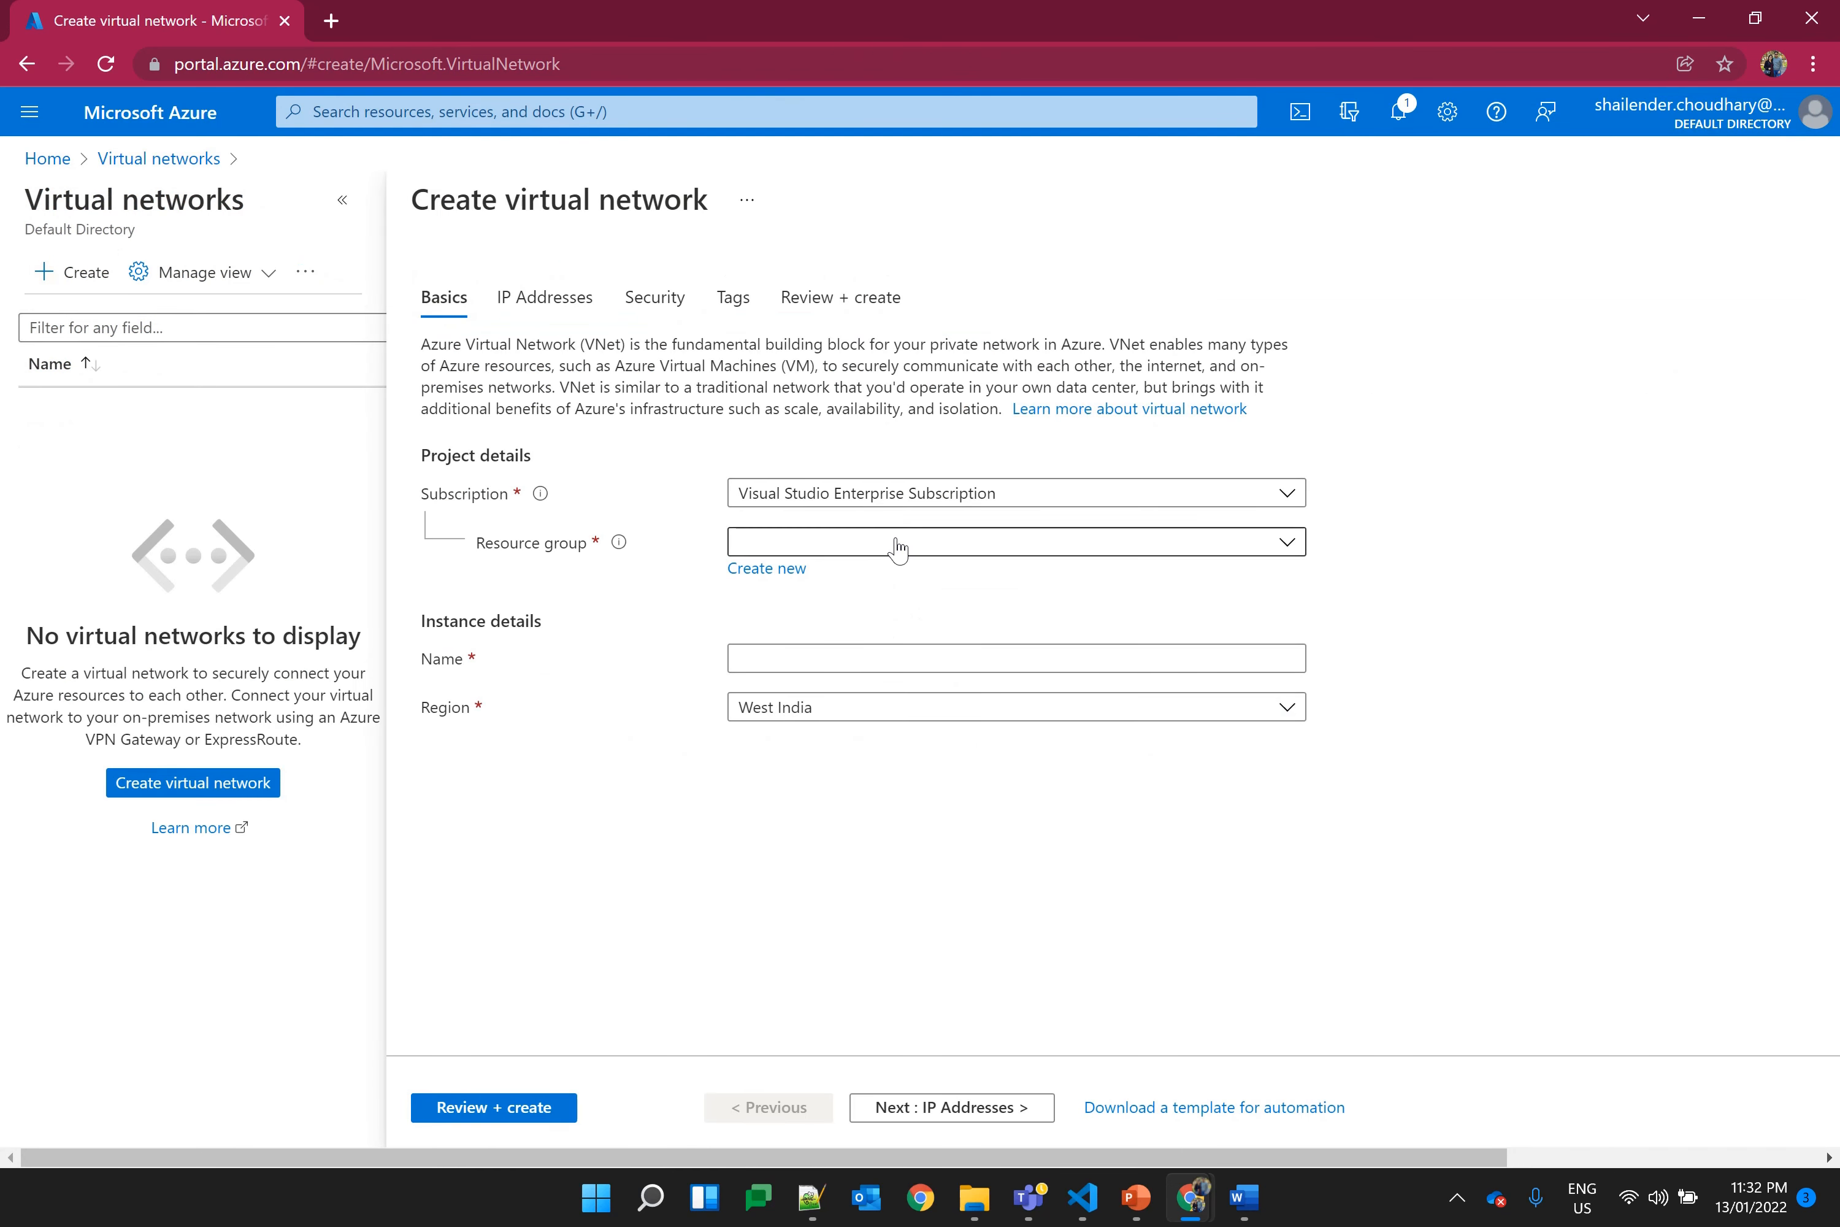
Create resource group demo-rg, name the network demo-vnet in Australia East, and continue to IP addresses
left_click(767, 568)
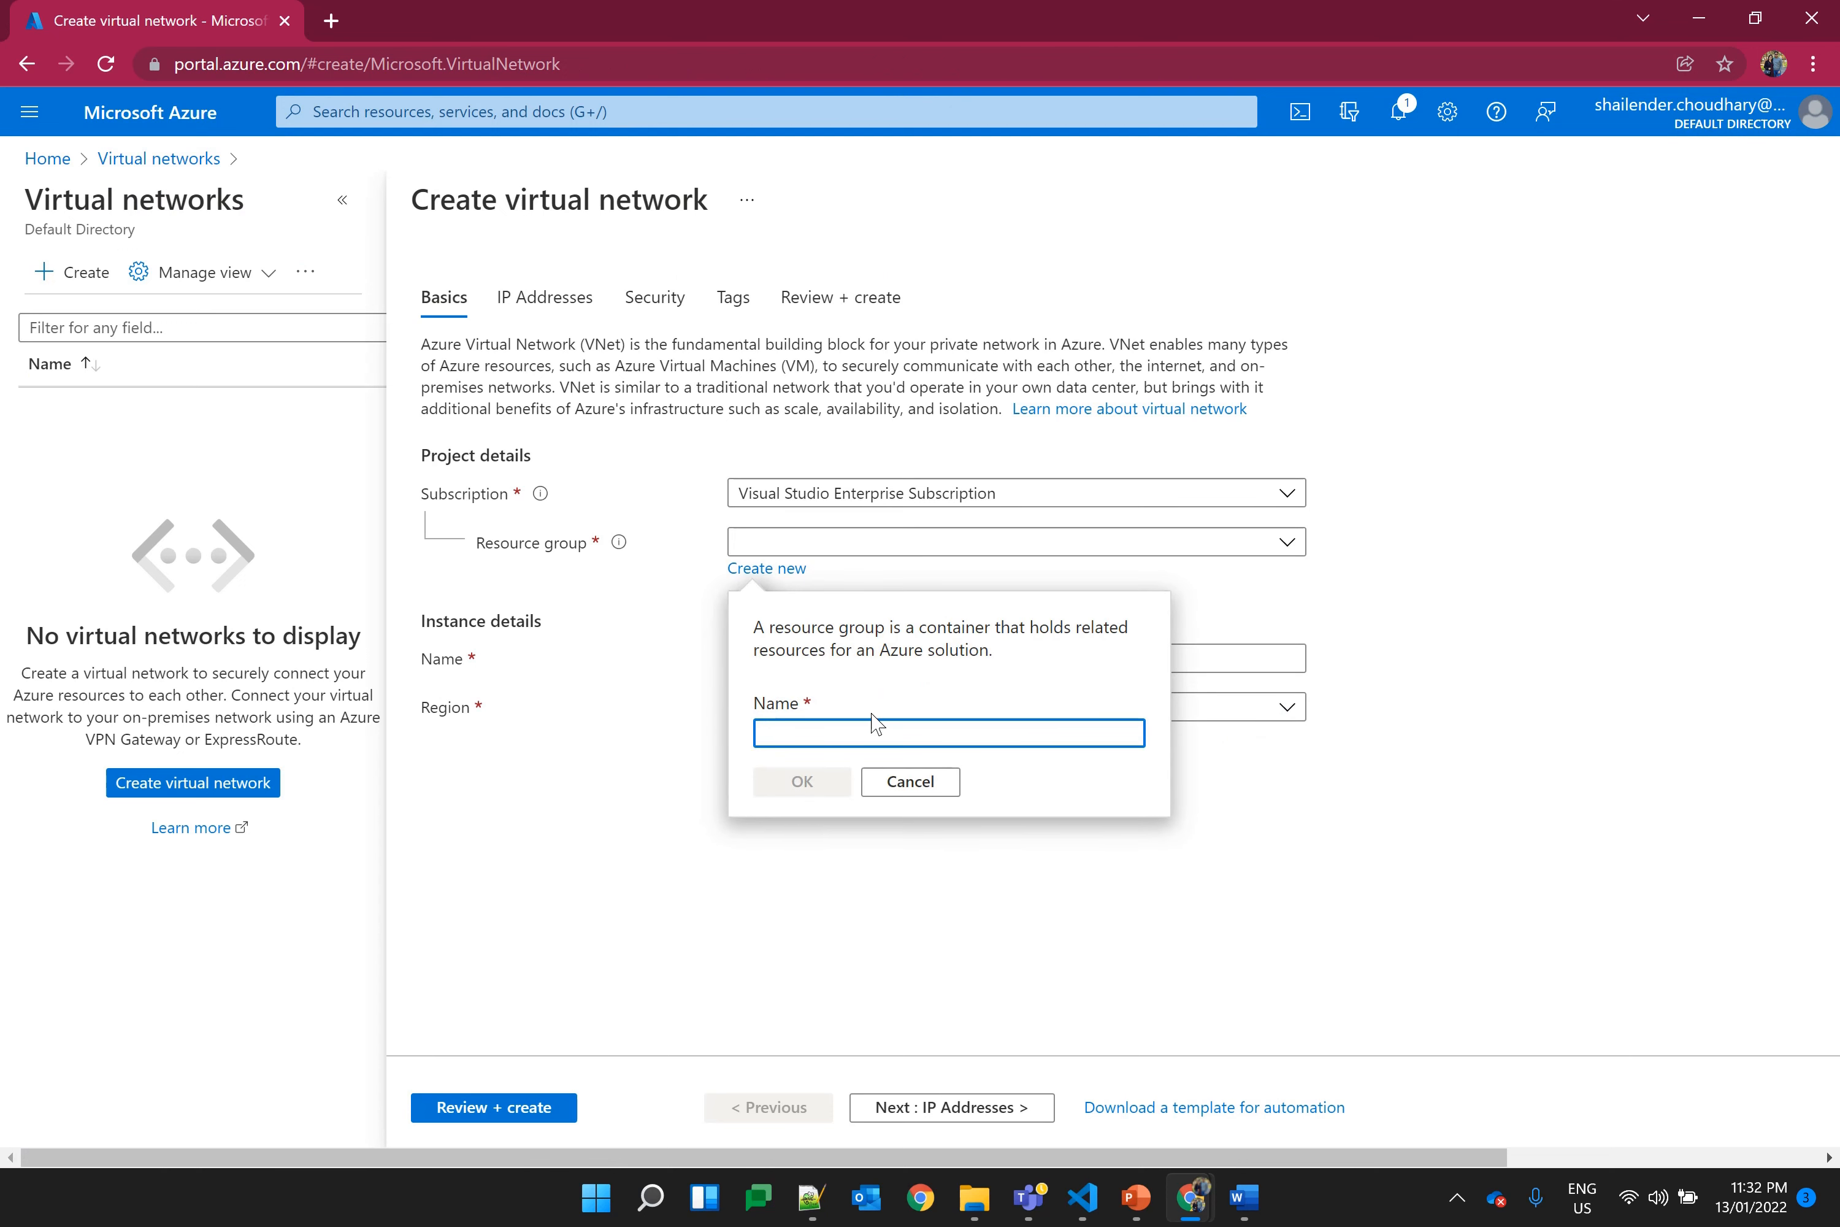
type("demo-")
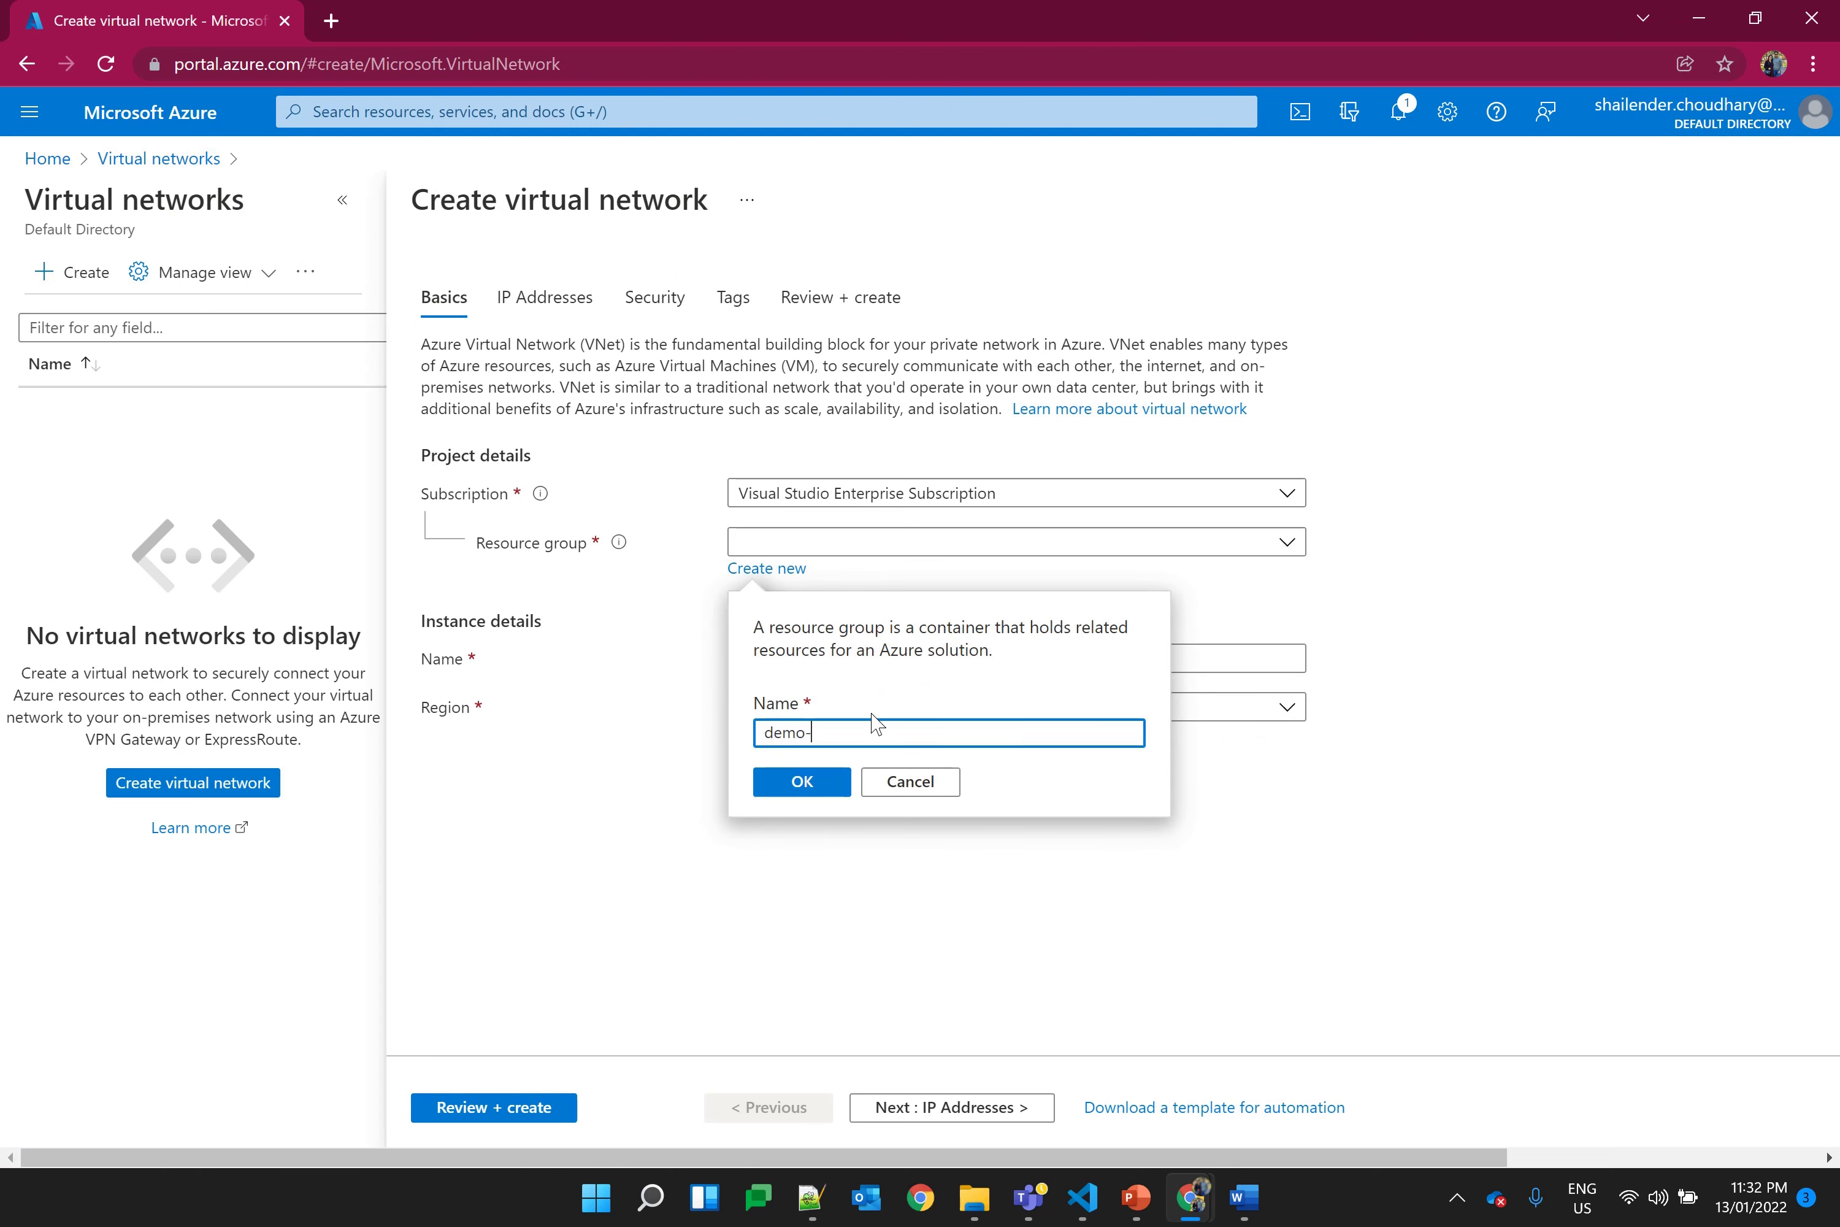
left_click(801, 782)
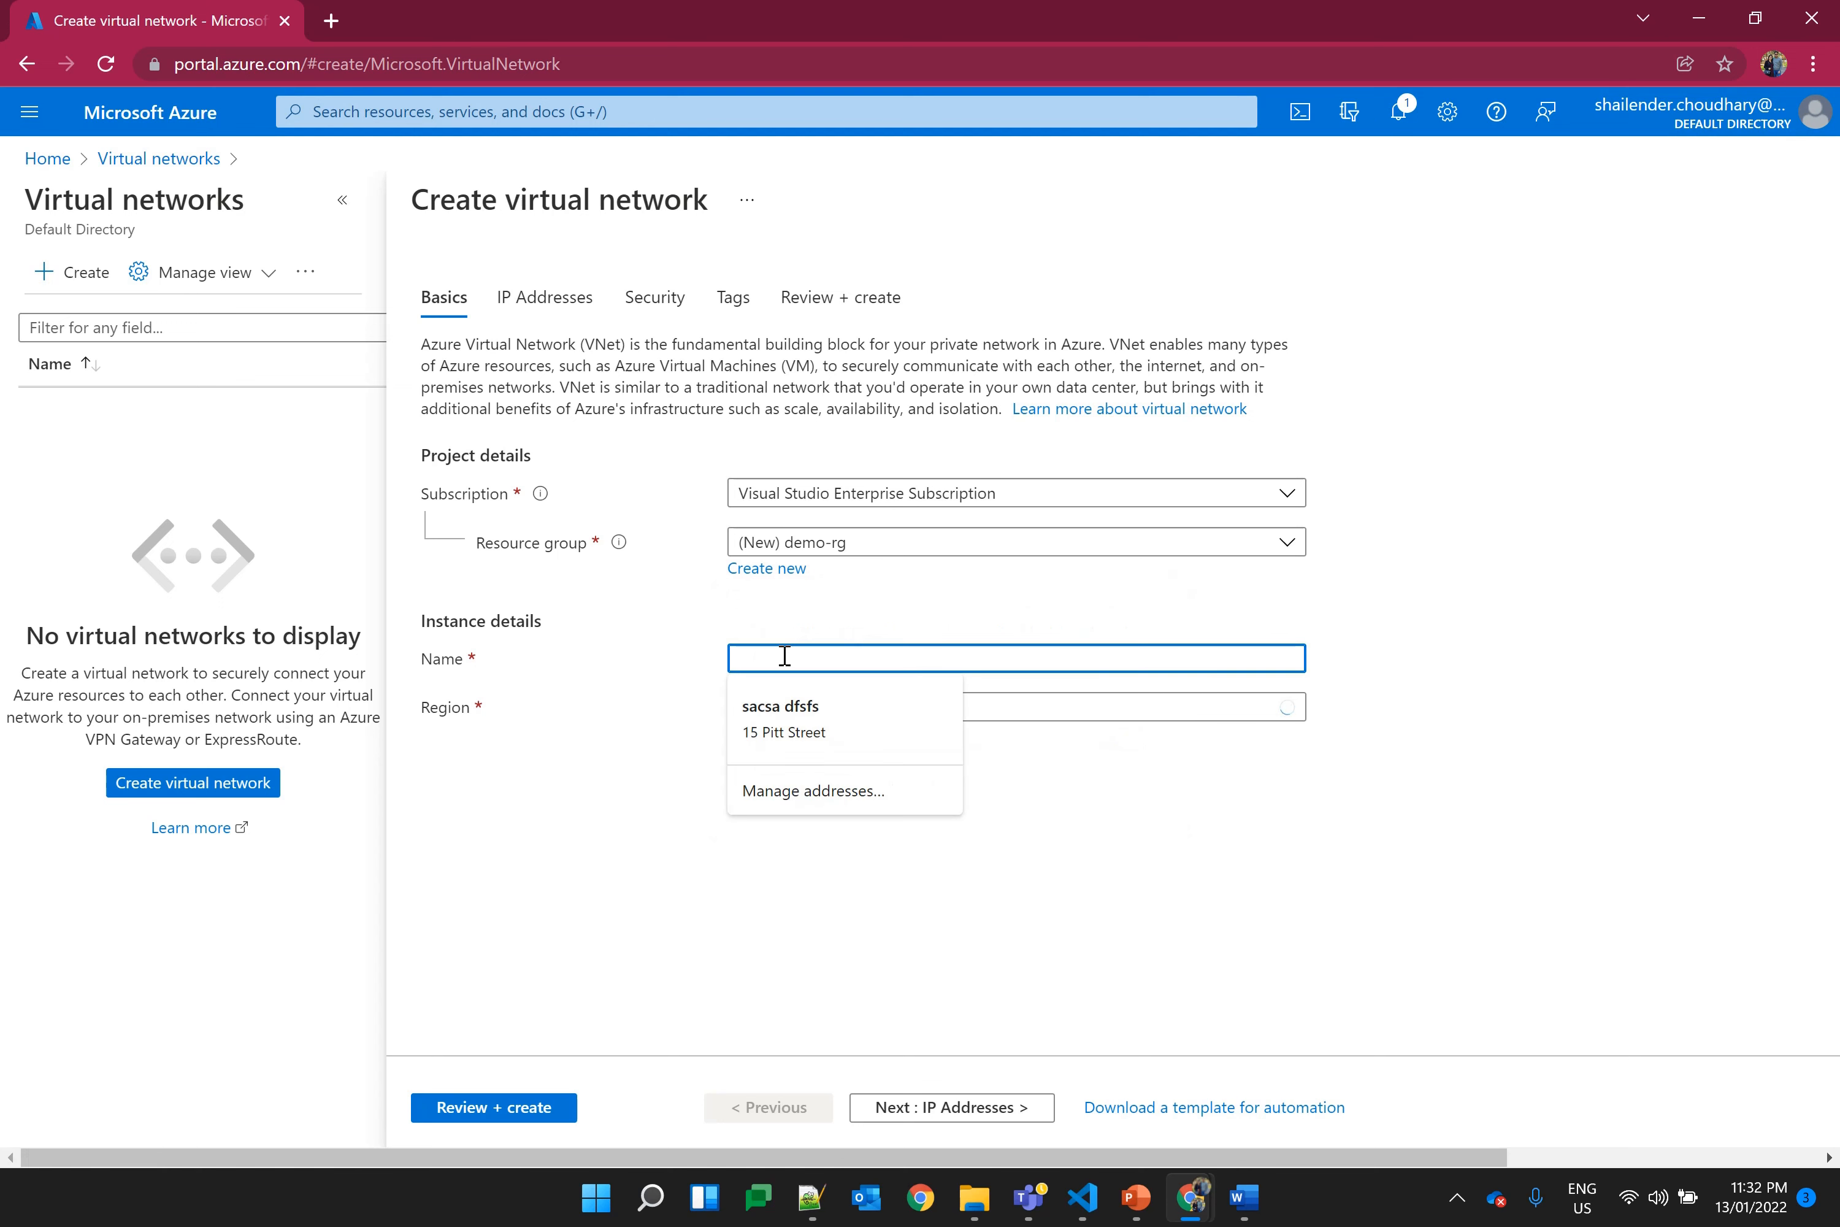
type("demo")
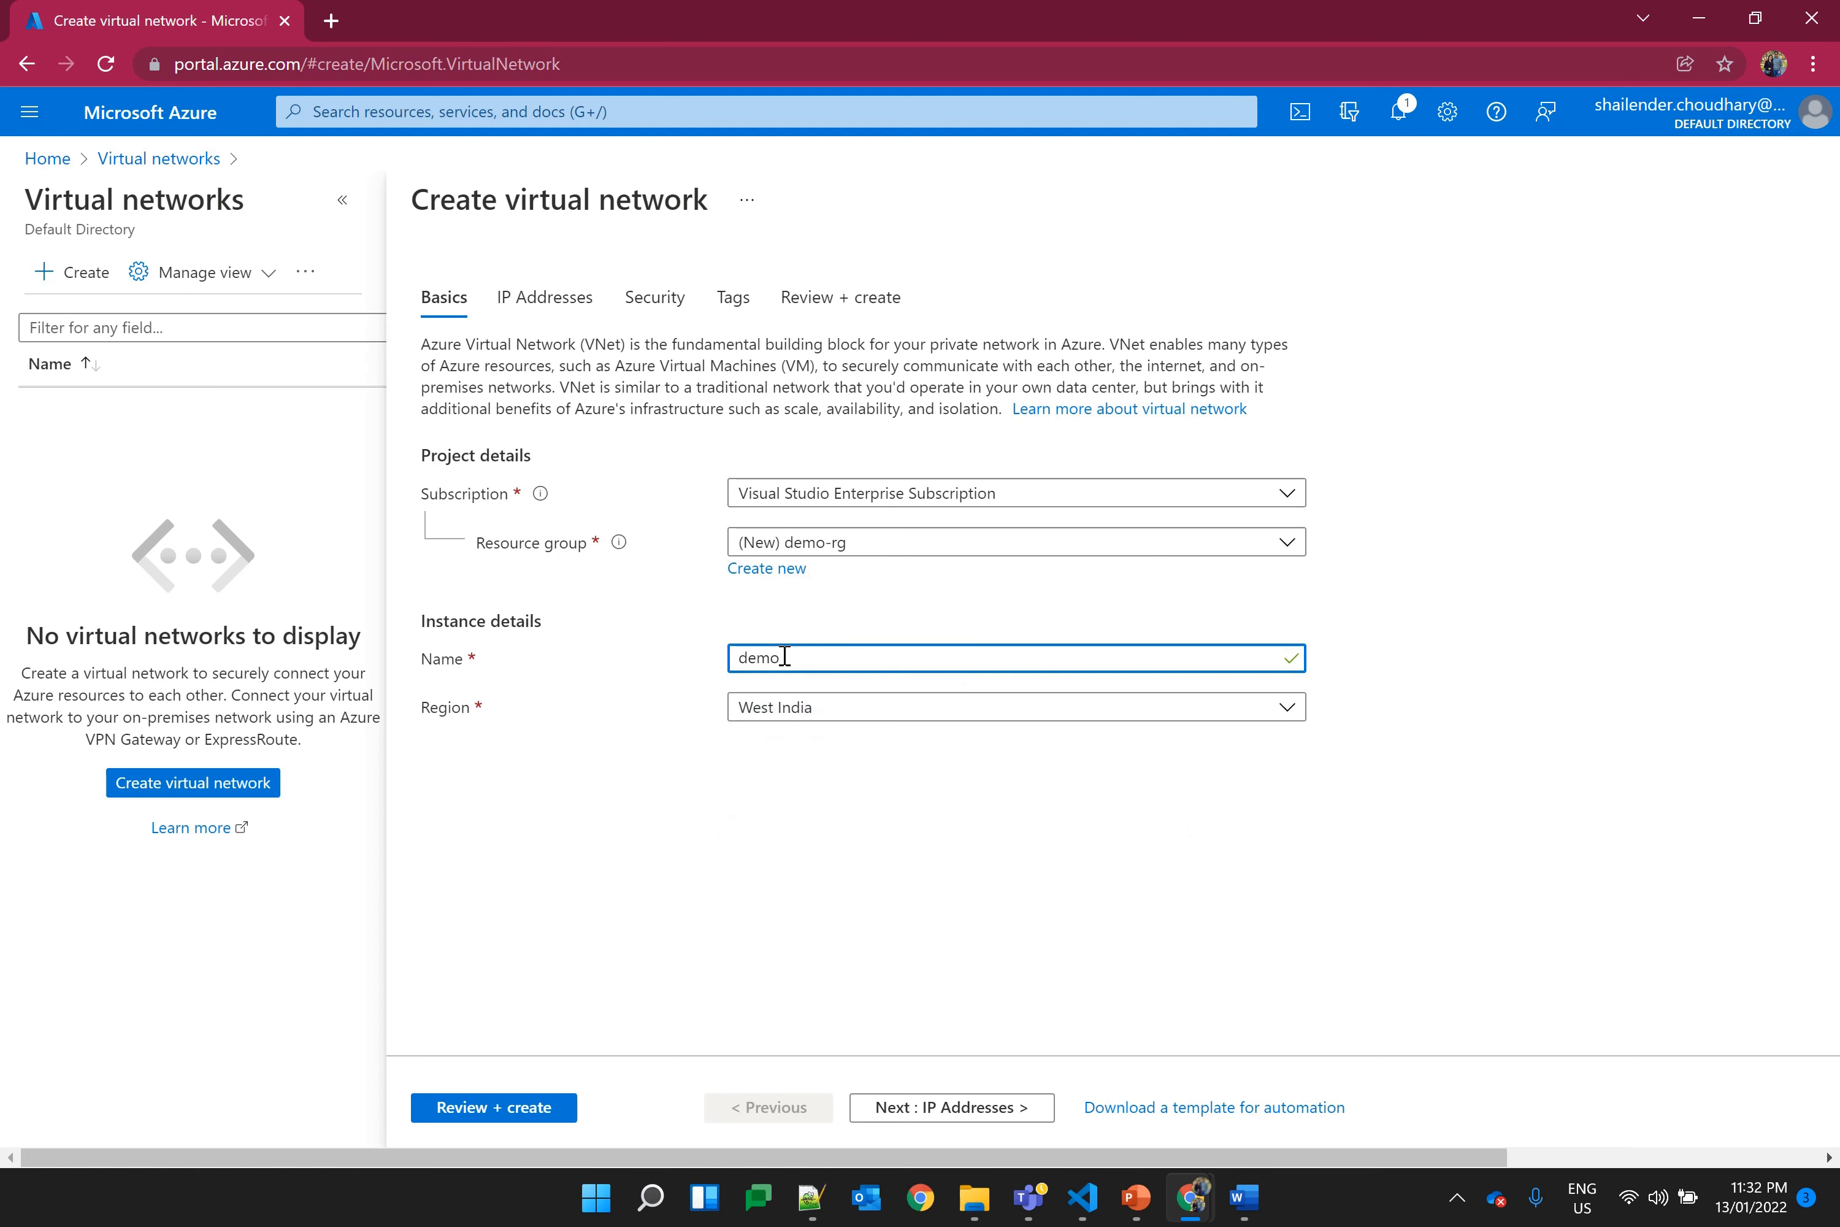
type("vnet")
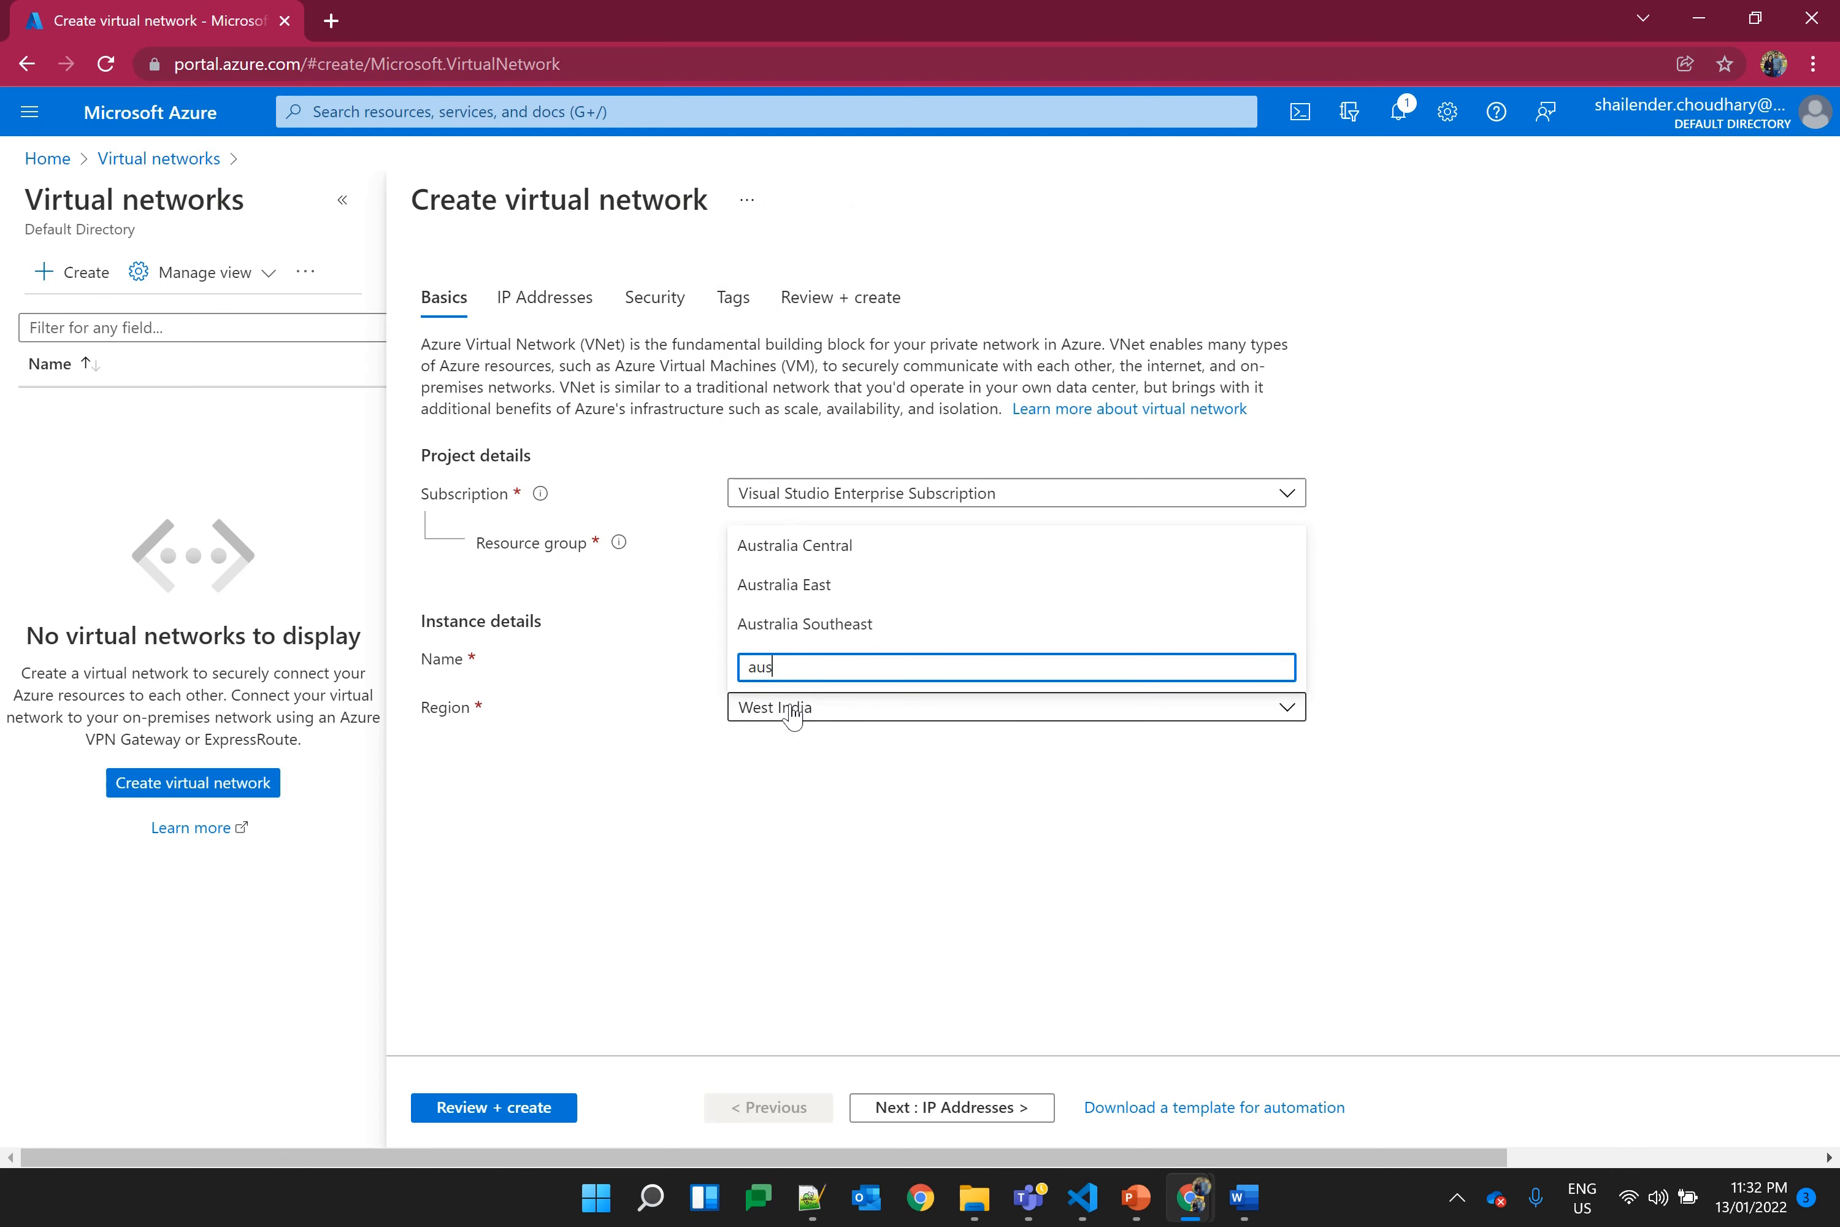
left_click(783, 585)
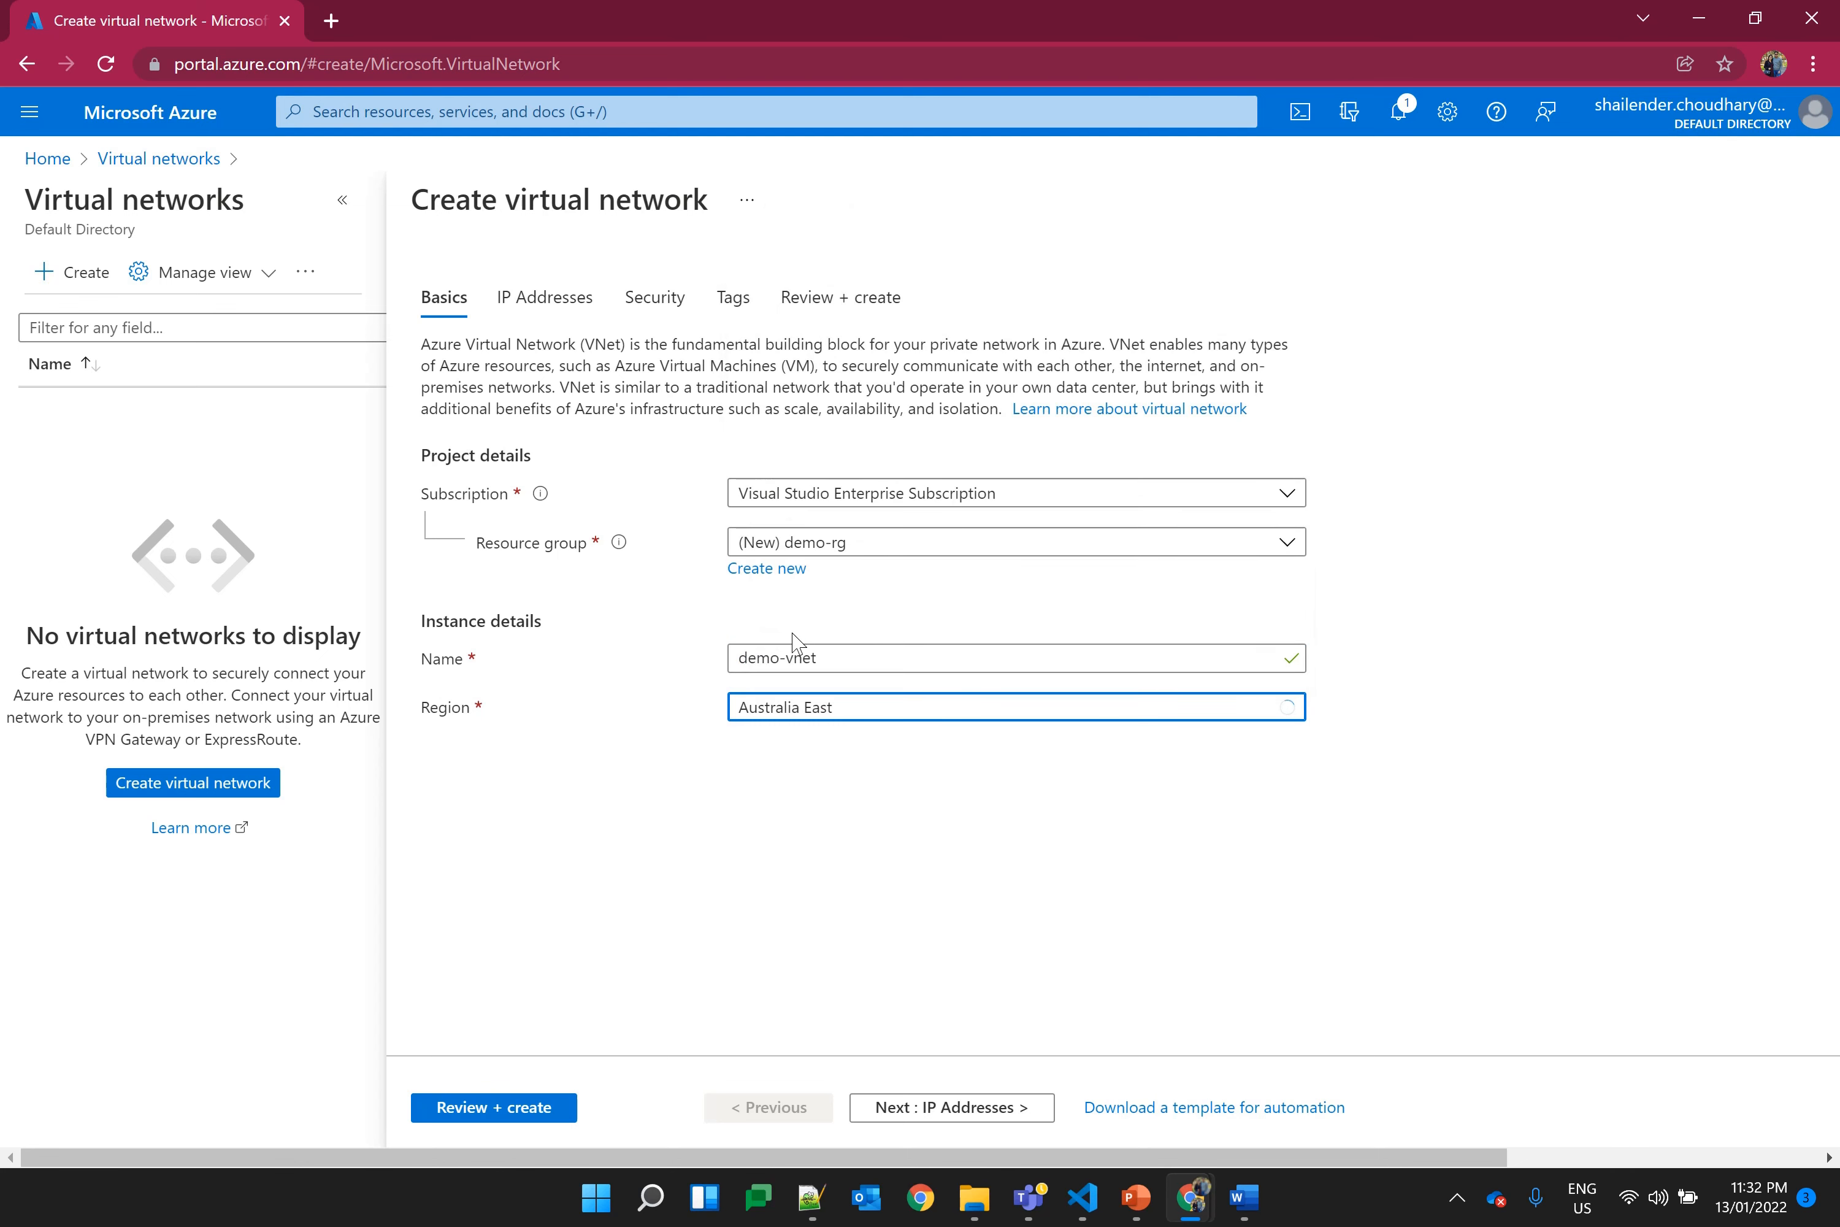
left_click(950, 1107)
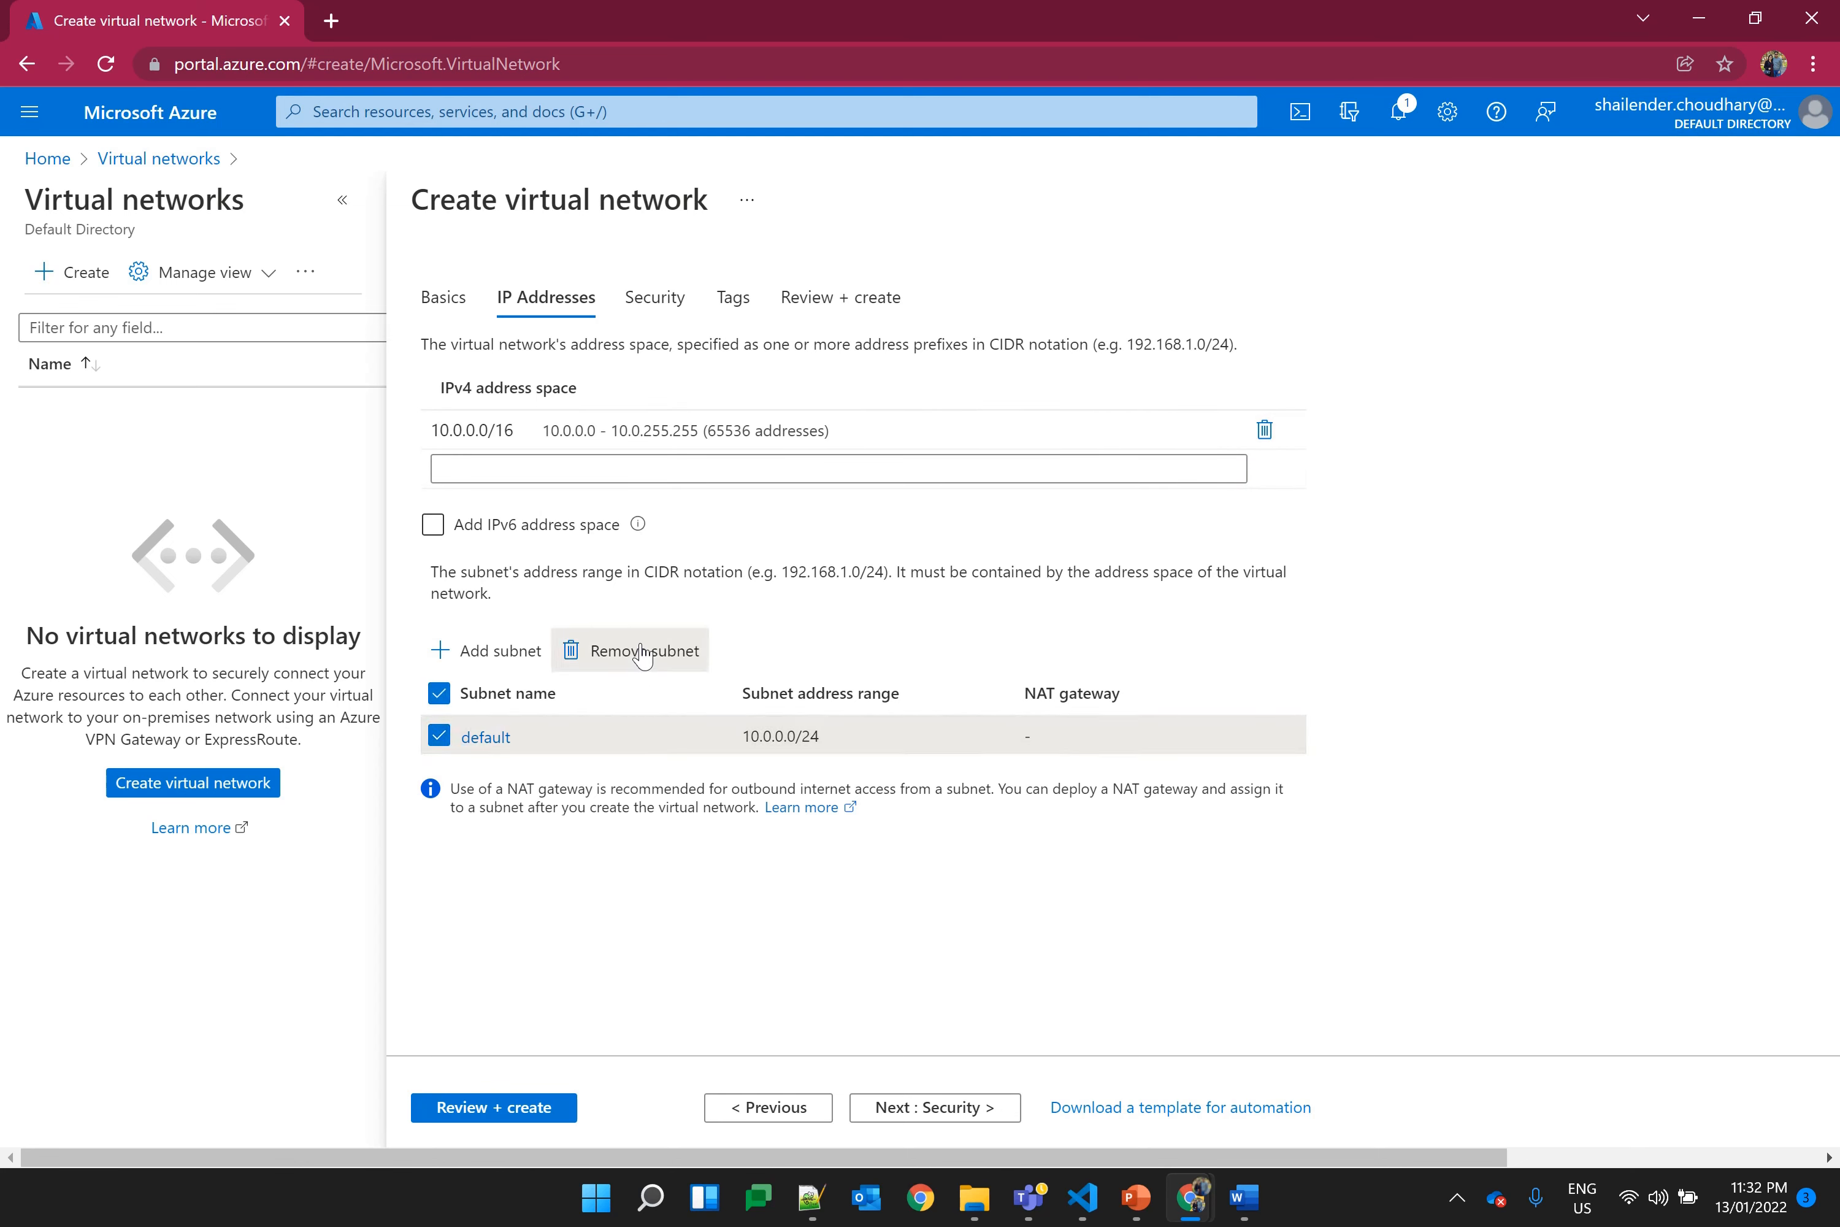
Replace the default subnet with demo-subnet-1 covering 10.0.0.0/24
left_click(484, 648)
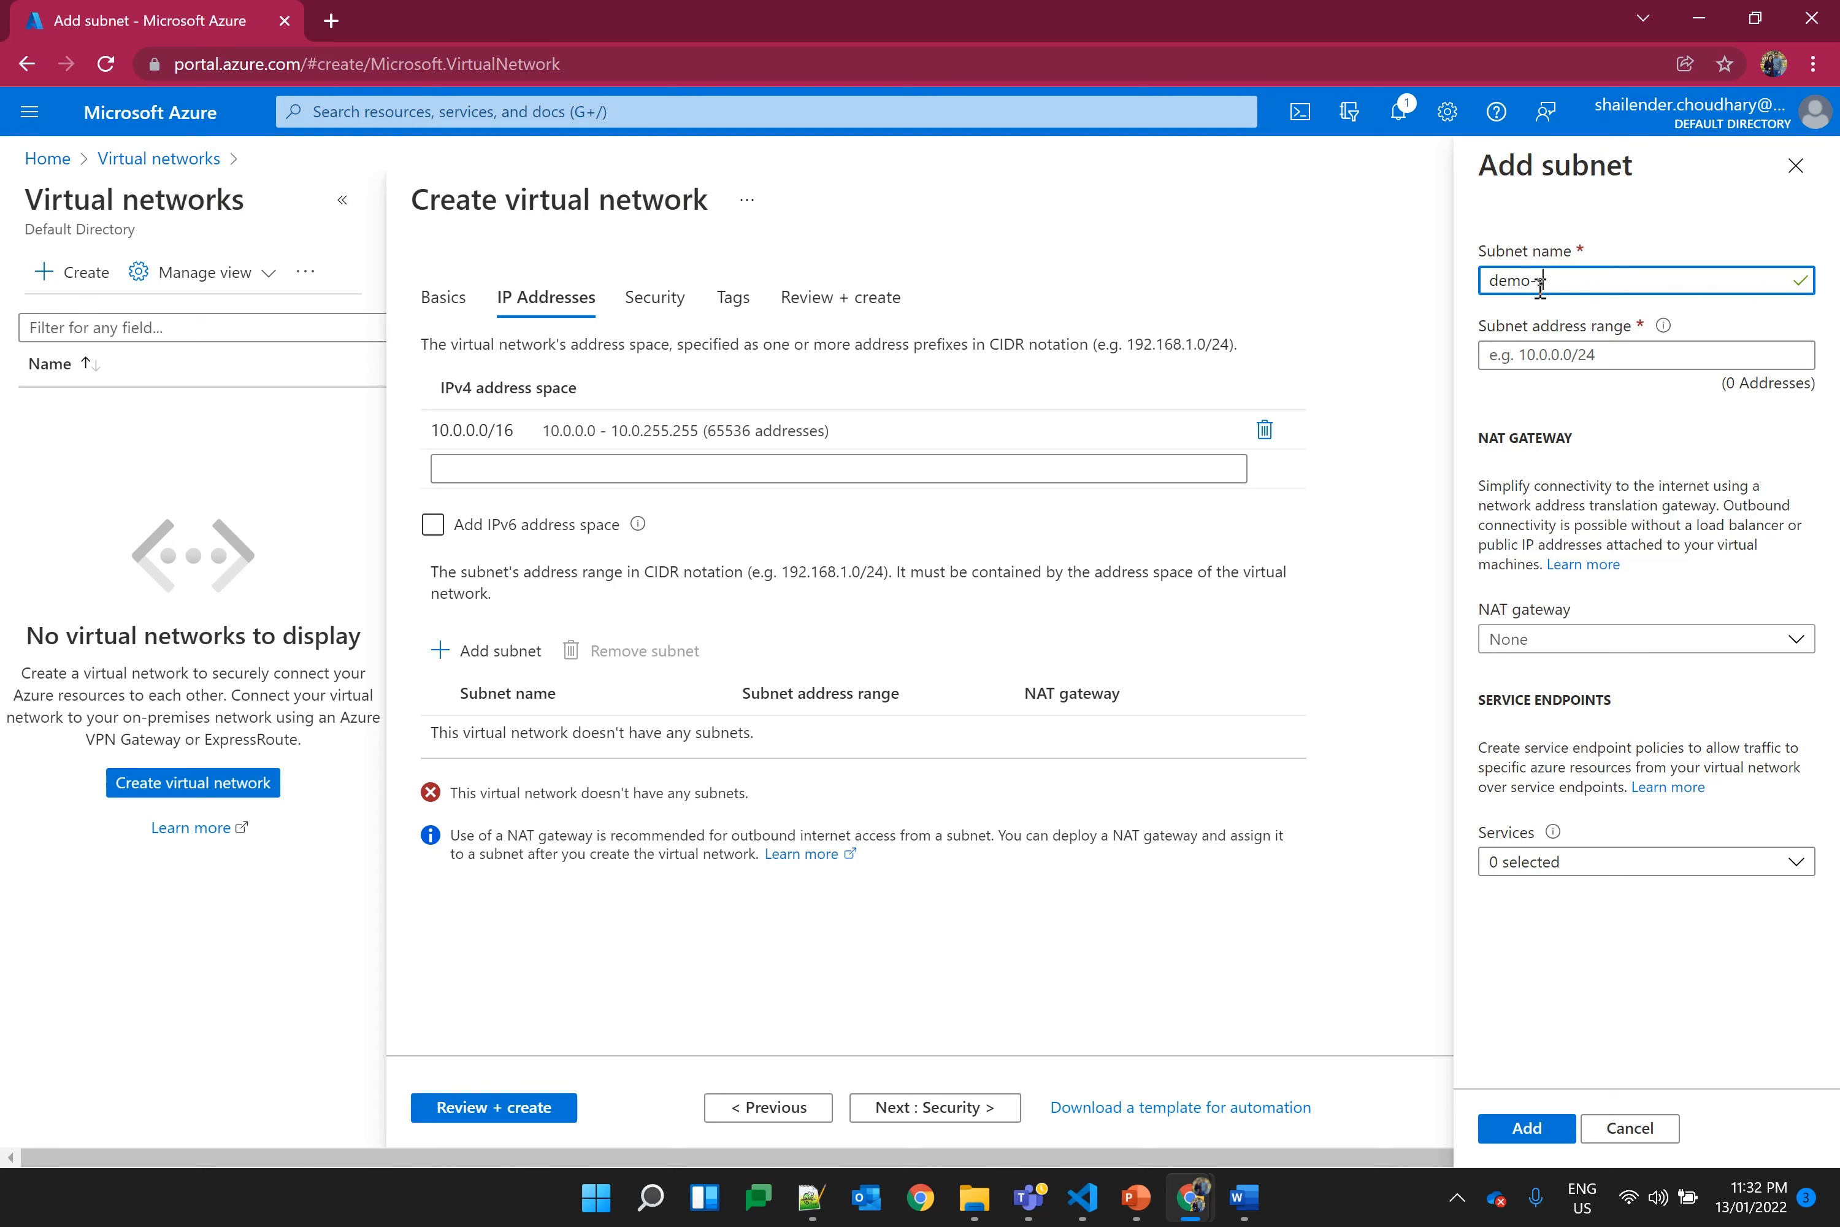
type("subnet 1")
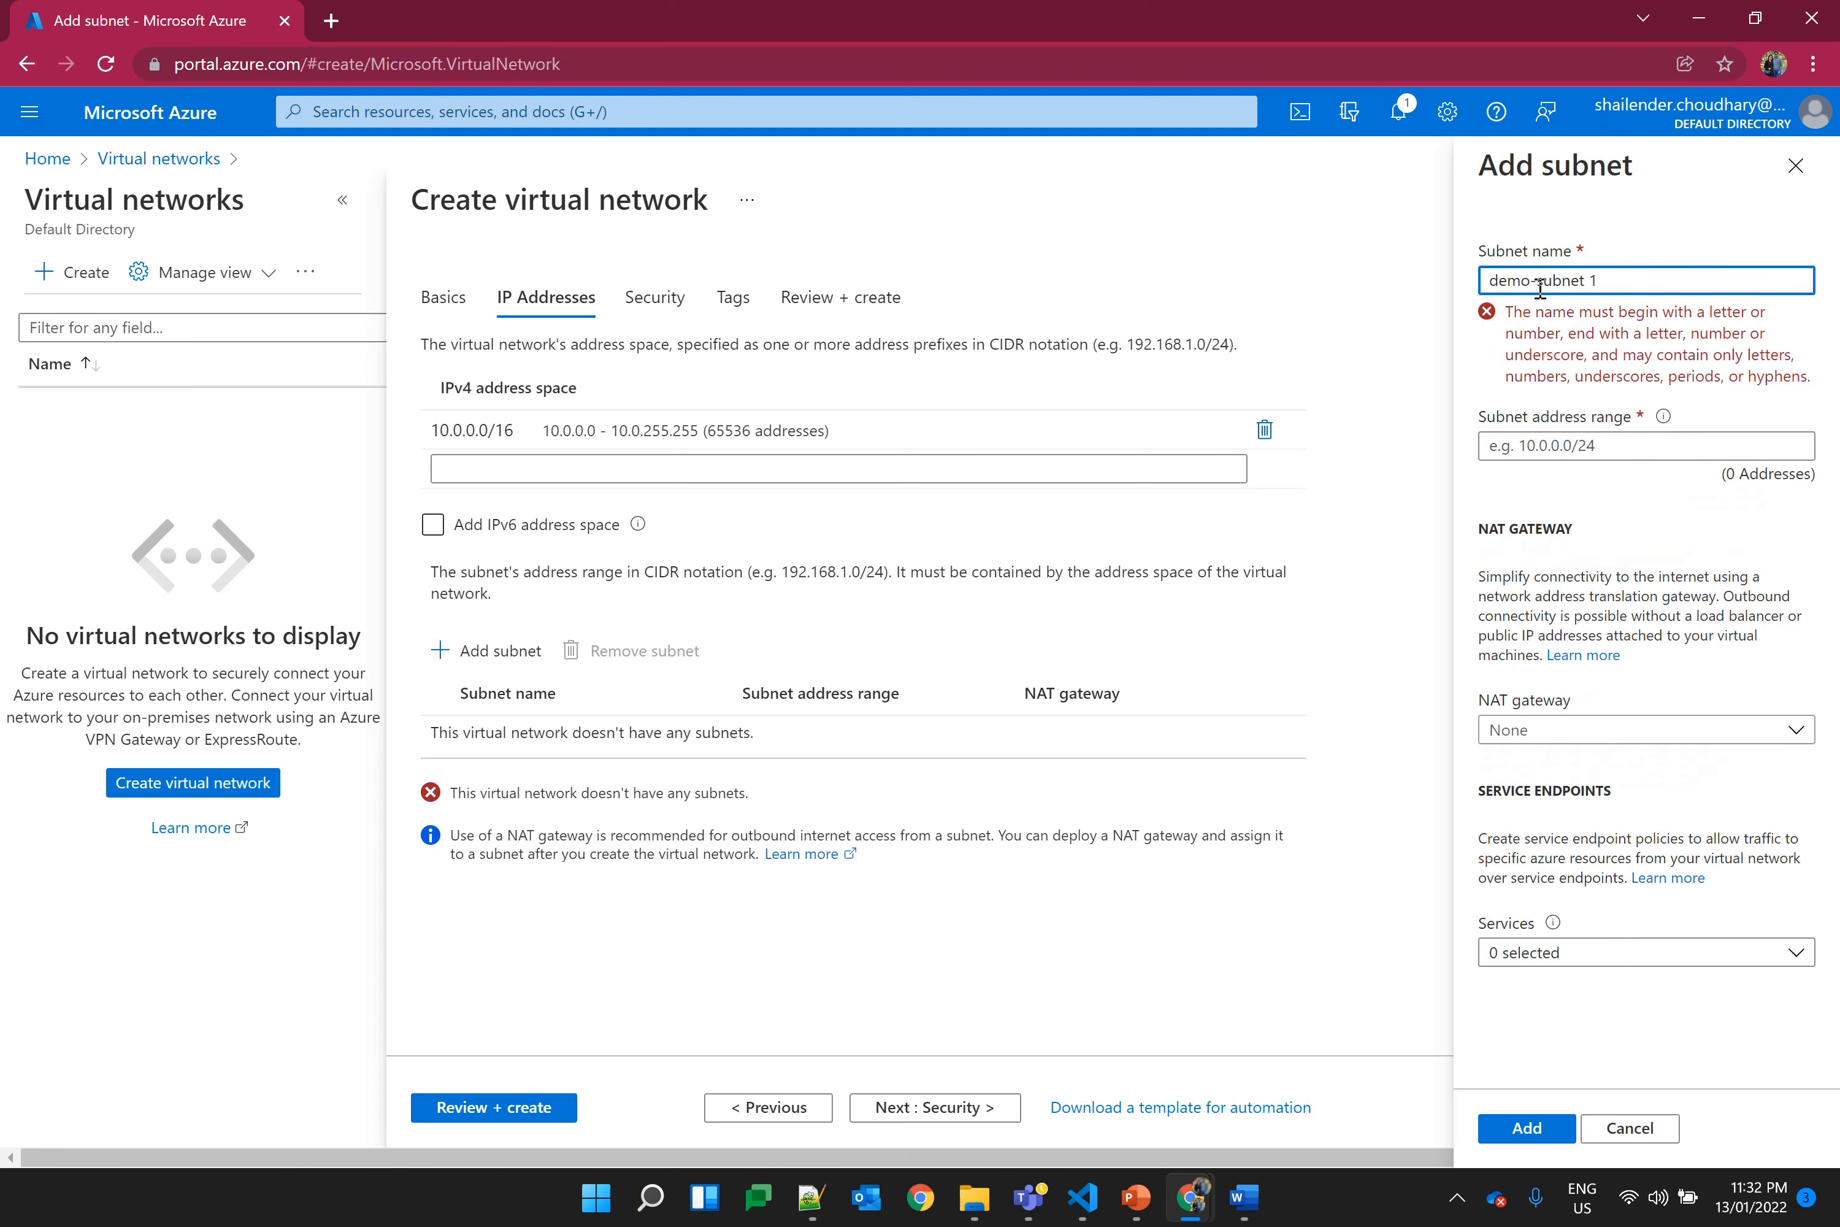
type("demo-subnet-1")
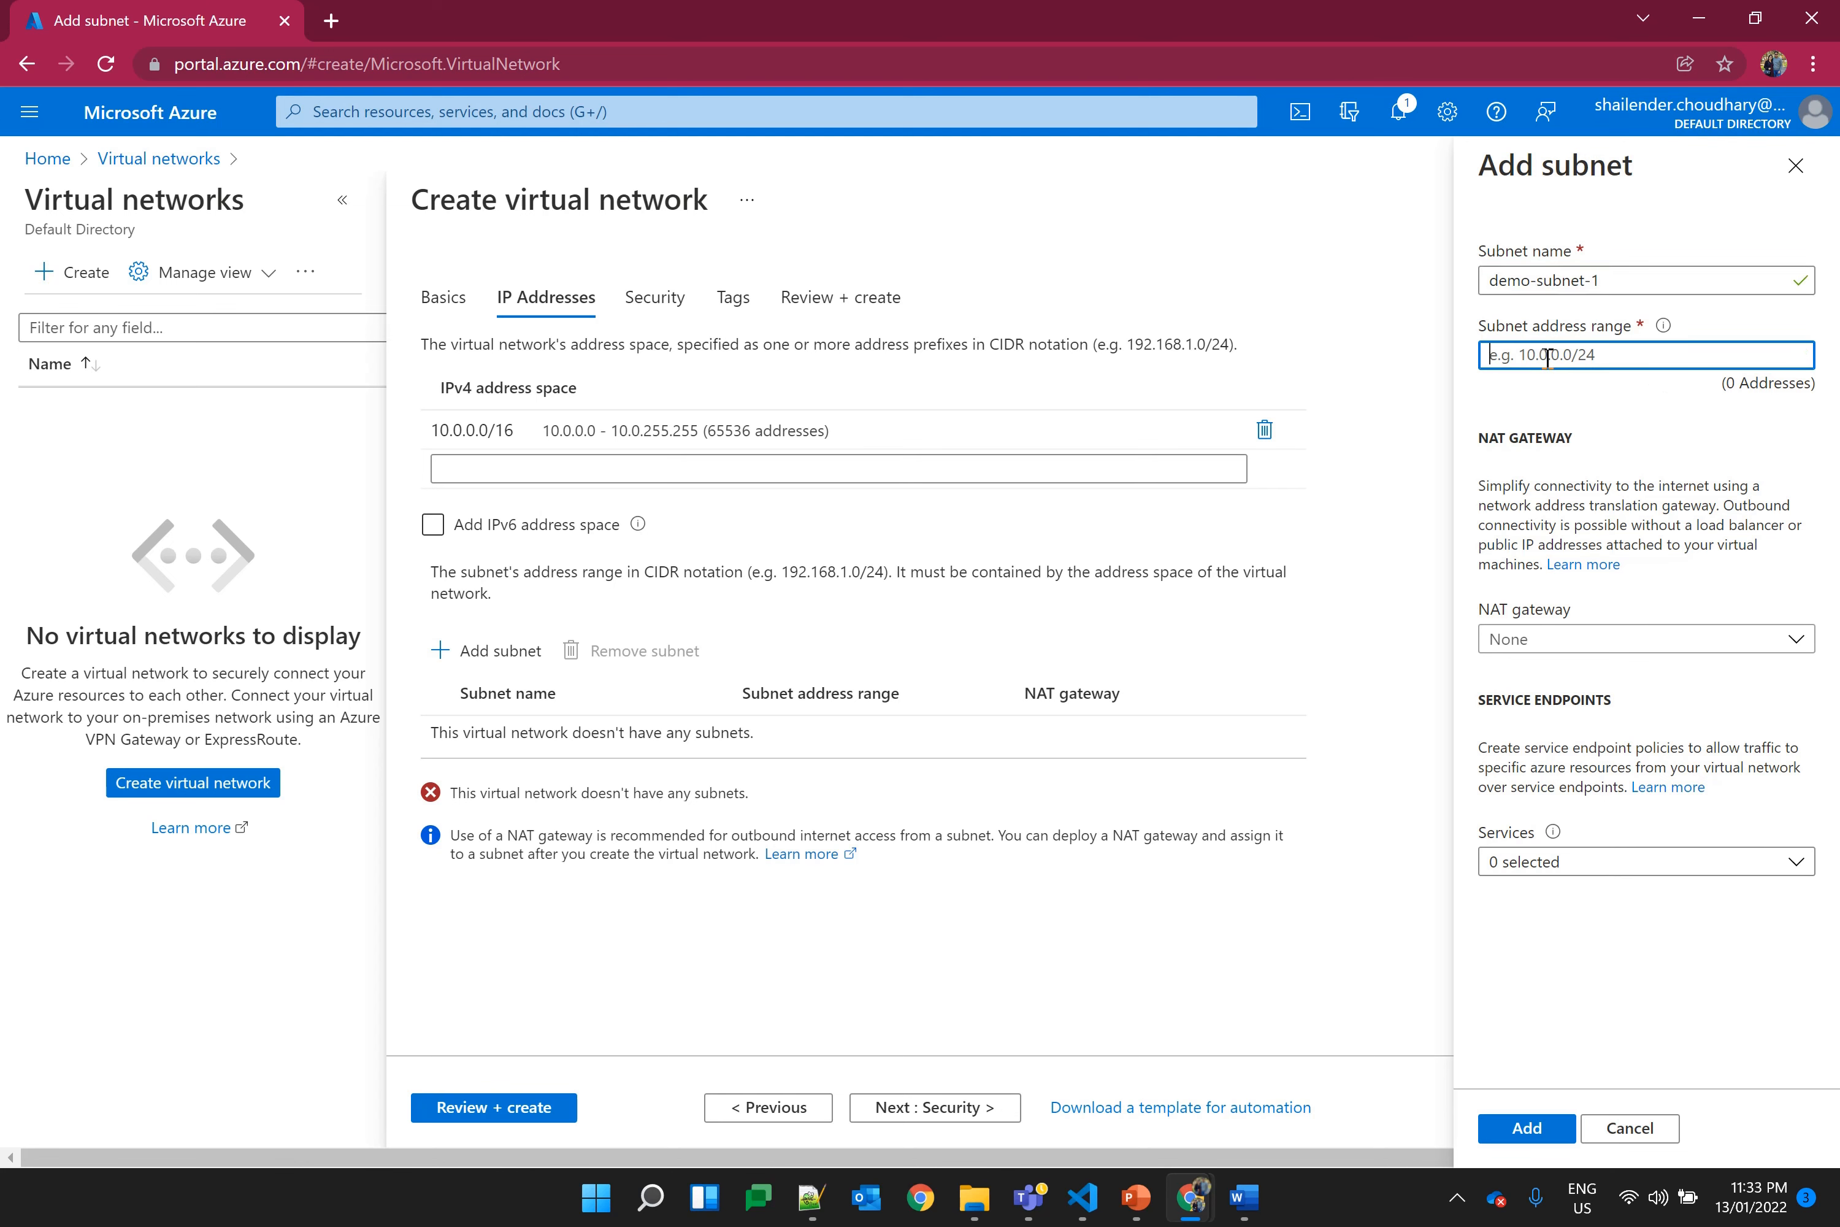
type("10.0.0.0/")
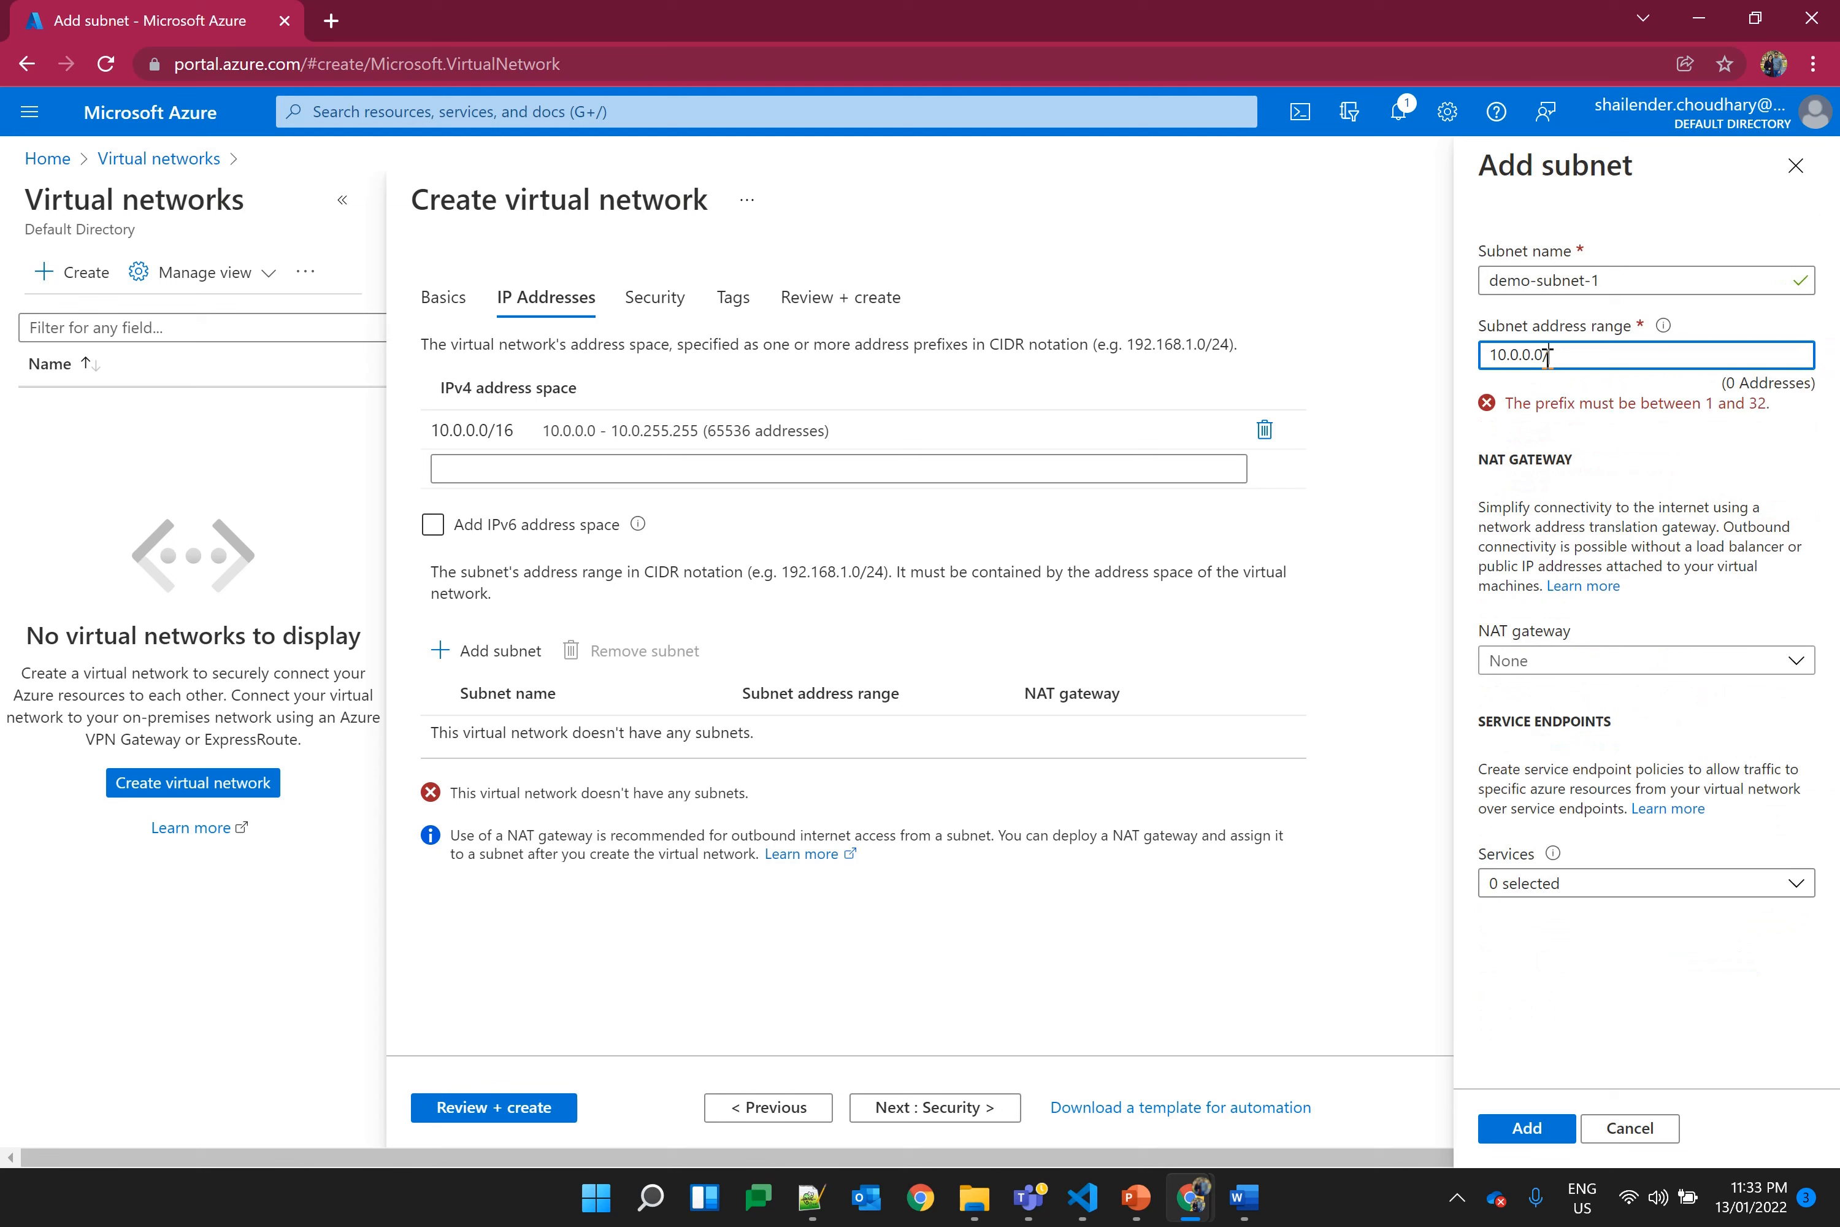
type("24")
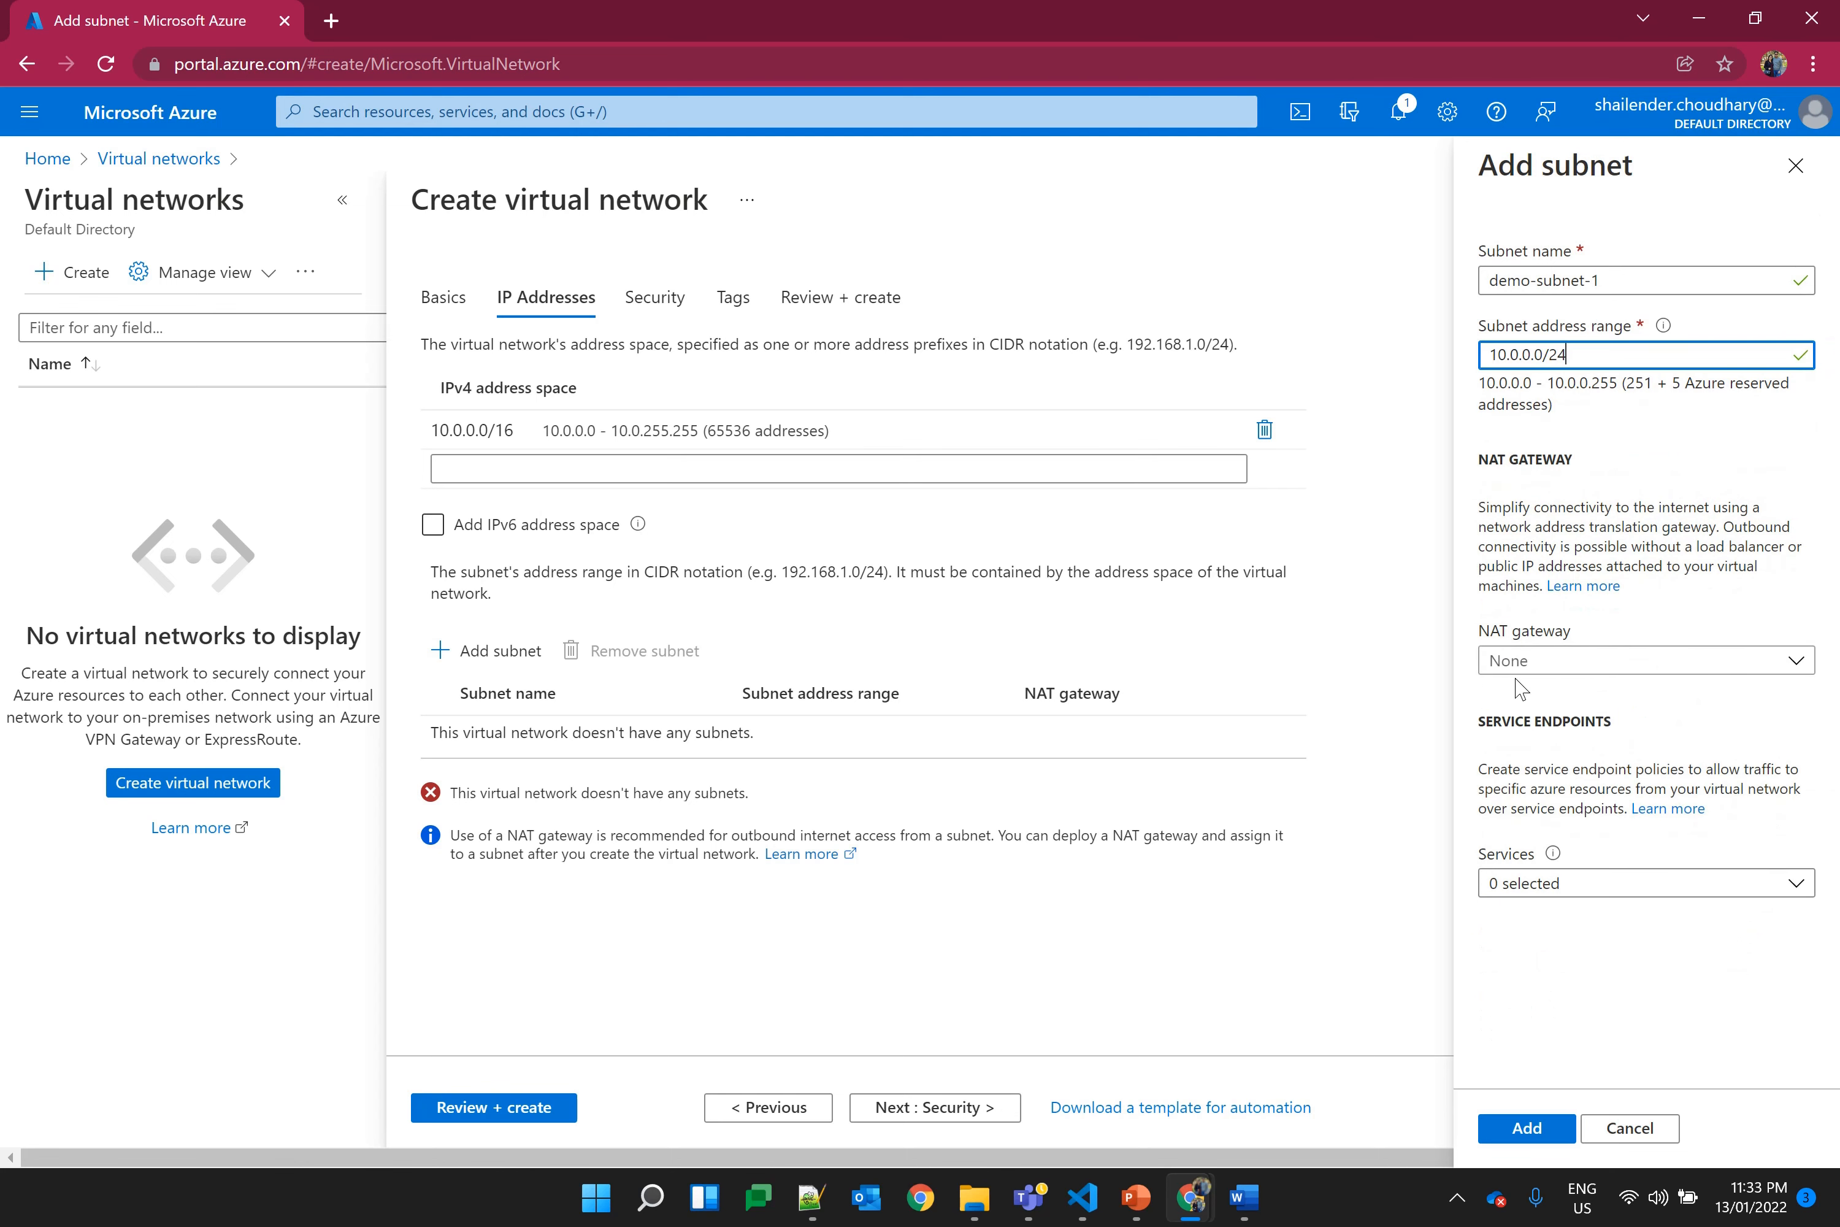
mouse_move(1527, 1129)
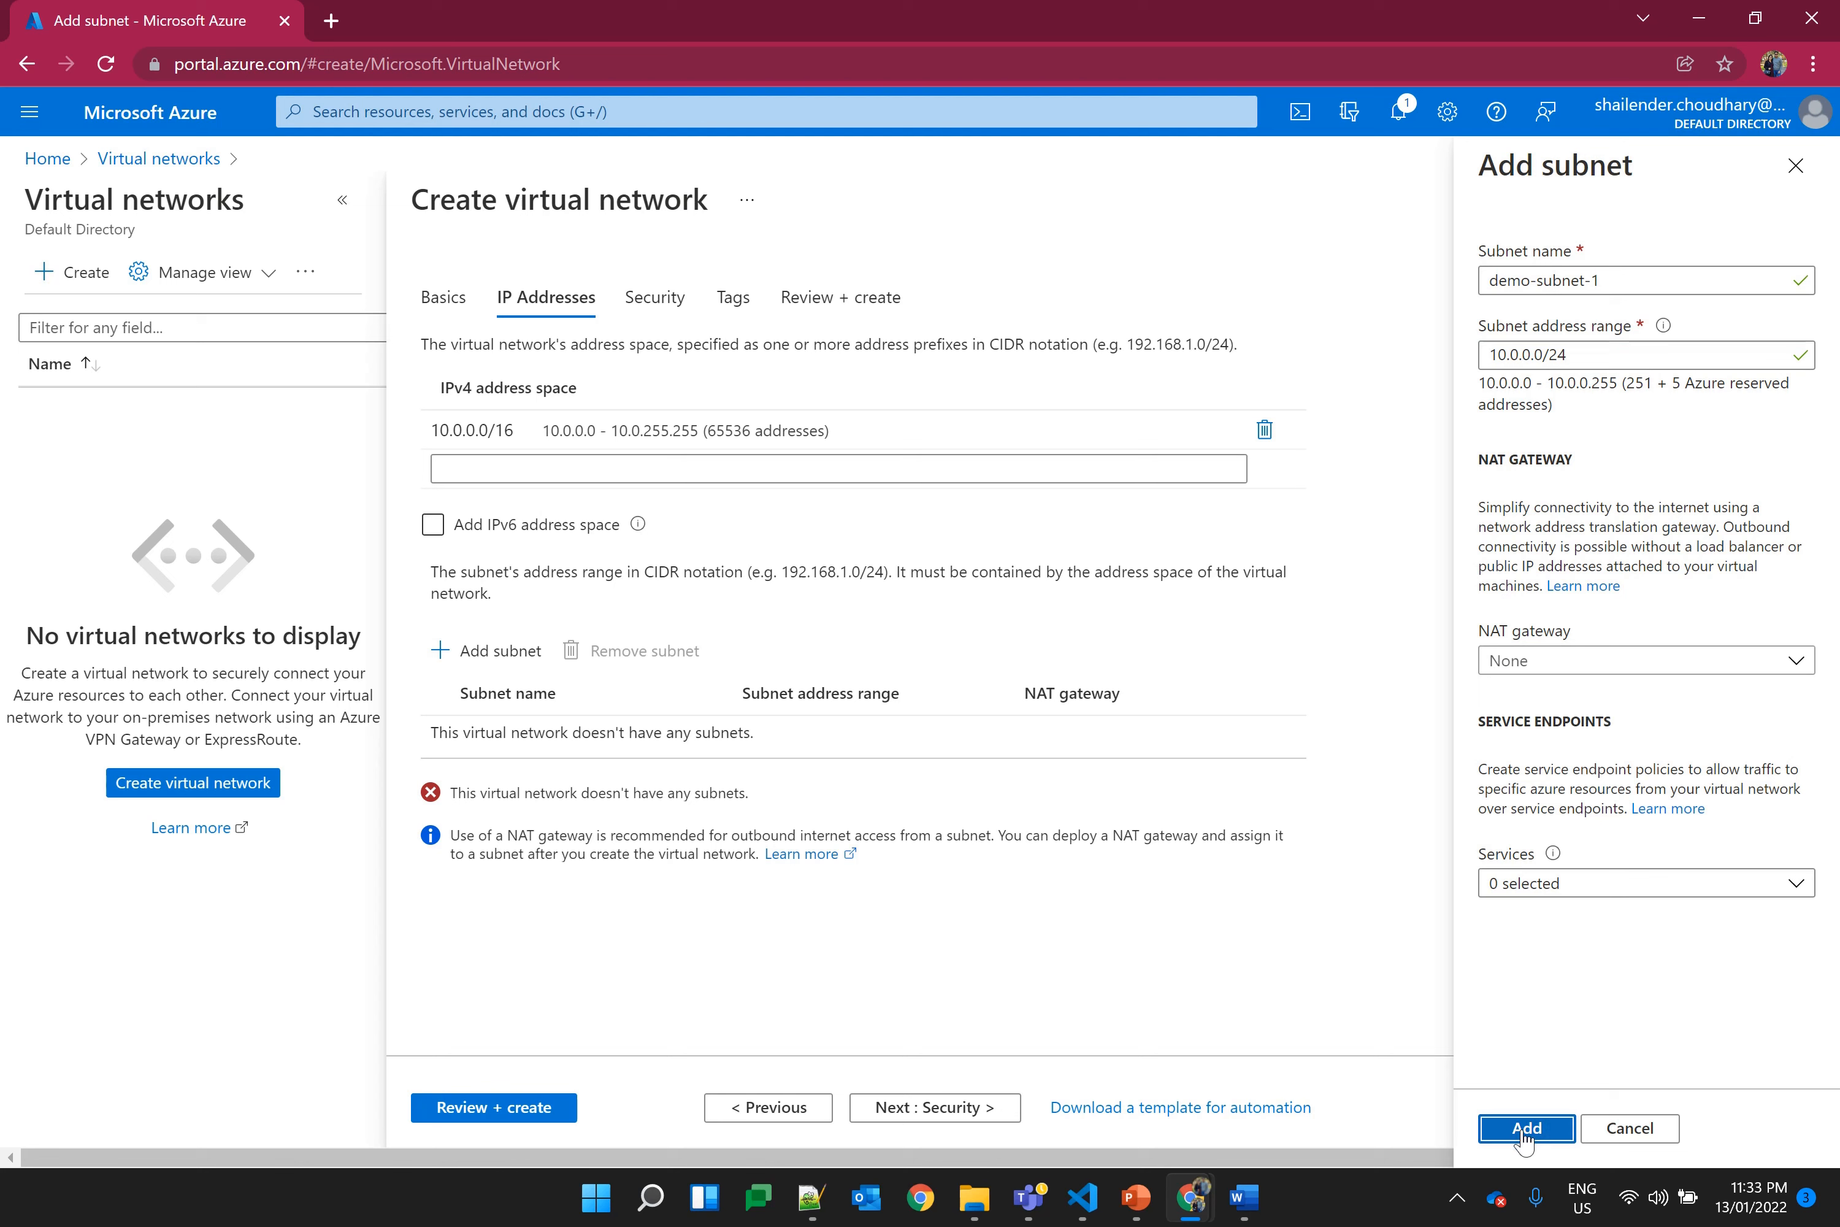
left_click(1525, 1129)
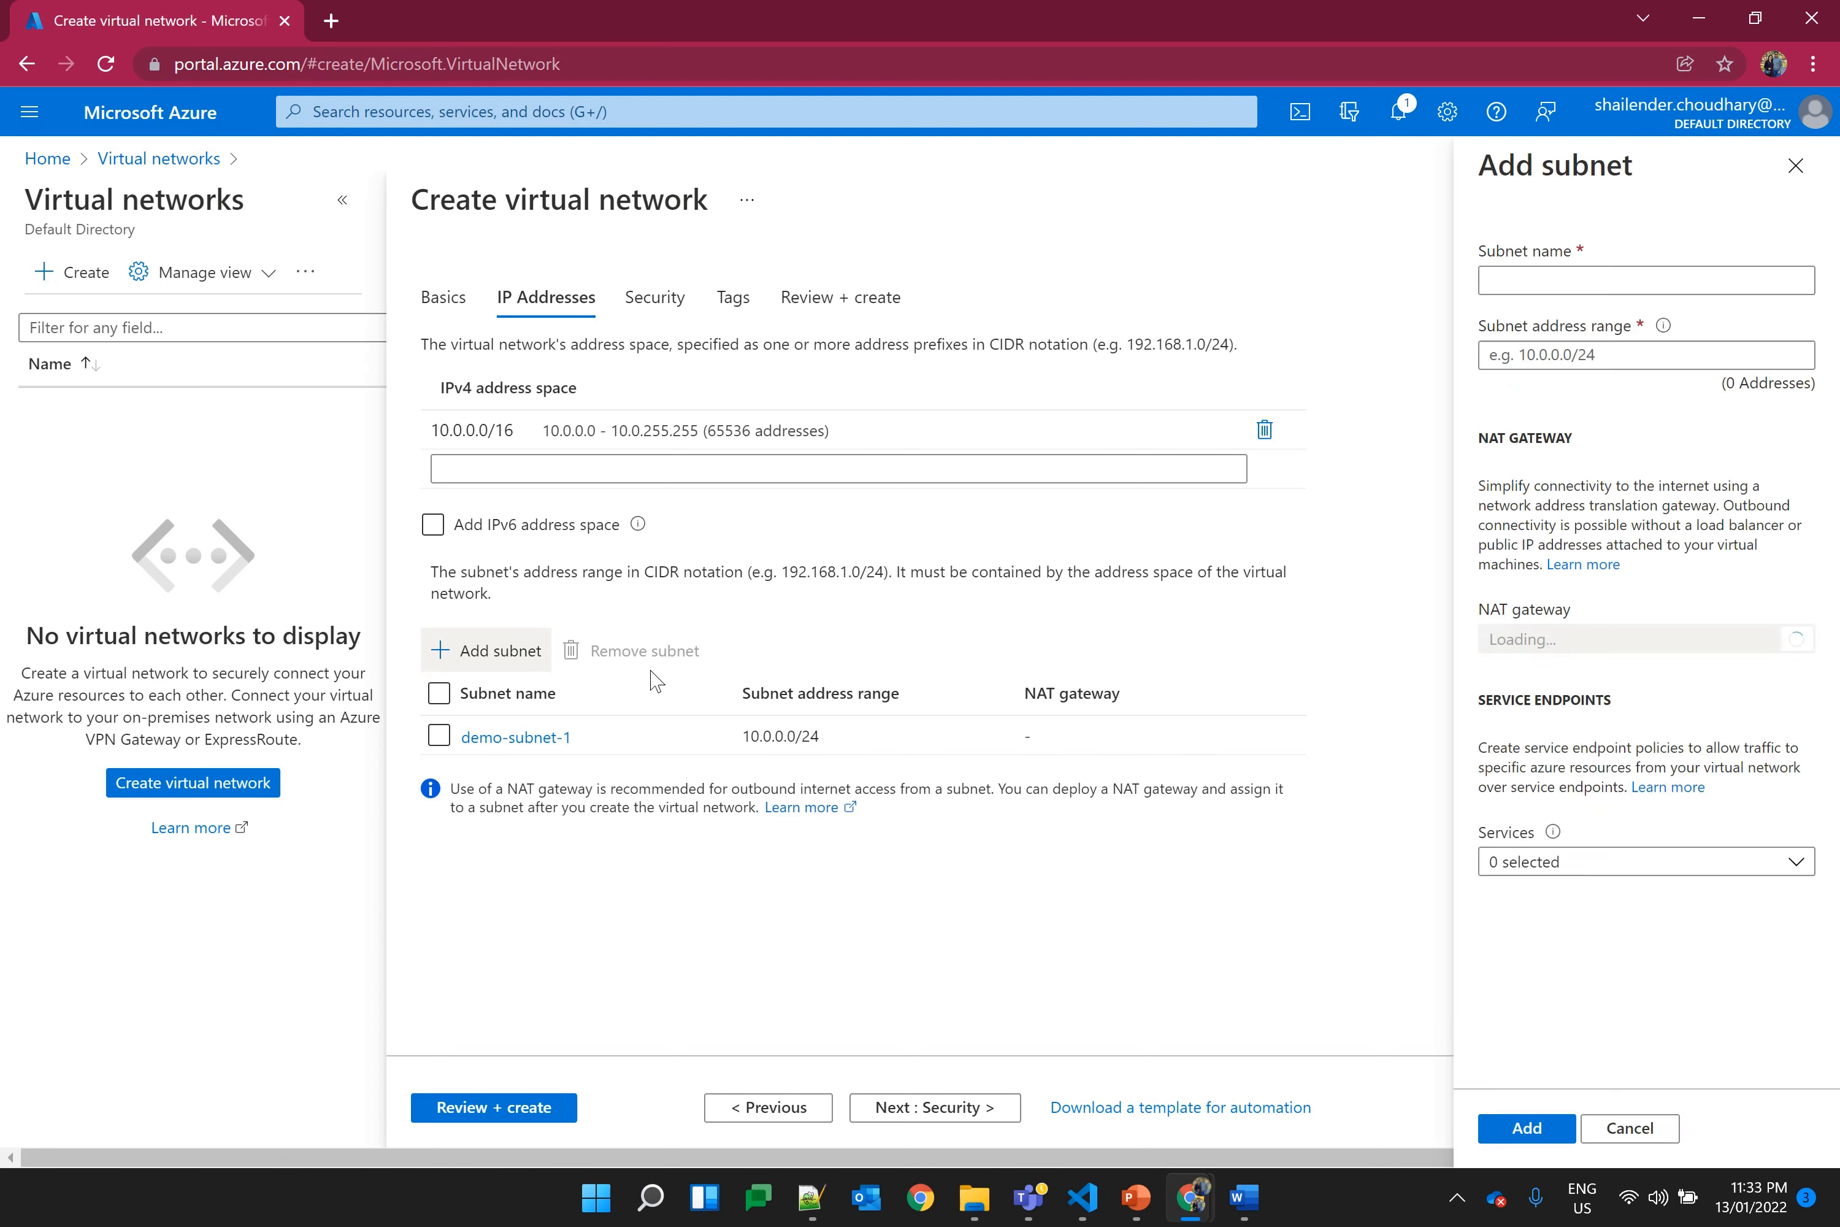
Add a second subnet demo-subnet-2 covering 10.0.1.0/24
type("demo")
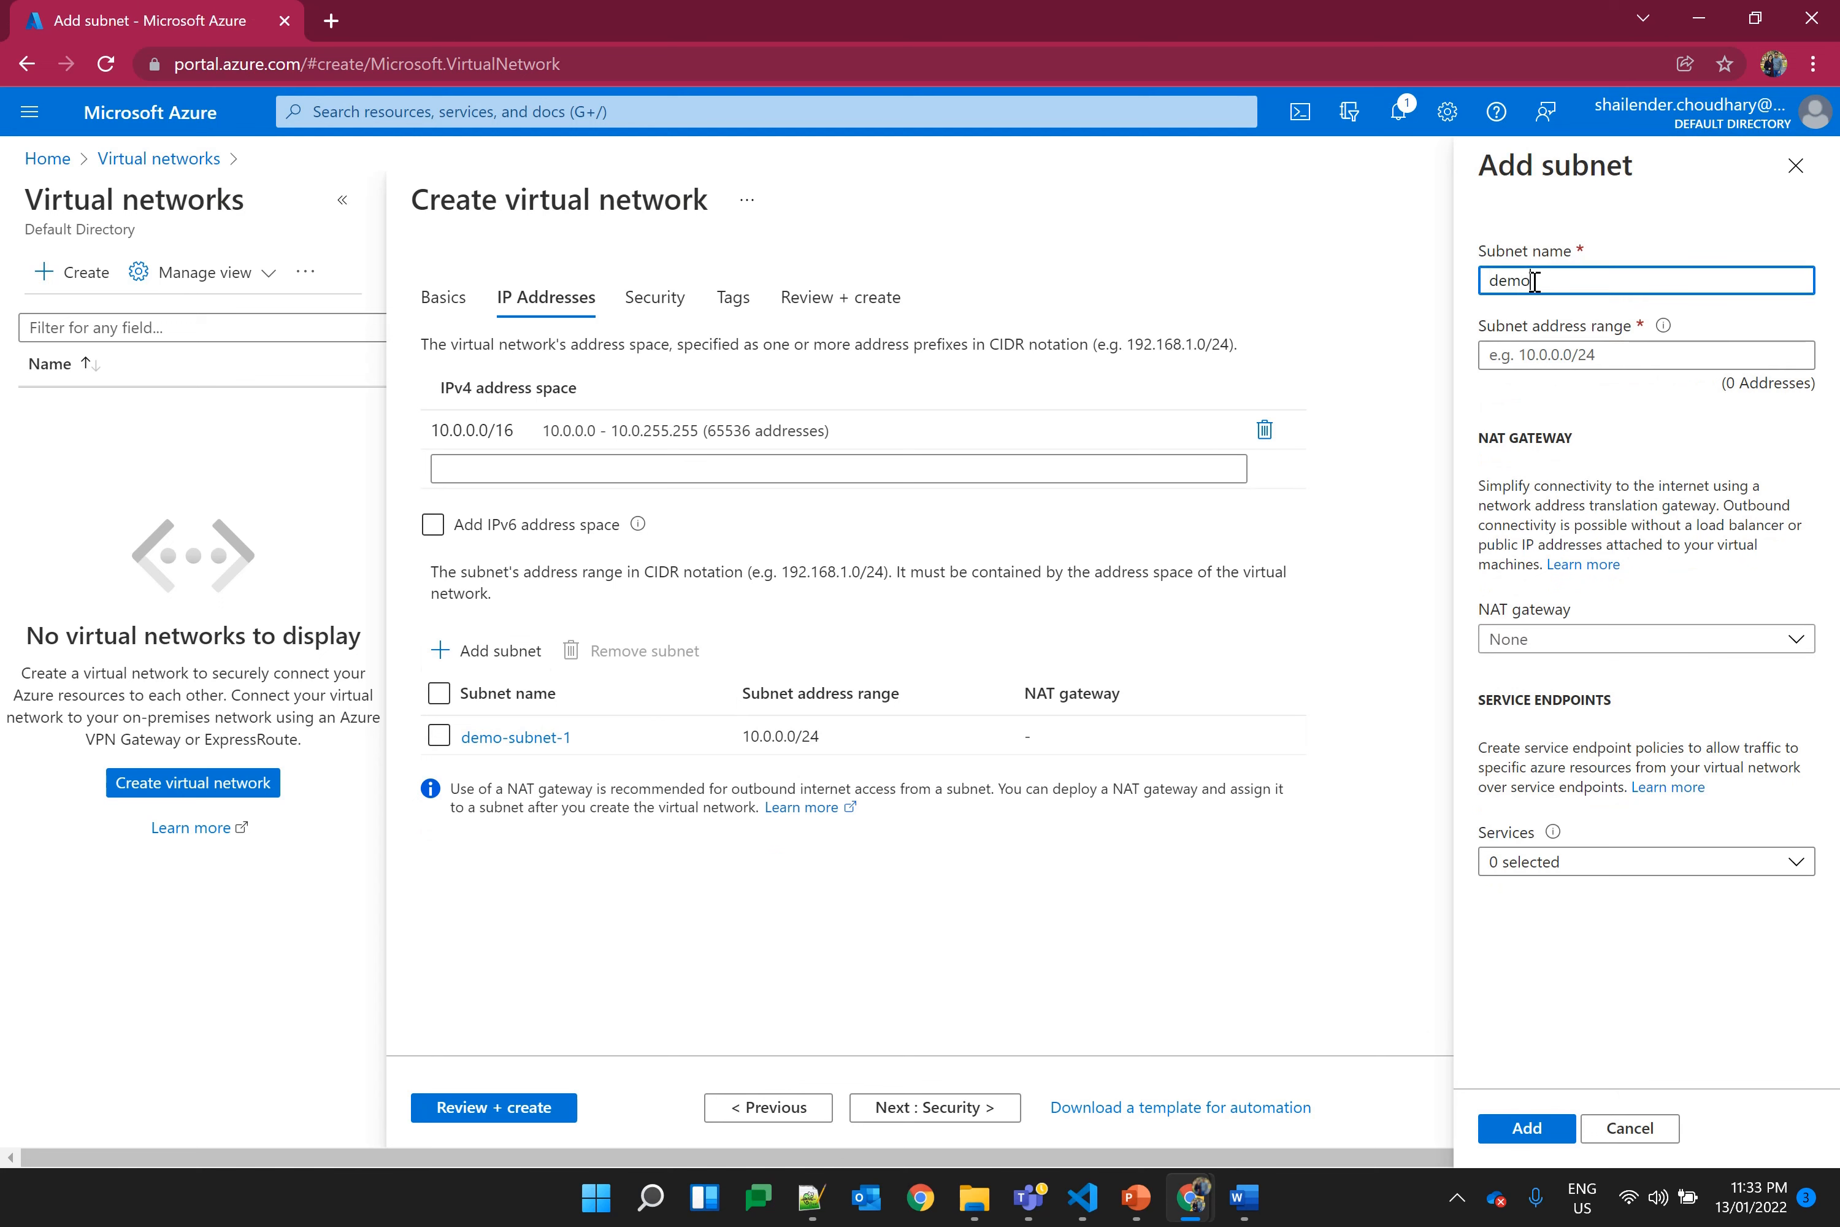
type("-subnet-2")
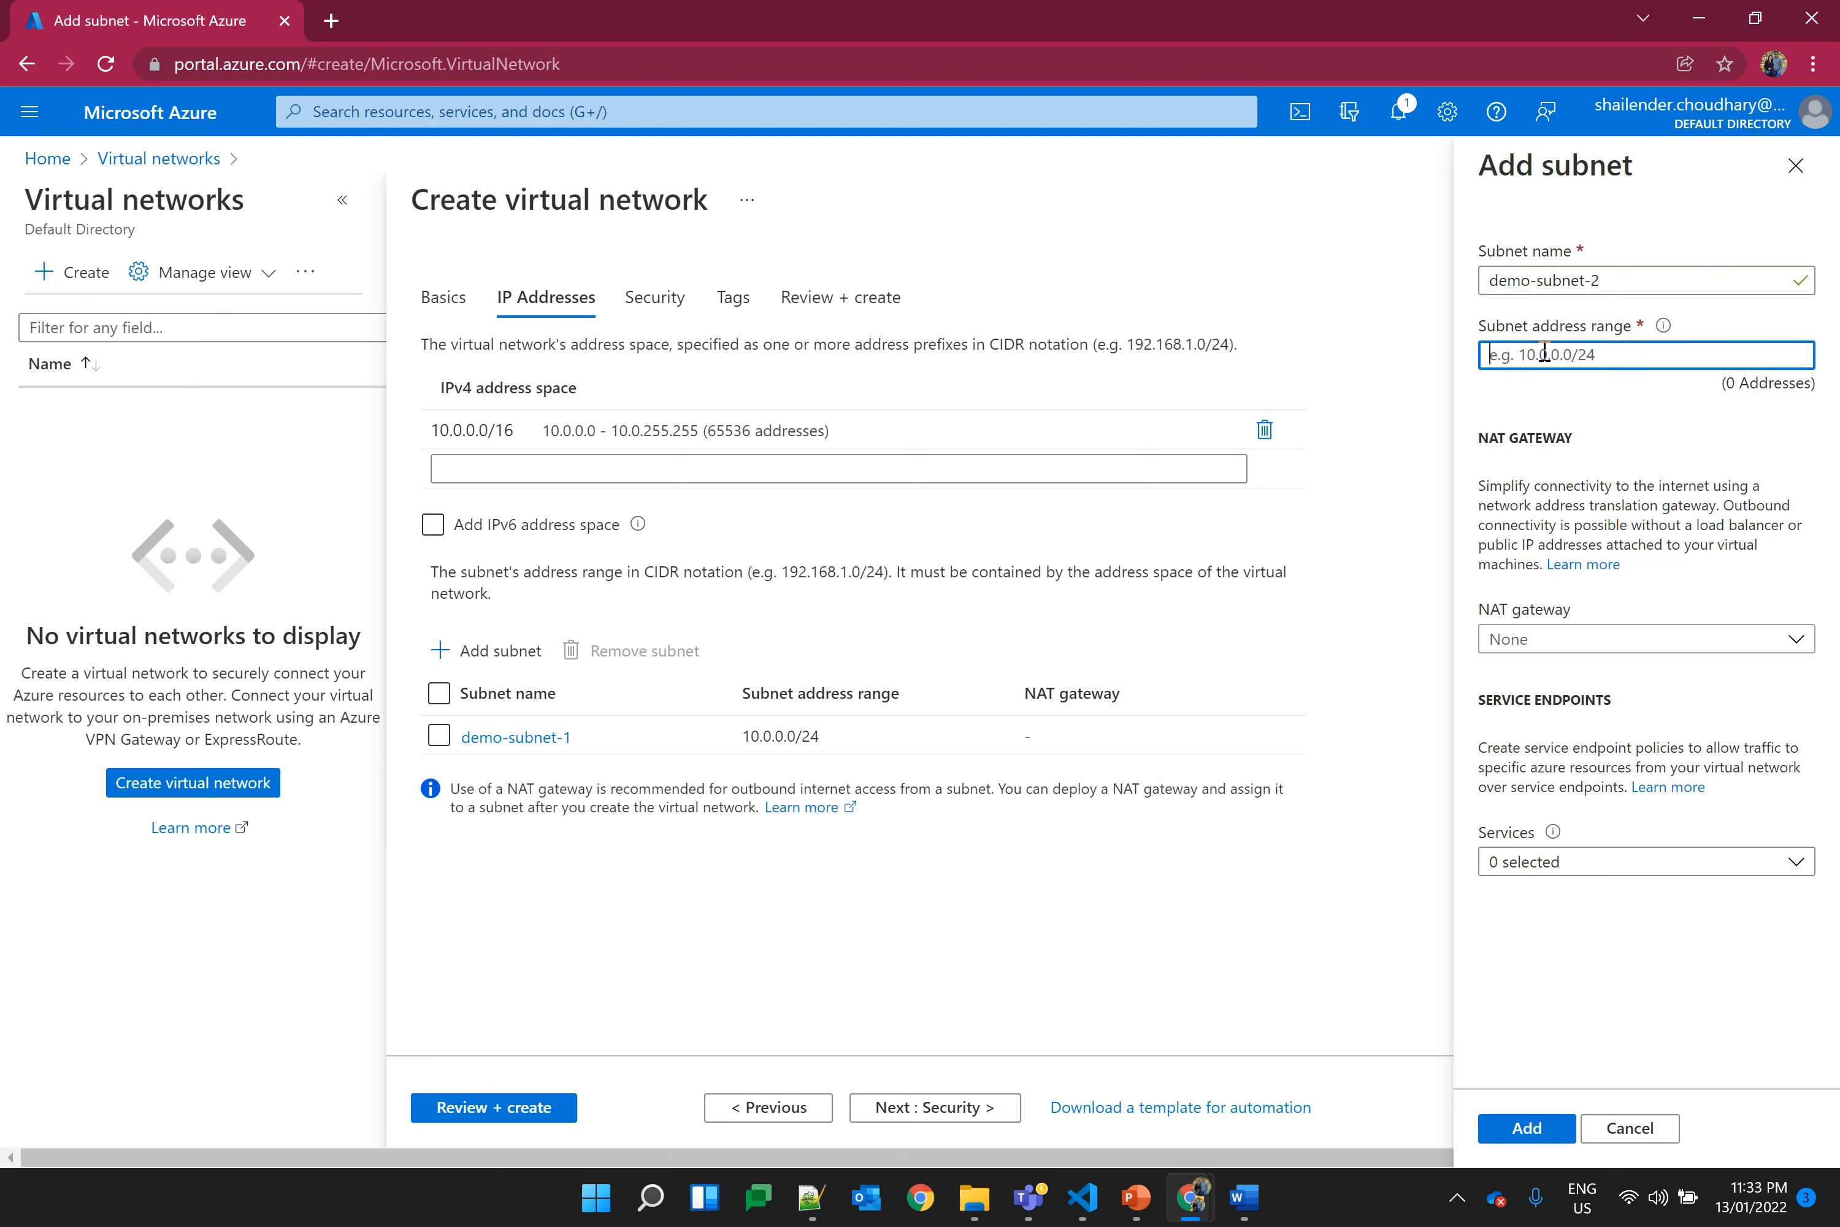
type("10.0.1.0")
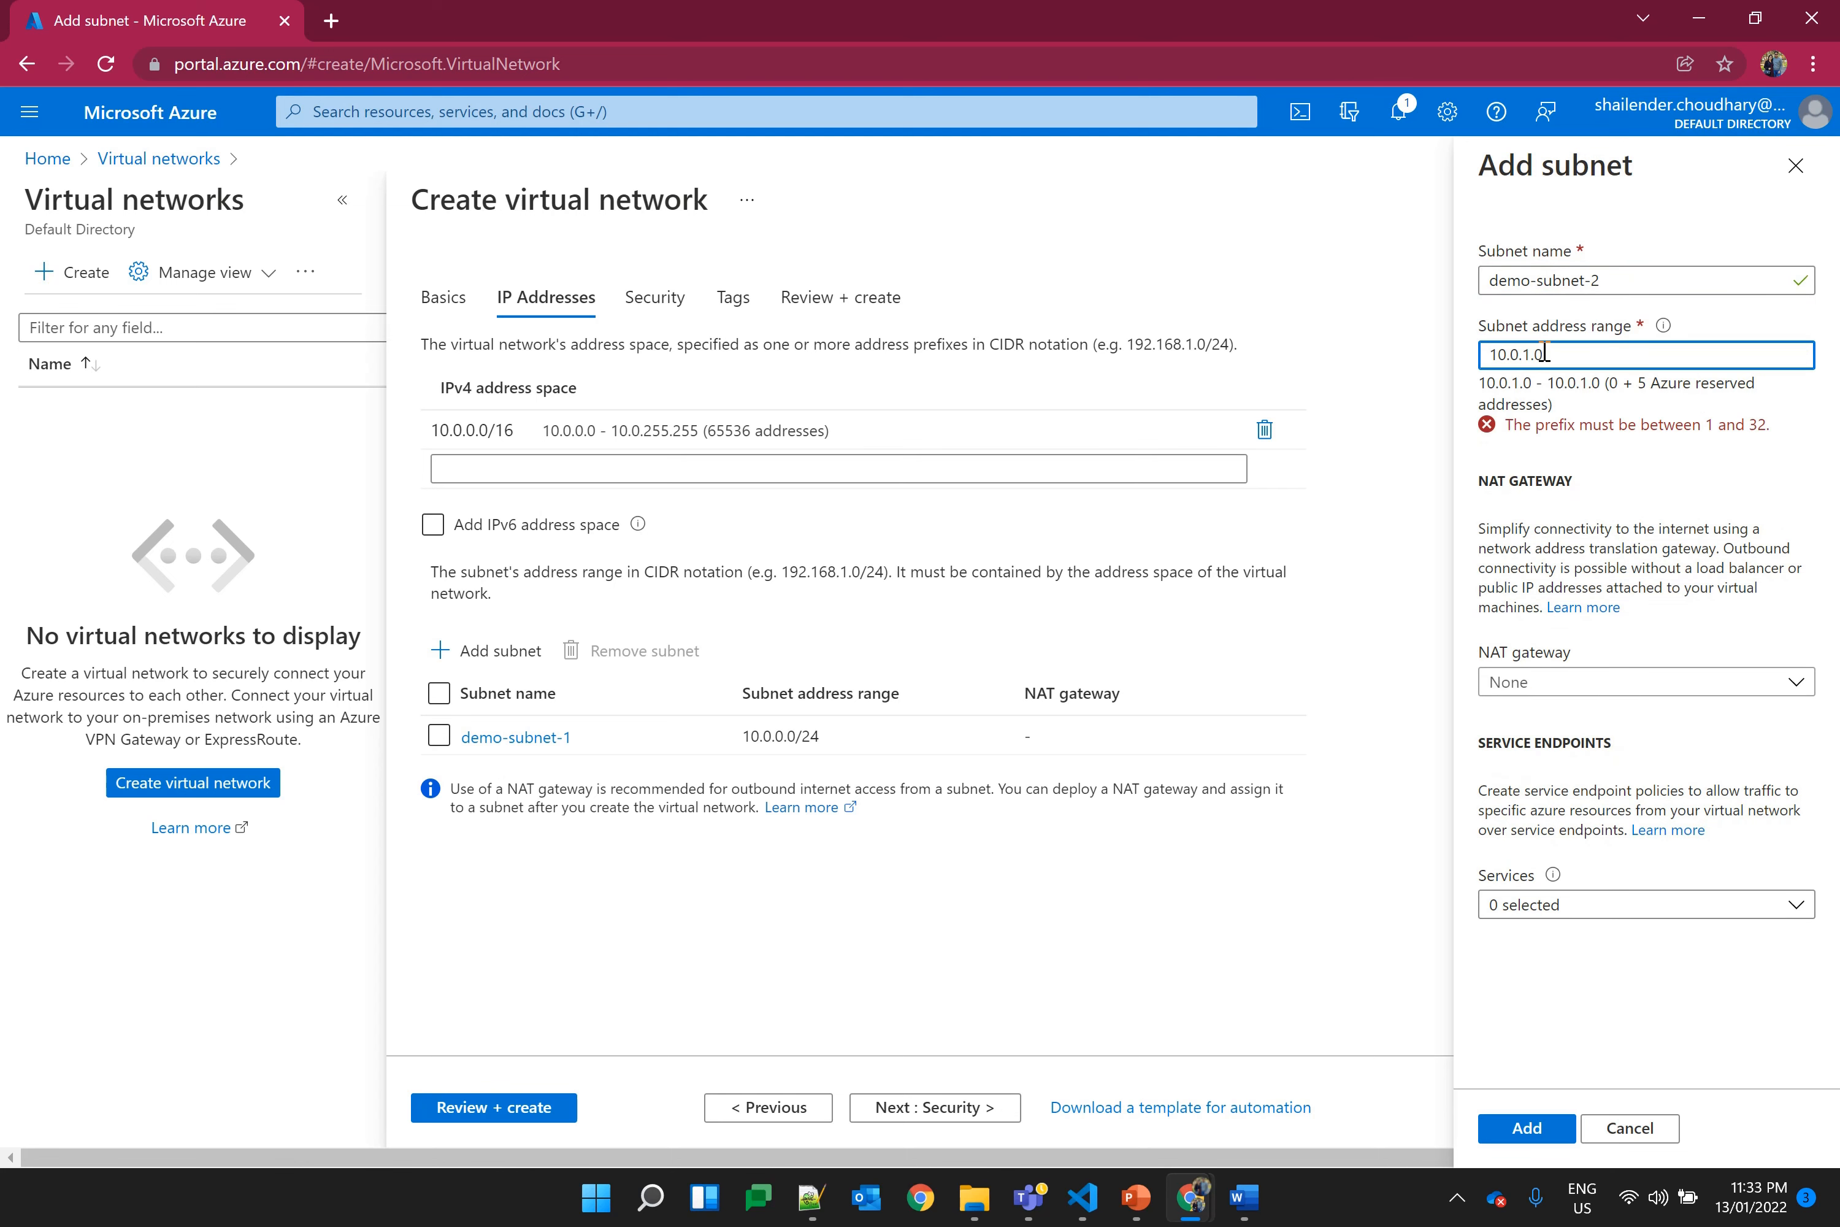
type("/24")
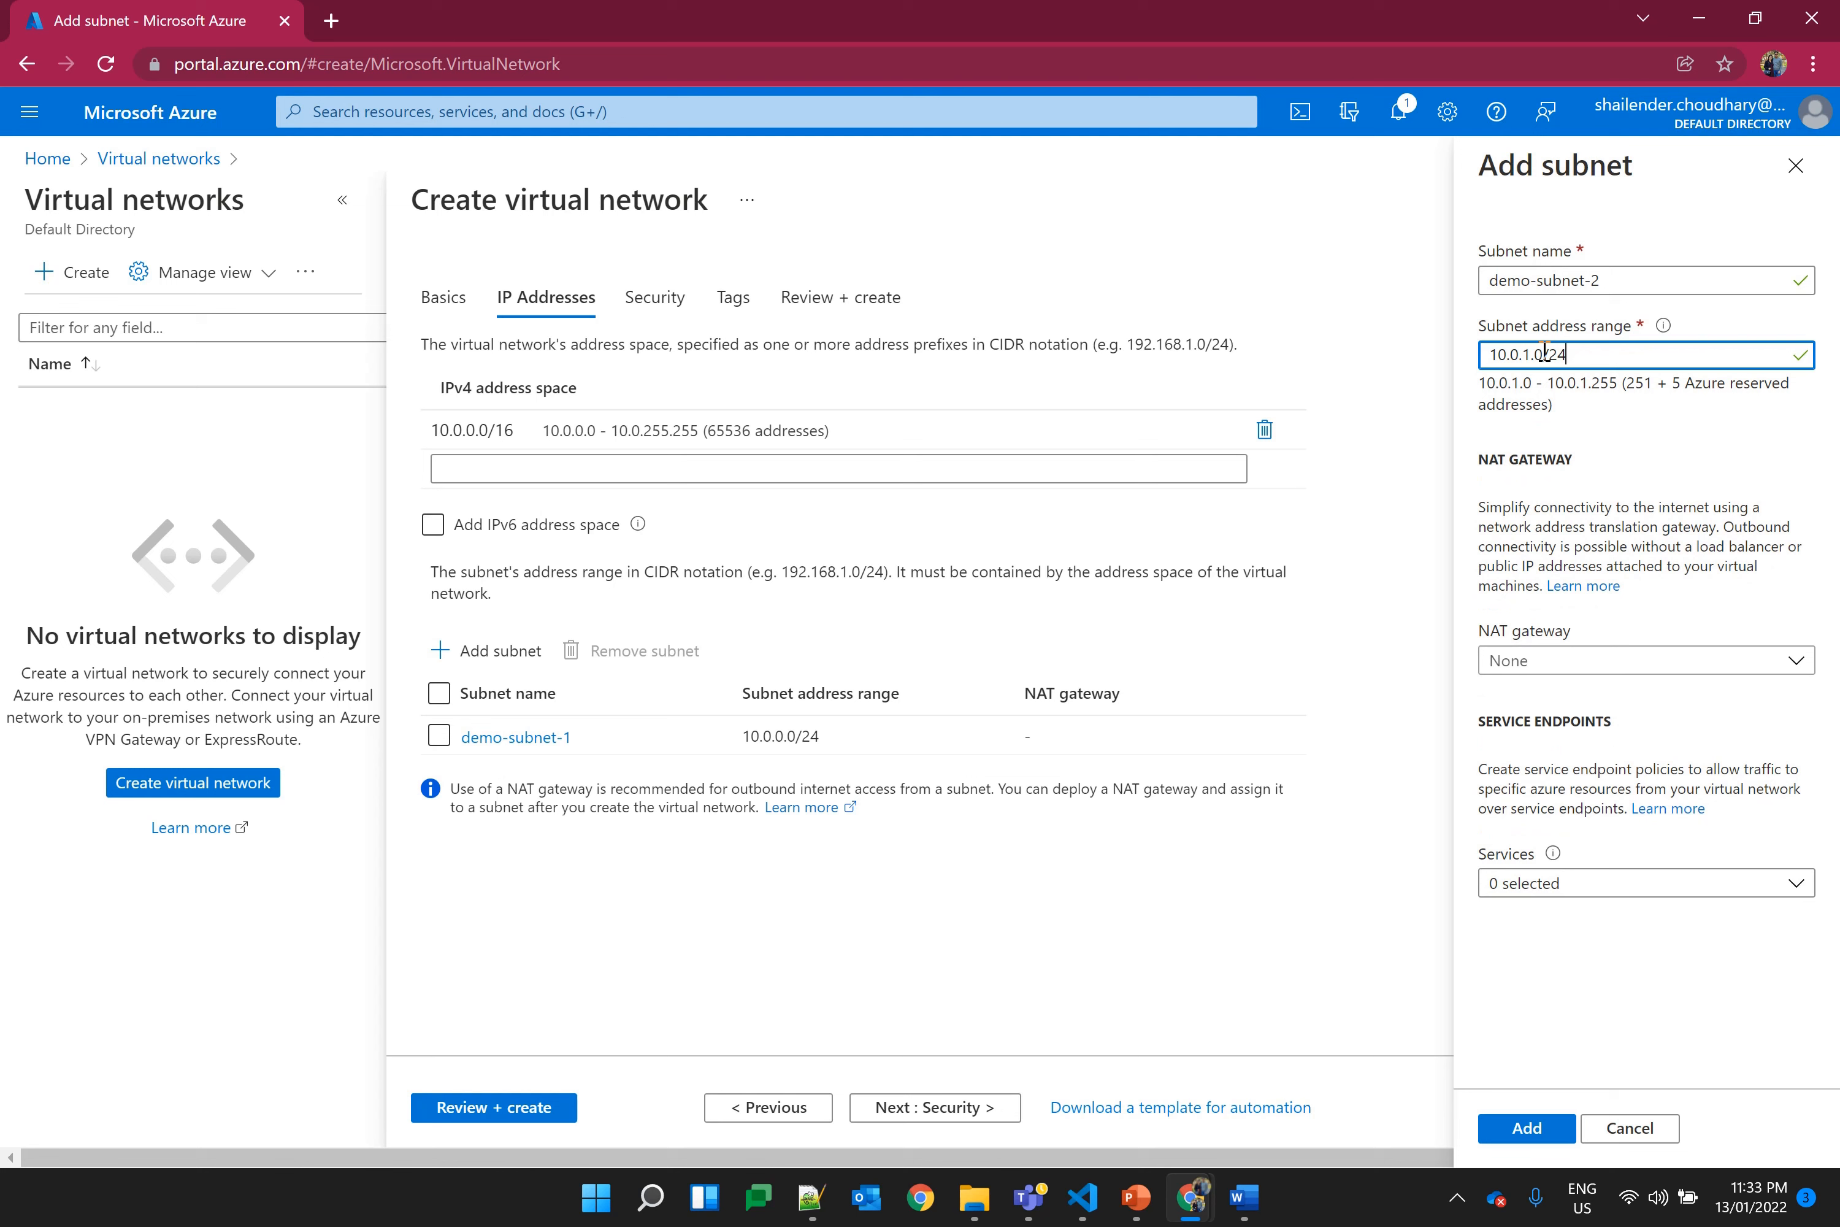
mouse_move(1526, 1128)
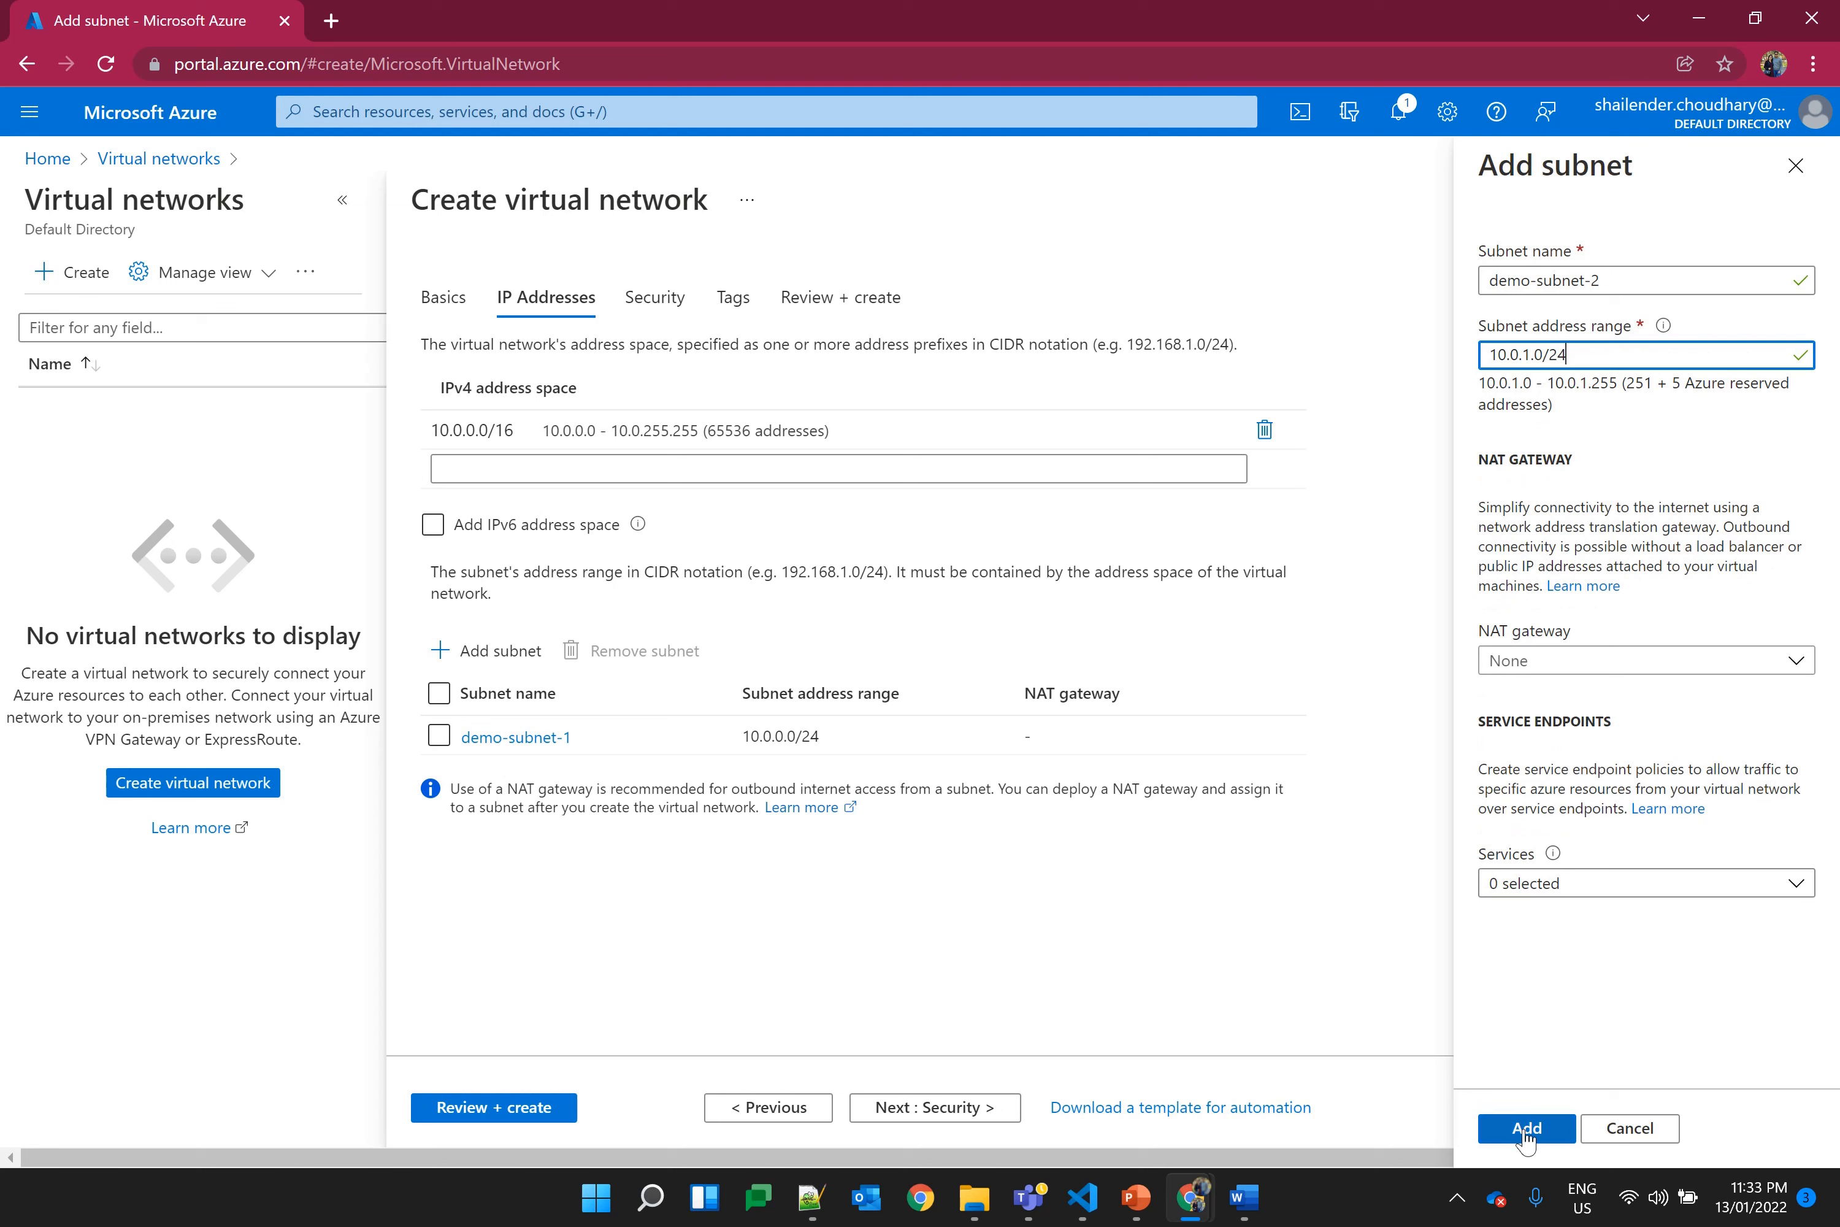
left_click(1525, 1128)
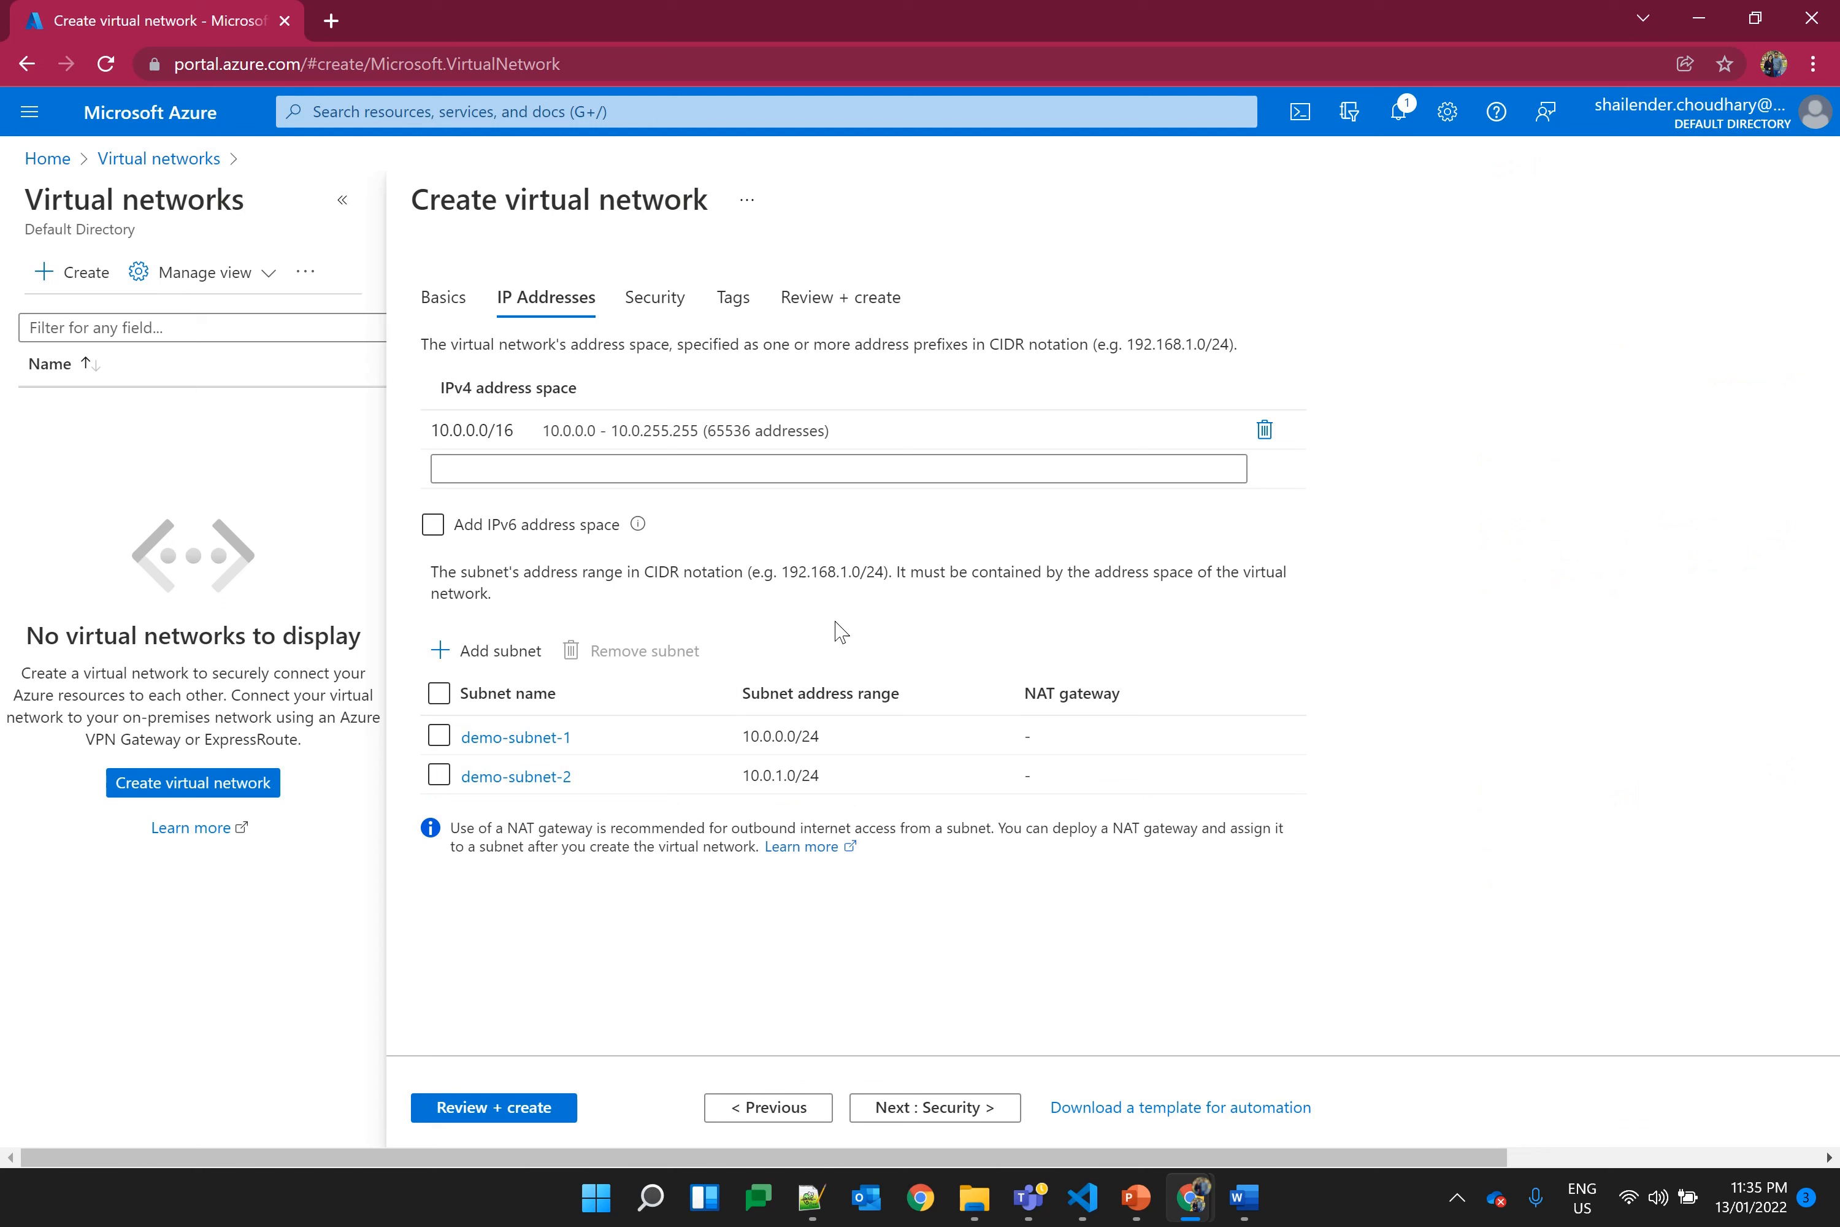
mouse_move(932, 1073)
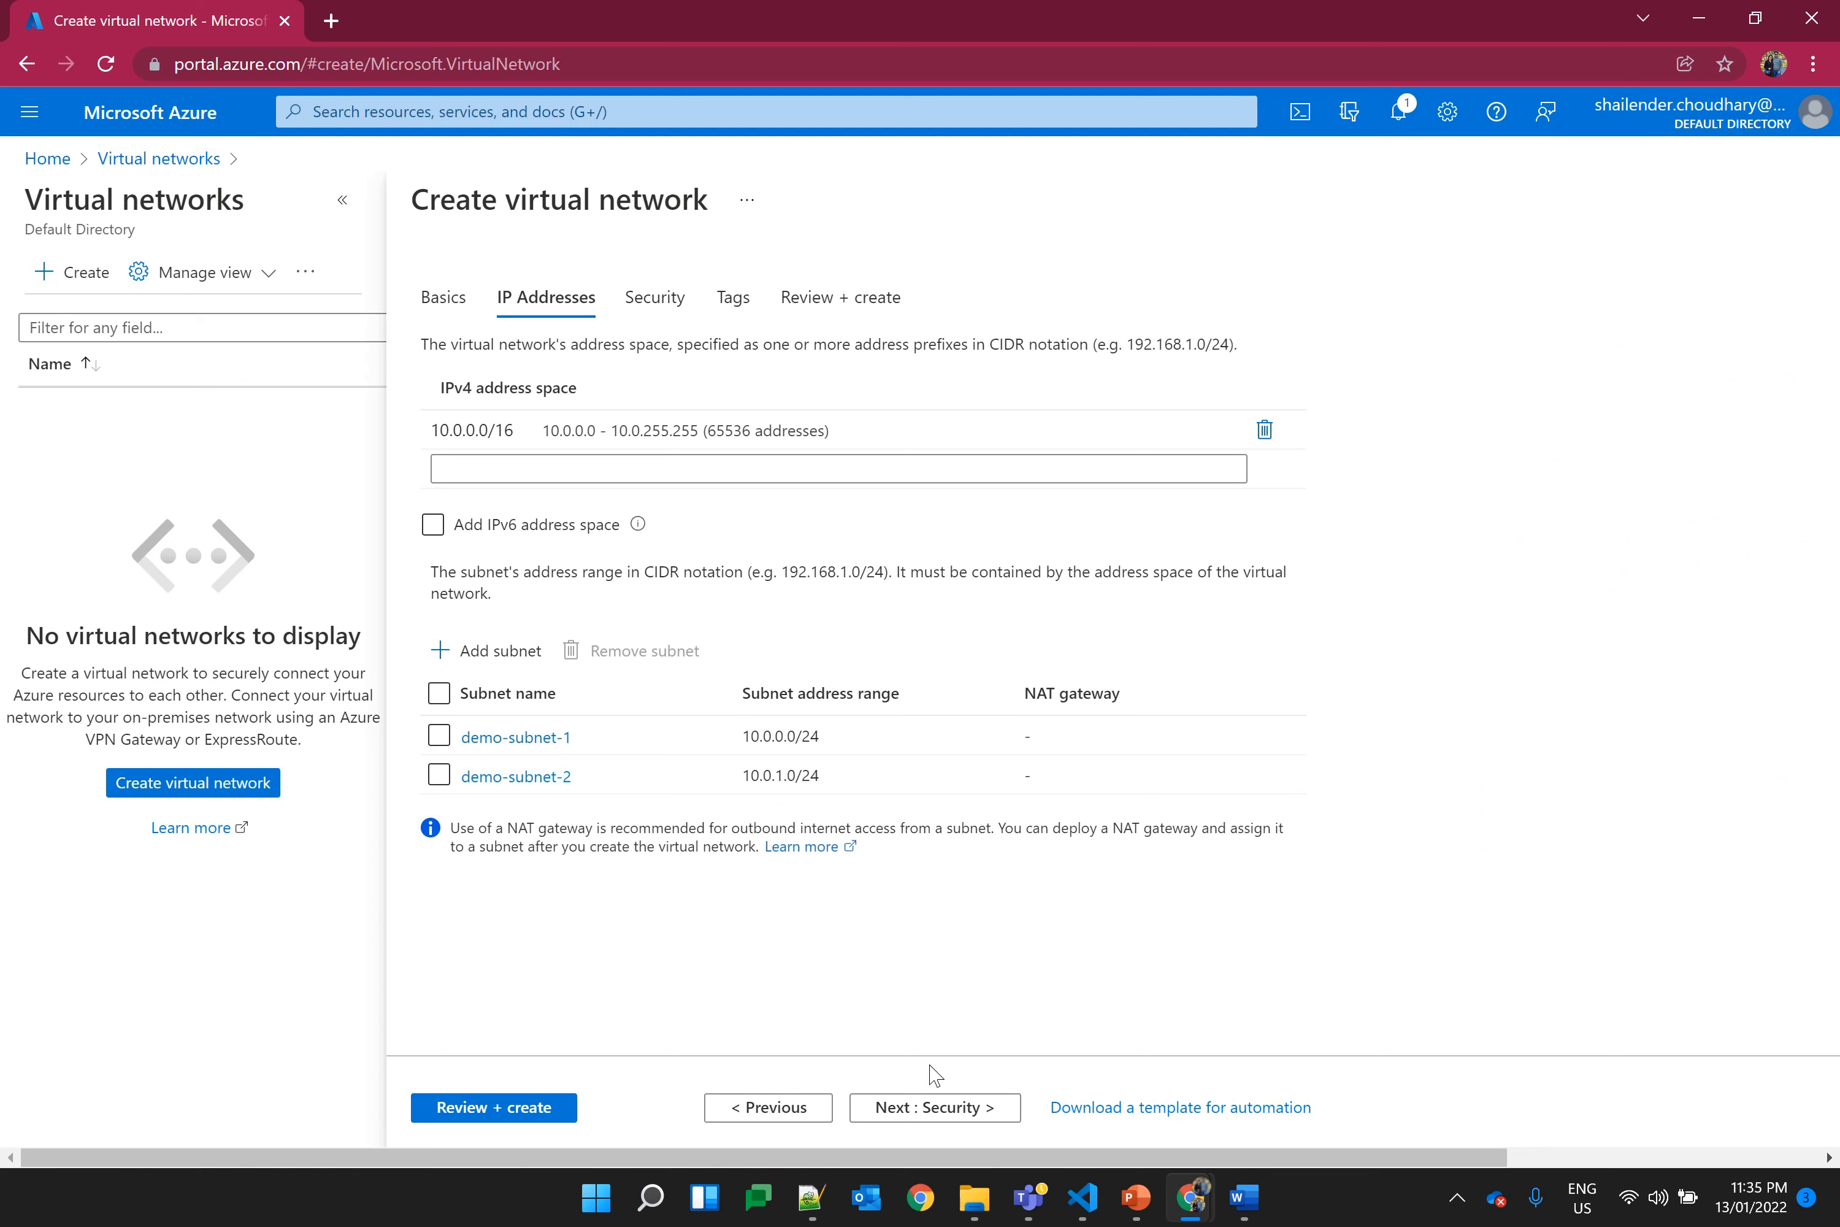
Enable Bastion host demo-bastion on 10.0.2.0/24 with new public IP demo-bastion-ip, then continue to Tags
left_click(933, 1107)
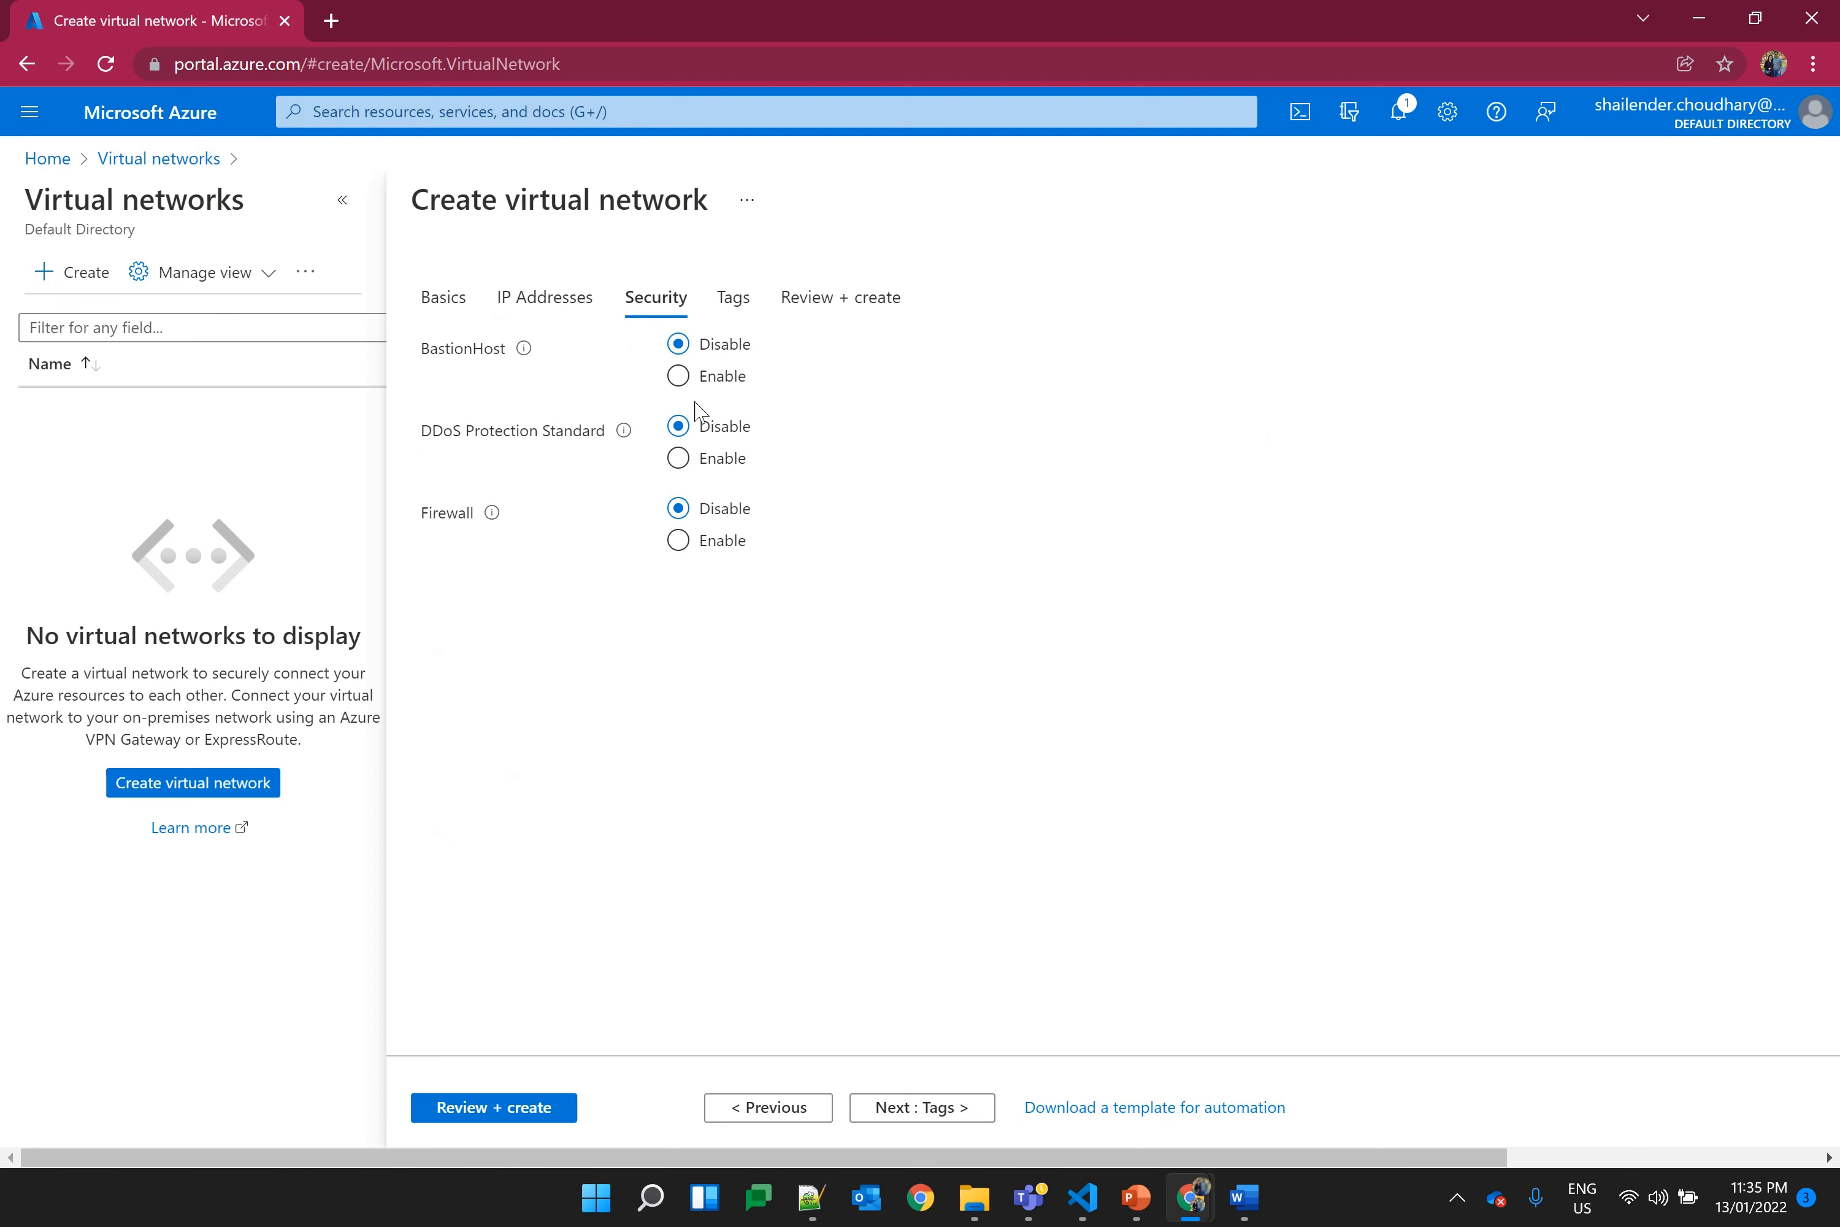
left_click(678, 375)
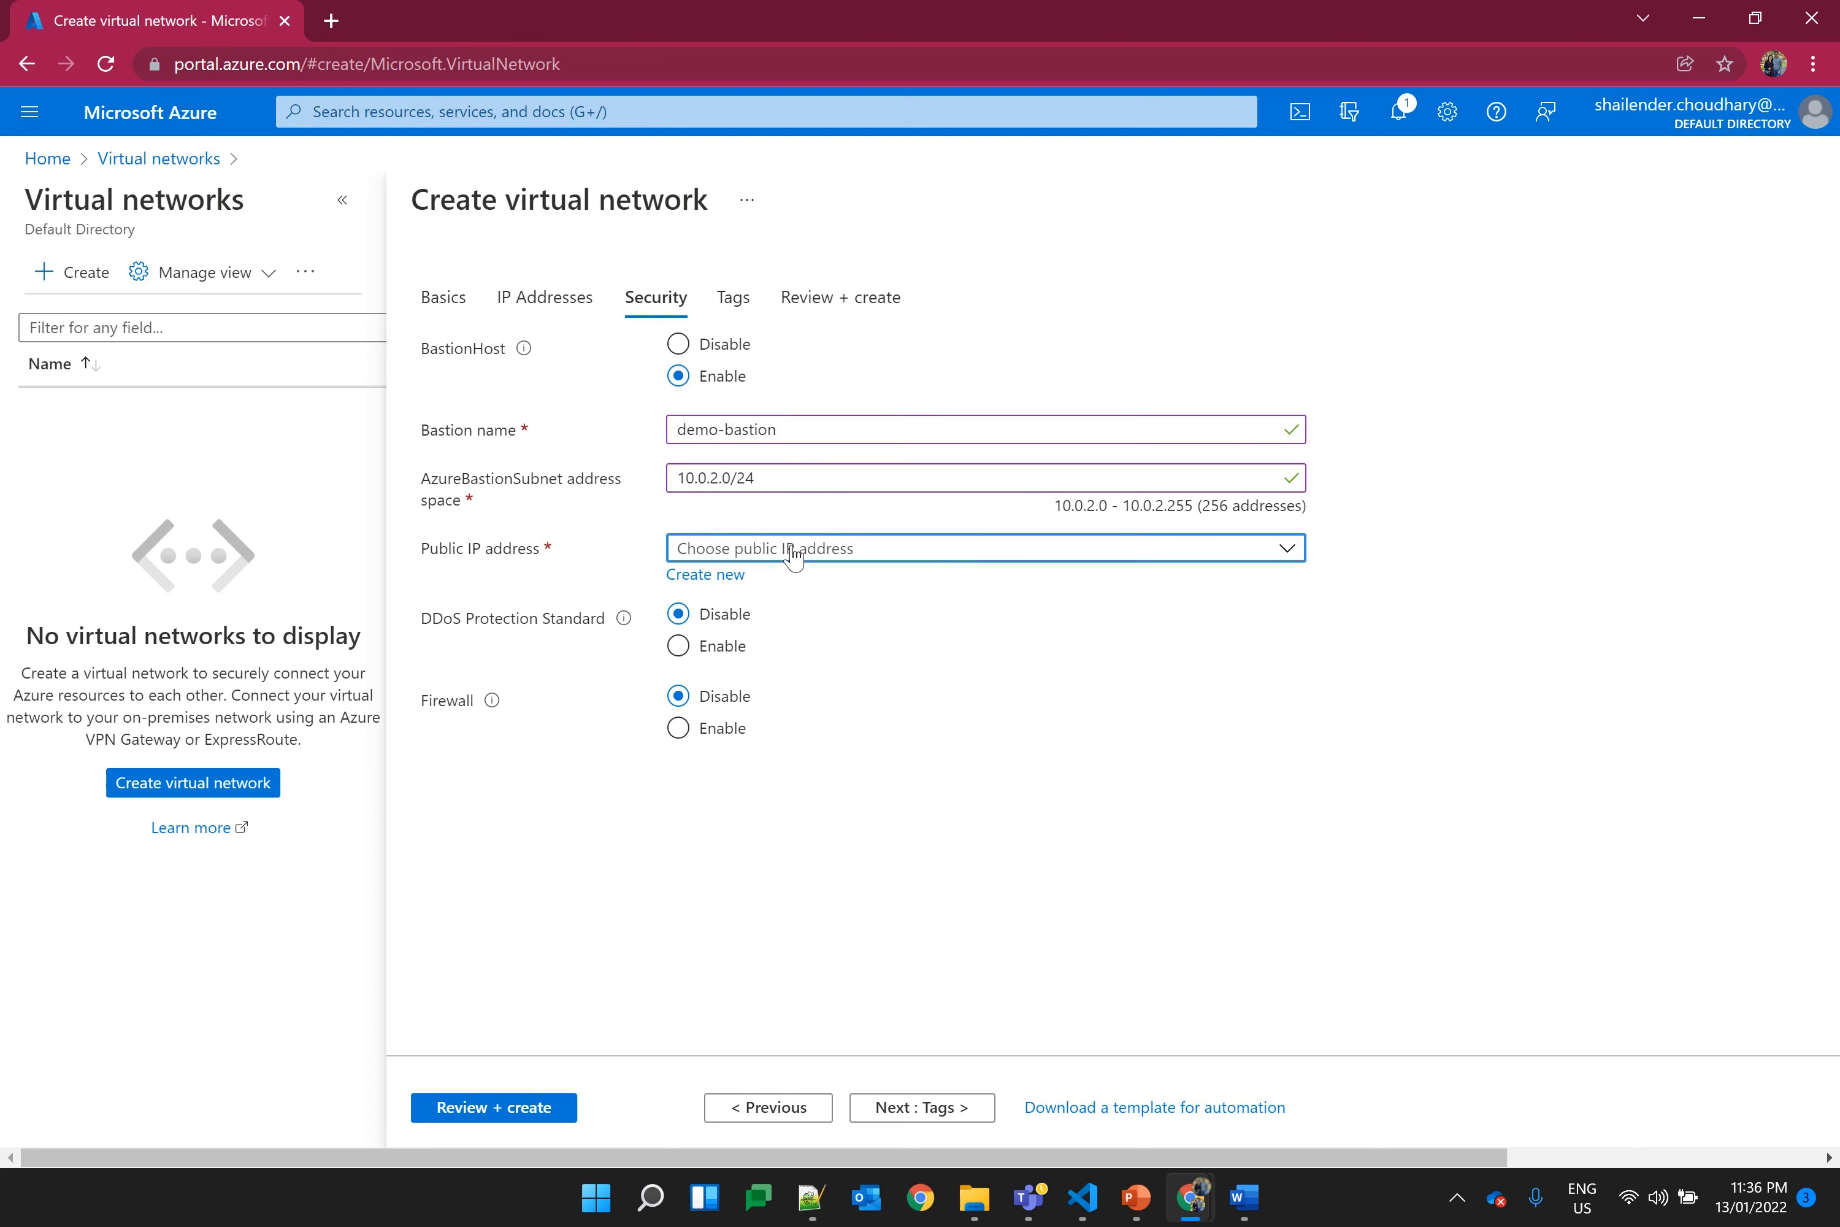
left_click(706, 574)
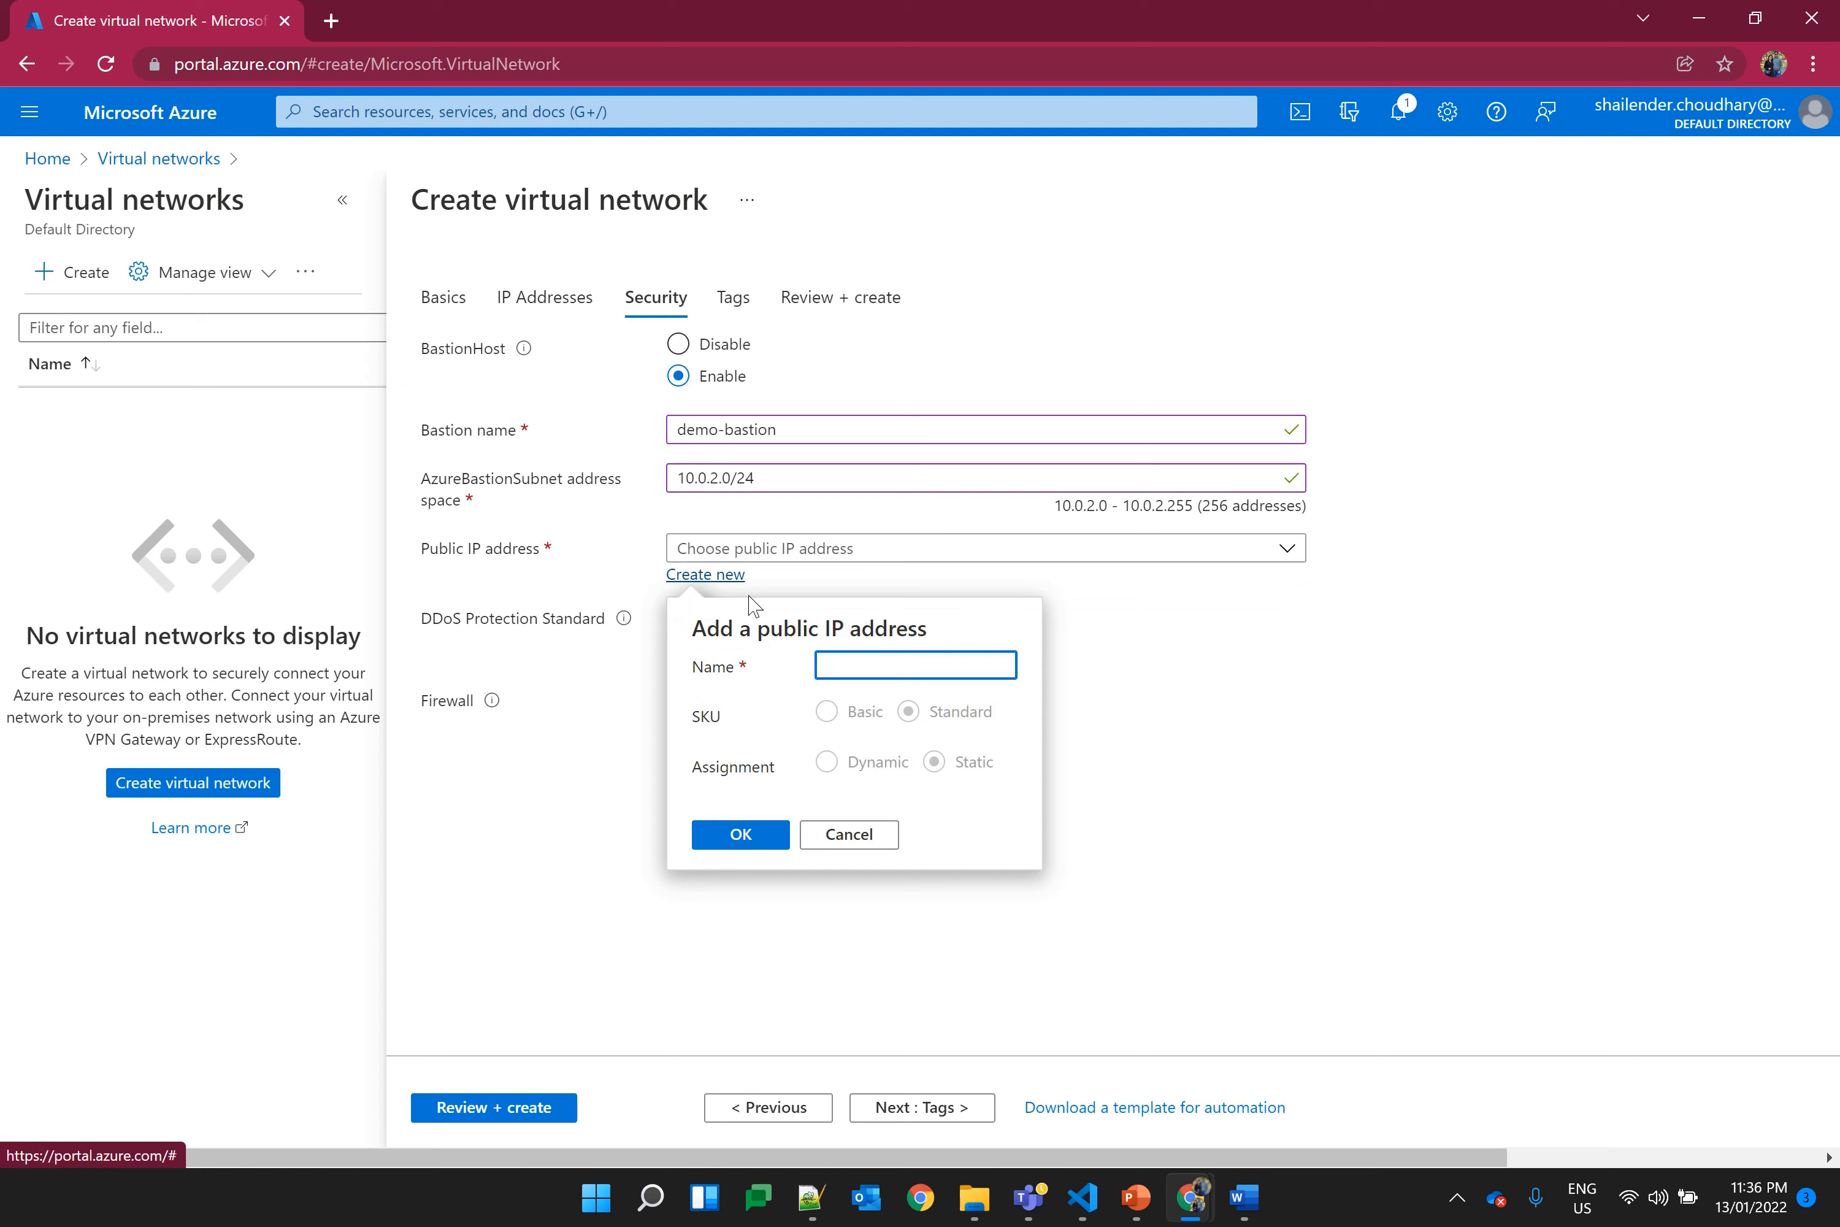
mouse_move(913, 665)
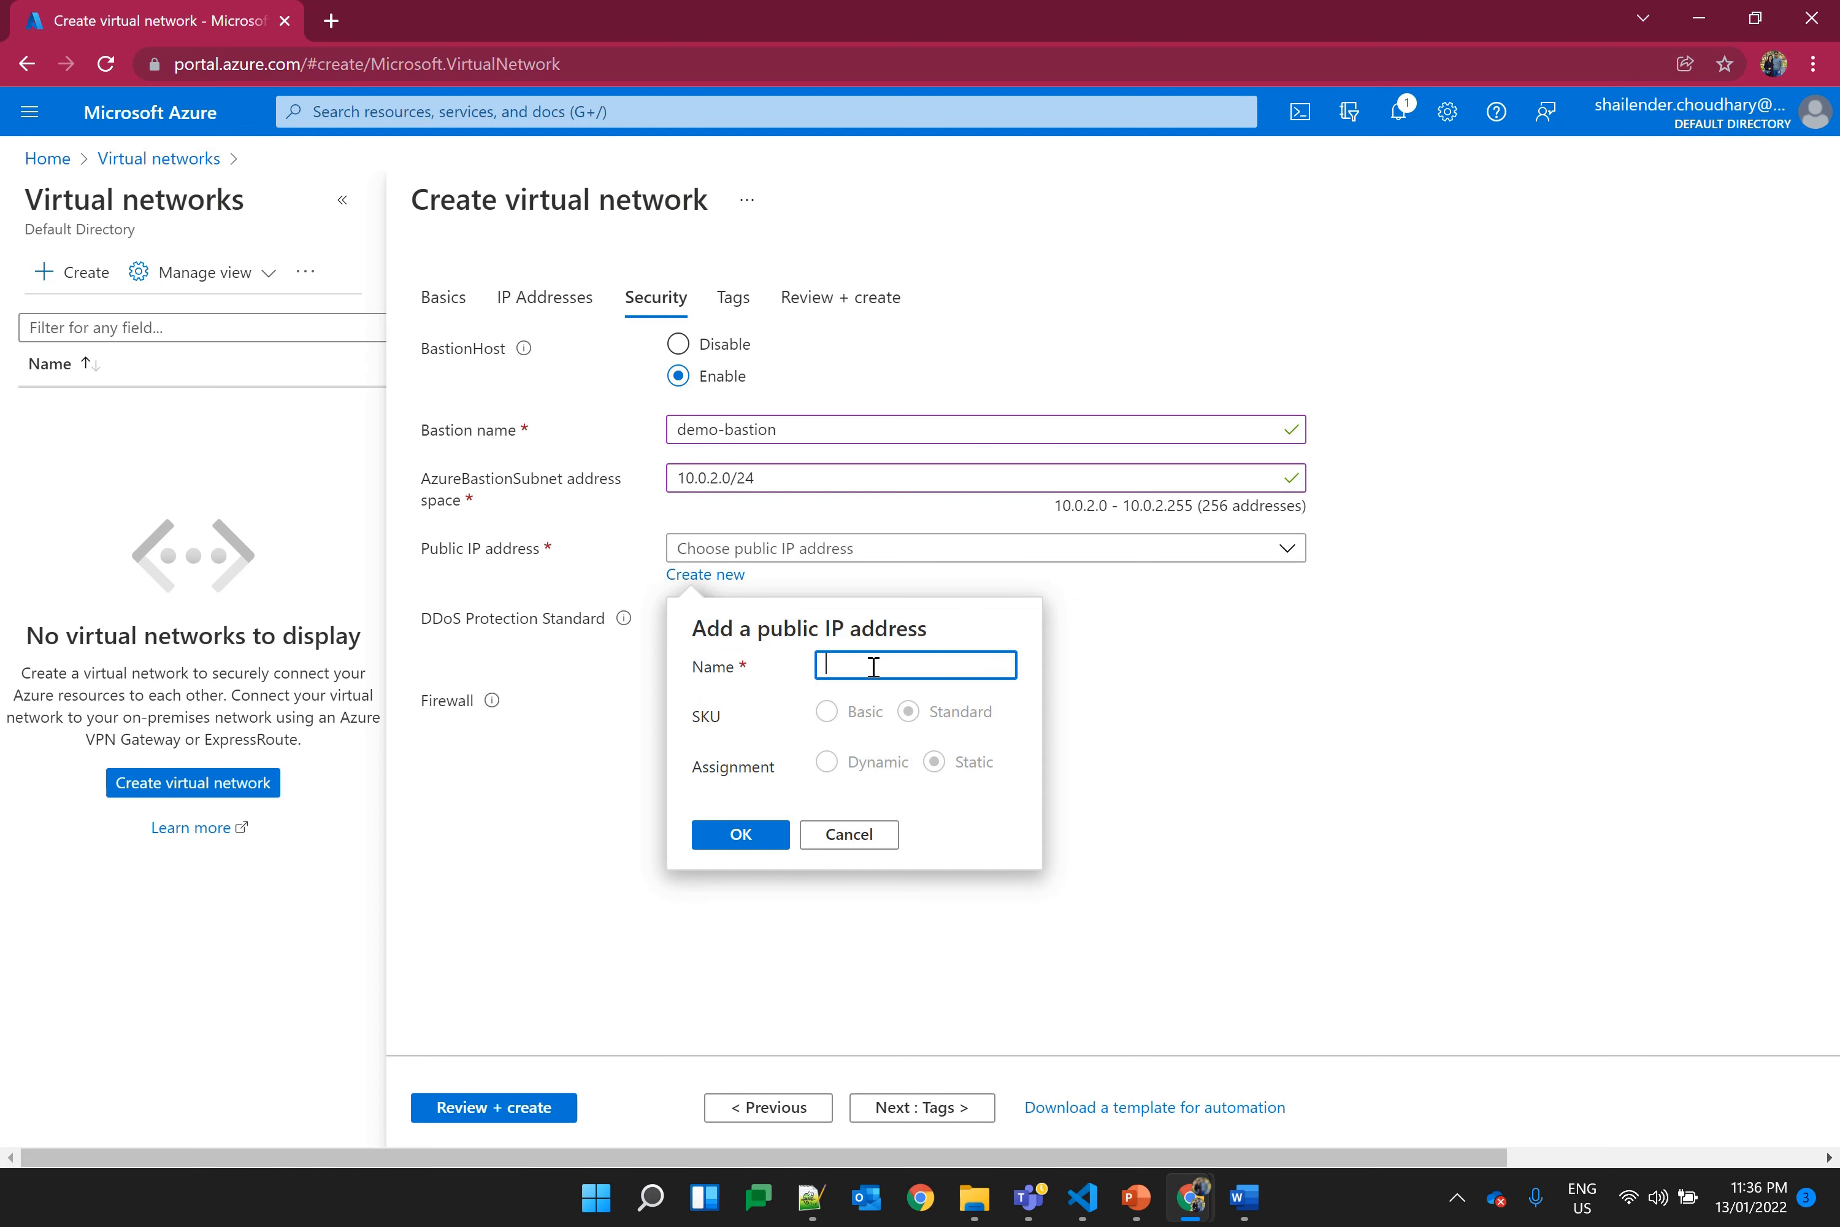
type("demo-bastion-ip")
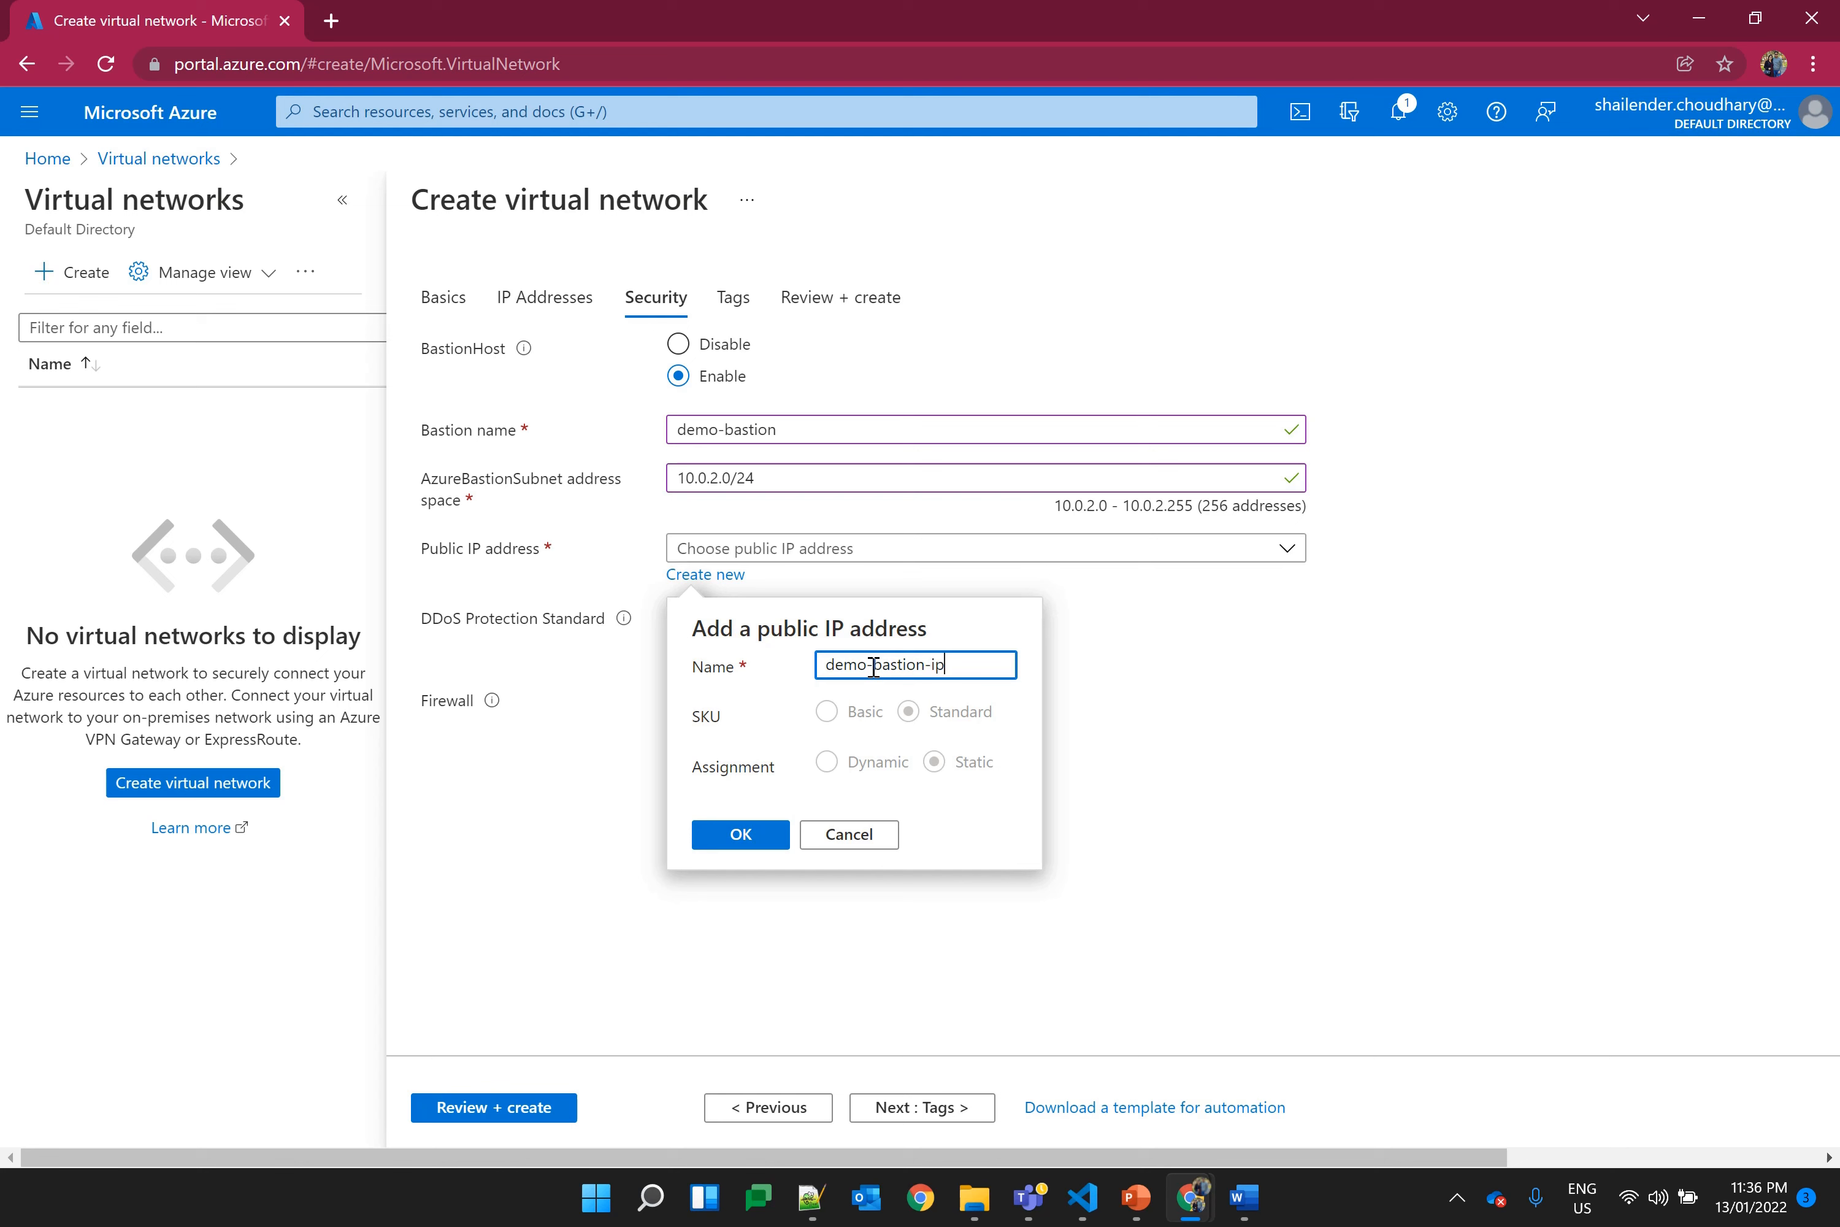
left_click(739, 834)
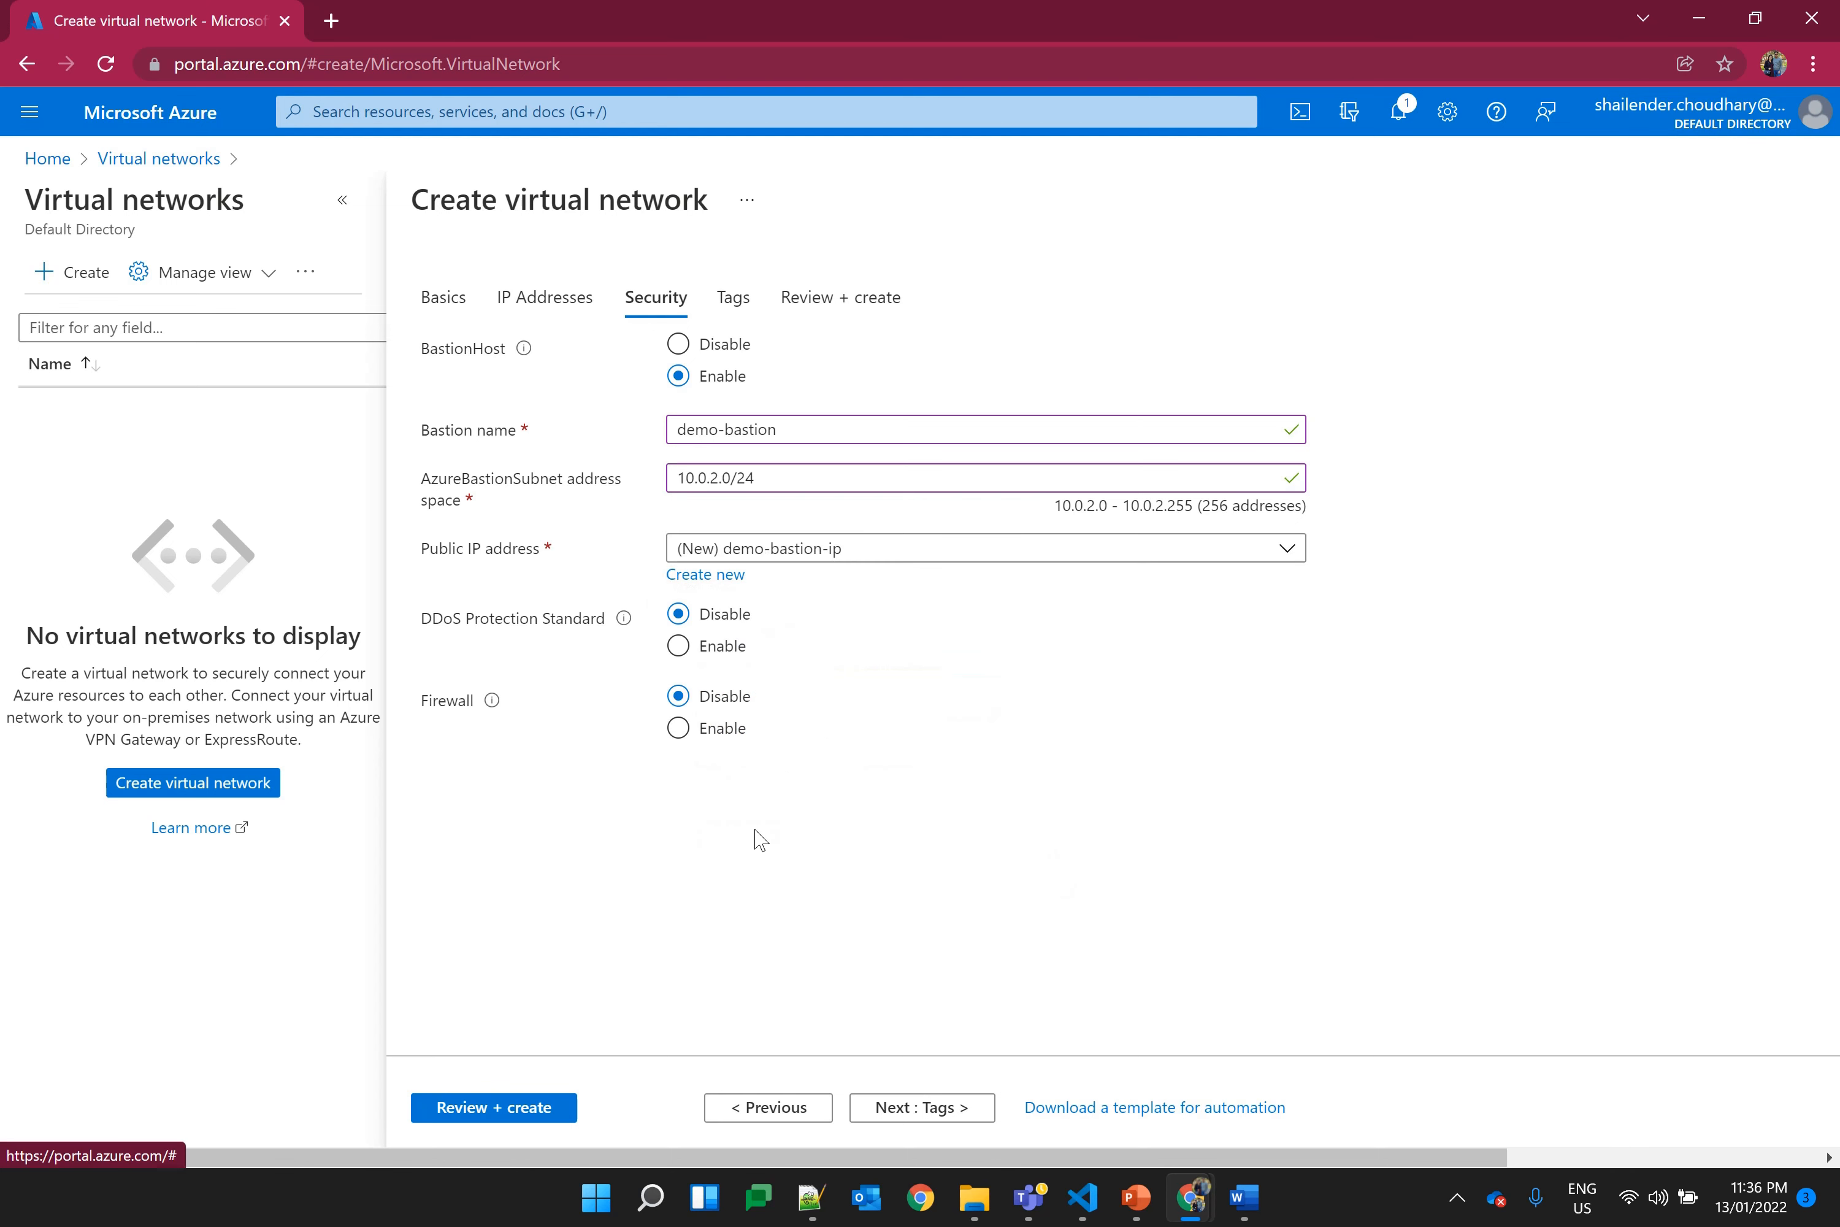
left_click(922, 1107)
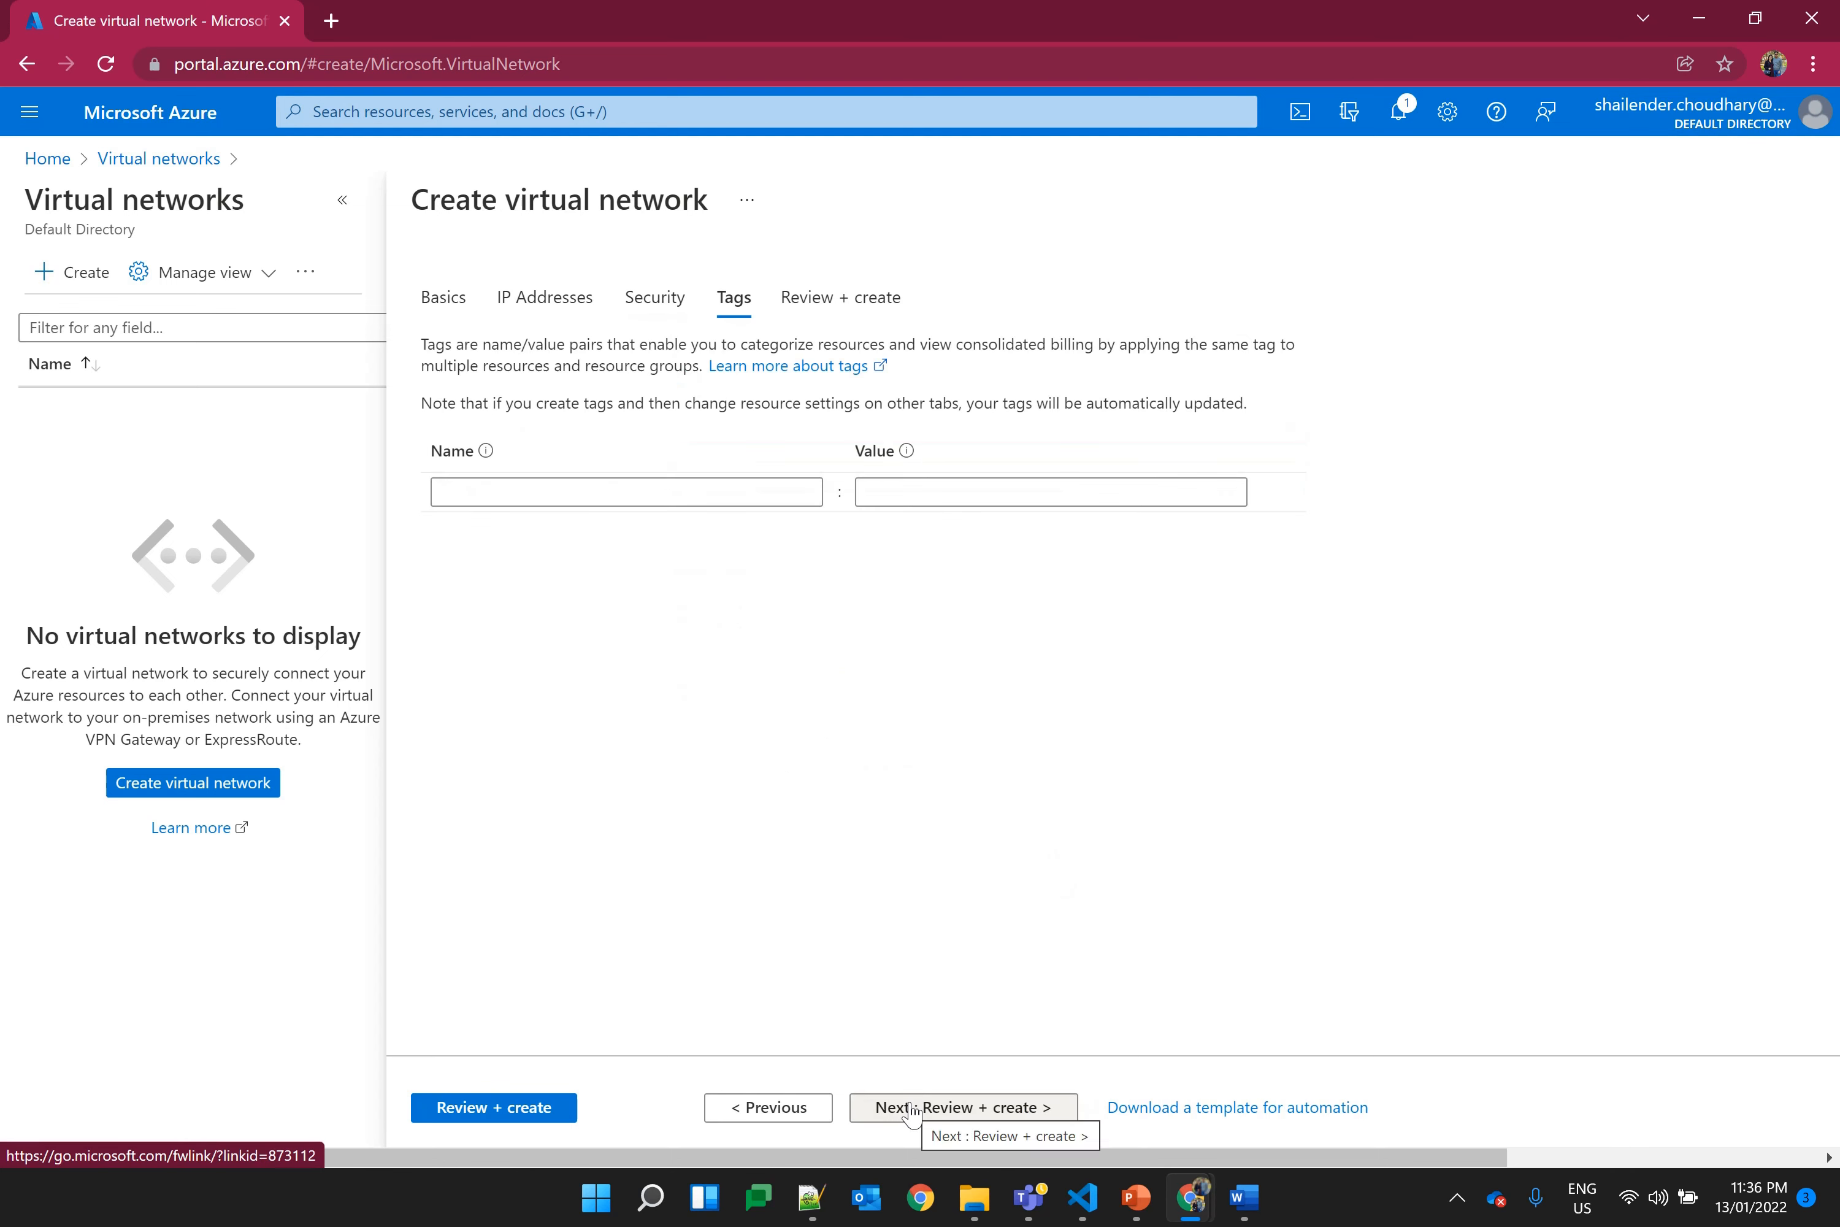
Review and create demo-vnet, then dismiss the deployment succeeded notification
left_click(964, 1107)
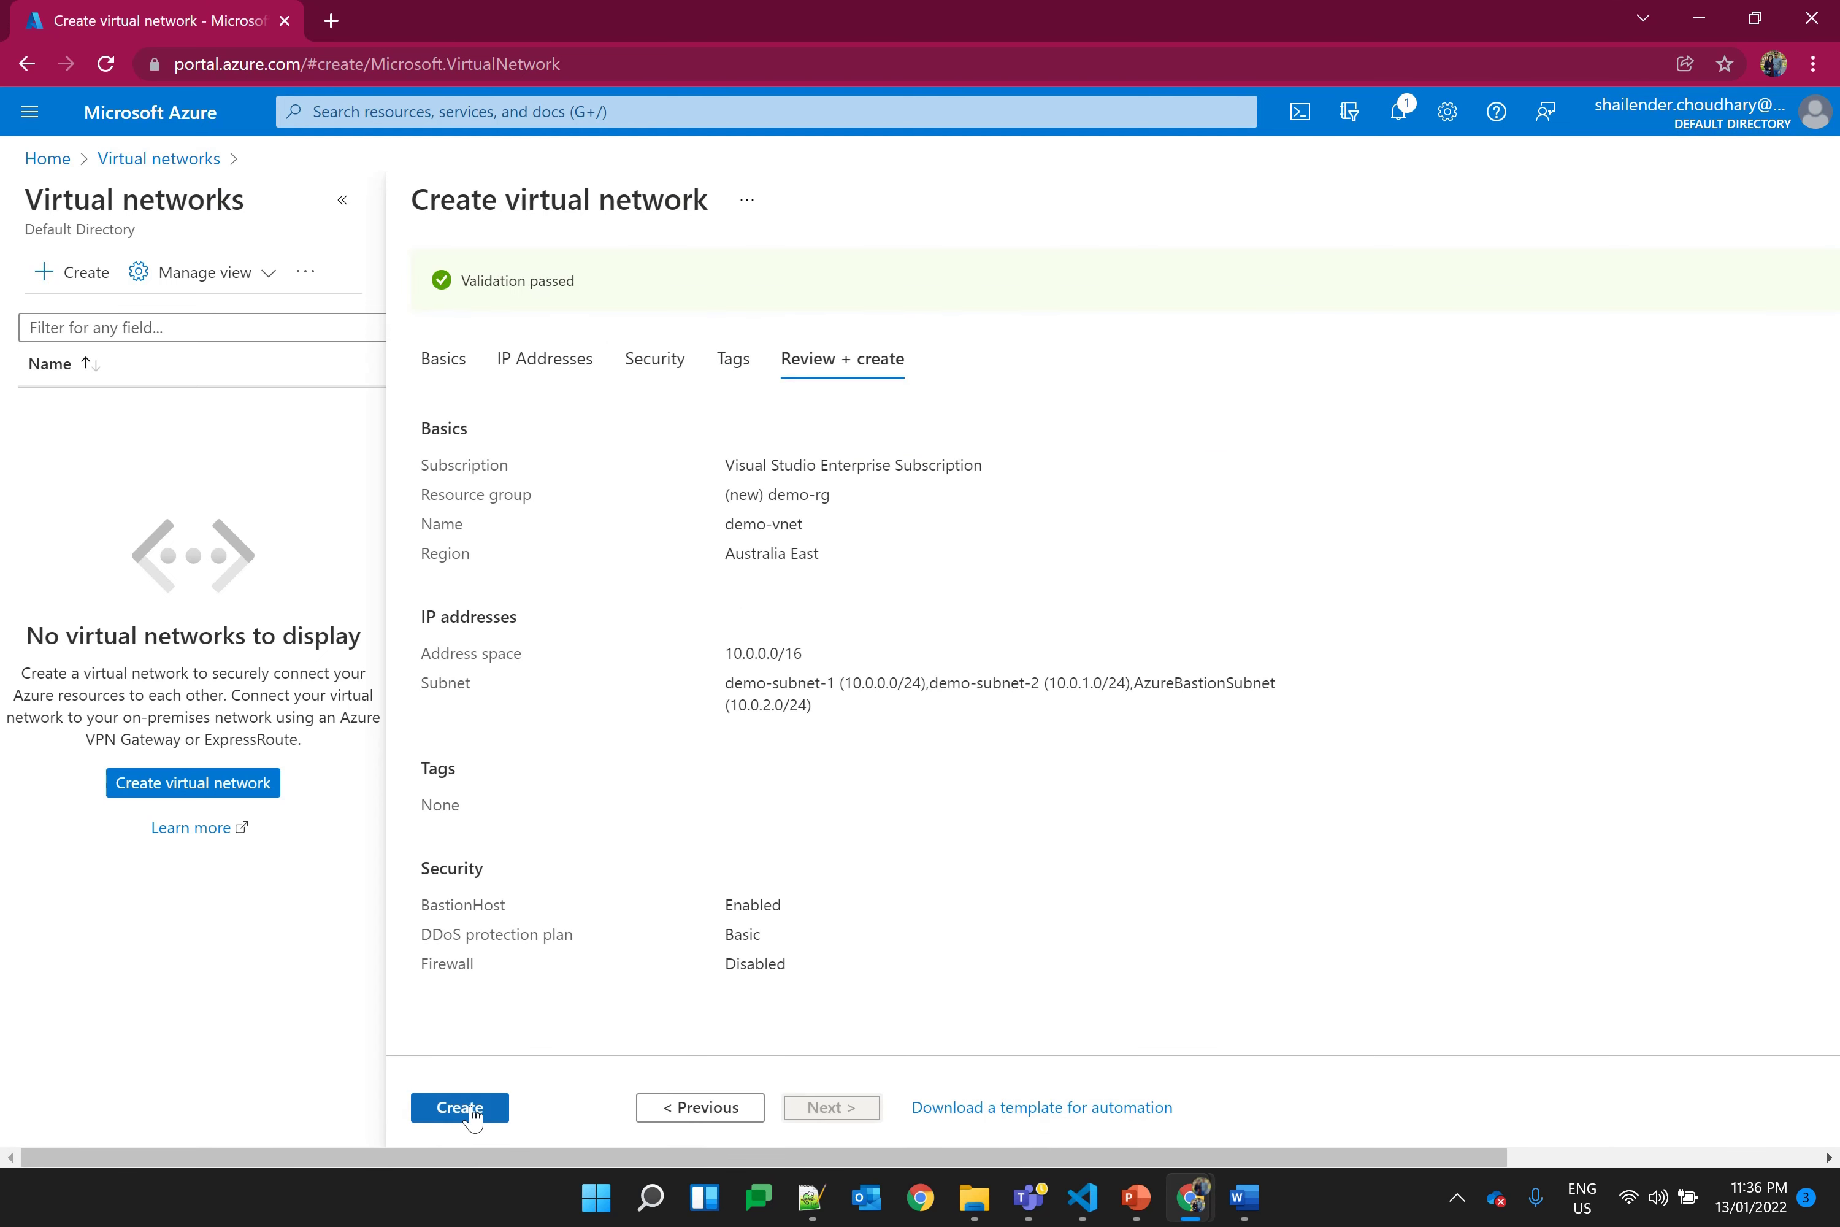
left_click(459, 1107)
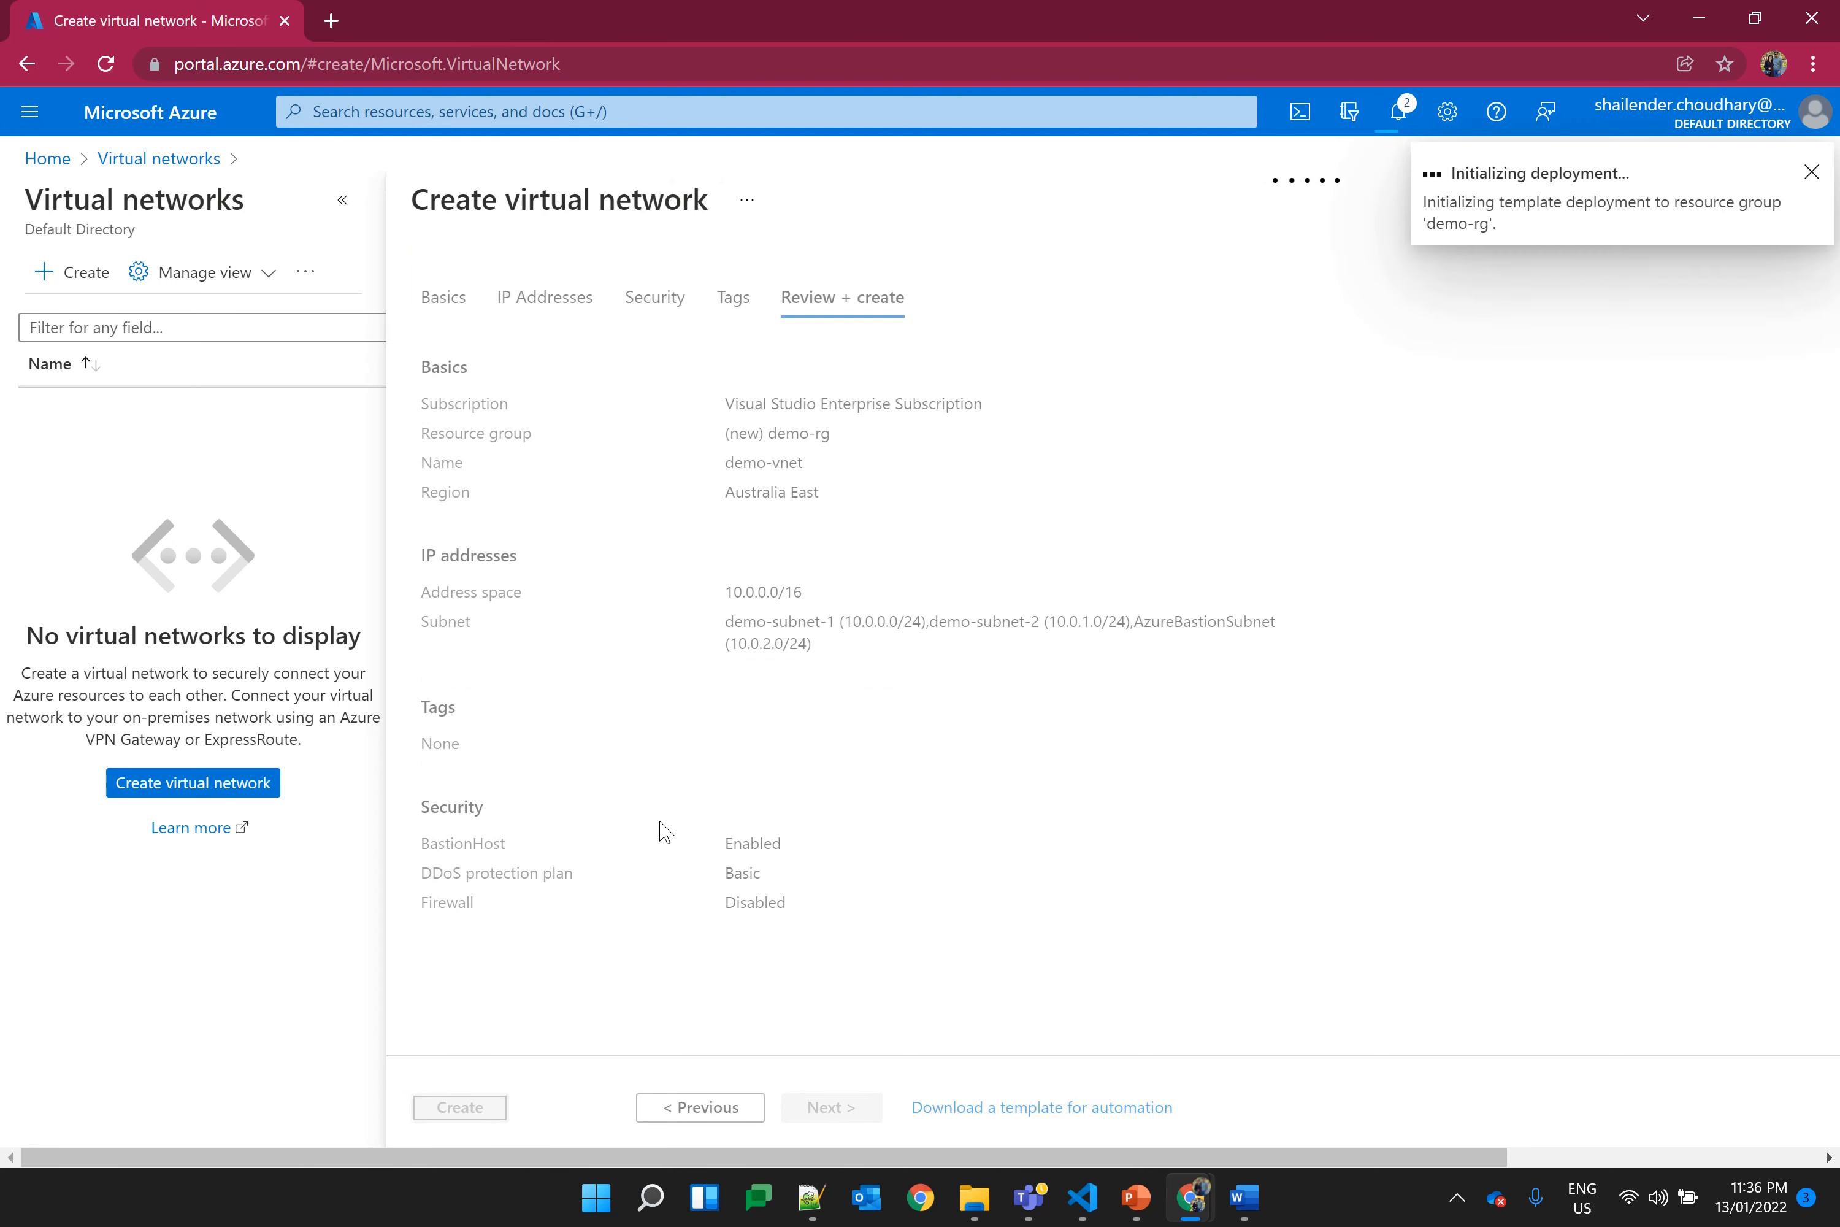
left_click(459, 1107)
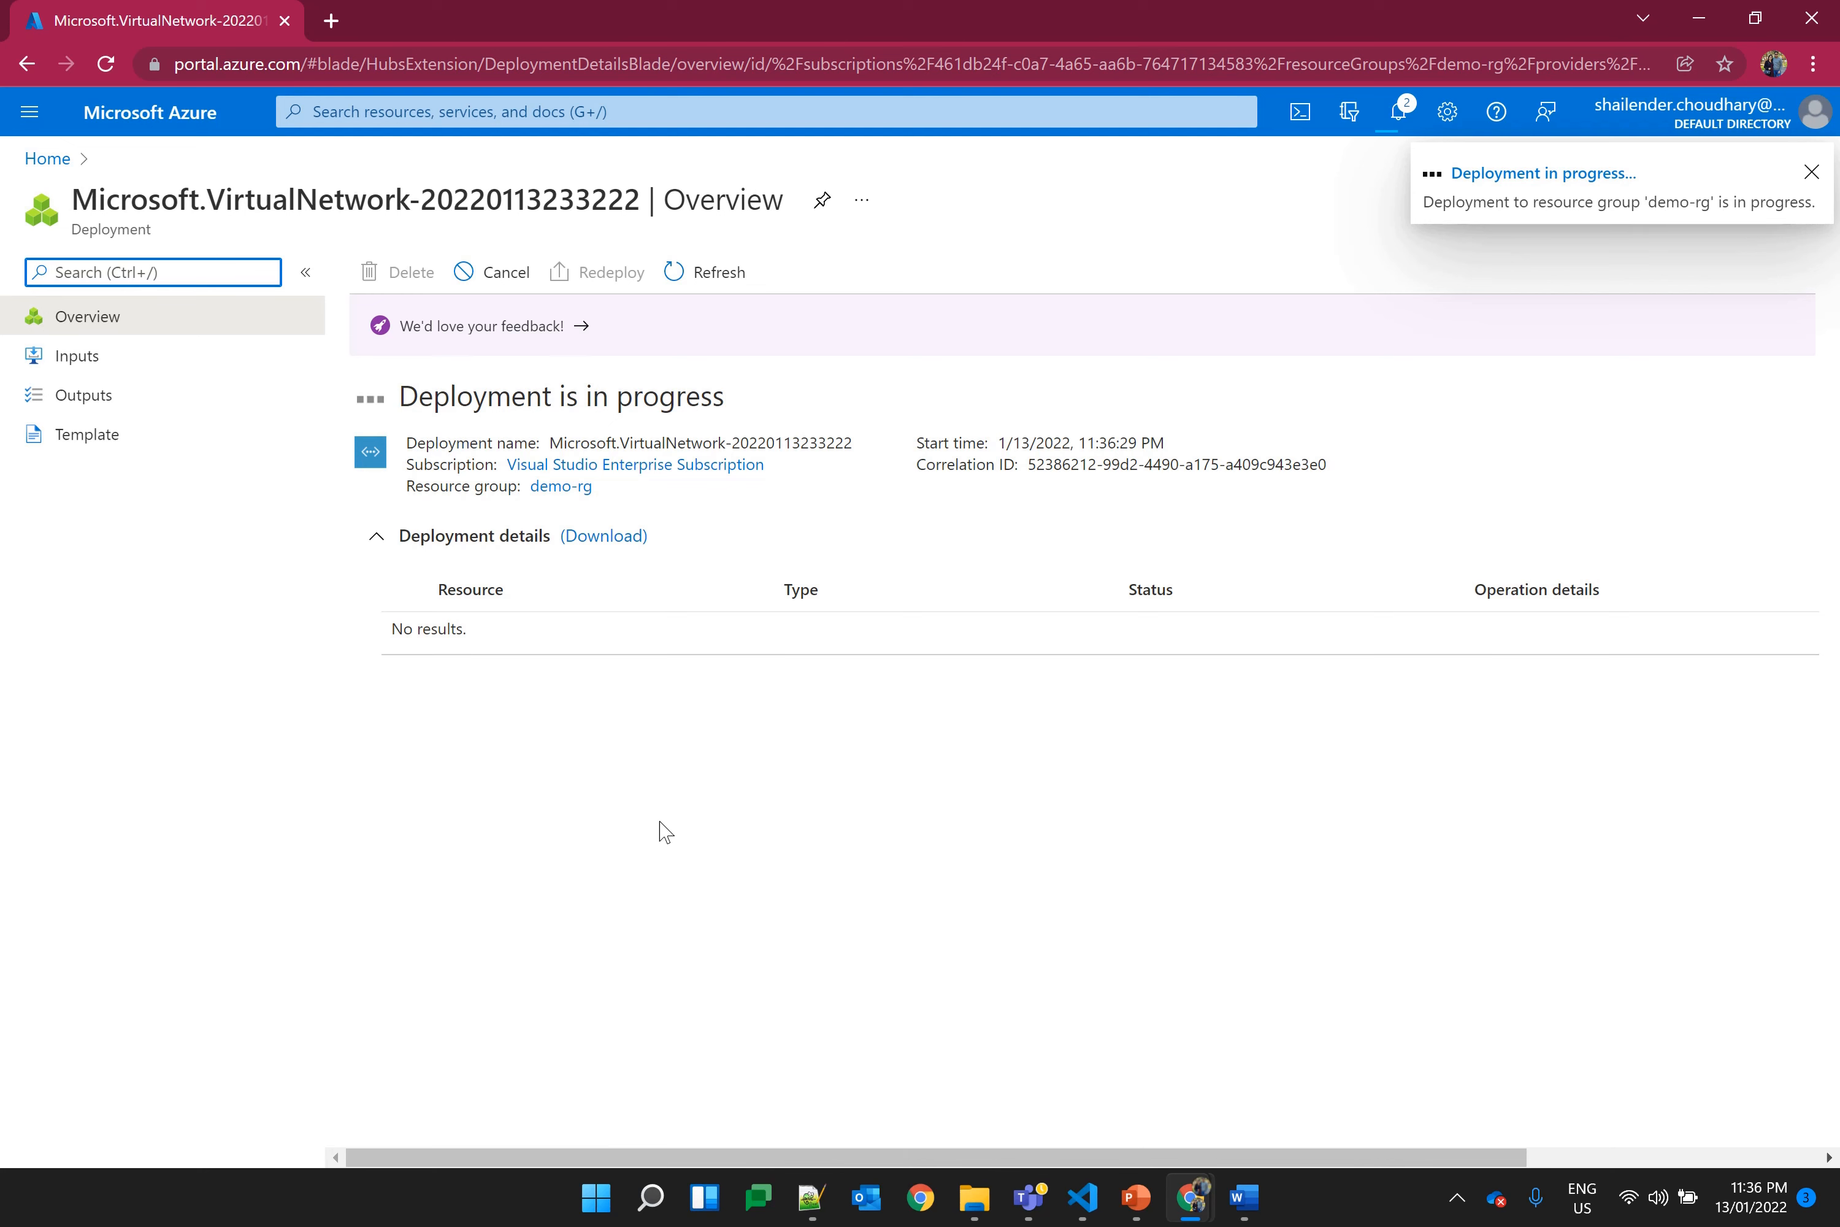
left_click(1810, 172)
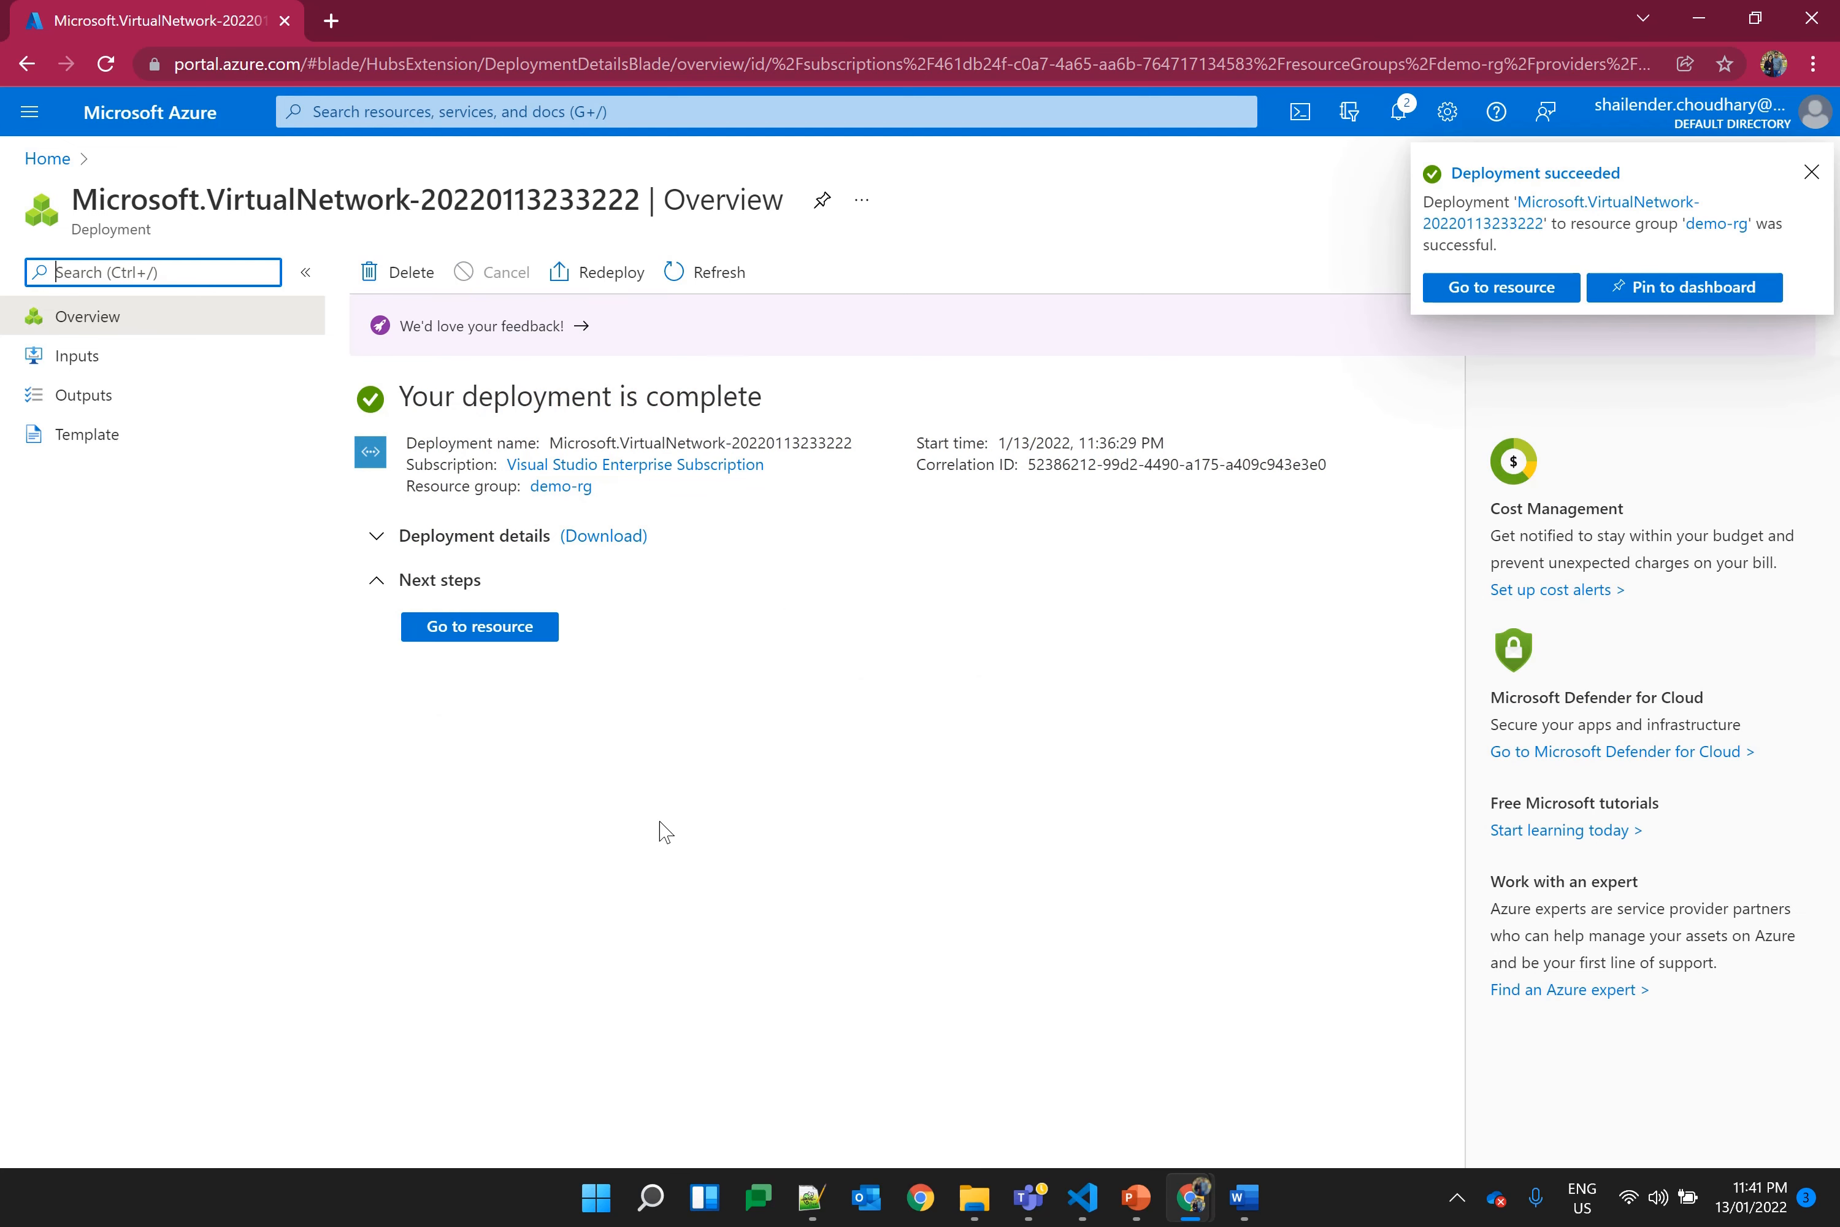
left_click(1811, 172)
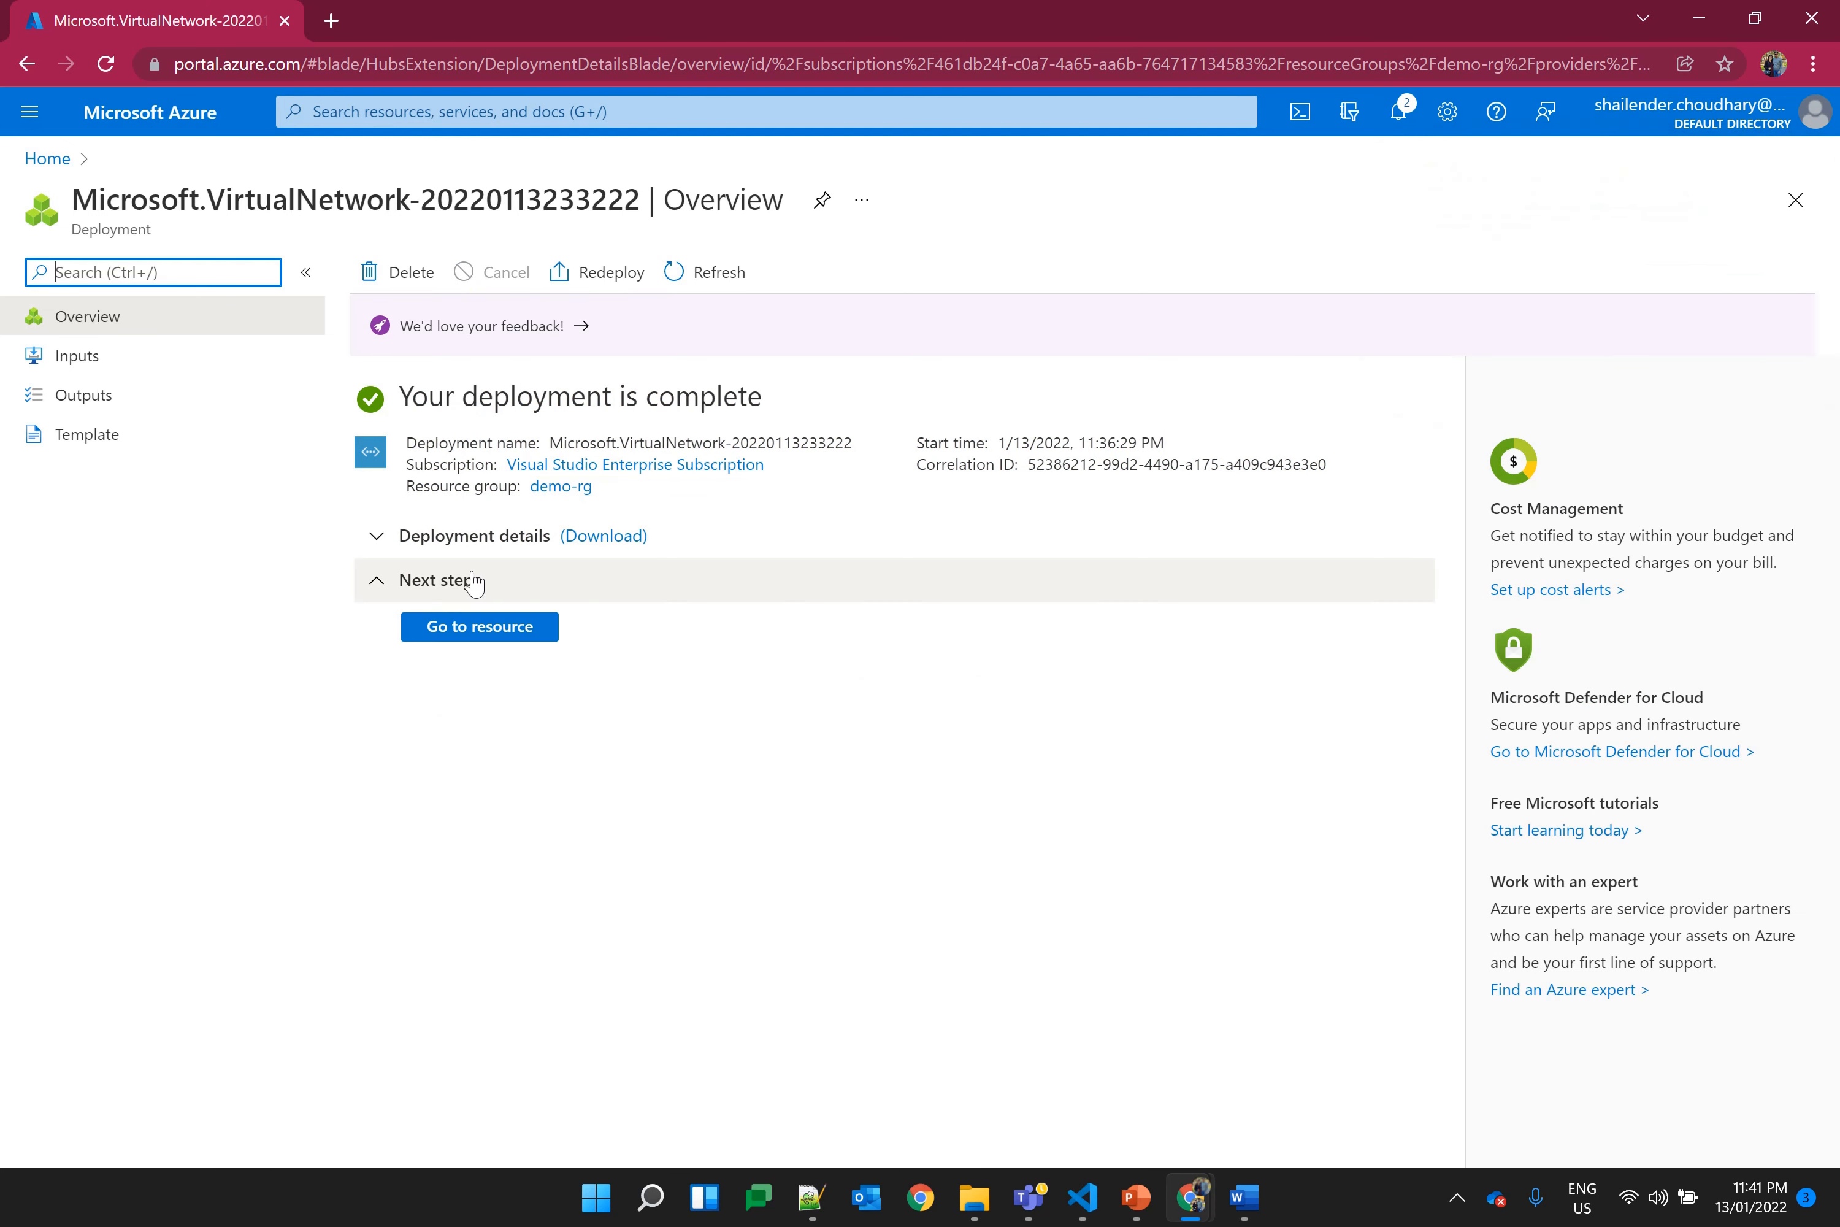
Expand the deployed resources and open the demo-vnet network
left_click(378, 535)
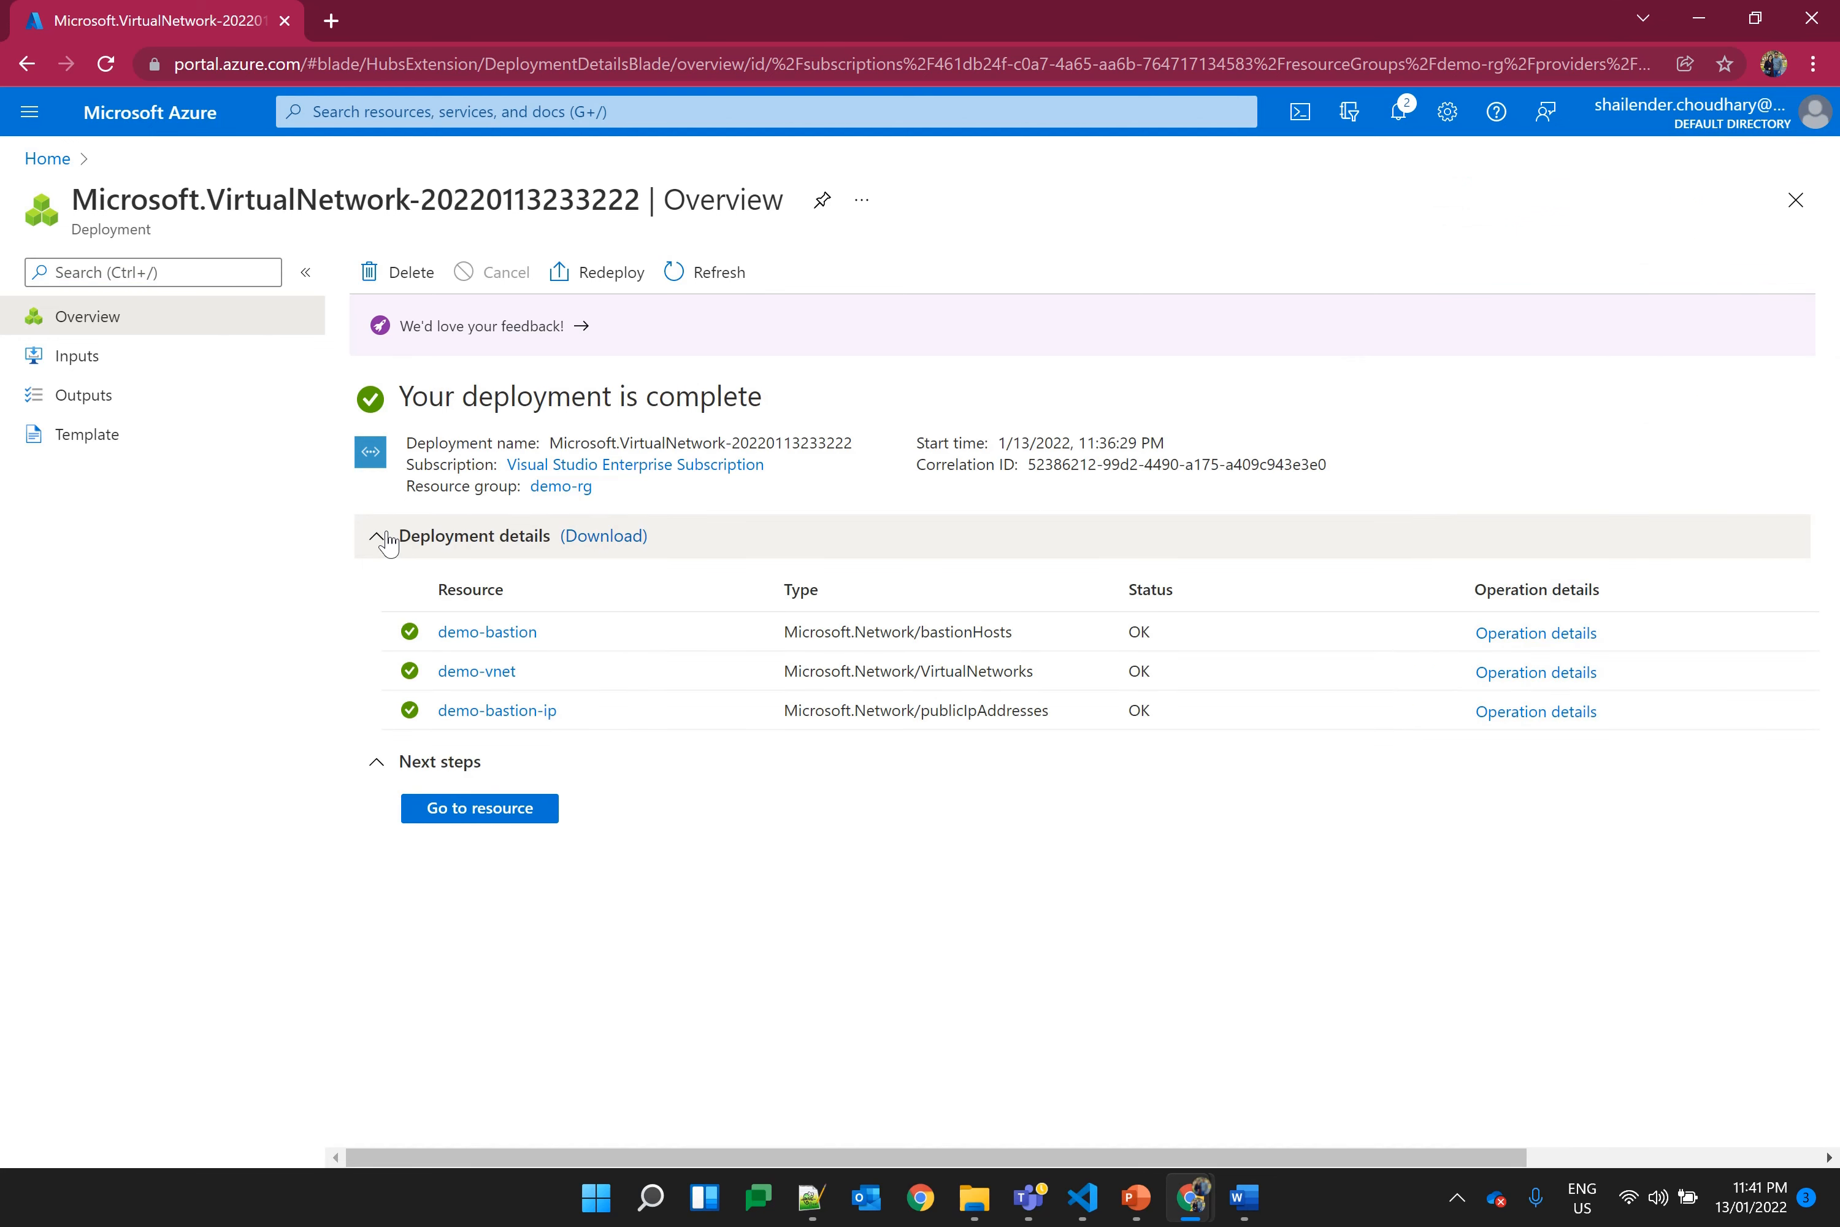
left_click(475, 670)
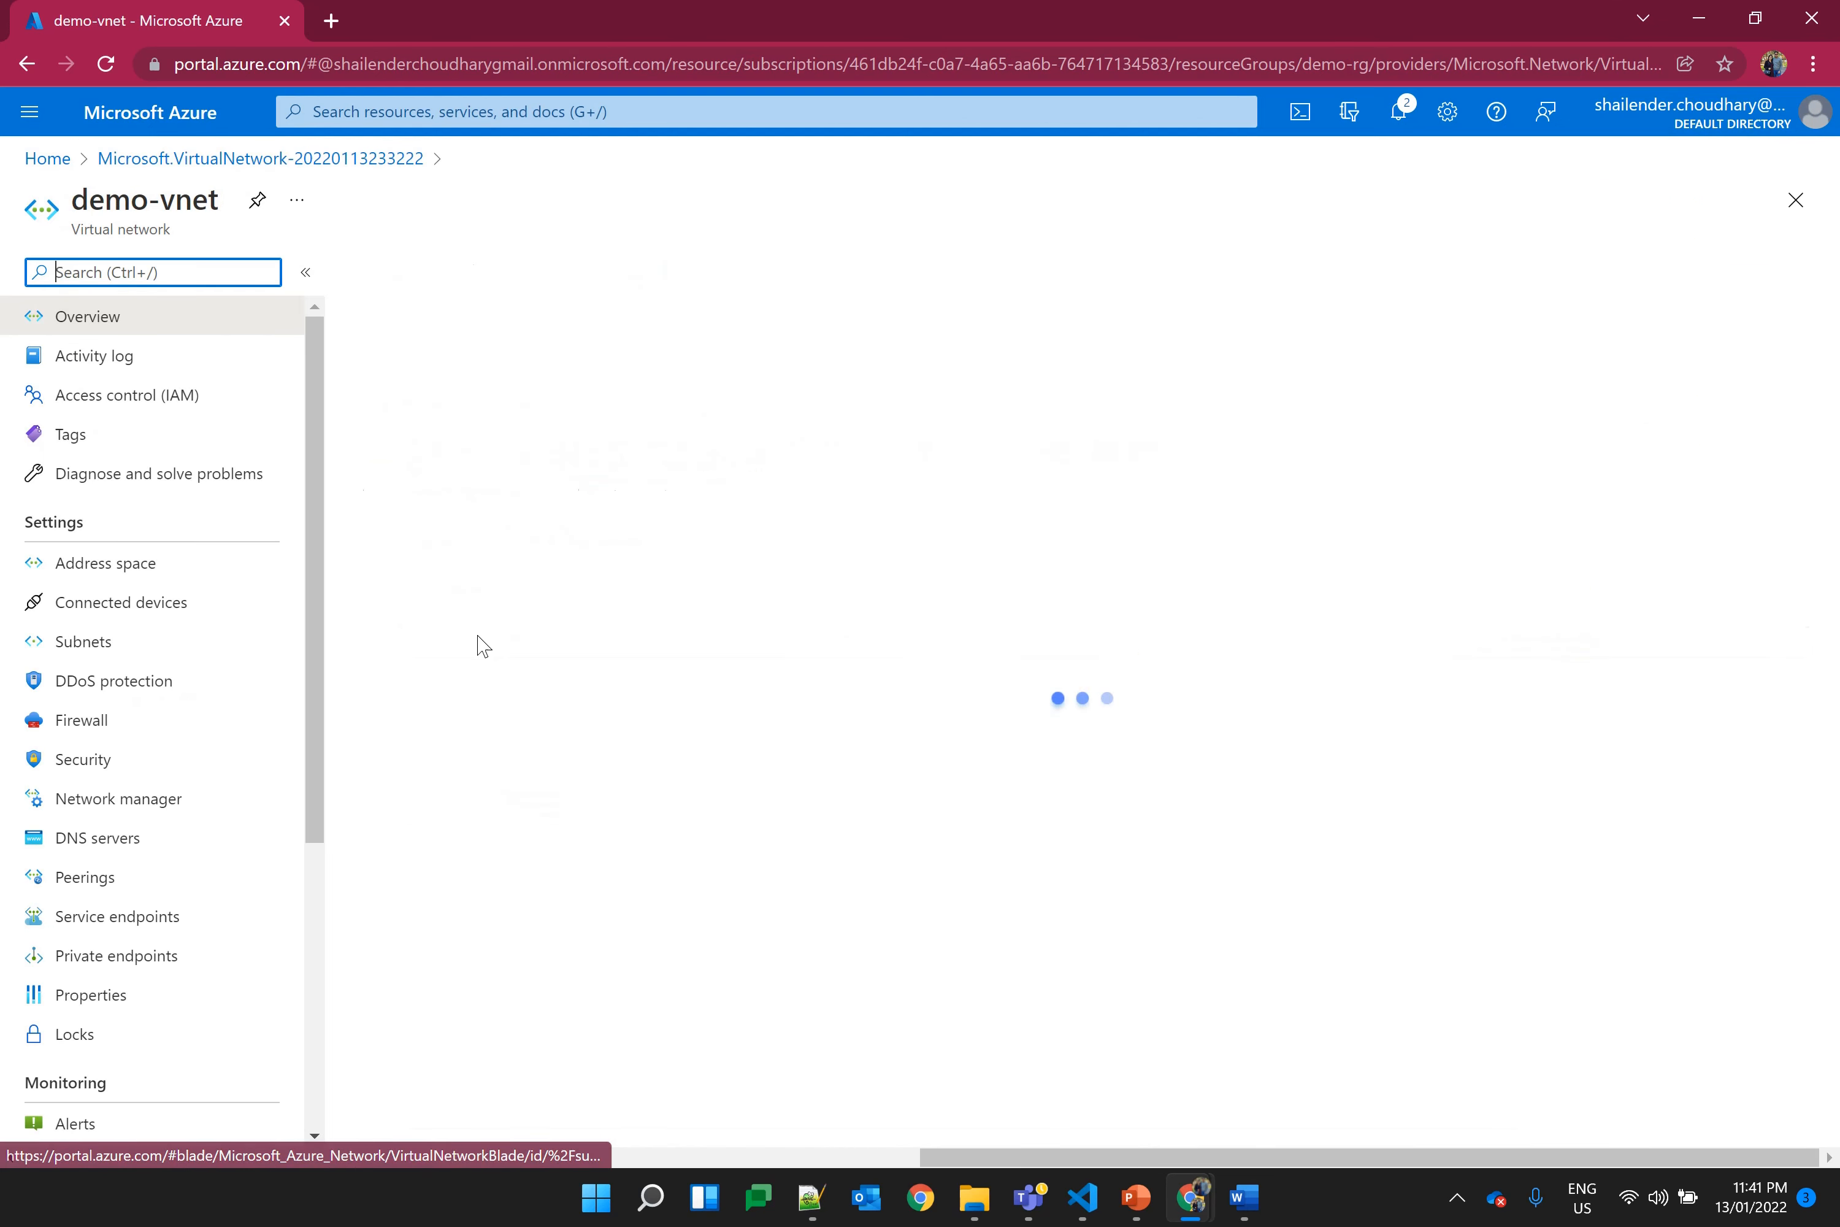
Show demo-vnet's subnets: demo-subnet-1, demo-subnet-2 and AzureBastionSubnet with their ranges
left_click(83, 640)
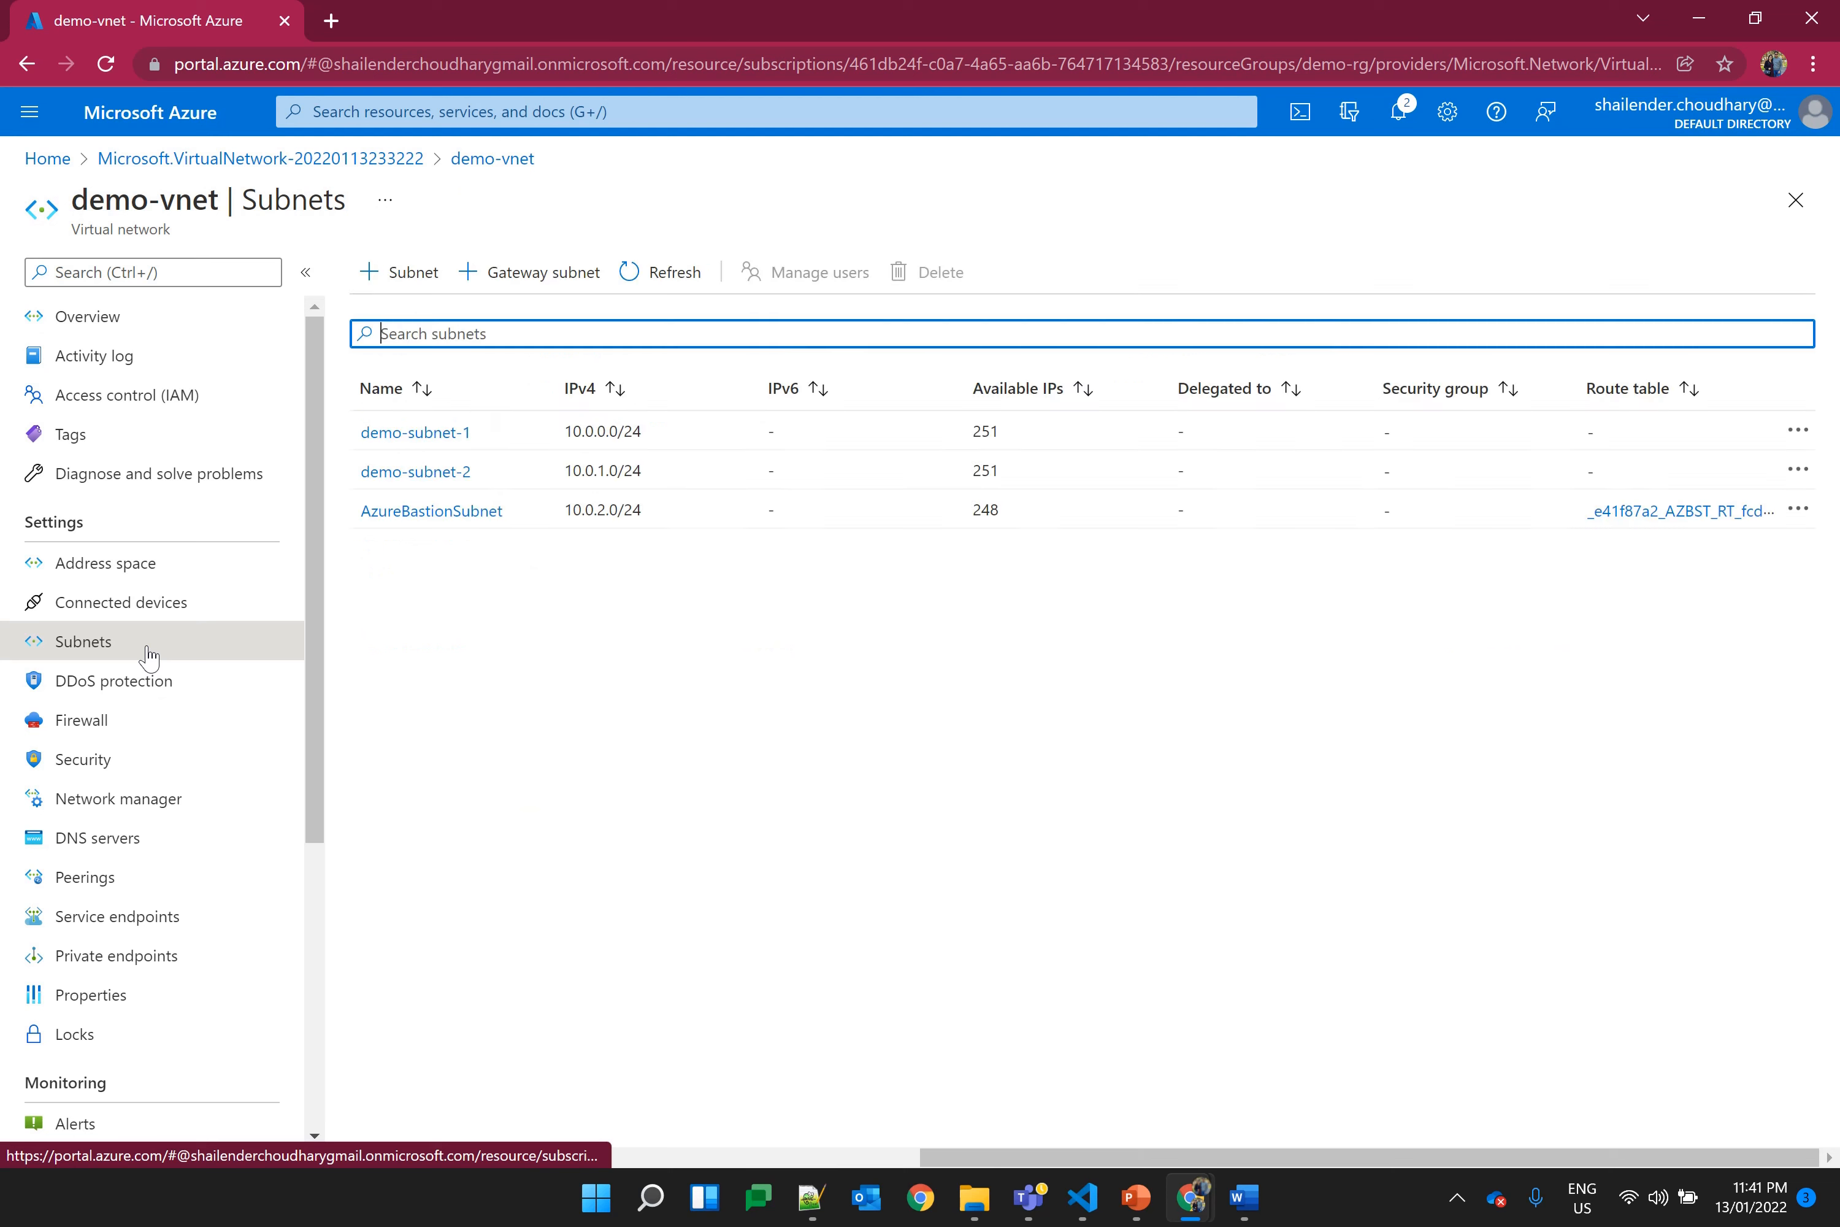
mouse_move(499, 455)
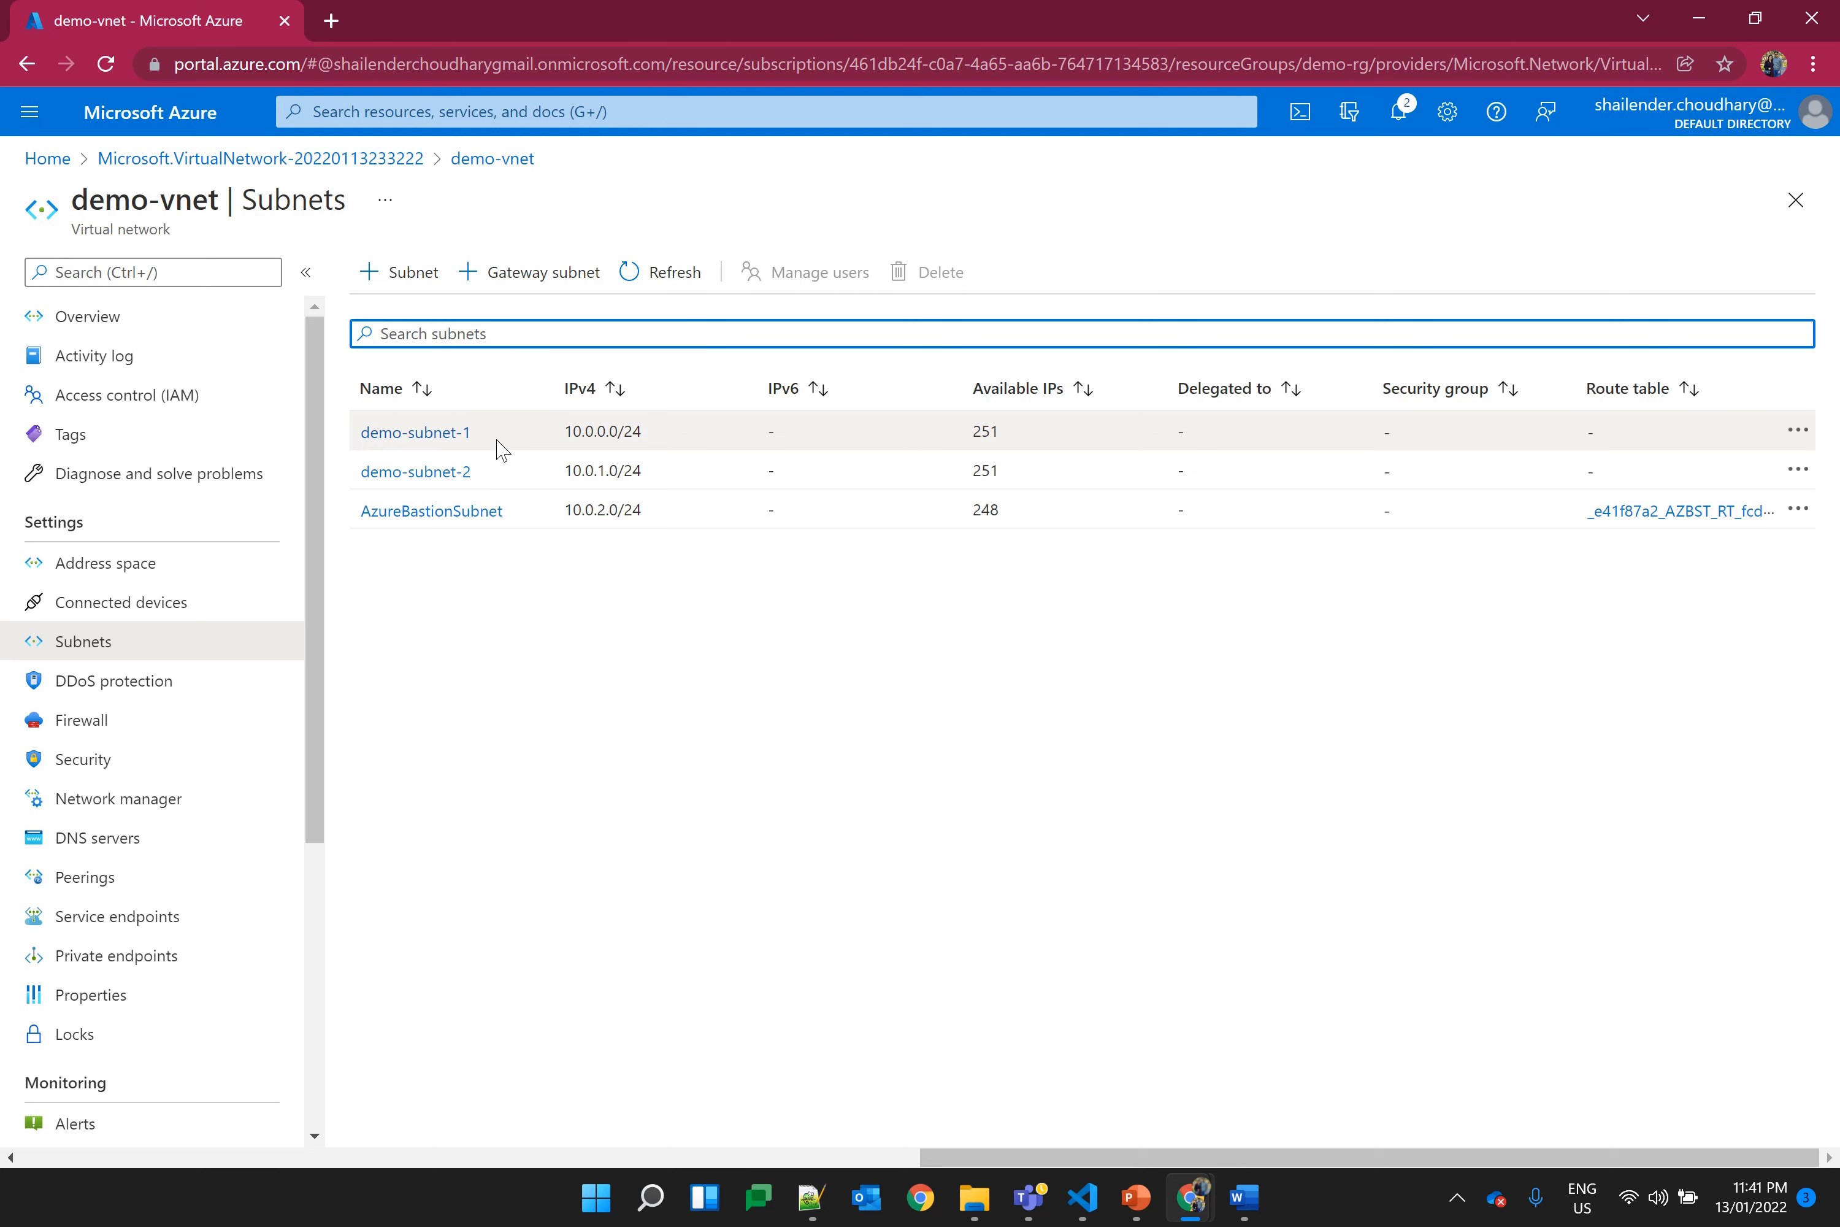
mouse_move(520, 523)
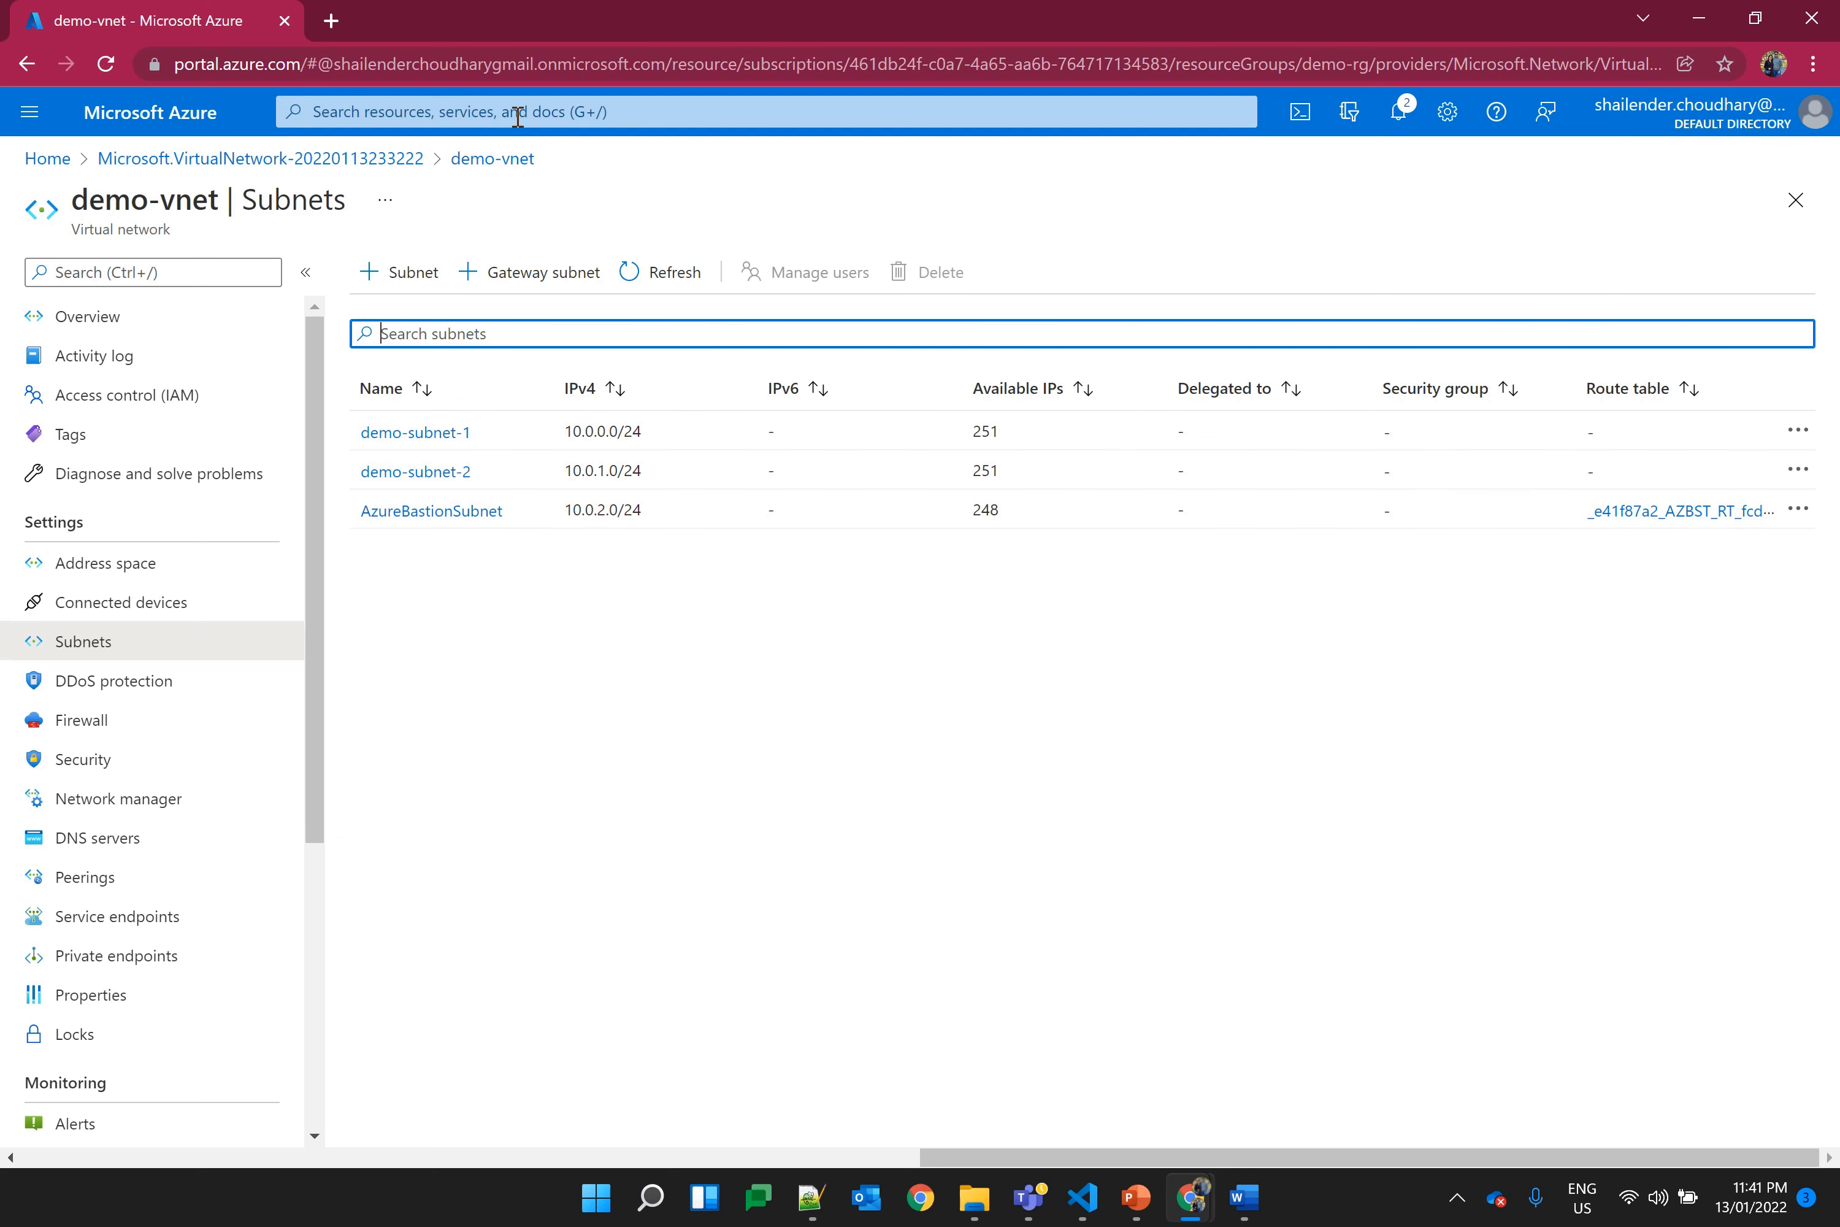
Find the Virtual machines service and start creating a new virtual machine
type("virt")
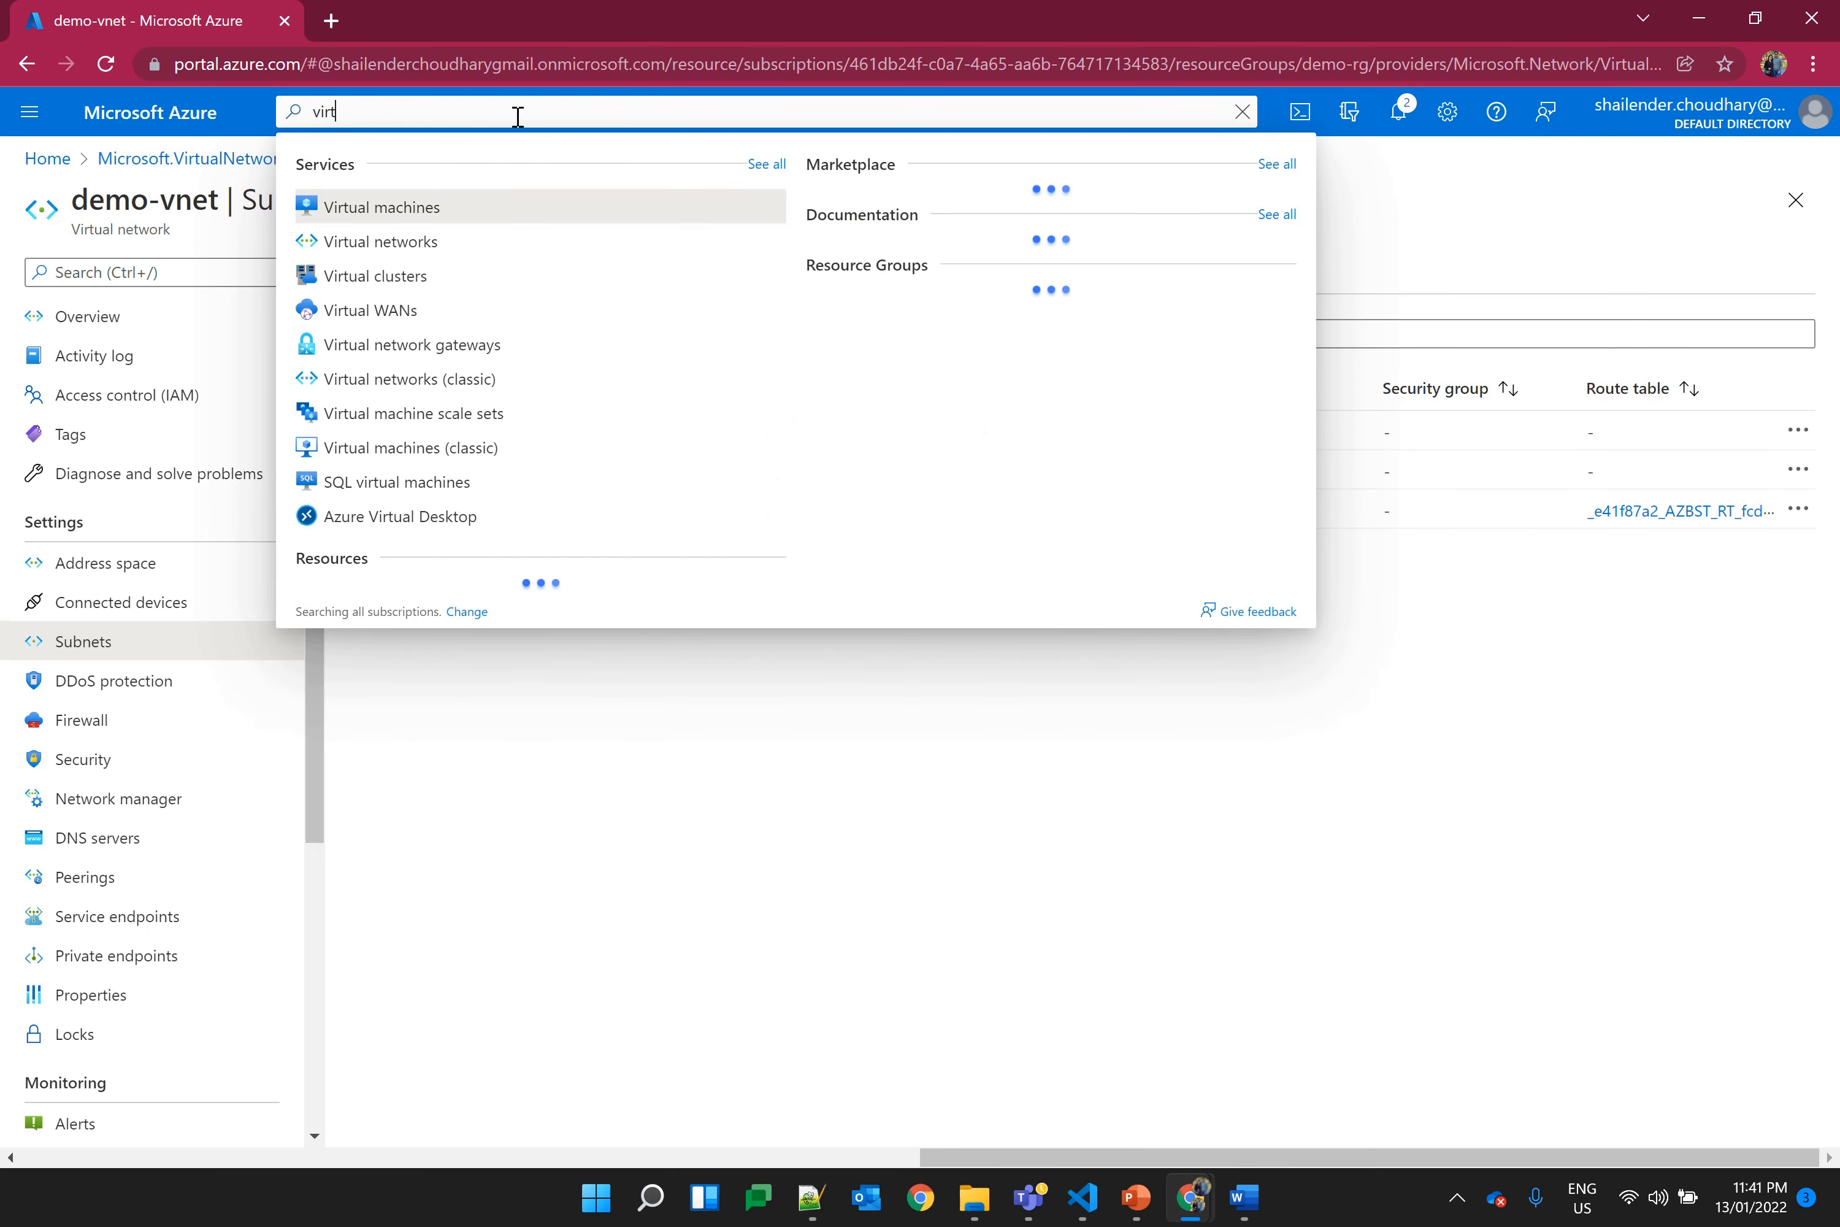
left_click(381, 205)
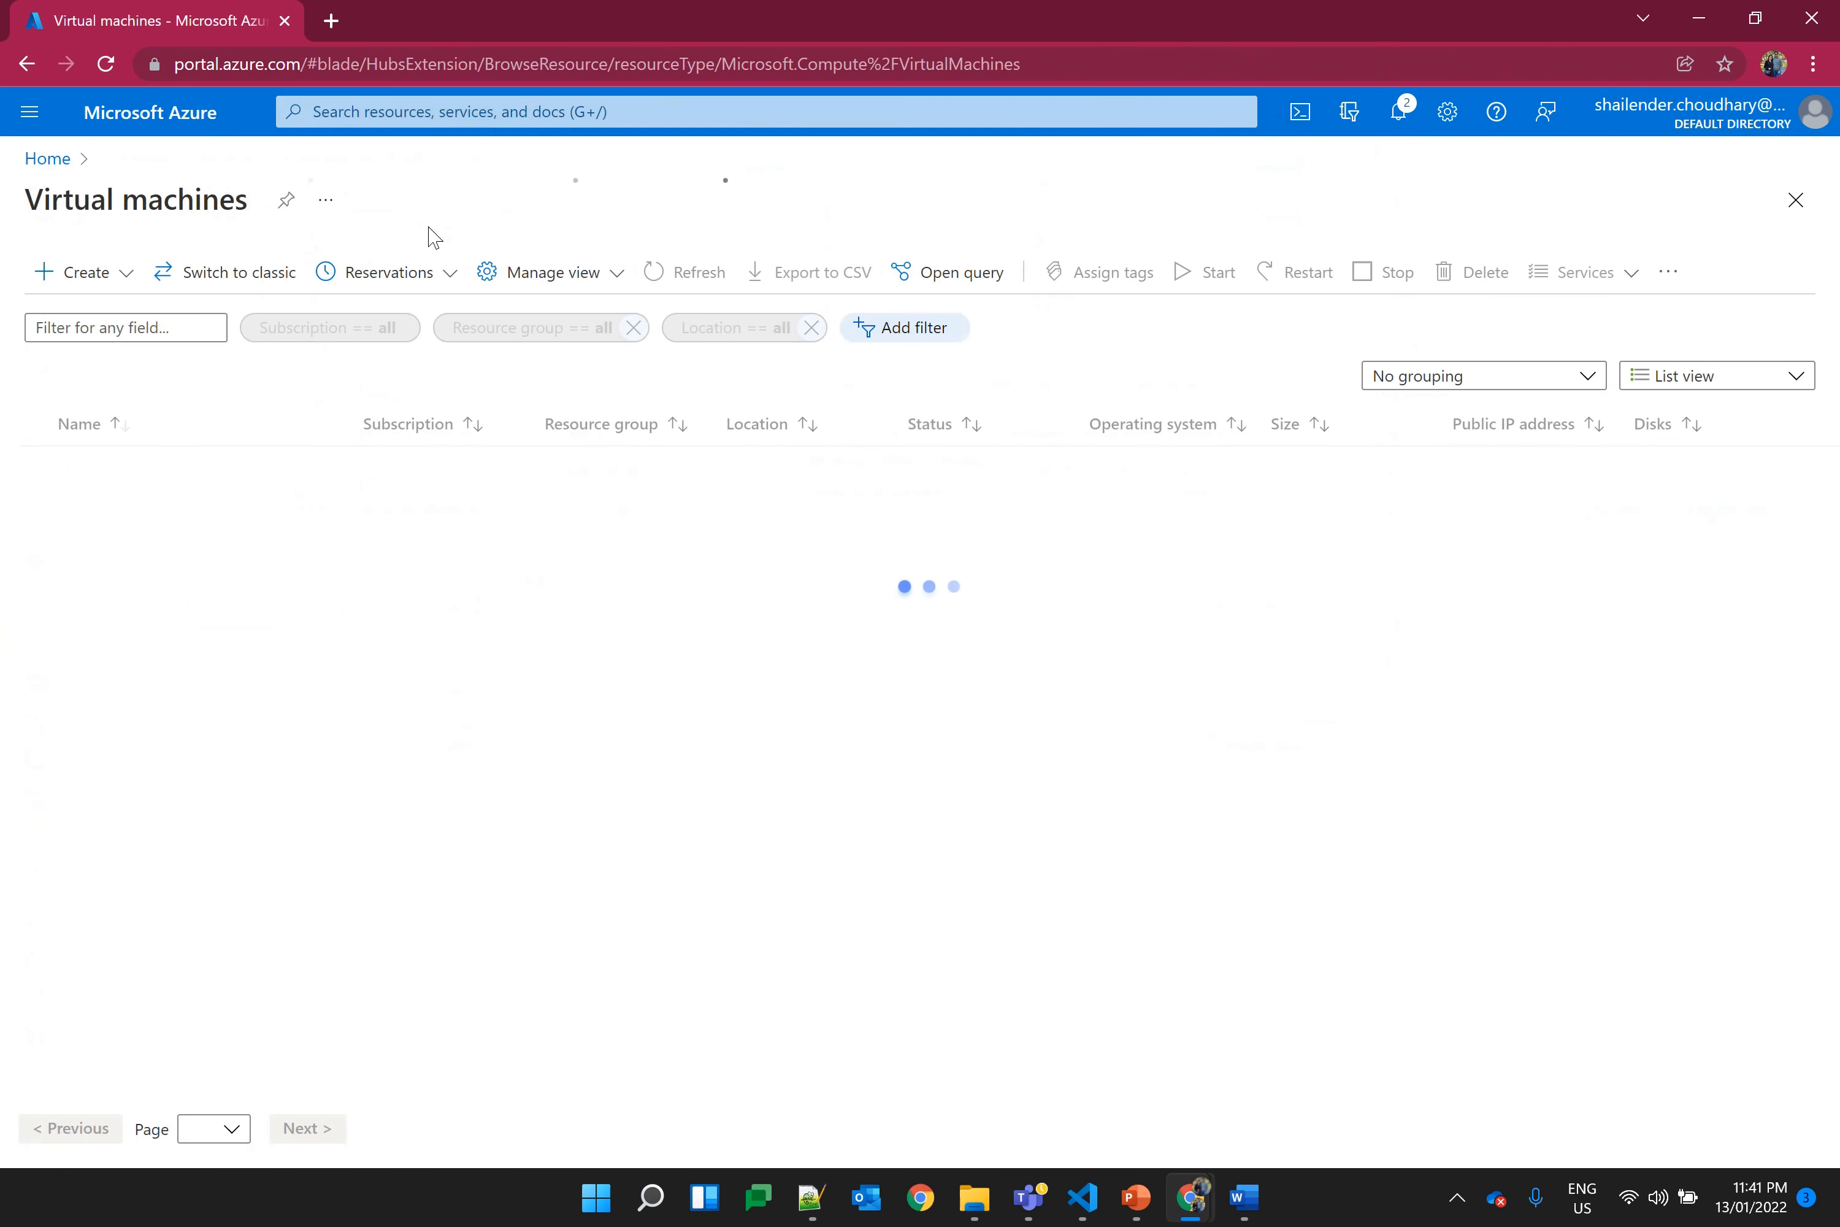
left_click(70, 271)
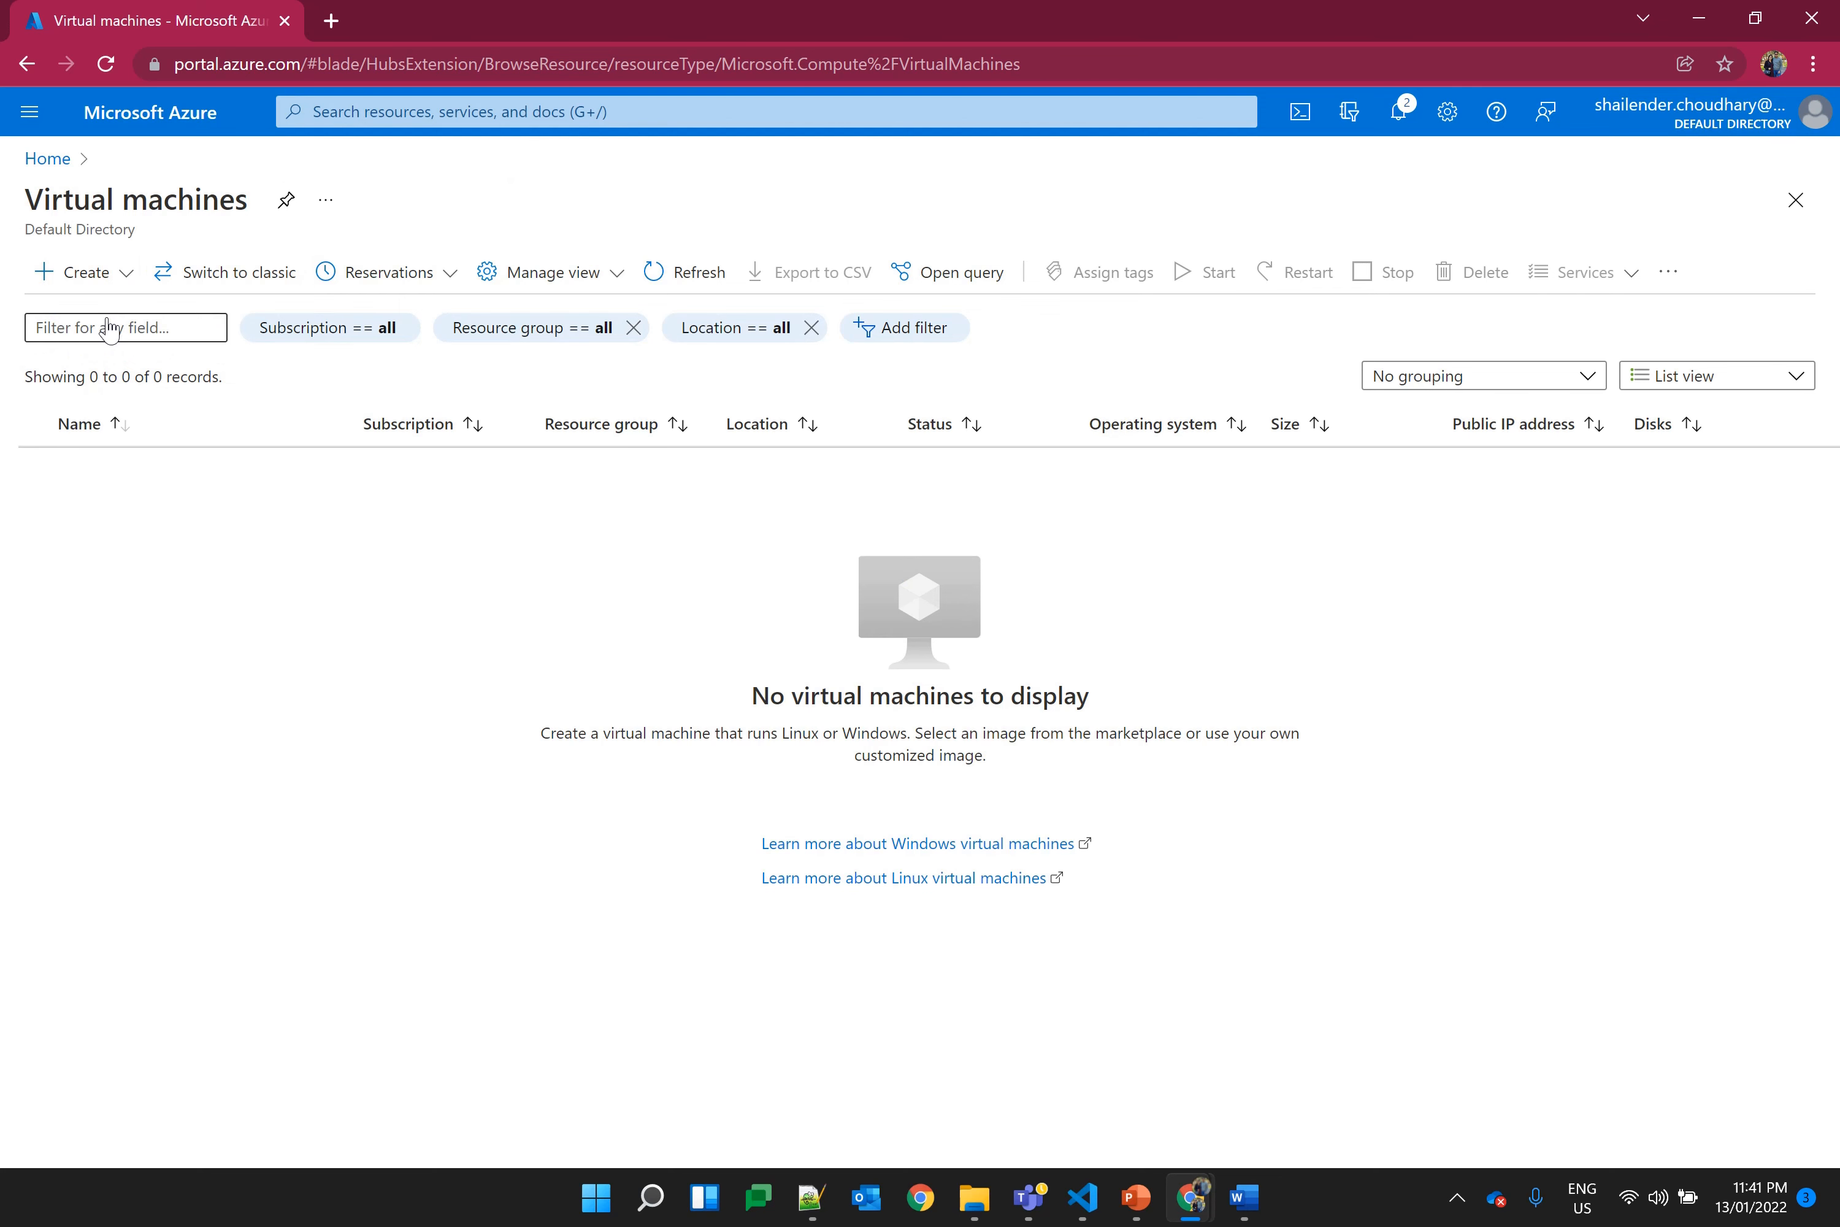
left_click(75, 271)
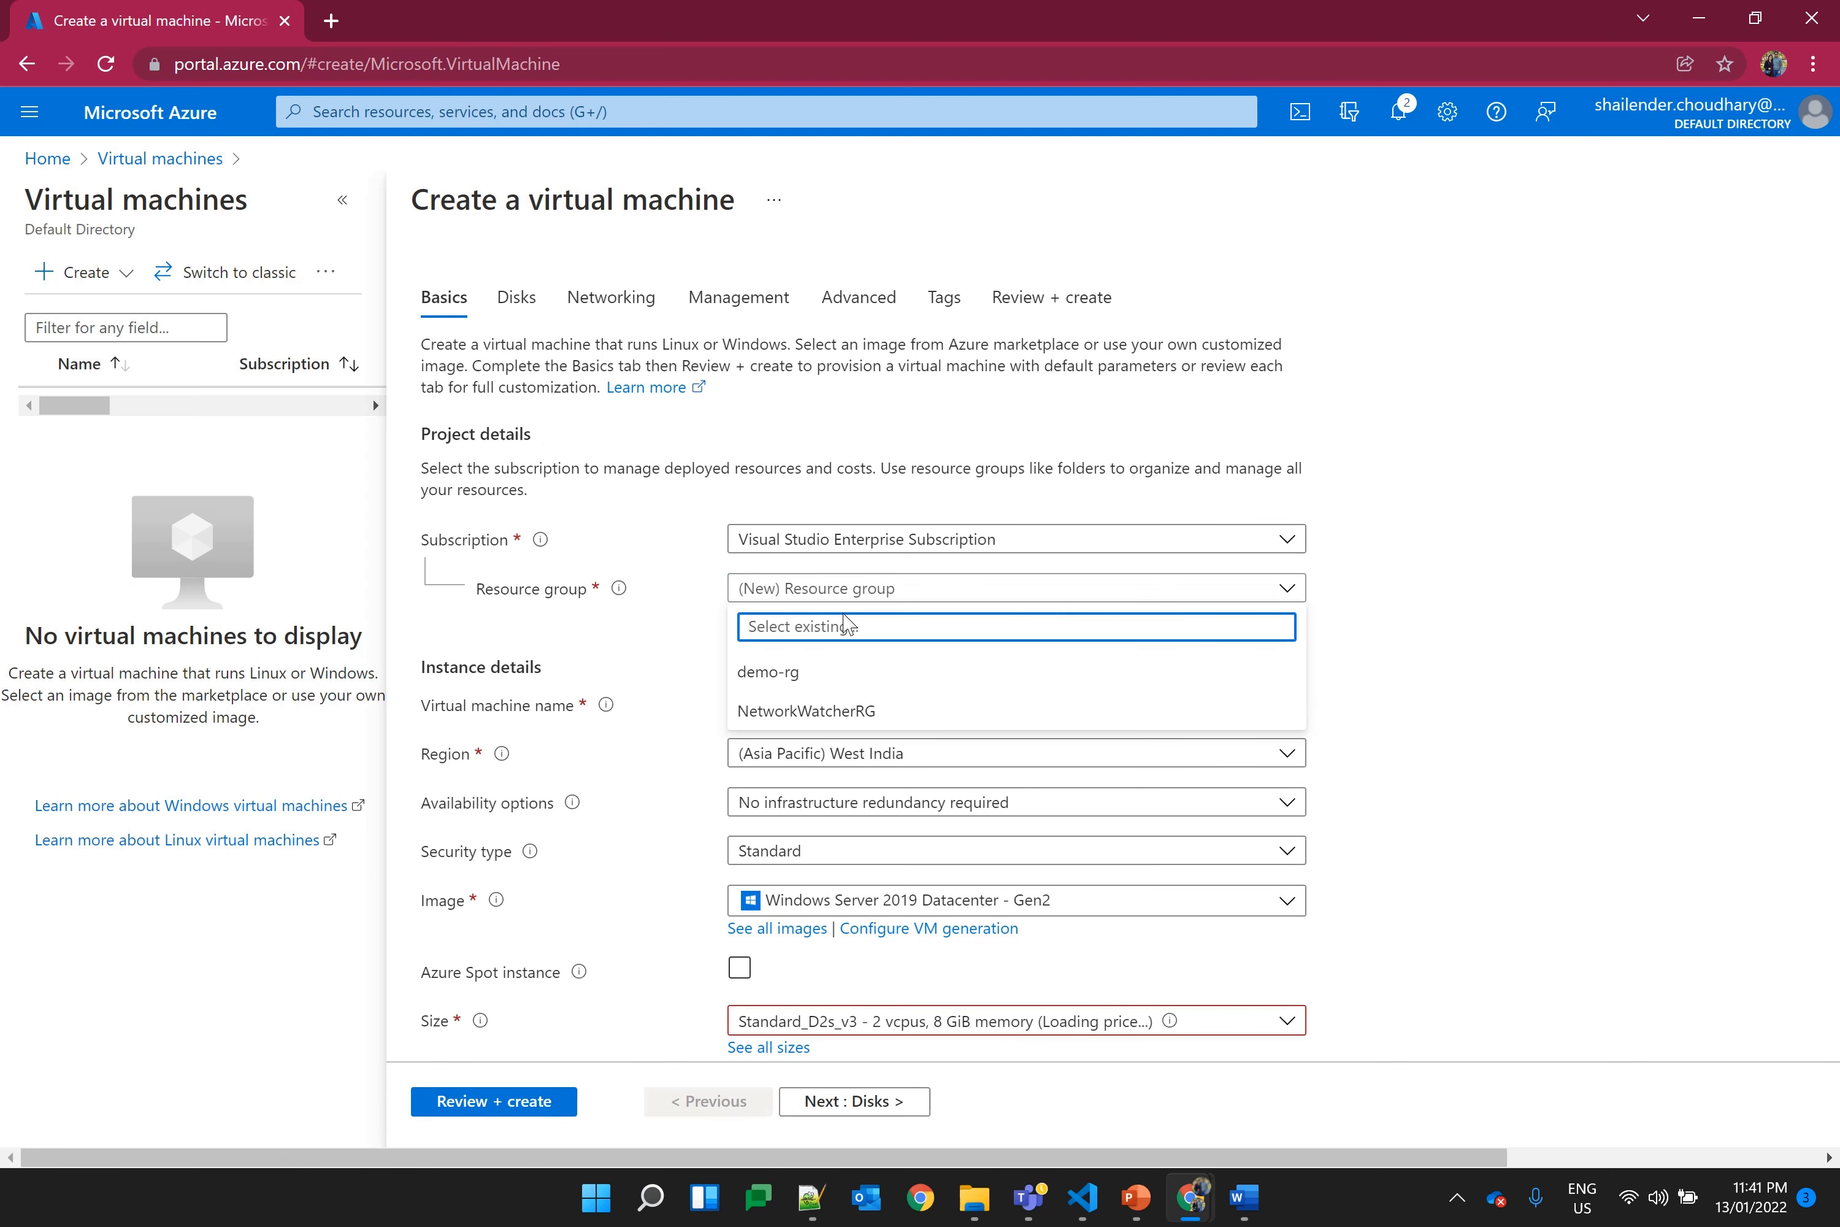
Place the machine in demo-rg and name it demo-vm1 with the Windows Server 2019 image
left_click(767, 671)
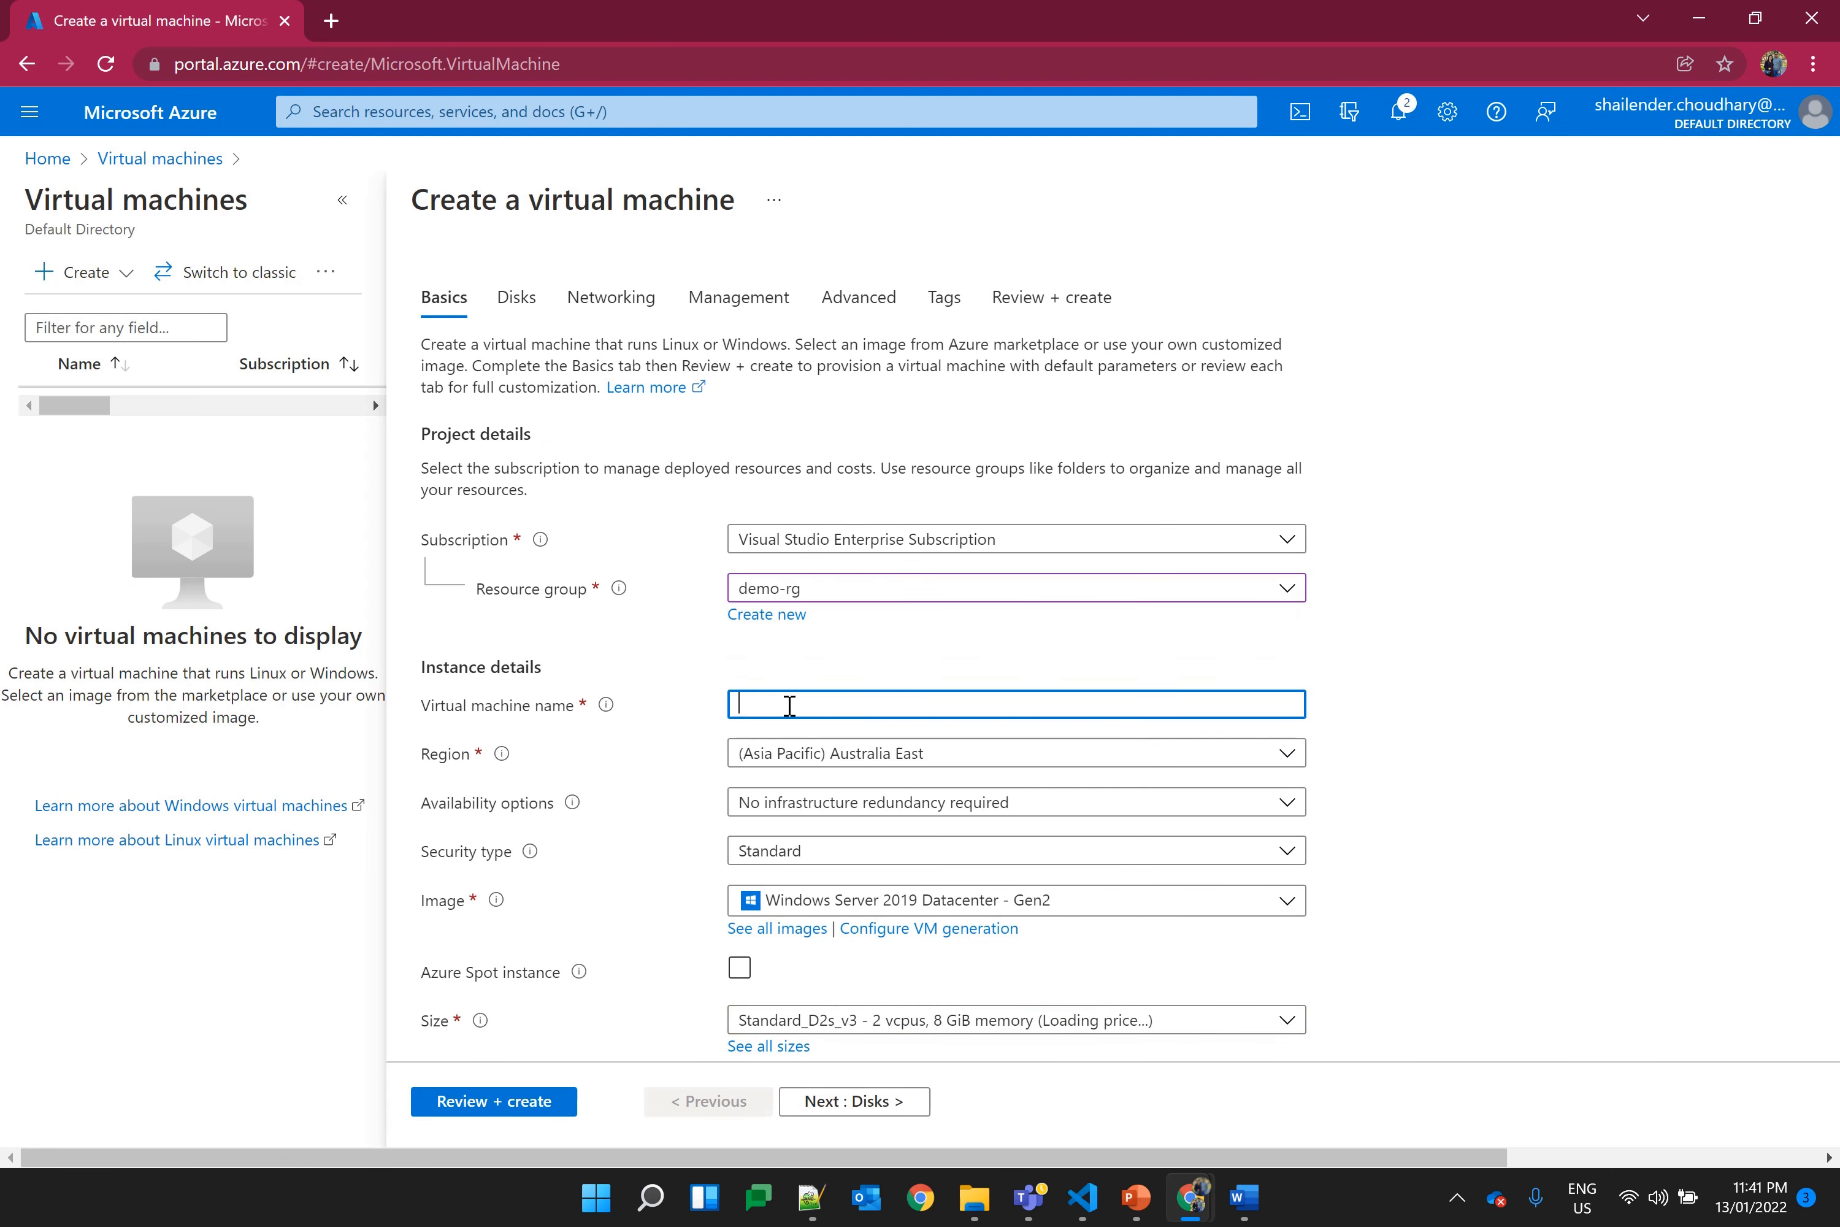
type("d")
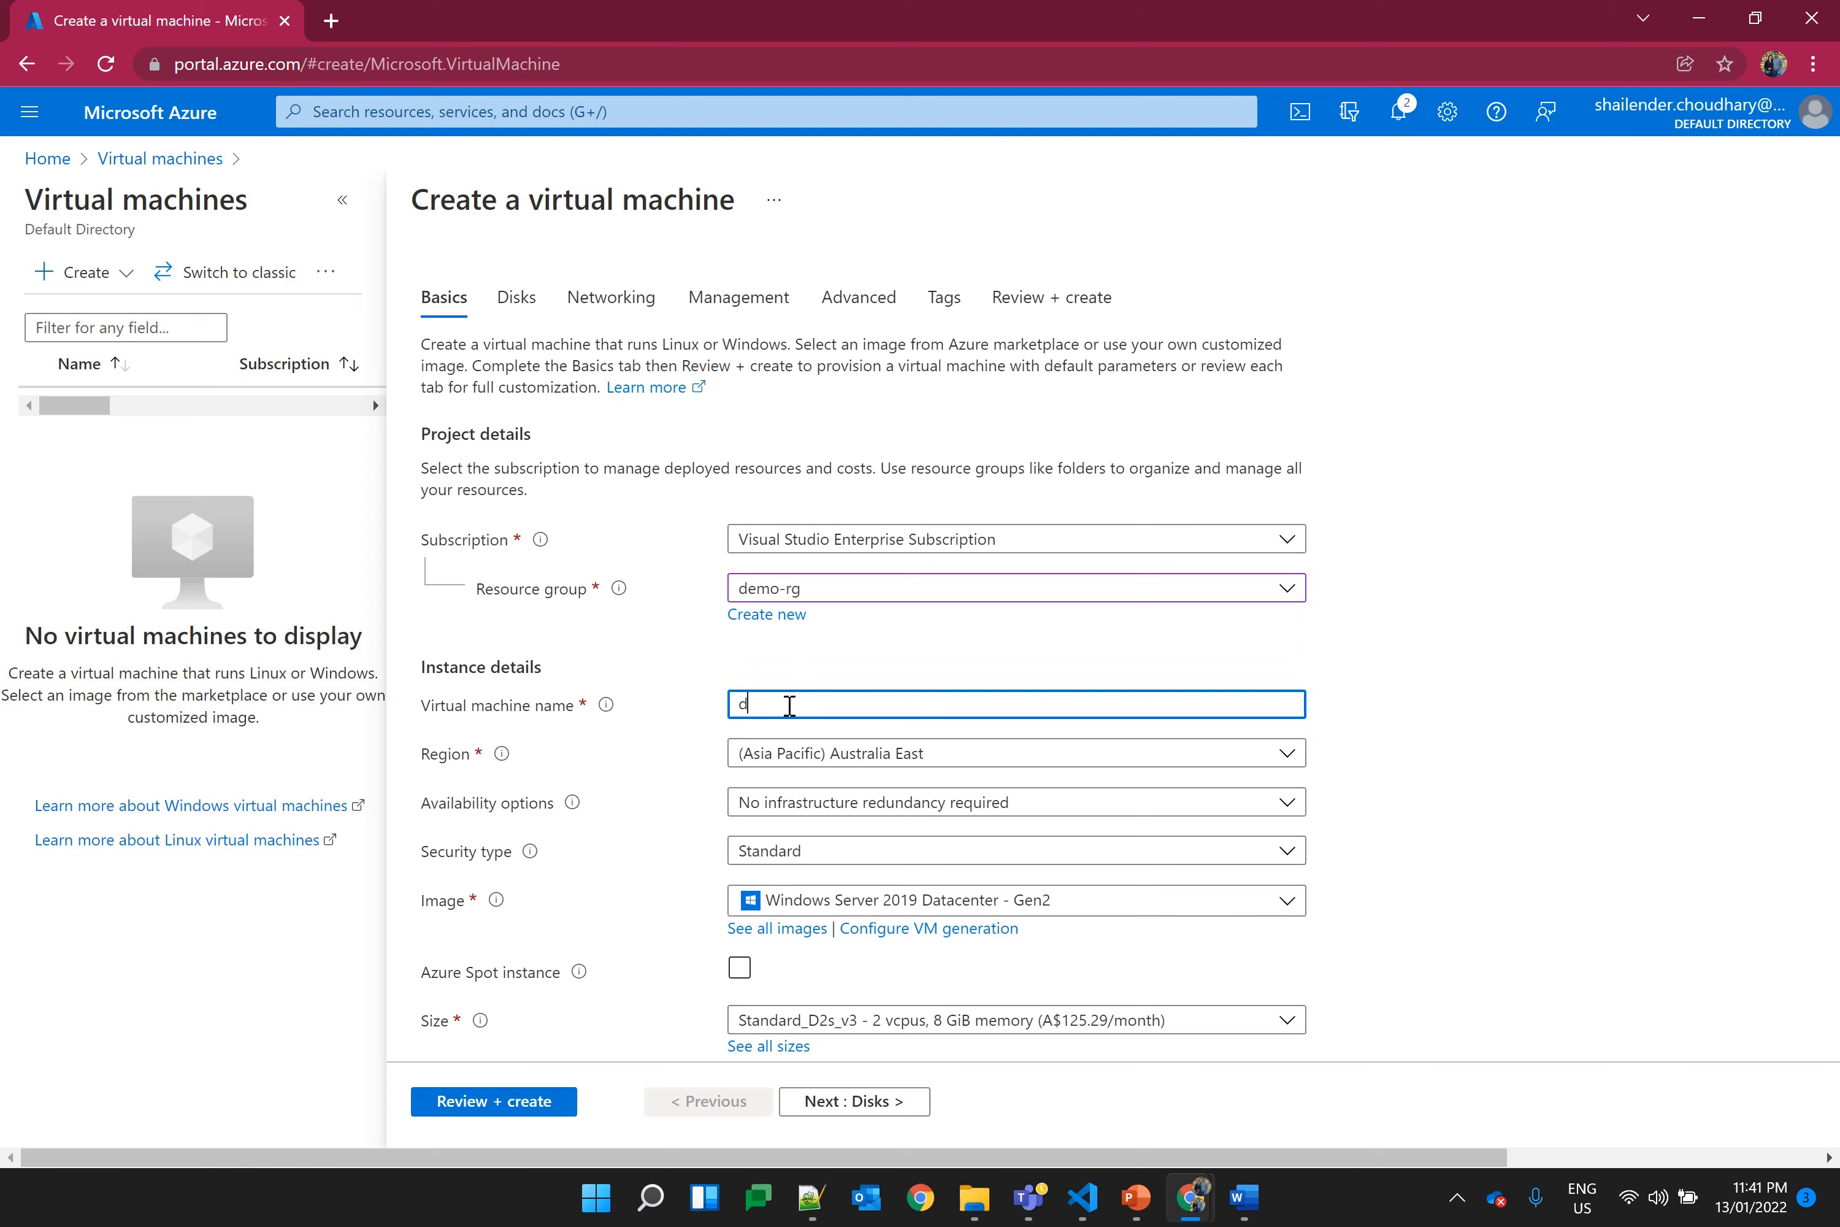
type("emo-vm")
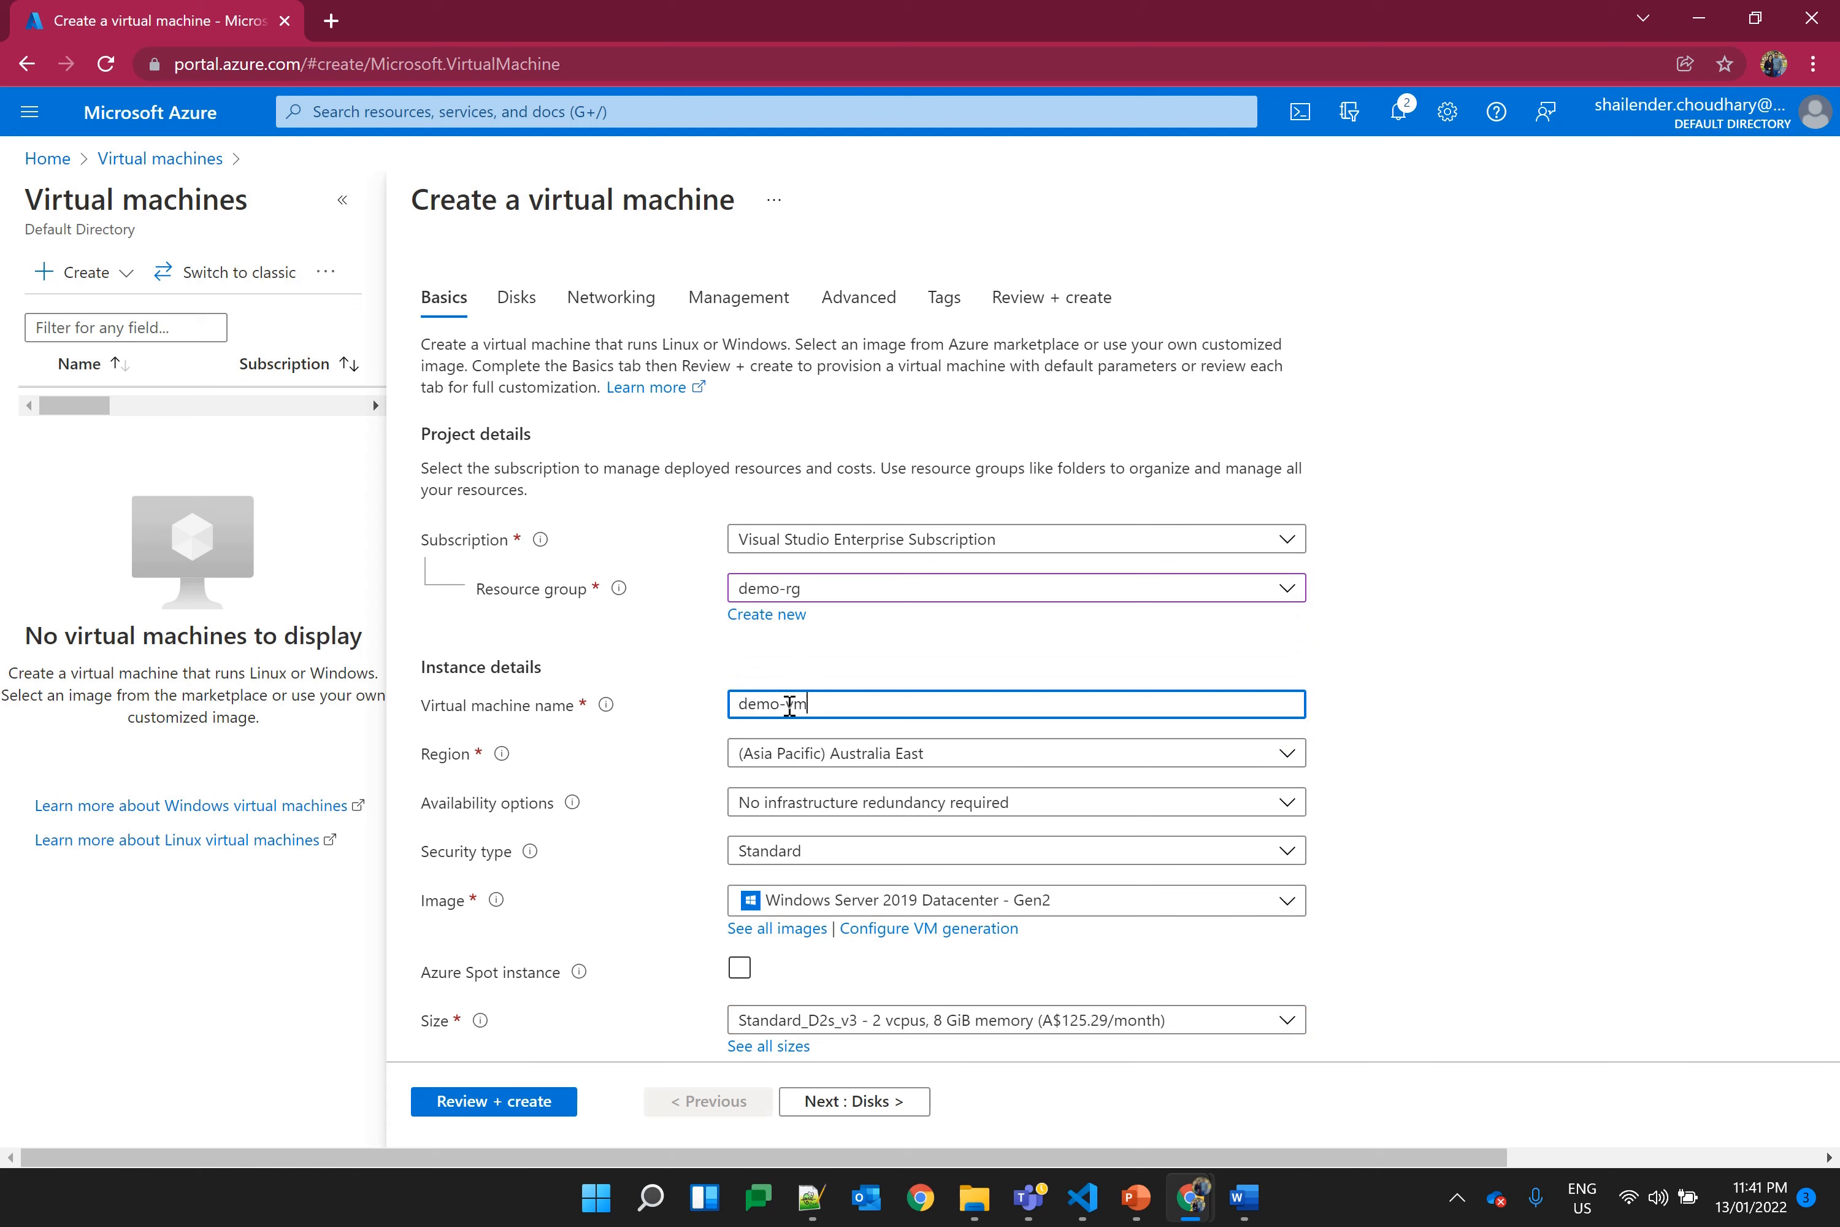
type("1")
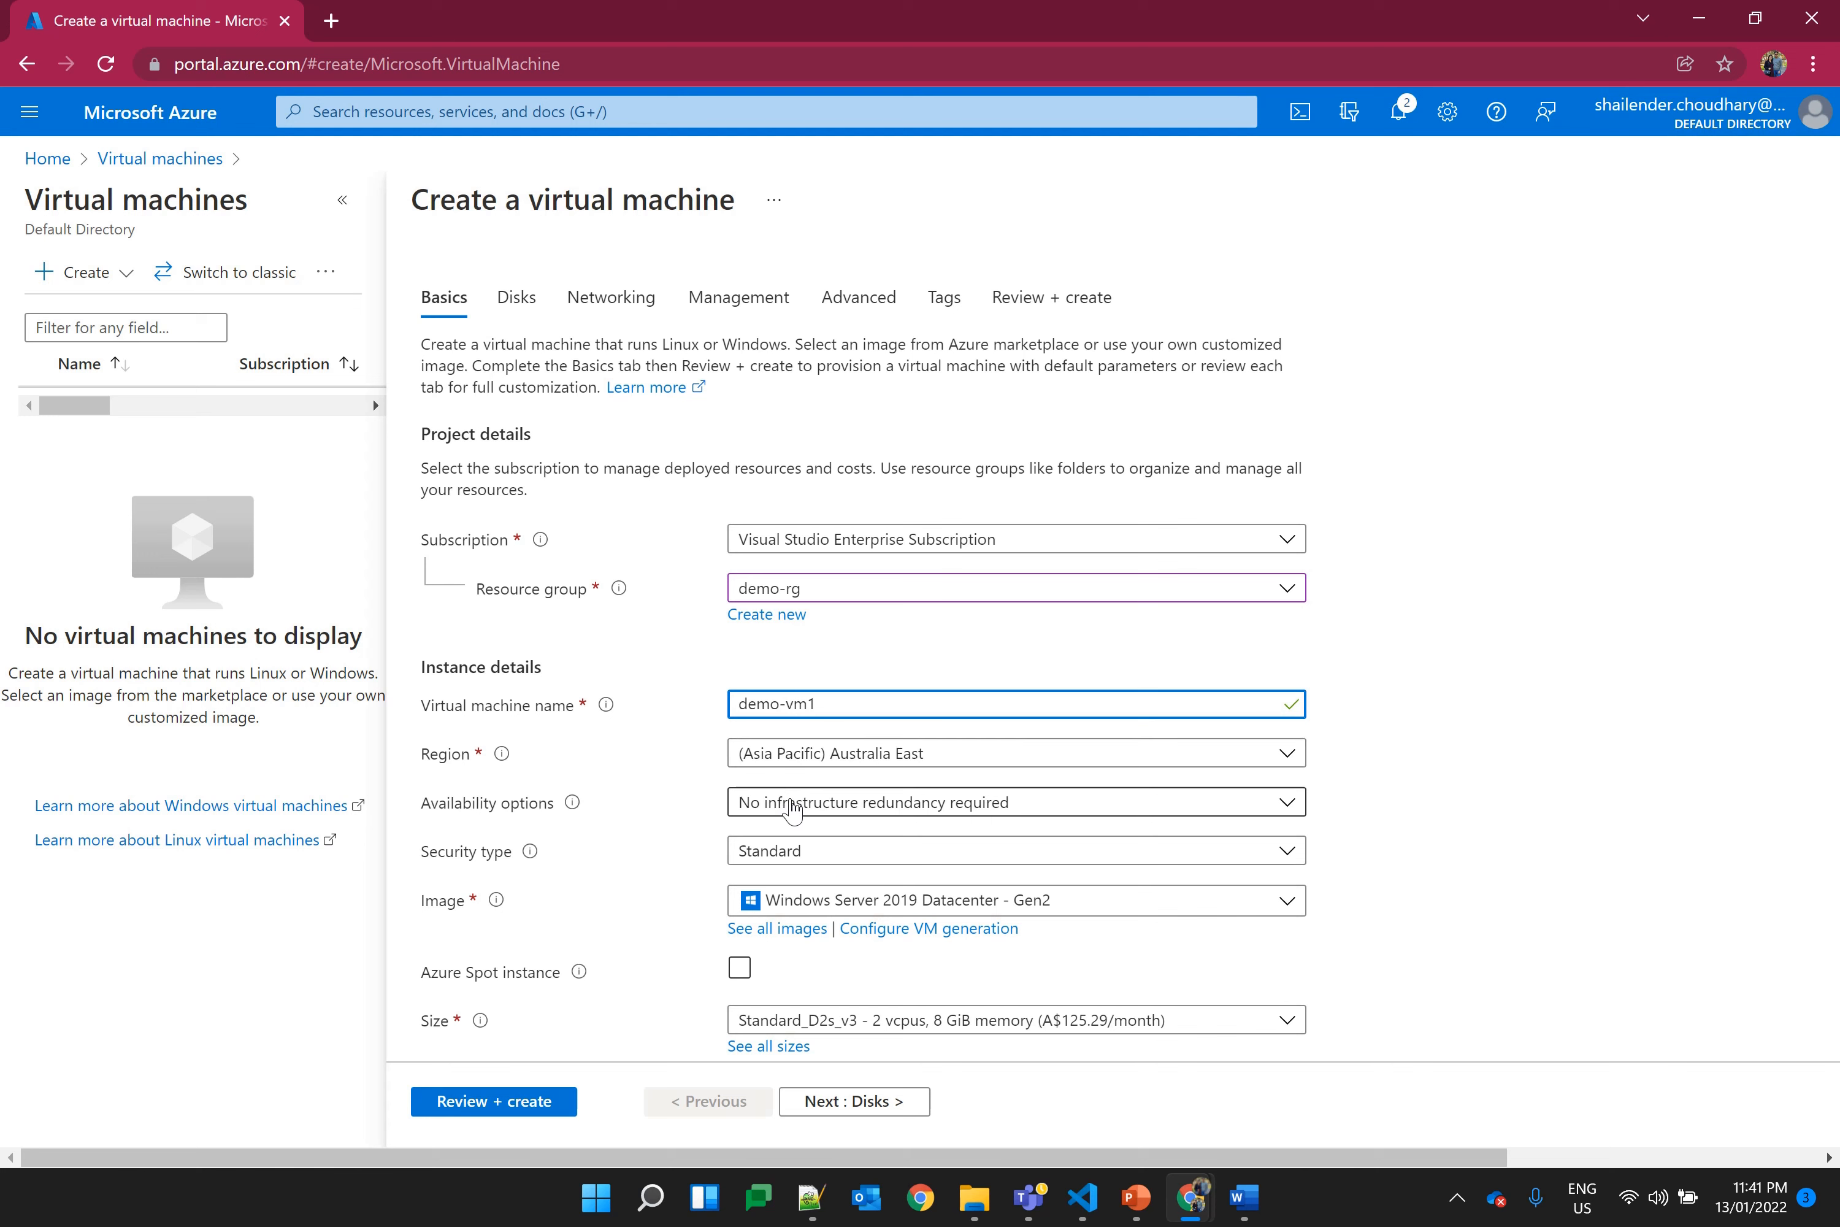
mouse_move(923, 818)
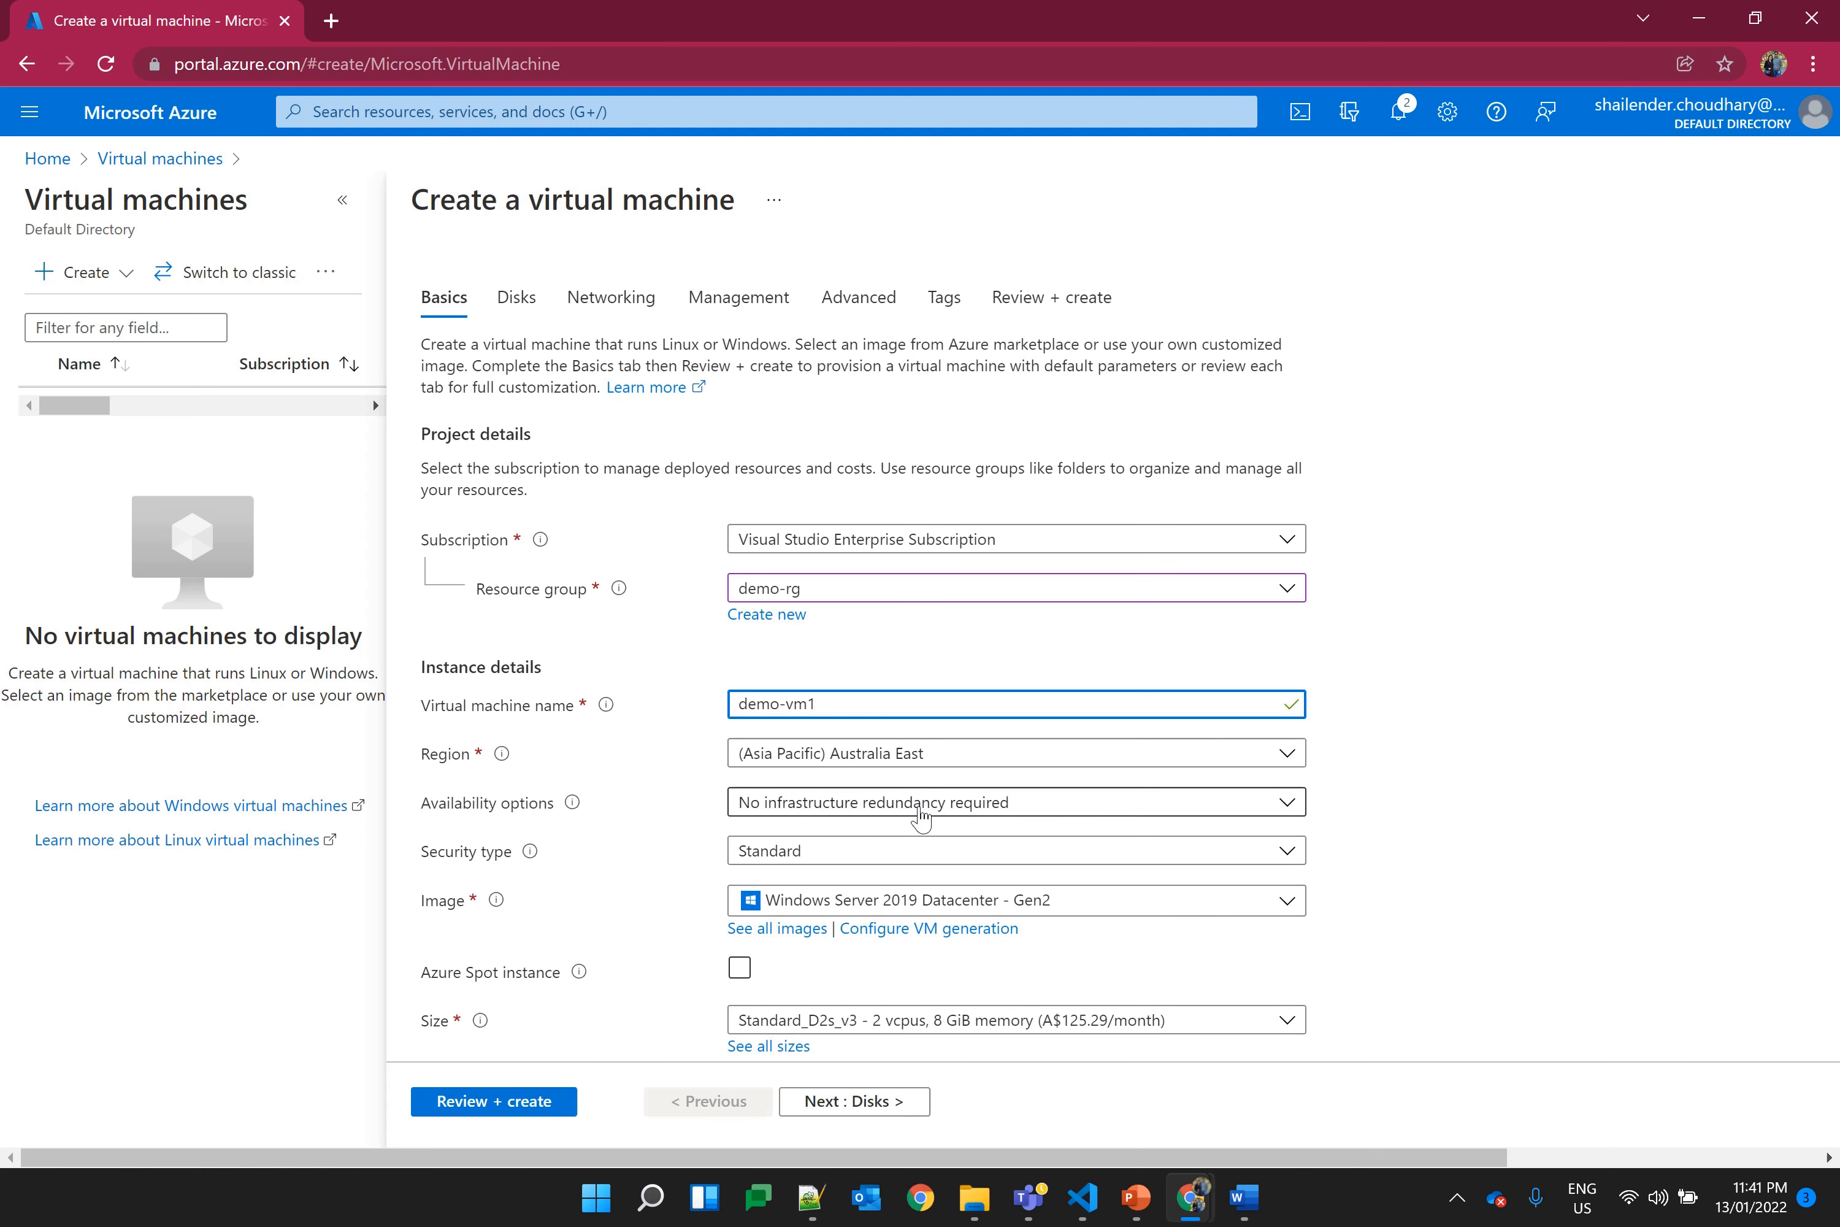
scroll("down", 3)
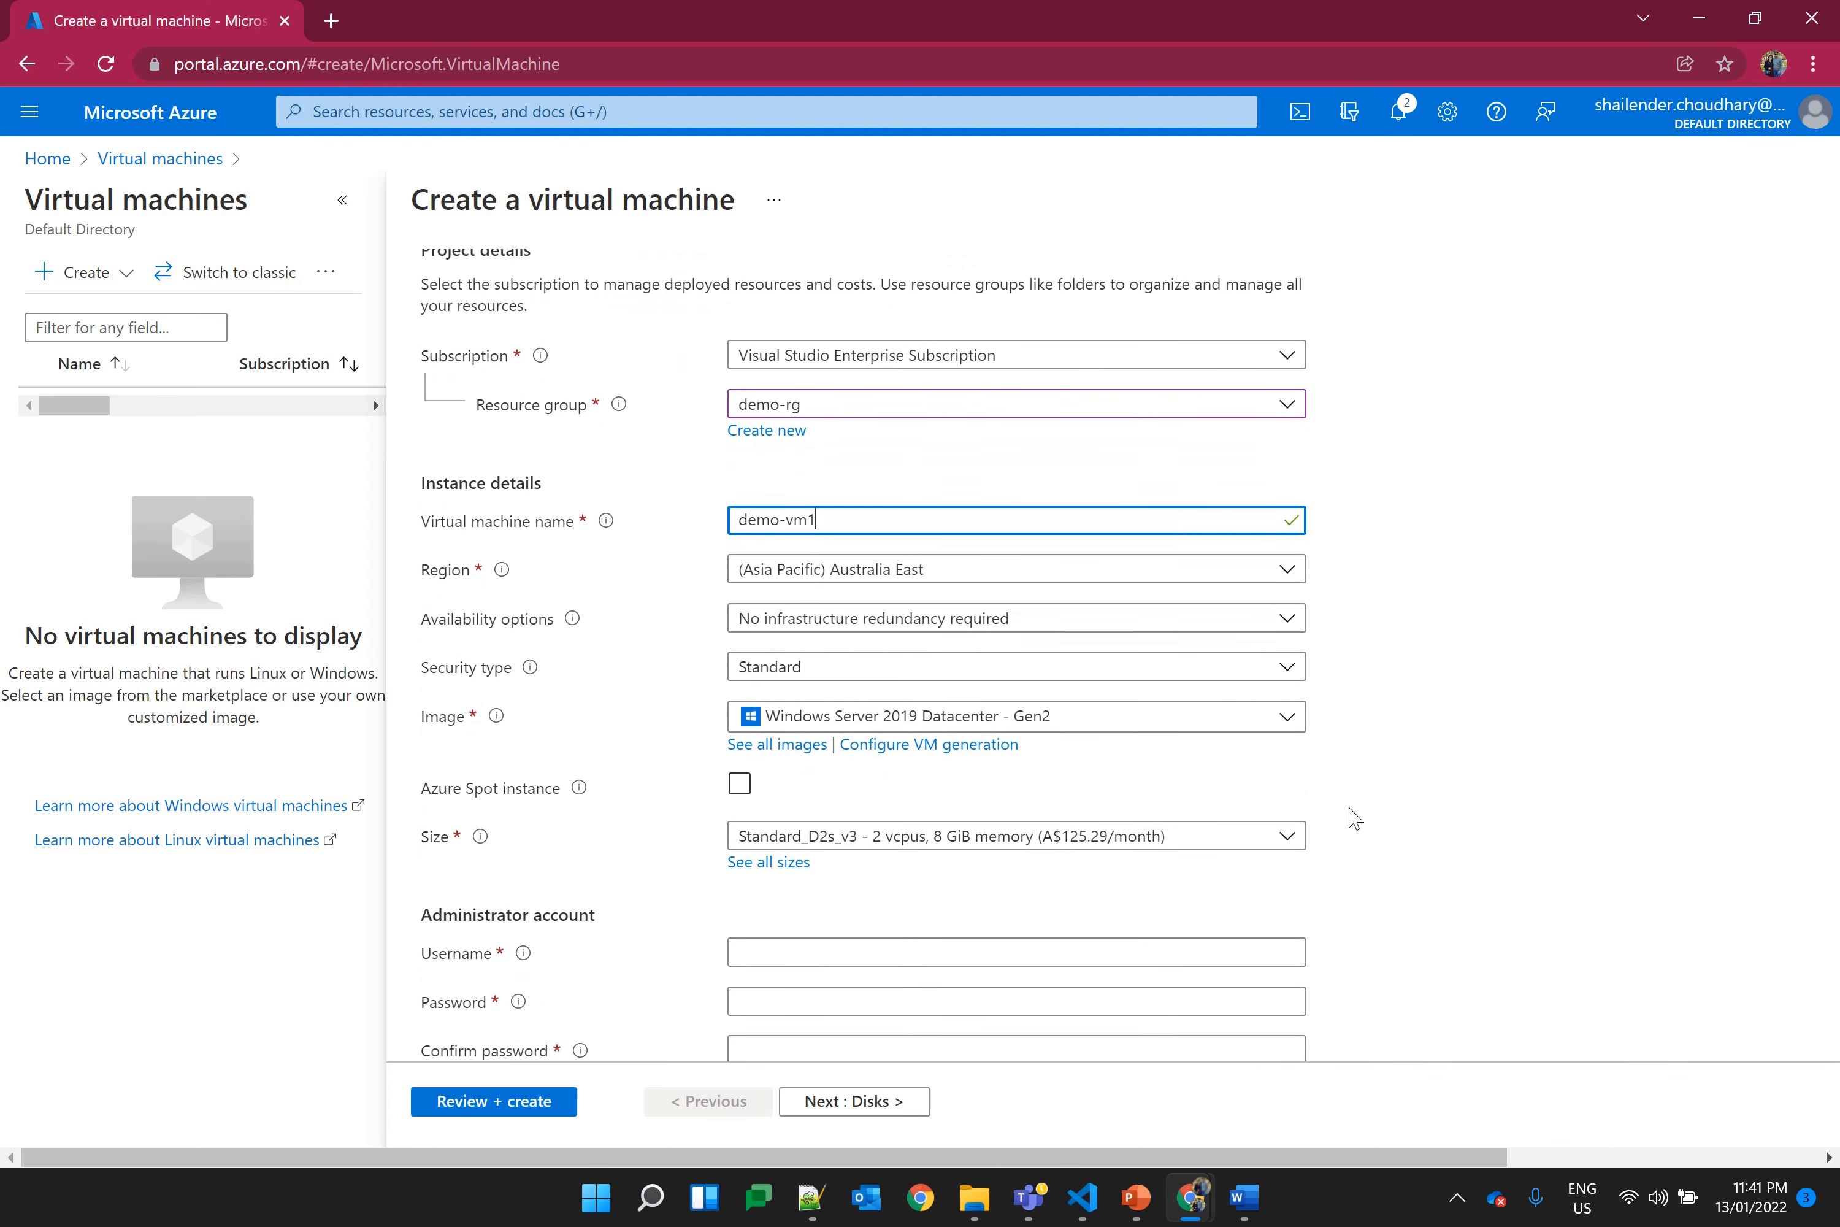
scroll("down", 3)
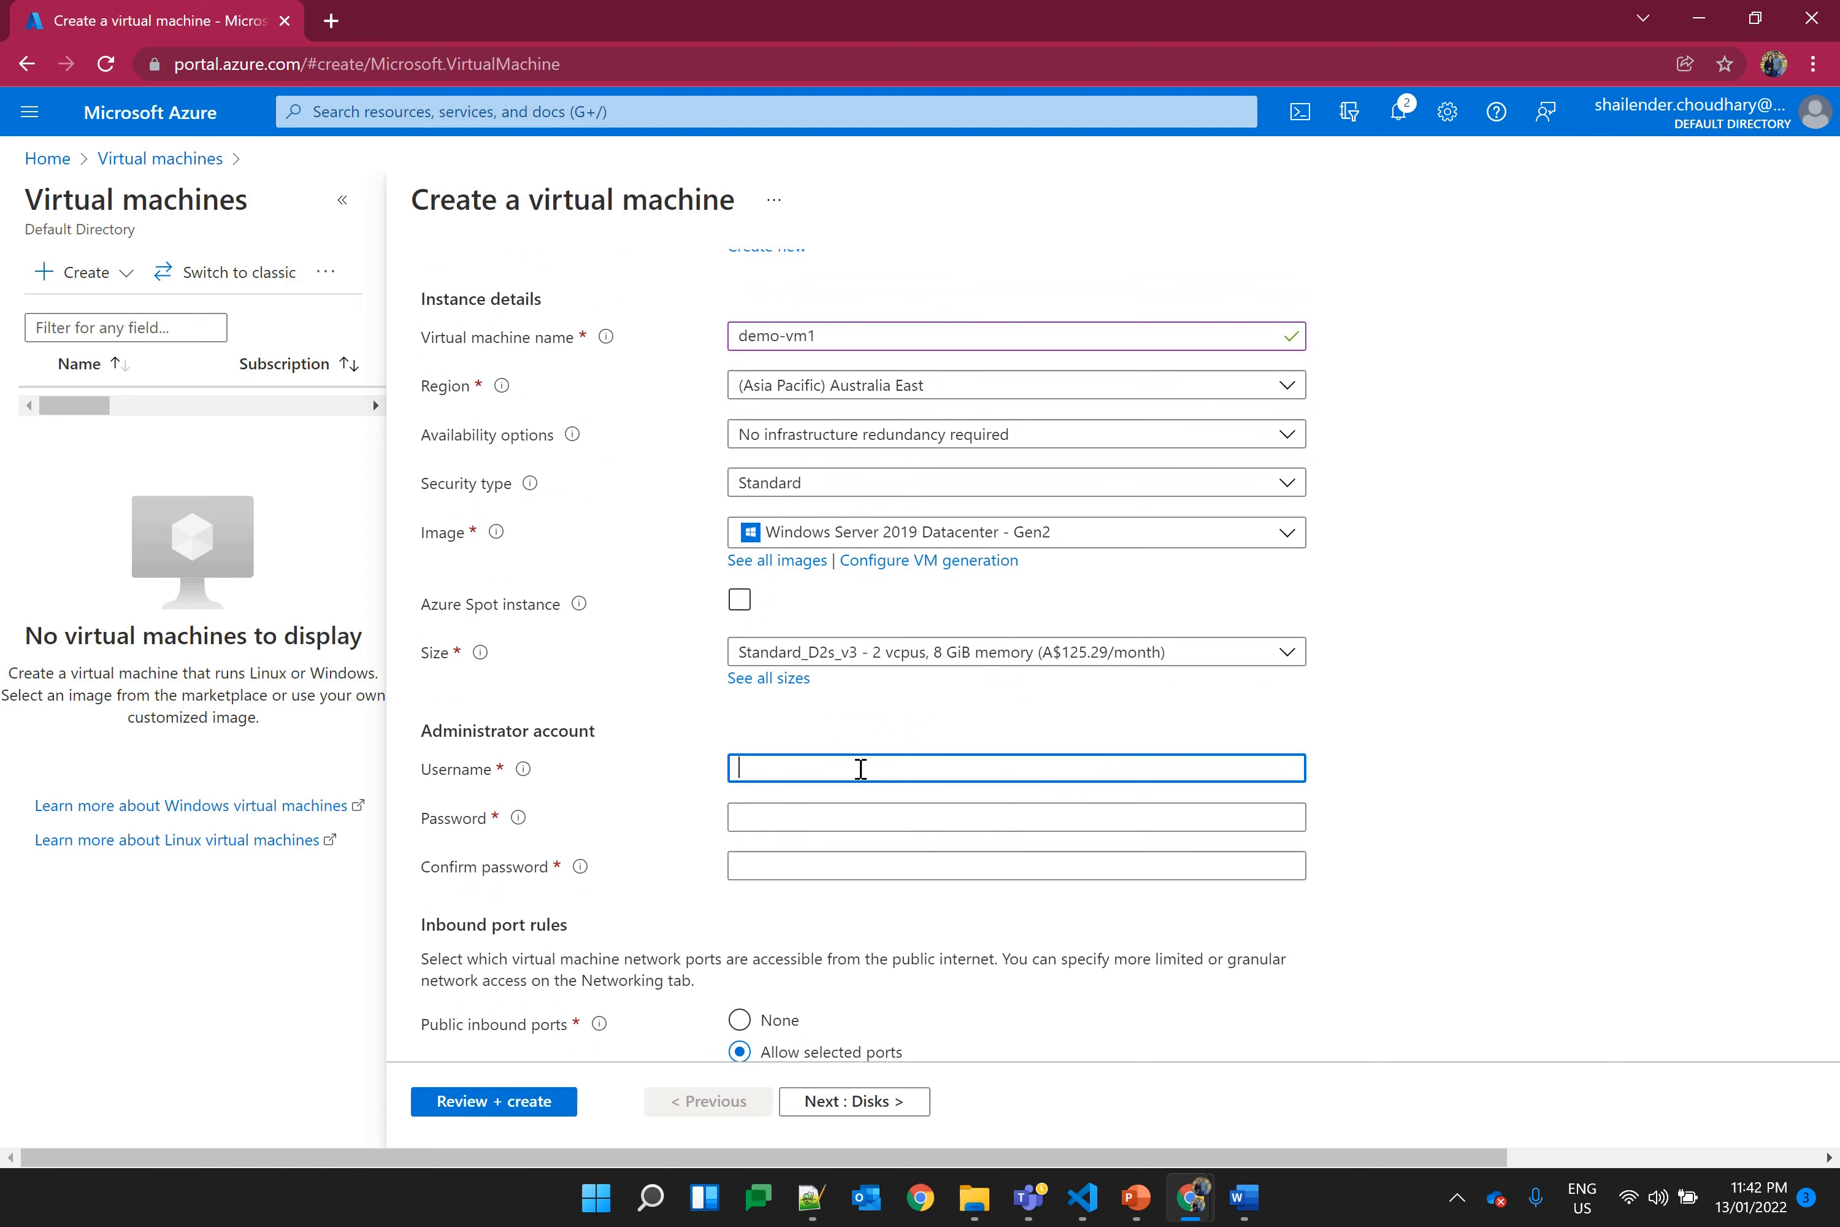
Enter admin username shaile… and password, allow no public inbound ports, and continue to Disks
type("shailender")
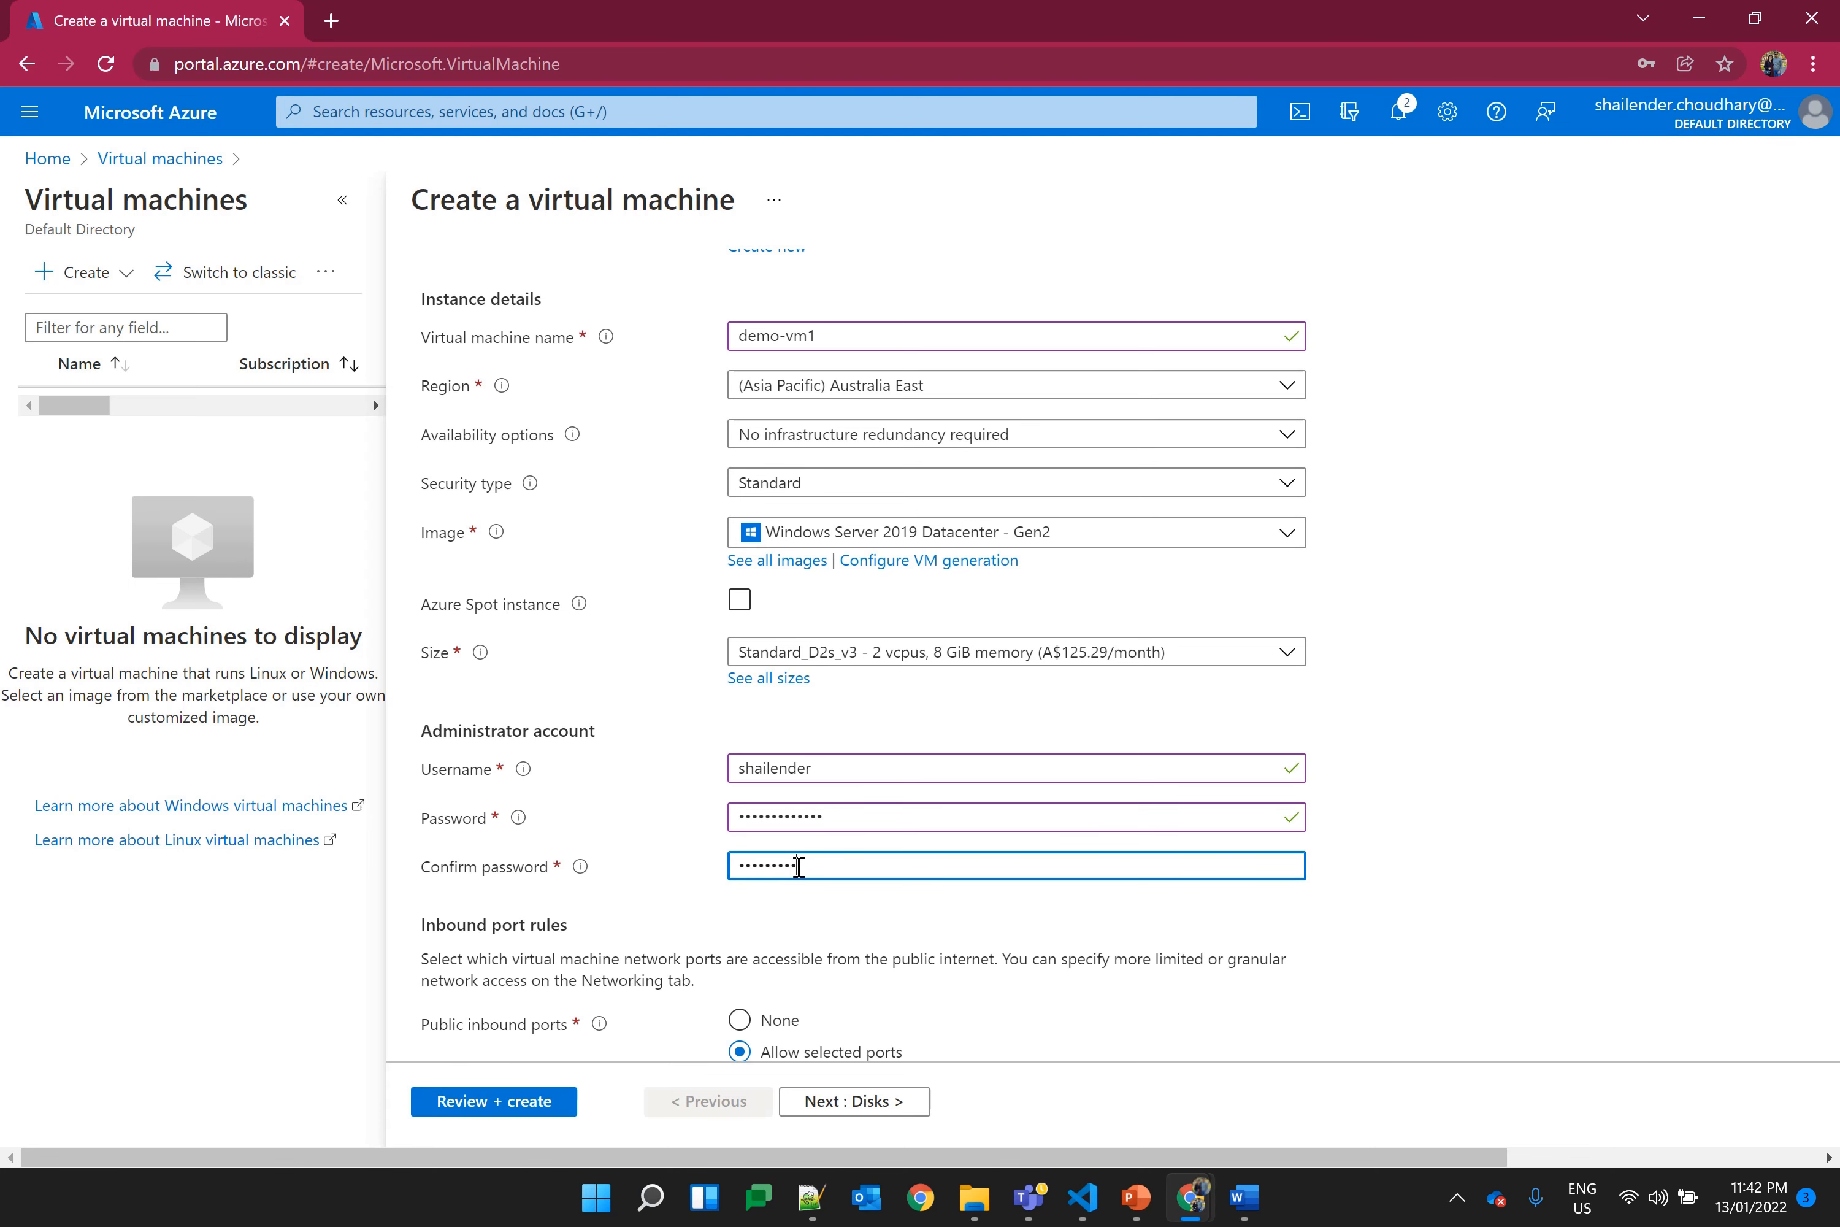
type("••••")
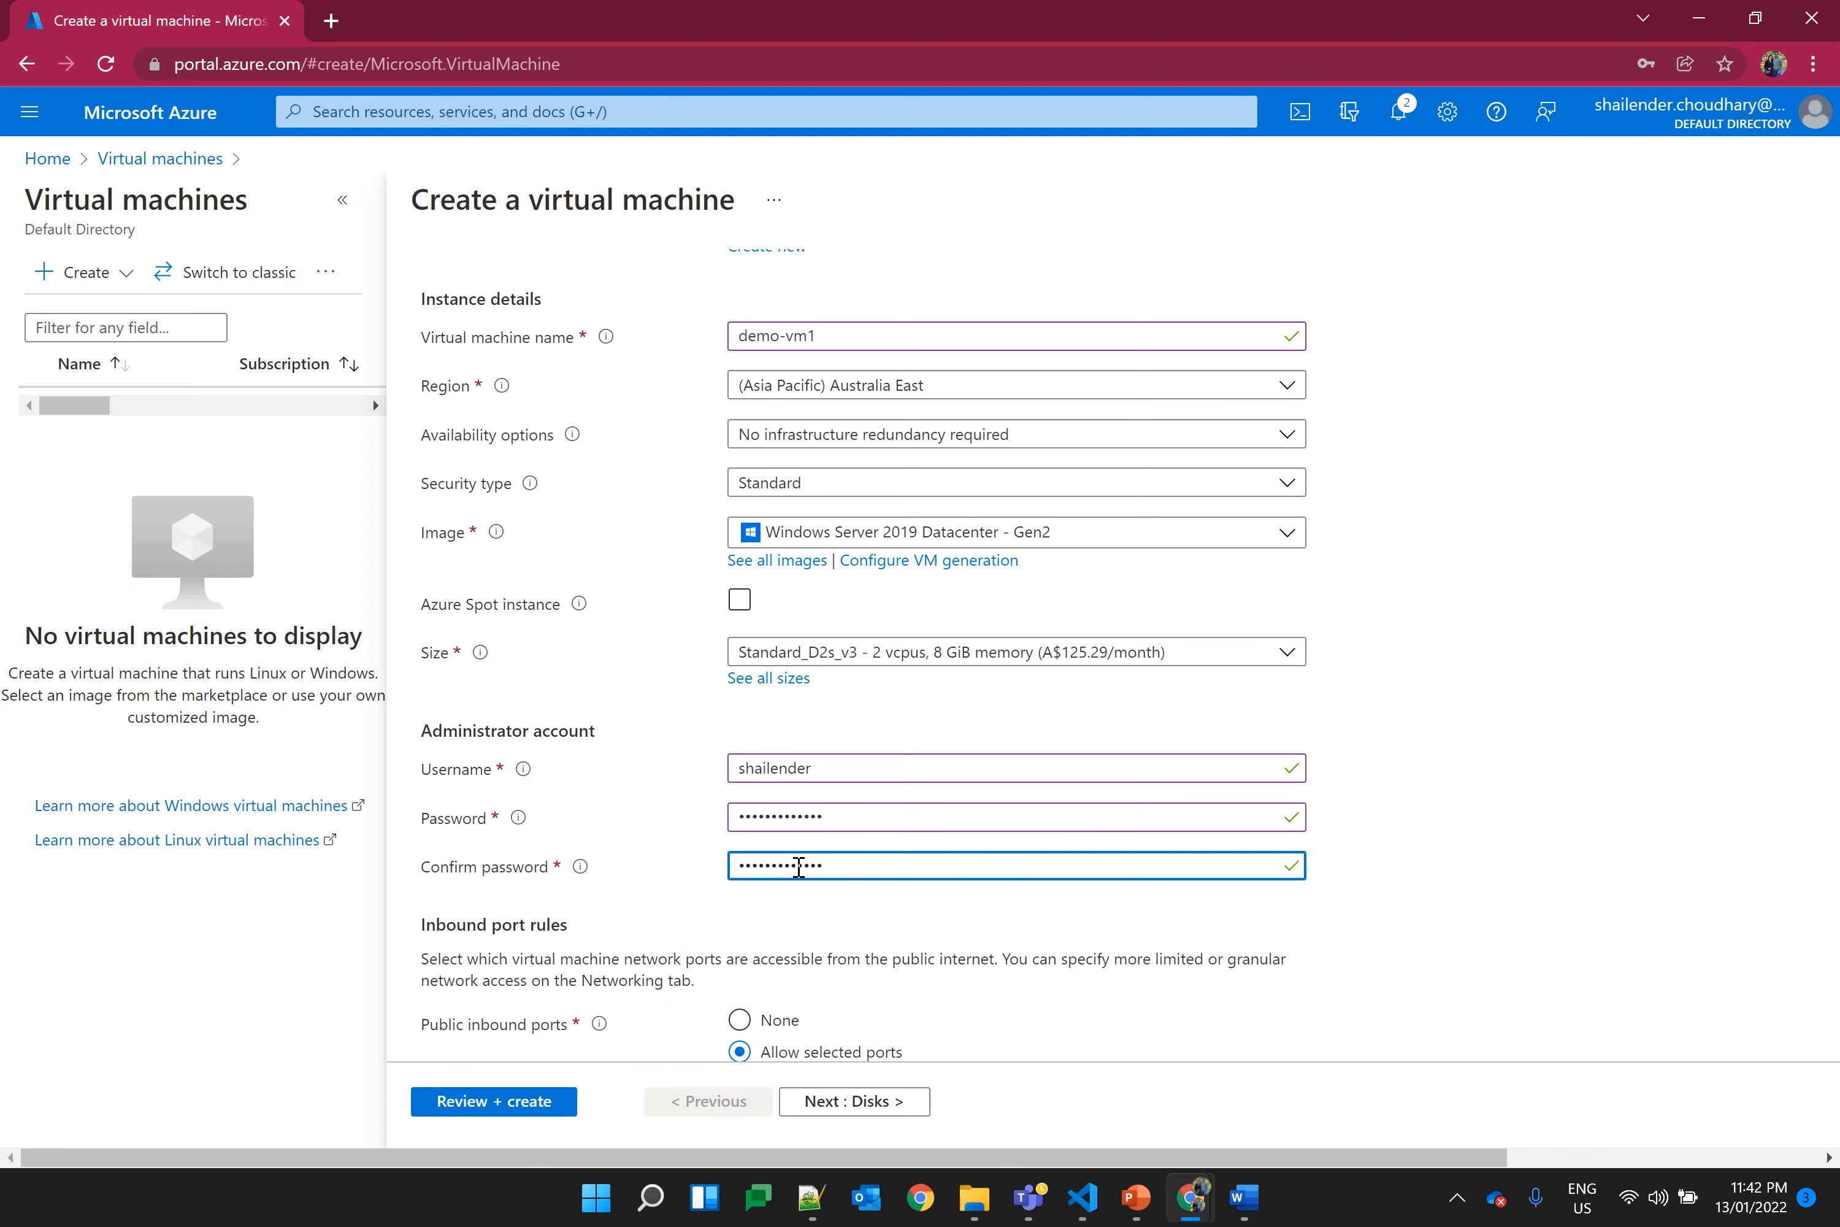
scroll("down", 3)
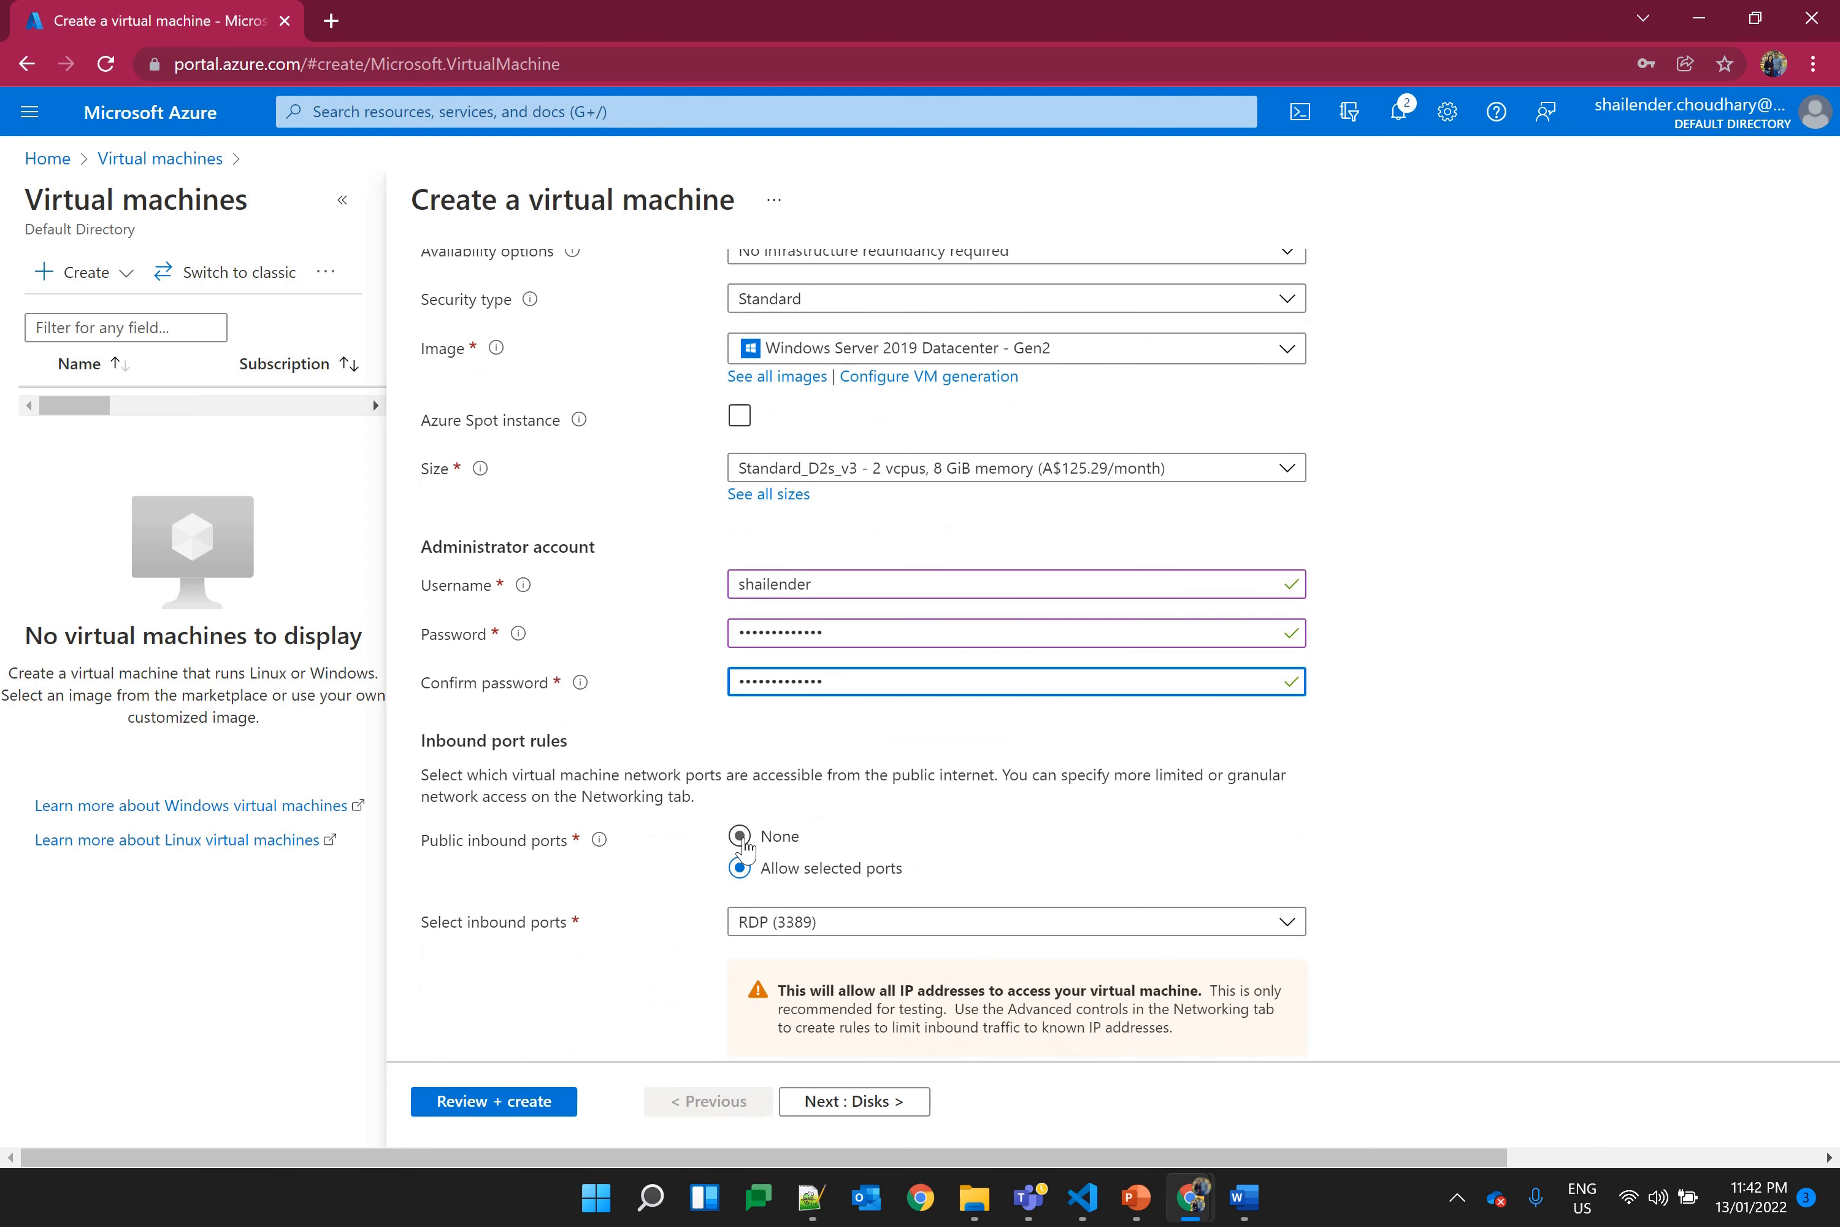
left_click(740, 835)
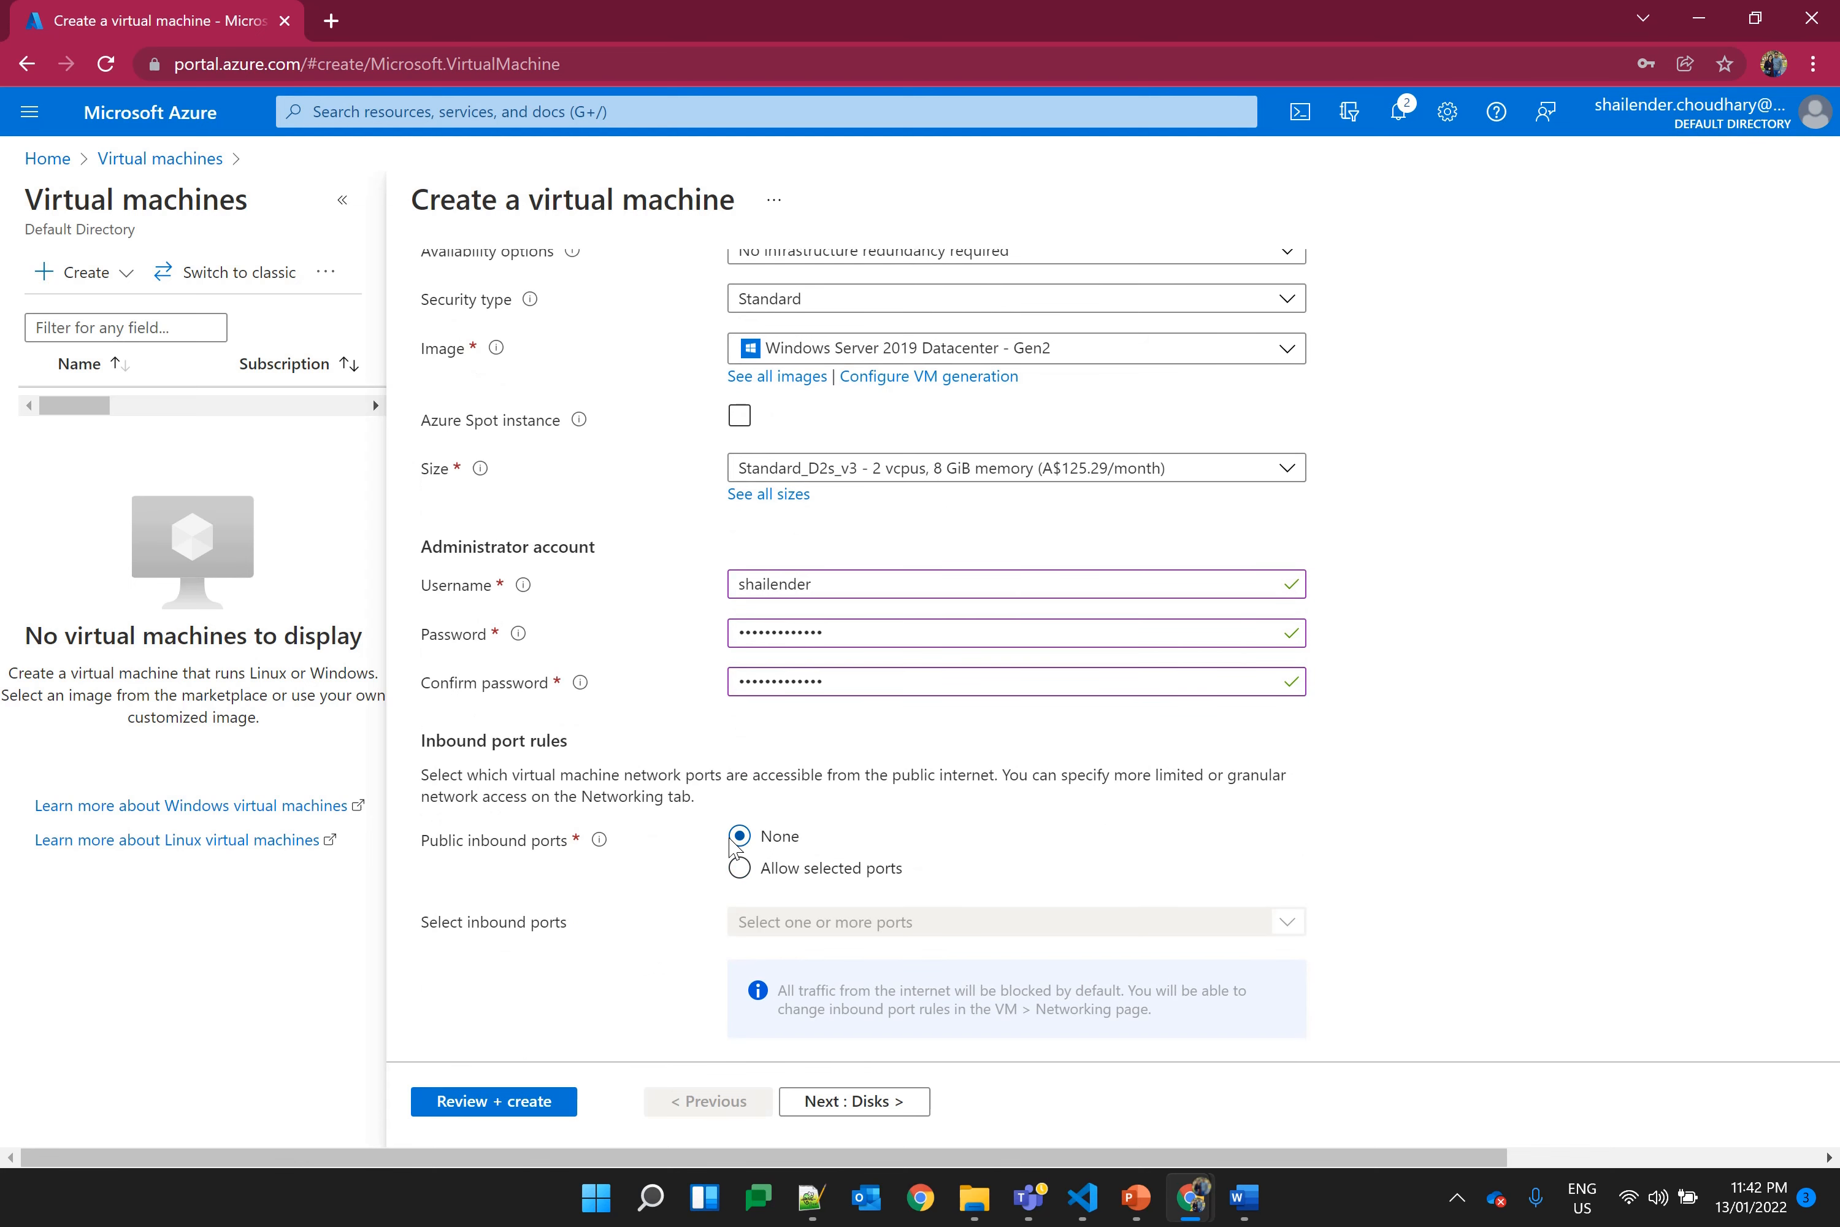
scroll("down", 3)
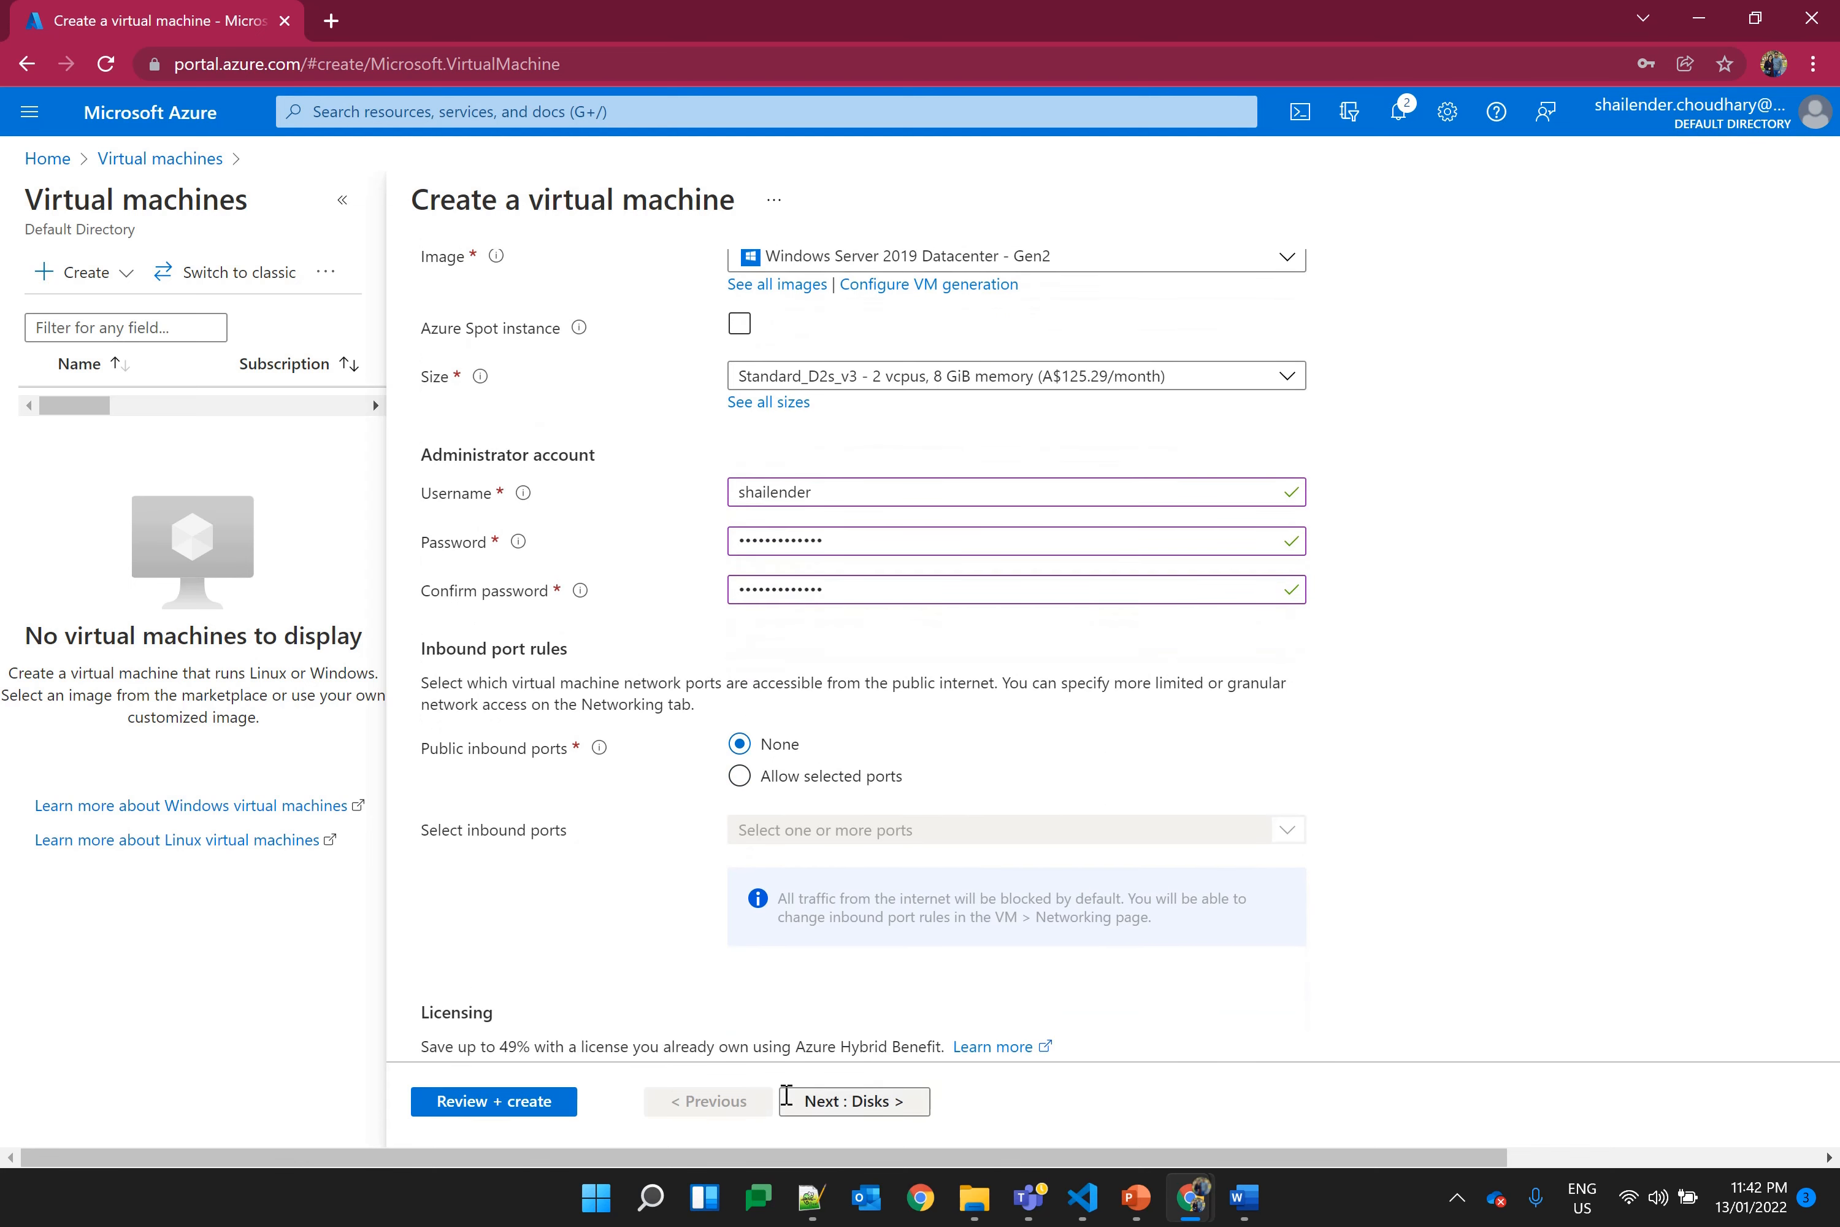
left_click(853, 1102)
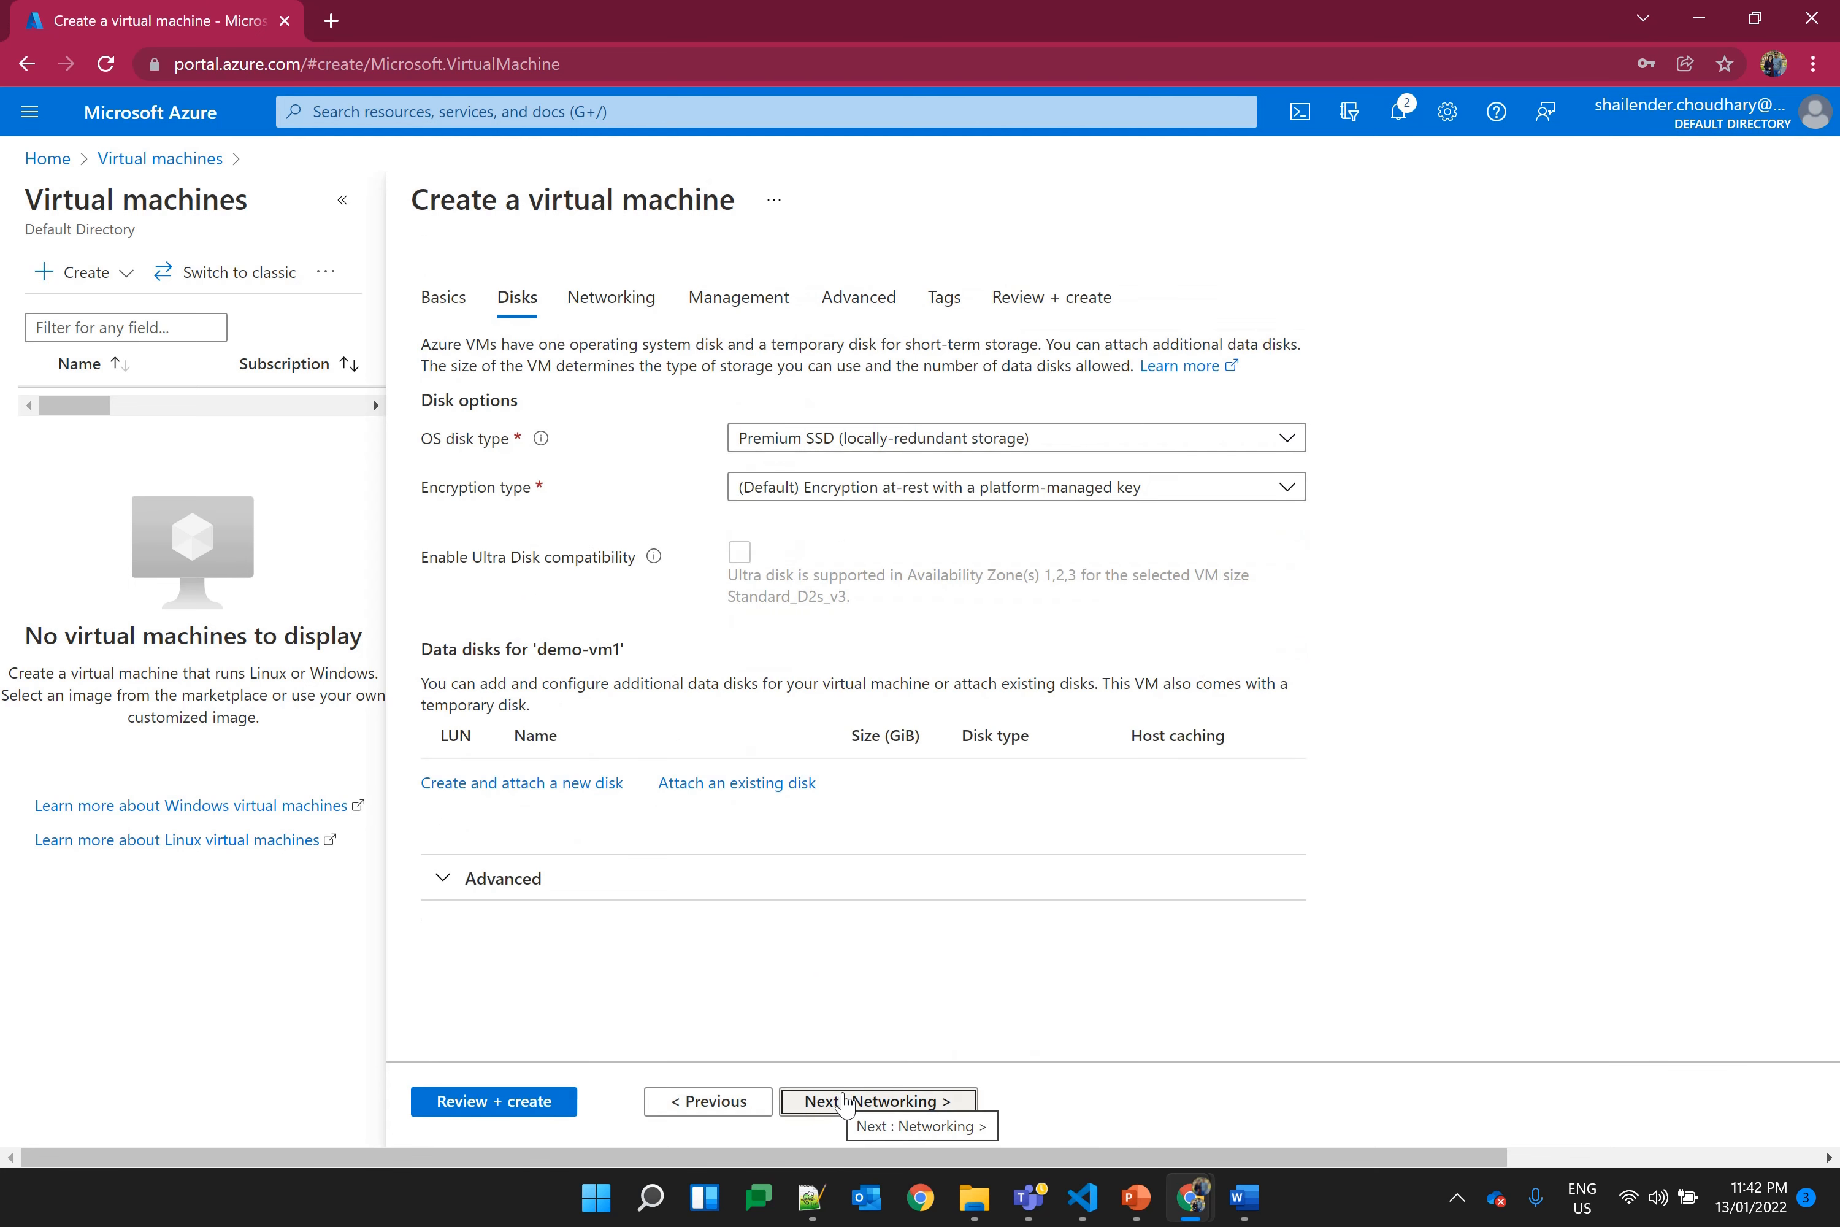
Give demo-vm1 no public IP, create it, and open the deployed VM resource
left_click(879, 1101)
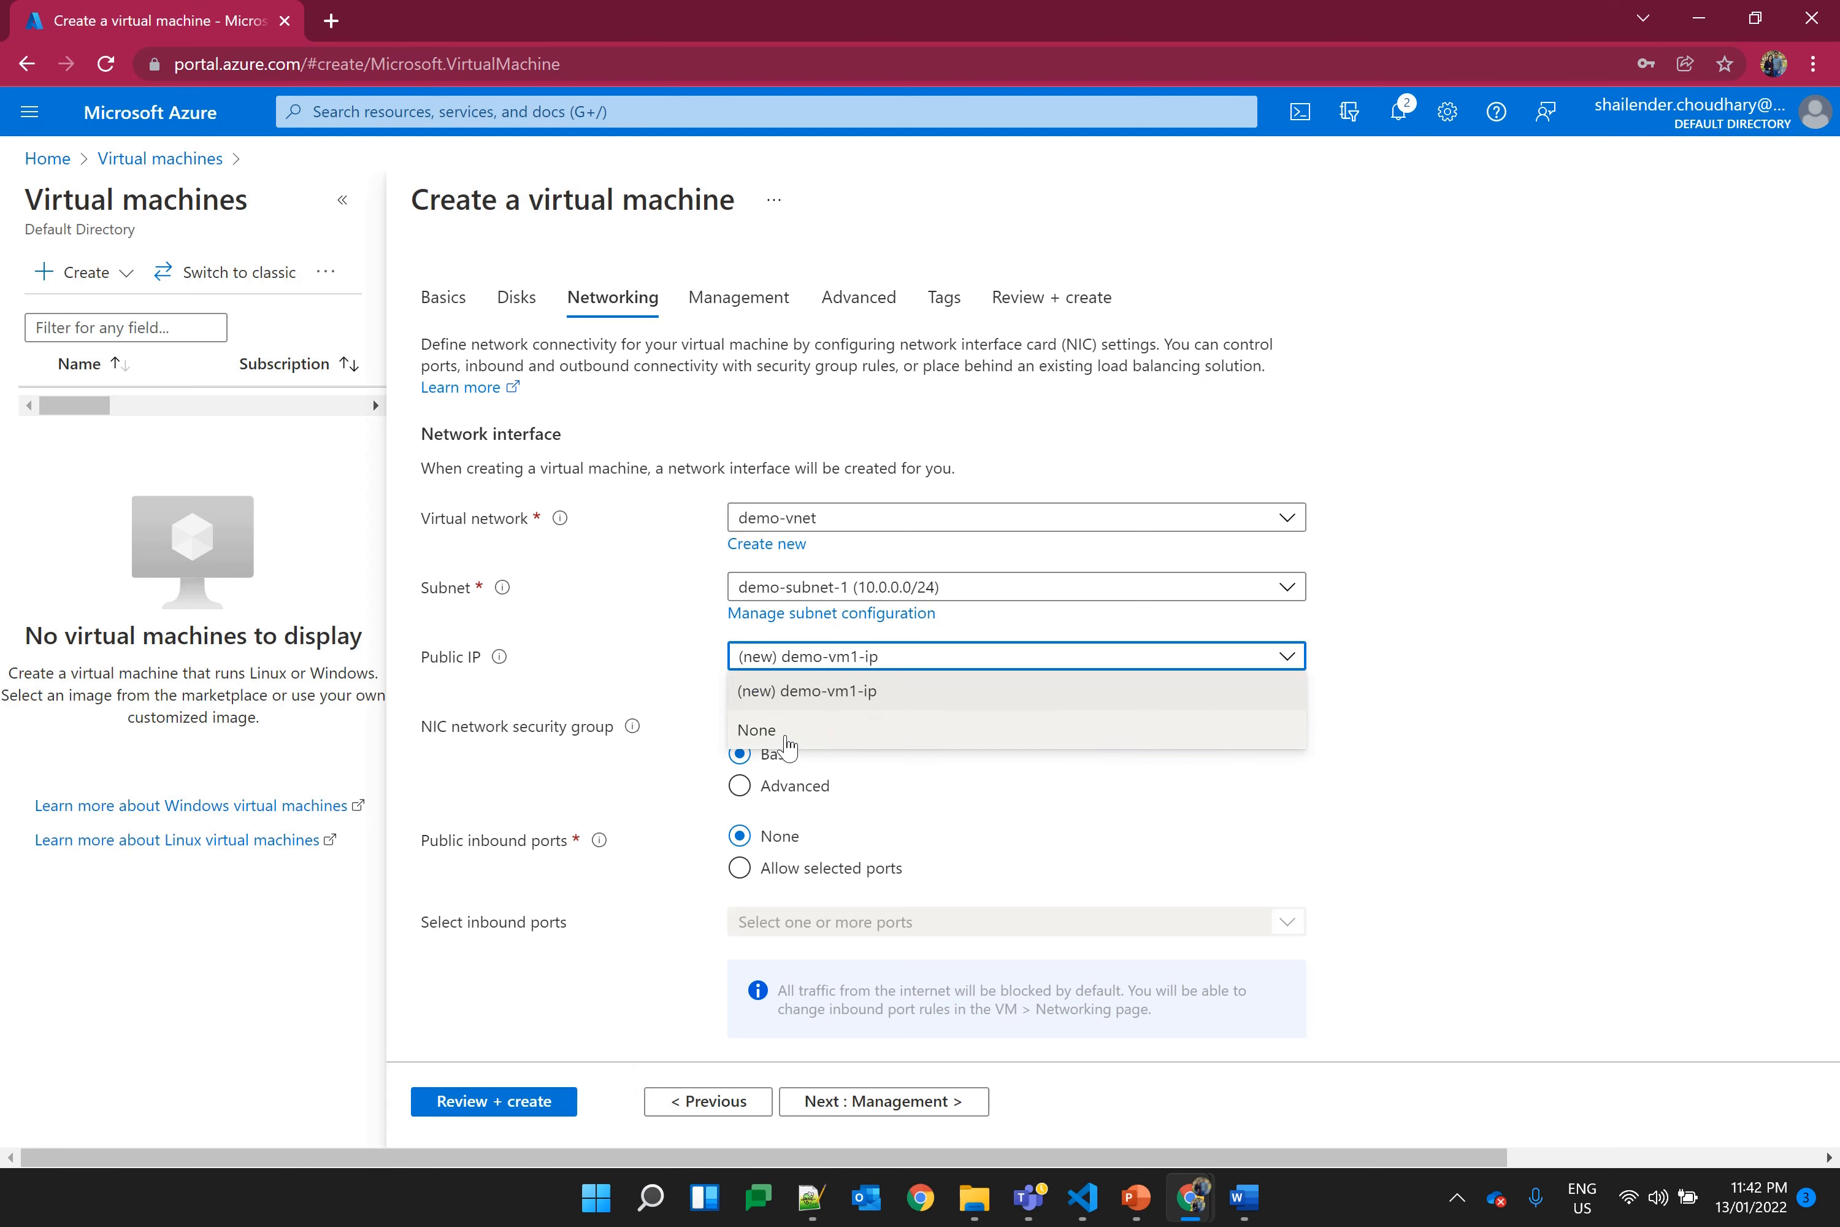
left_click(756, 729)
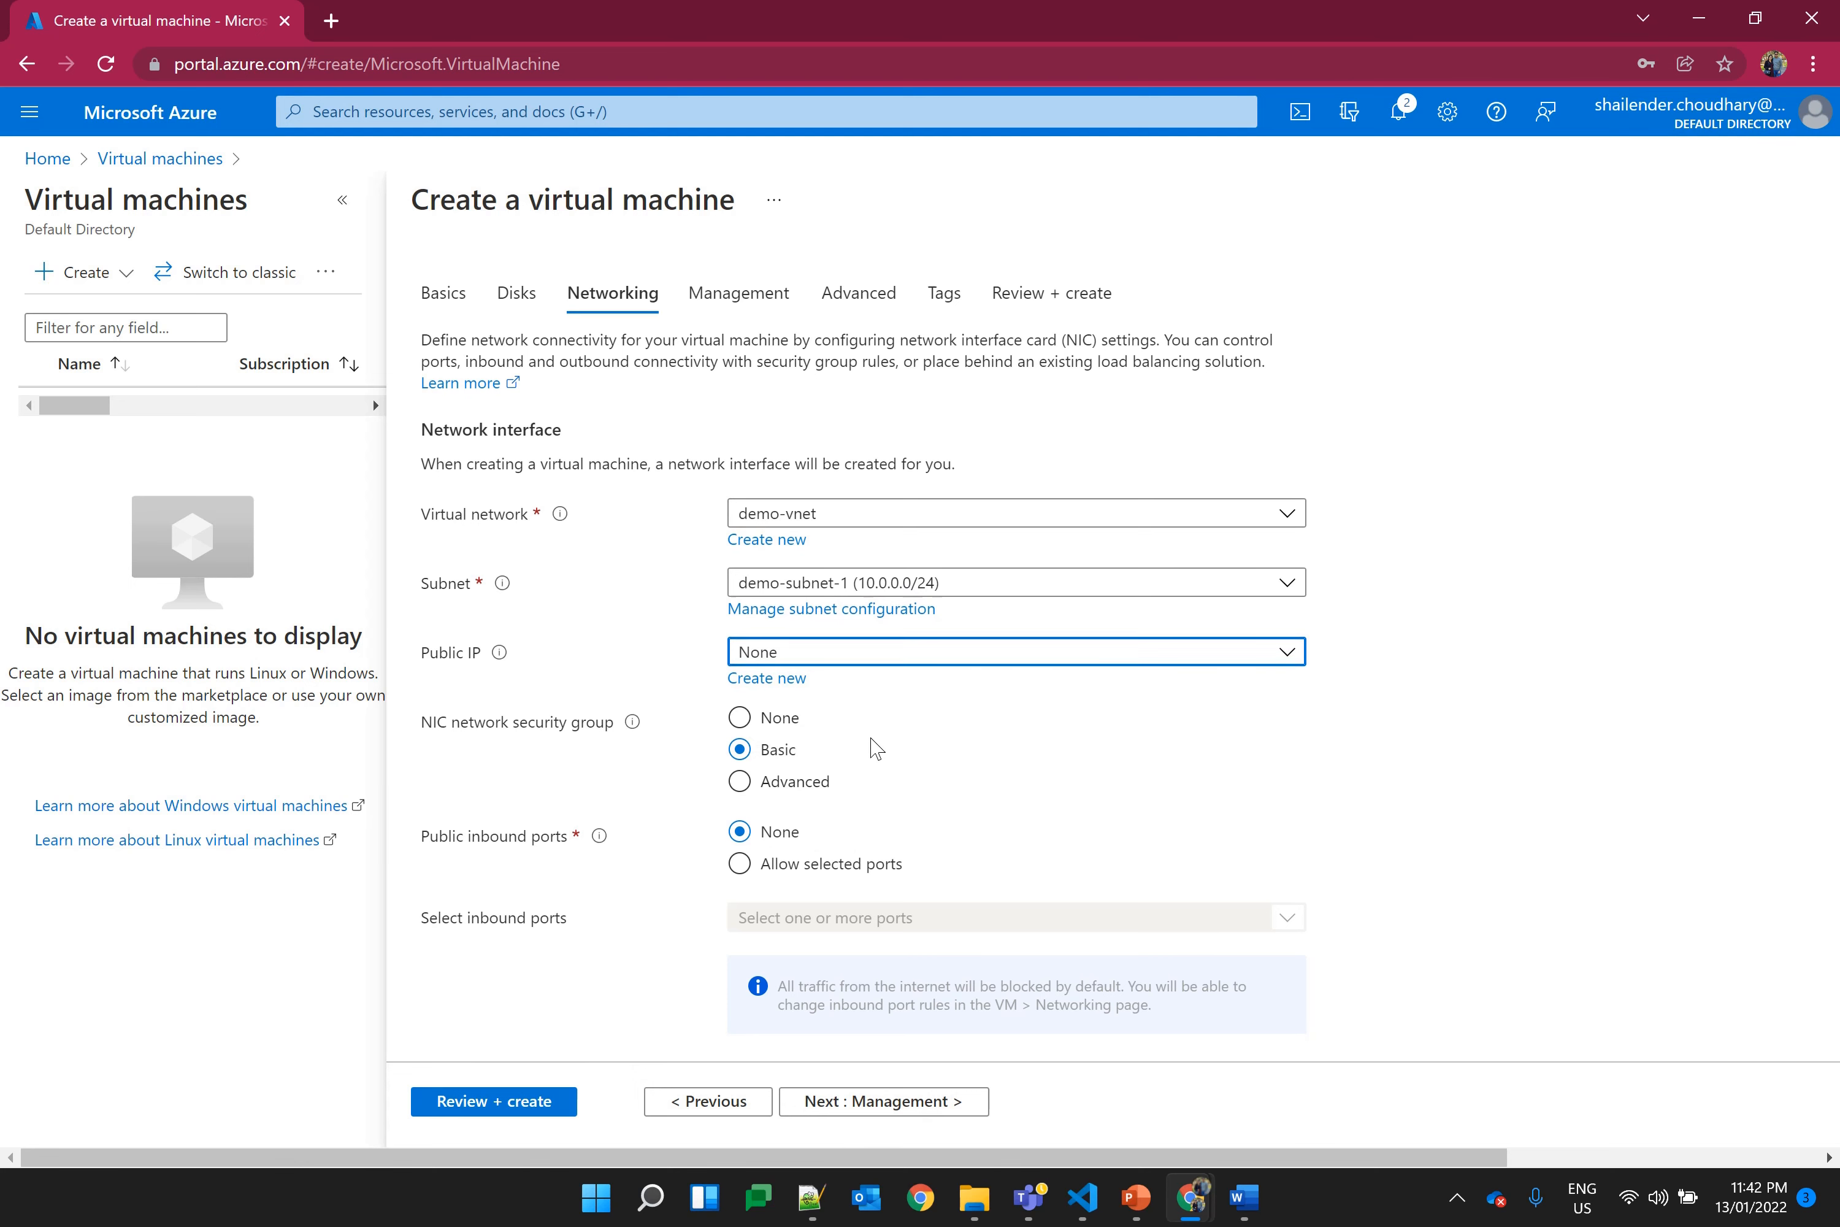
scroll("down", 3)
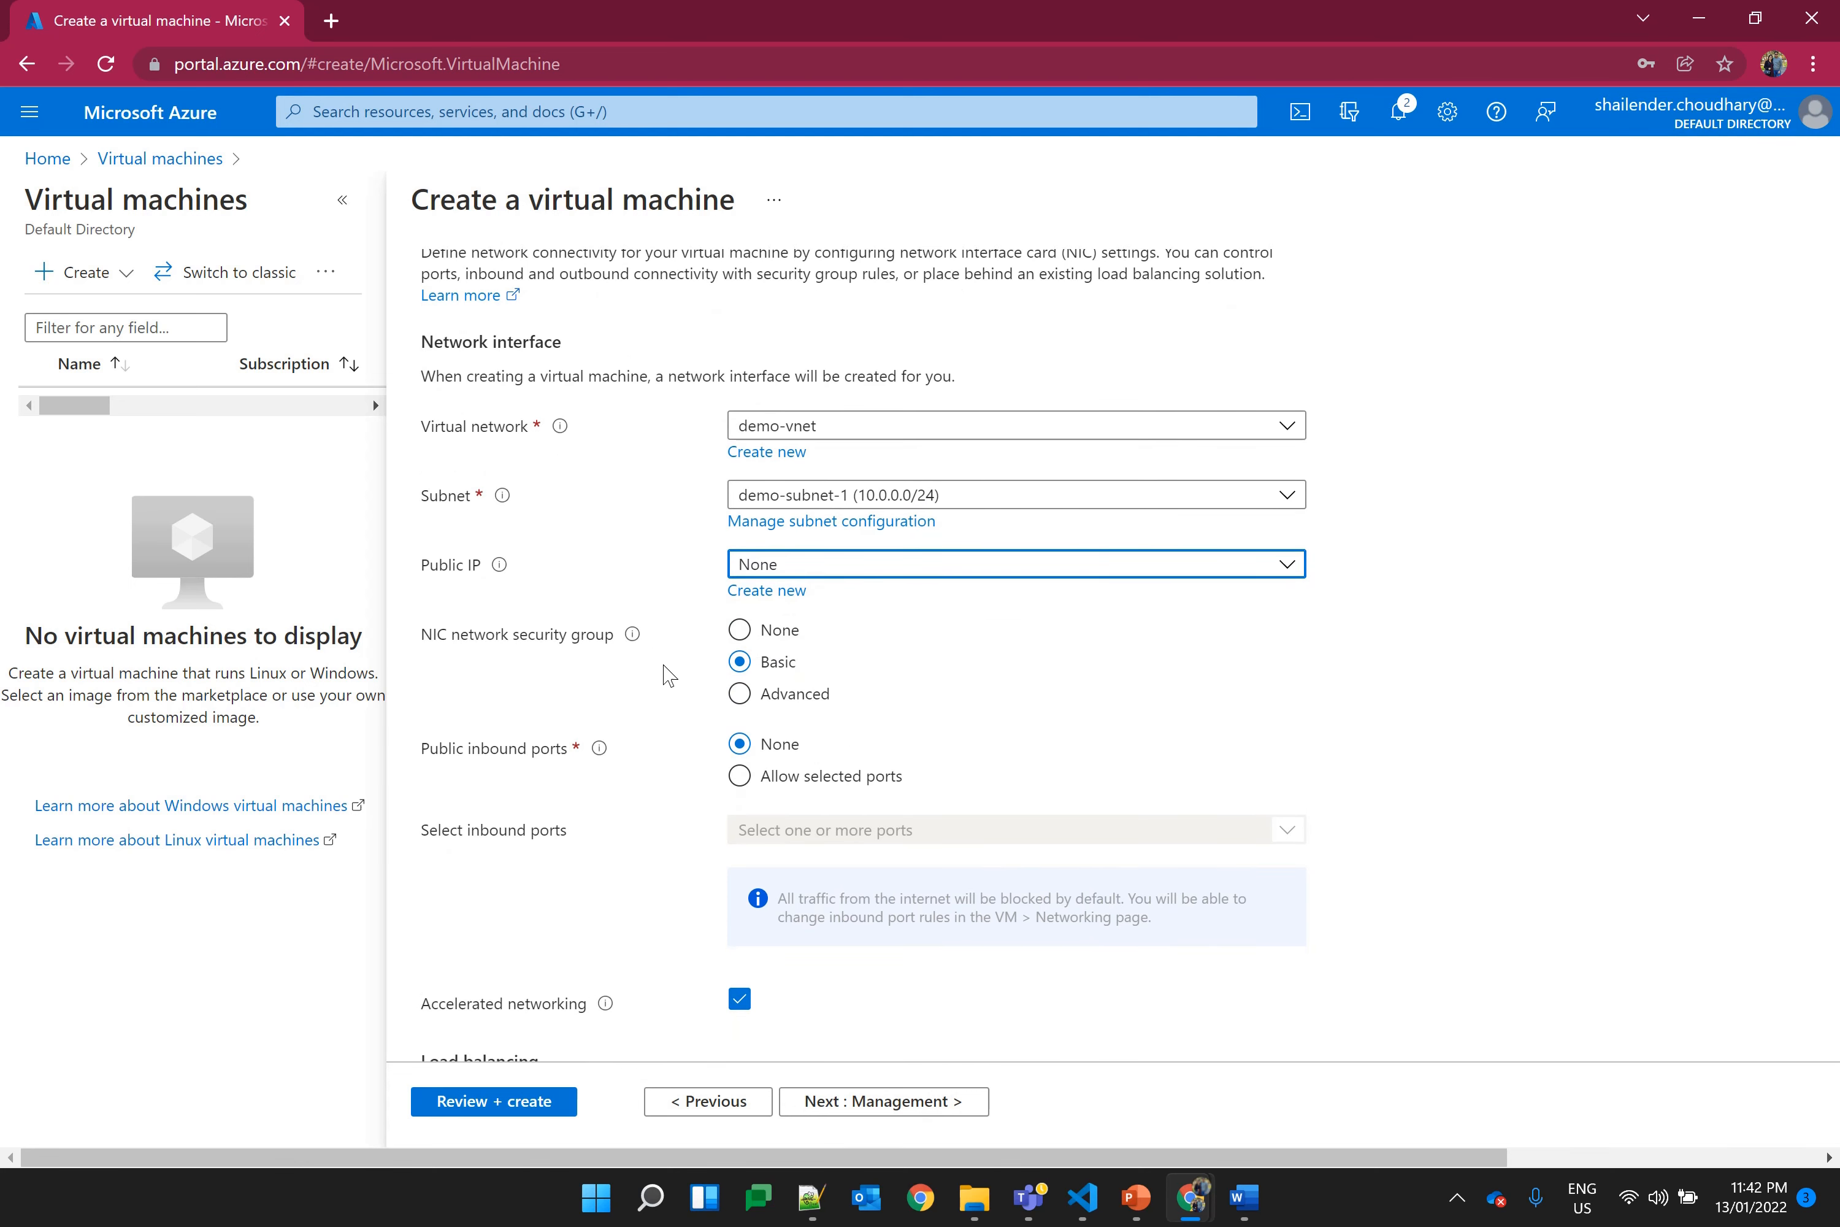
left_click(493, 1102)
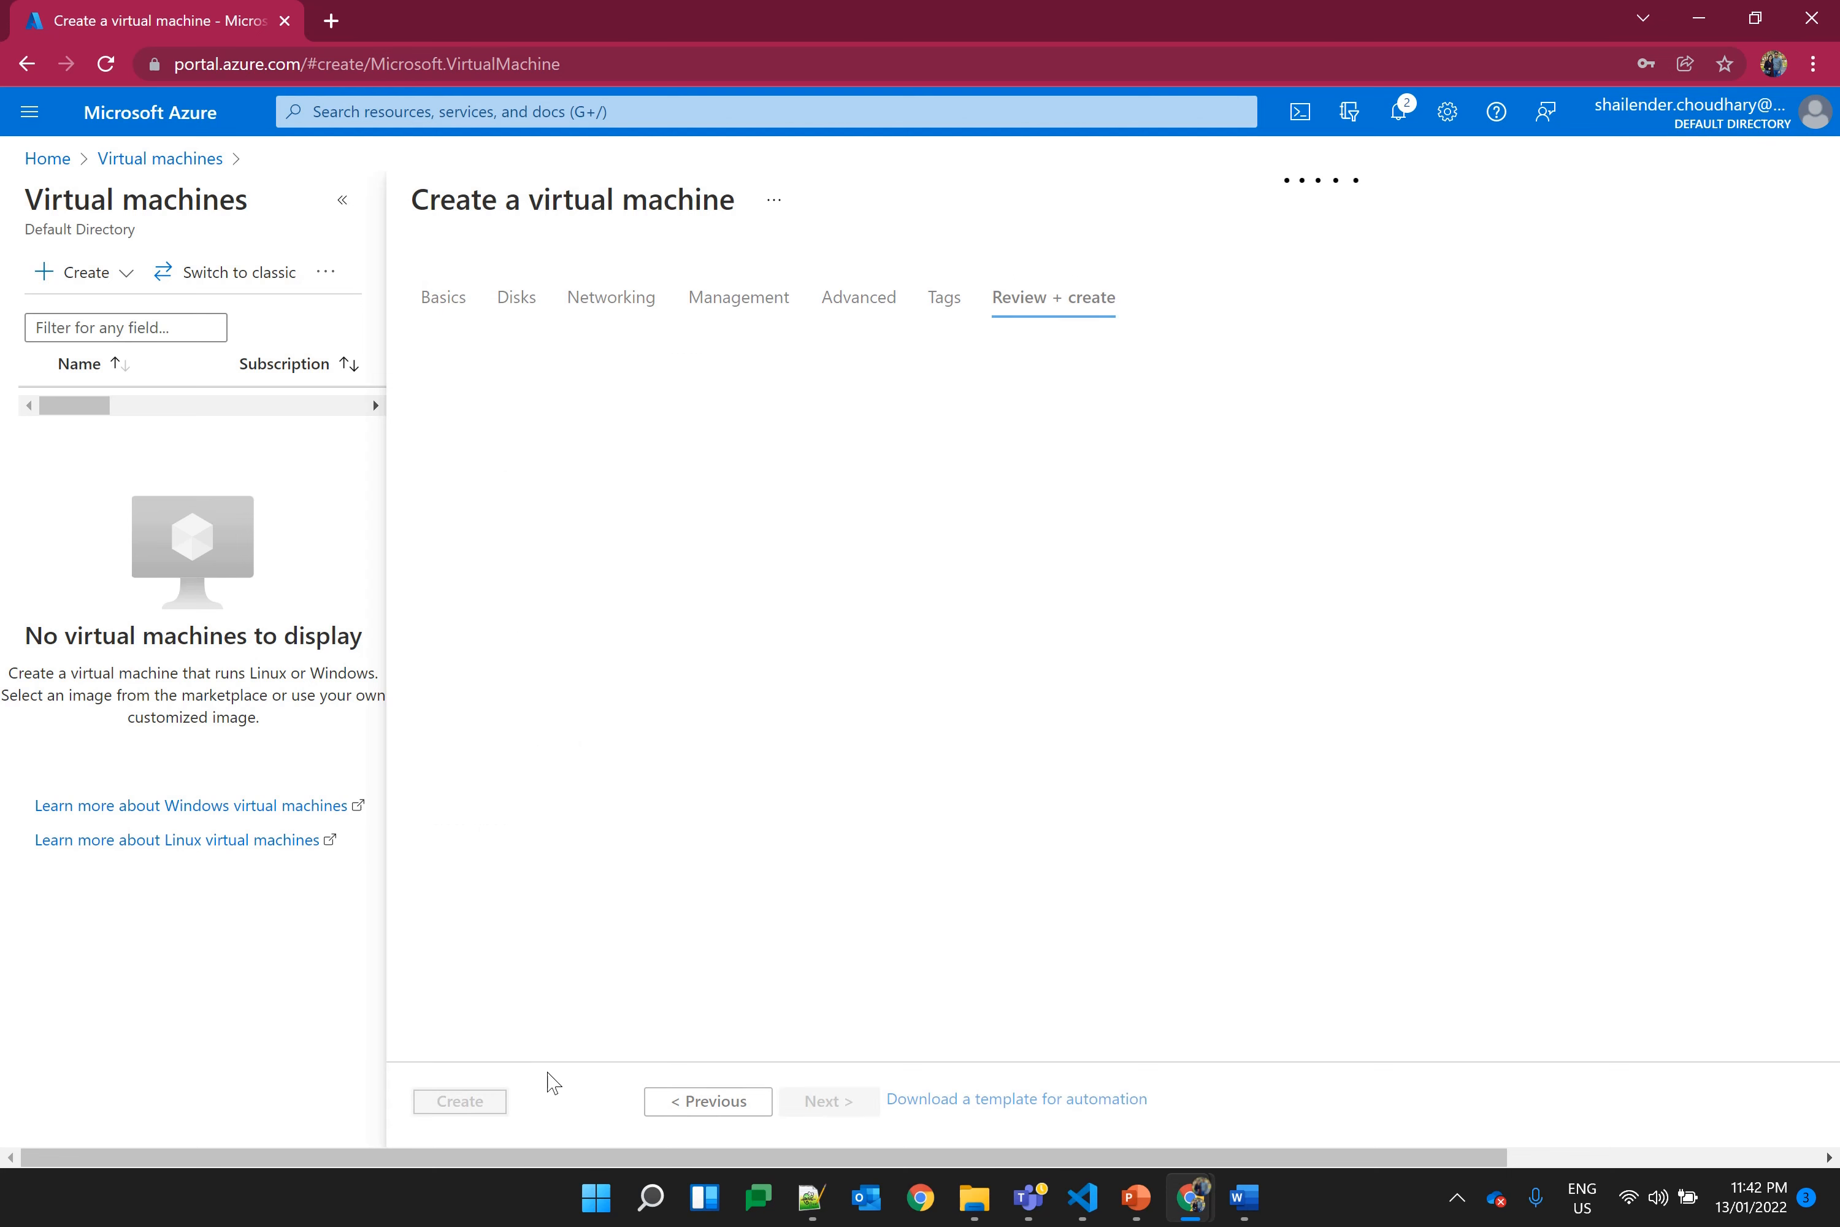
left_click(458, 1101)
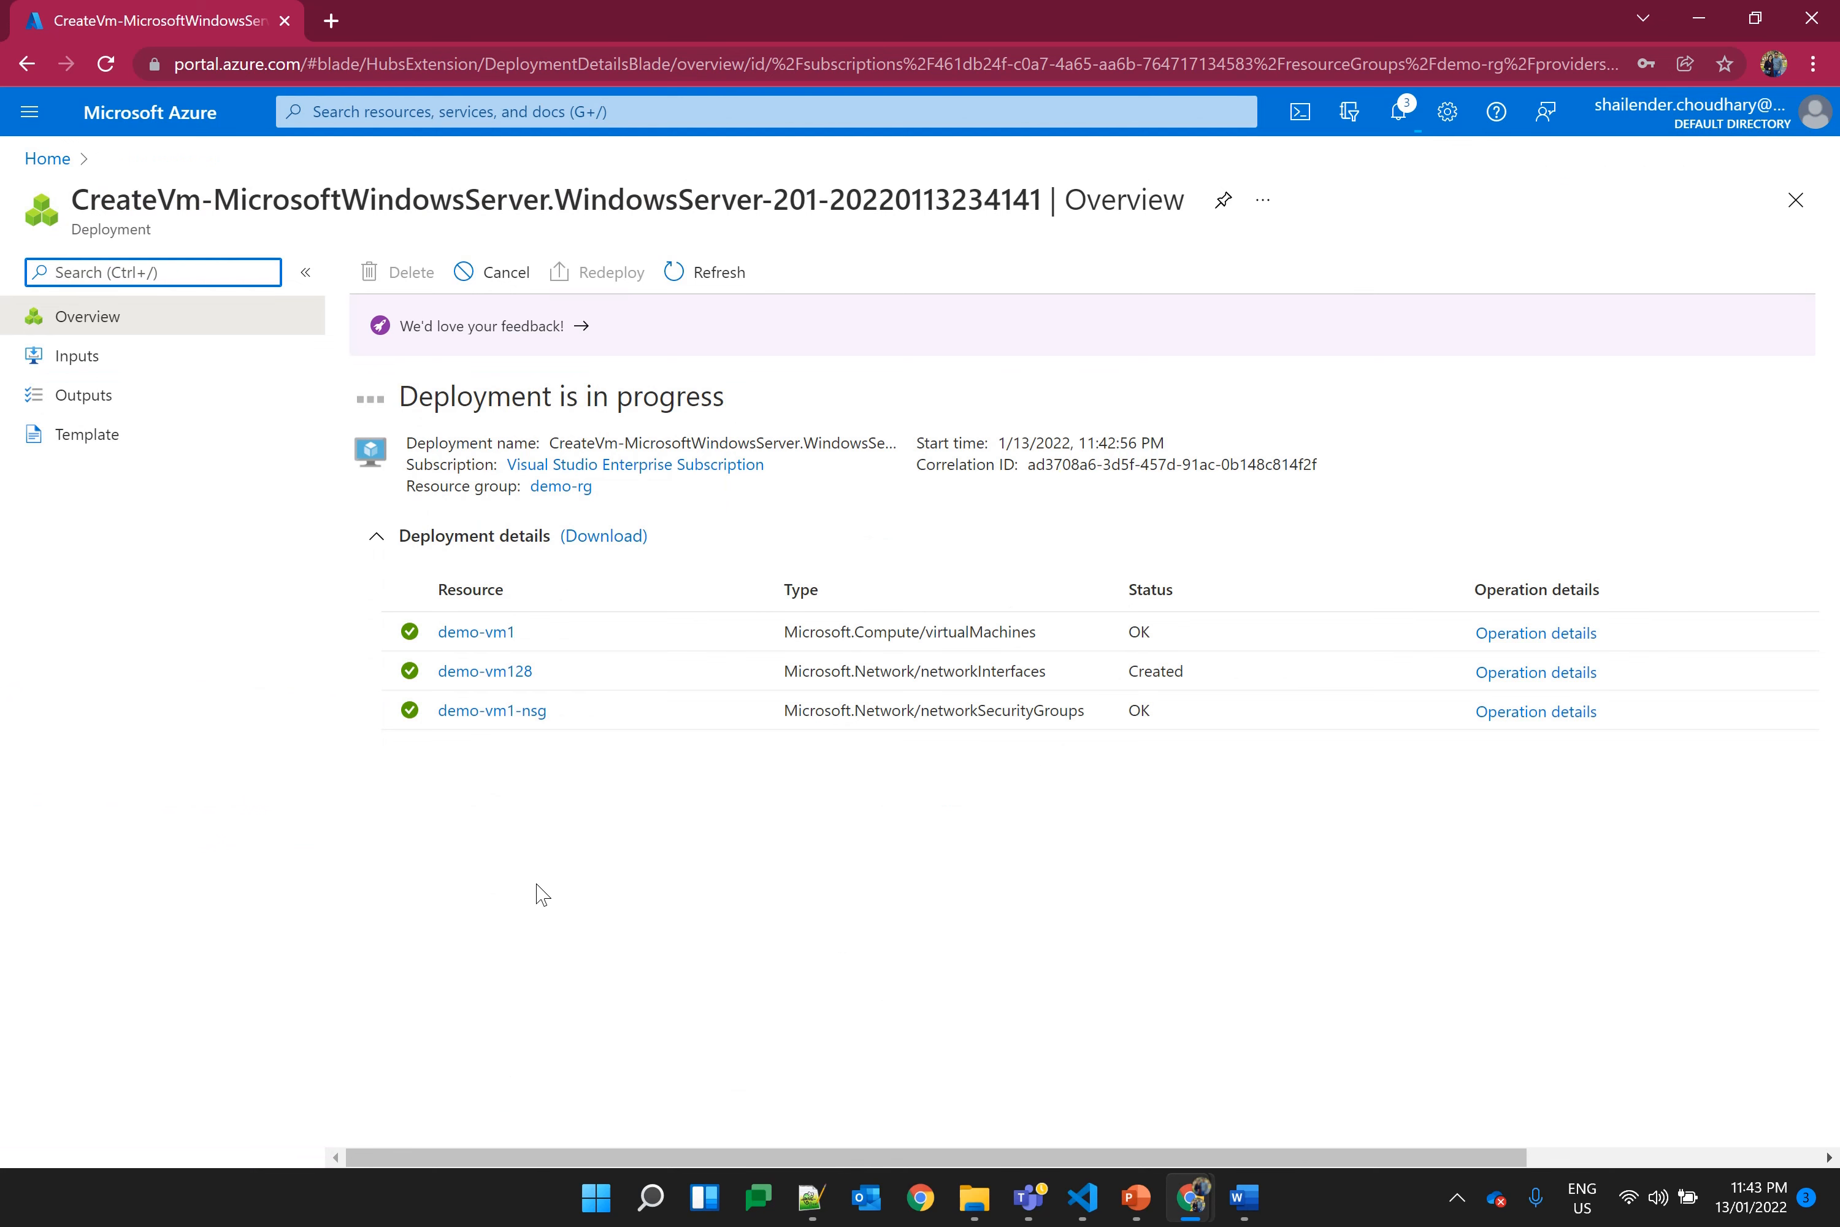
left_click(475, 631)
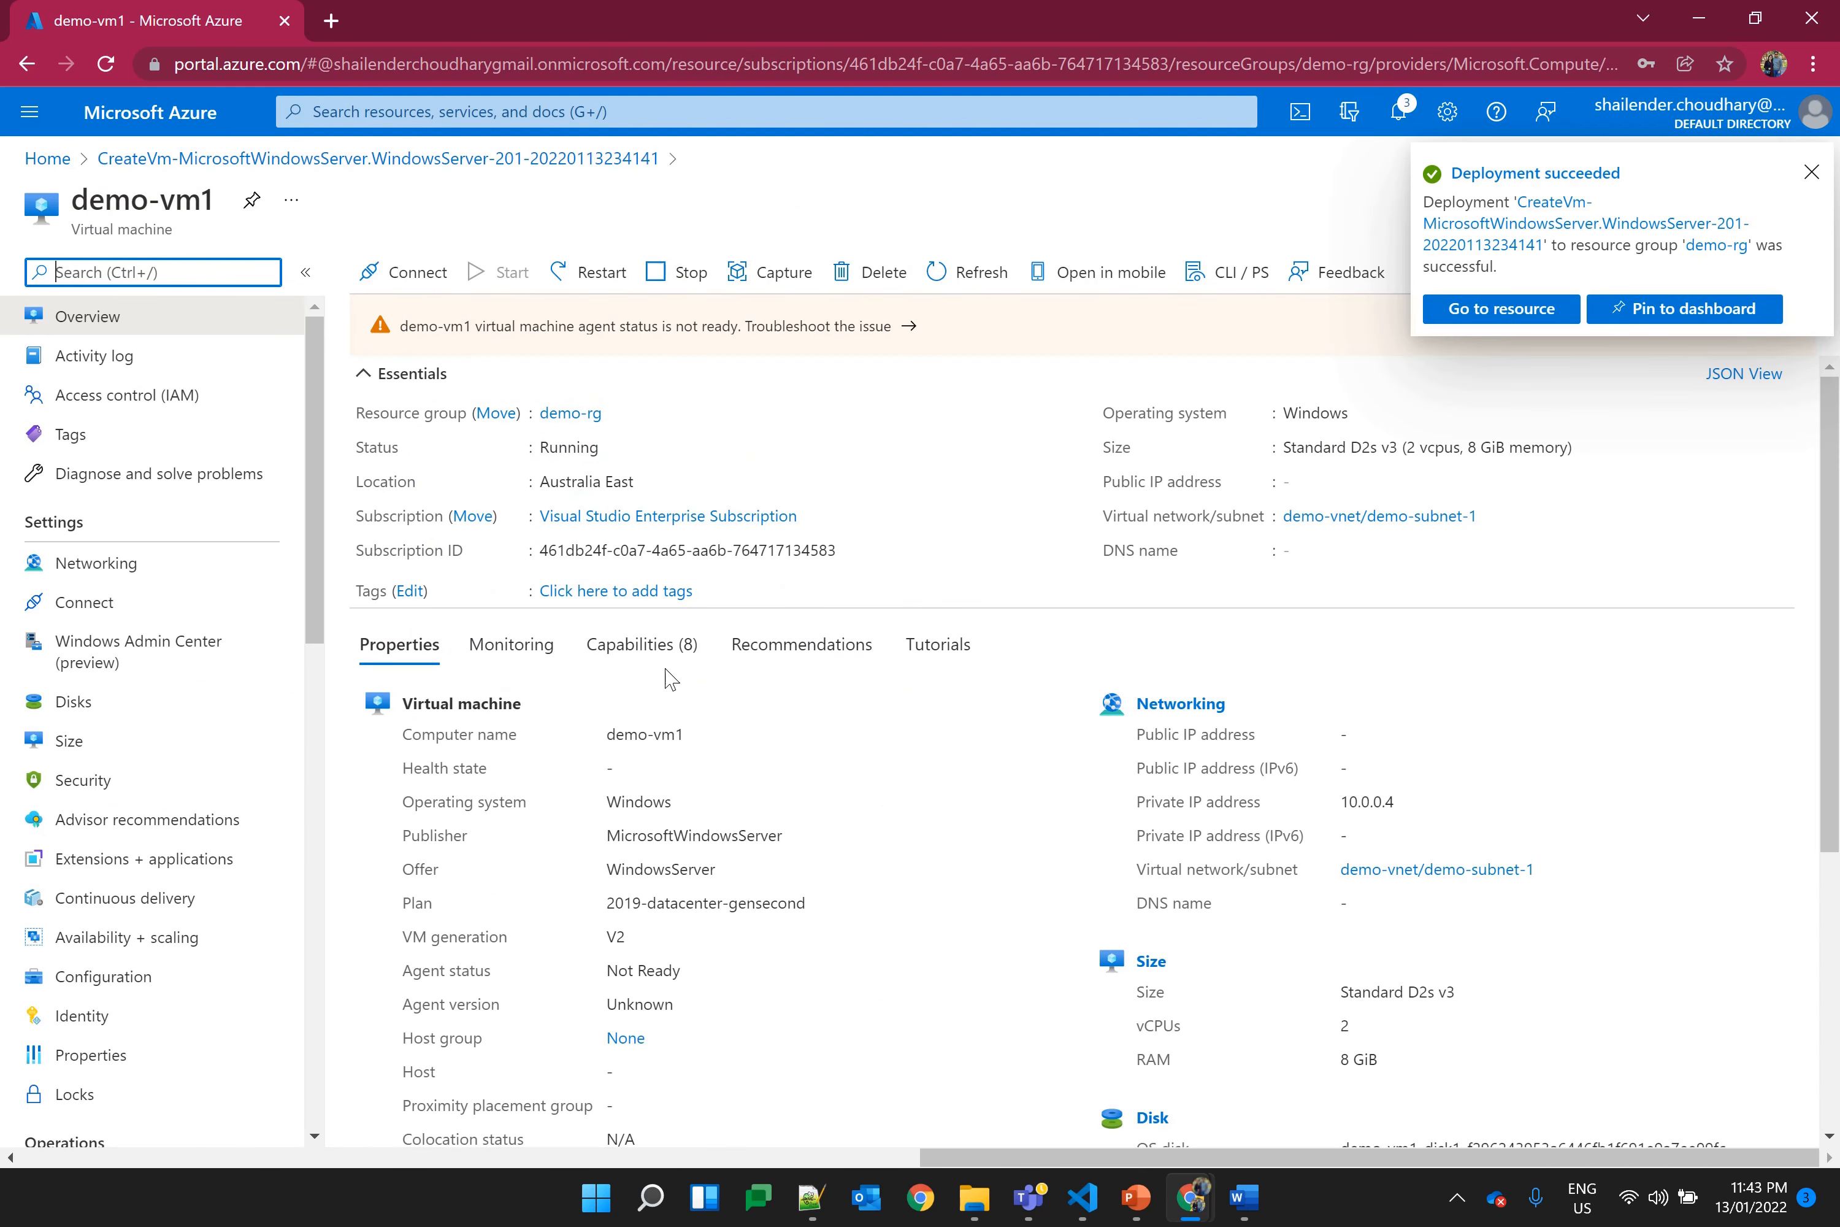
Connect to demo-vm1 through Bastion with username shailender and the admin password
left_click(414, 271)
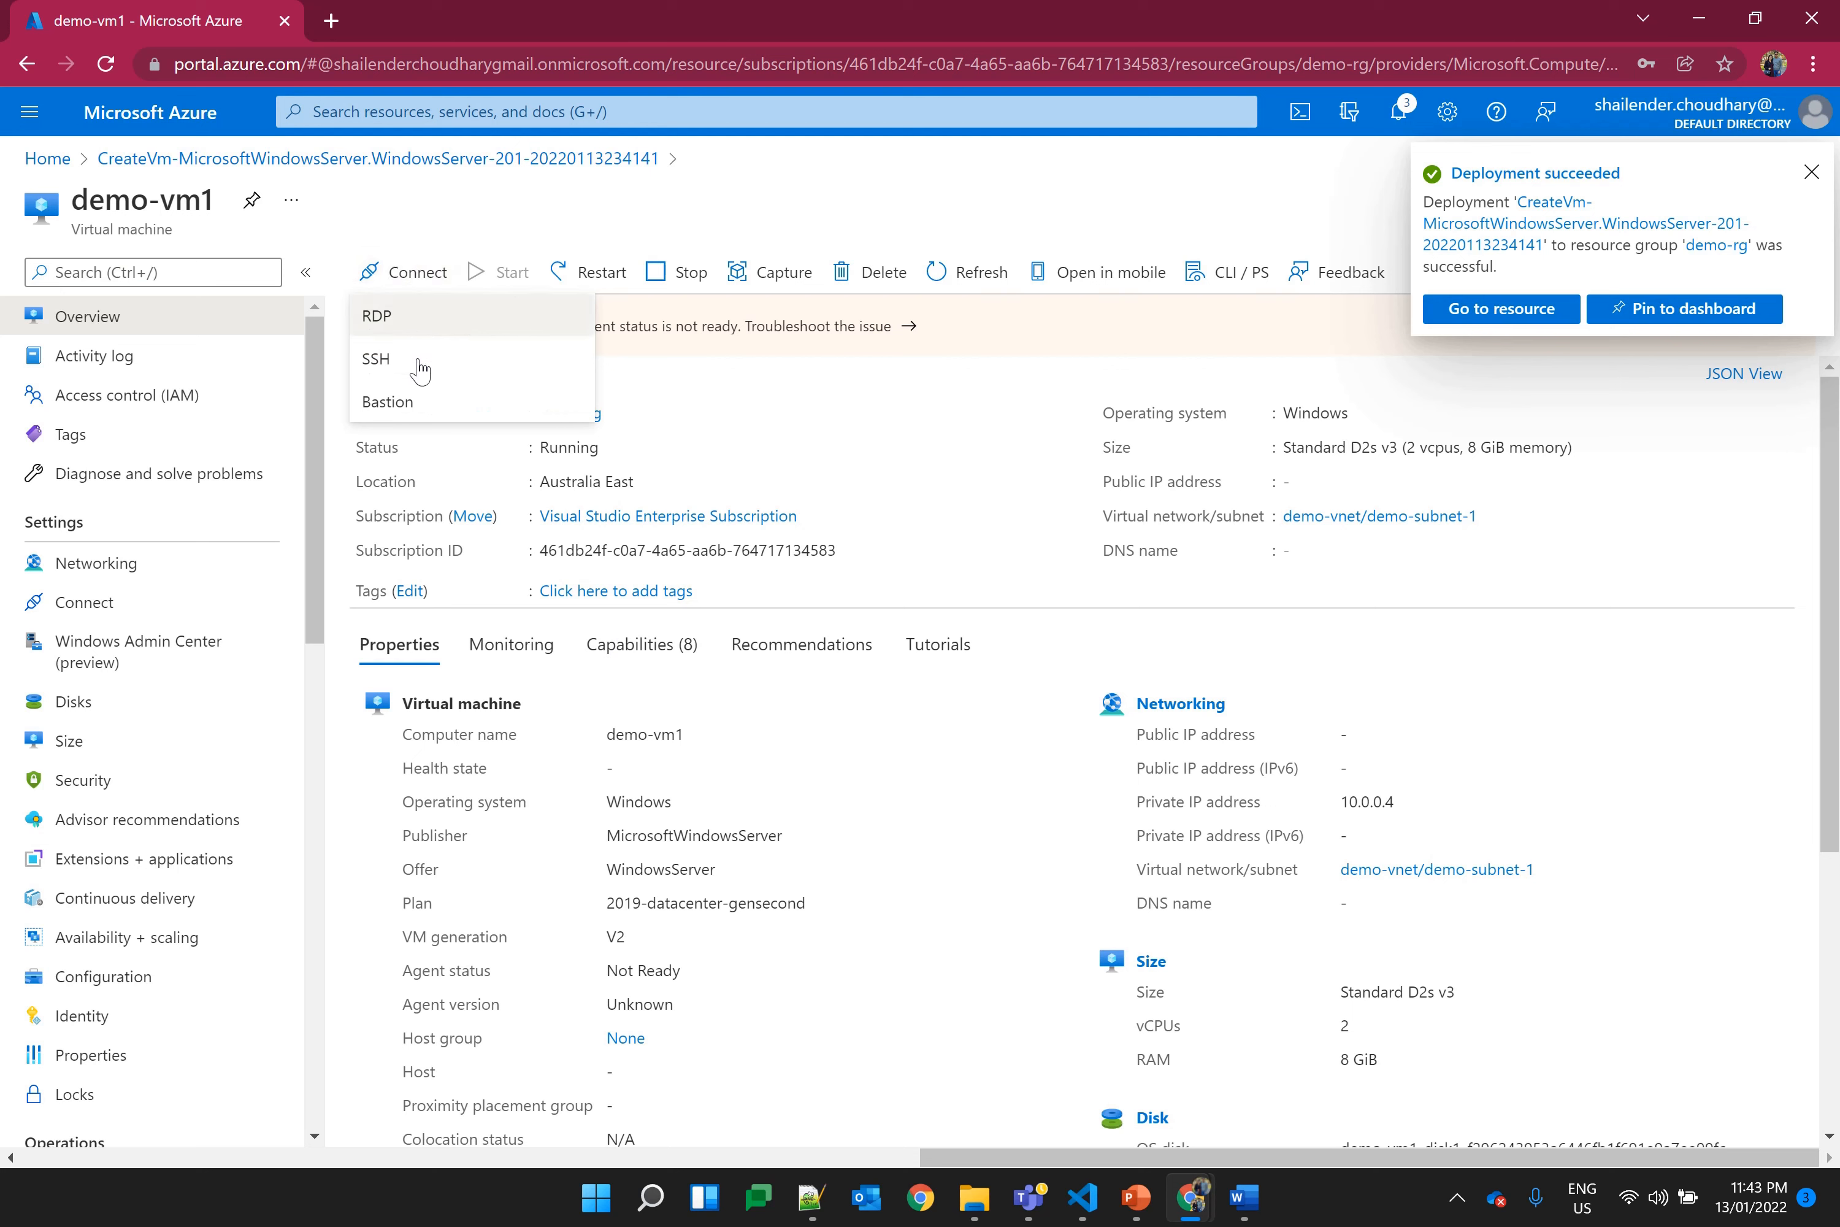
left_click(387, 402)
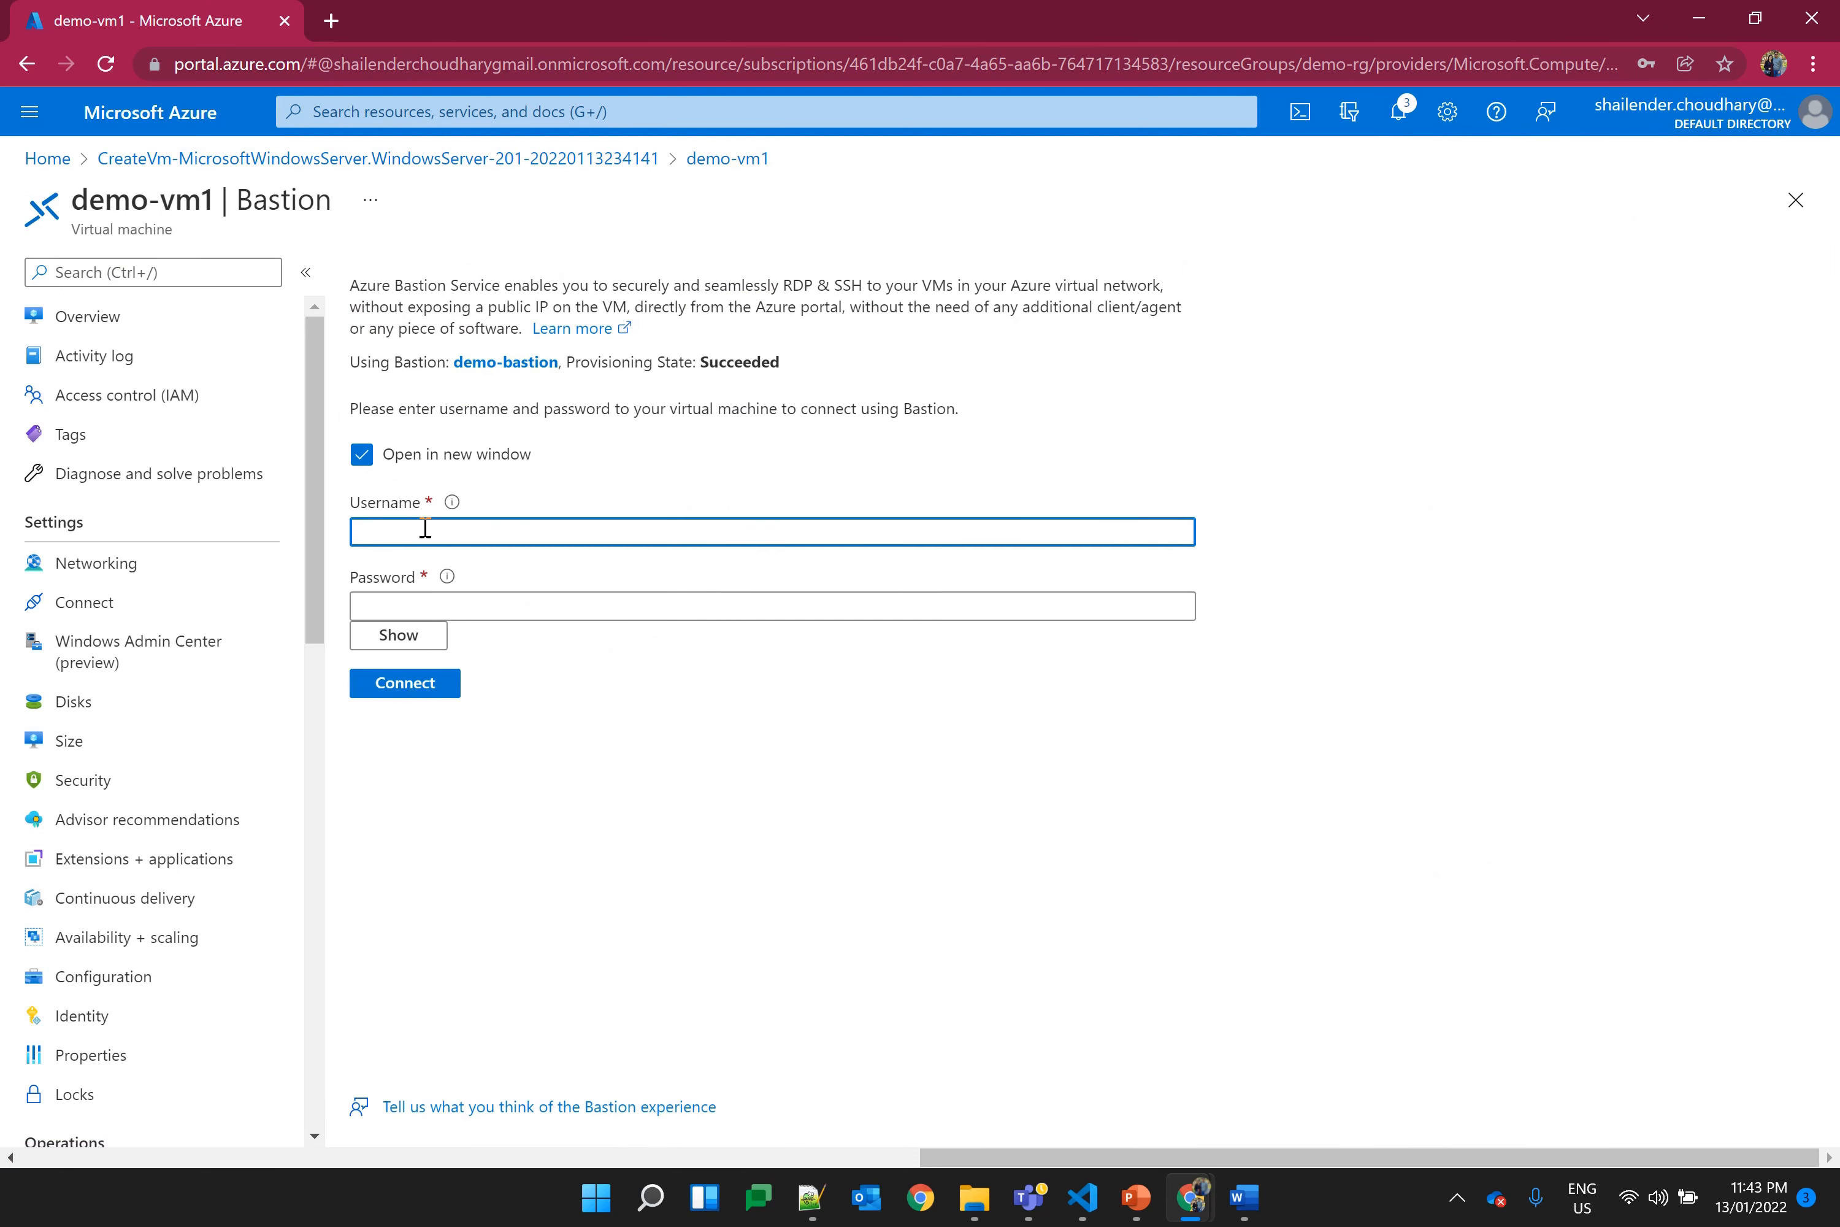
type("shailender")
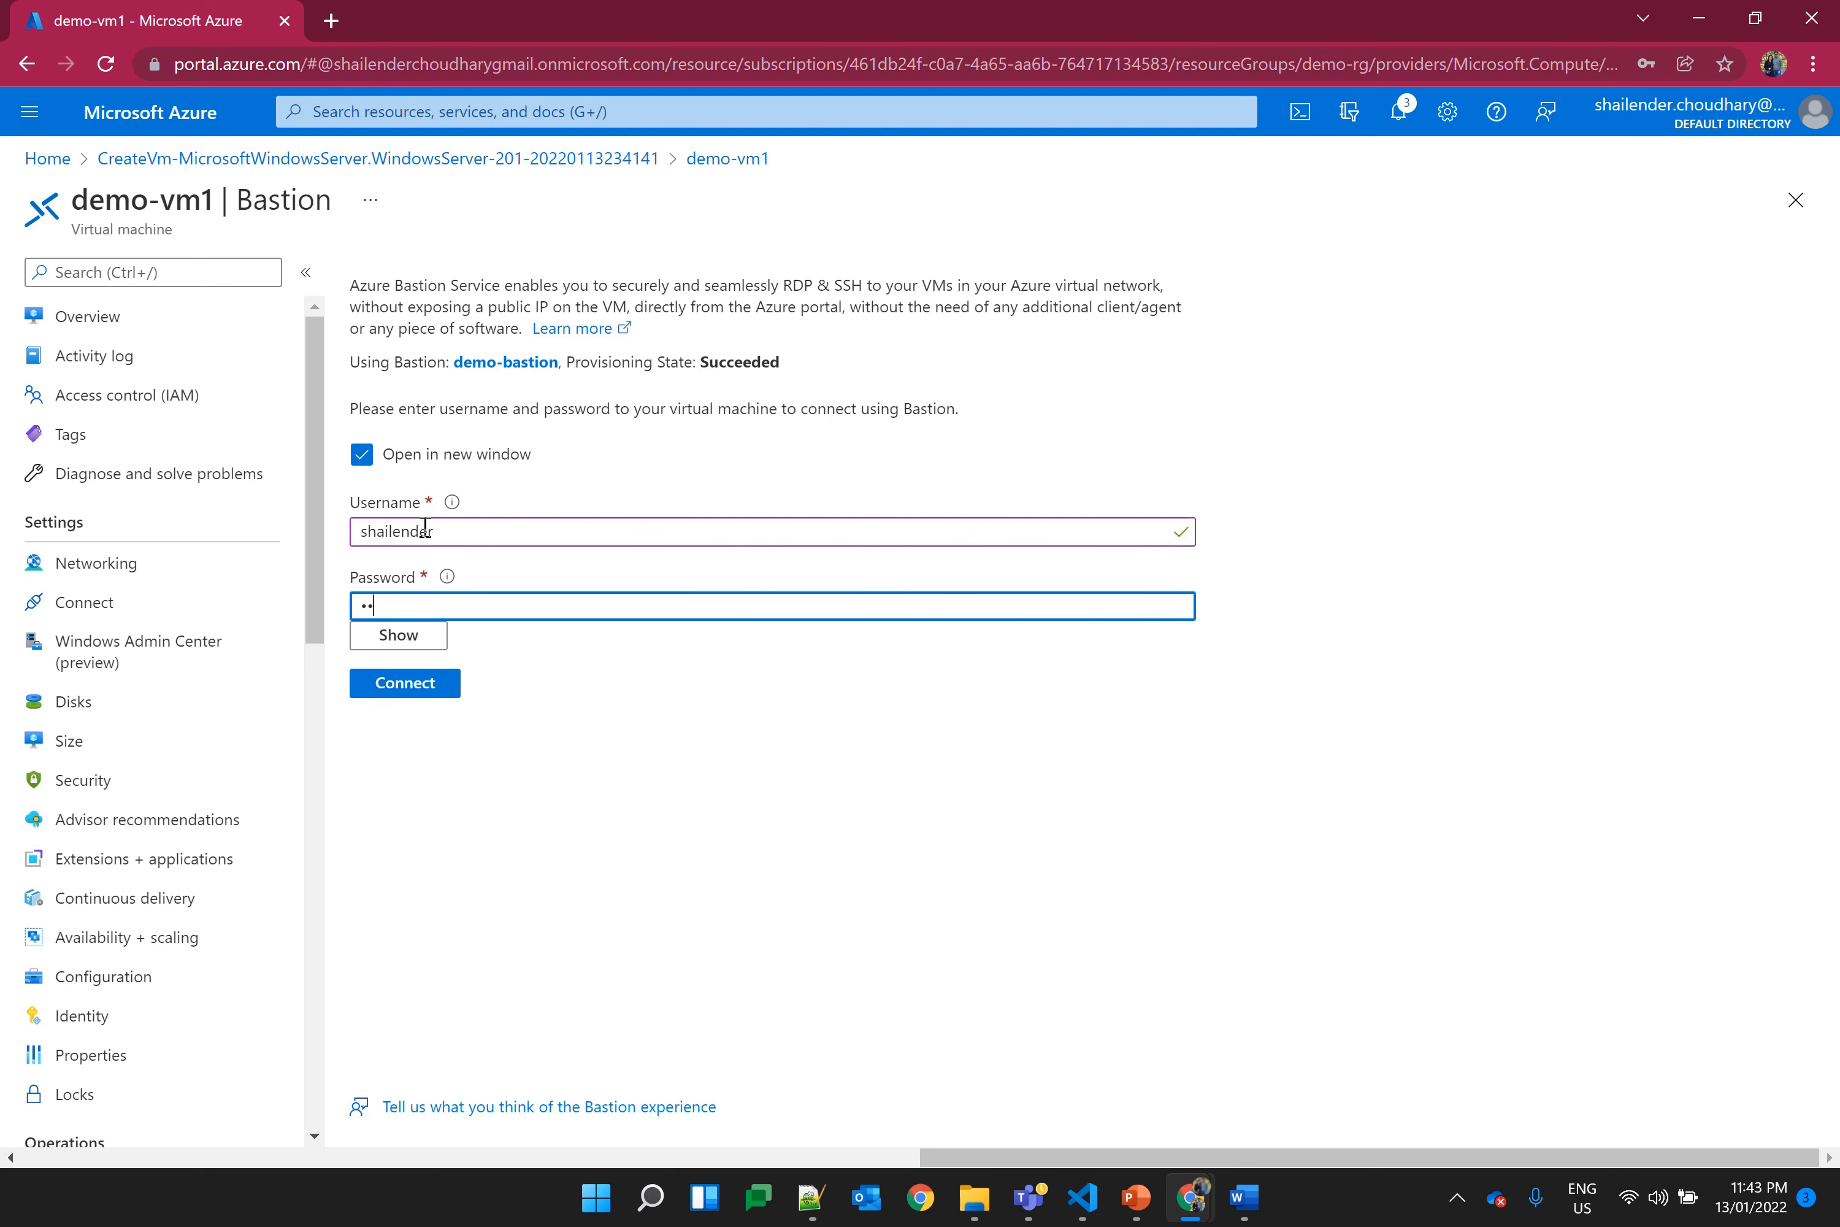
type("password")
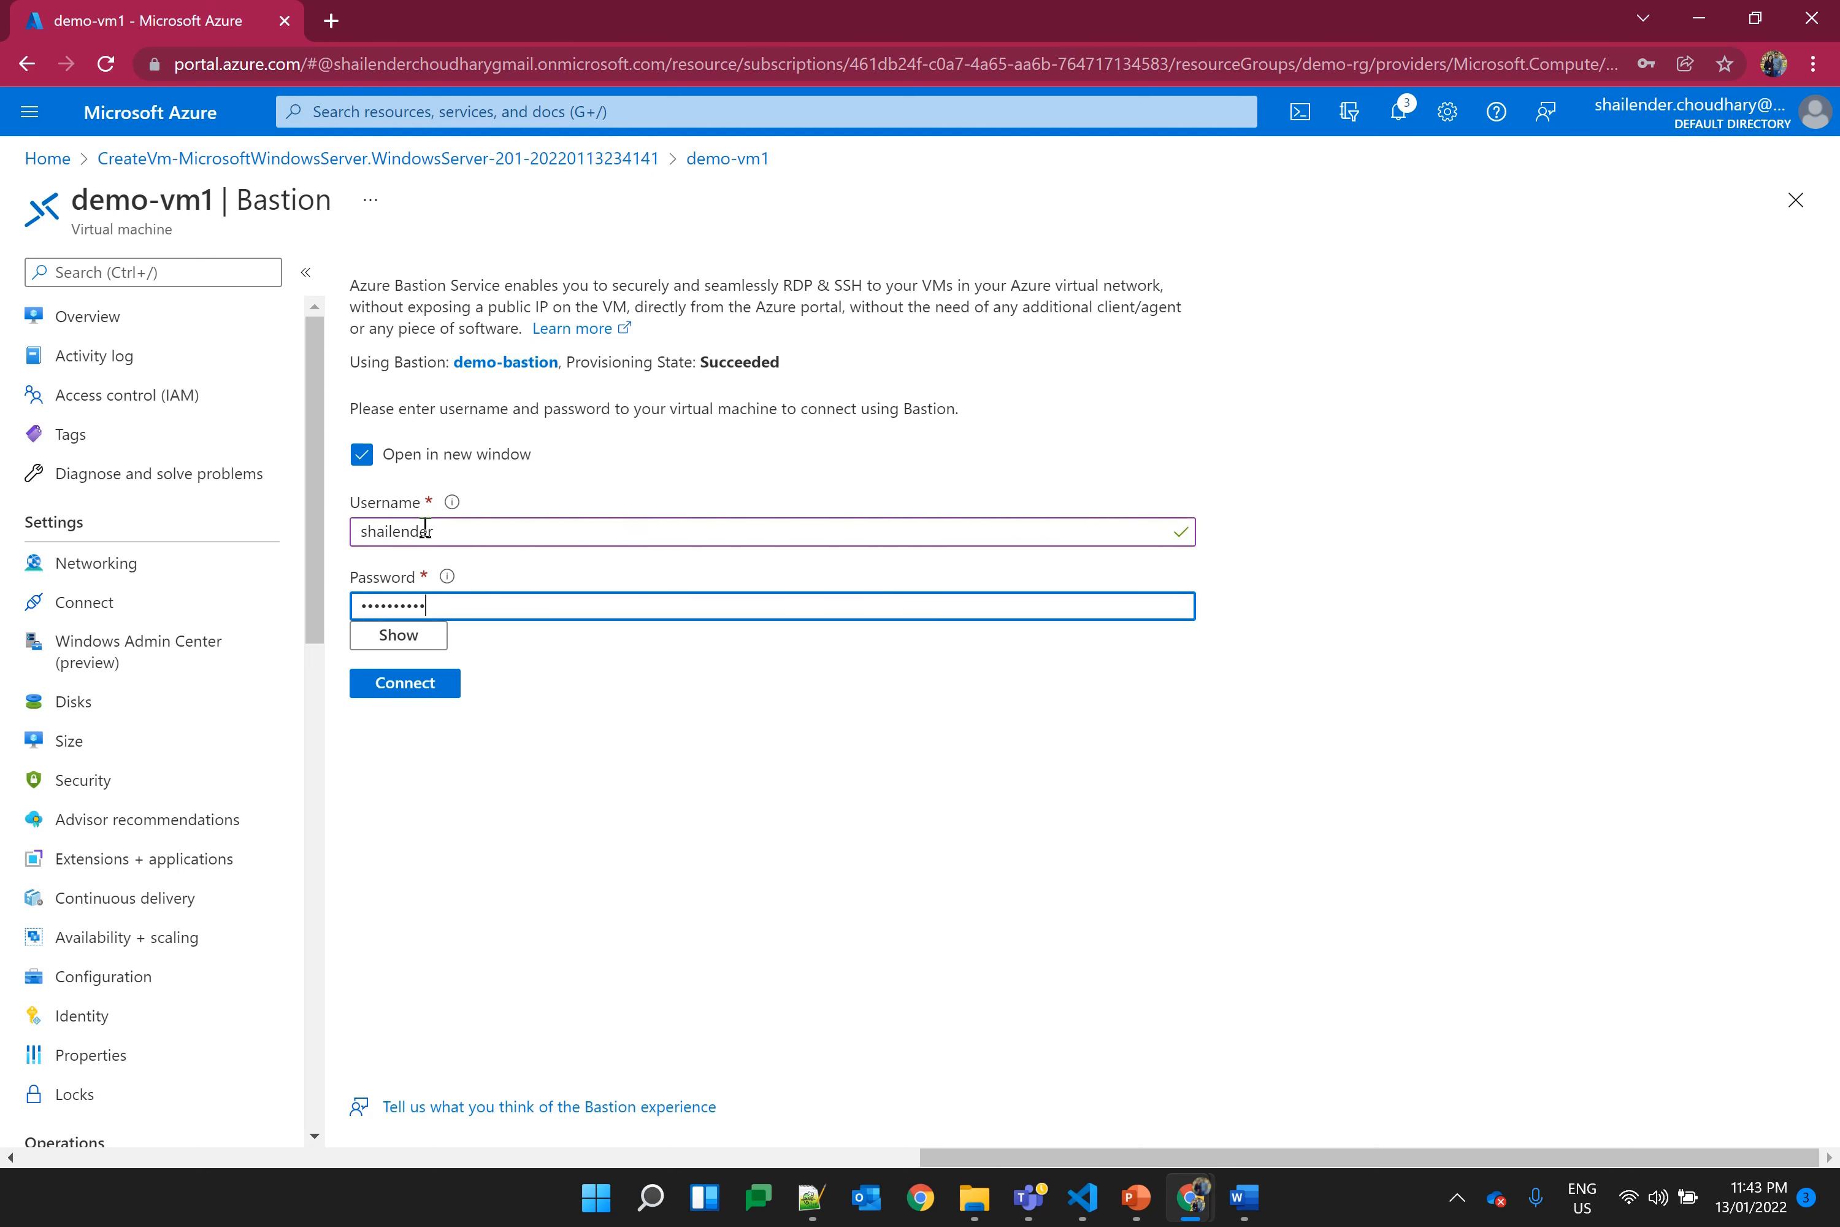
left_click(403, 682)
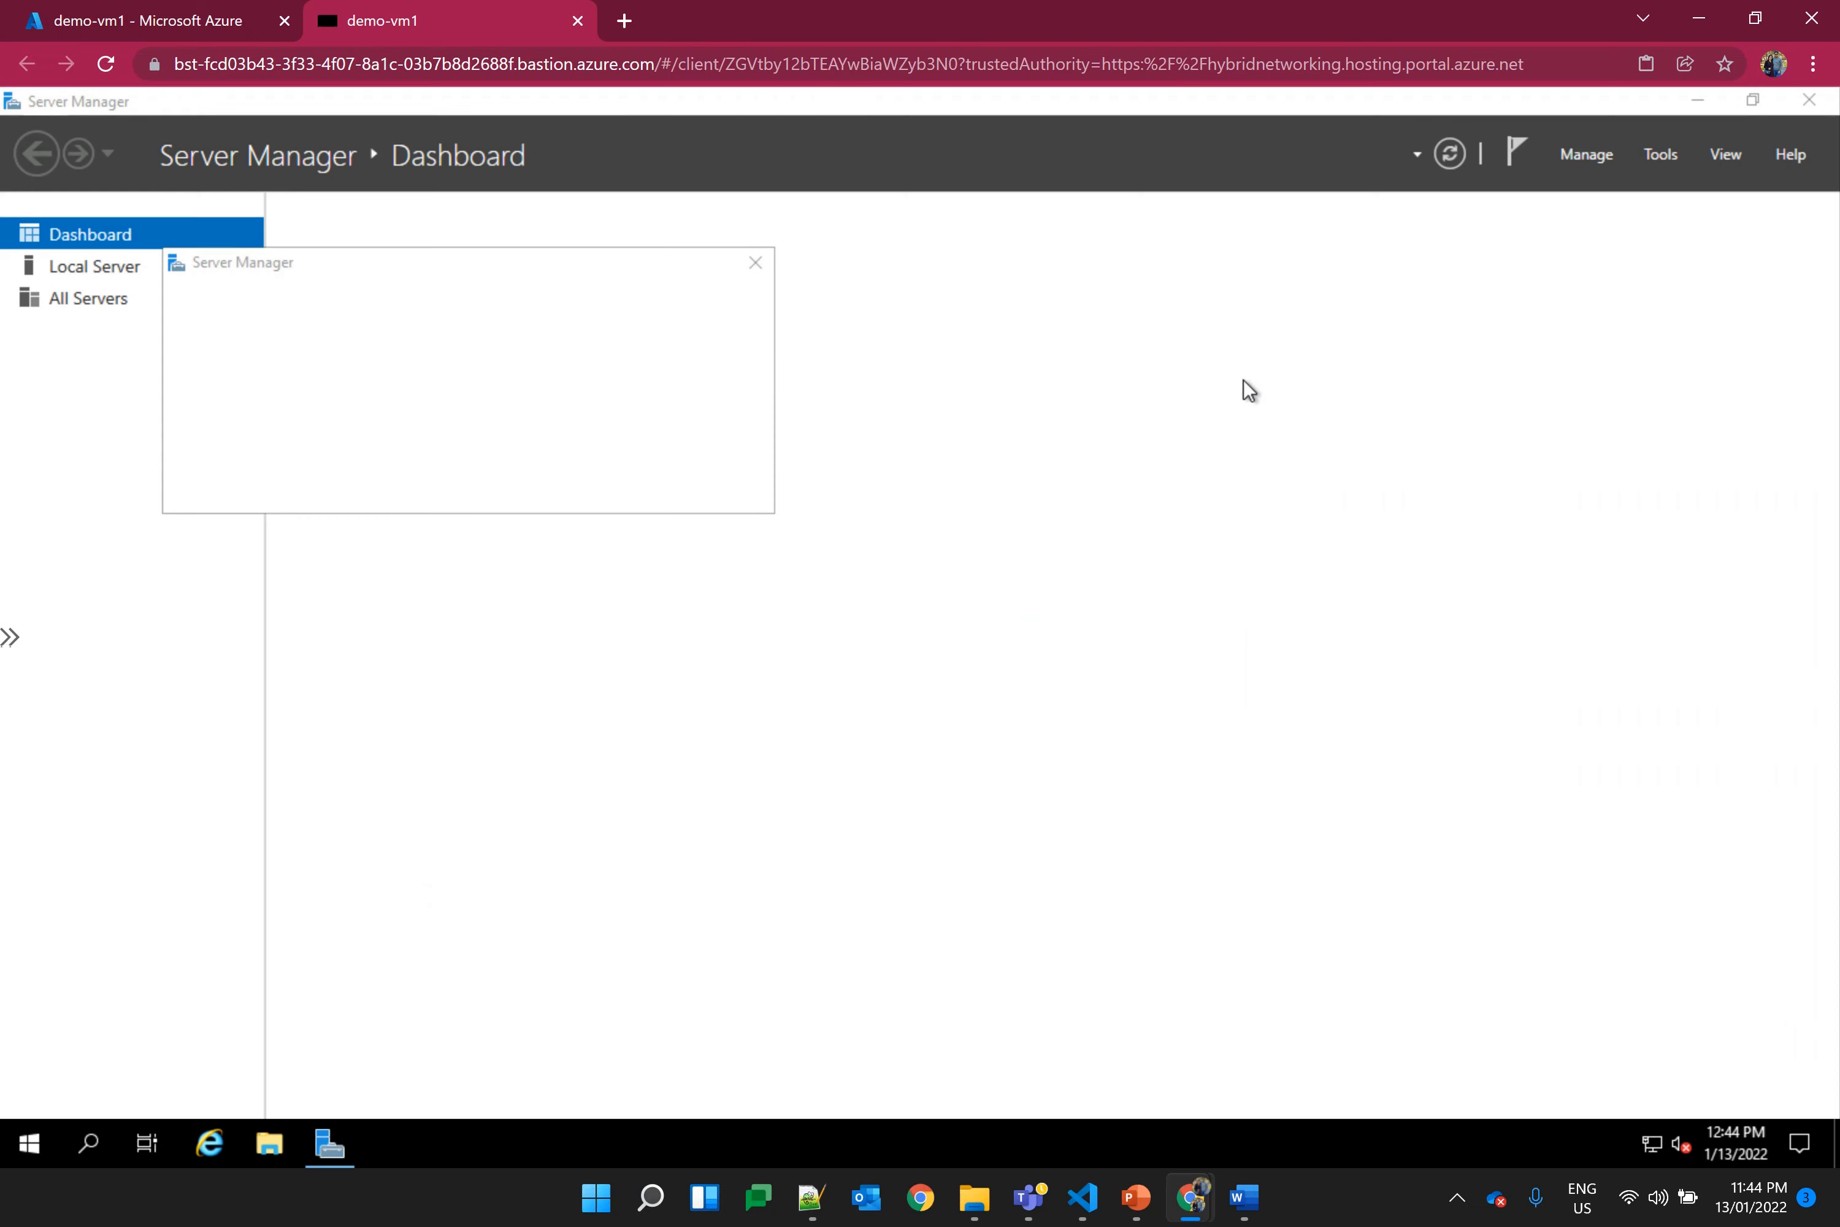
Switch IE Enhanced Security Configuration off for users on the local server
left_click(95, 265)
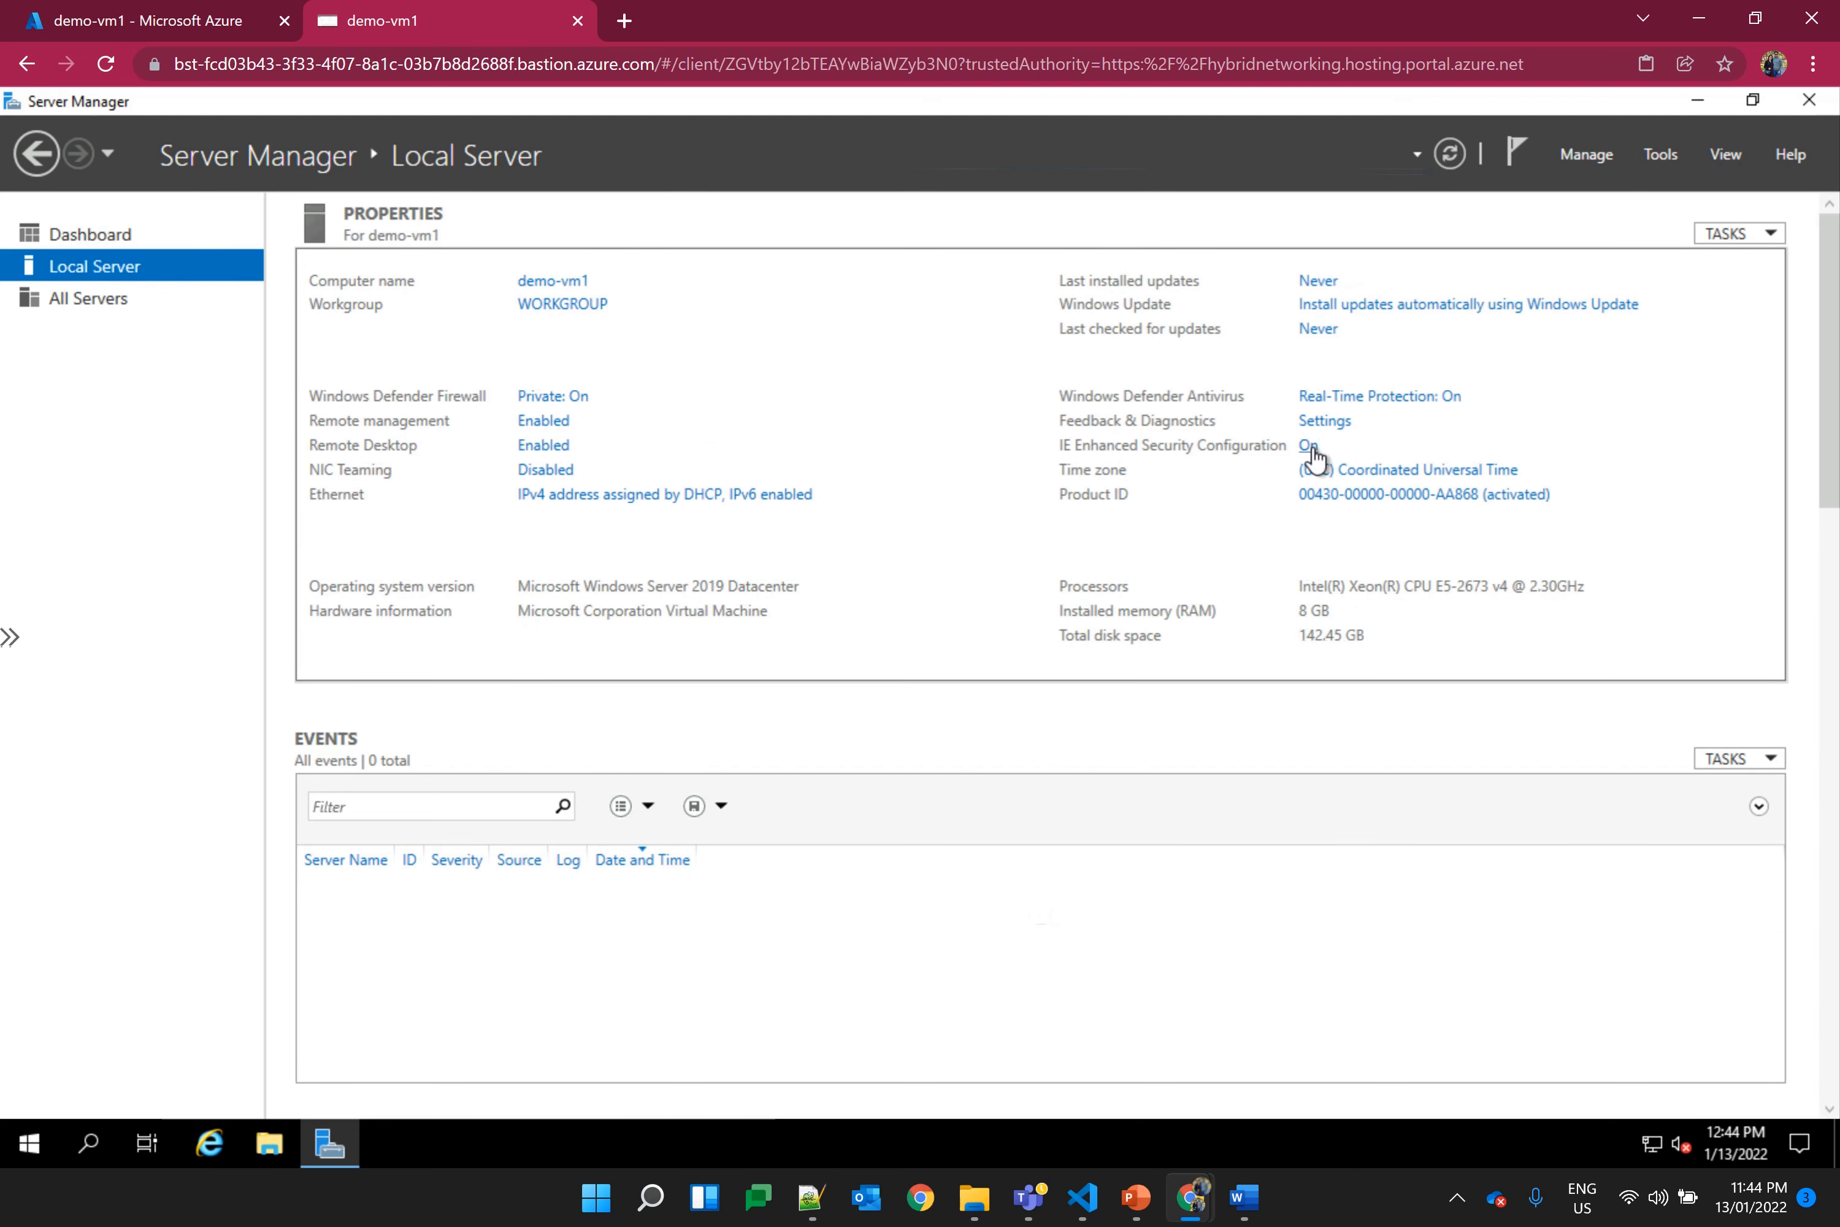
left_click(1307, 445)
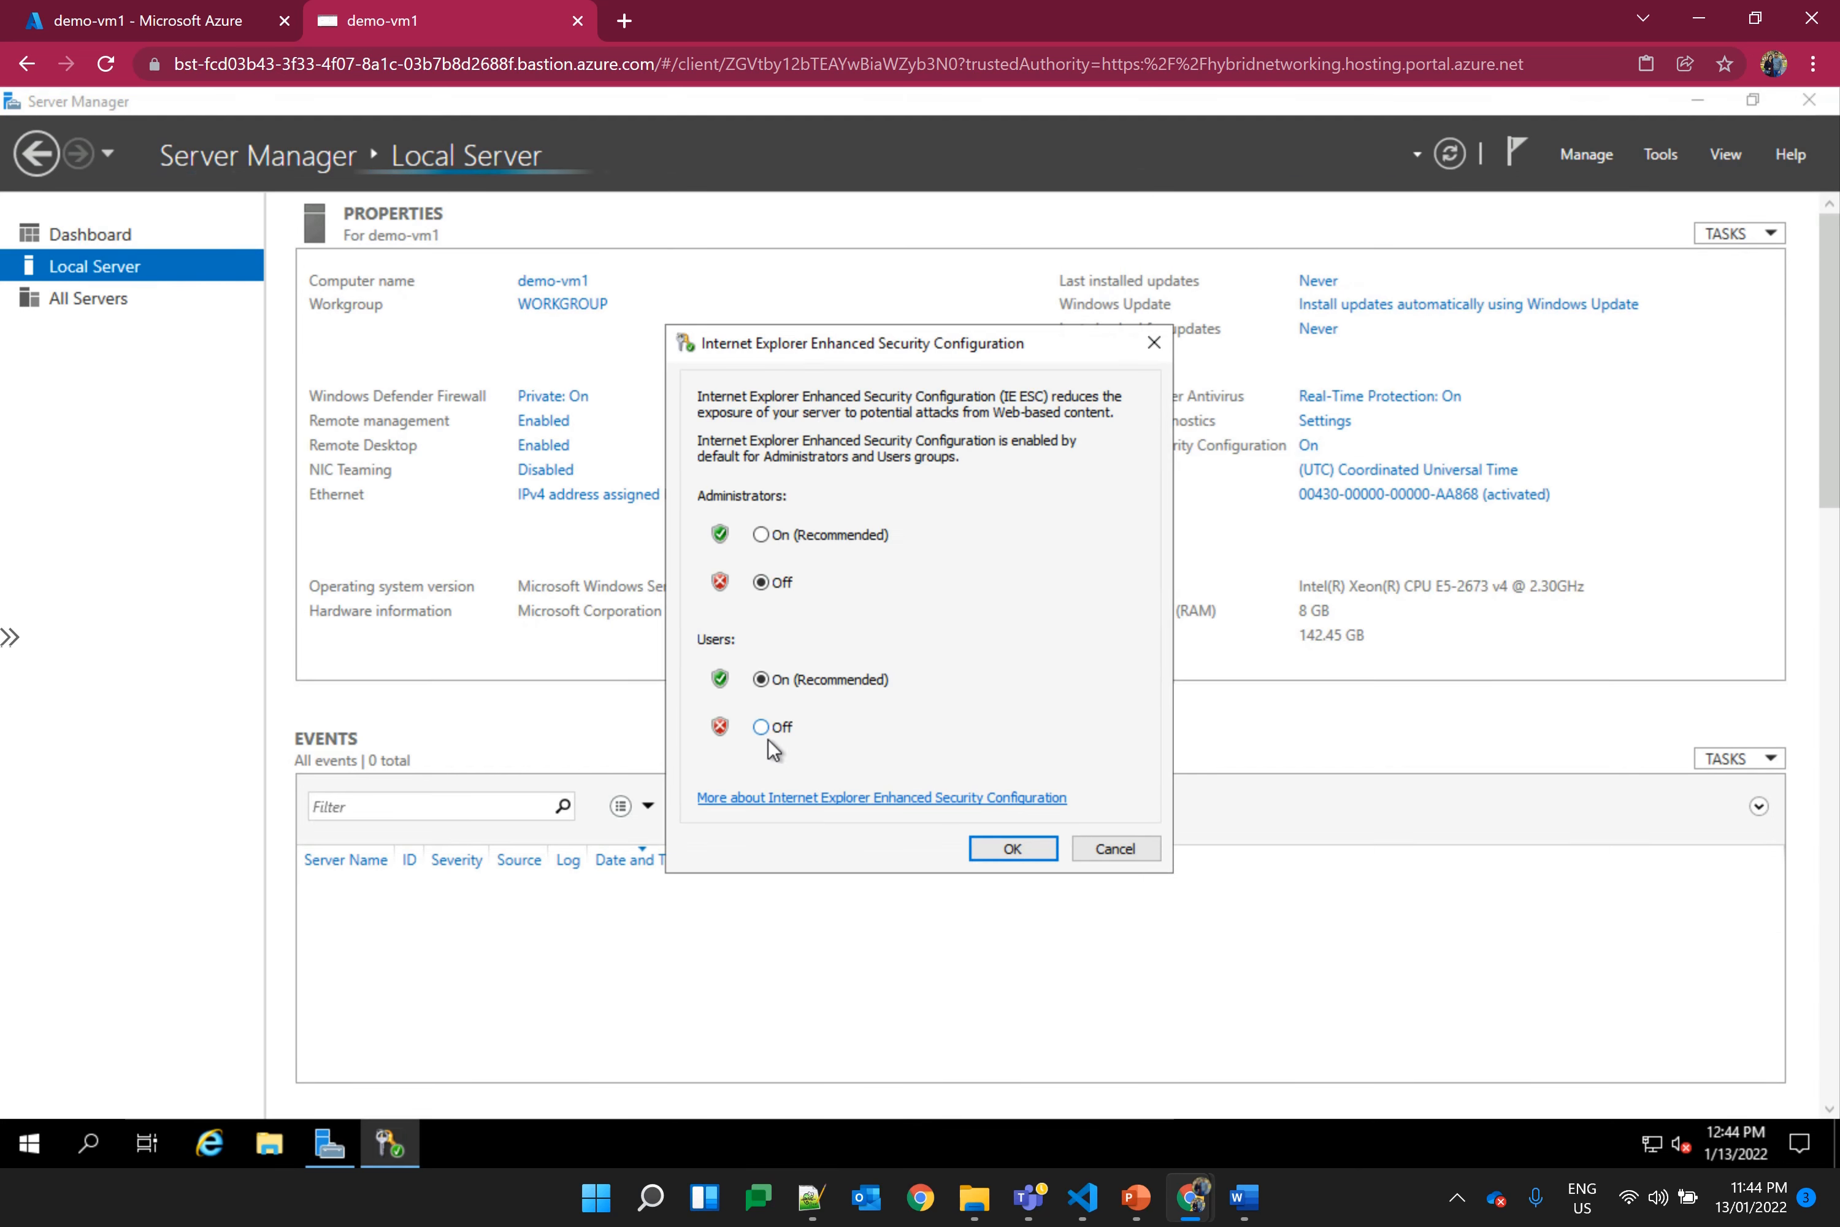
left_click(762, 727)
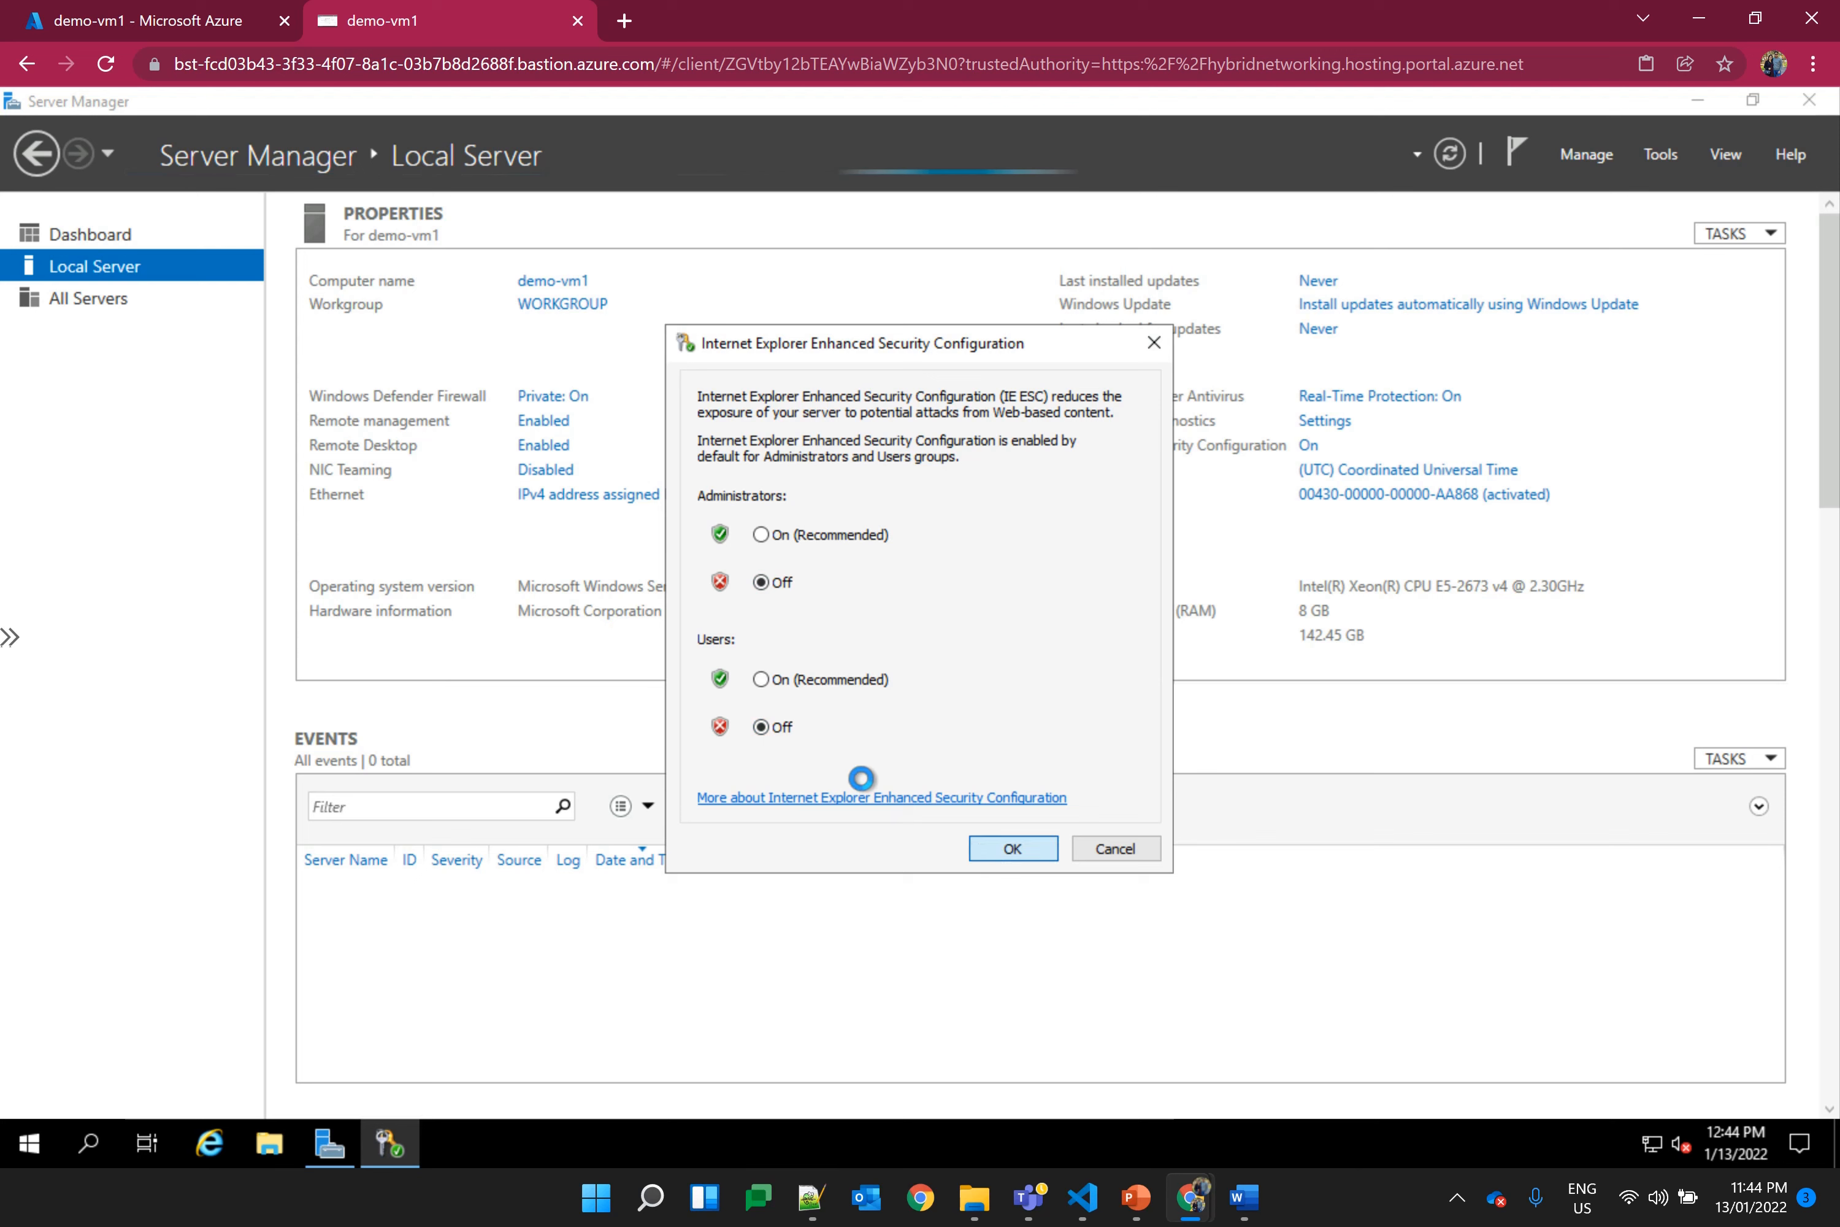
left_click(1012, 848)
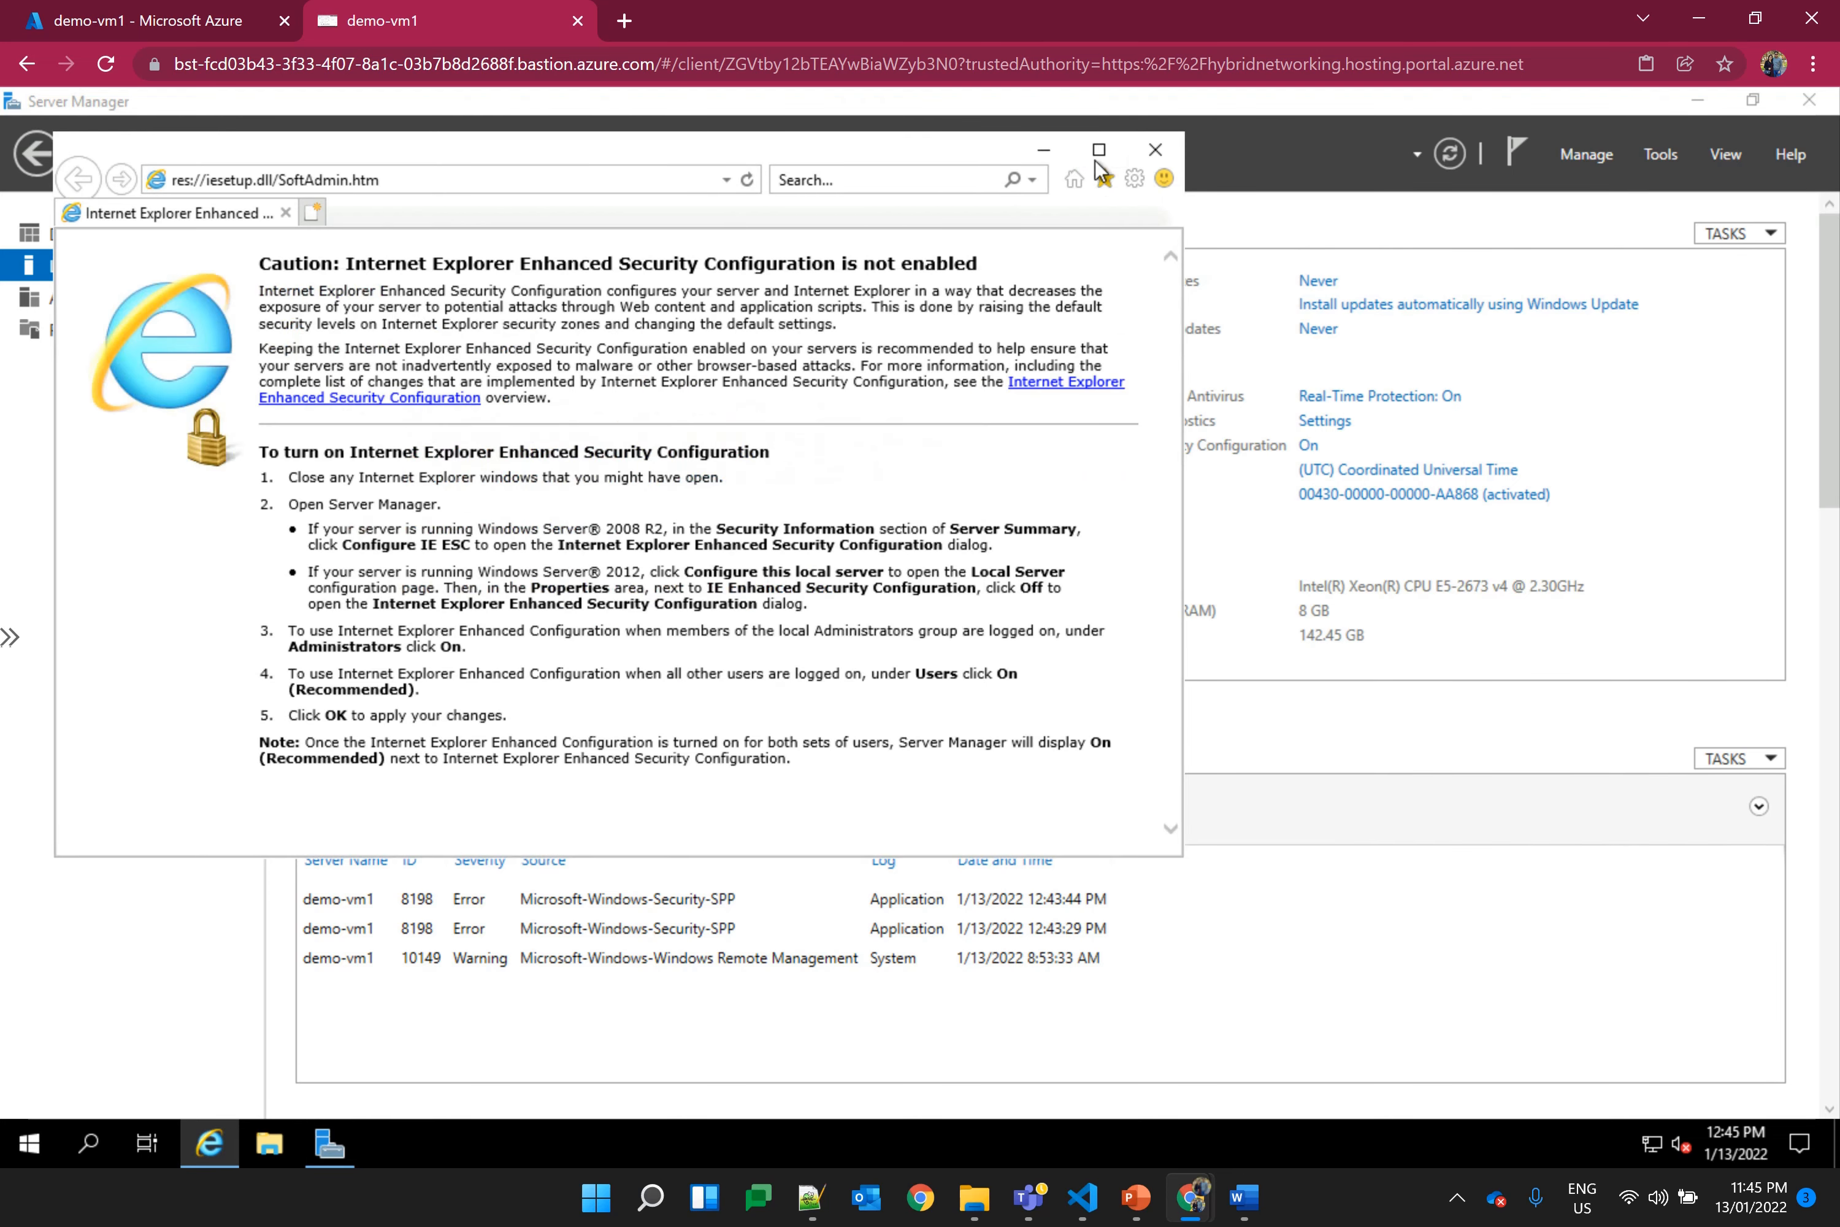
Maximize Internet Explorer and load whatismyip.com to see the outbound IP 20.213.127.241
left_click(1098, 150)
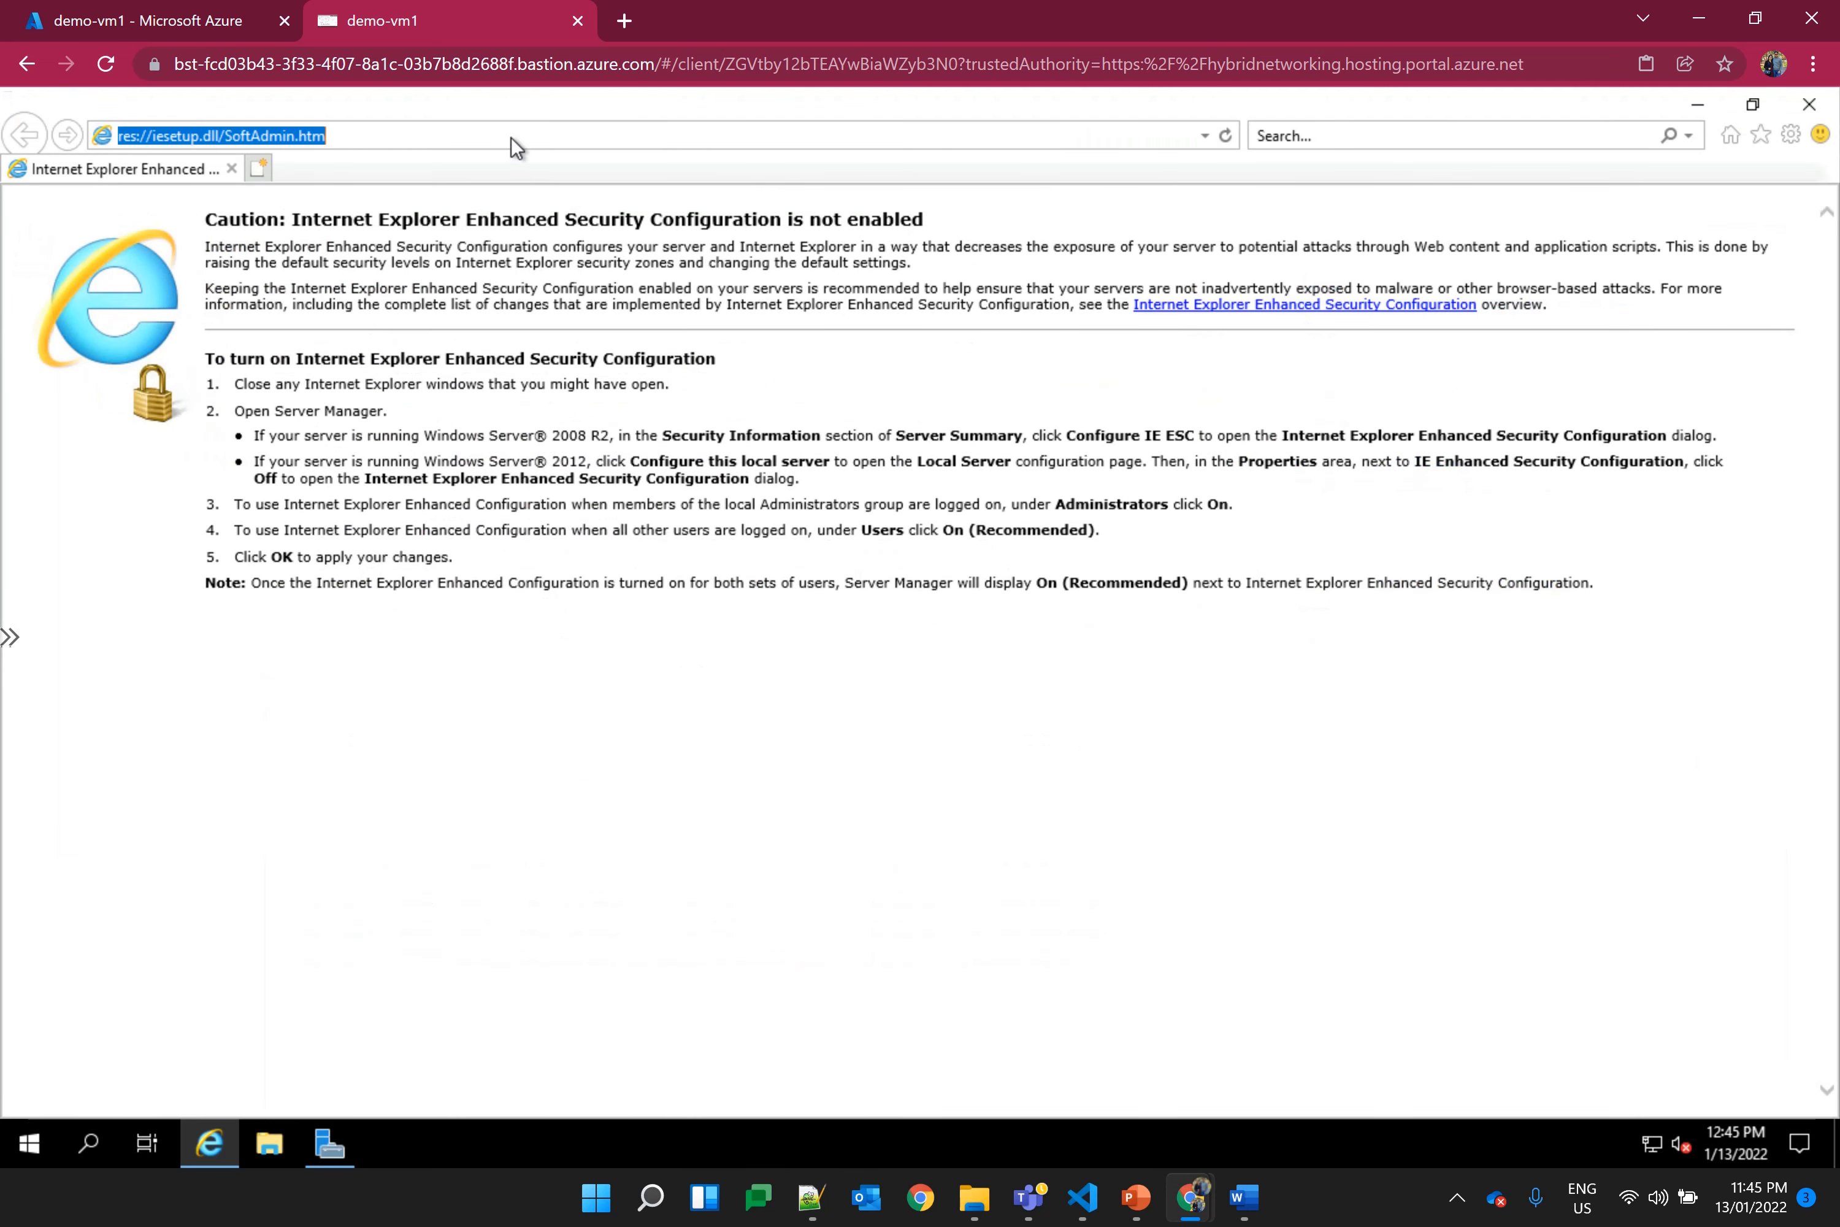
type("whatism")
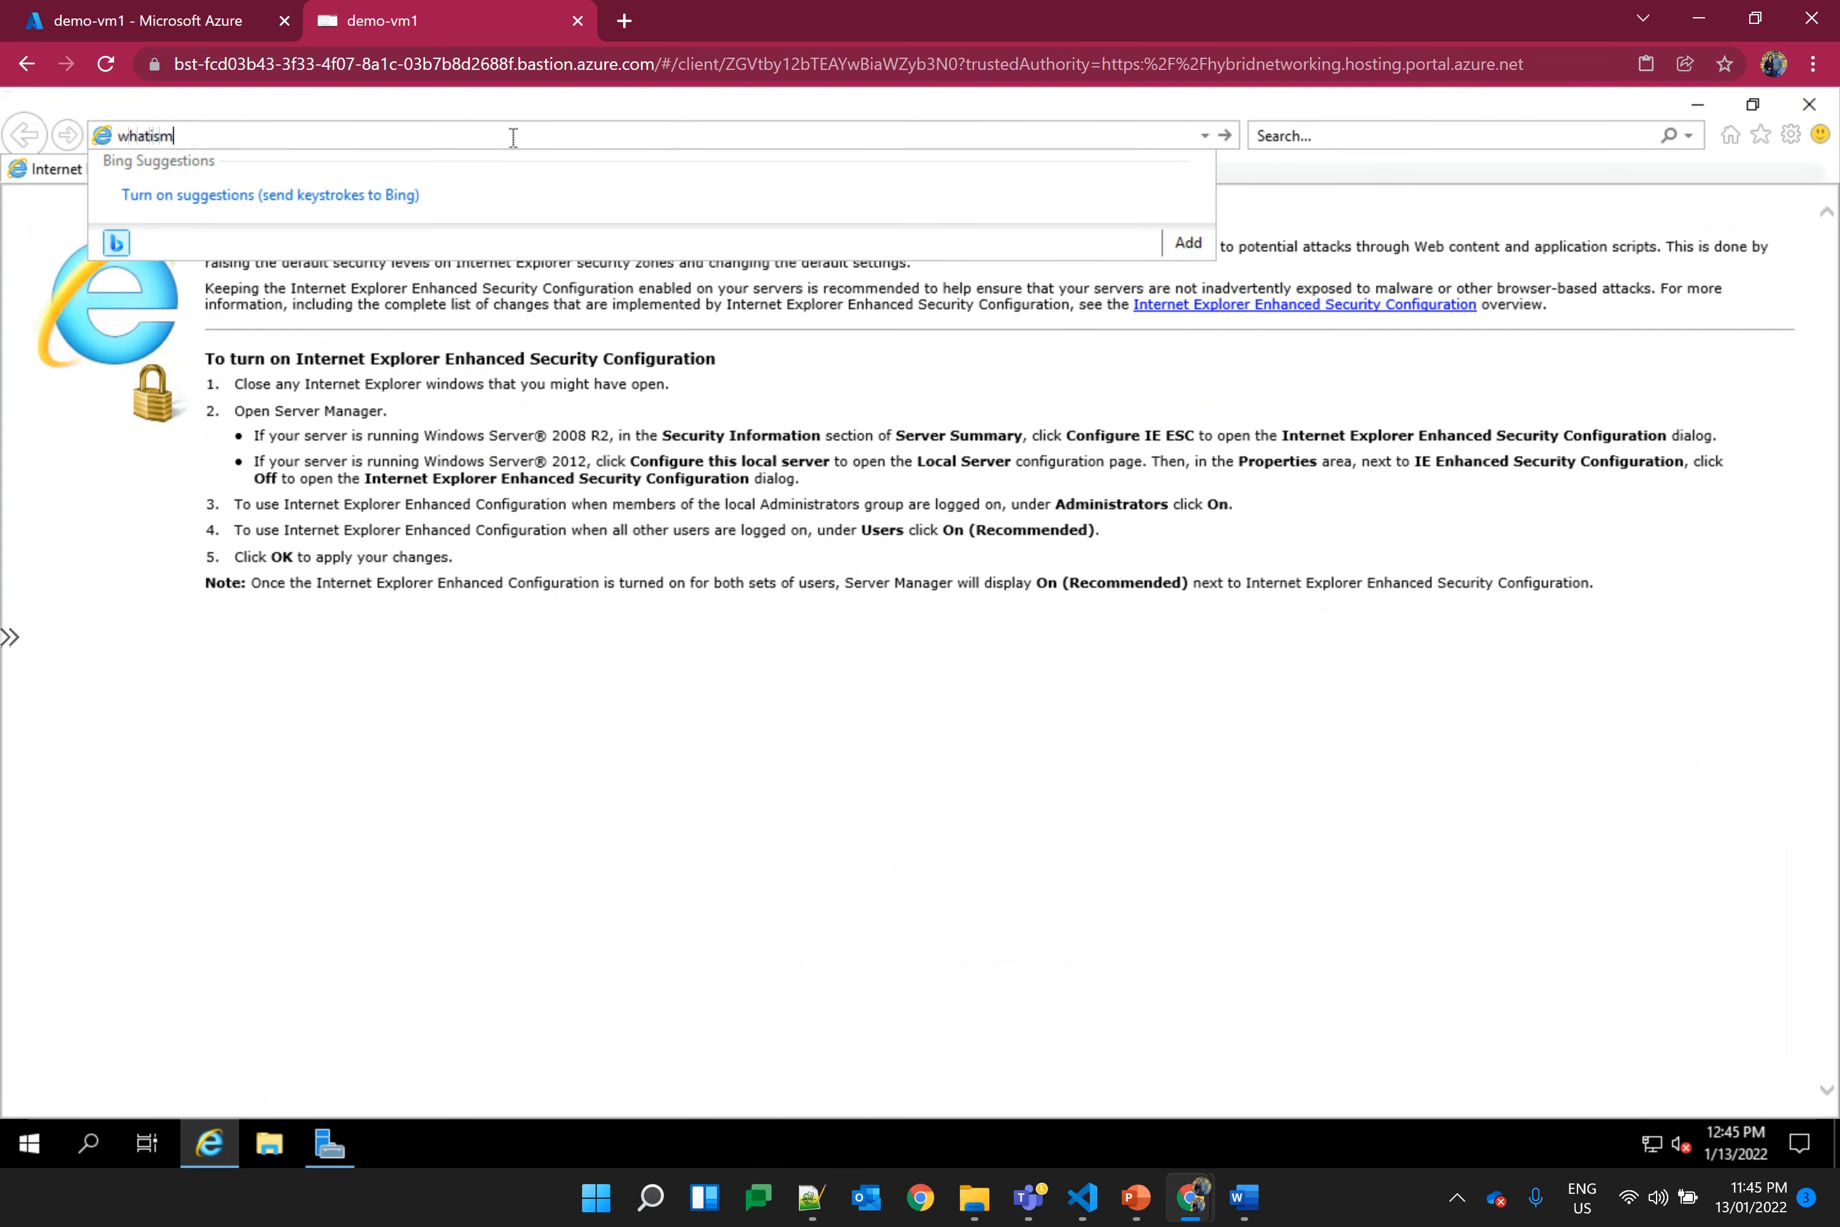
type("yip.com")
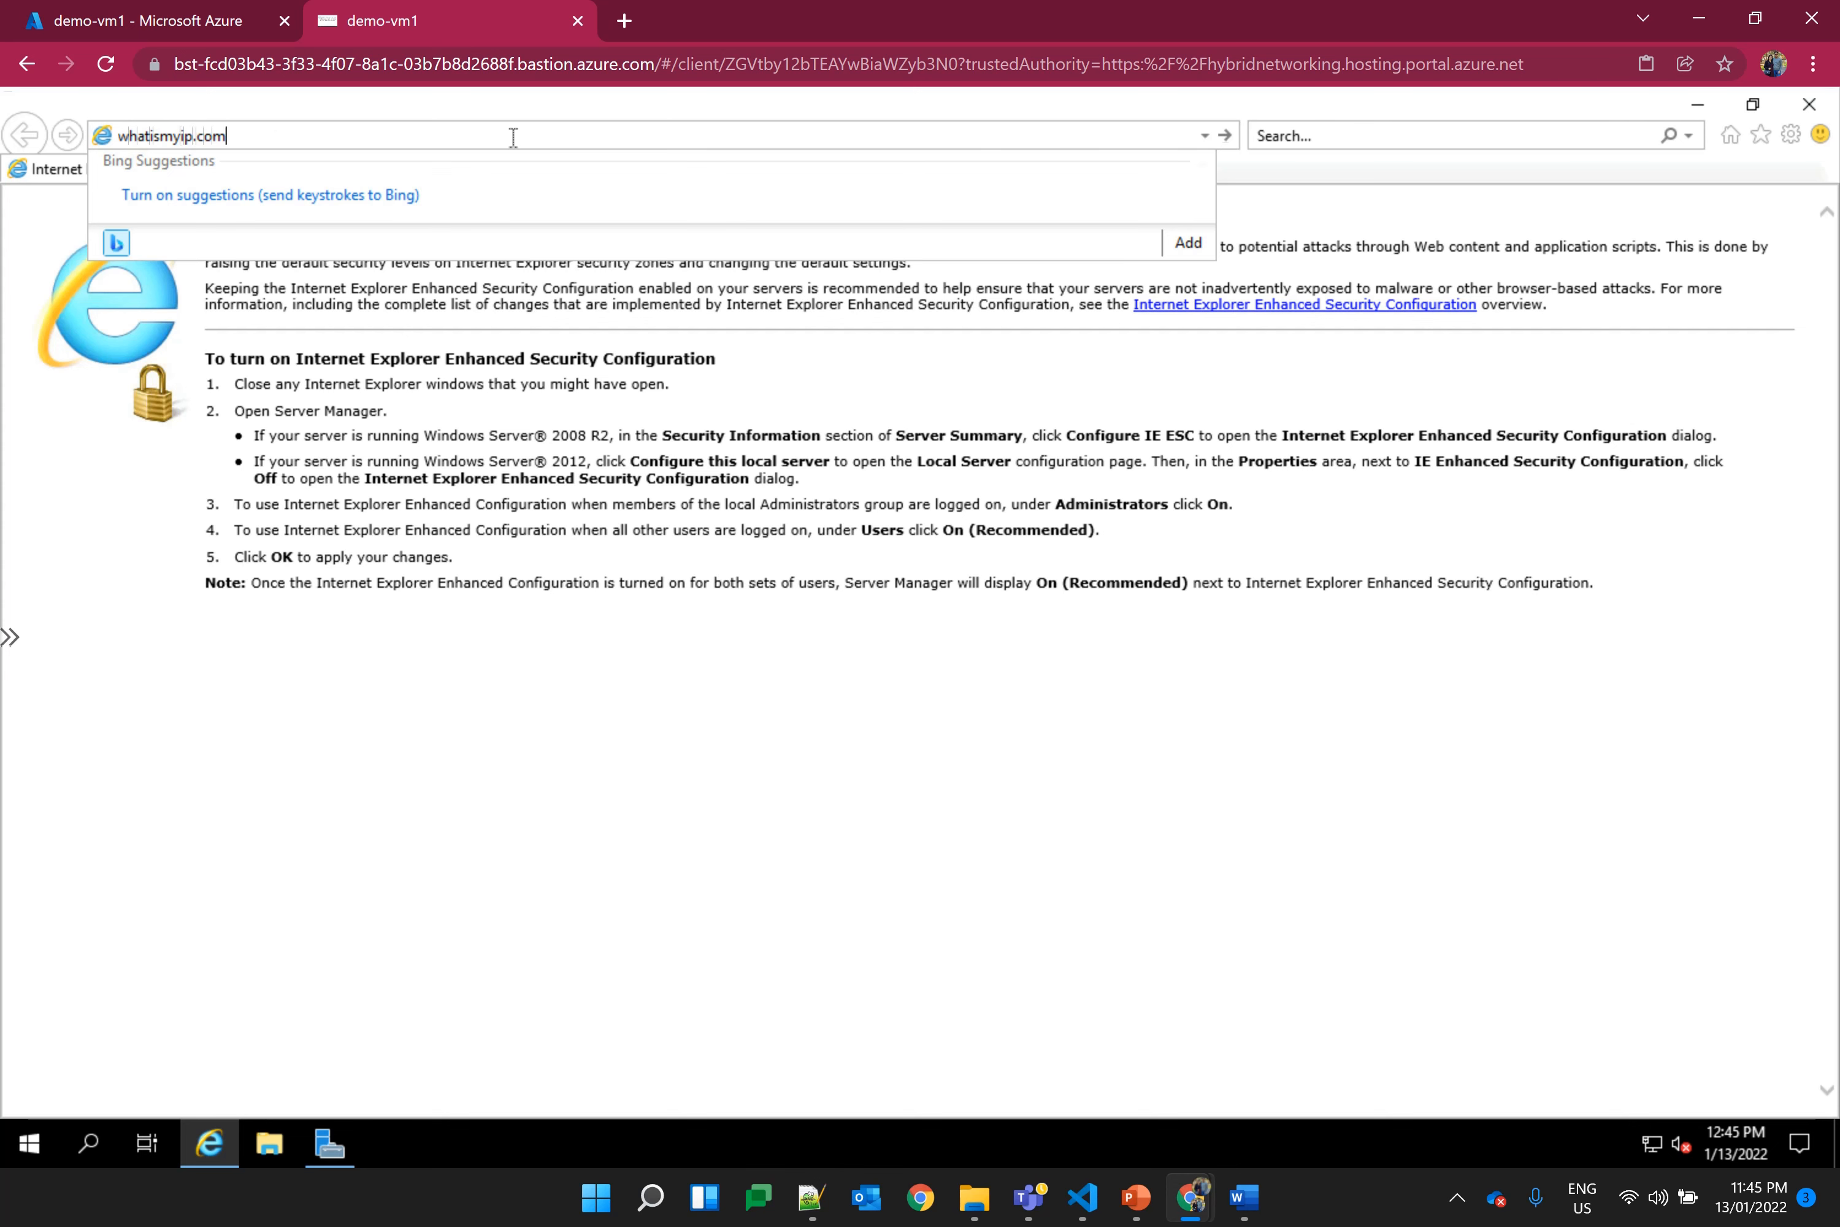
key("Return")
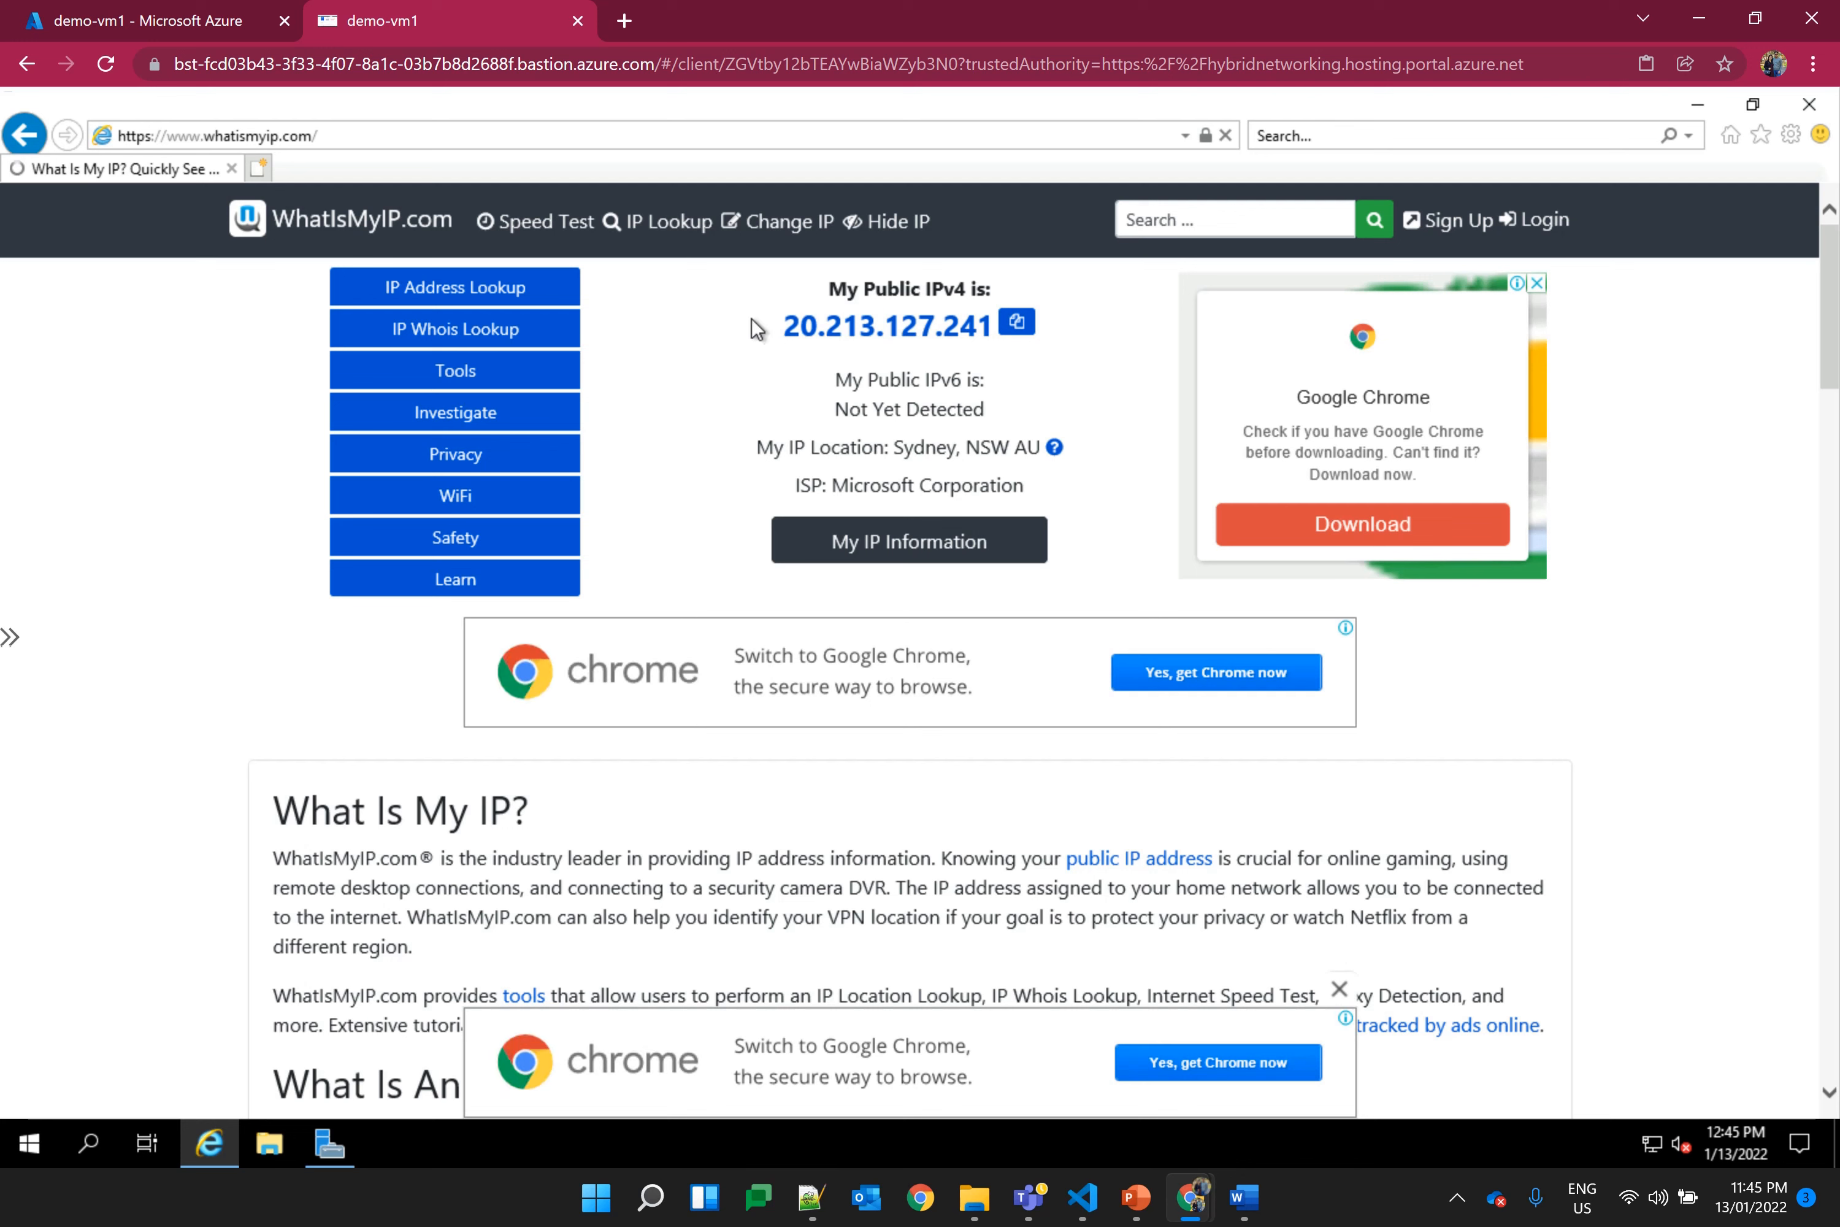
mouse_move(1018, 294)
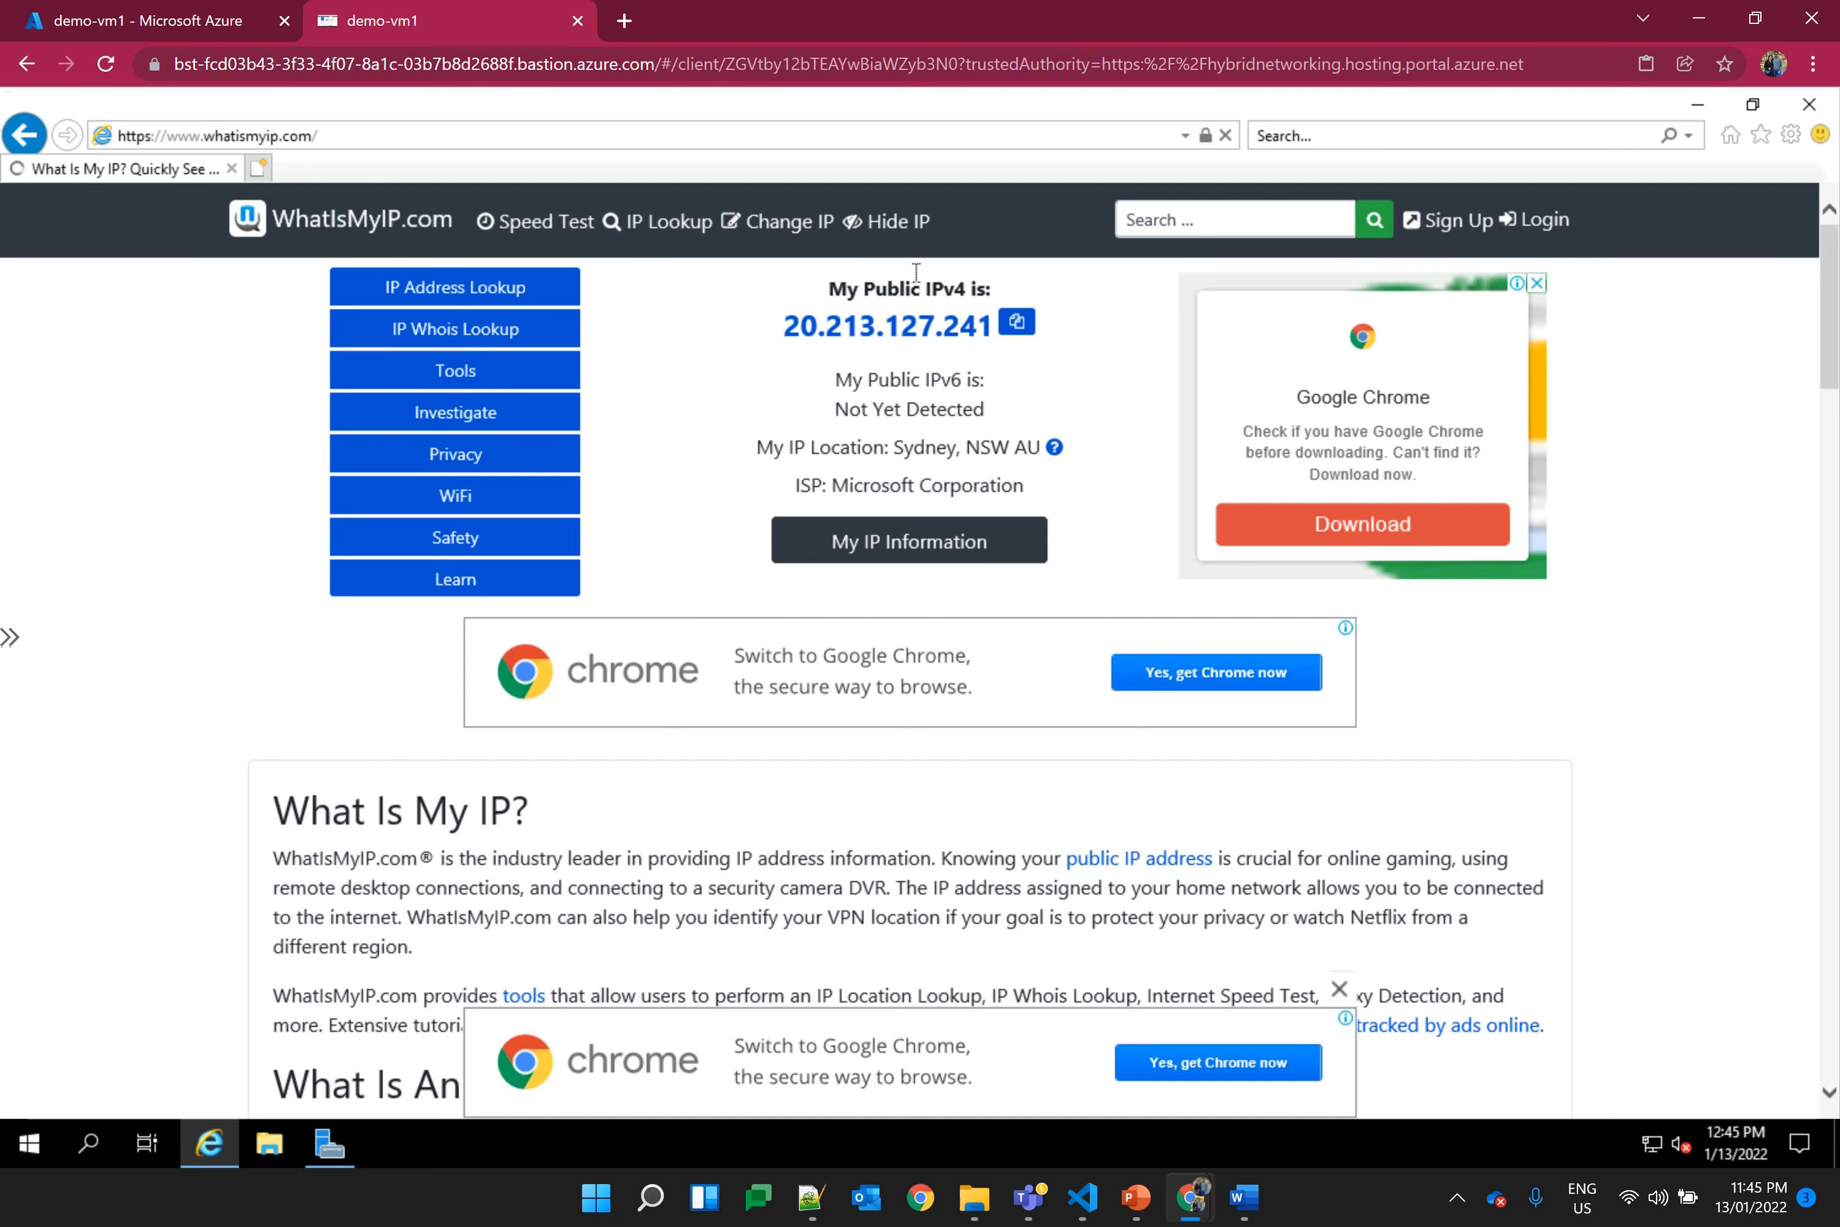
Start a new VM named demo-vm2 with admin account shail... and no public inbound ports
left_click(141, 20)
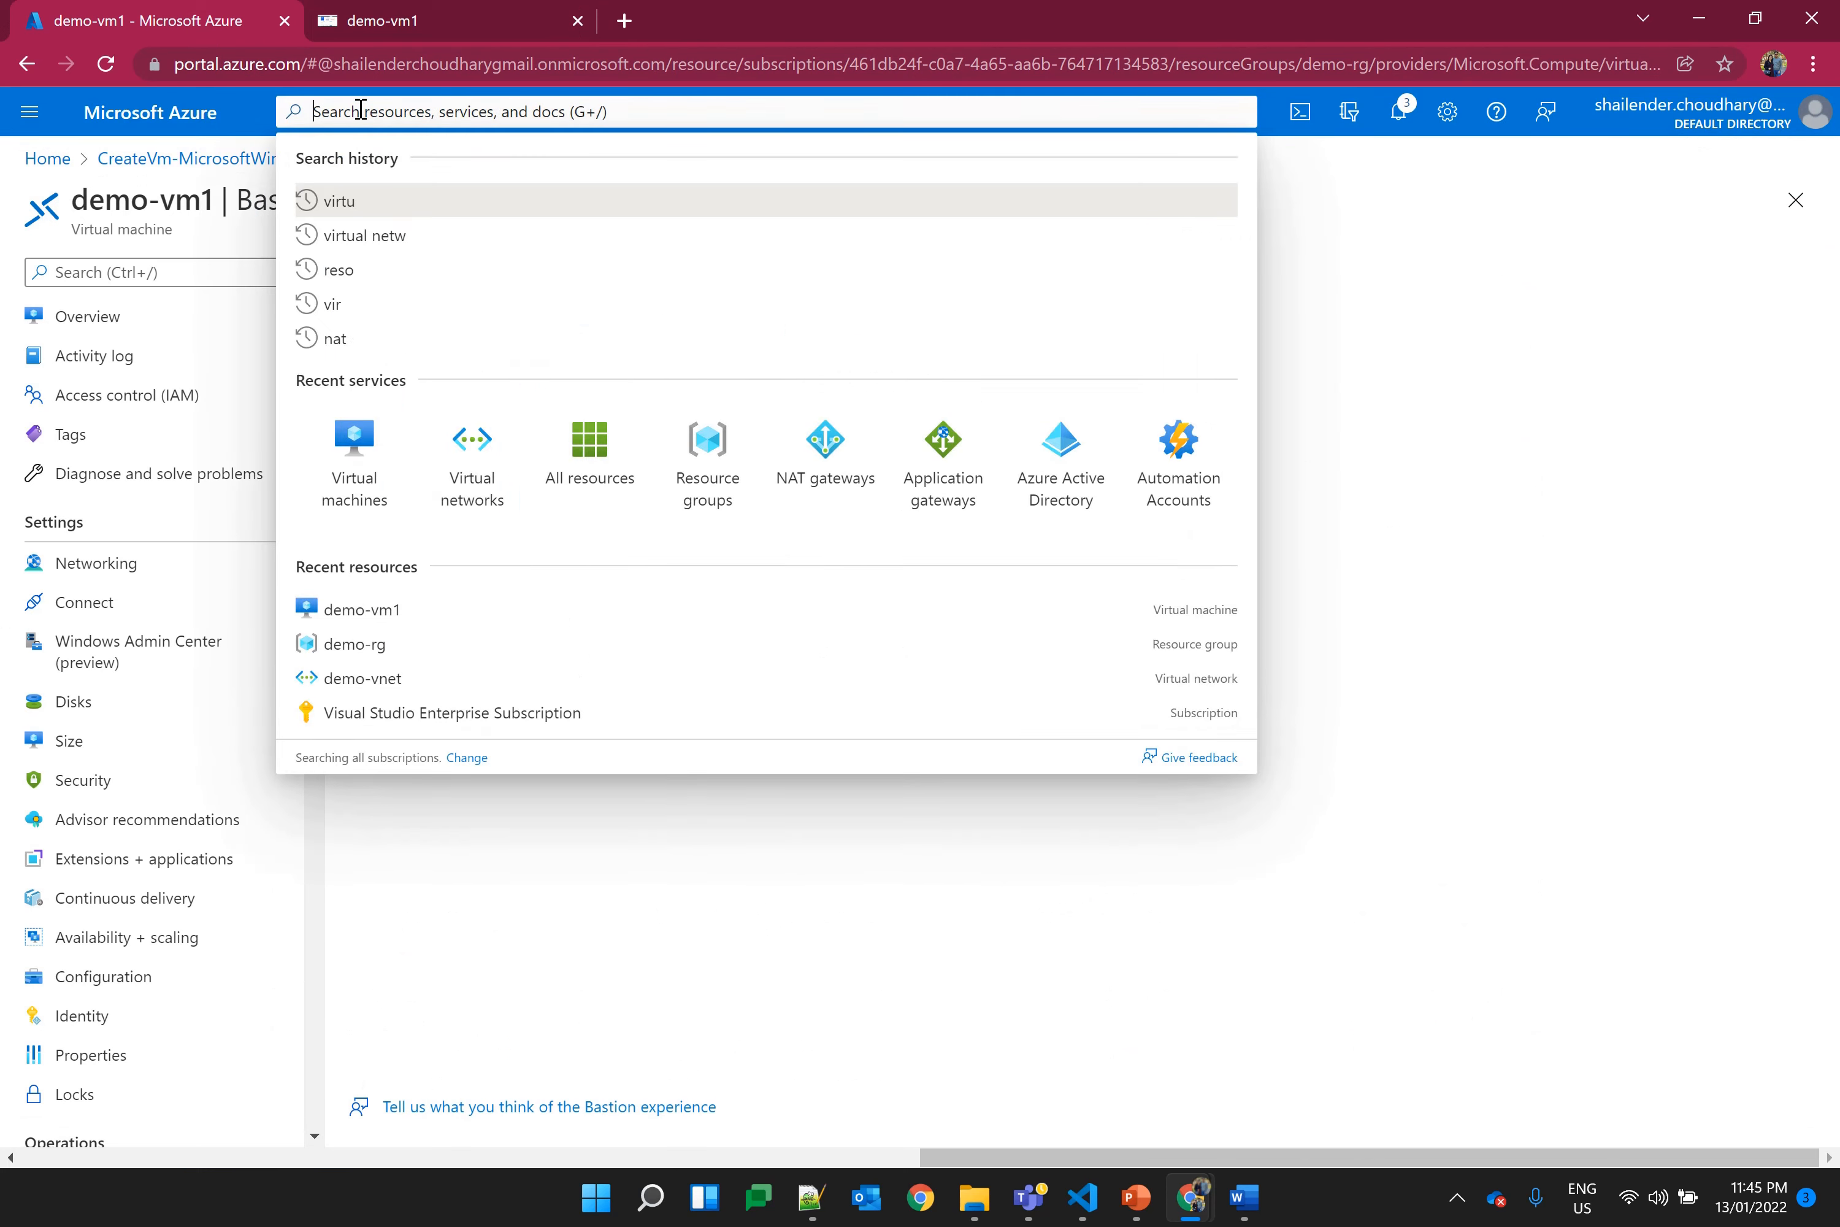
left_click(353, 451)
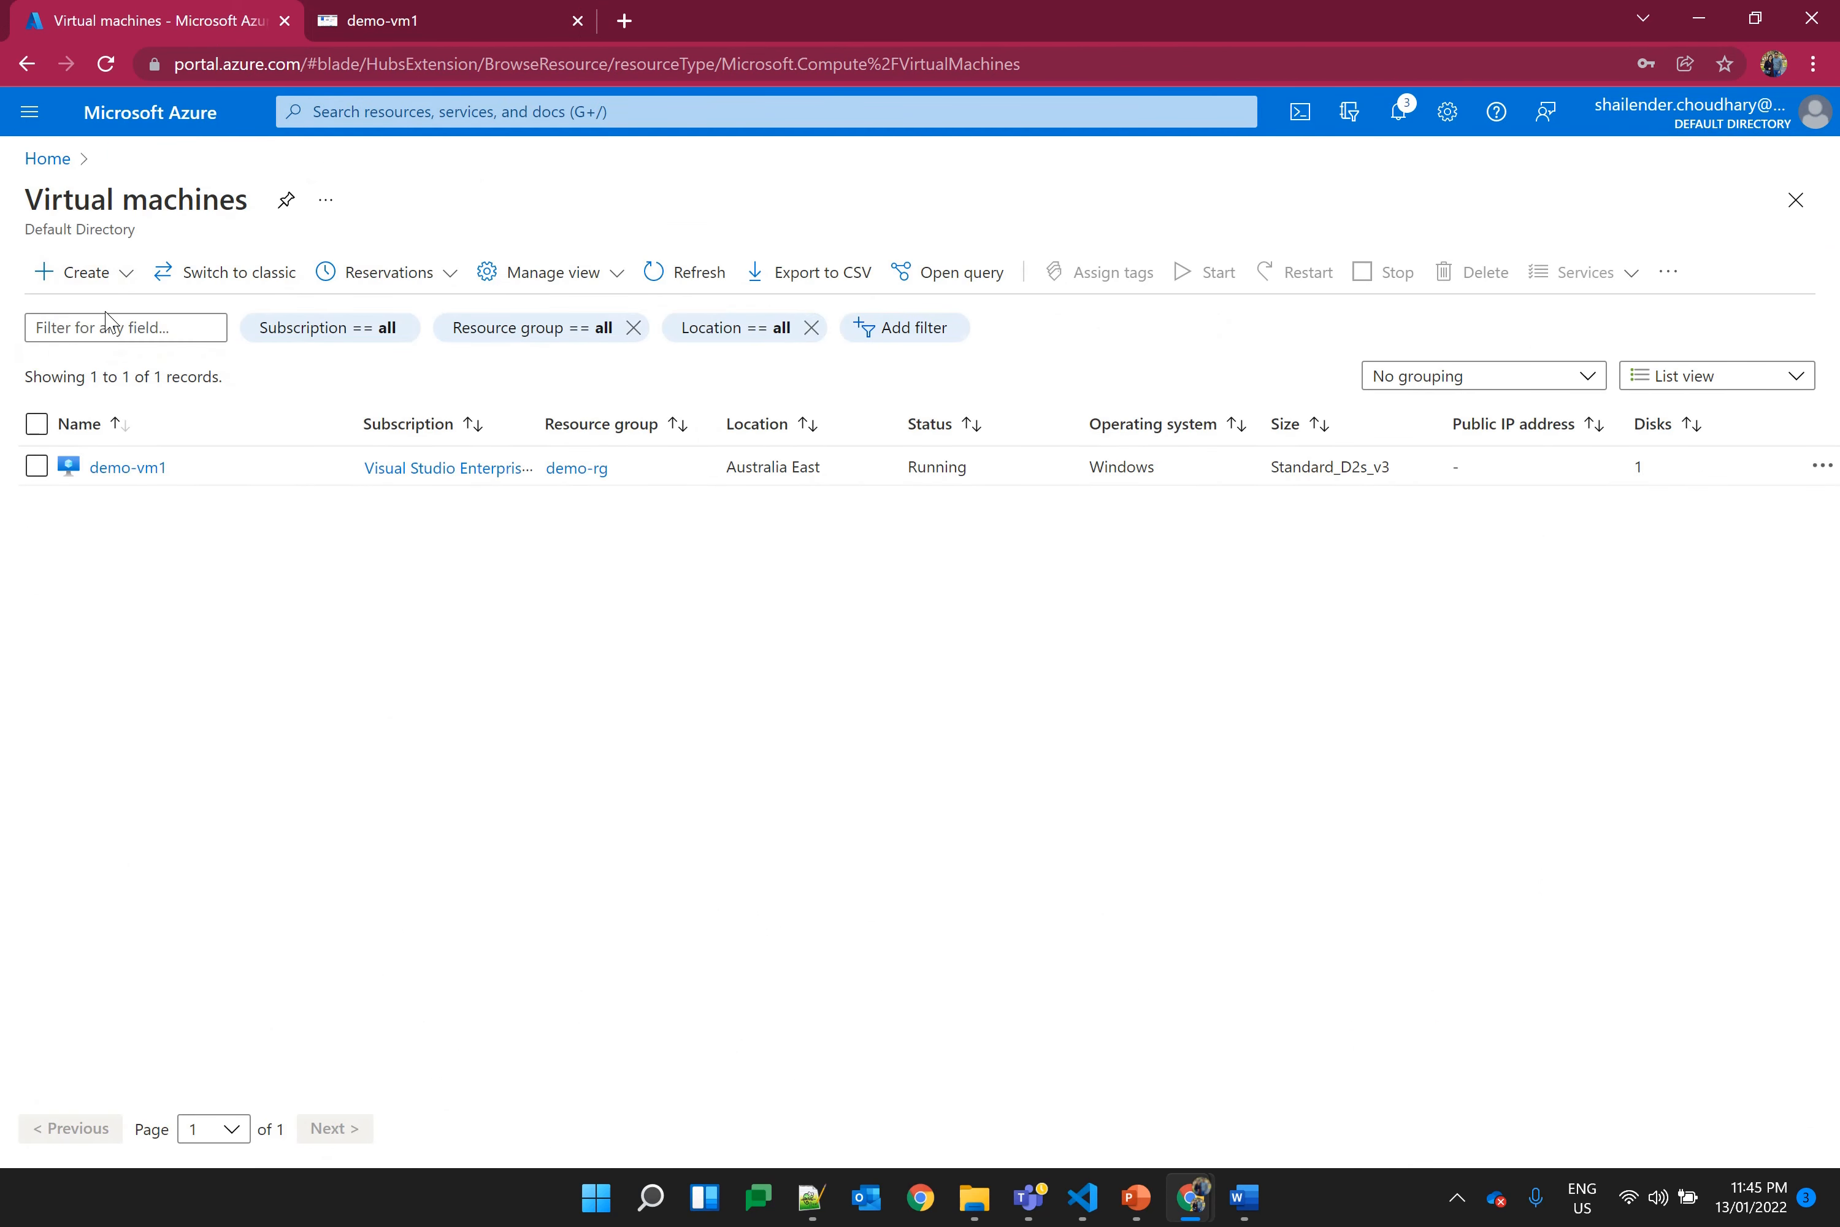
left_click(72, 271)
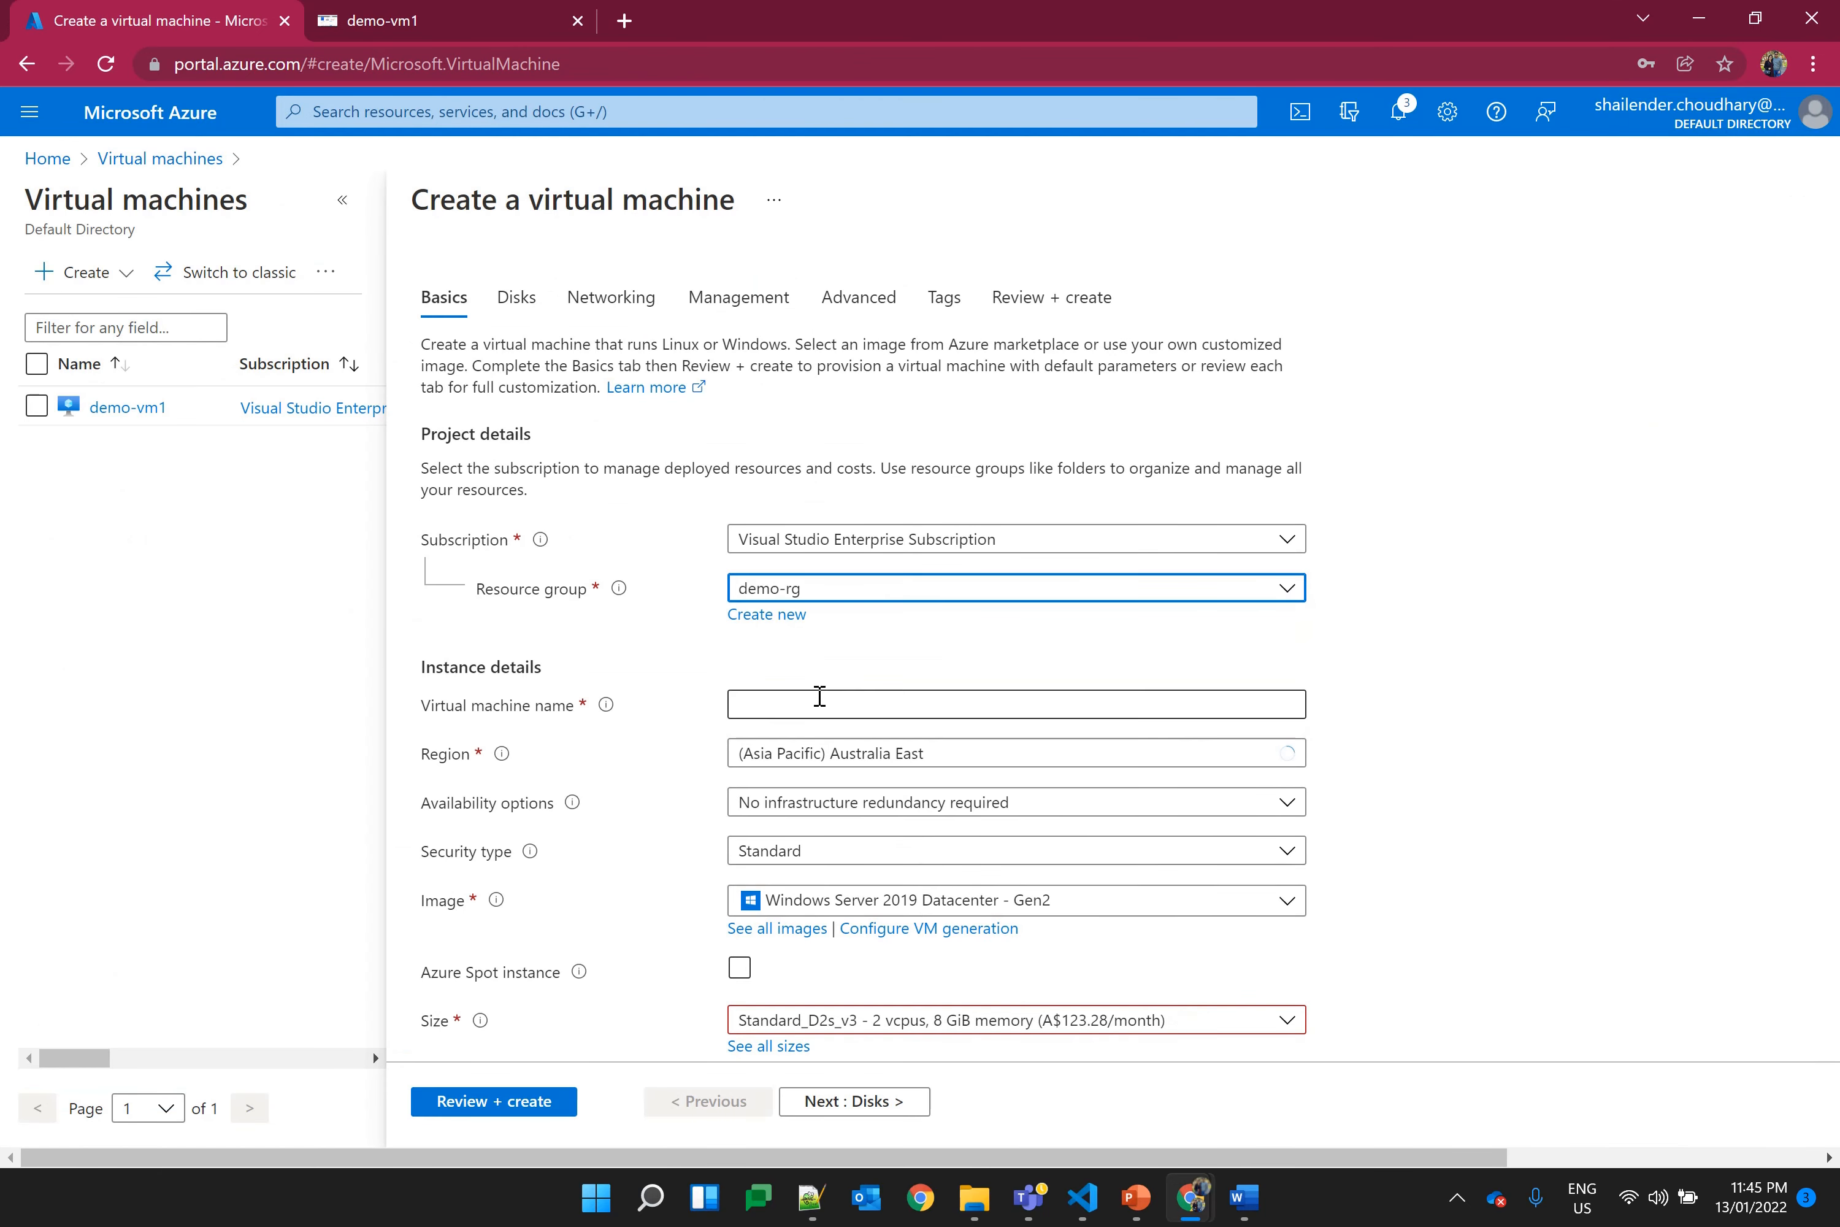
type("demo-vm2")
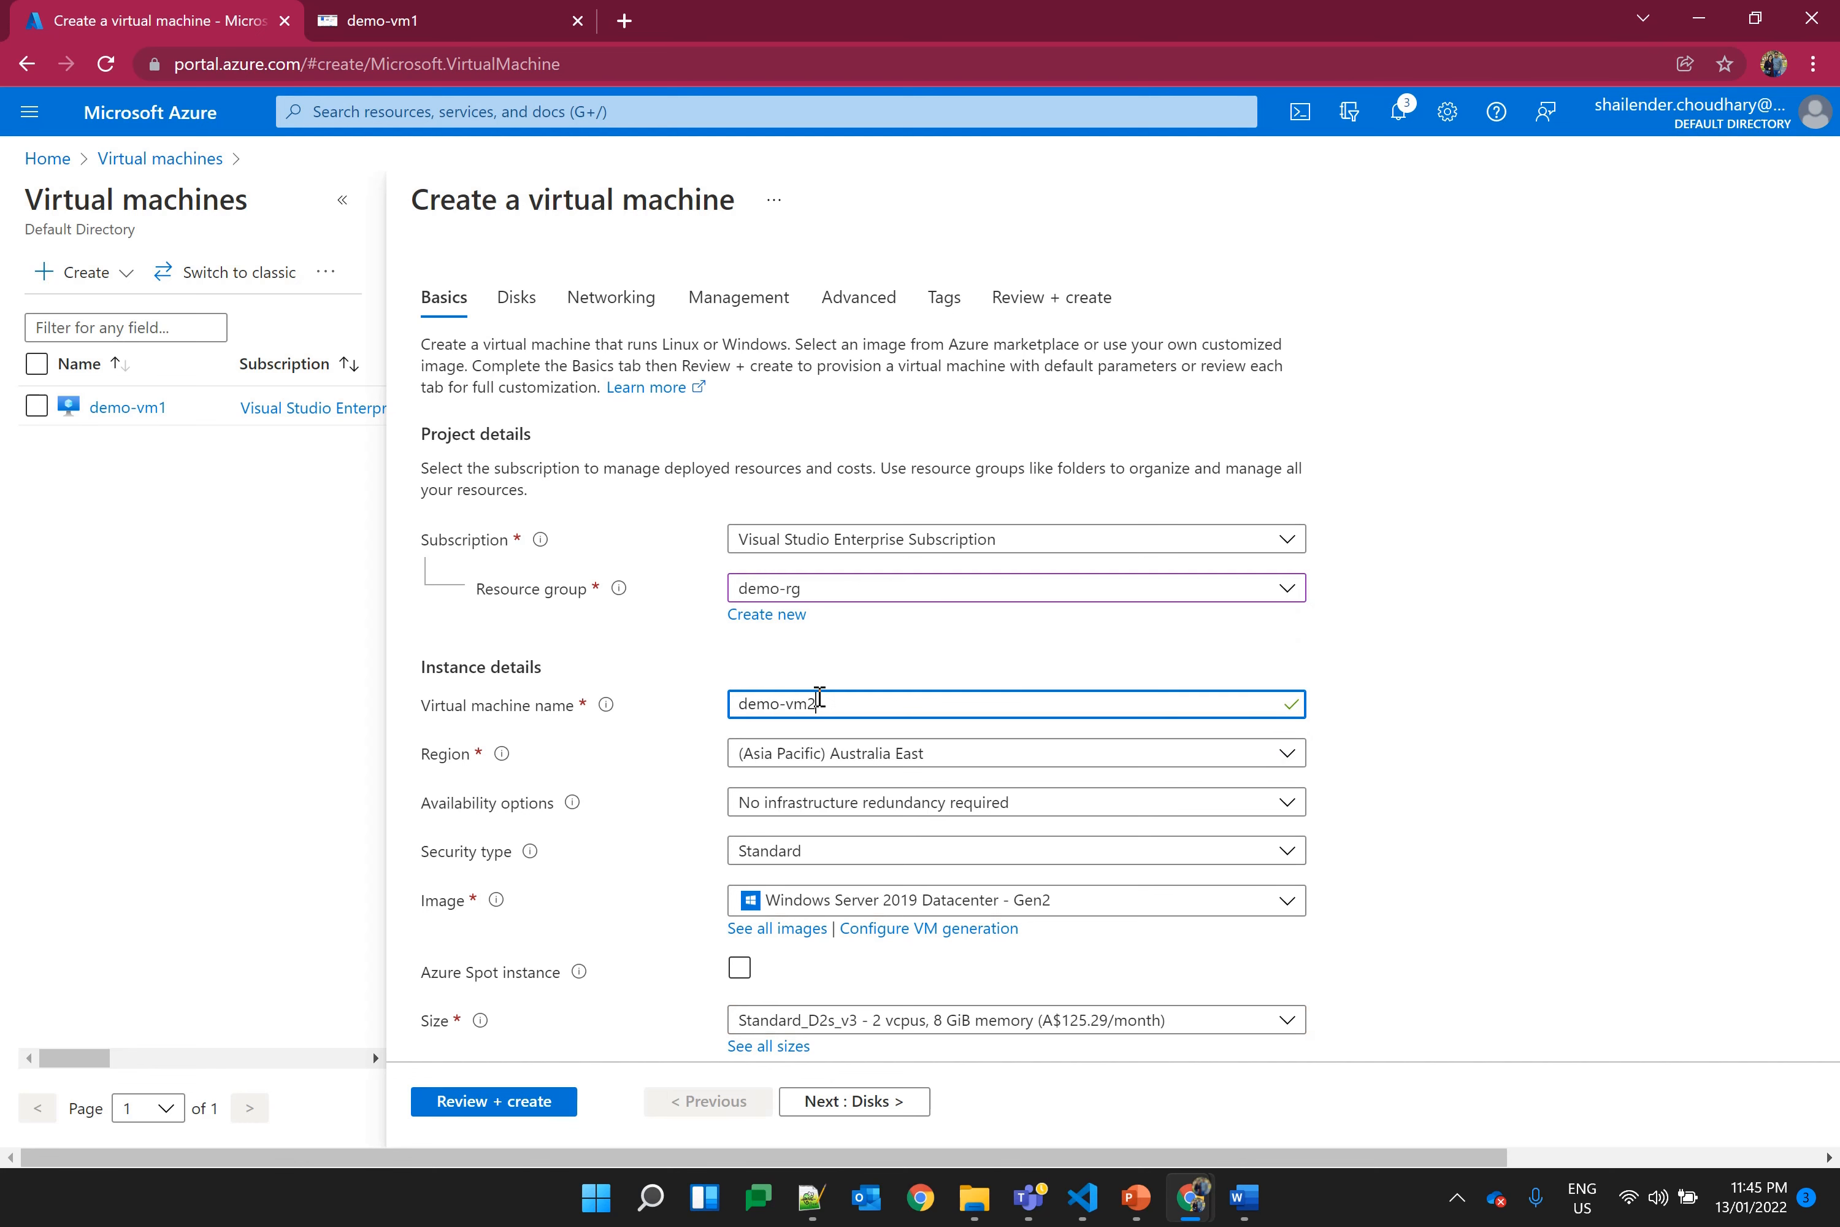
scroll("down", 3)
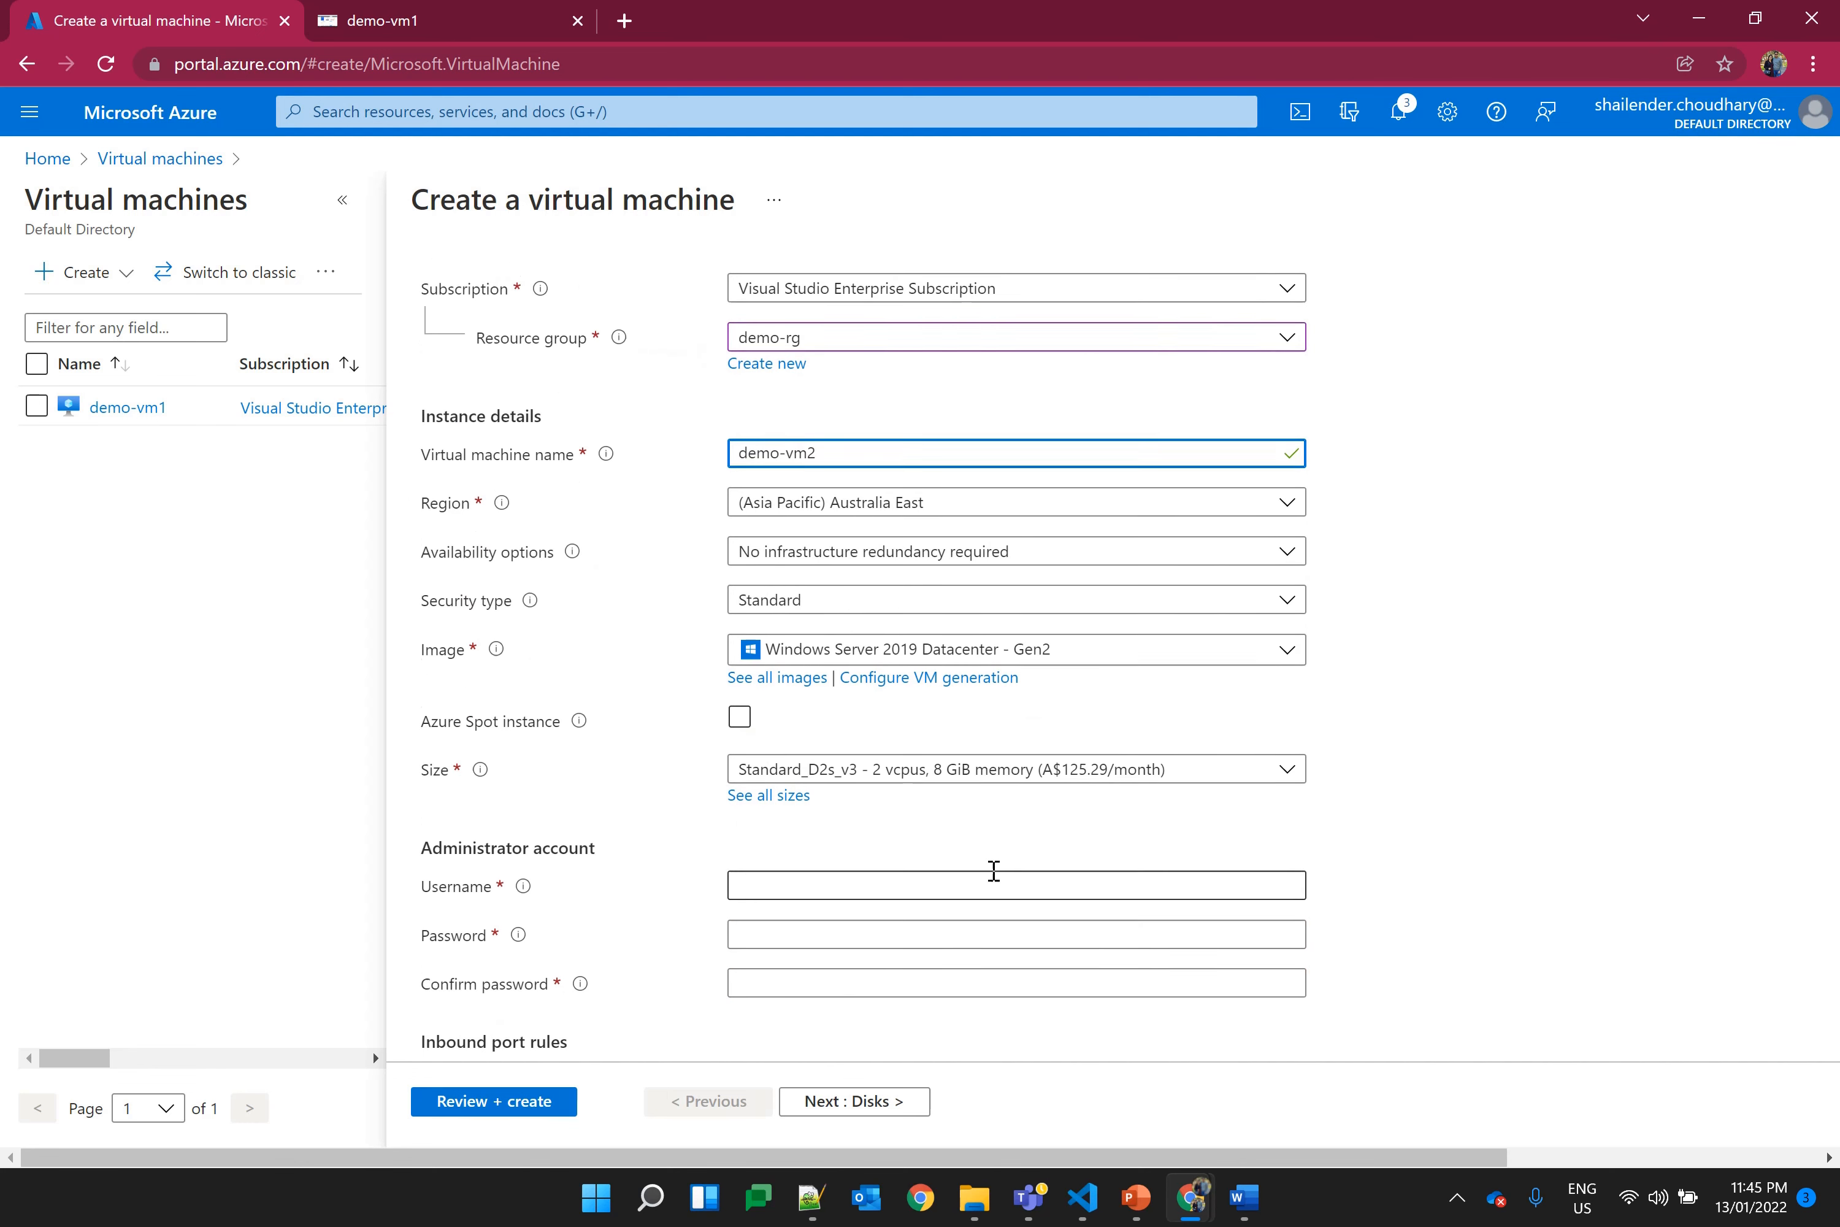
type("shailender")
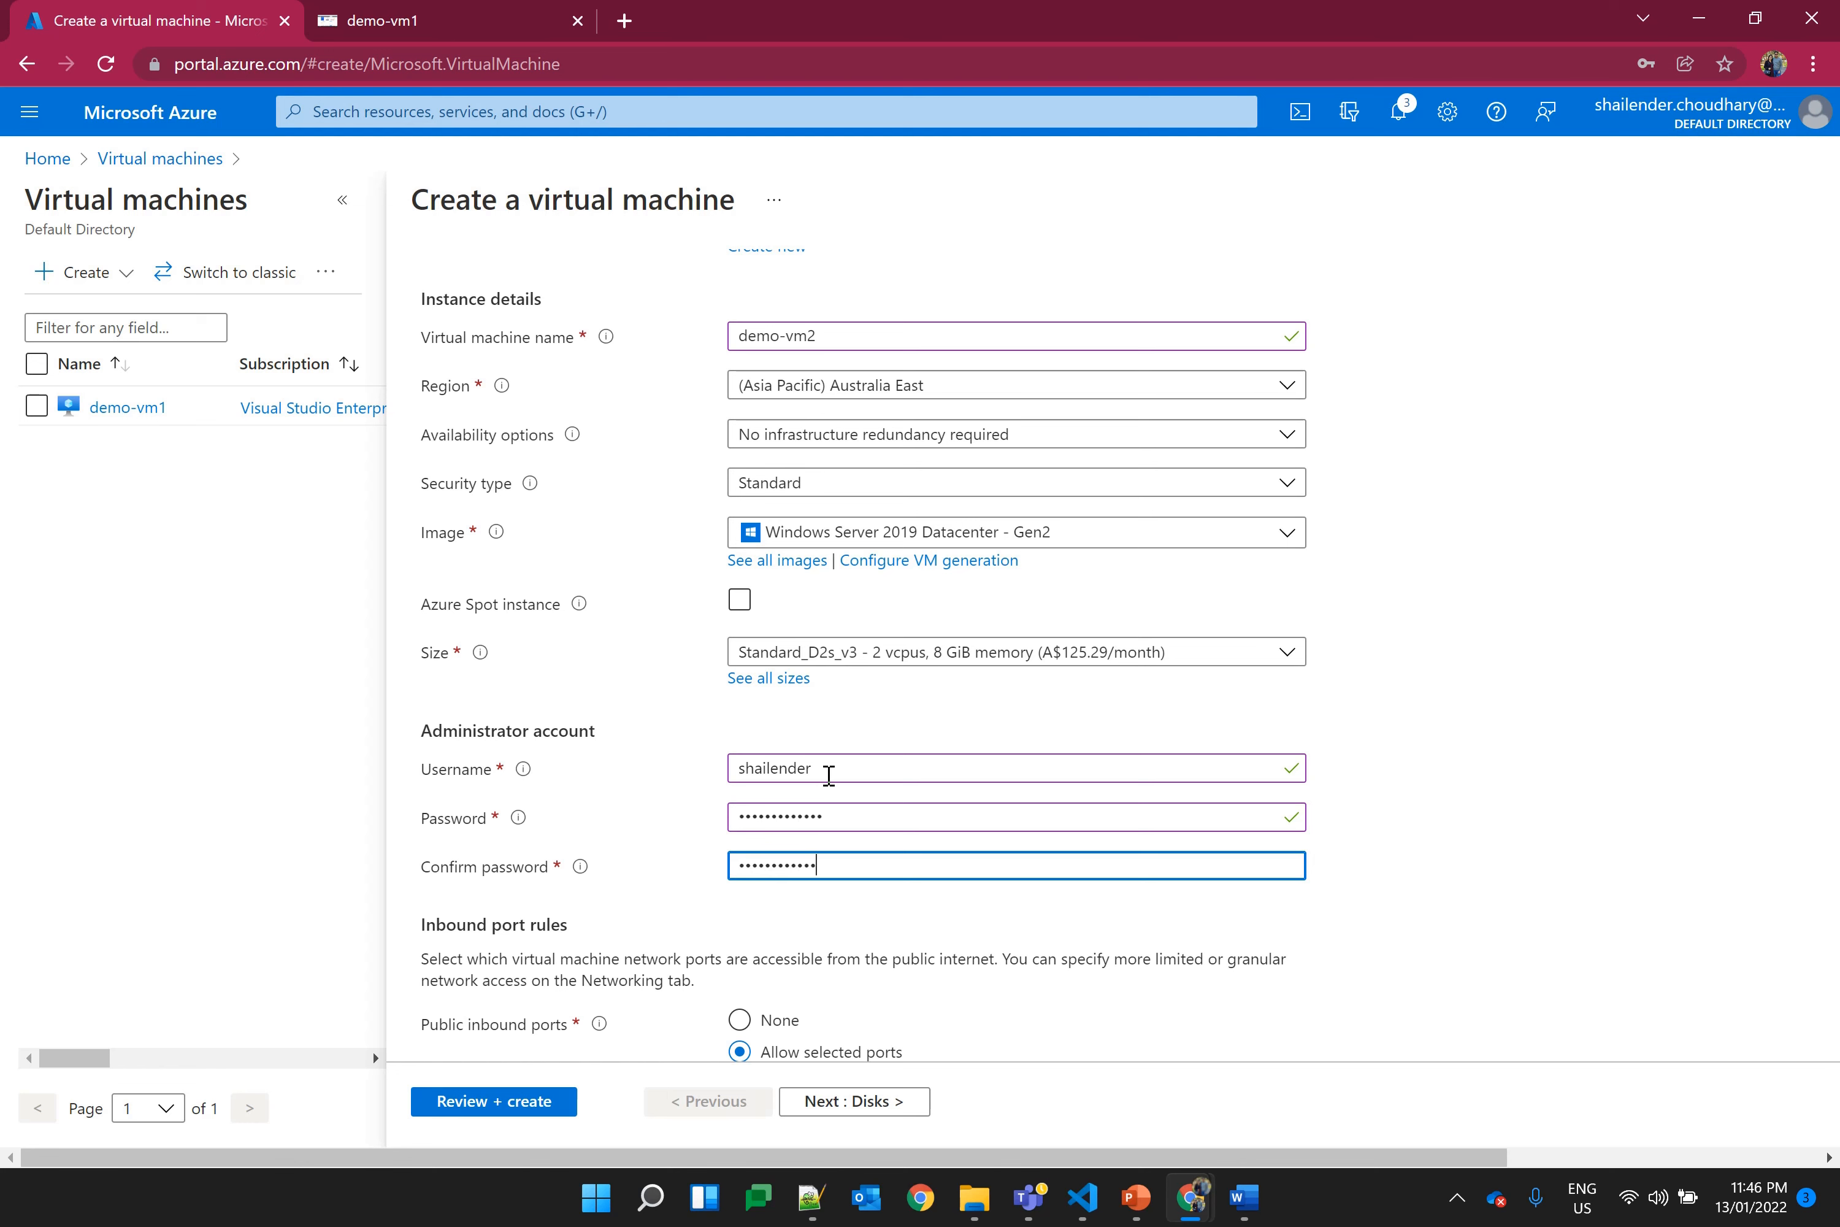
scroll("down", 3)
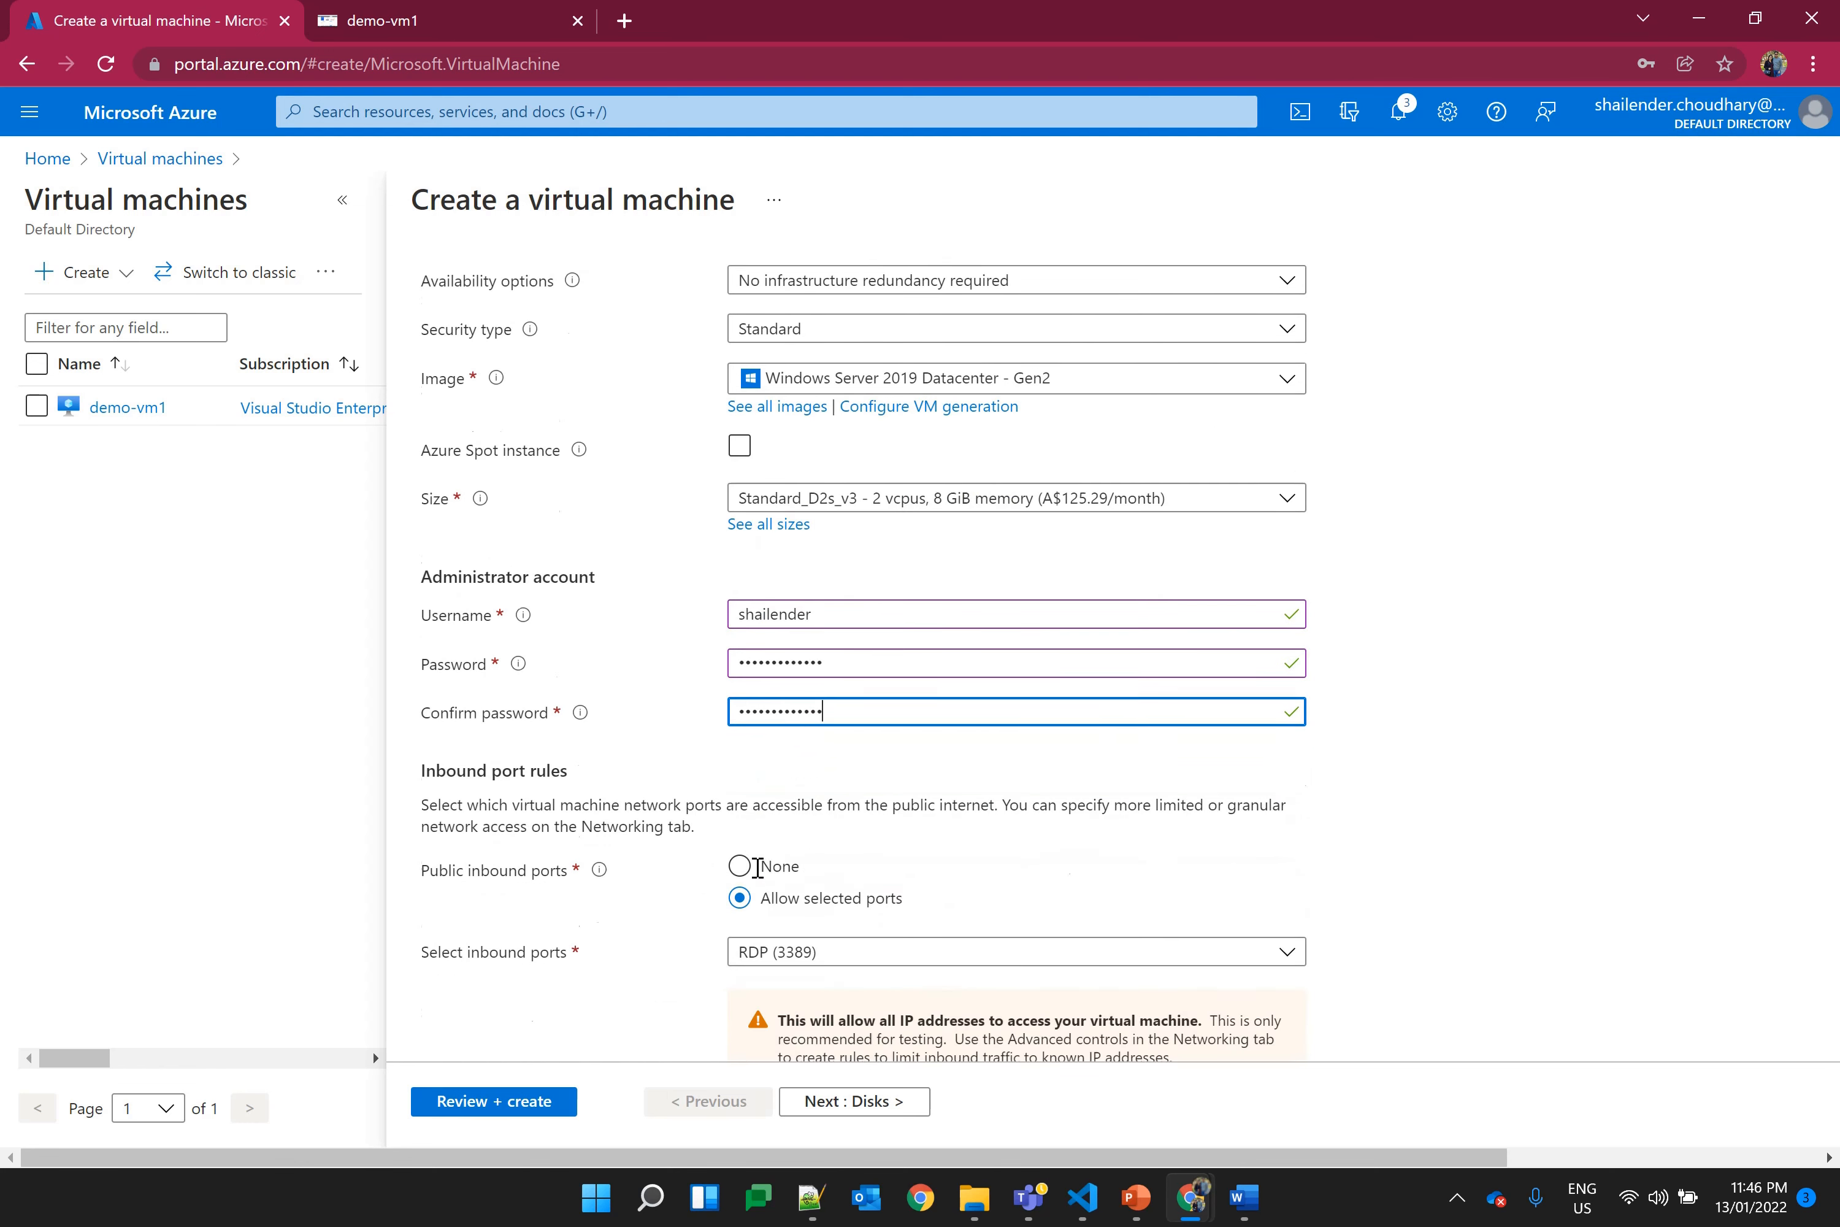
left_click(740, 867)
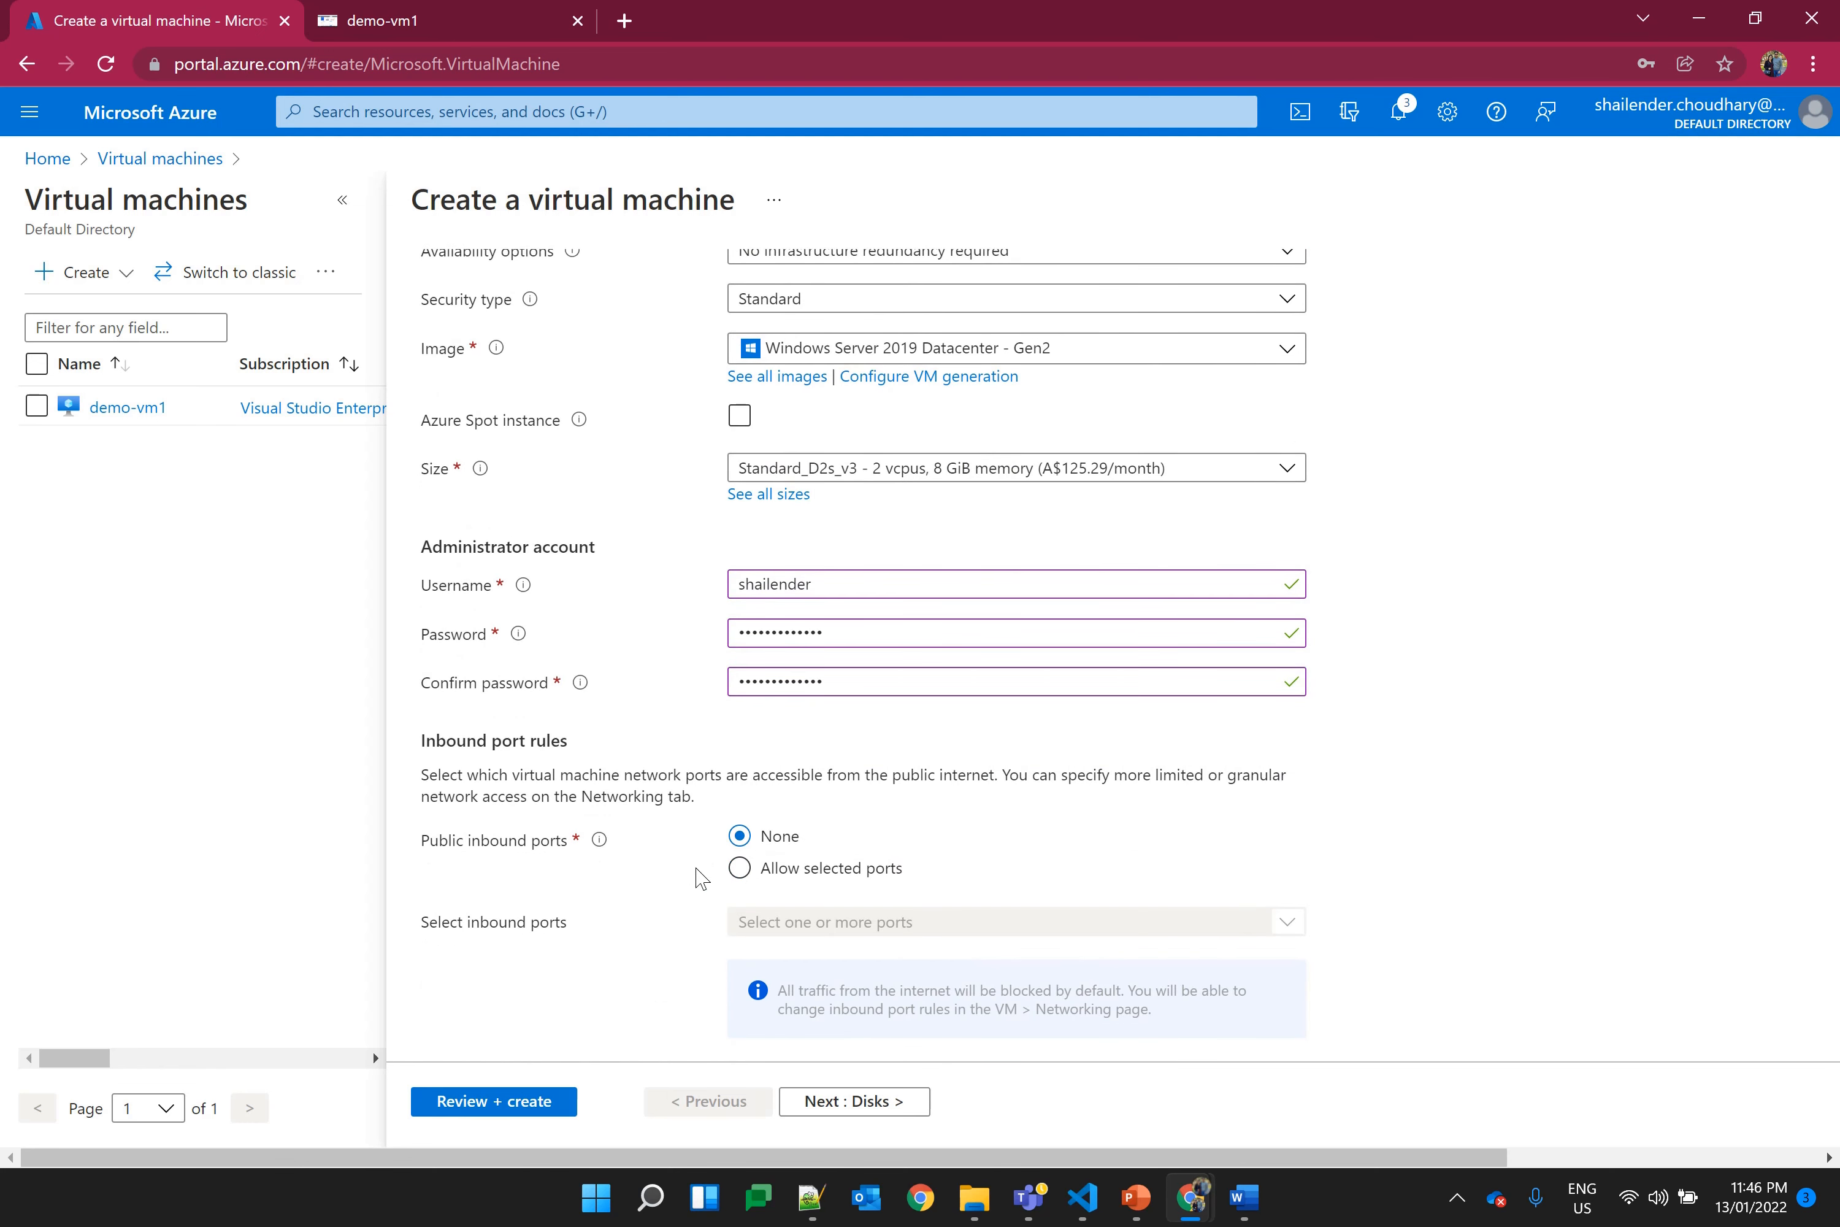
mouse_move(789, 1038)
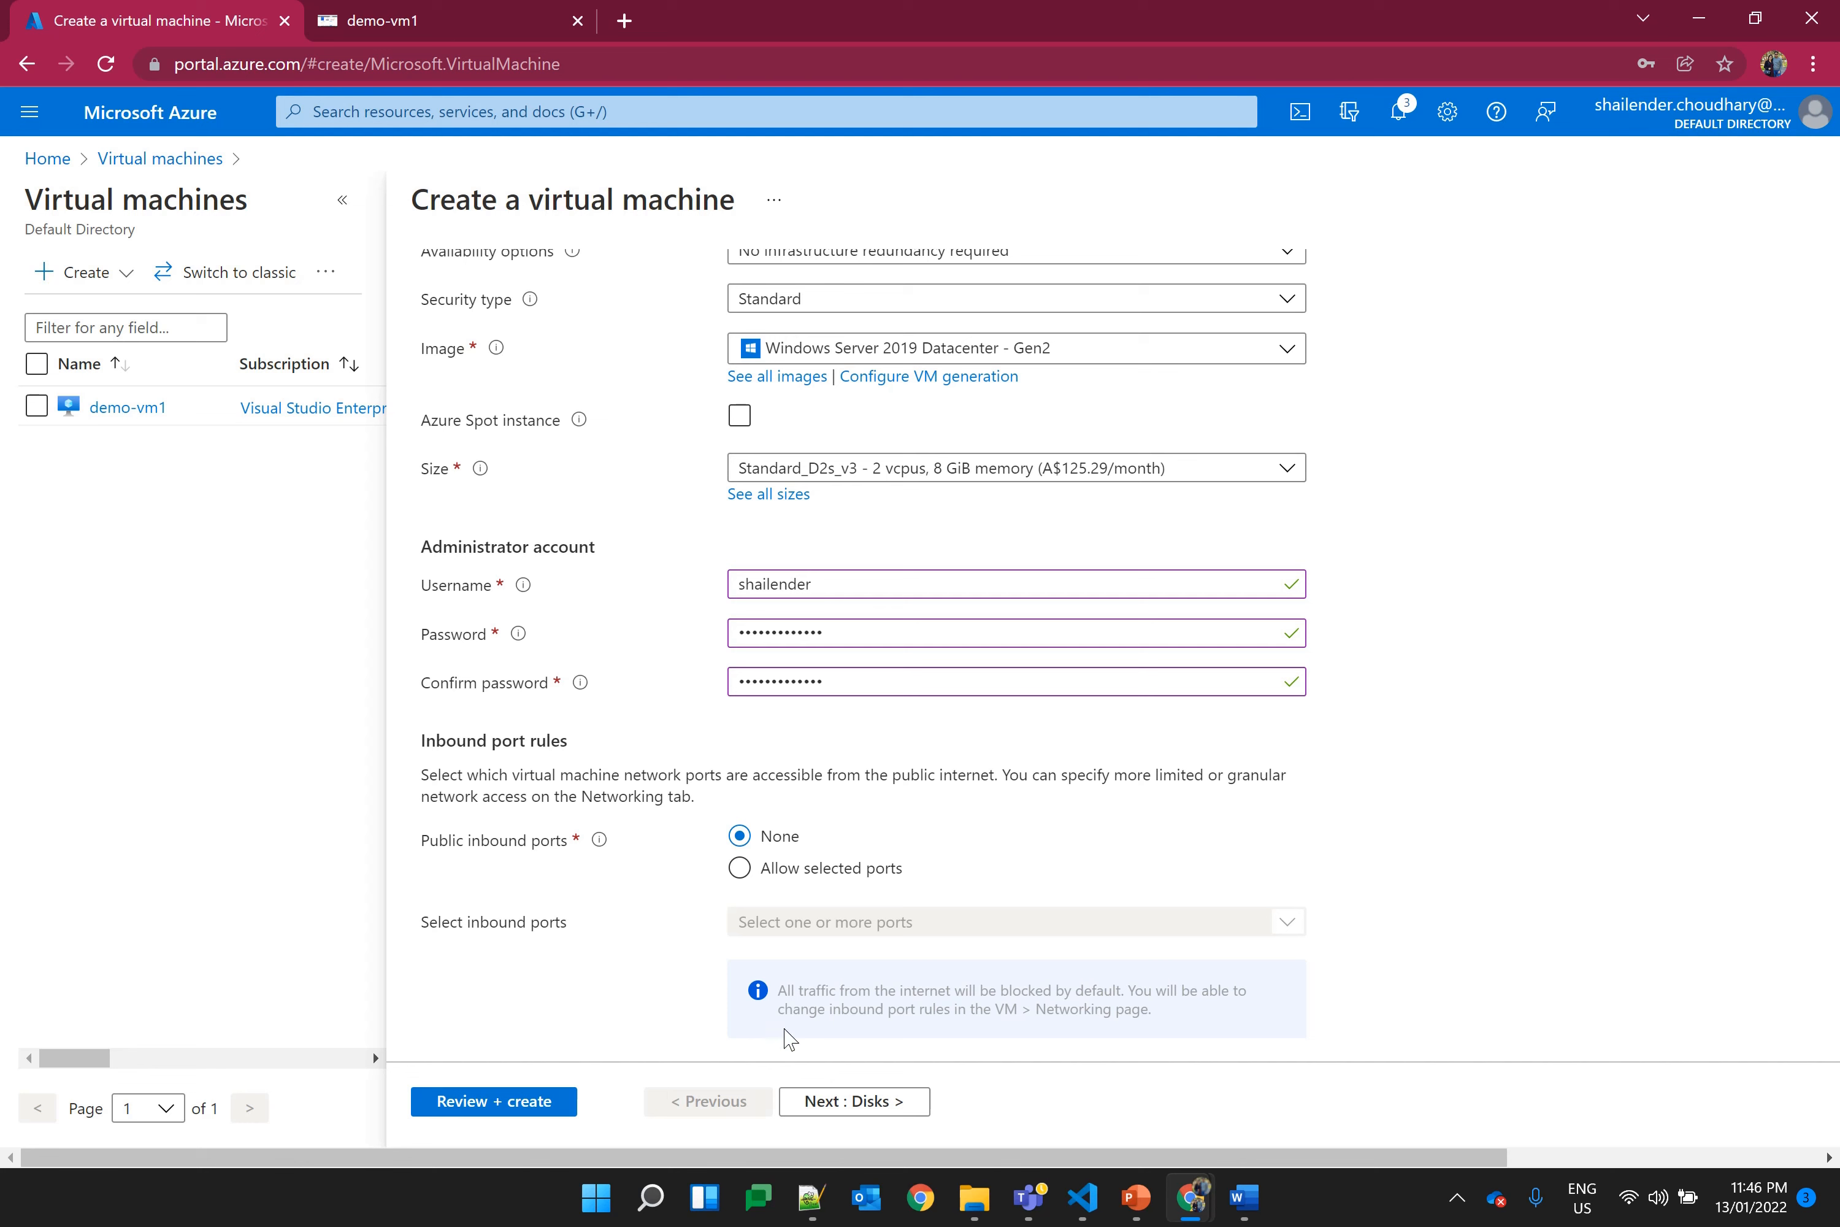
Place demo-vm2 in demo-subnet-2 with no public IP, pass validation and create it
left_click(853, 1102)
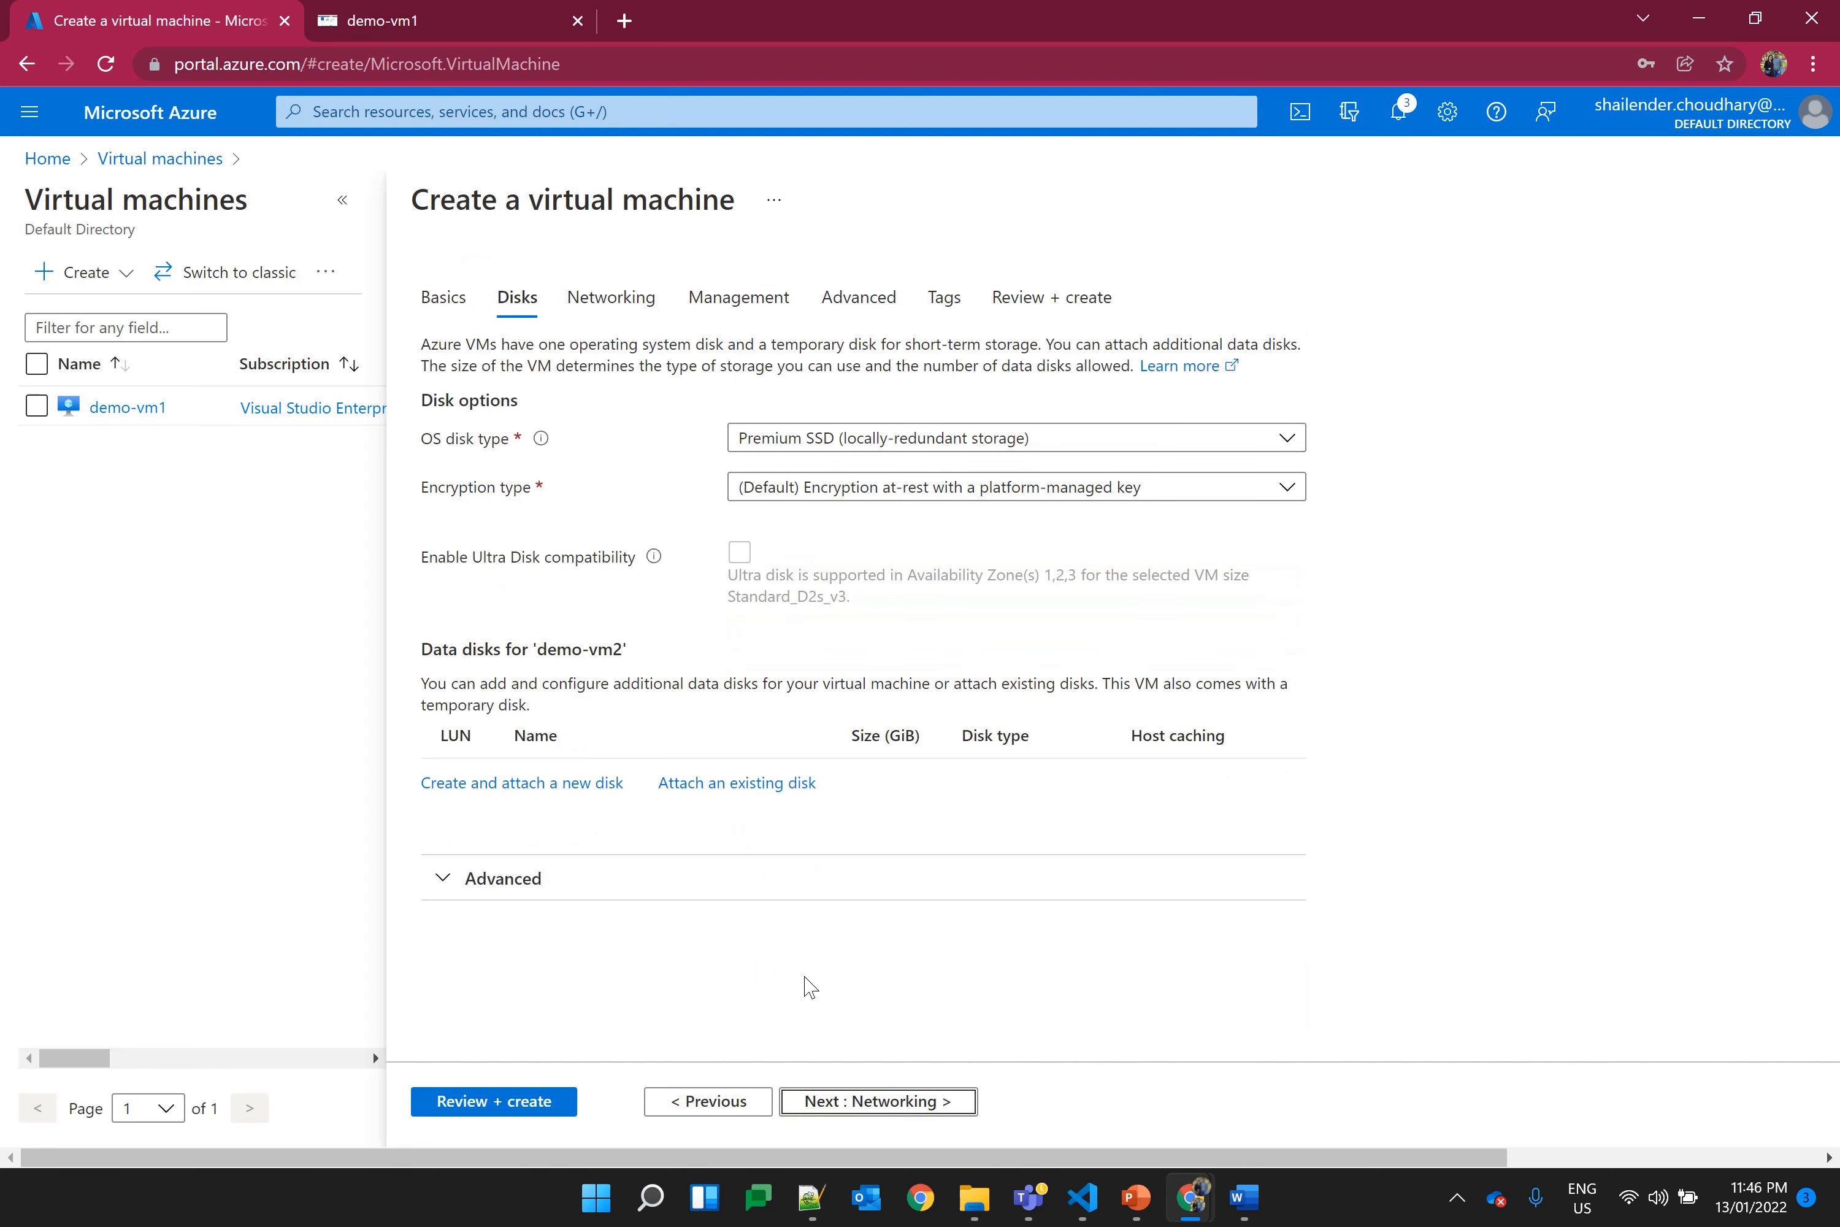
left_click(877, 1101)
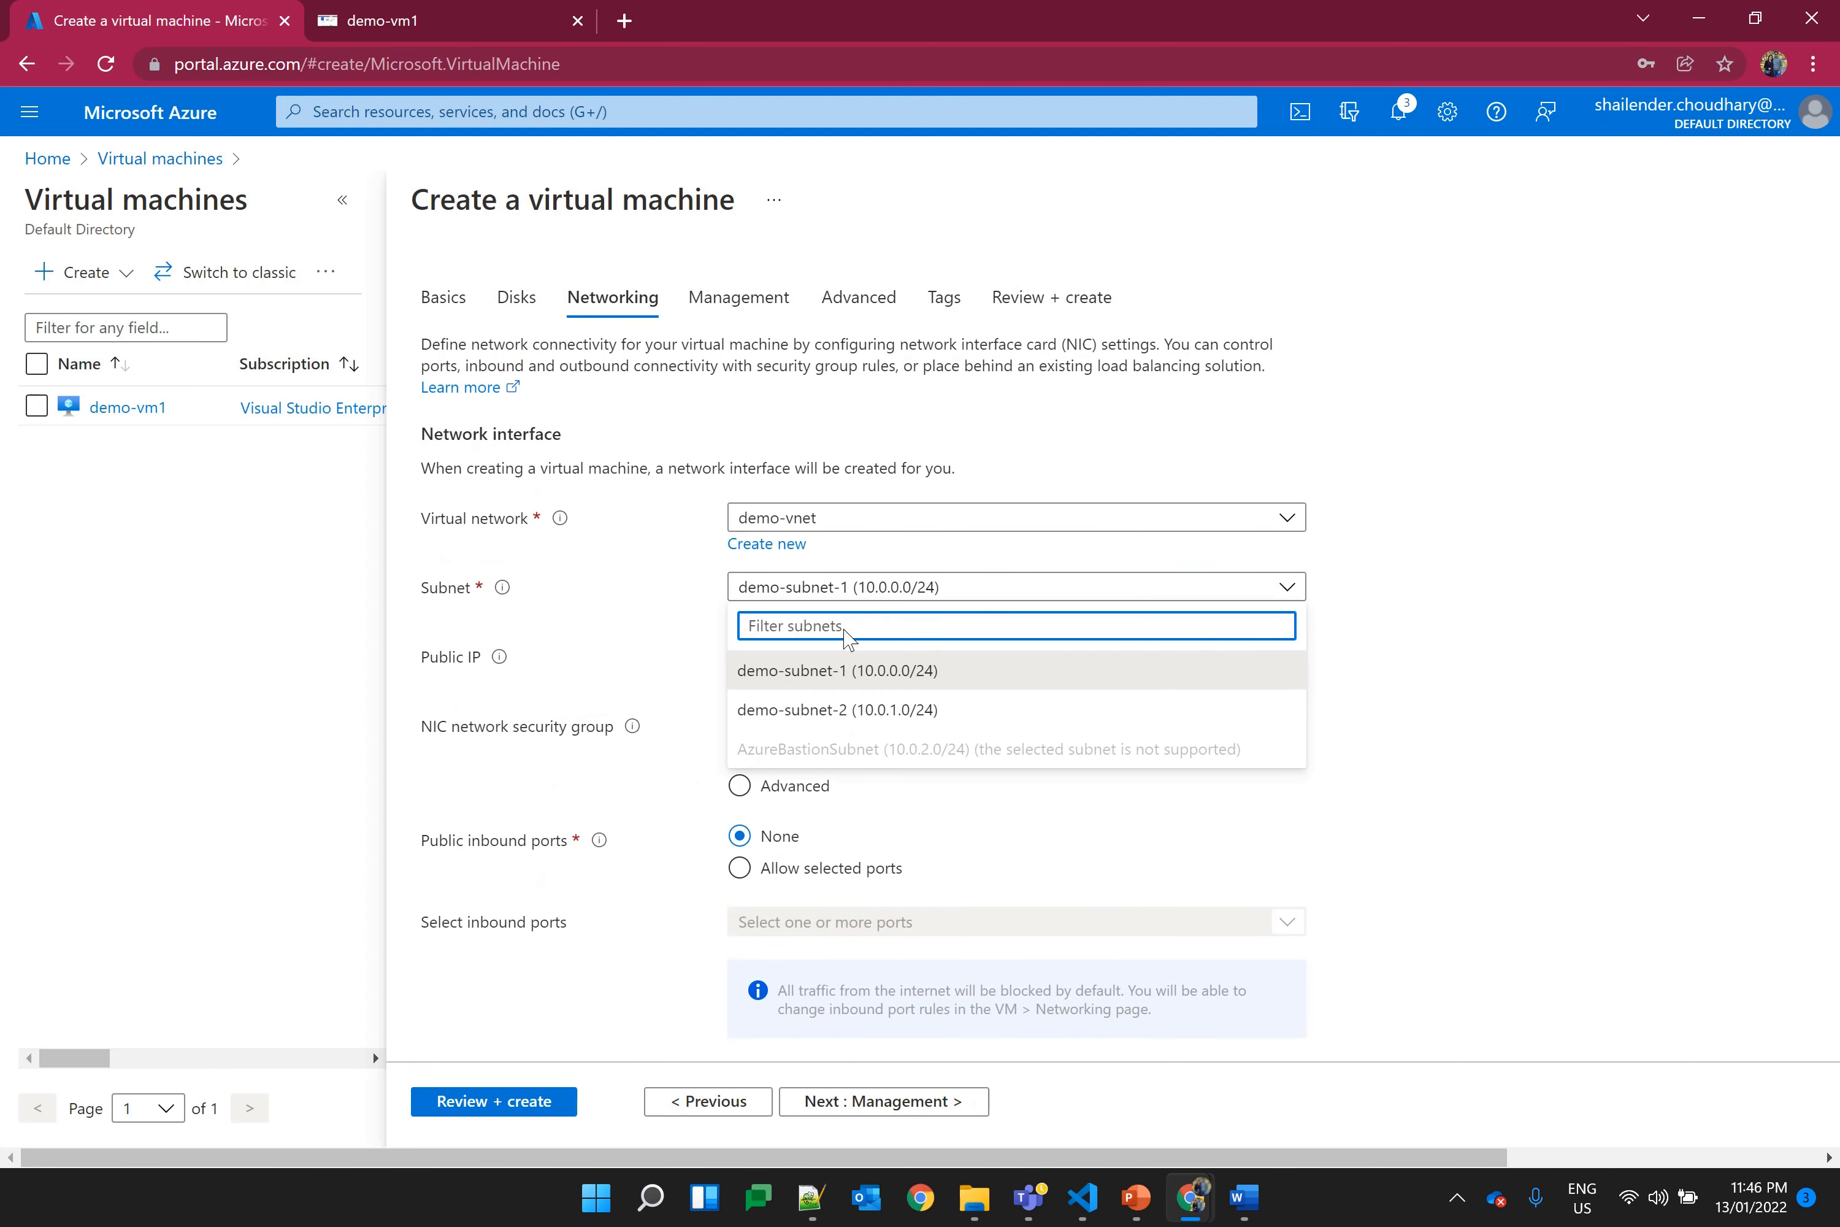
left_click(832, 709)
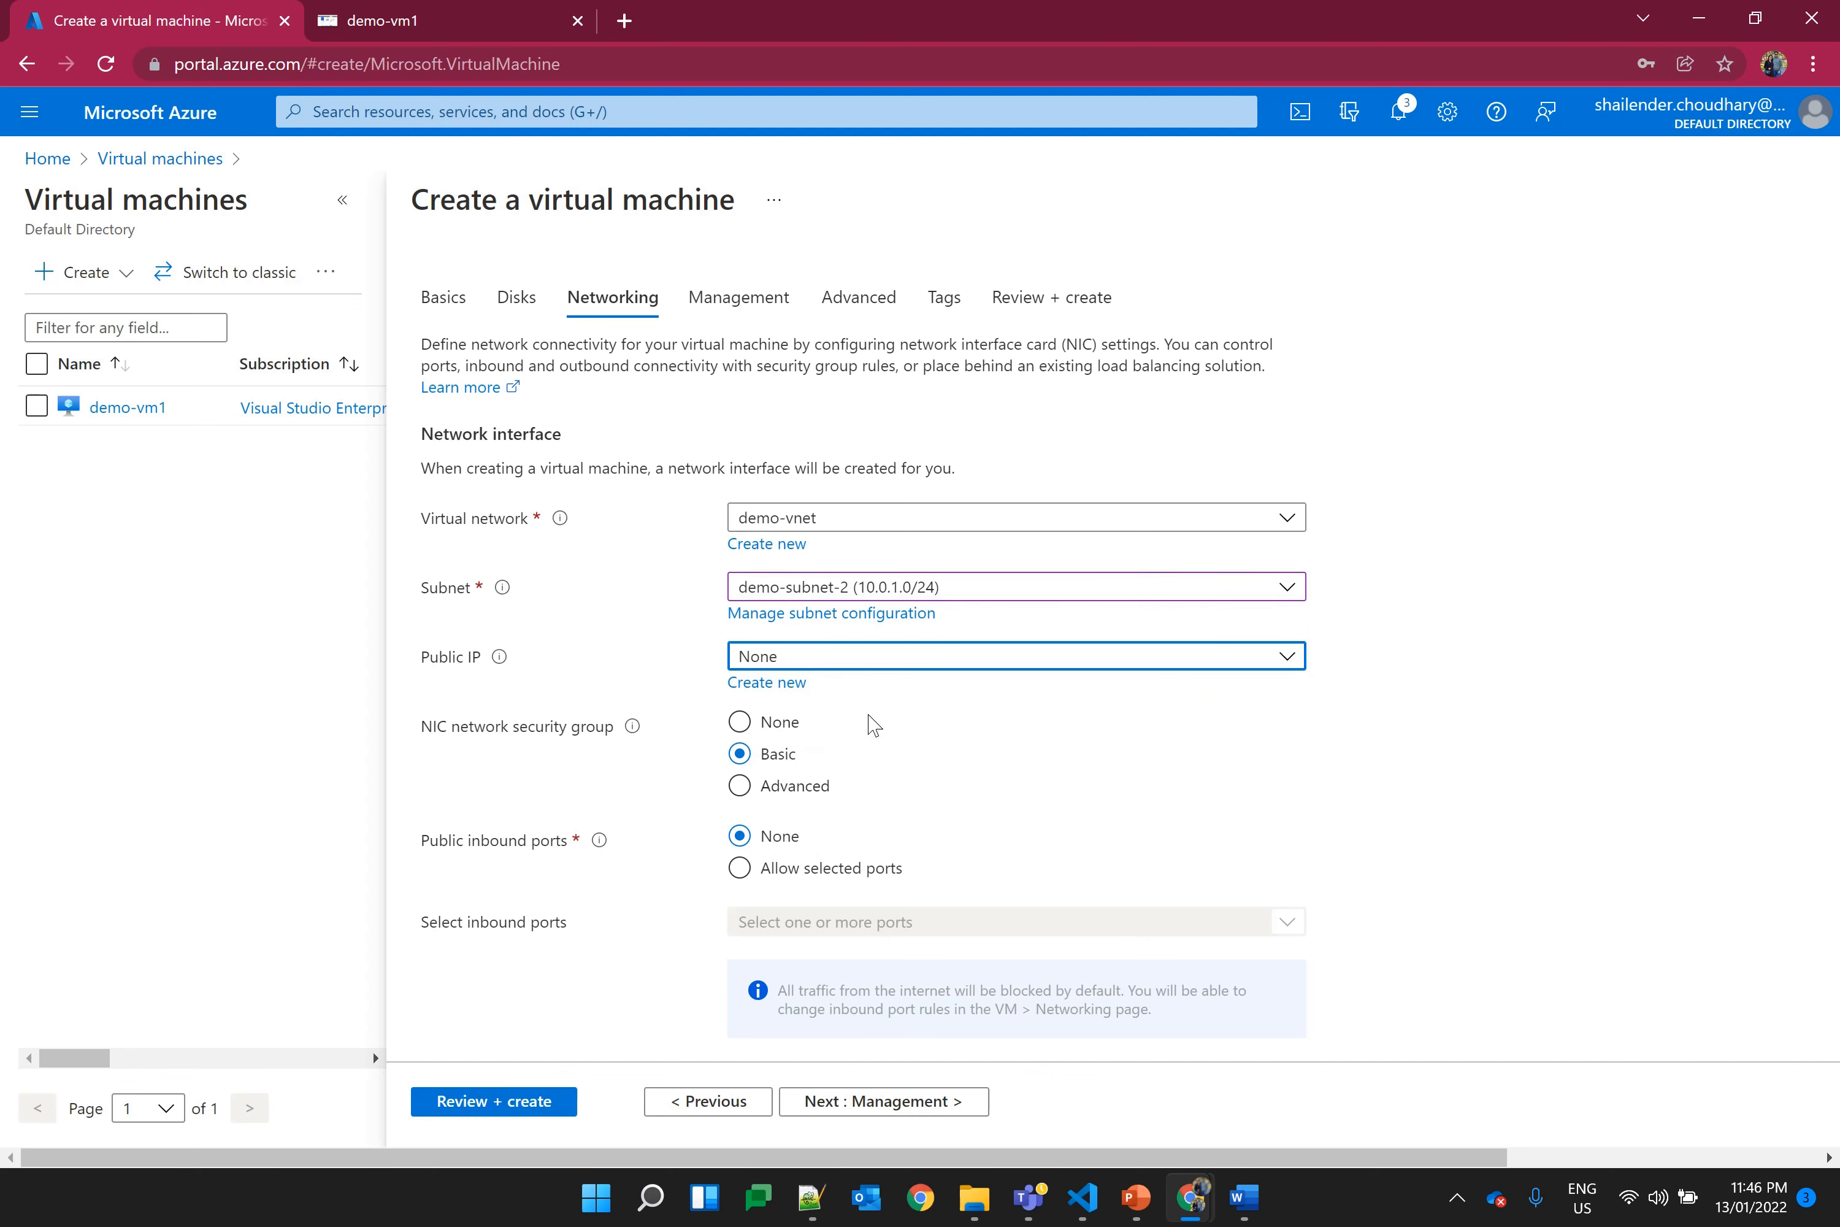
mouse_move(663, 699)
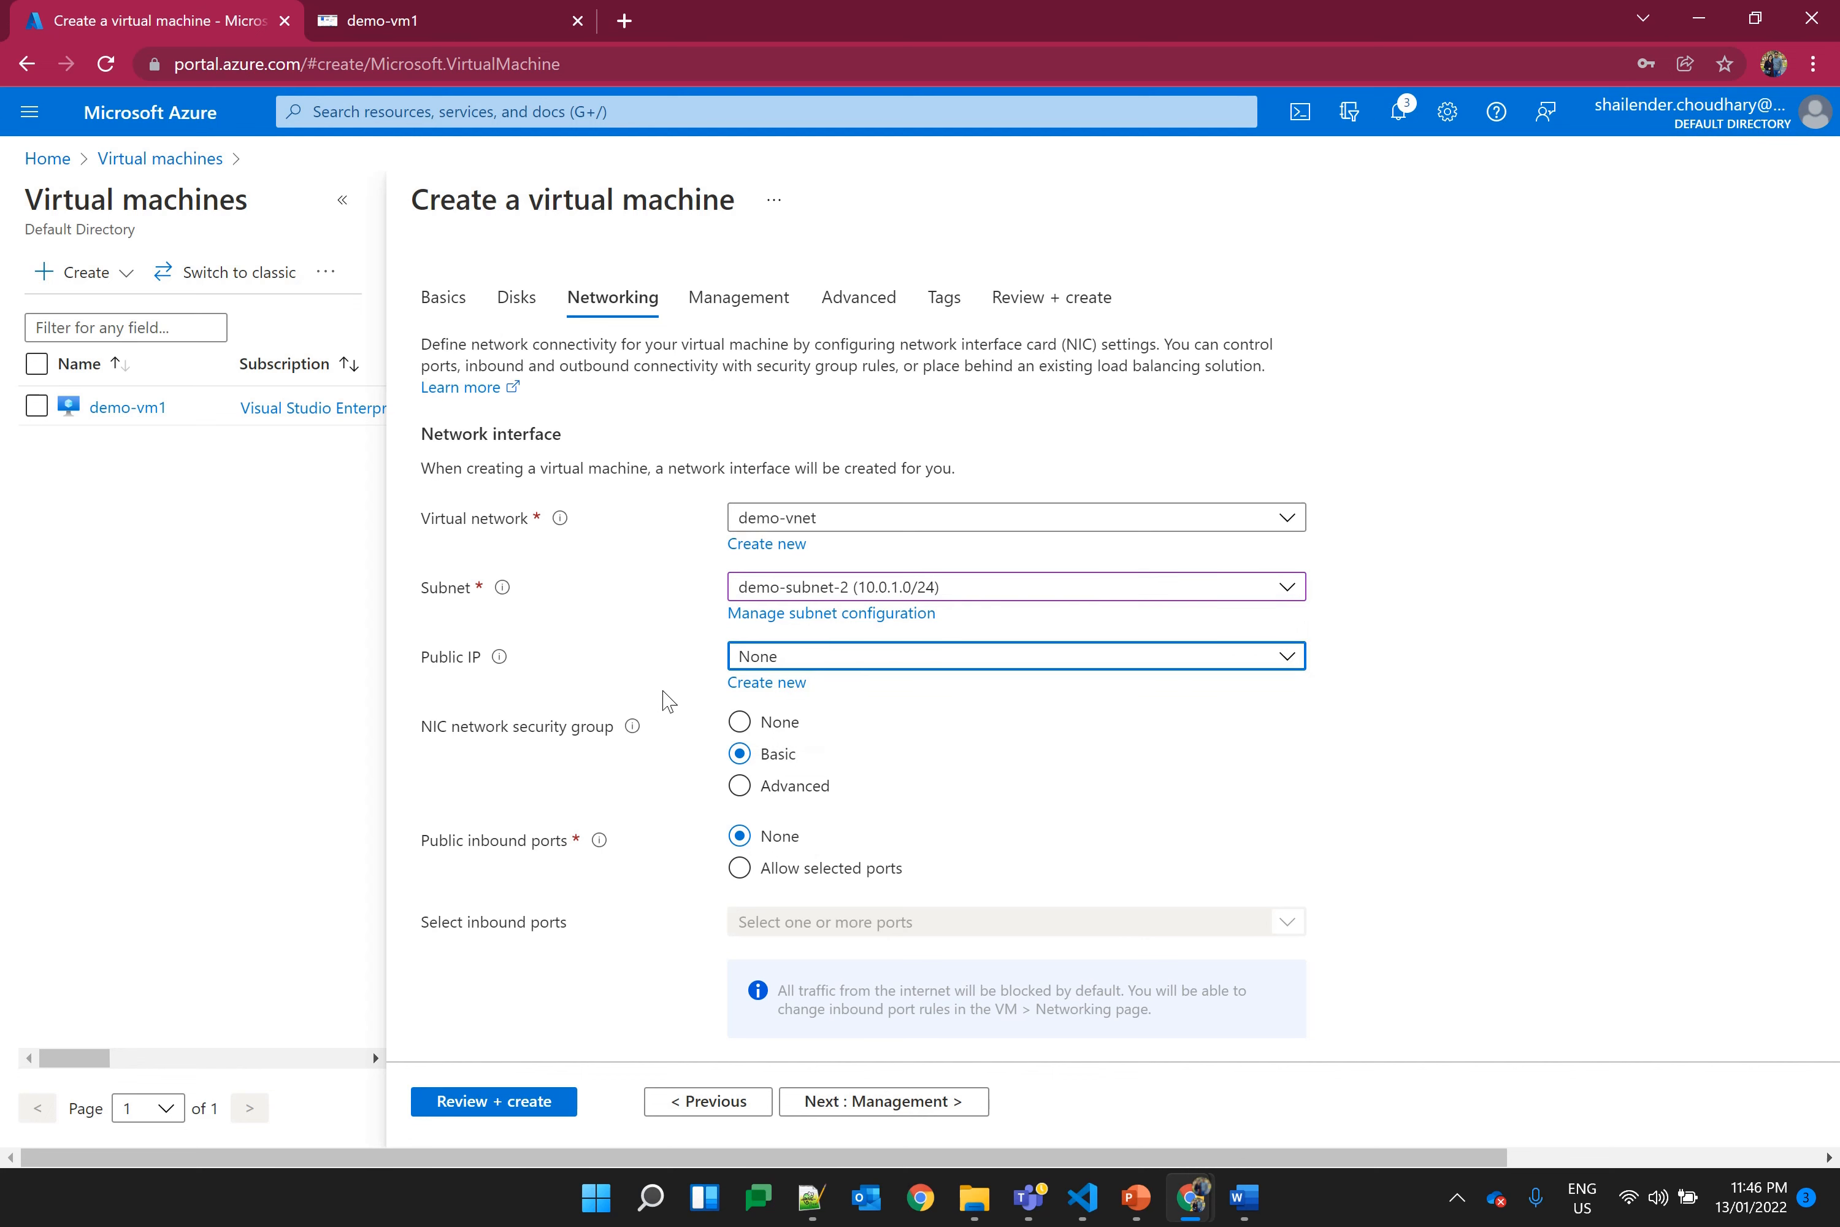
left_click(493, 1102)
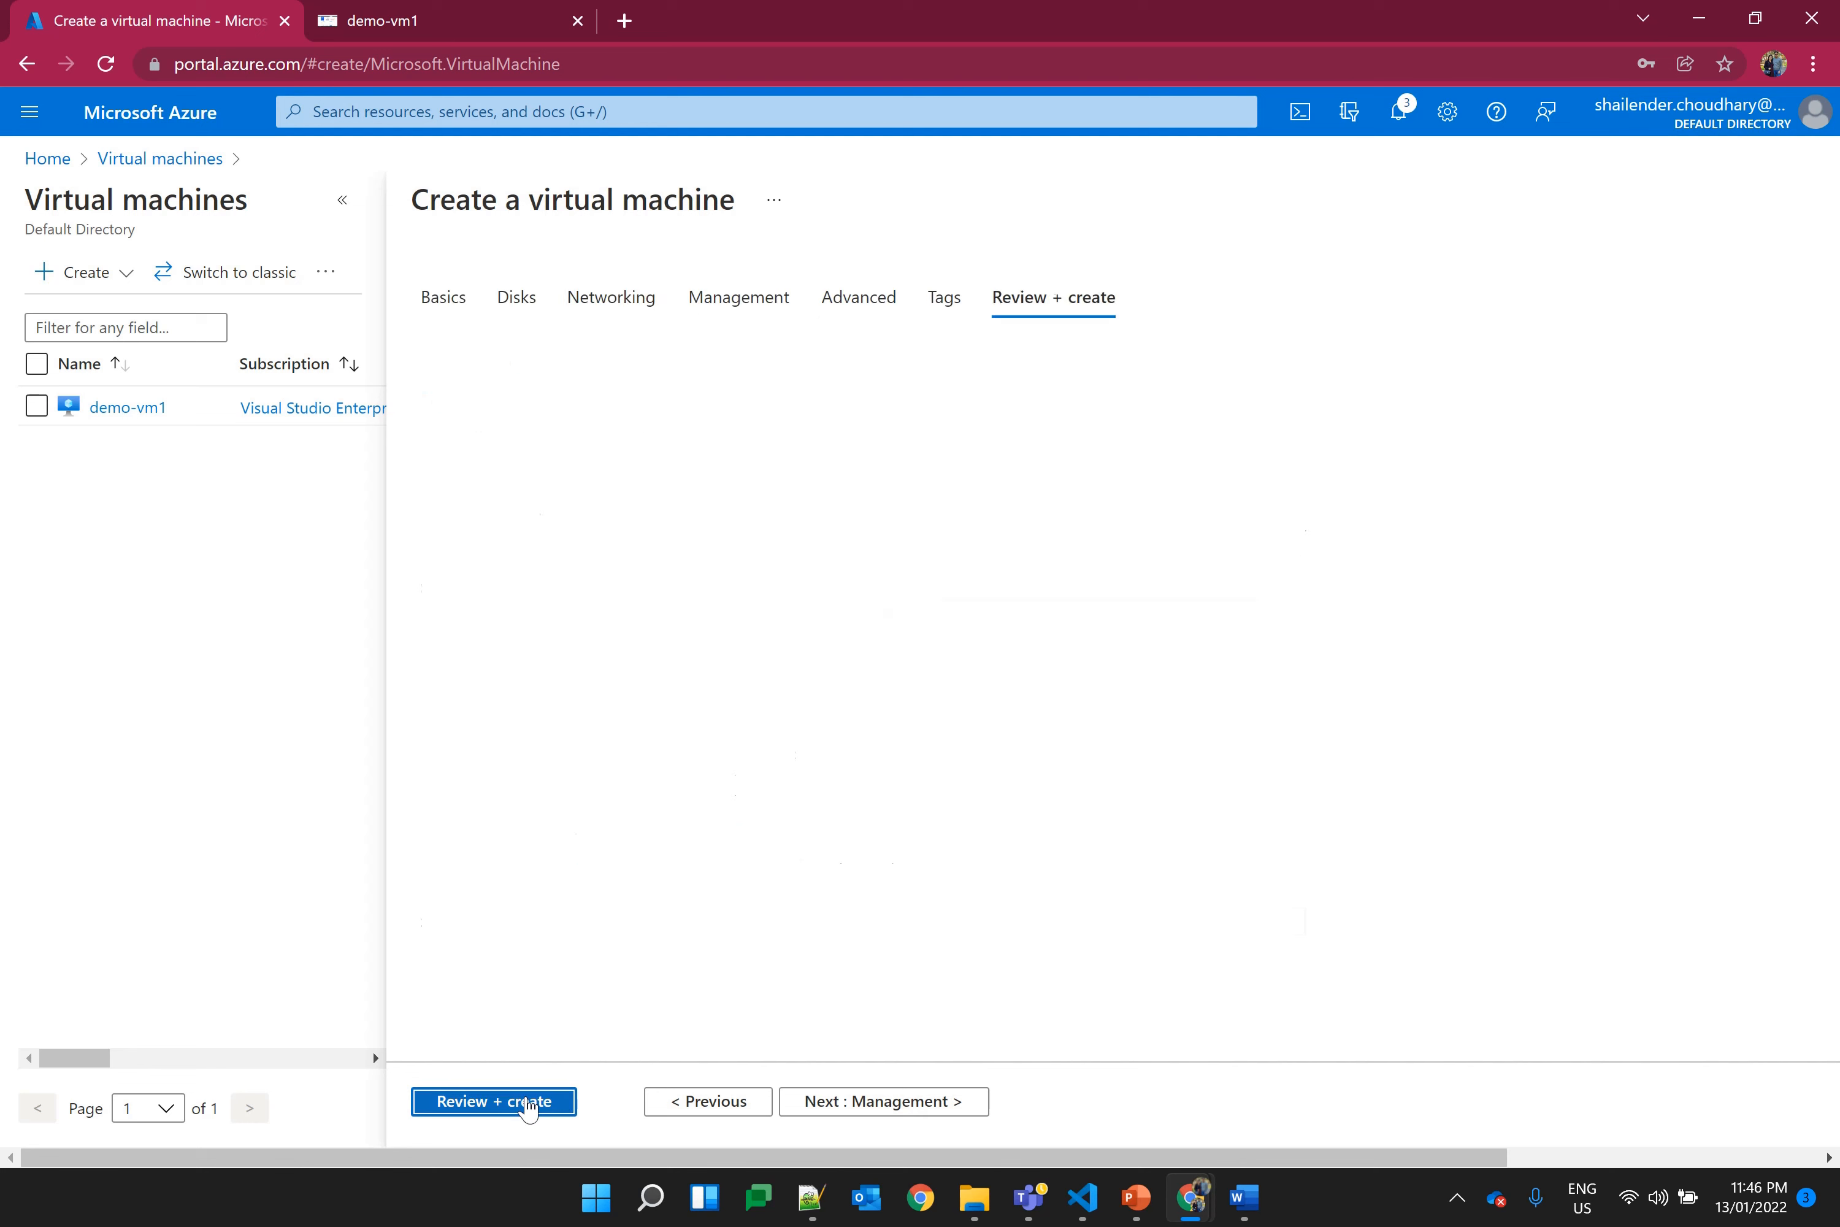
left_click(493, 1102)
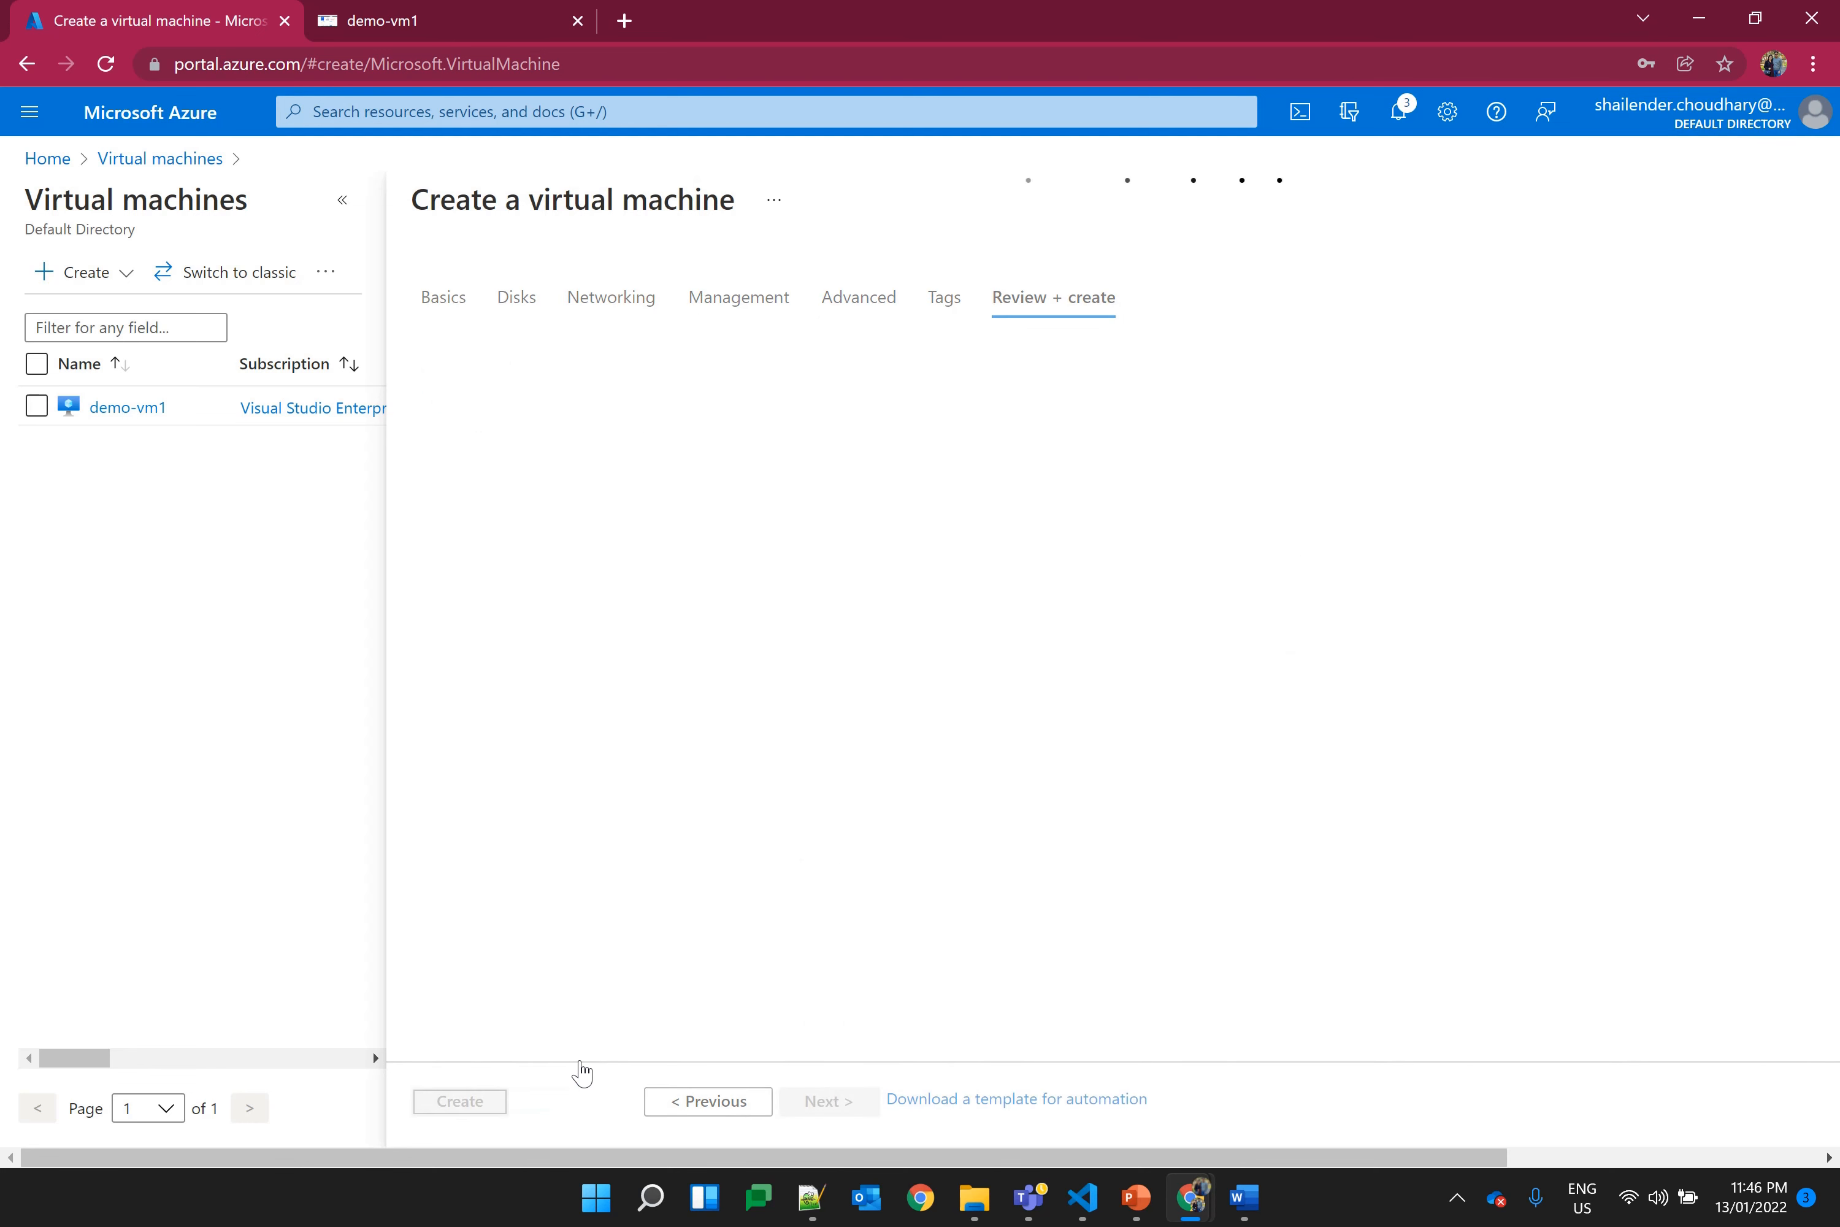
left_click(1051, 297)
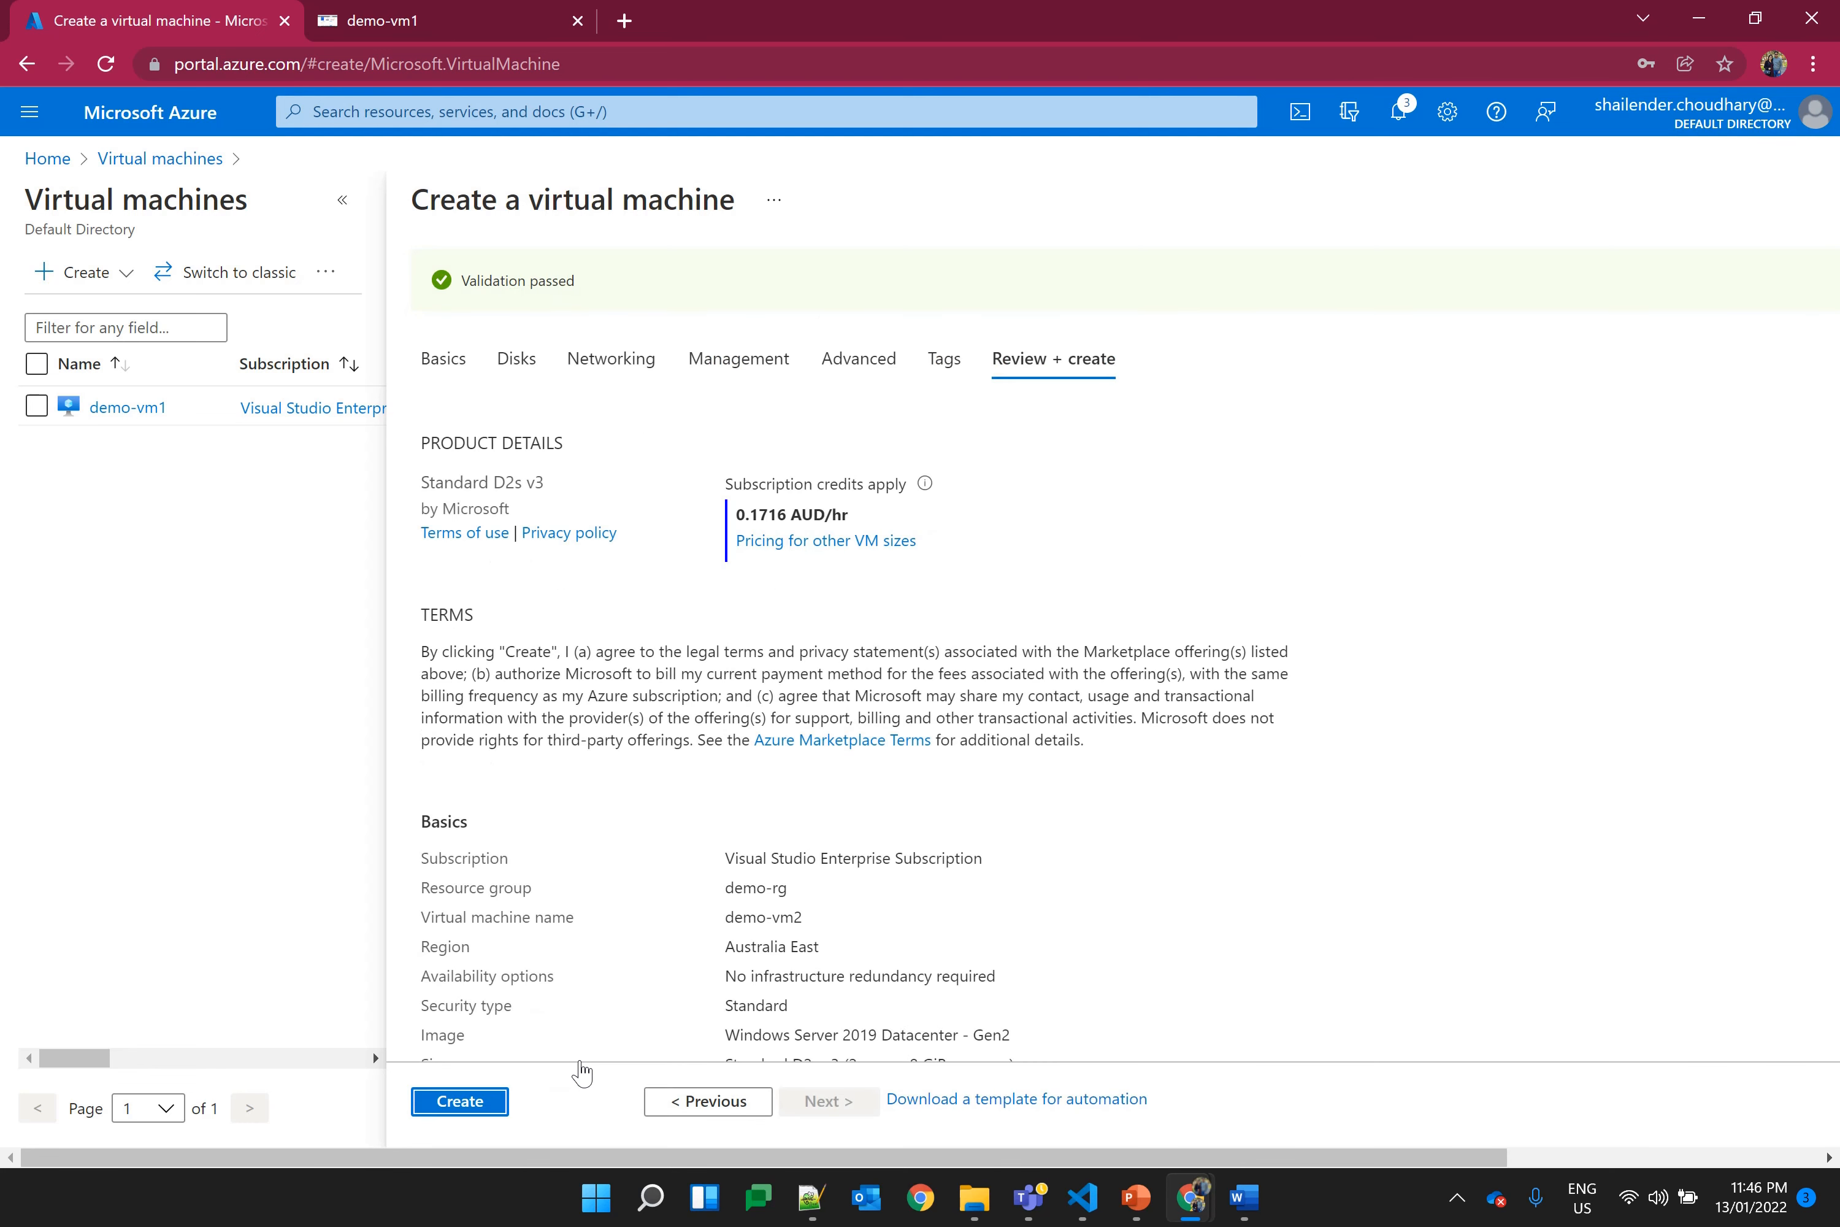
left_click(459, 1102)
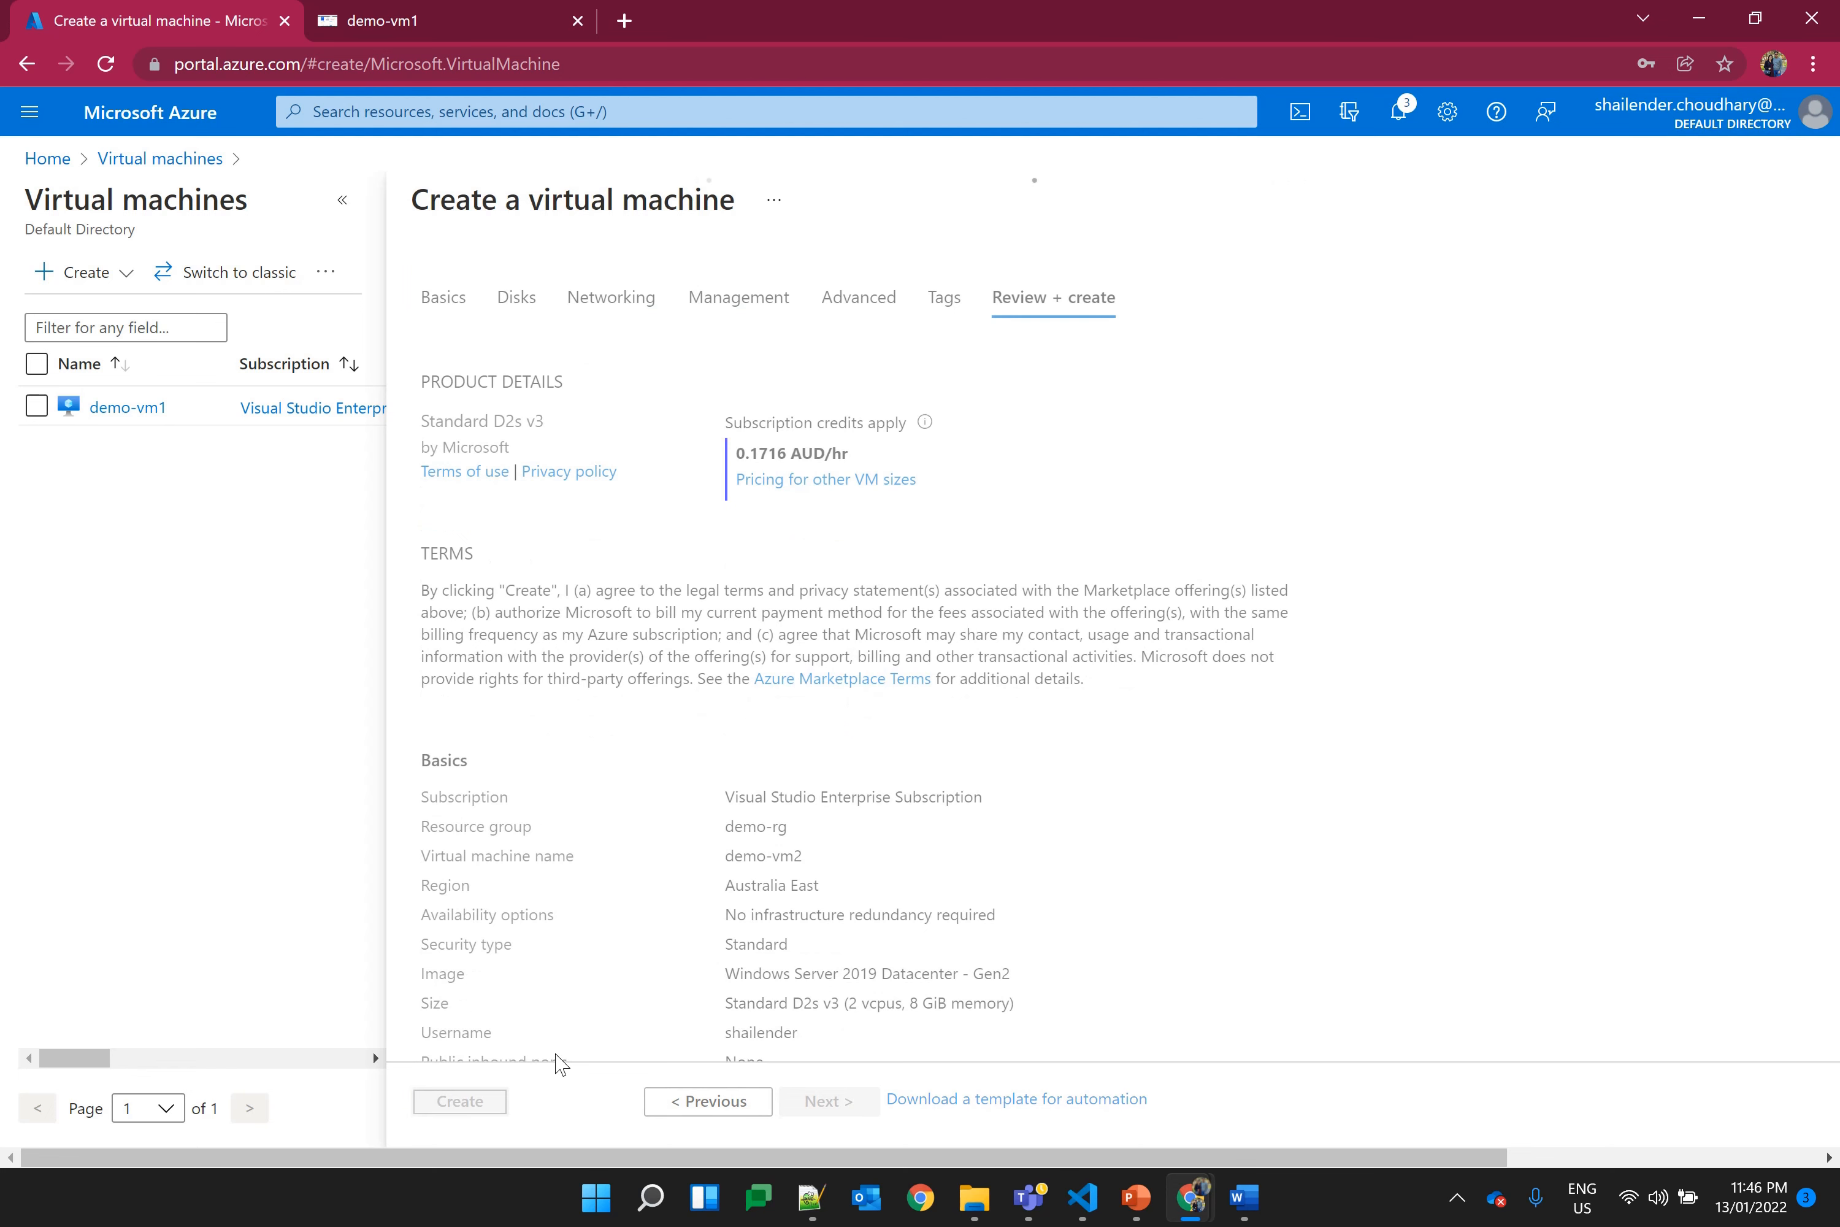
Open the deployed demo-vm2 and fill Bastion credentials: username shailender and its password
left_click(459, 1102)
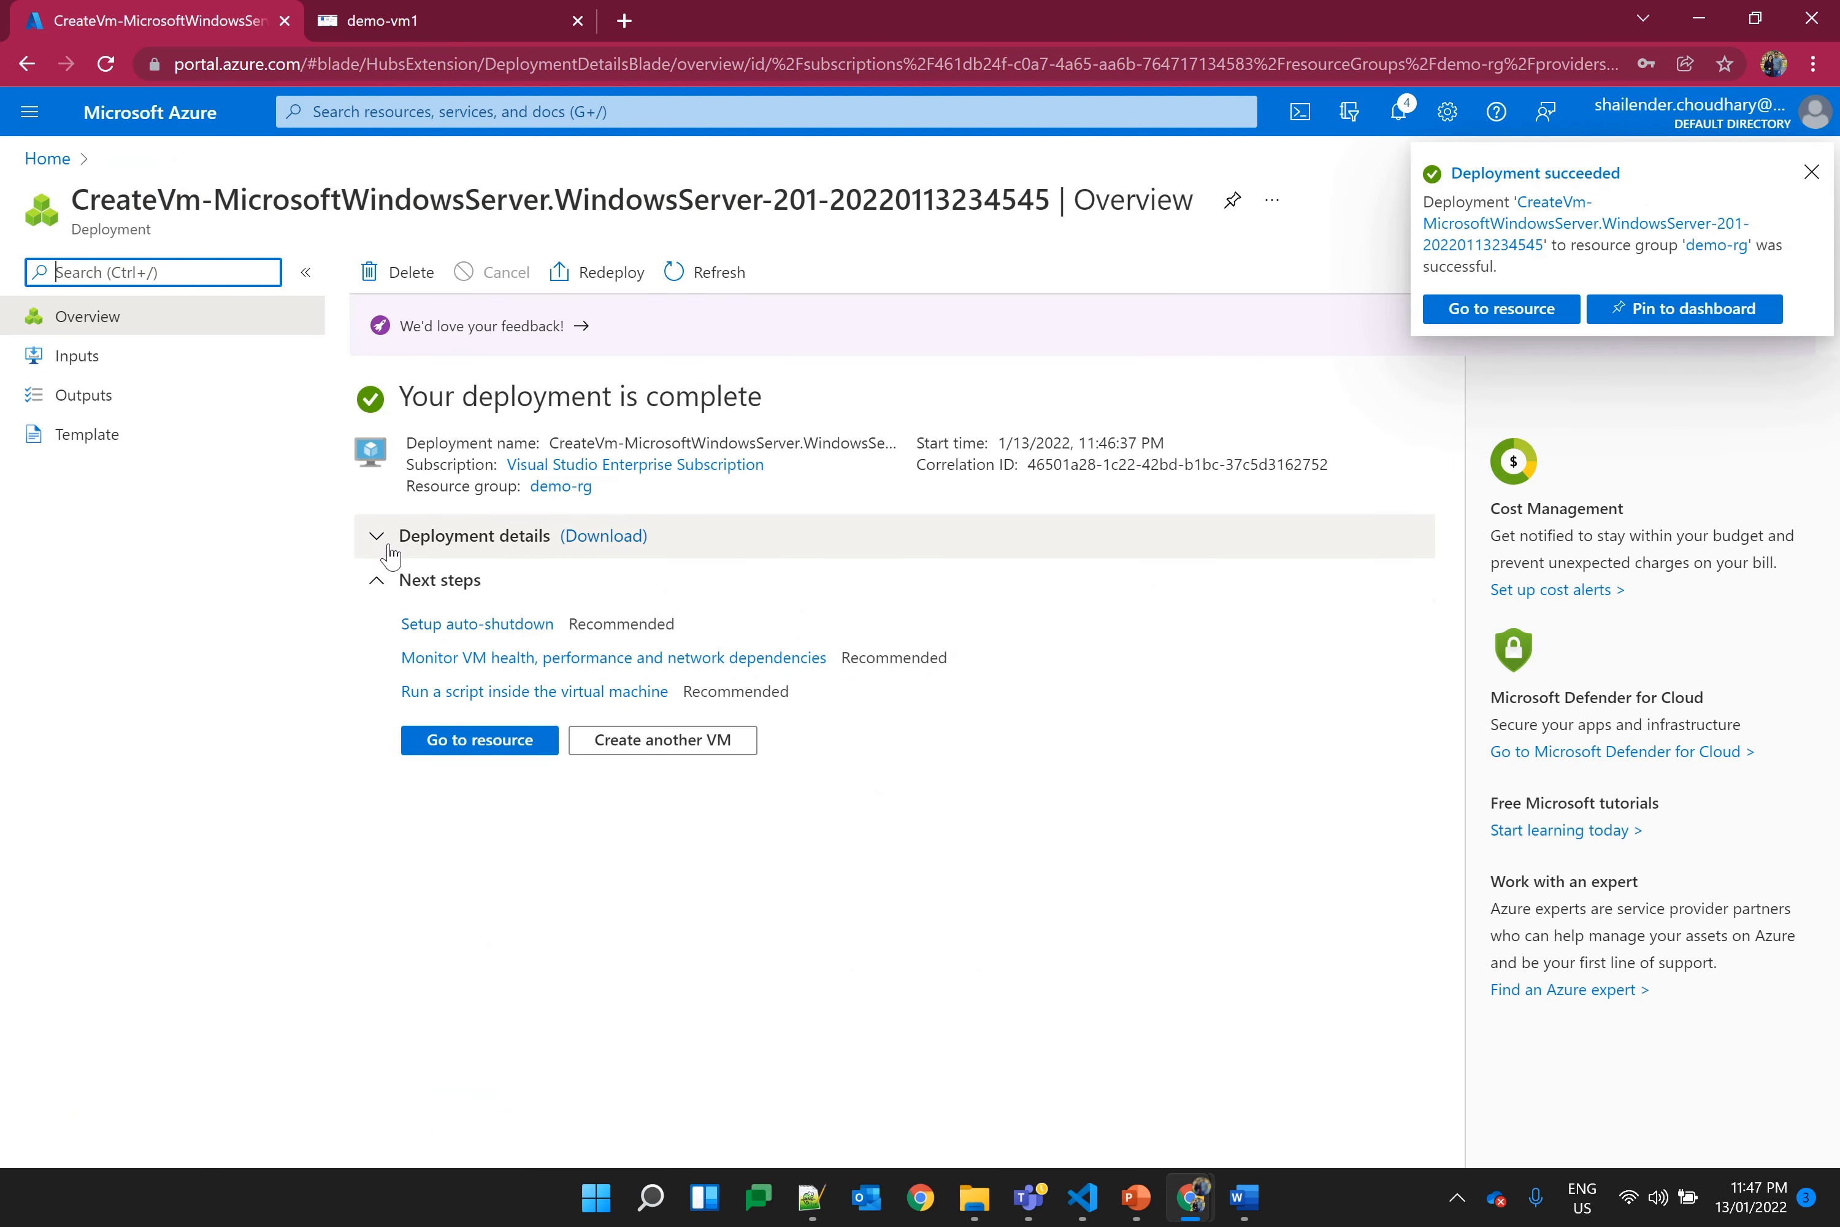
left_click(378, 536)
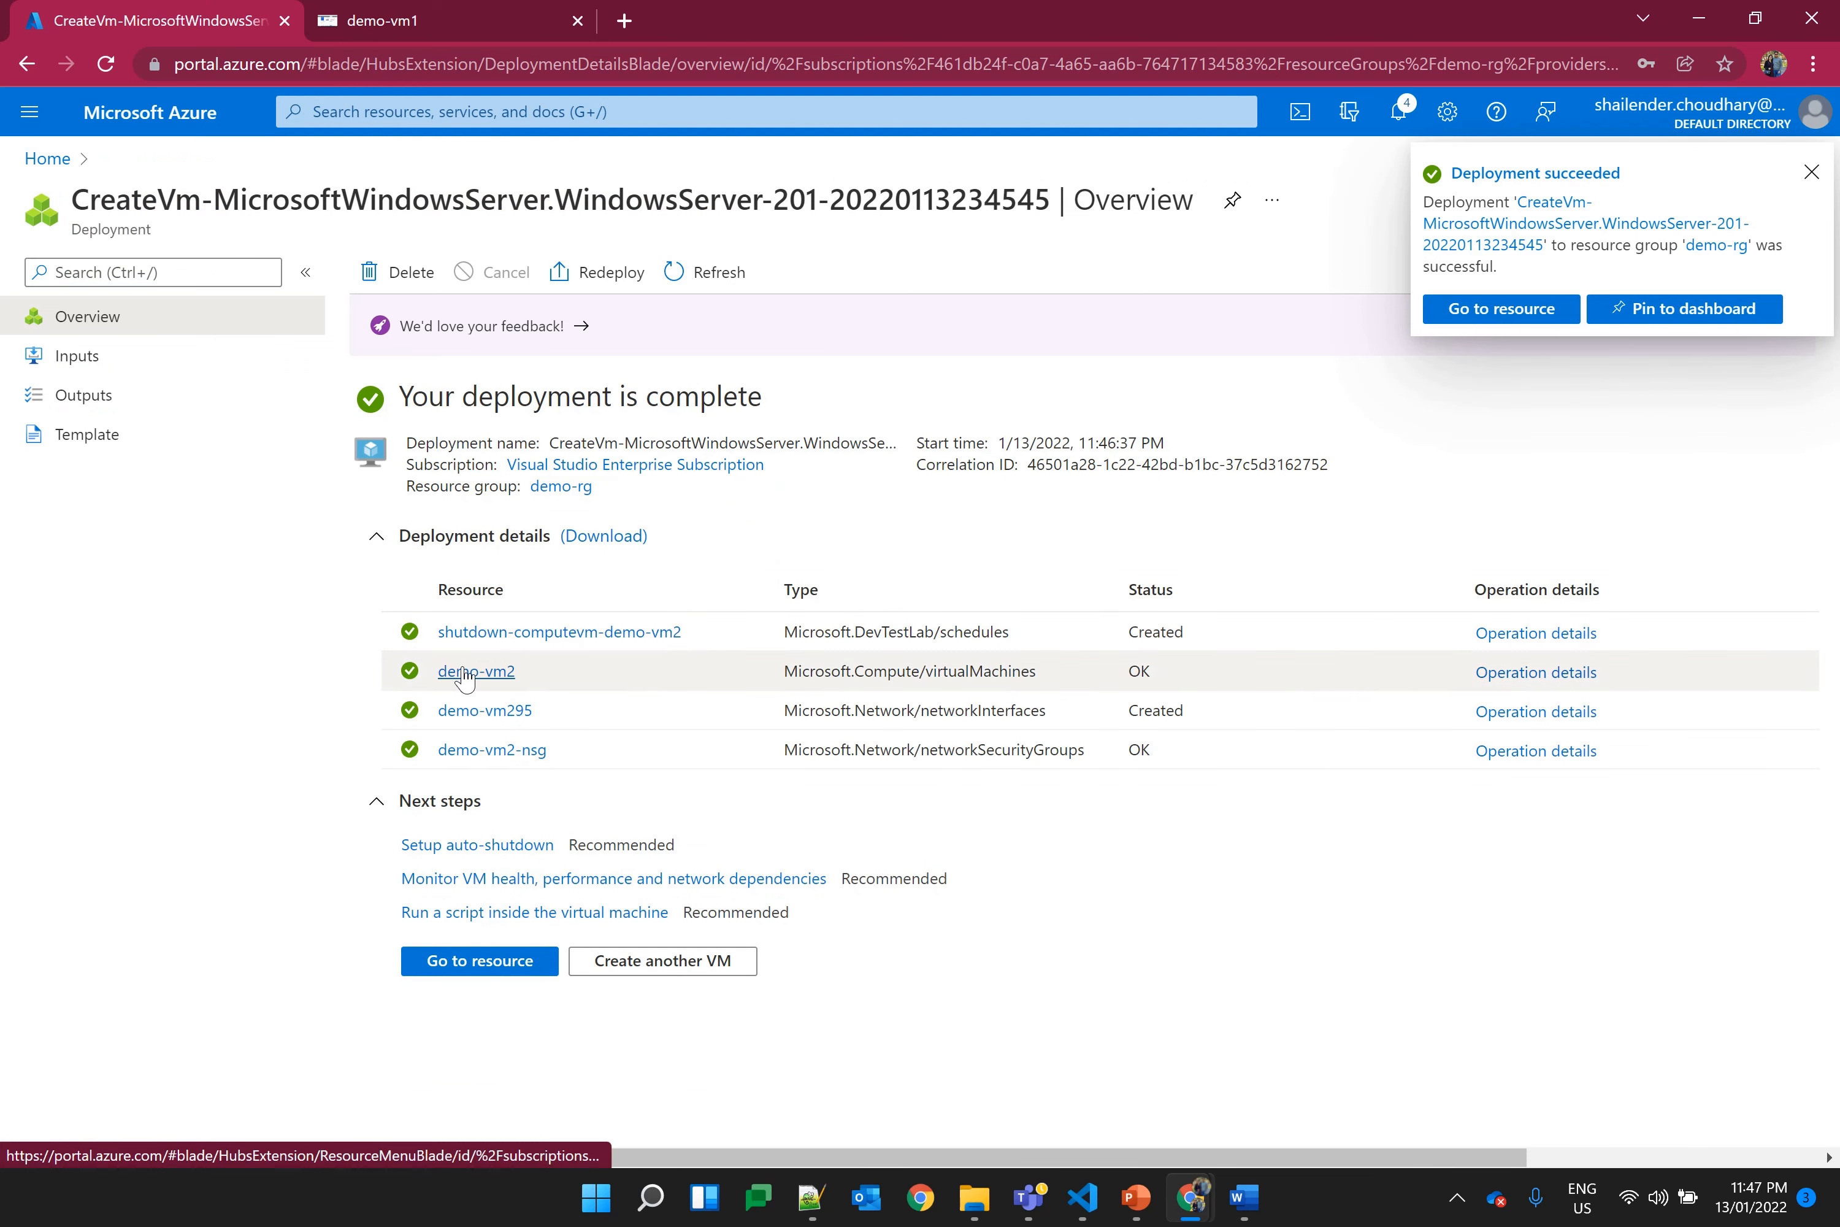
left_click(473, 670)
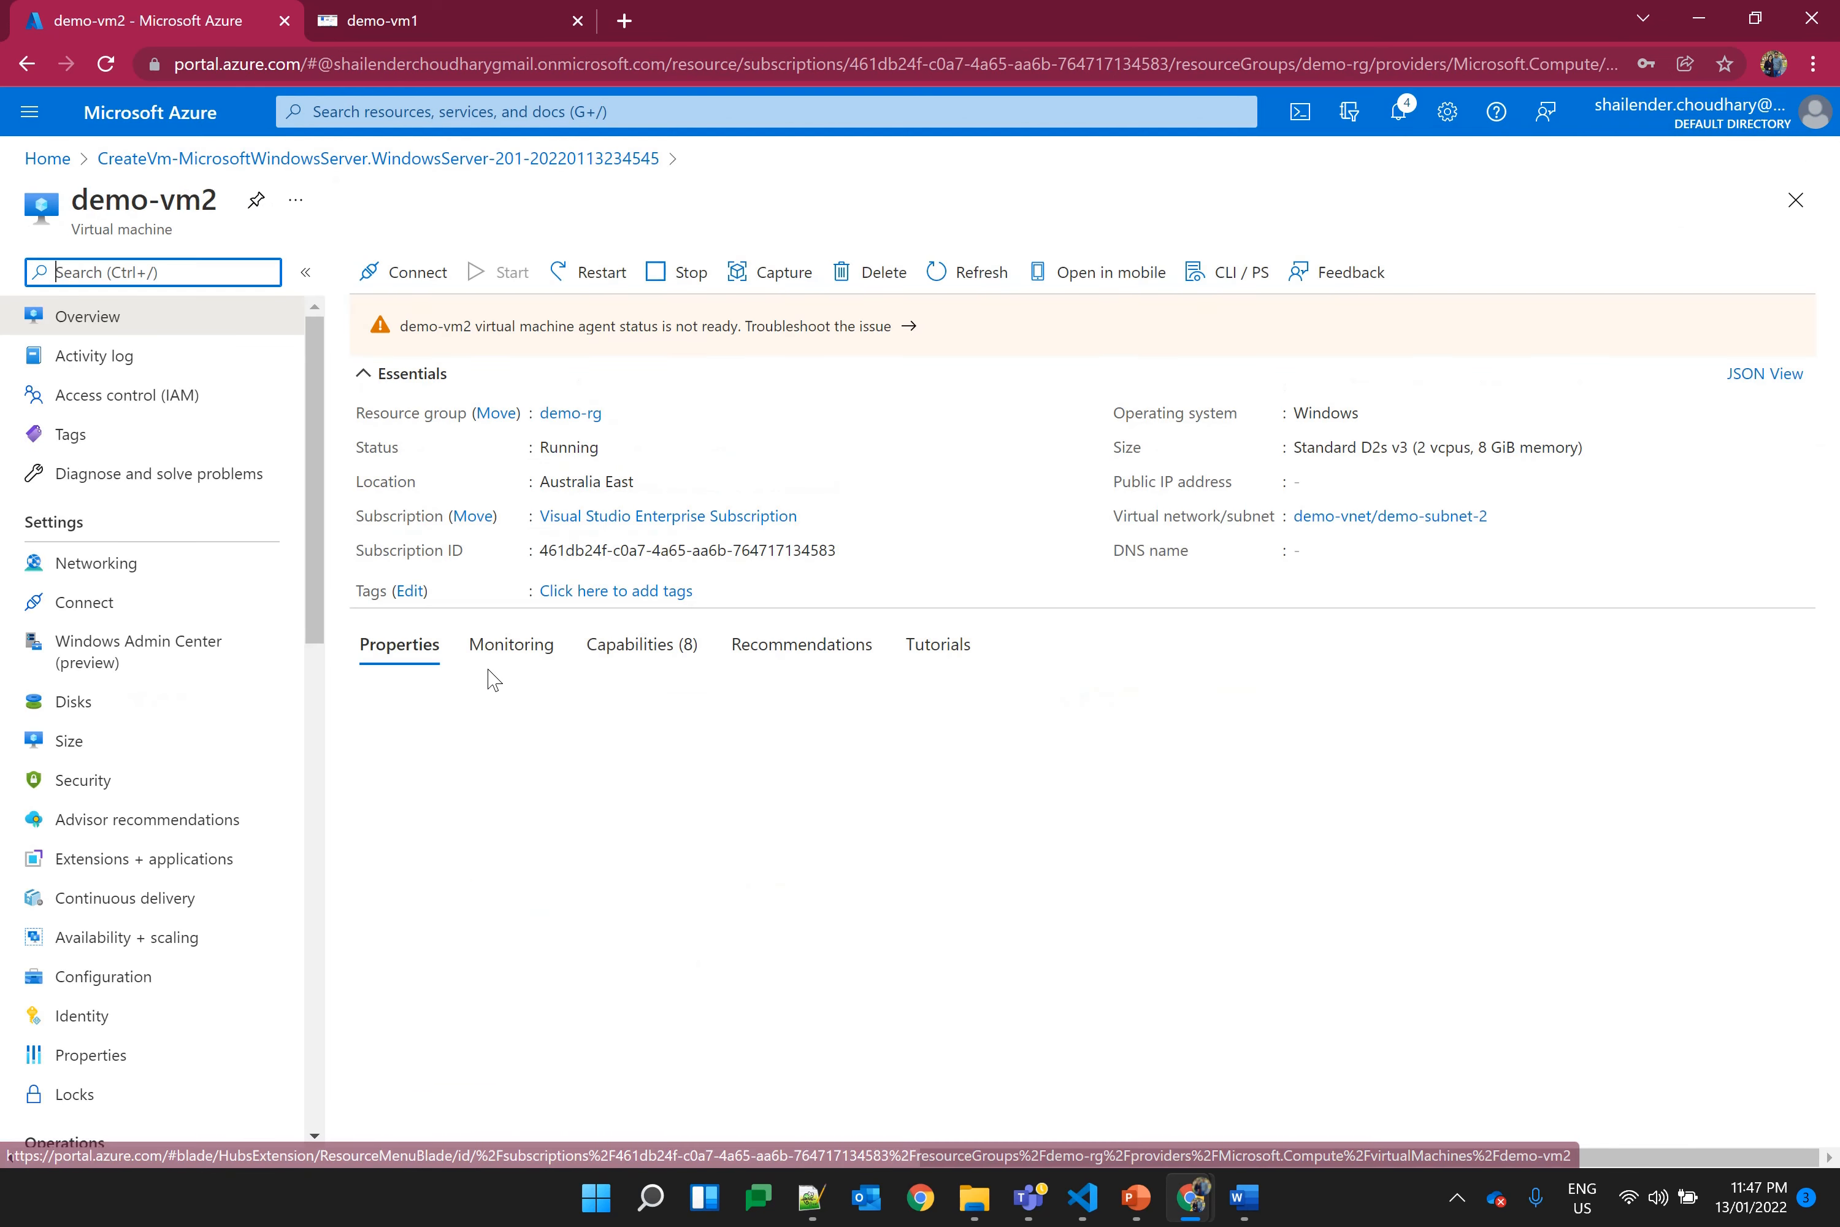
left_click(397, 644)
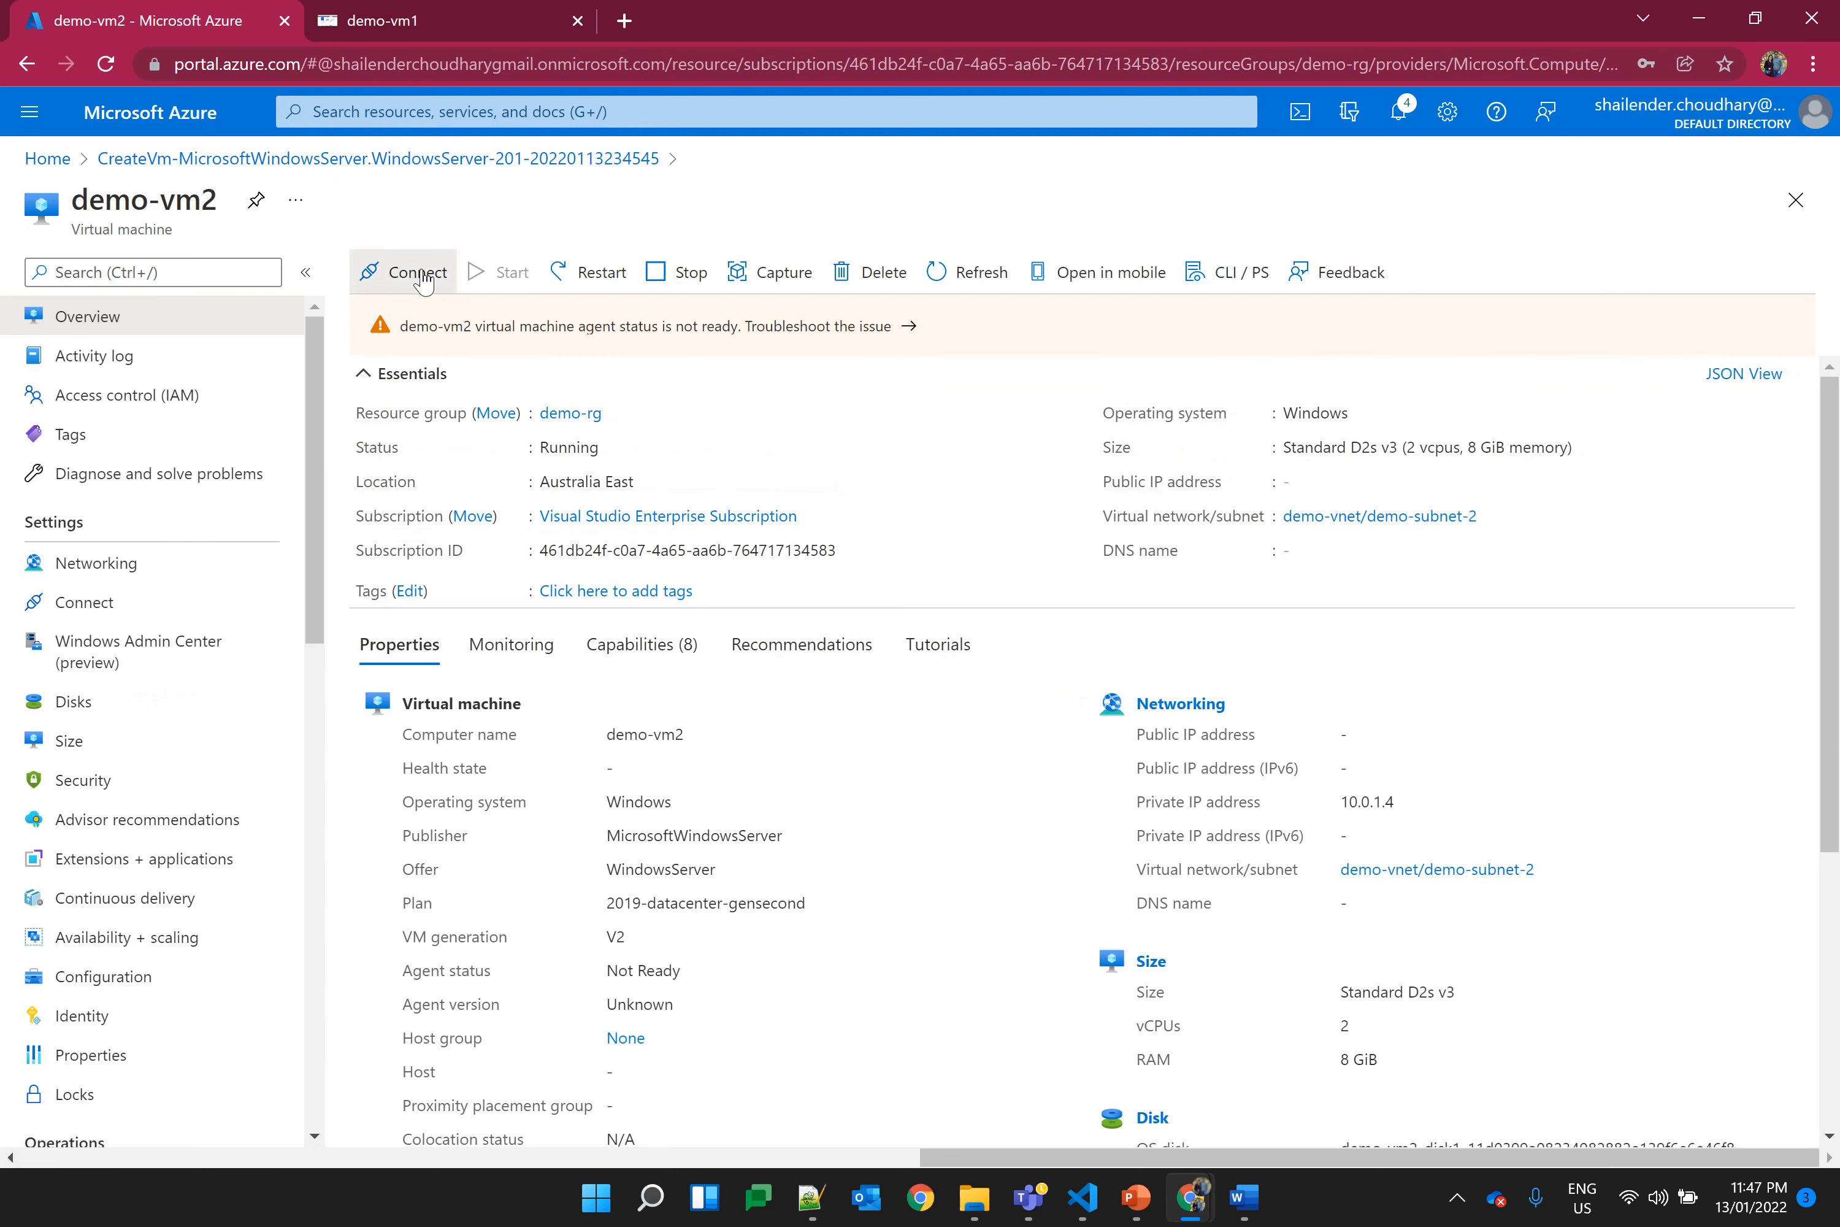
left_click(417, 272)
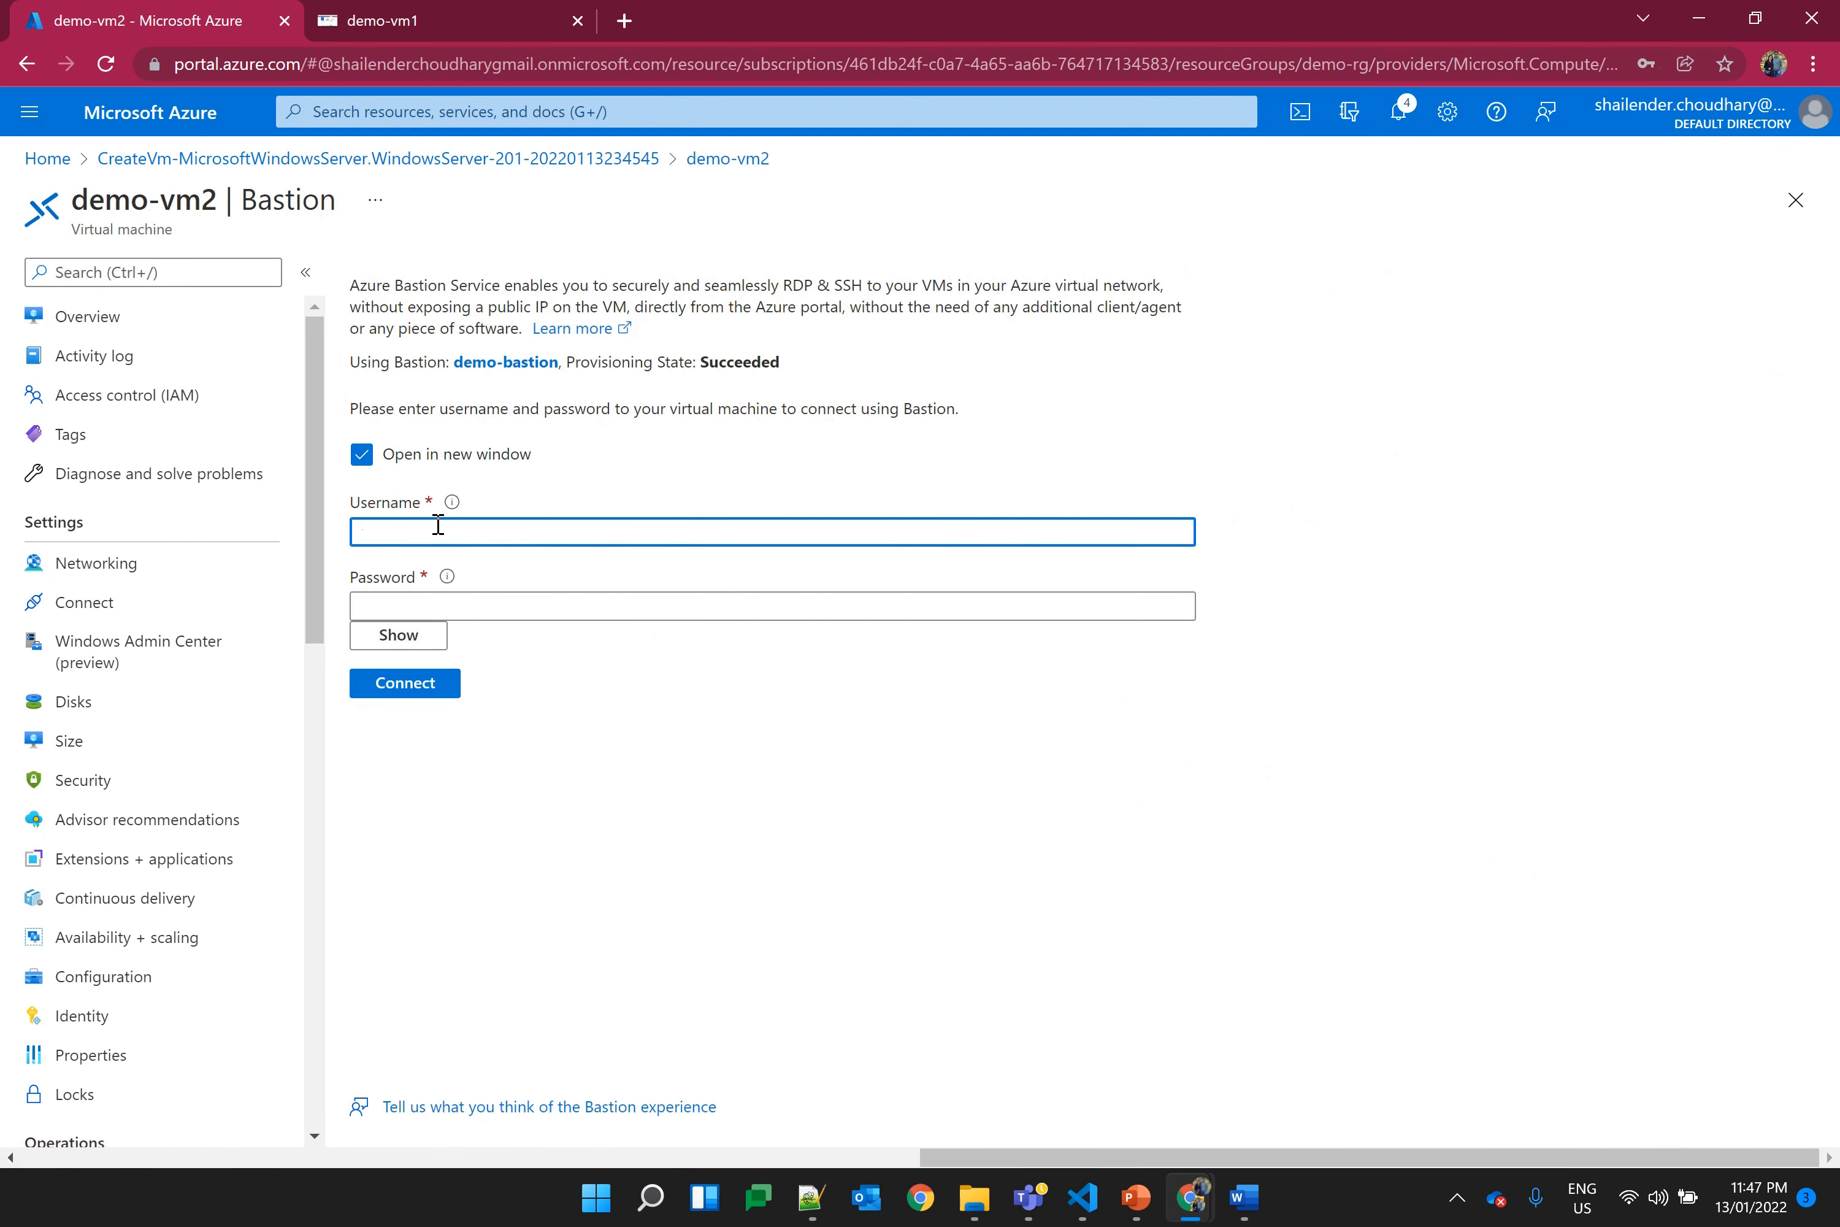
type("shailender")
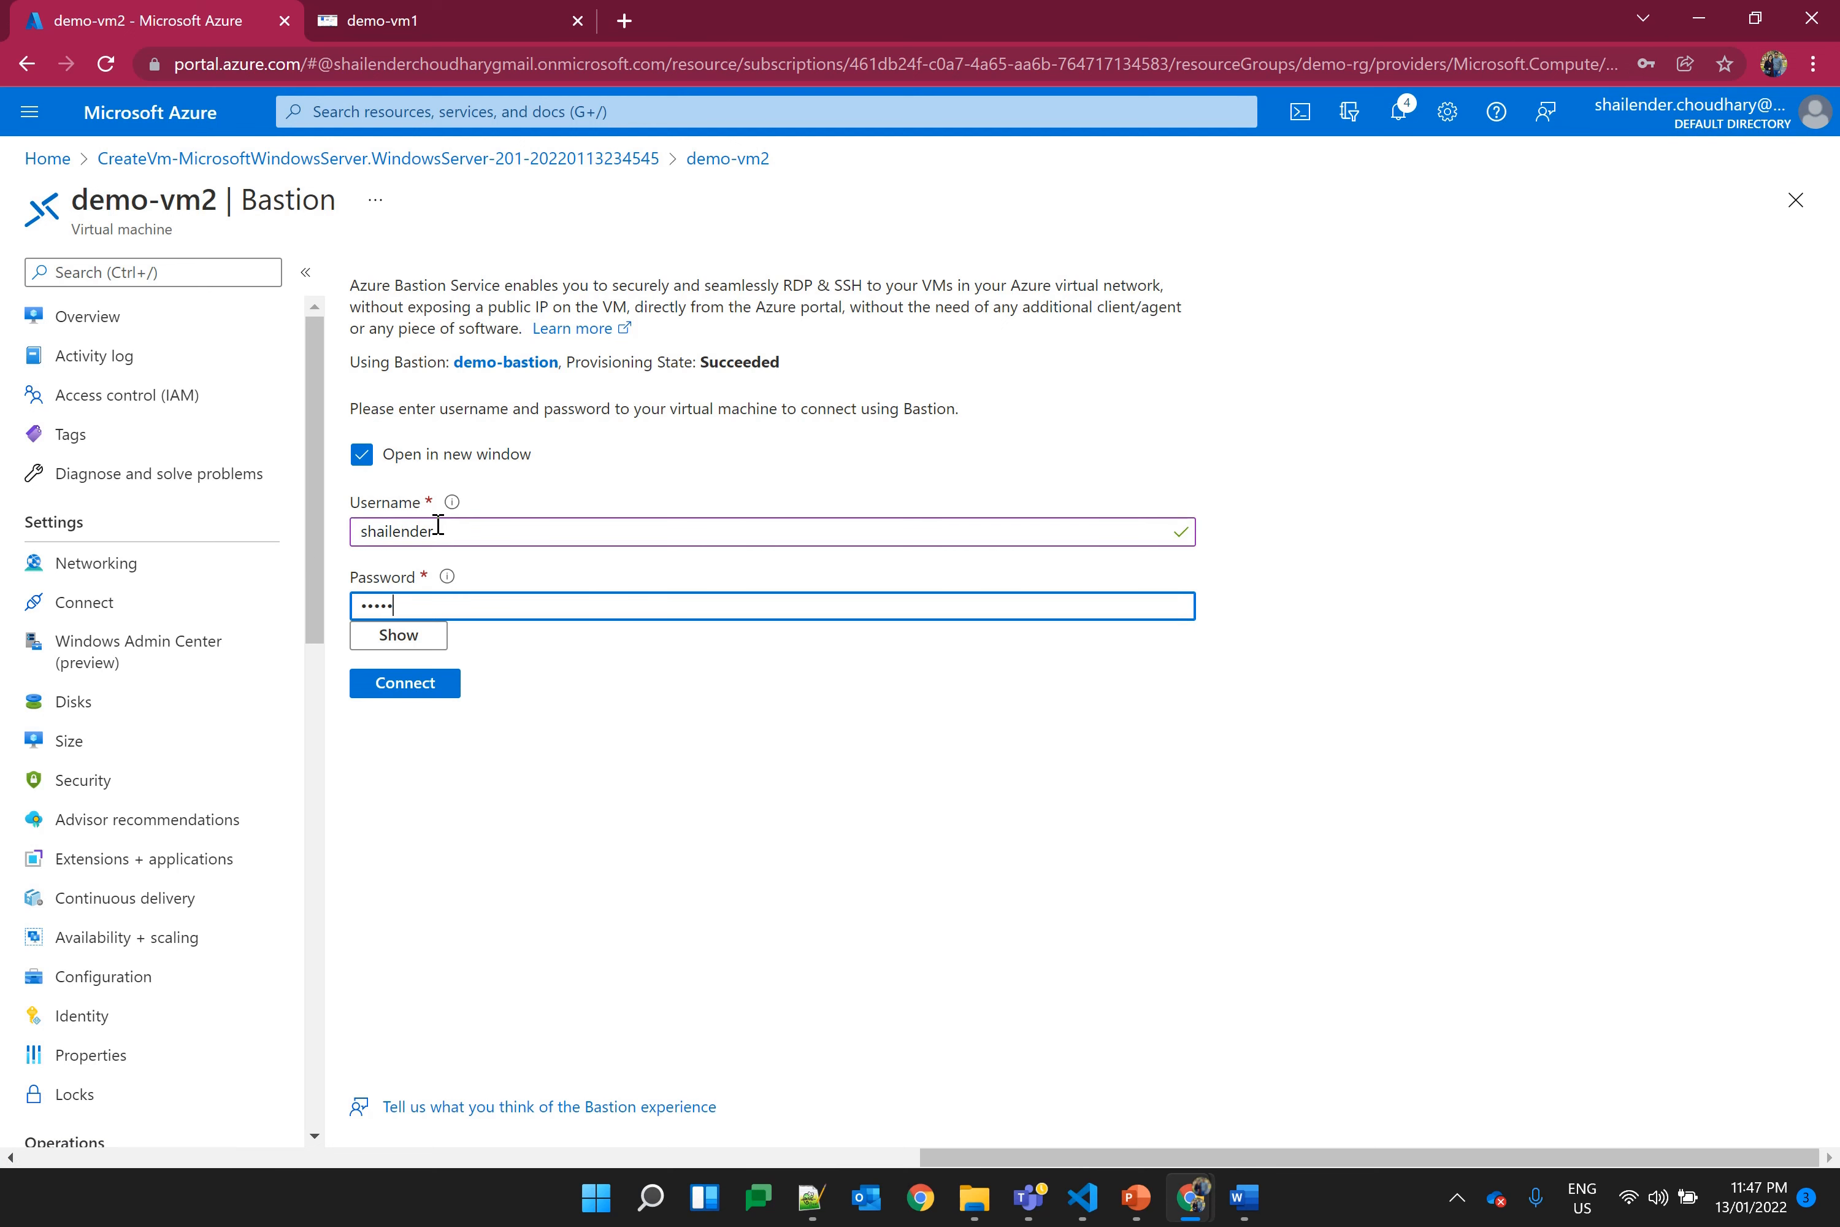
type("password")
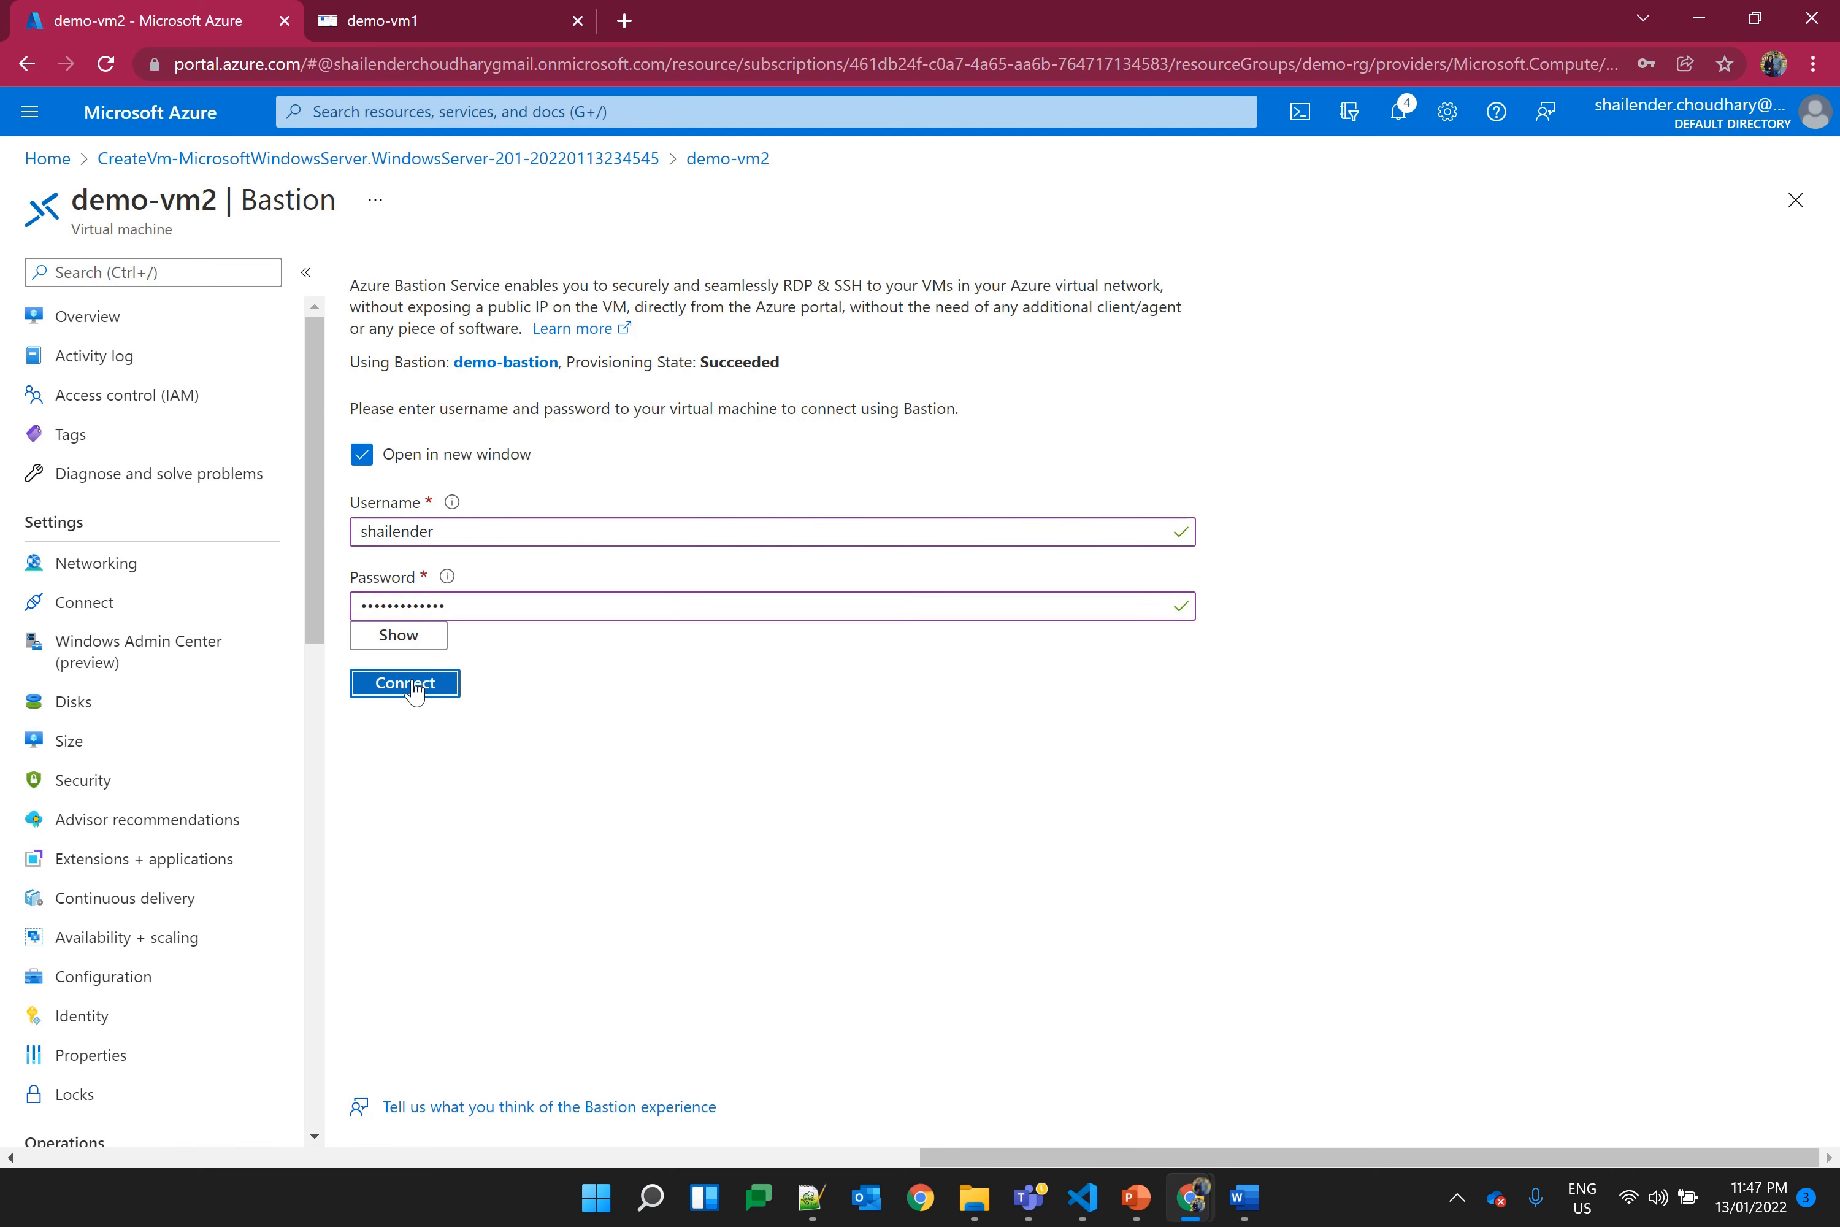
Start the Bastion session to demo-vm2, check whatismyip.com shows 20.211.18.119, then switch tabs back
left_click(404, 682)
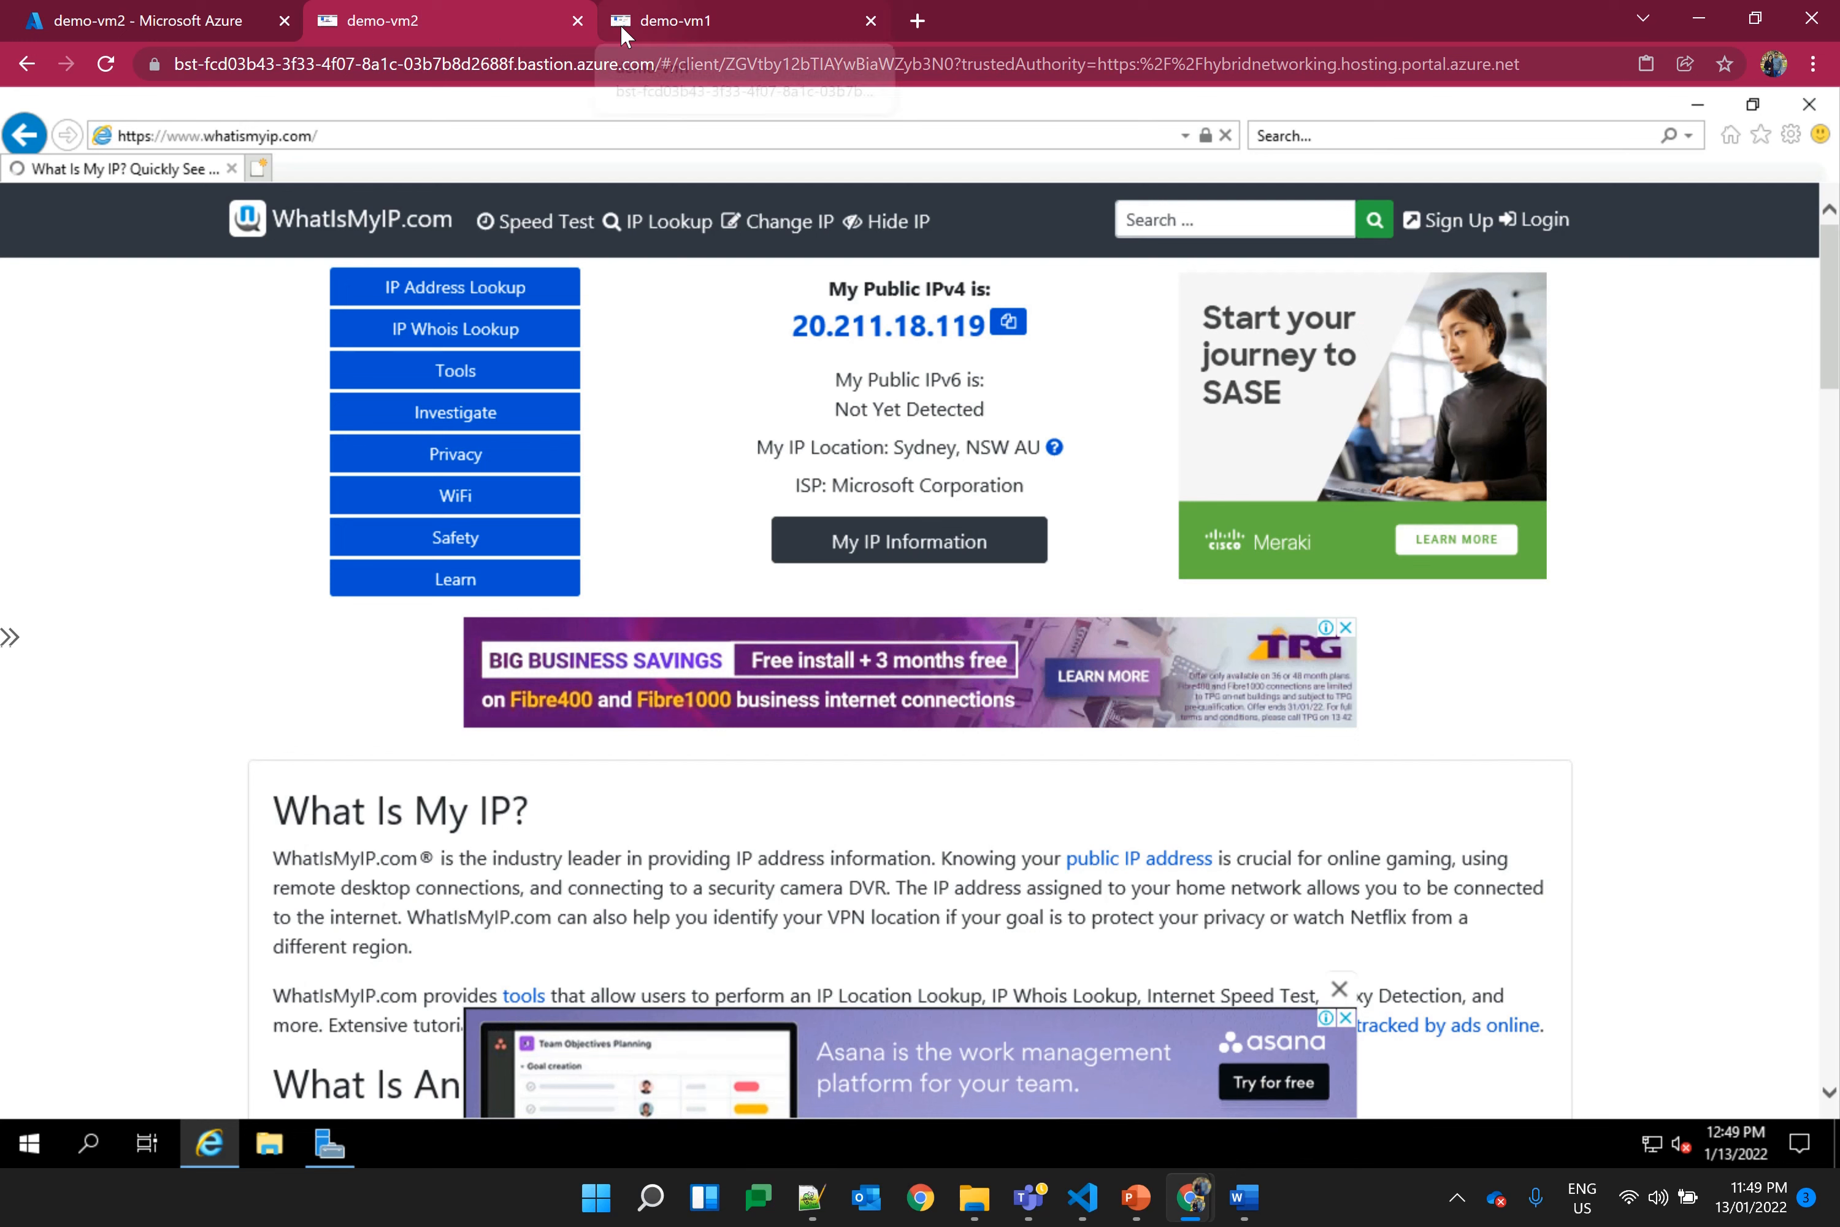
mouse_move(668, 21)
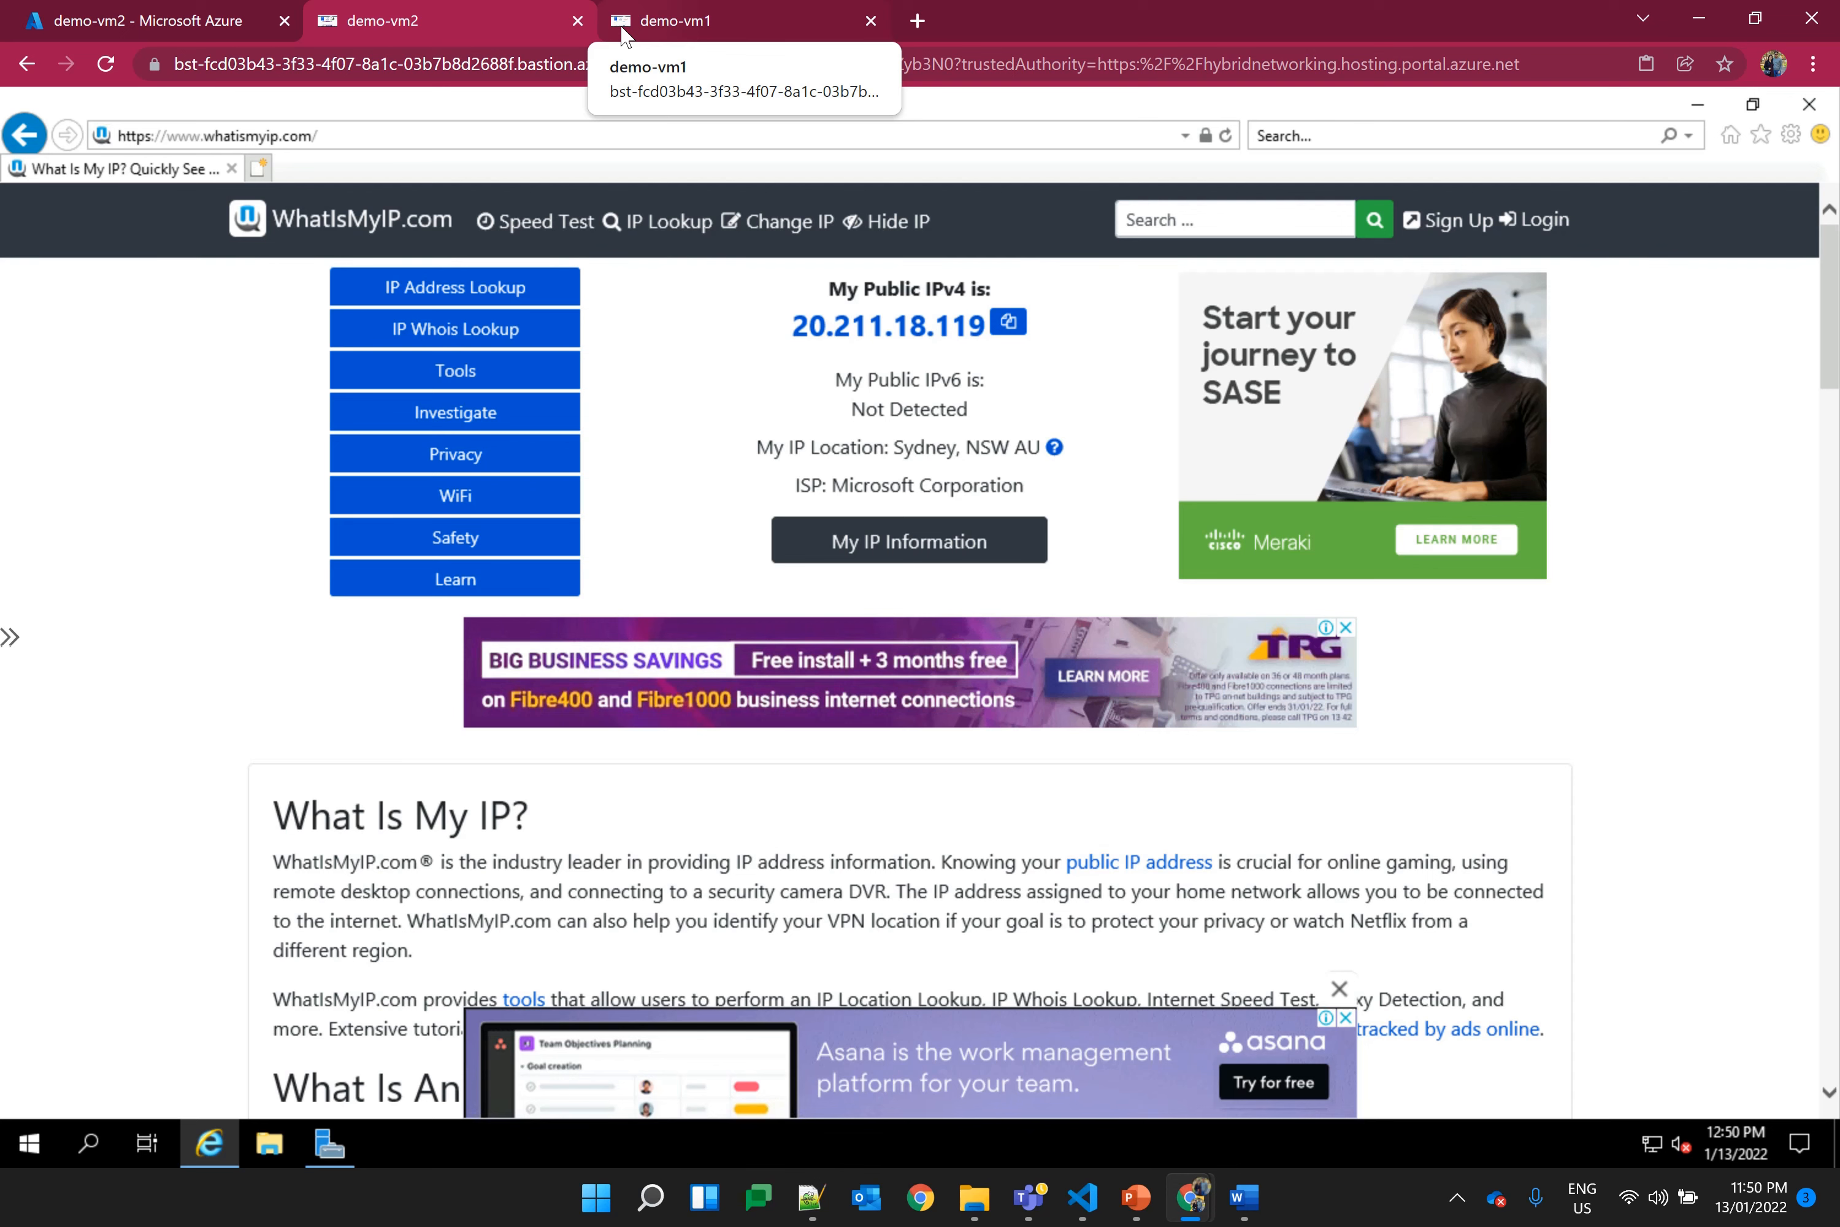
left_click(141, 21)
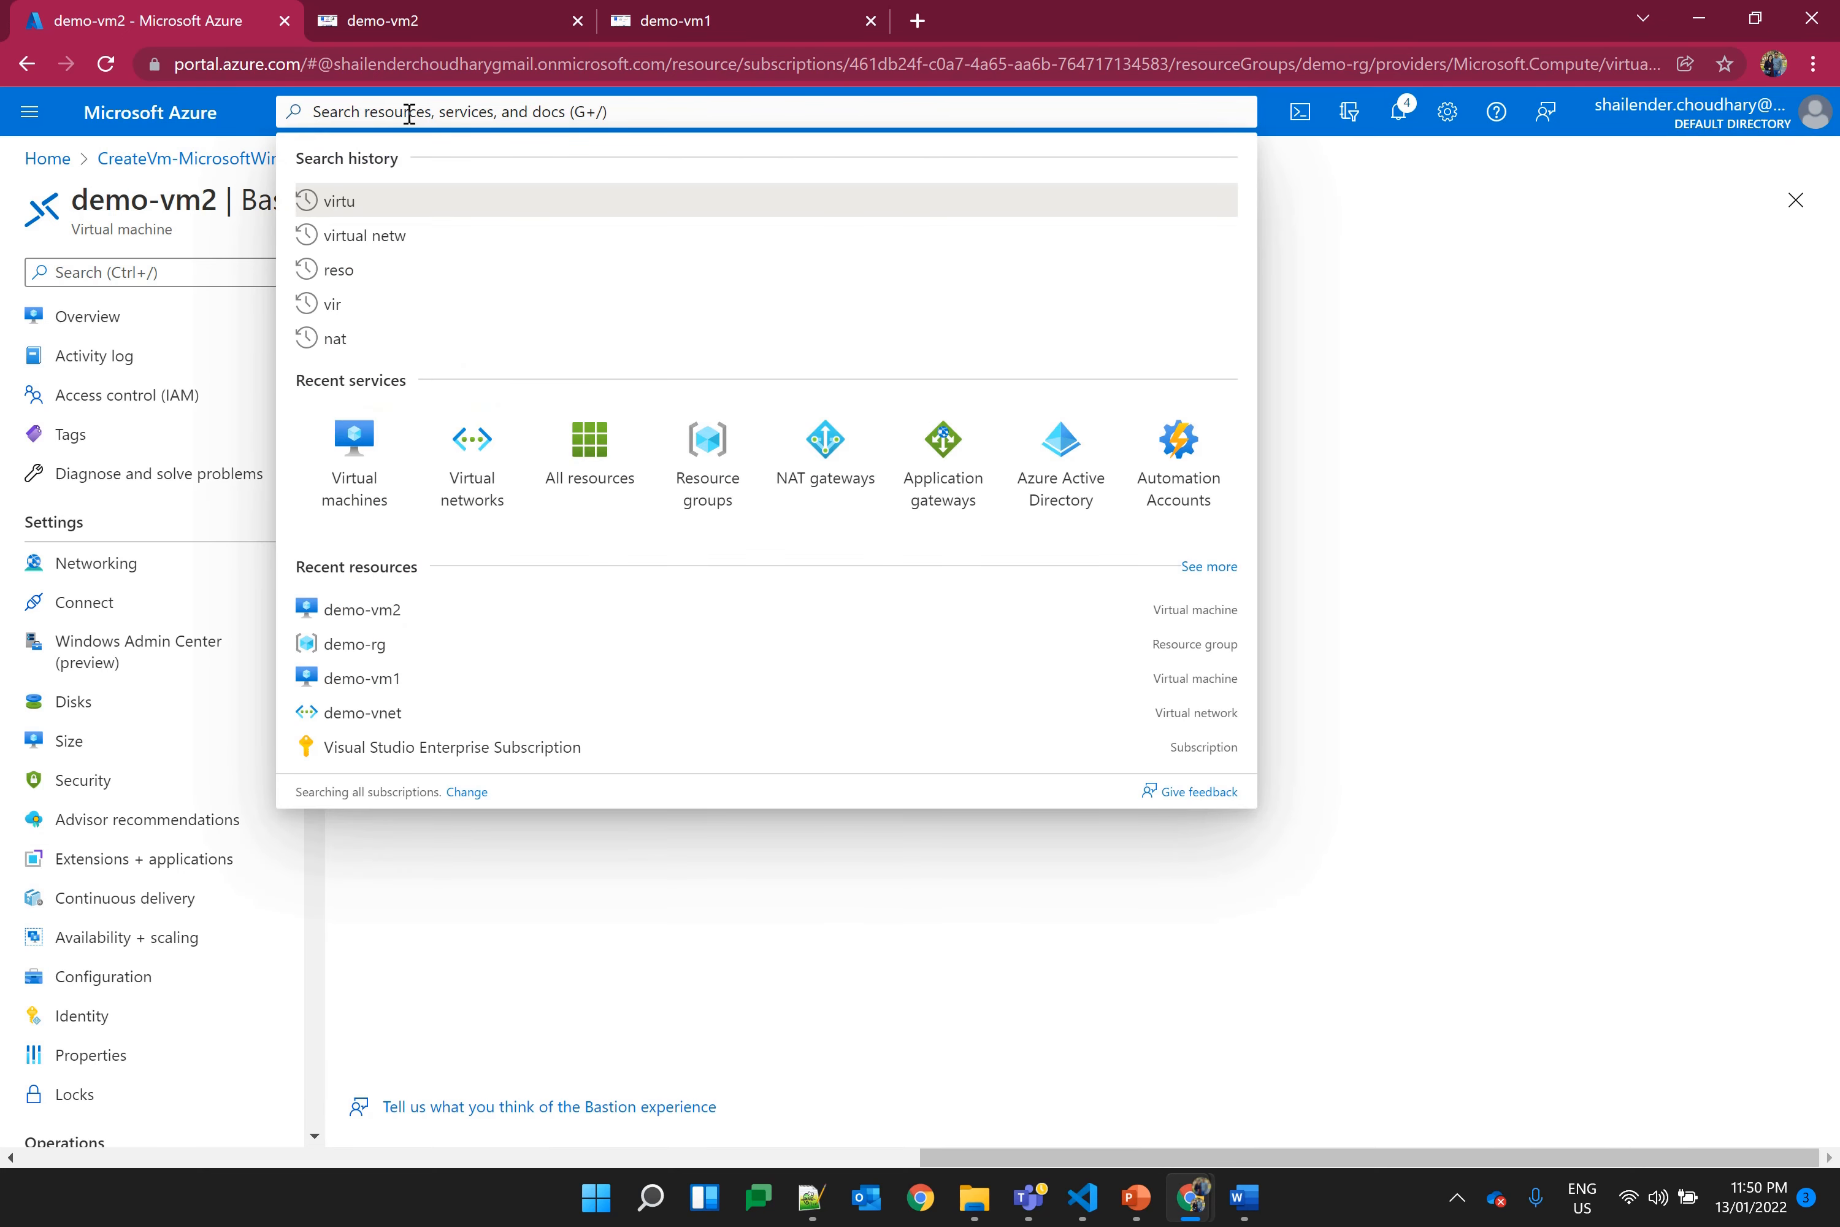
Begin a NAT gateway named damo-nat with a 10-minute idle timeout
left_click(824, 447)
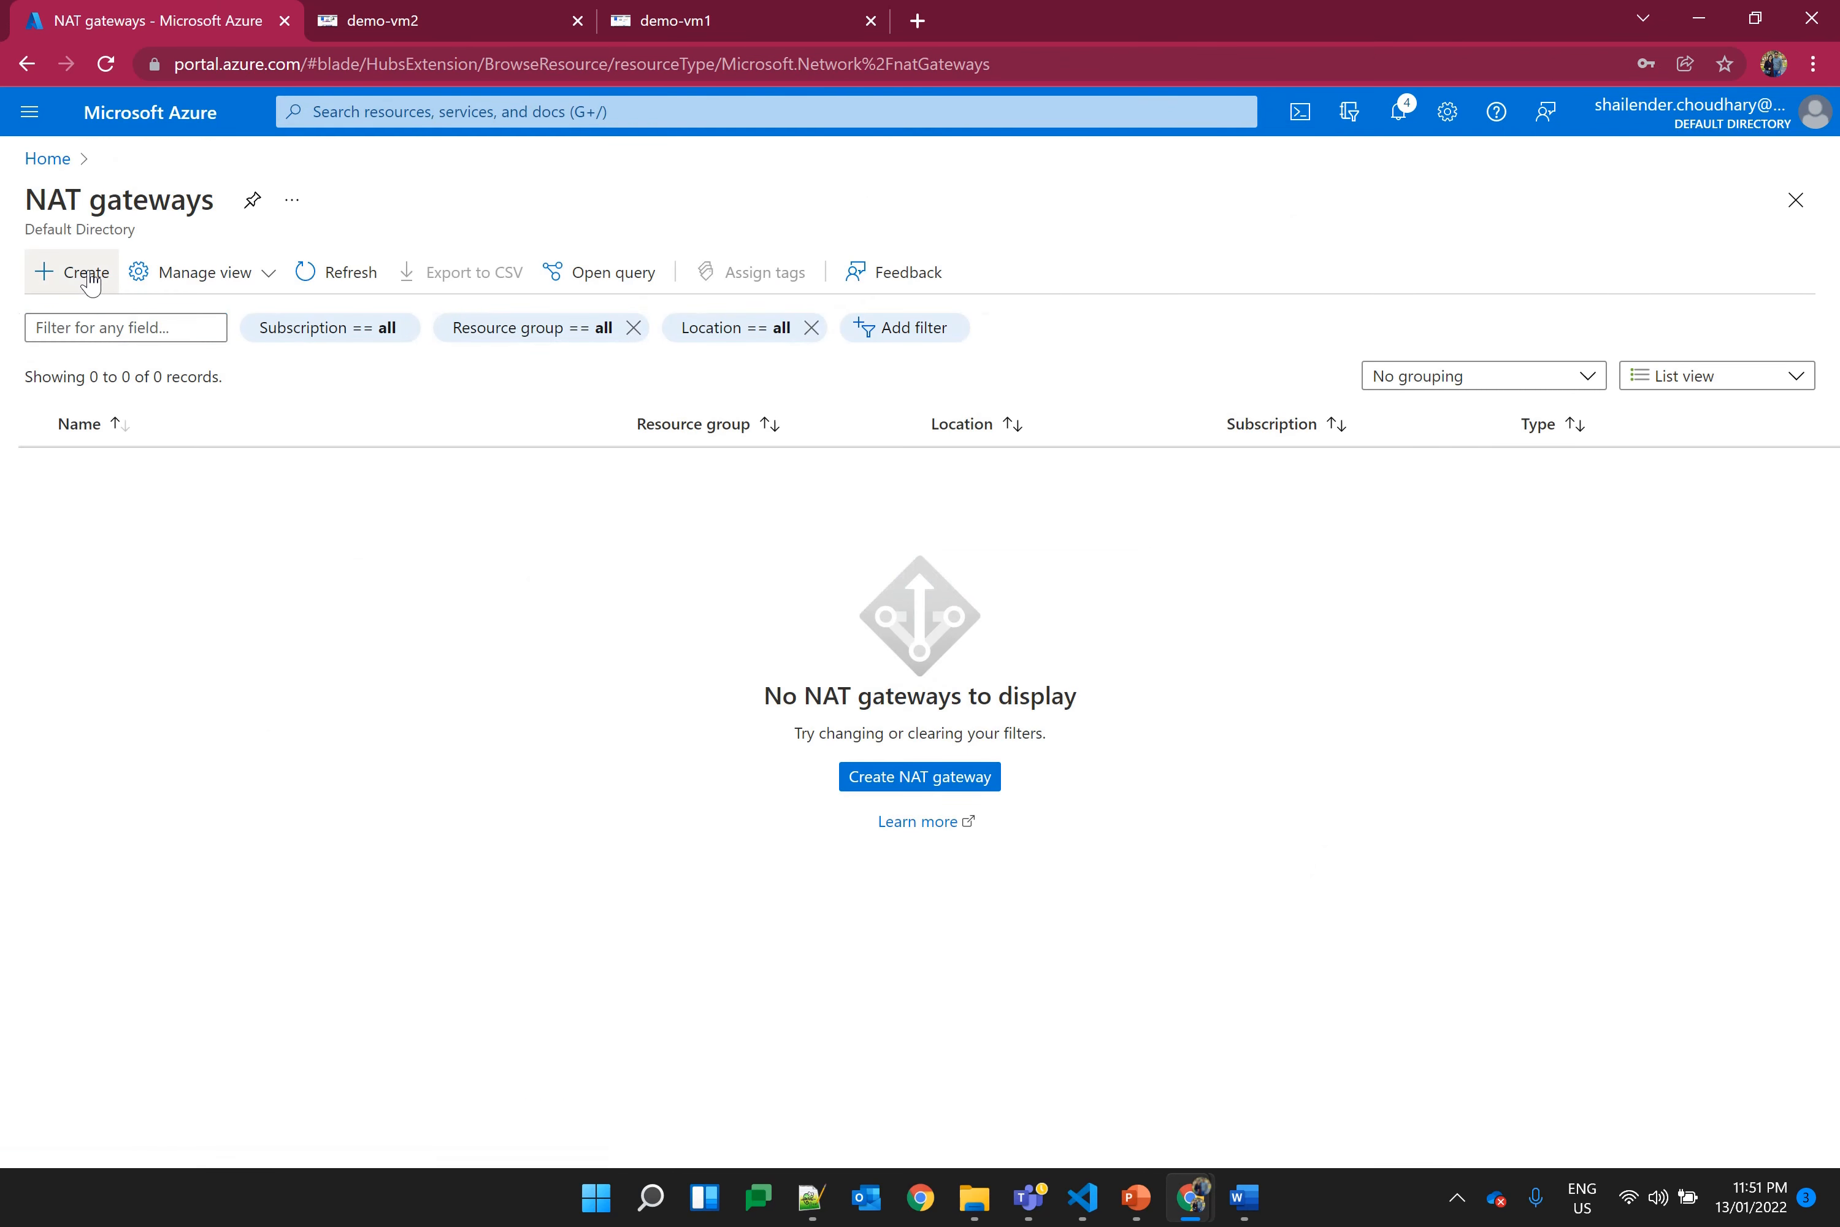
left_click(70, 271)
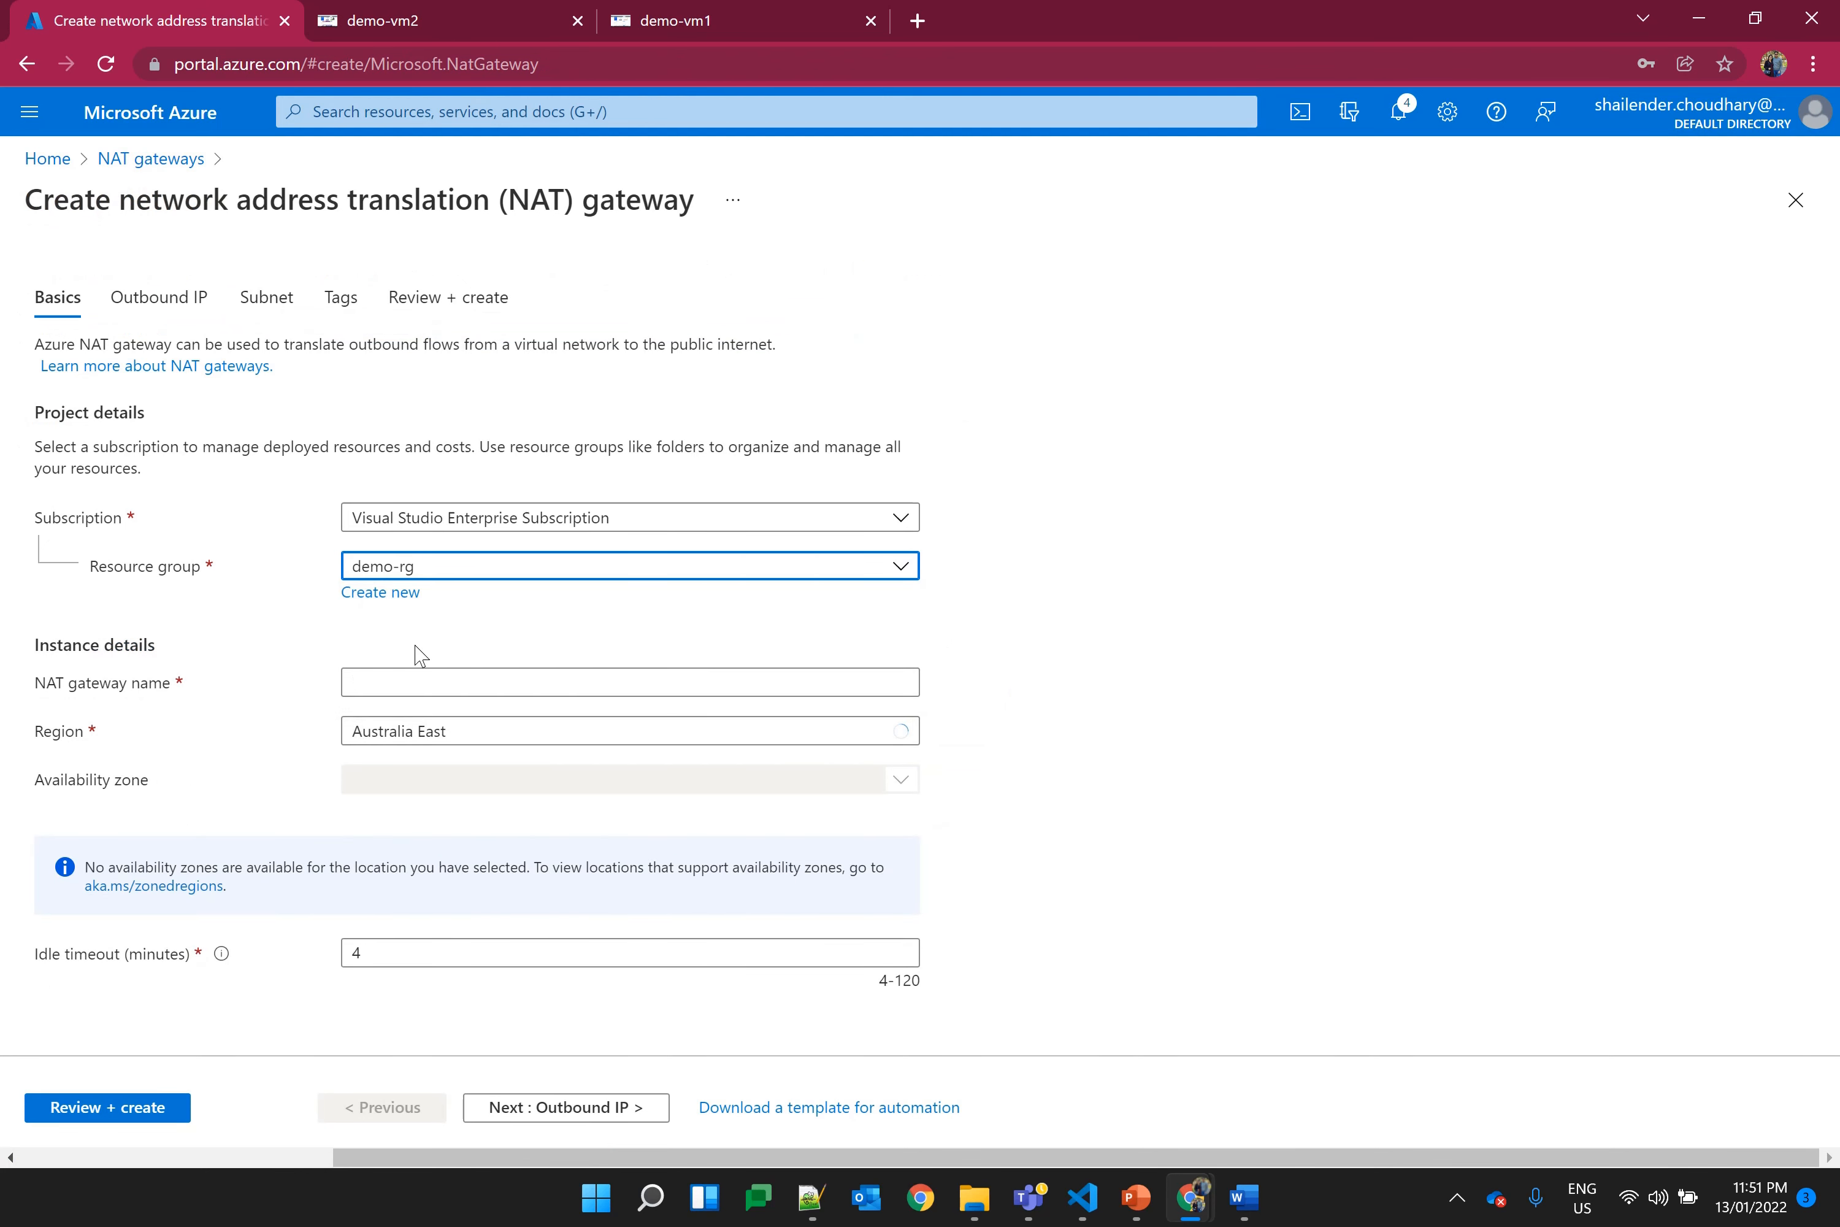
type("d")
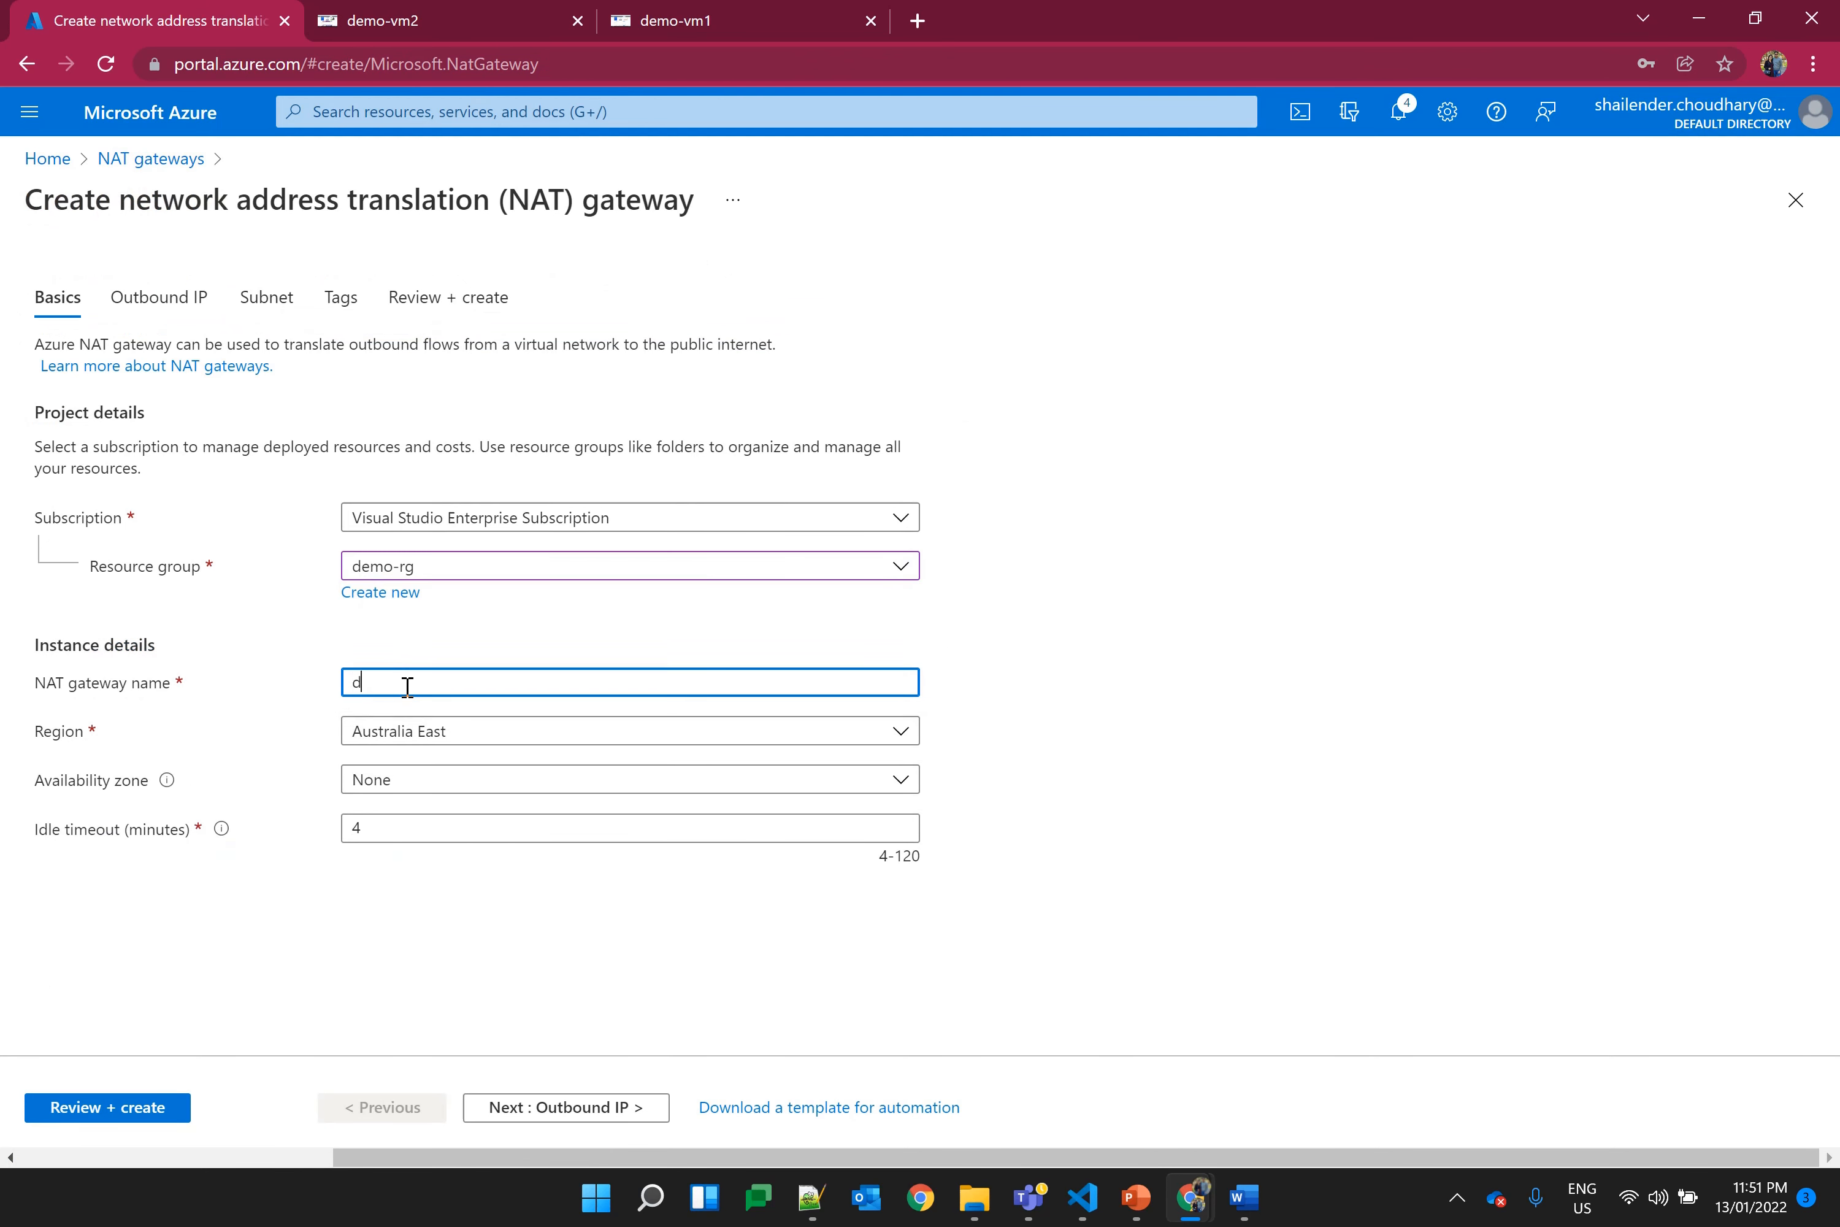
type("damo-nat")
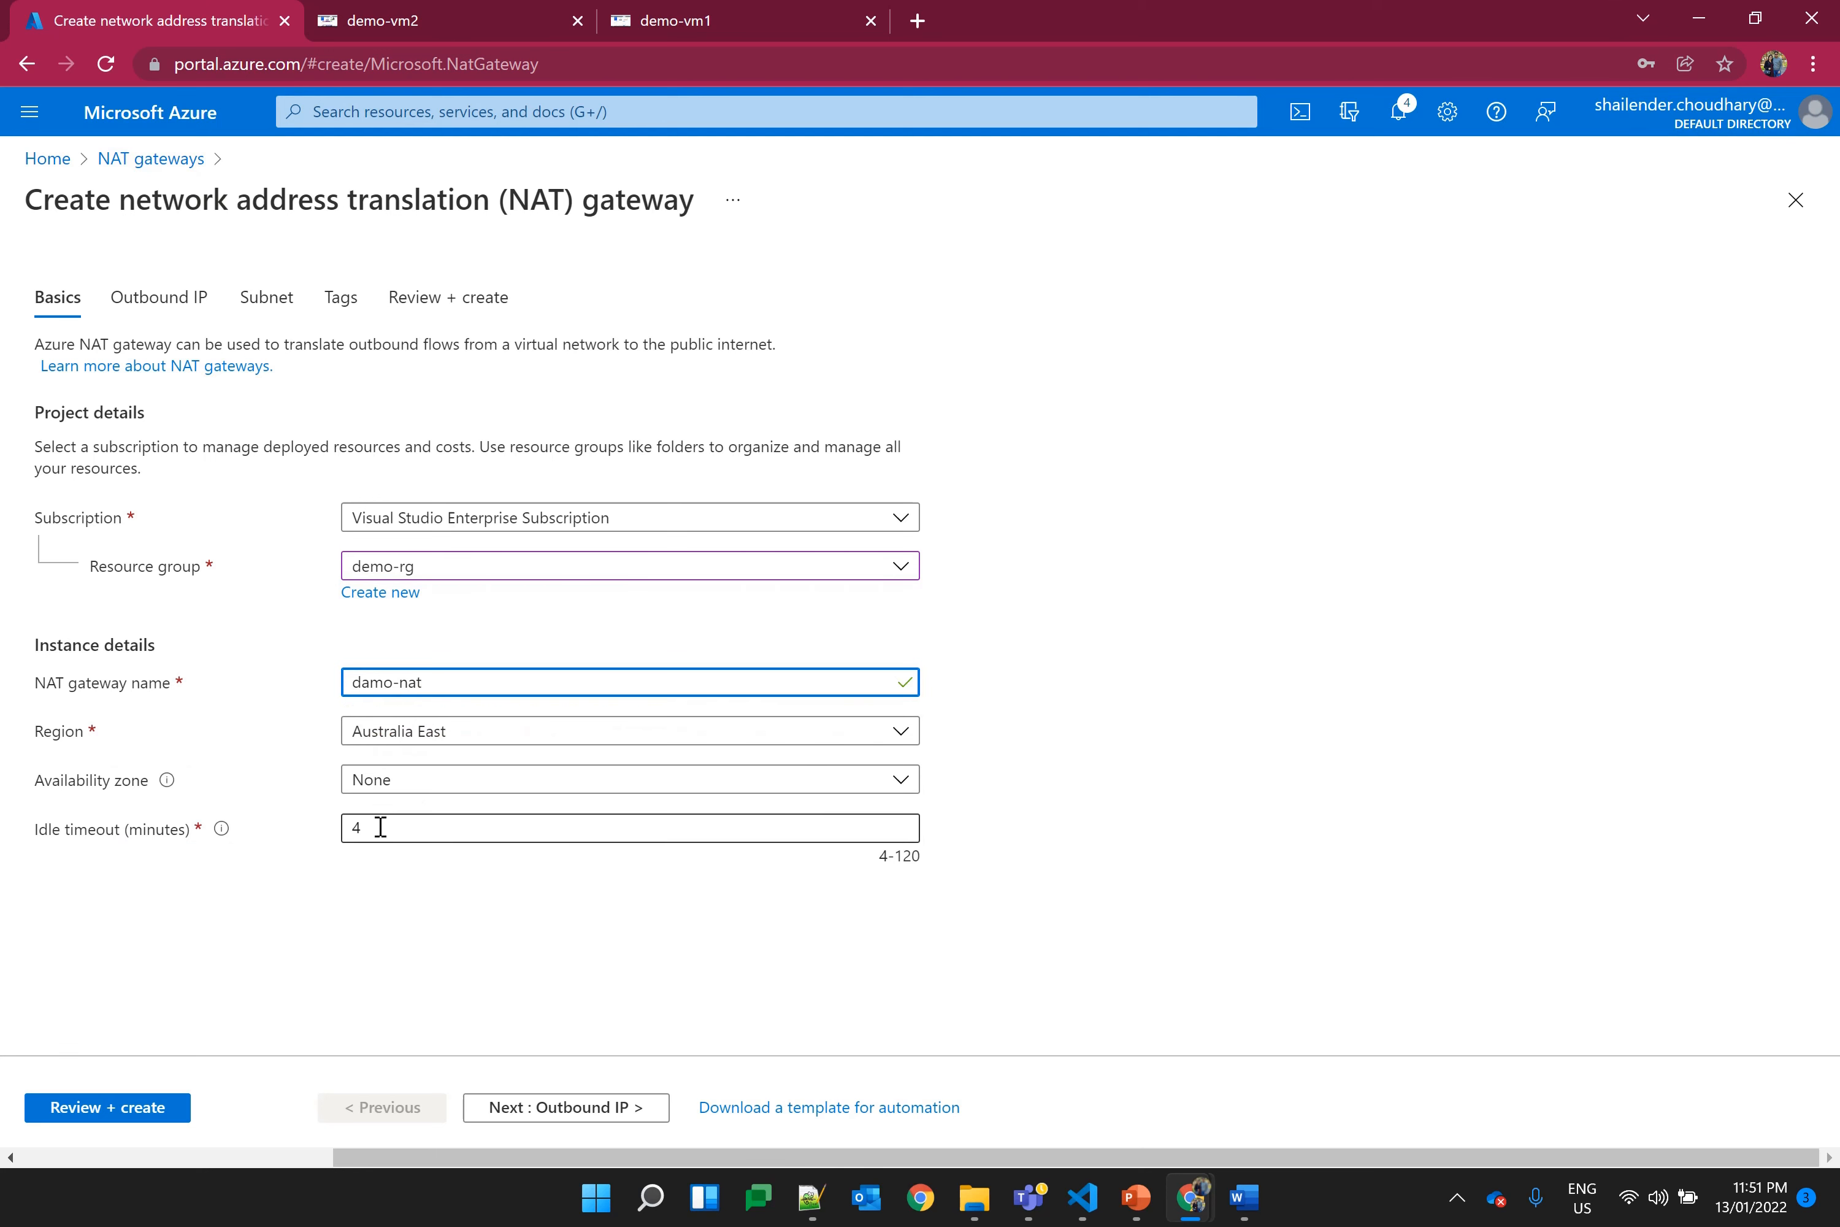
type("10")
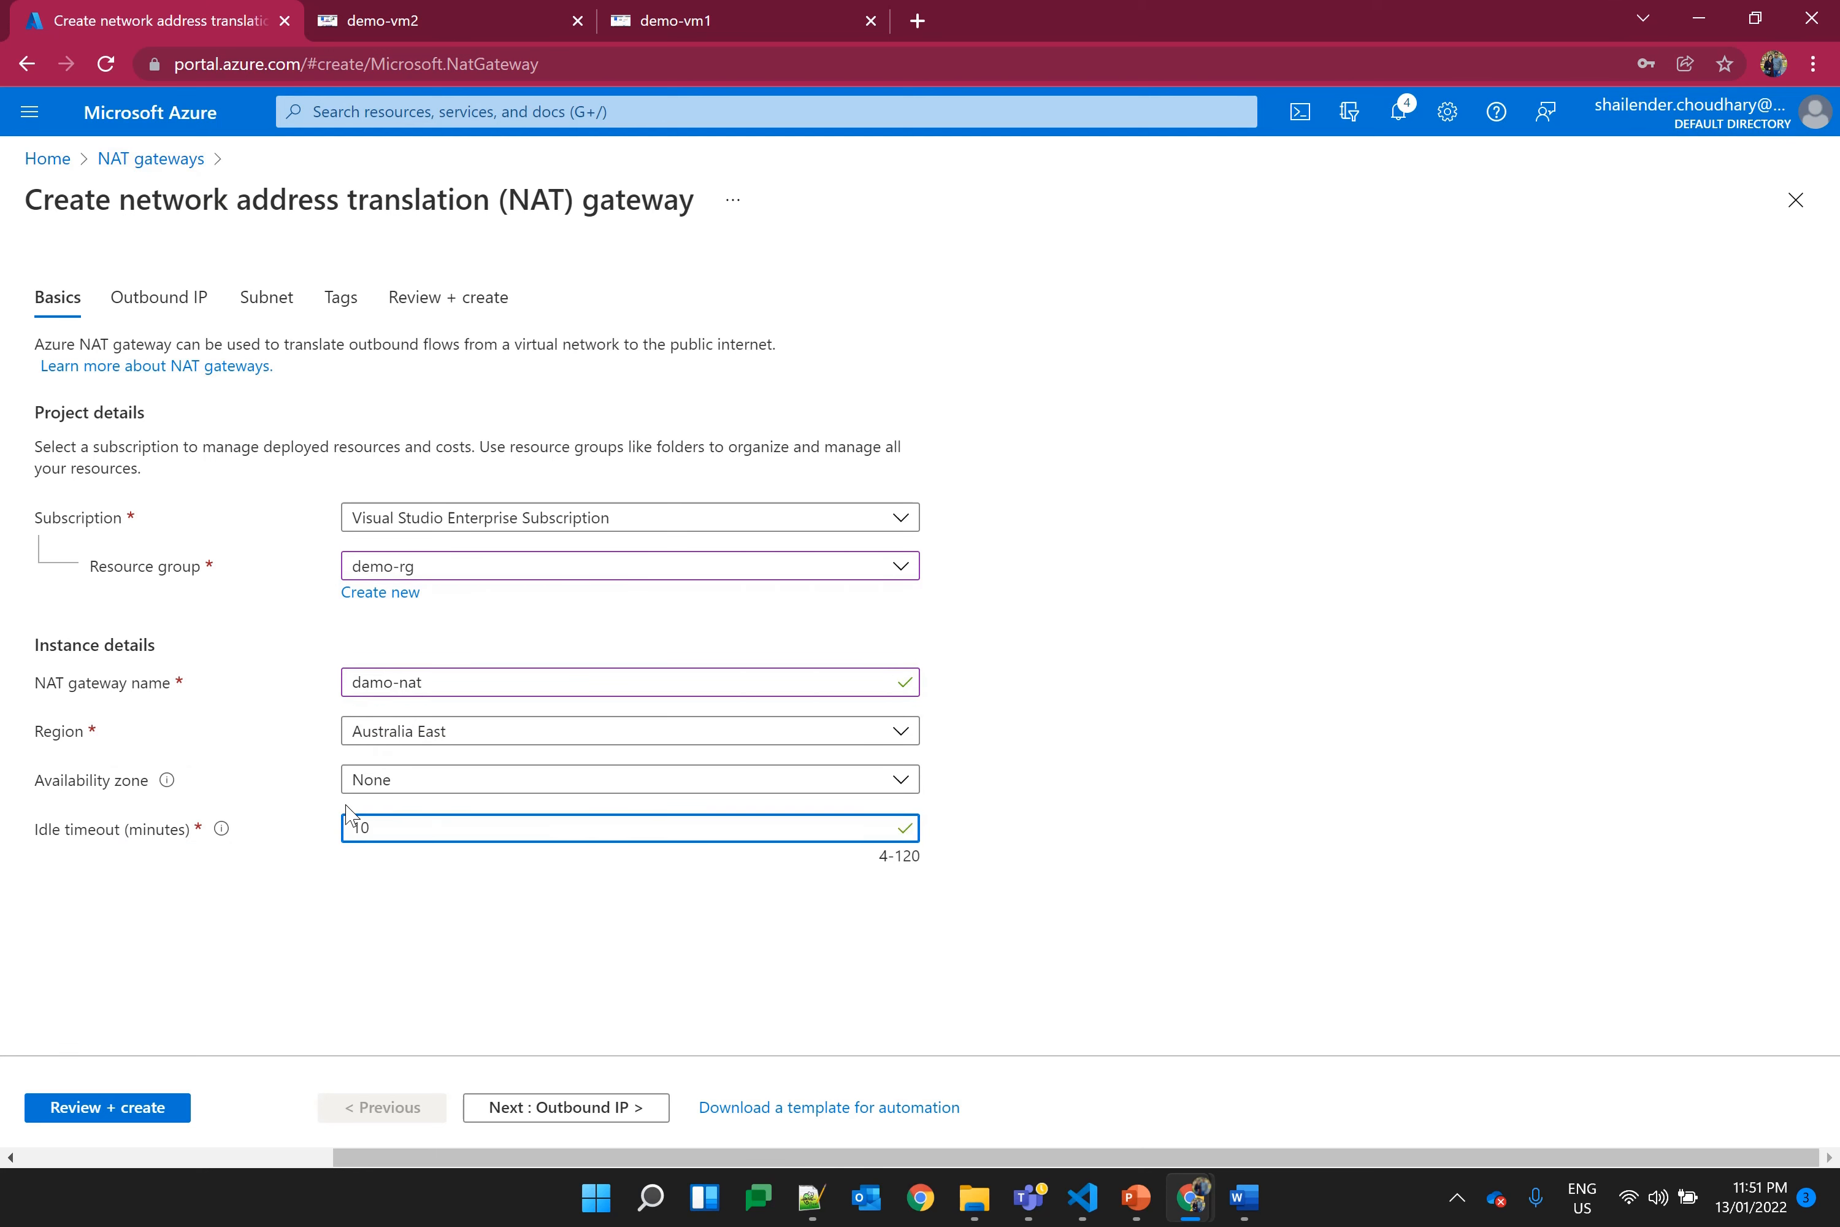
left_click(564, 1106)
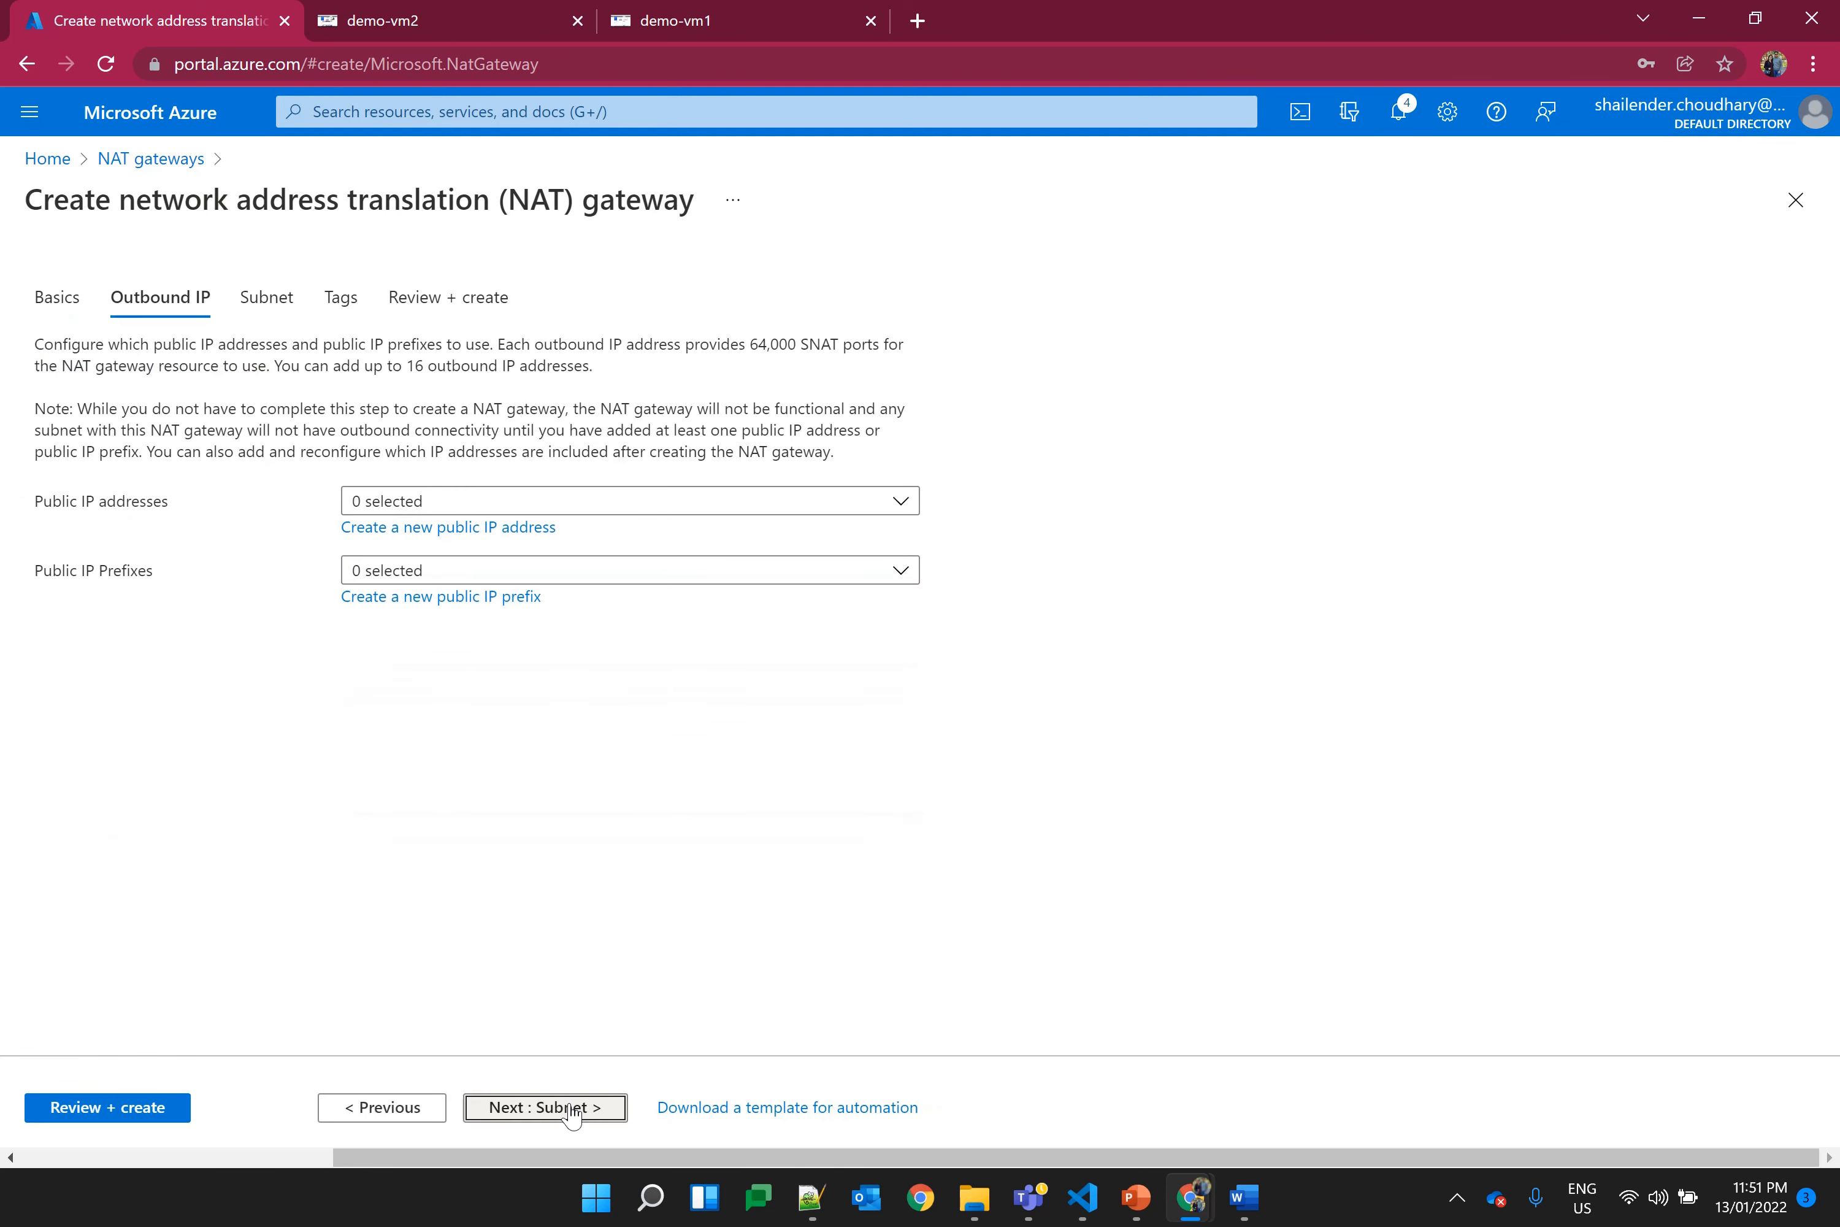
Add a new public IP address nat-ip as the gateway's outbound IP
left_click(447, 528)
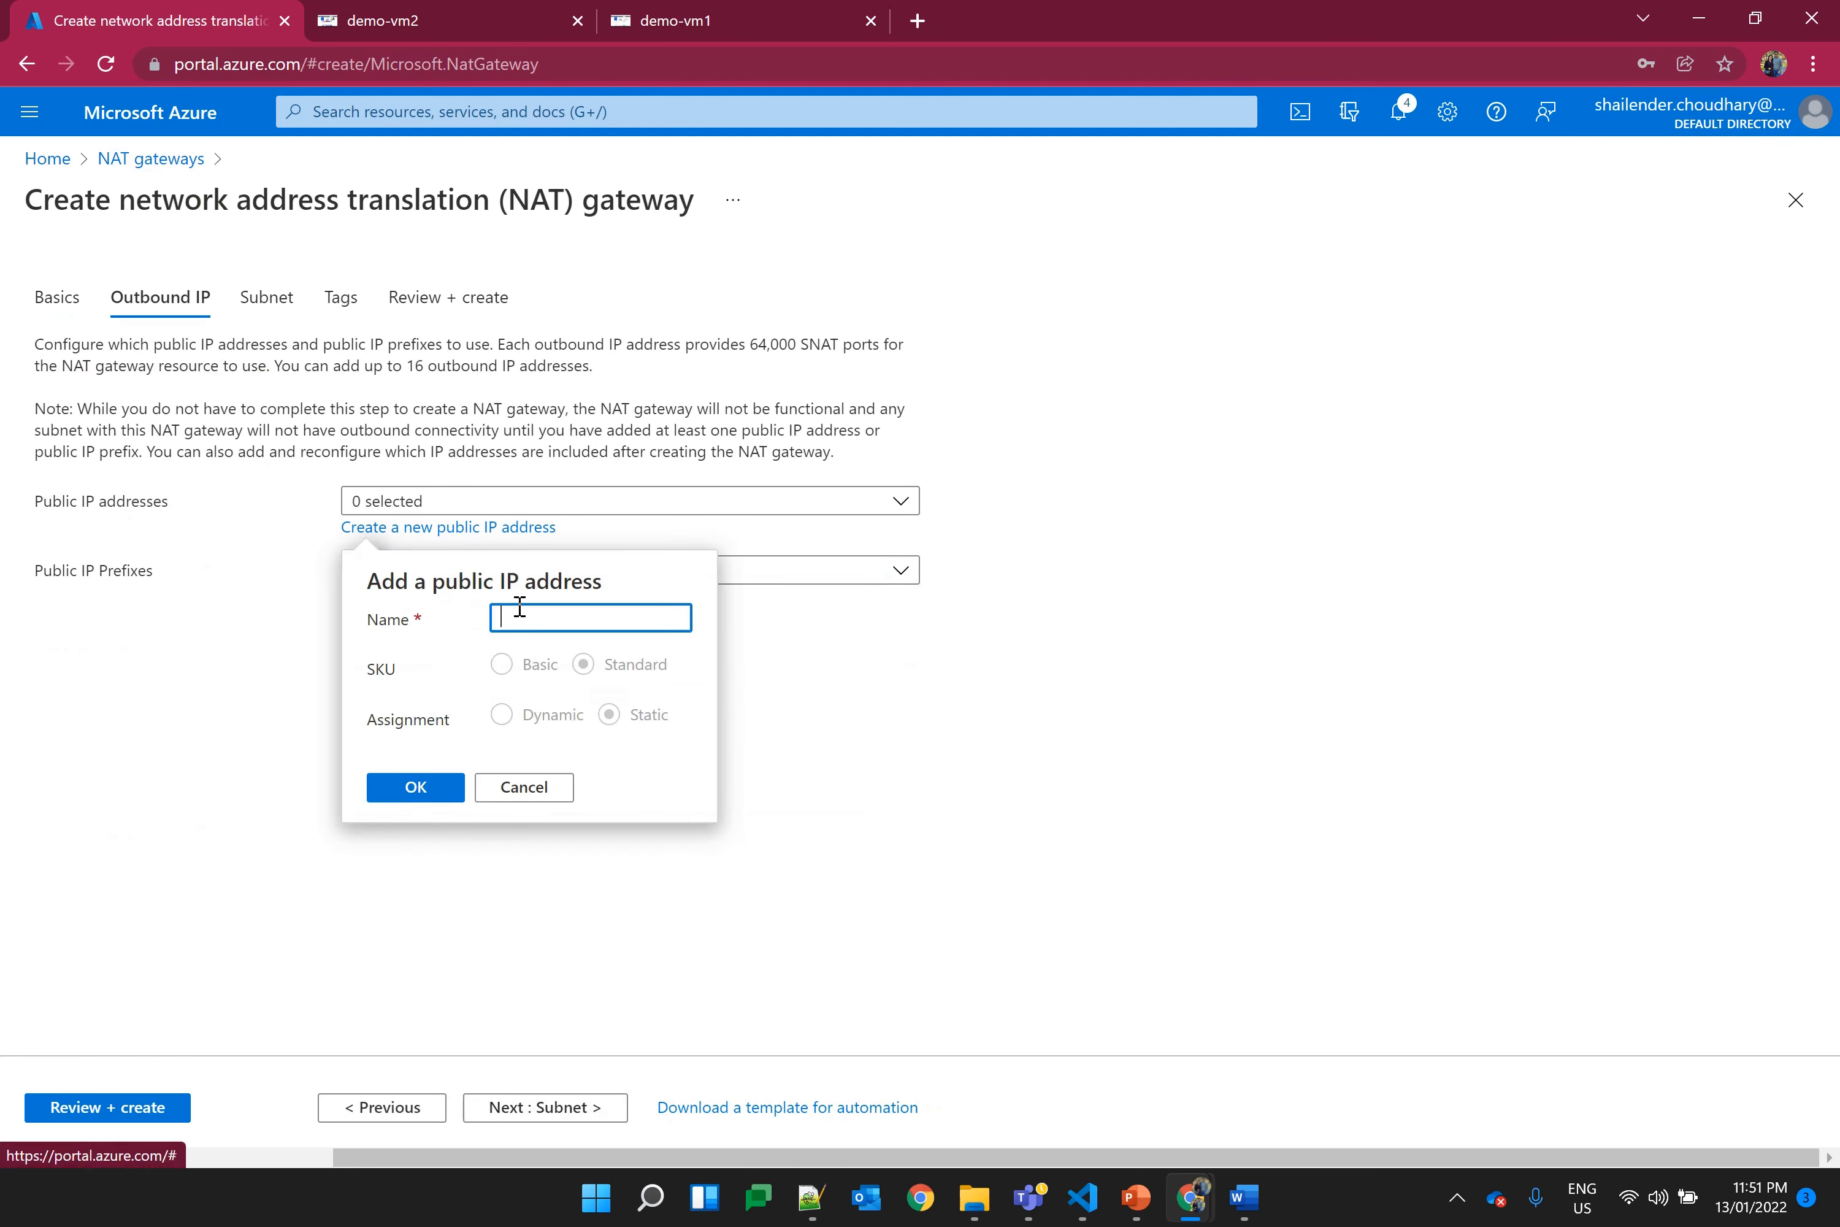
type("n")
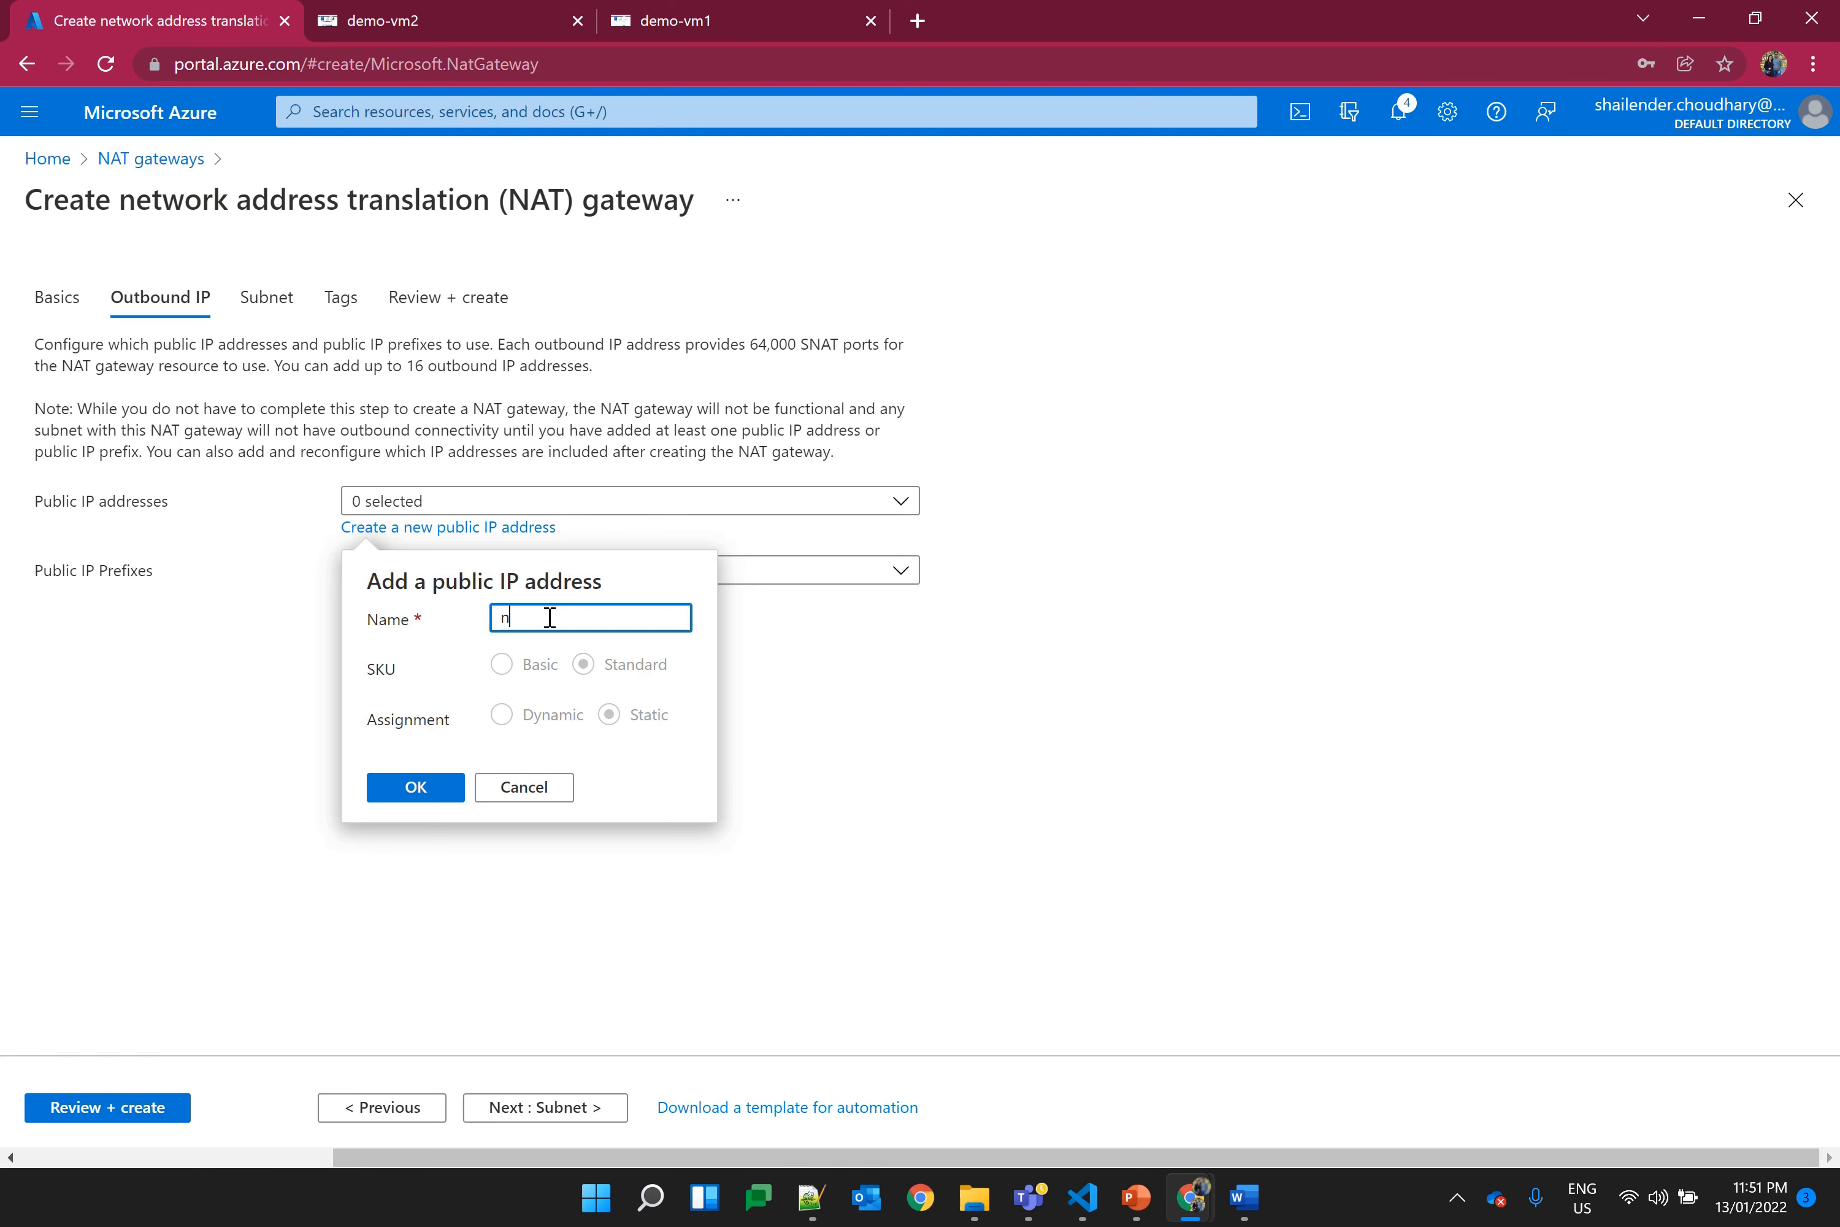
type("at-ip")
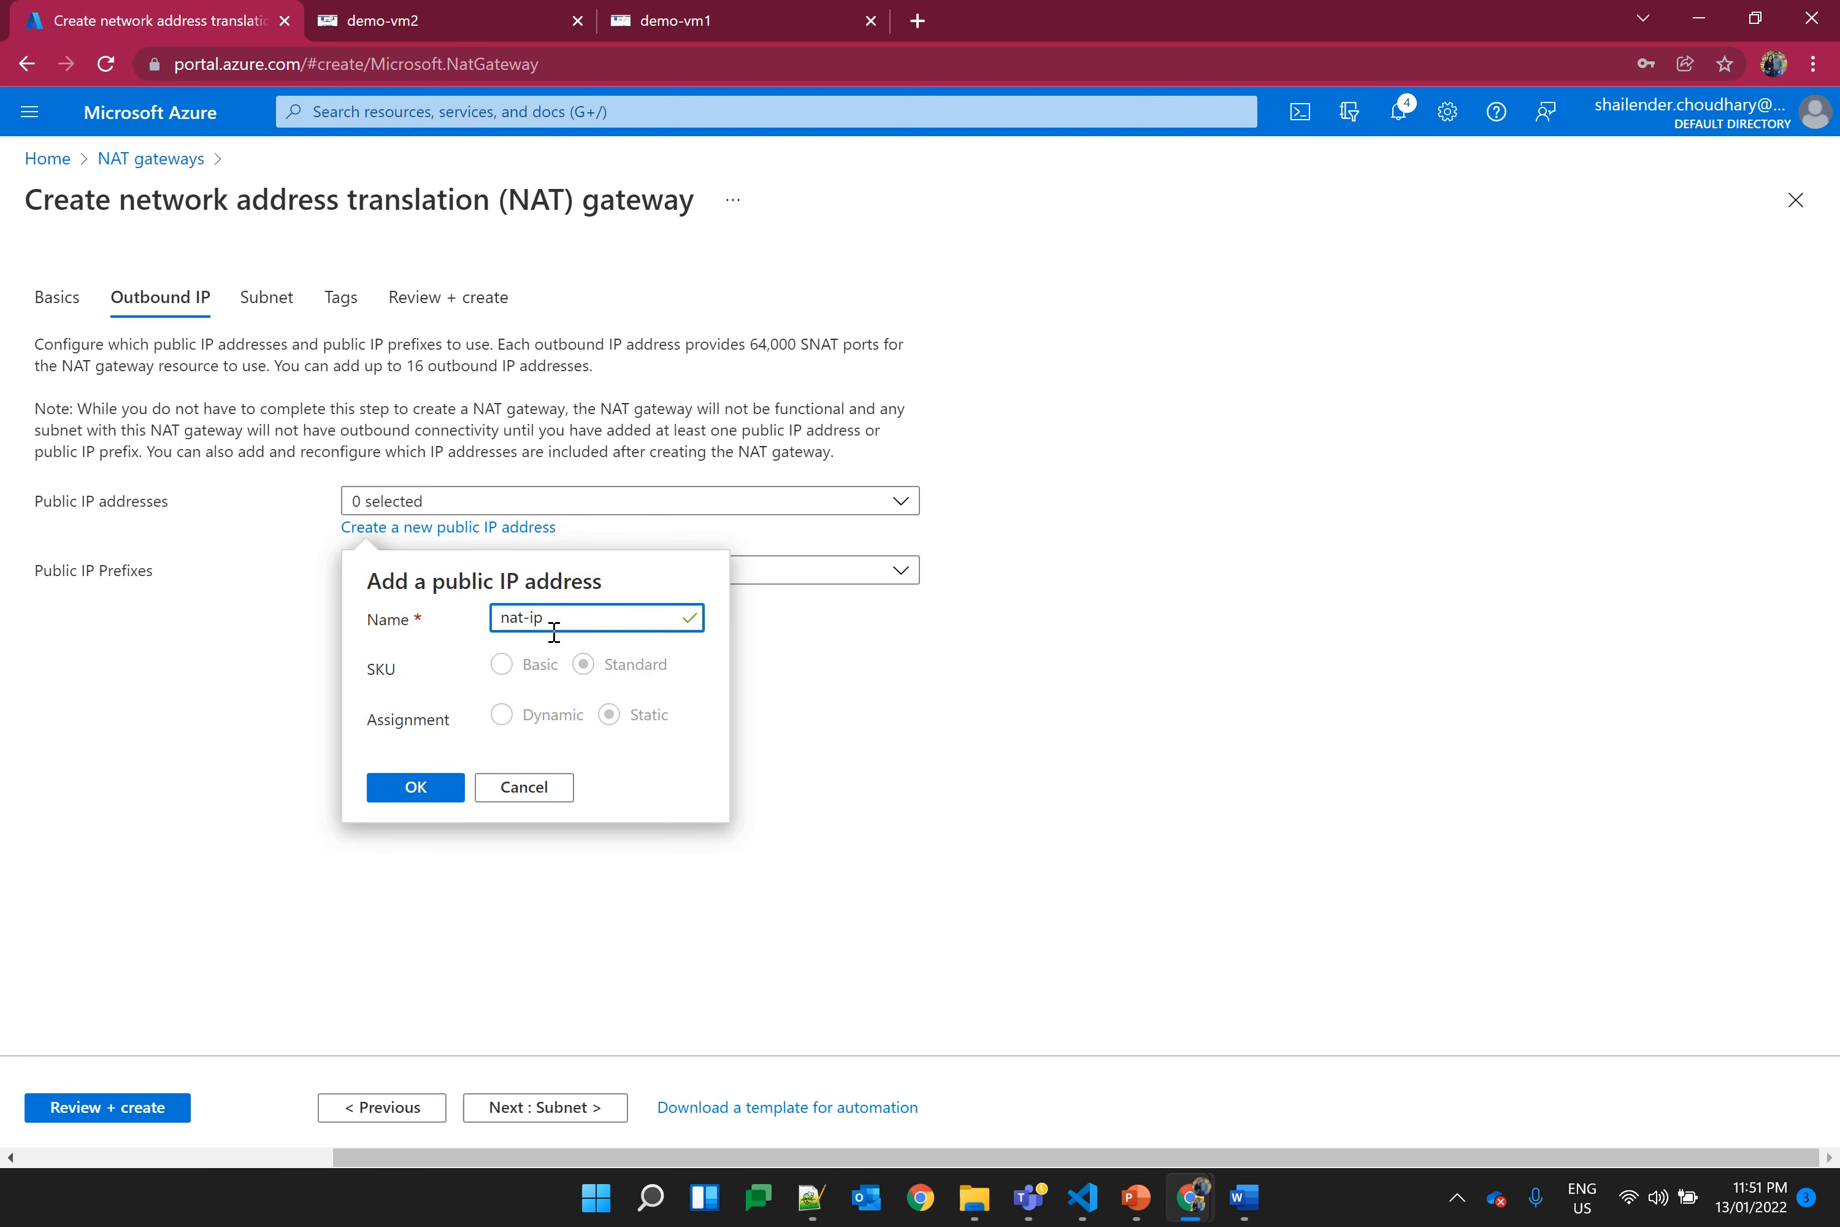
left_click(415, 786)
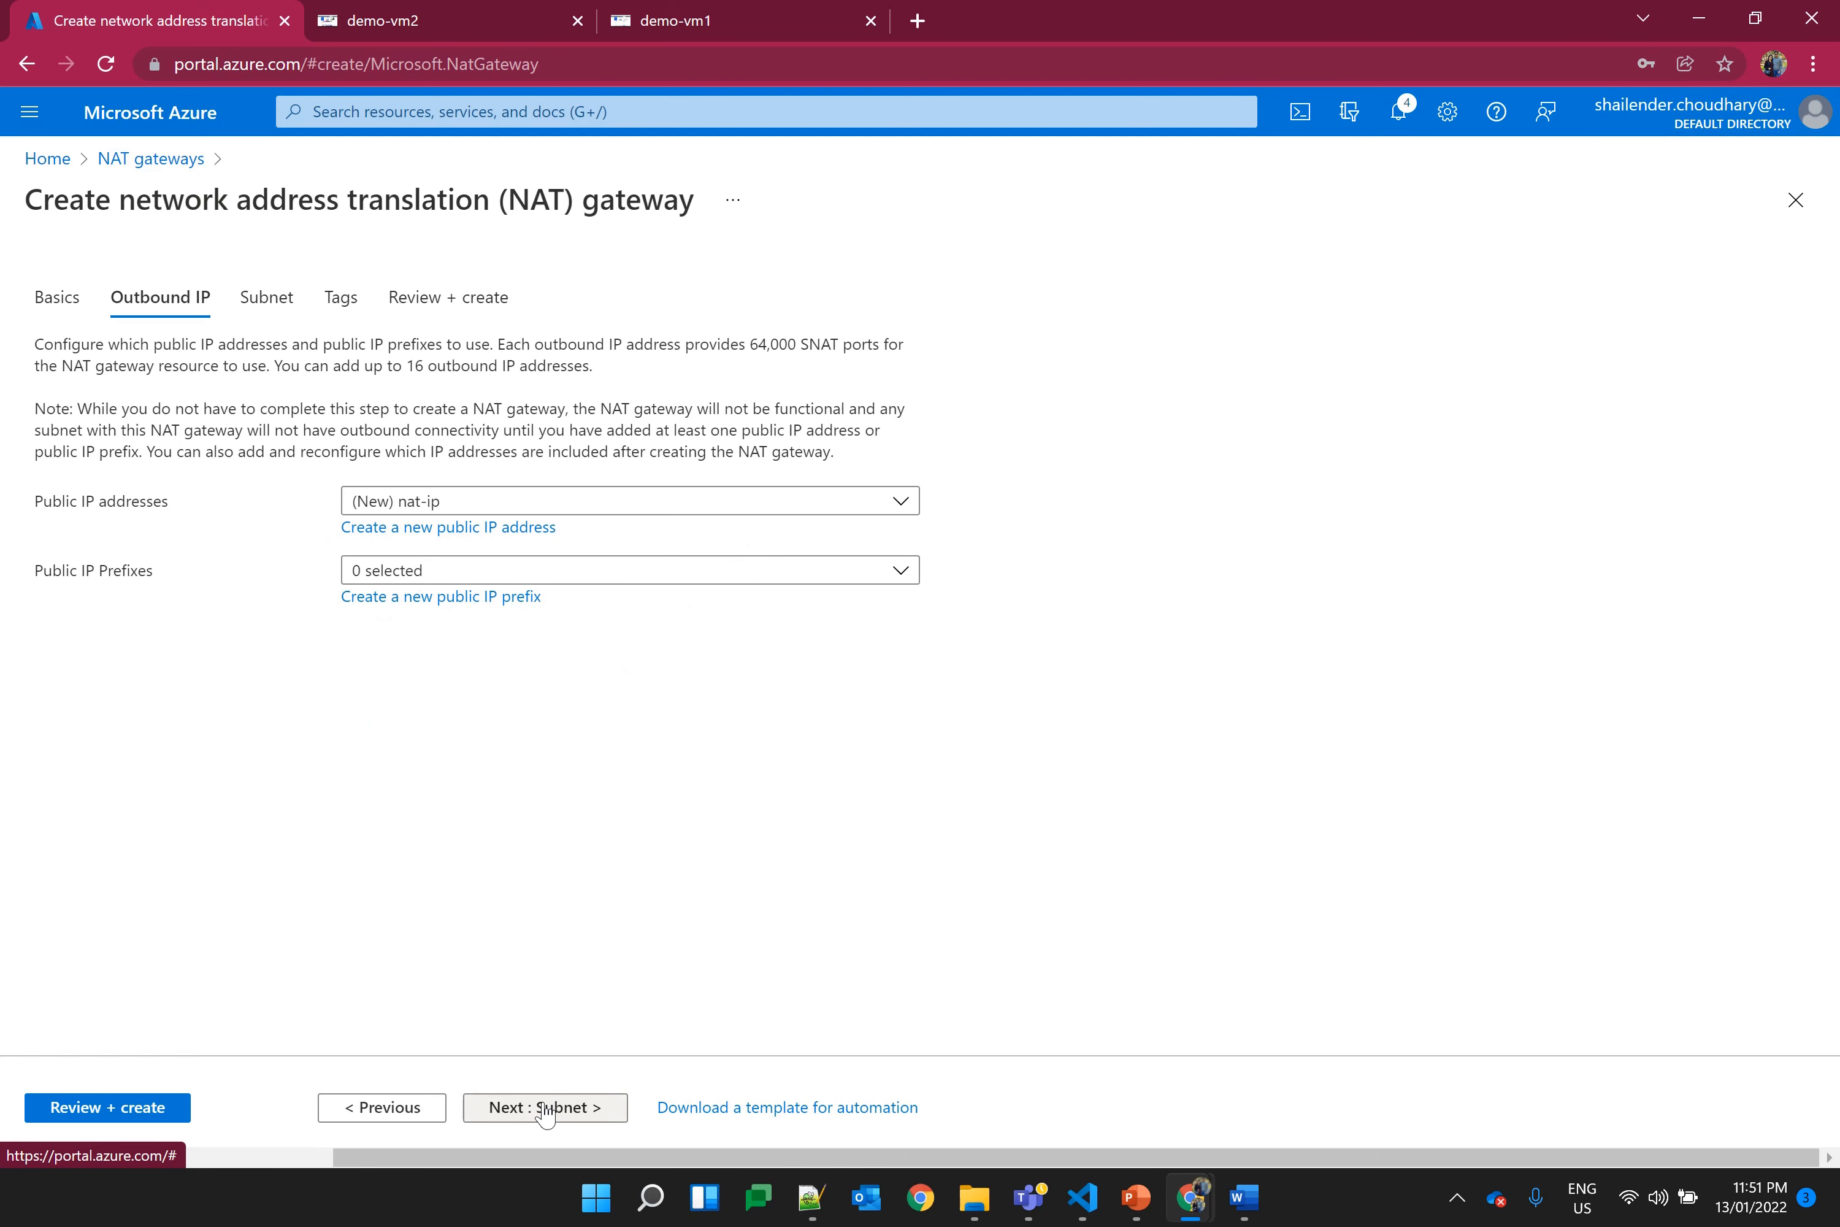
left_click(545, 1106)
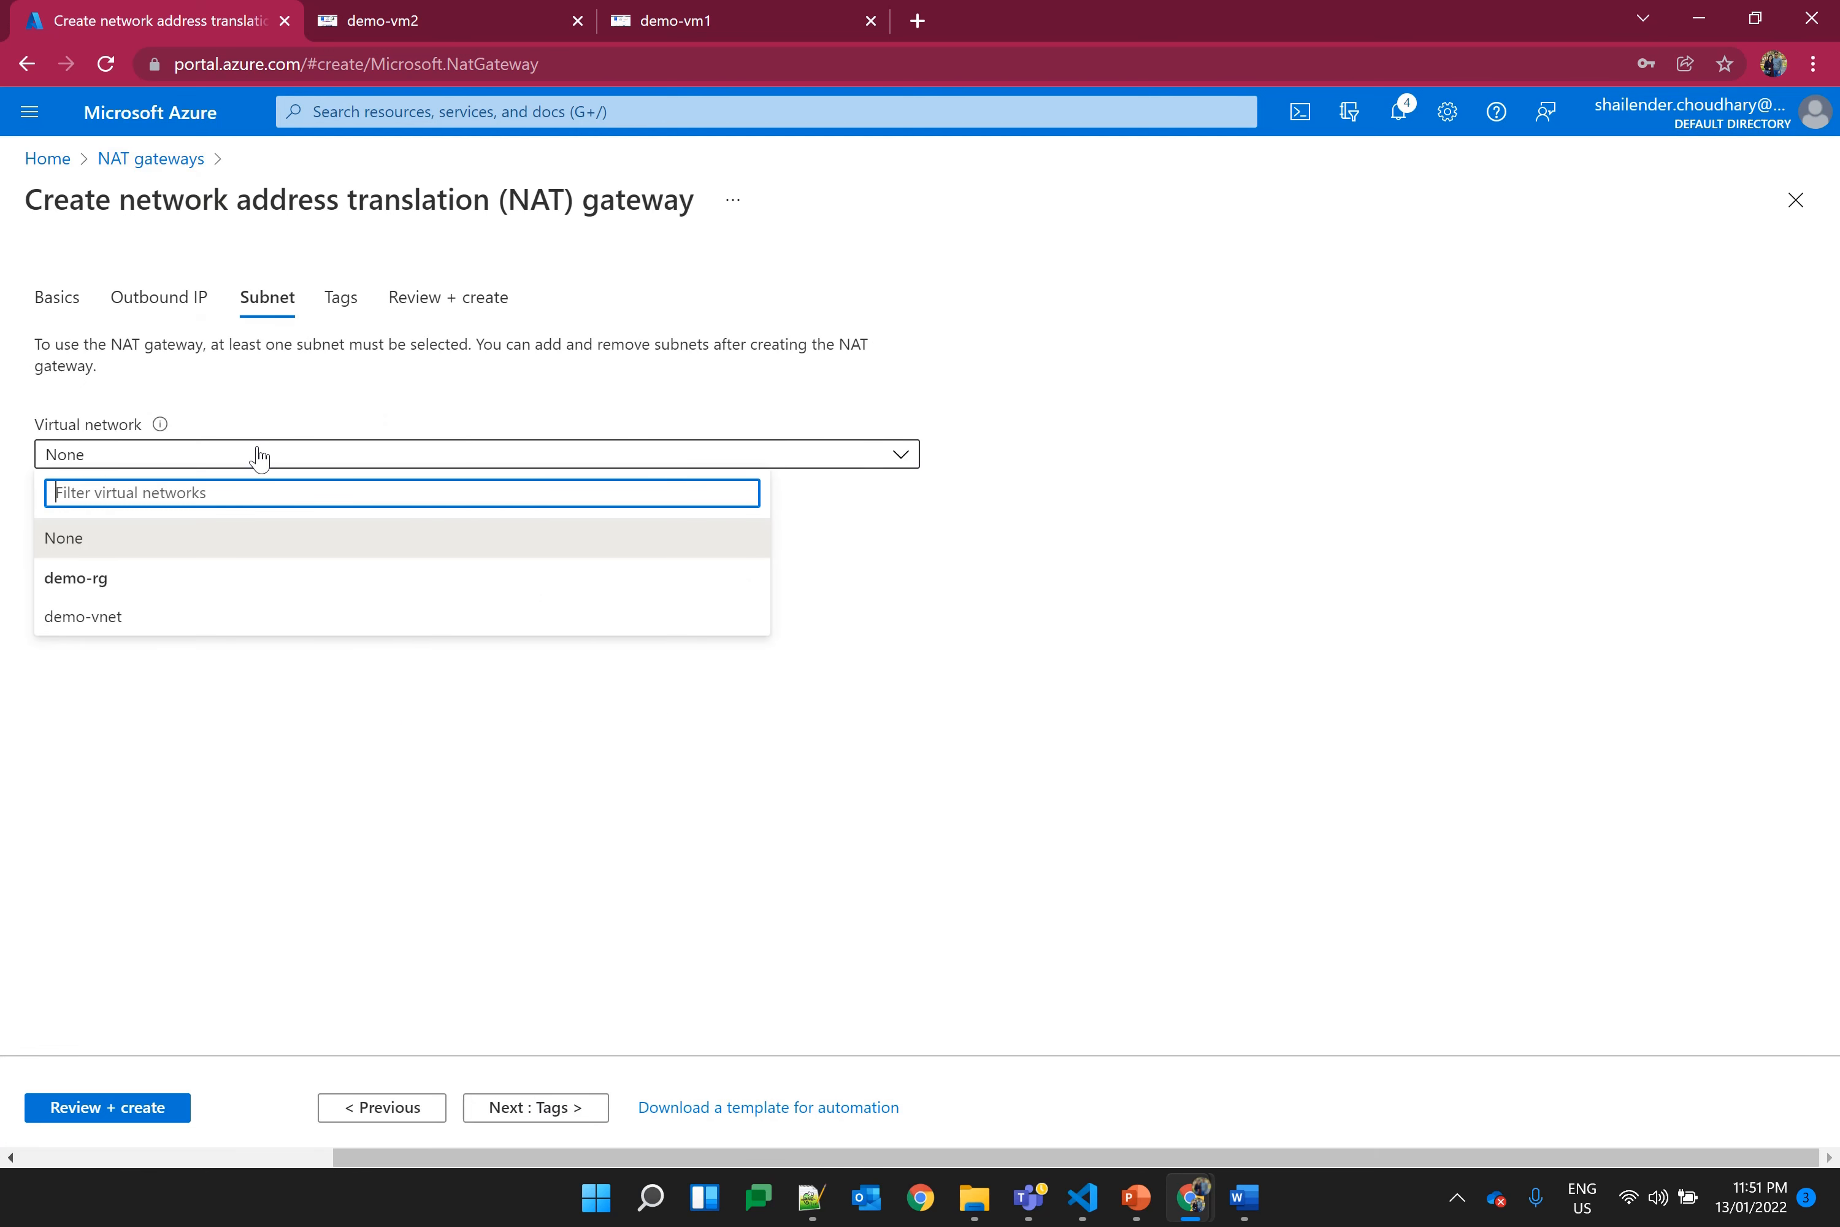
Attach demo-subnet-1 of demo-vnet and proceed to the validated review
left_click(82, 616)
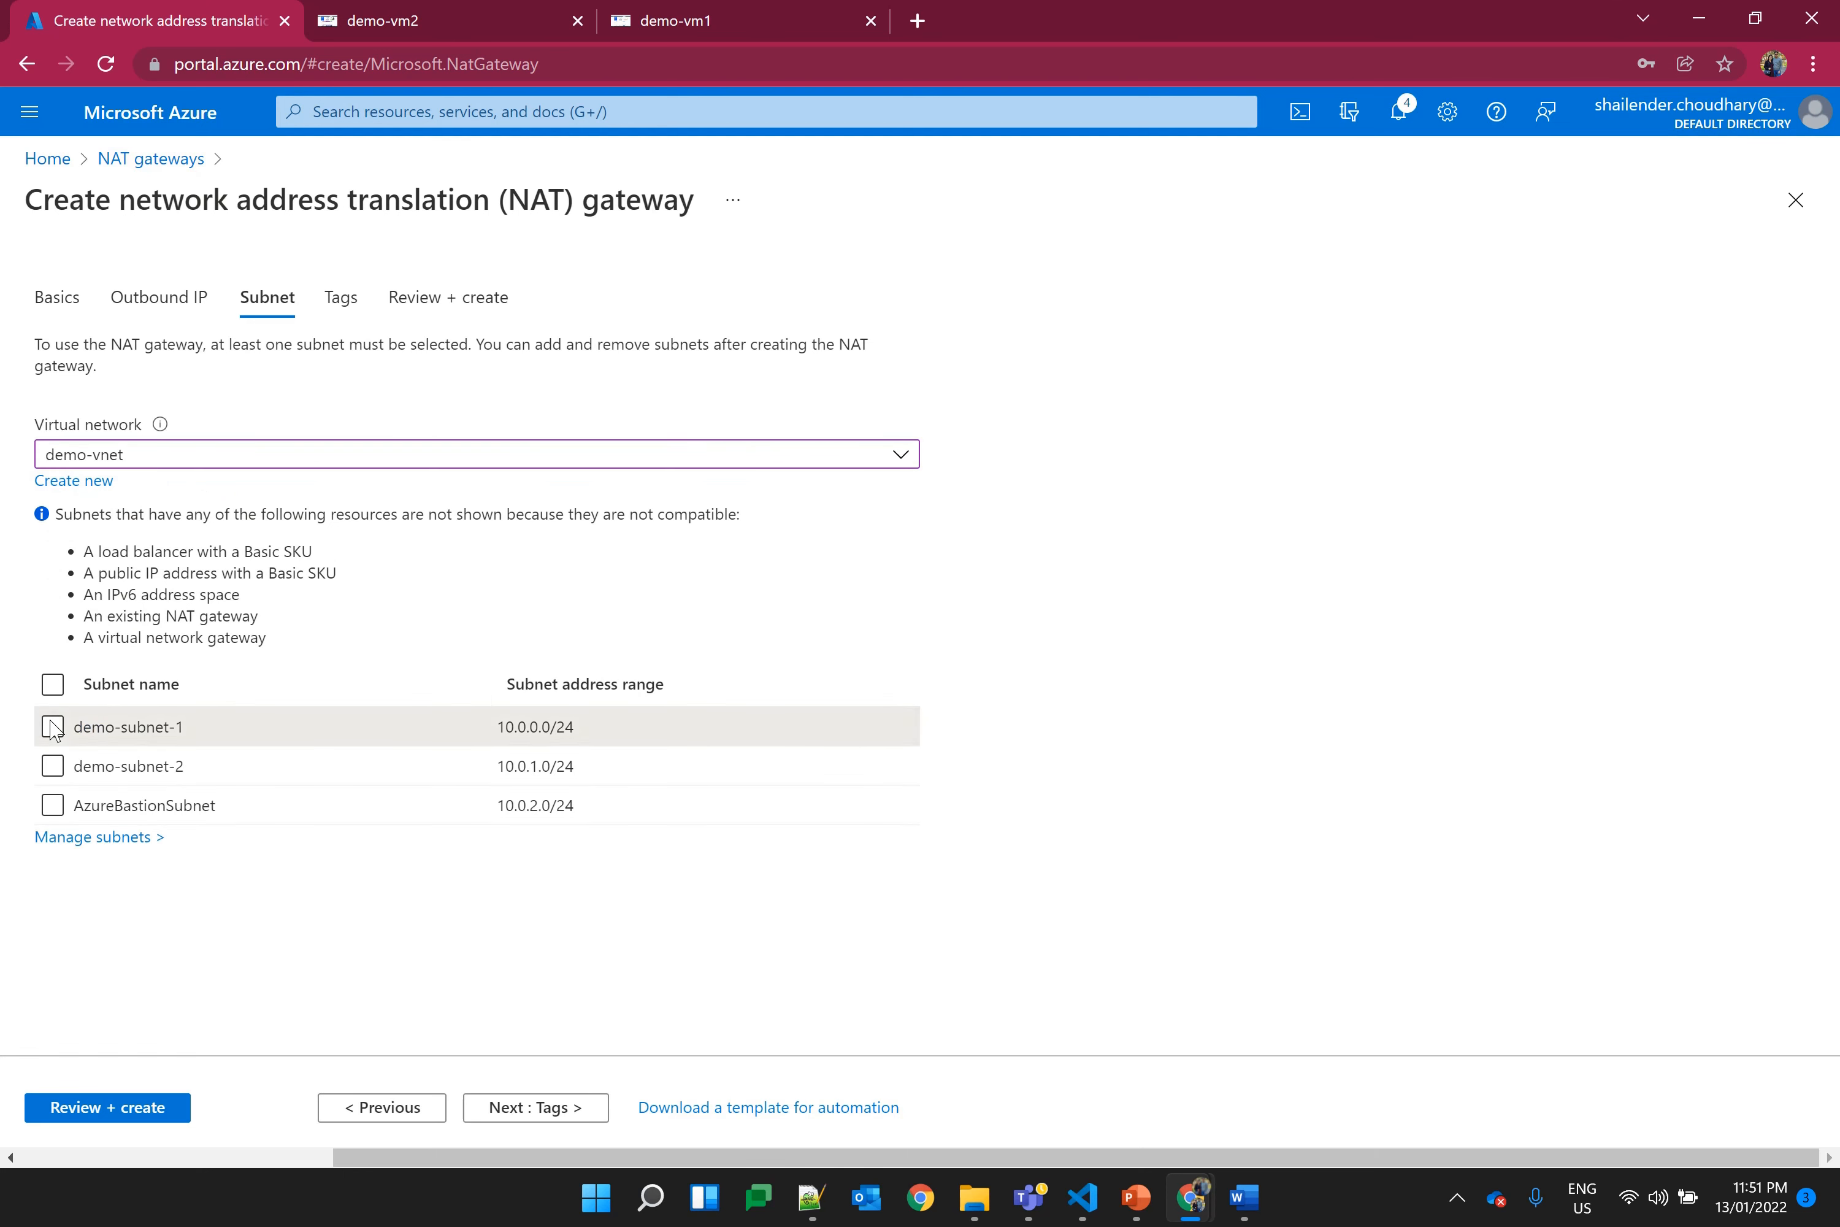
left_click(52, 727)
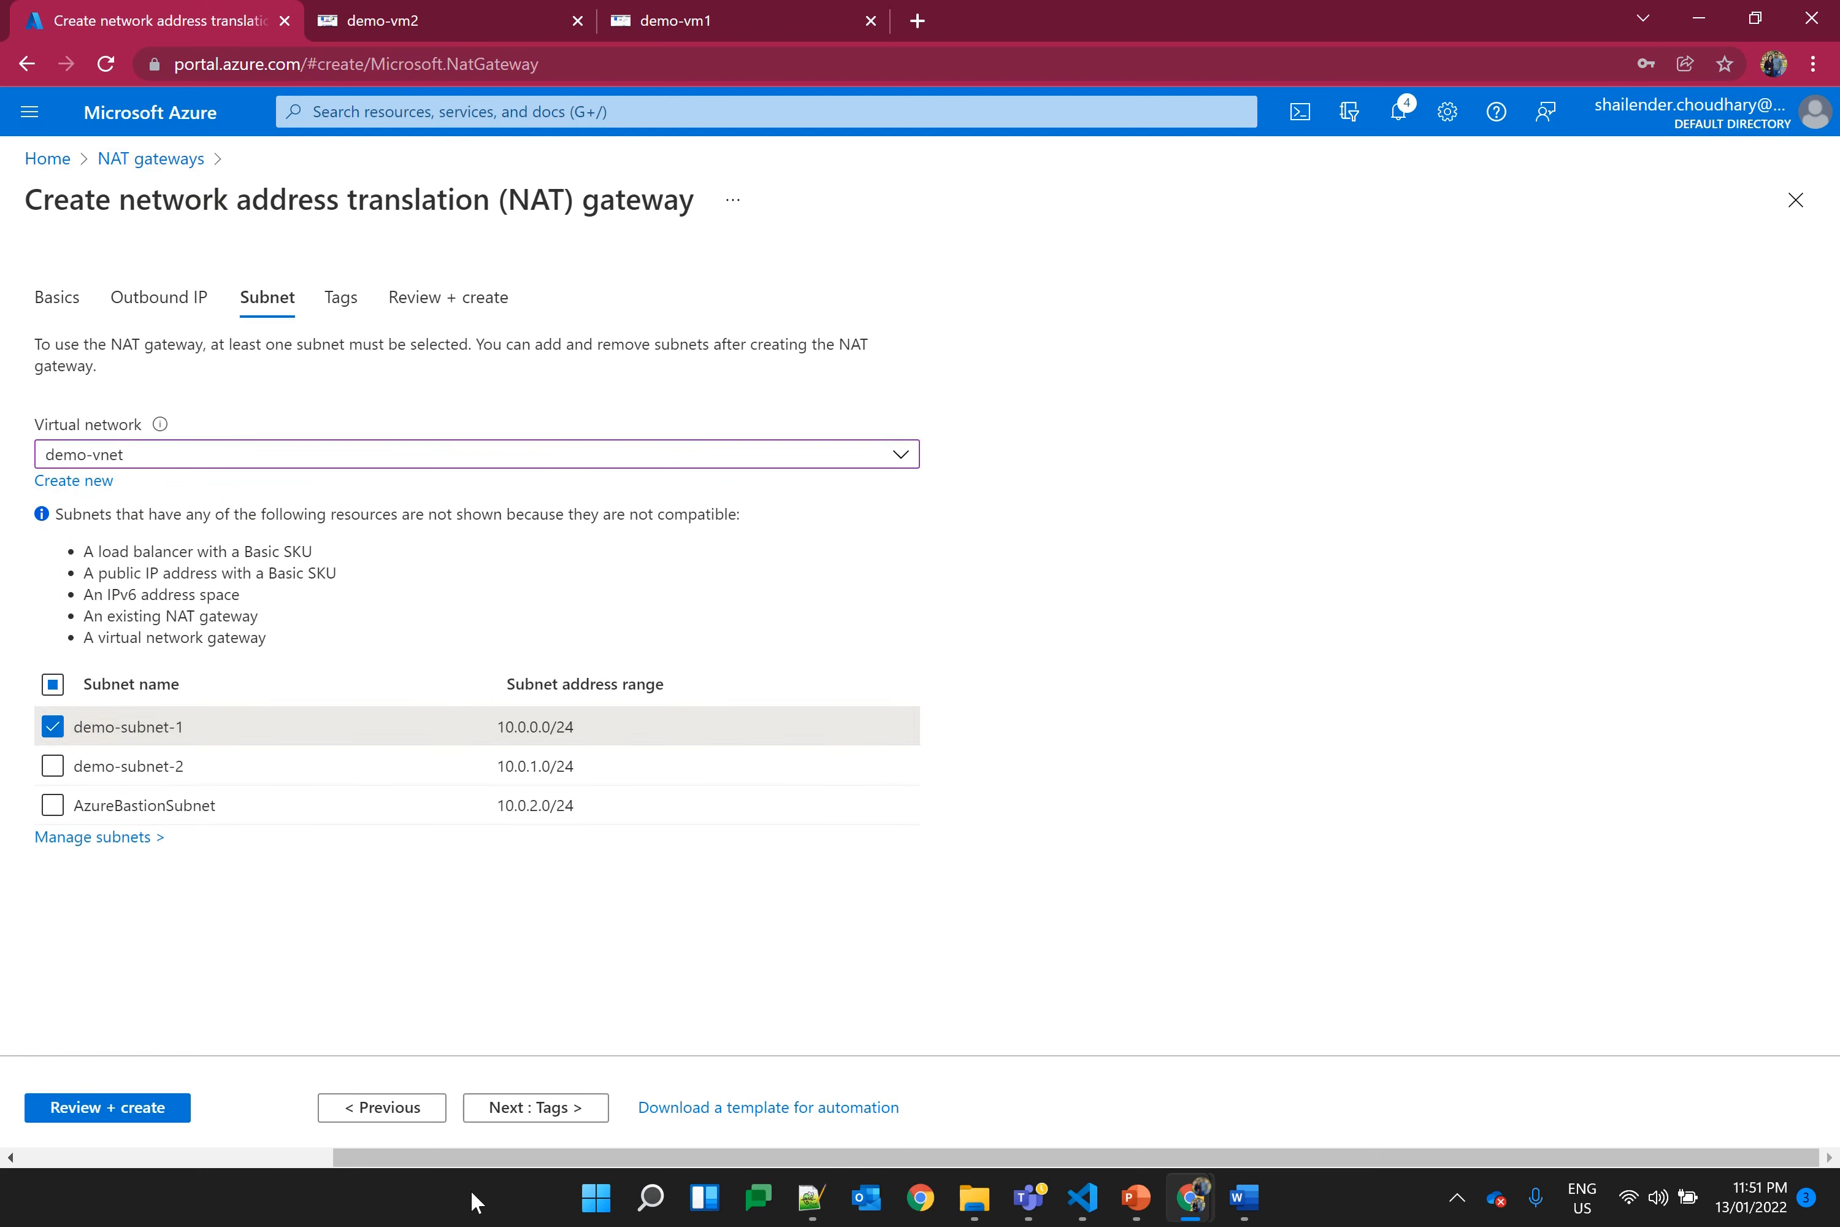
left_click(106, 1106)
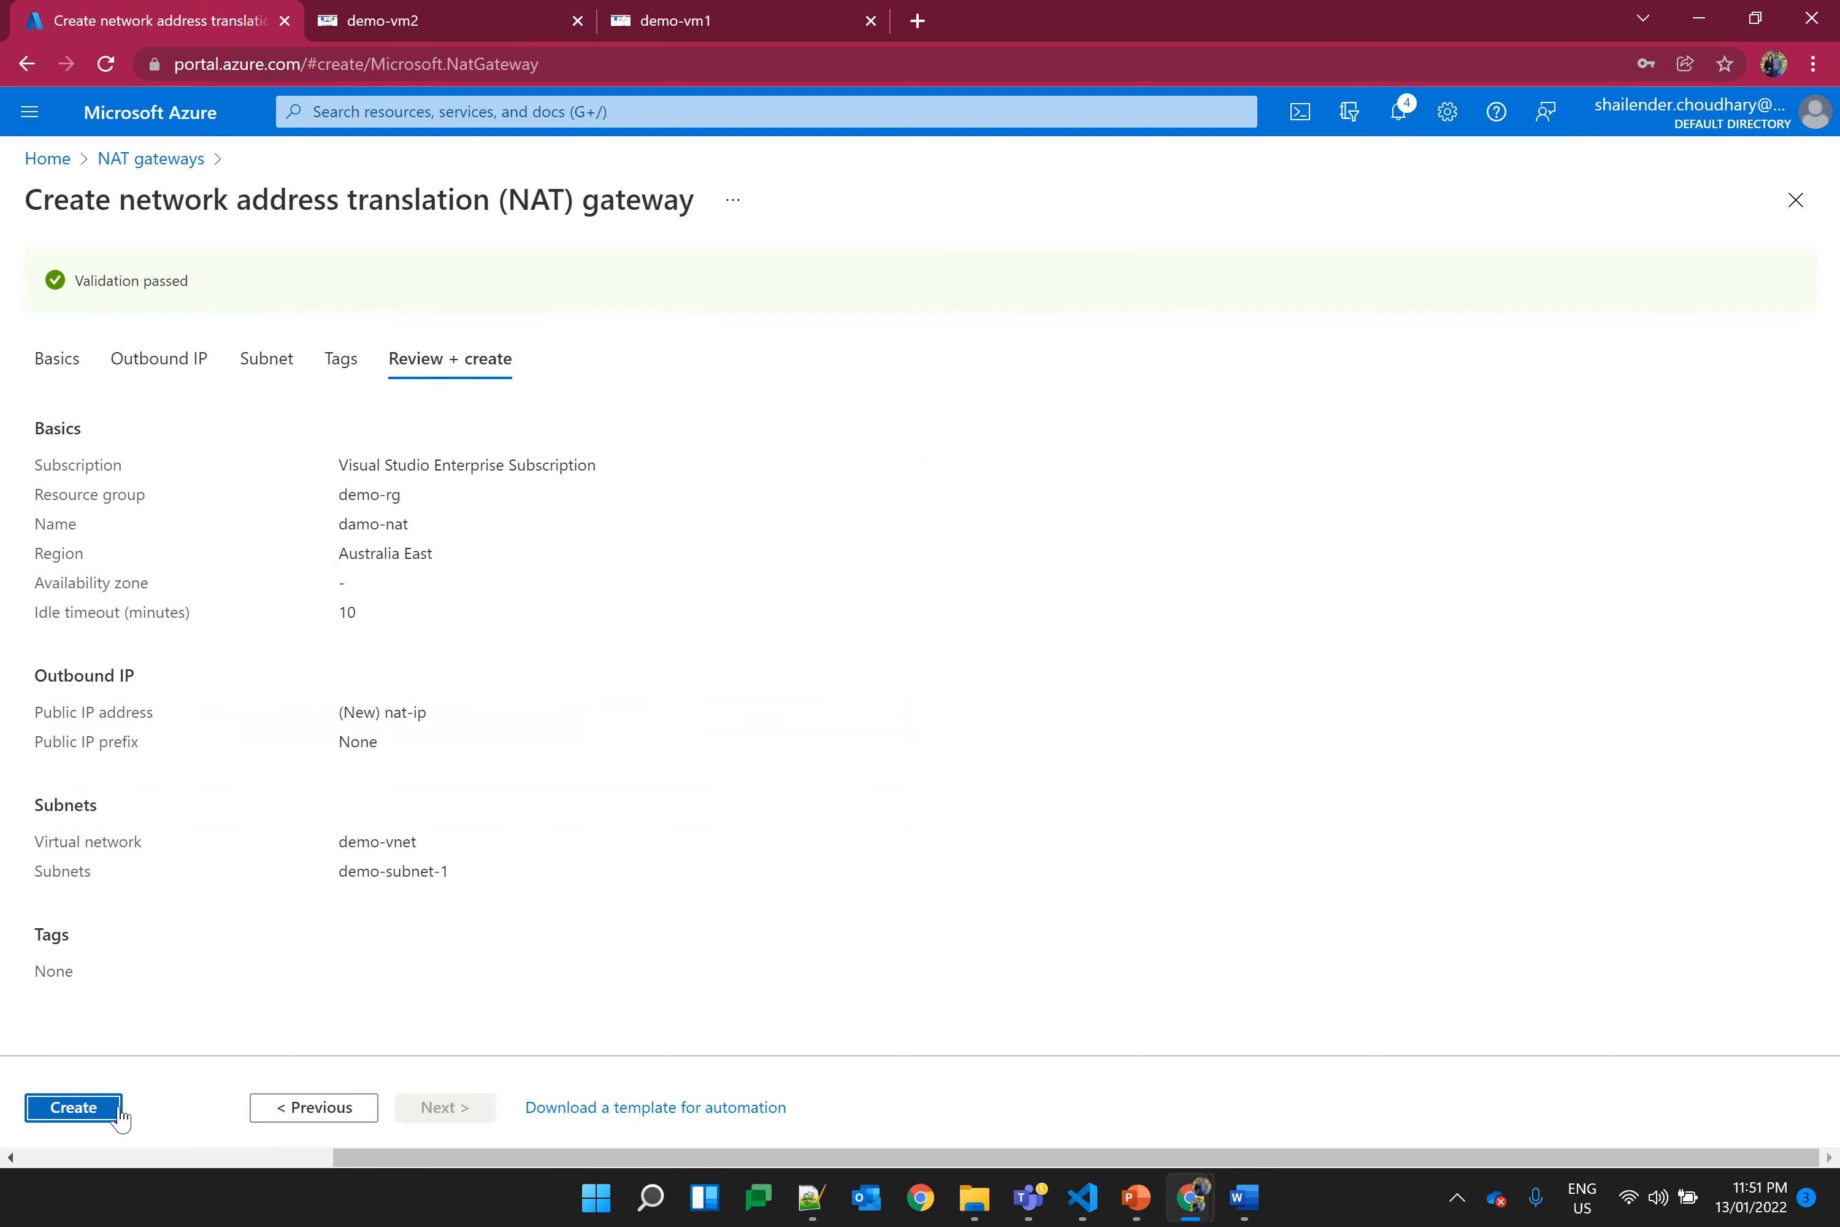
Create damo-nat, wait for deployment to complete, and open the new gateway's overview
left_click(72, 1107)
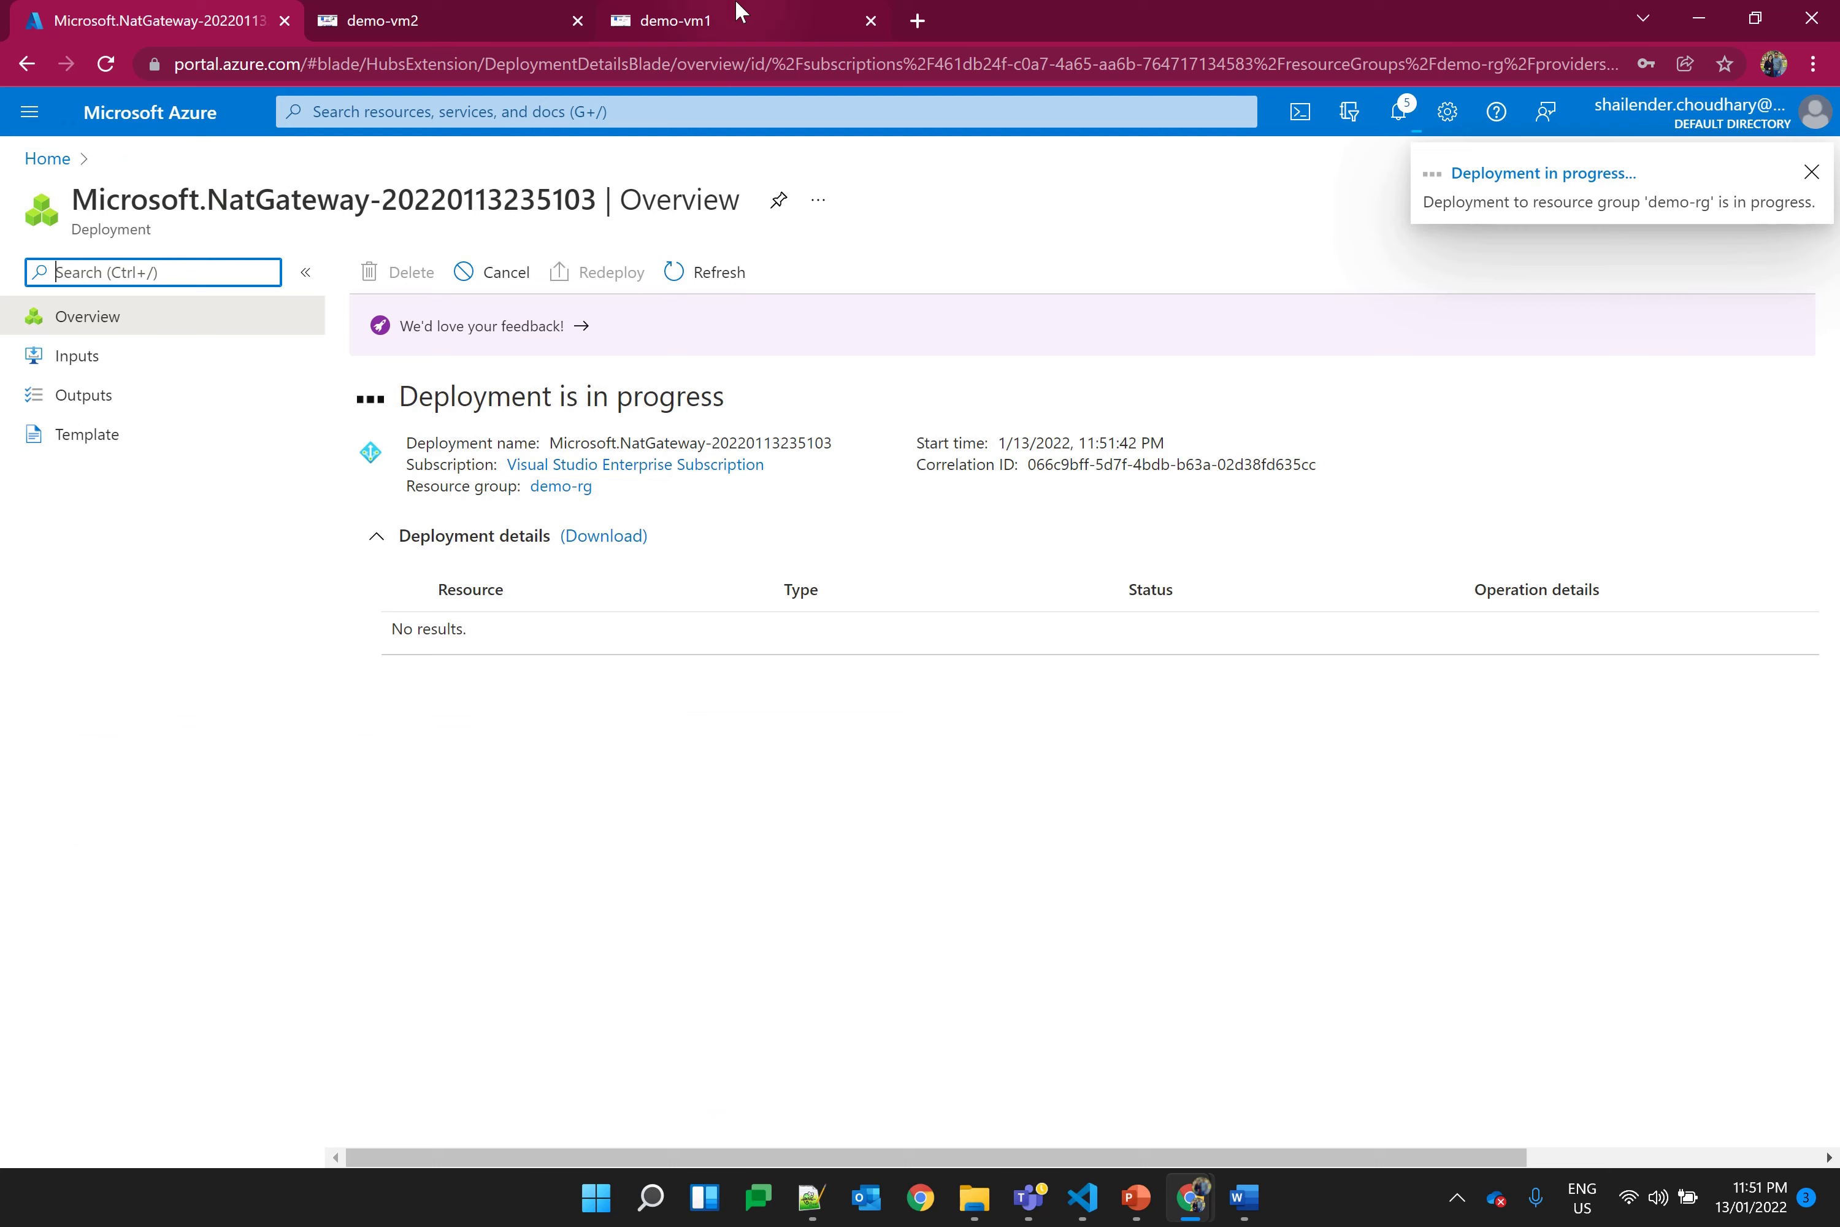
left_click(662, 21)
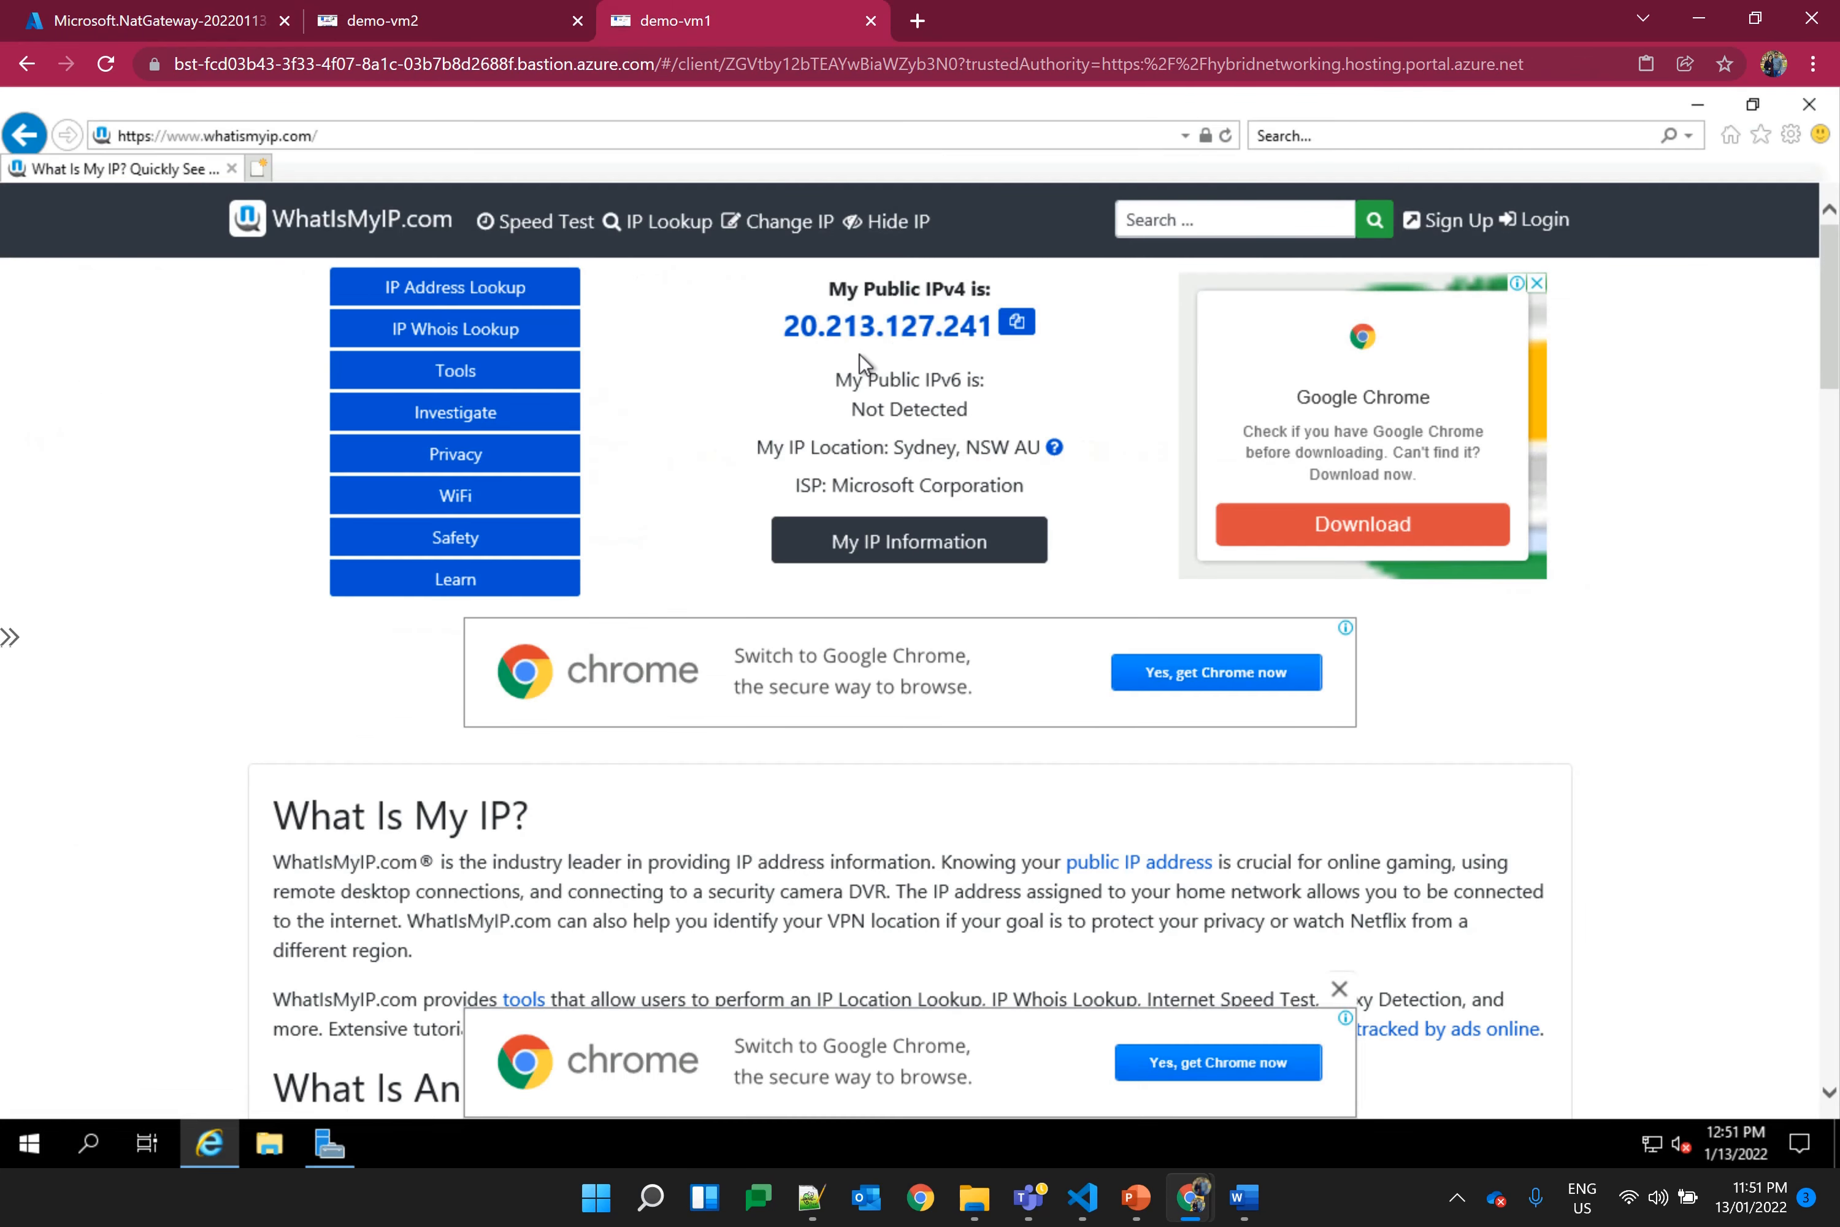
mouse_move(894, 361)
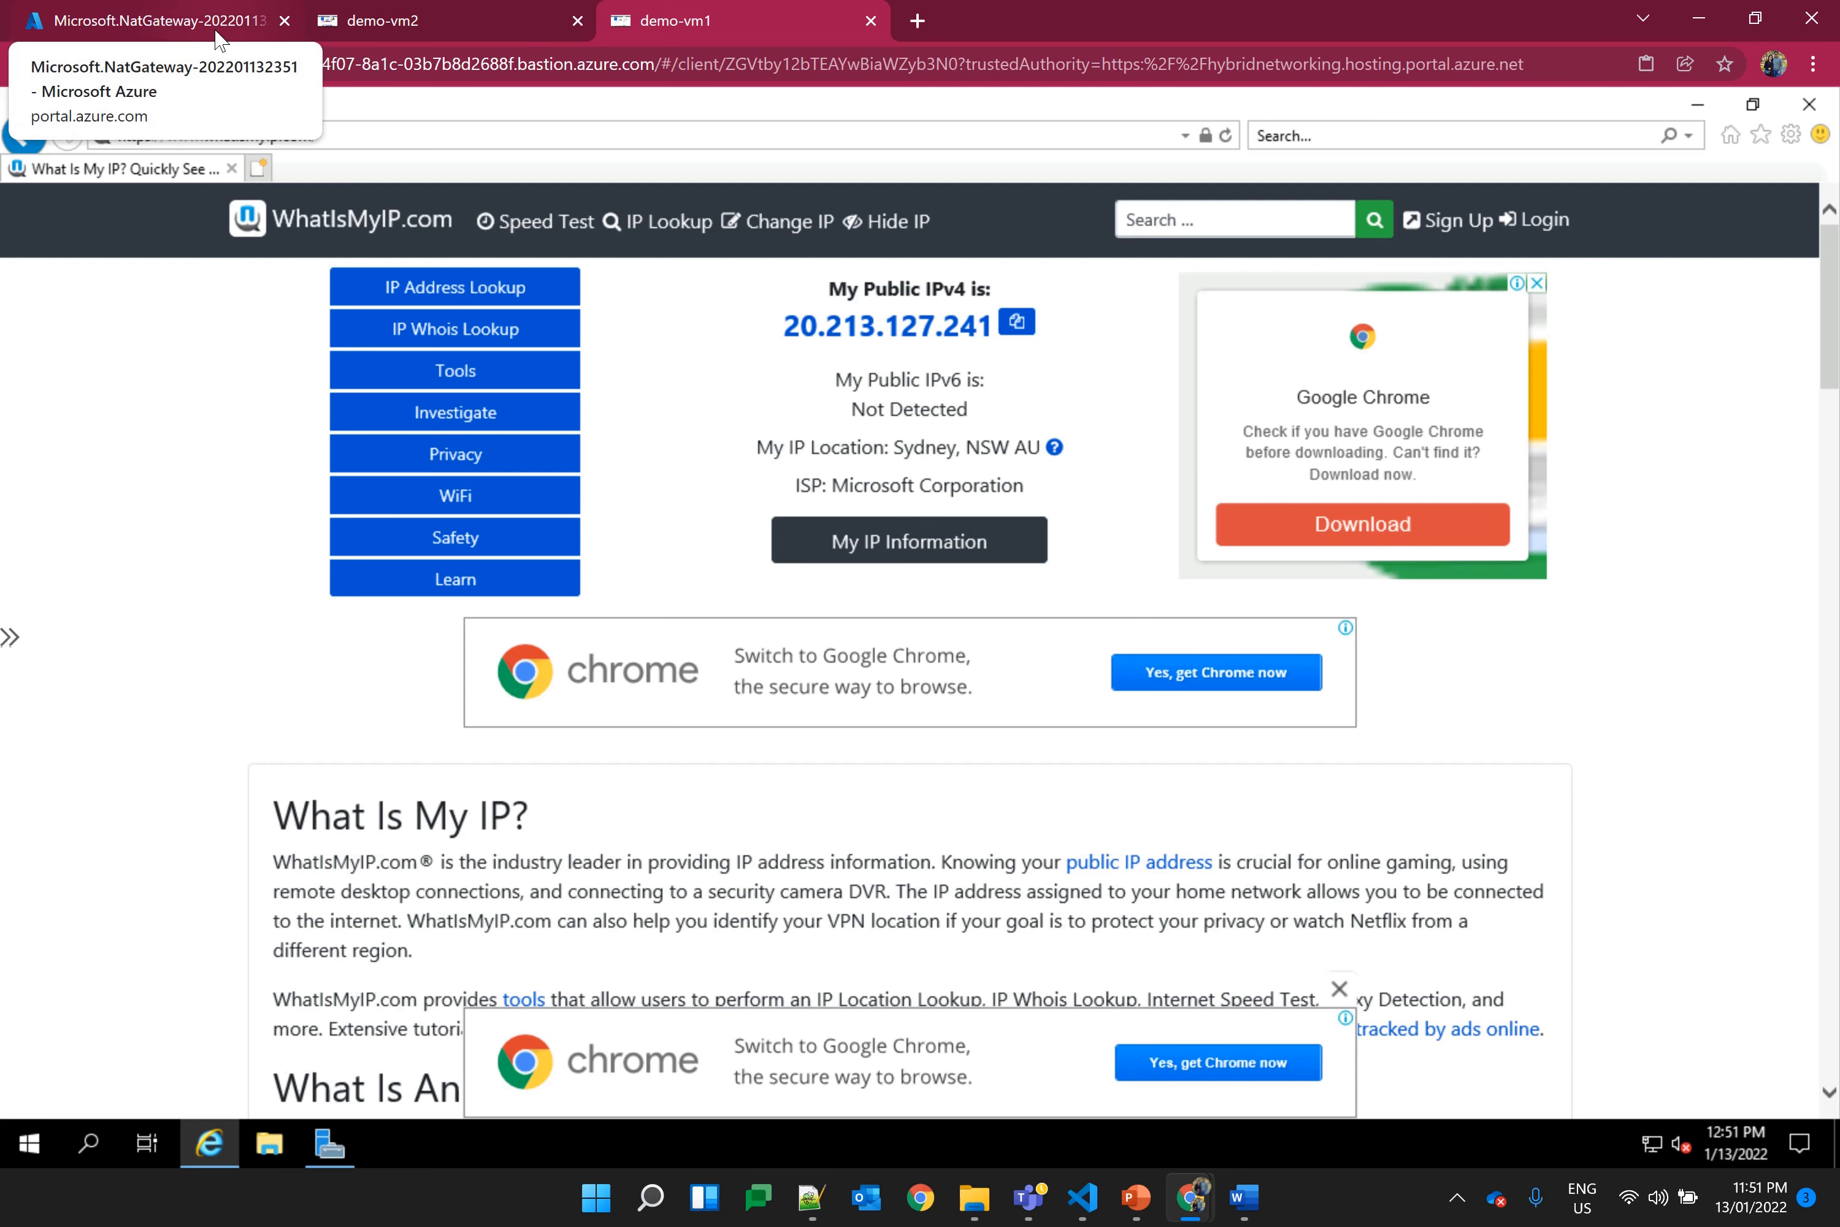
left_click(152, 21)
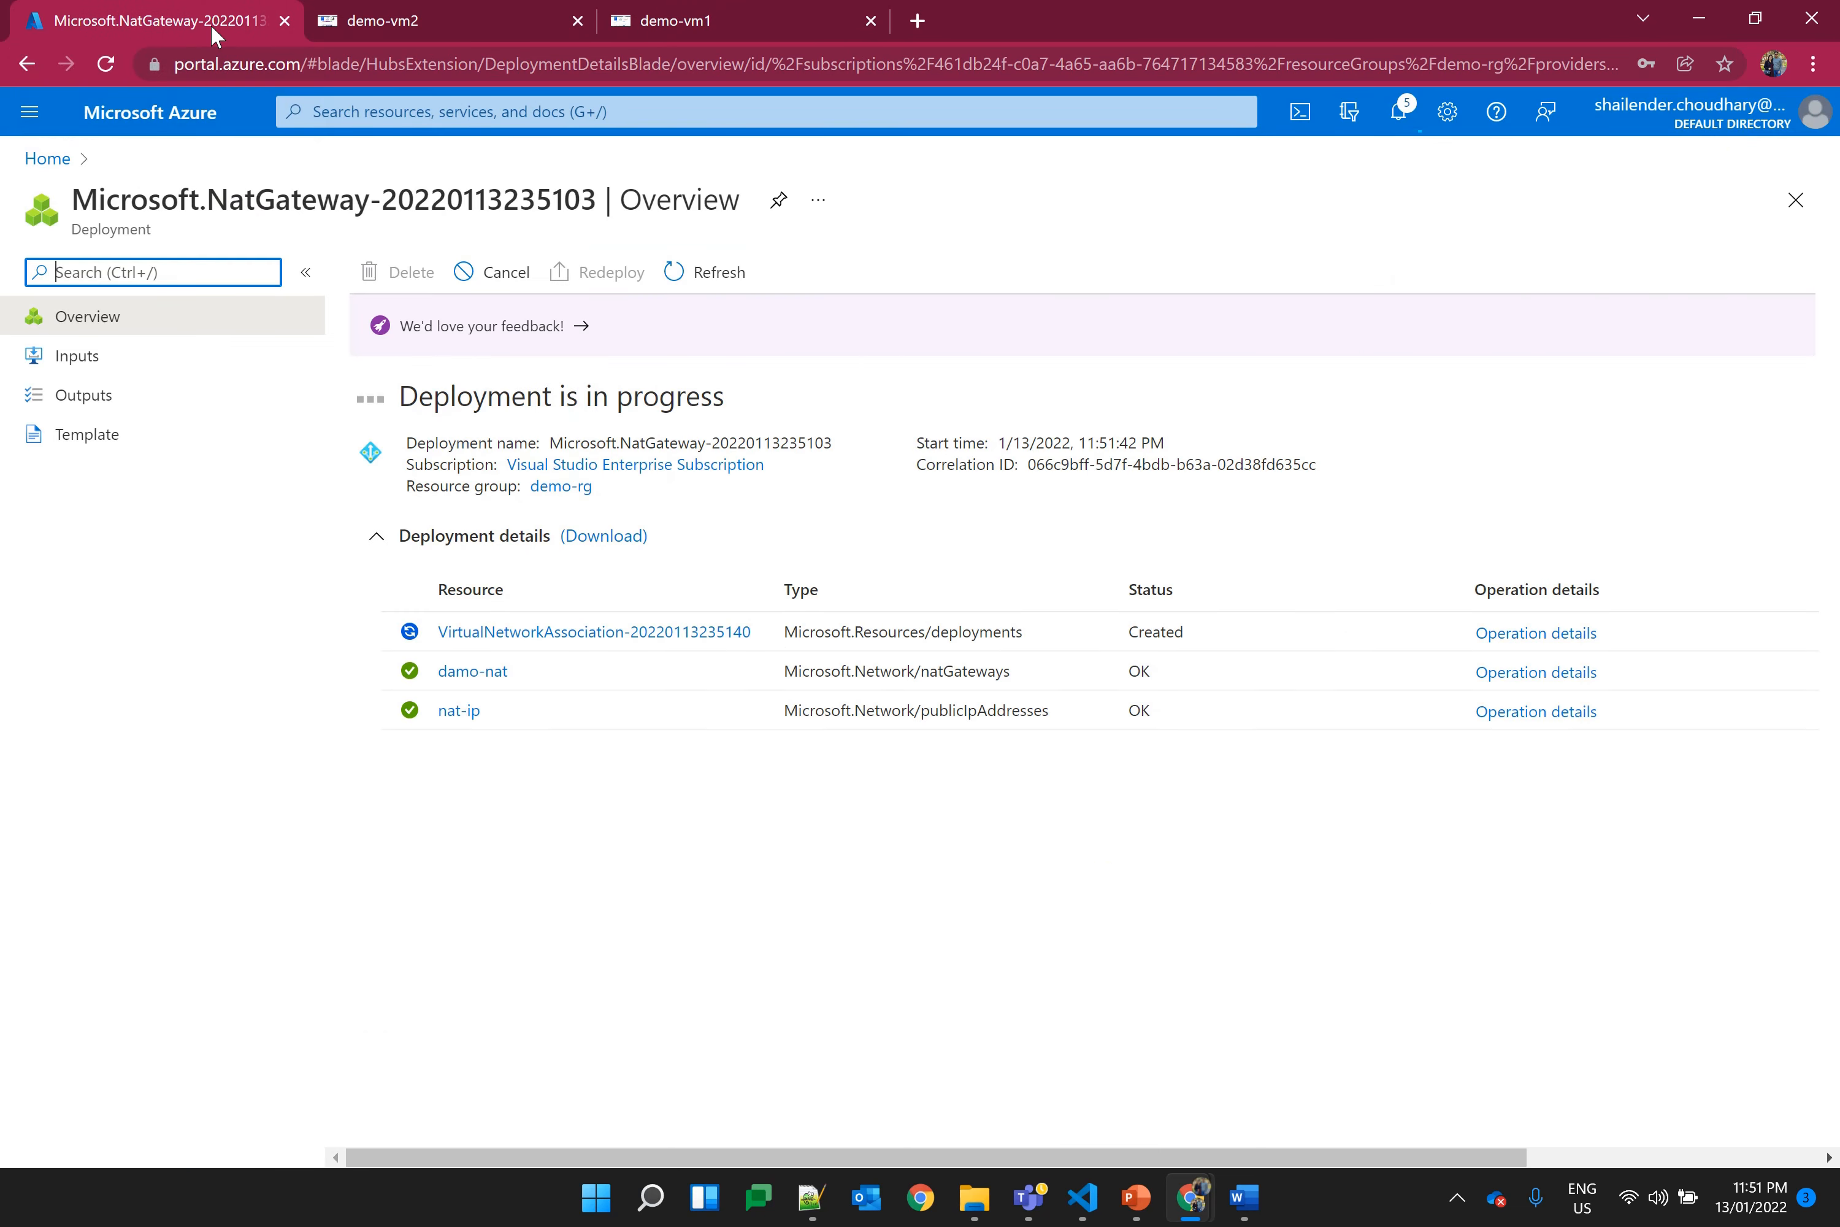
mouse_move(486, 746)
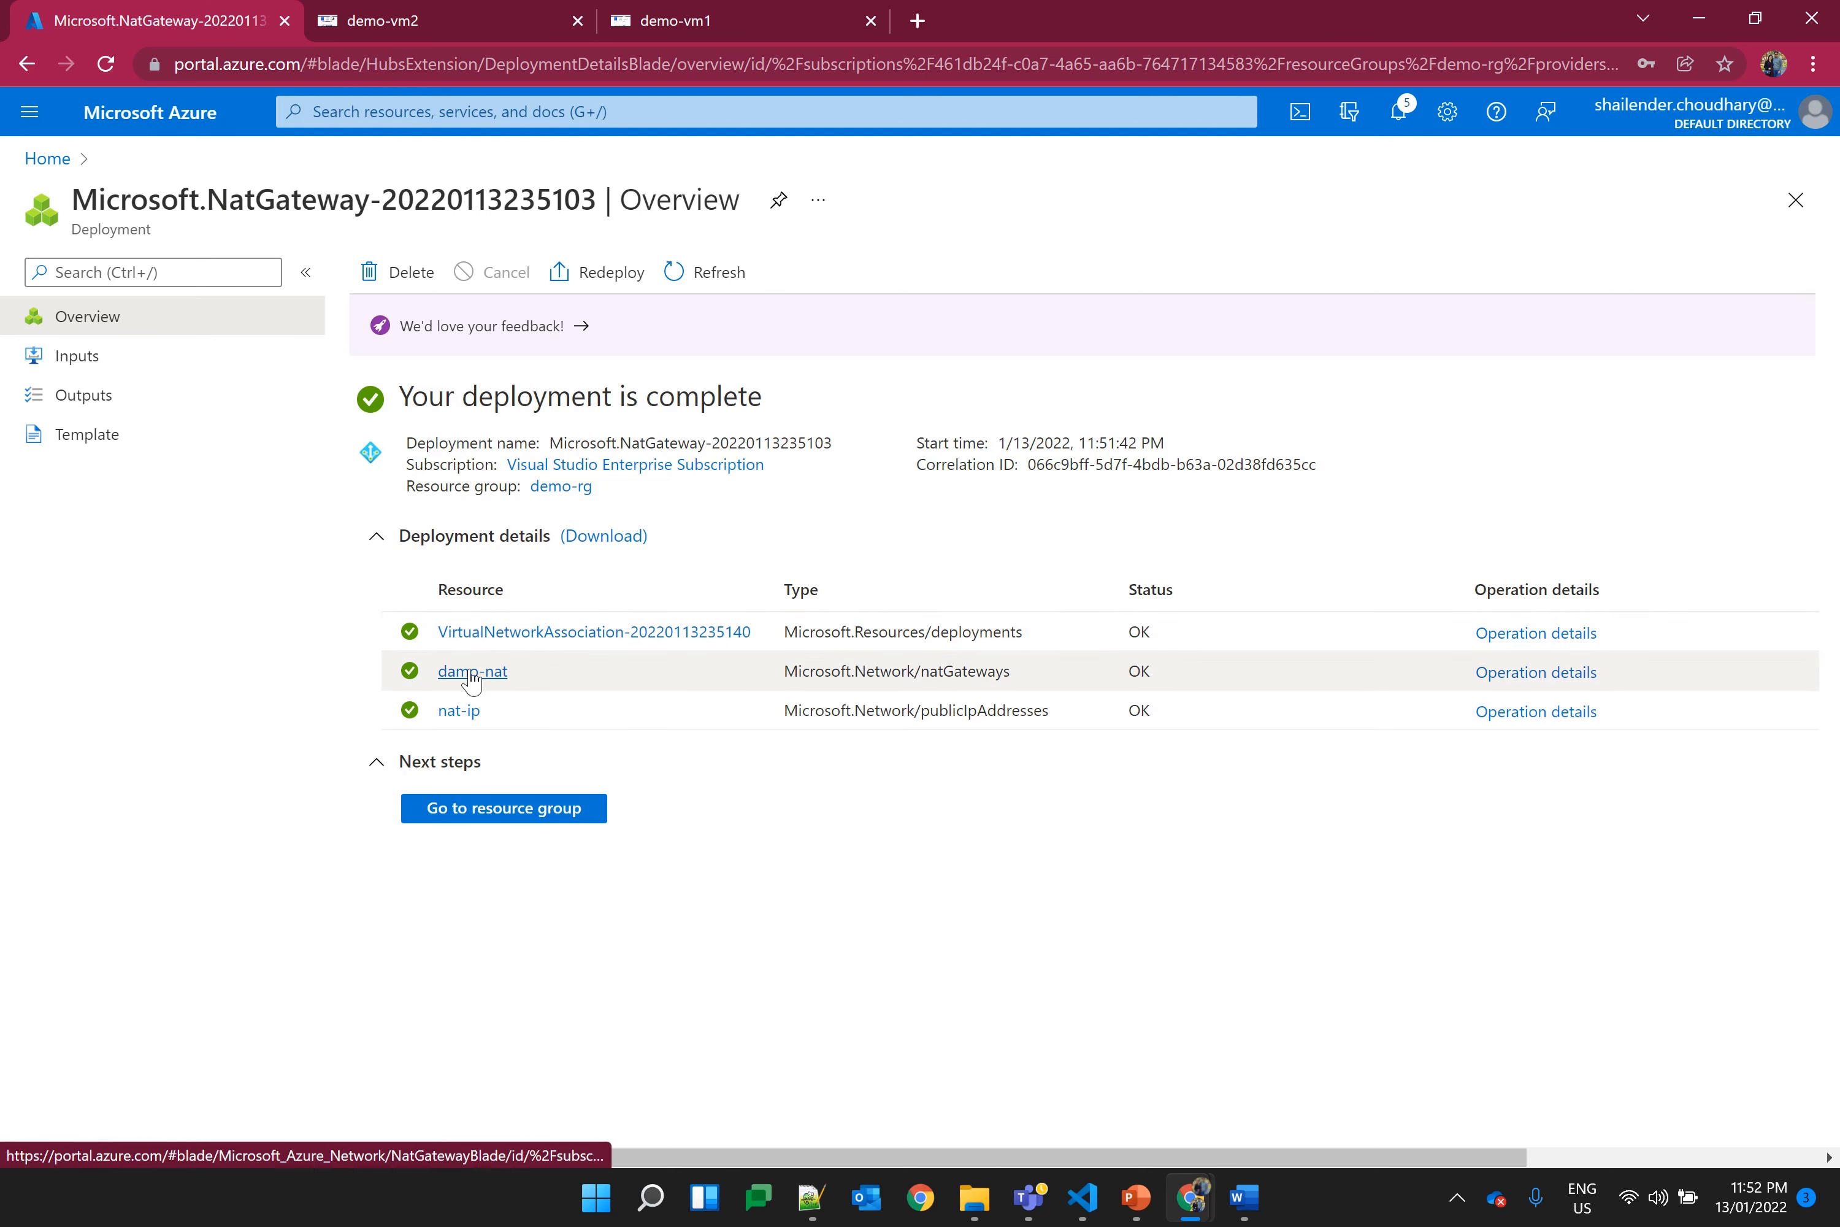
left_click(472, 670)
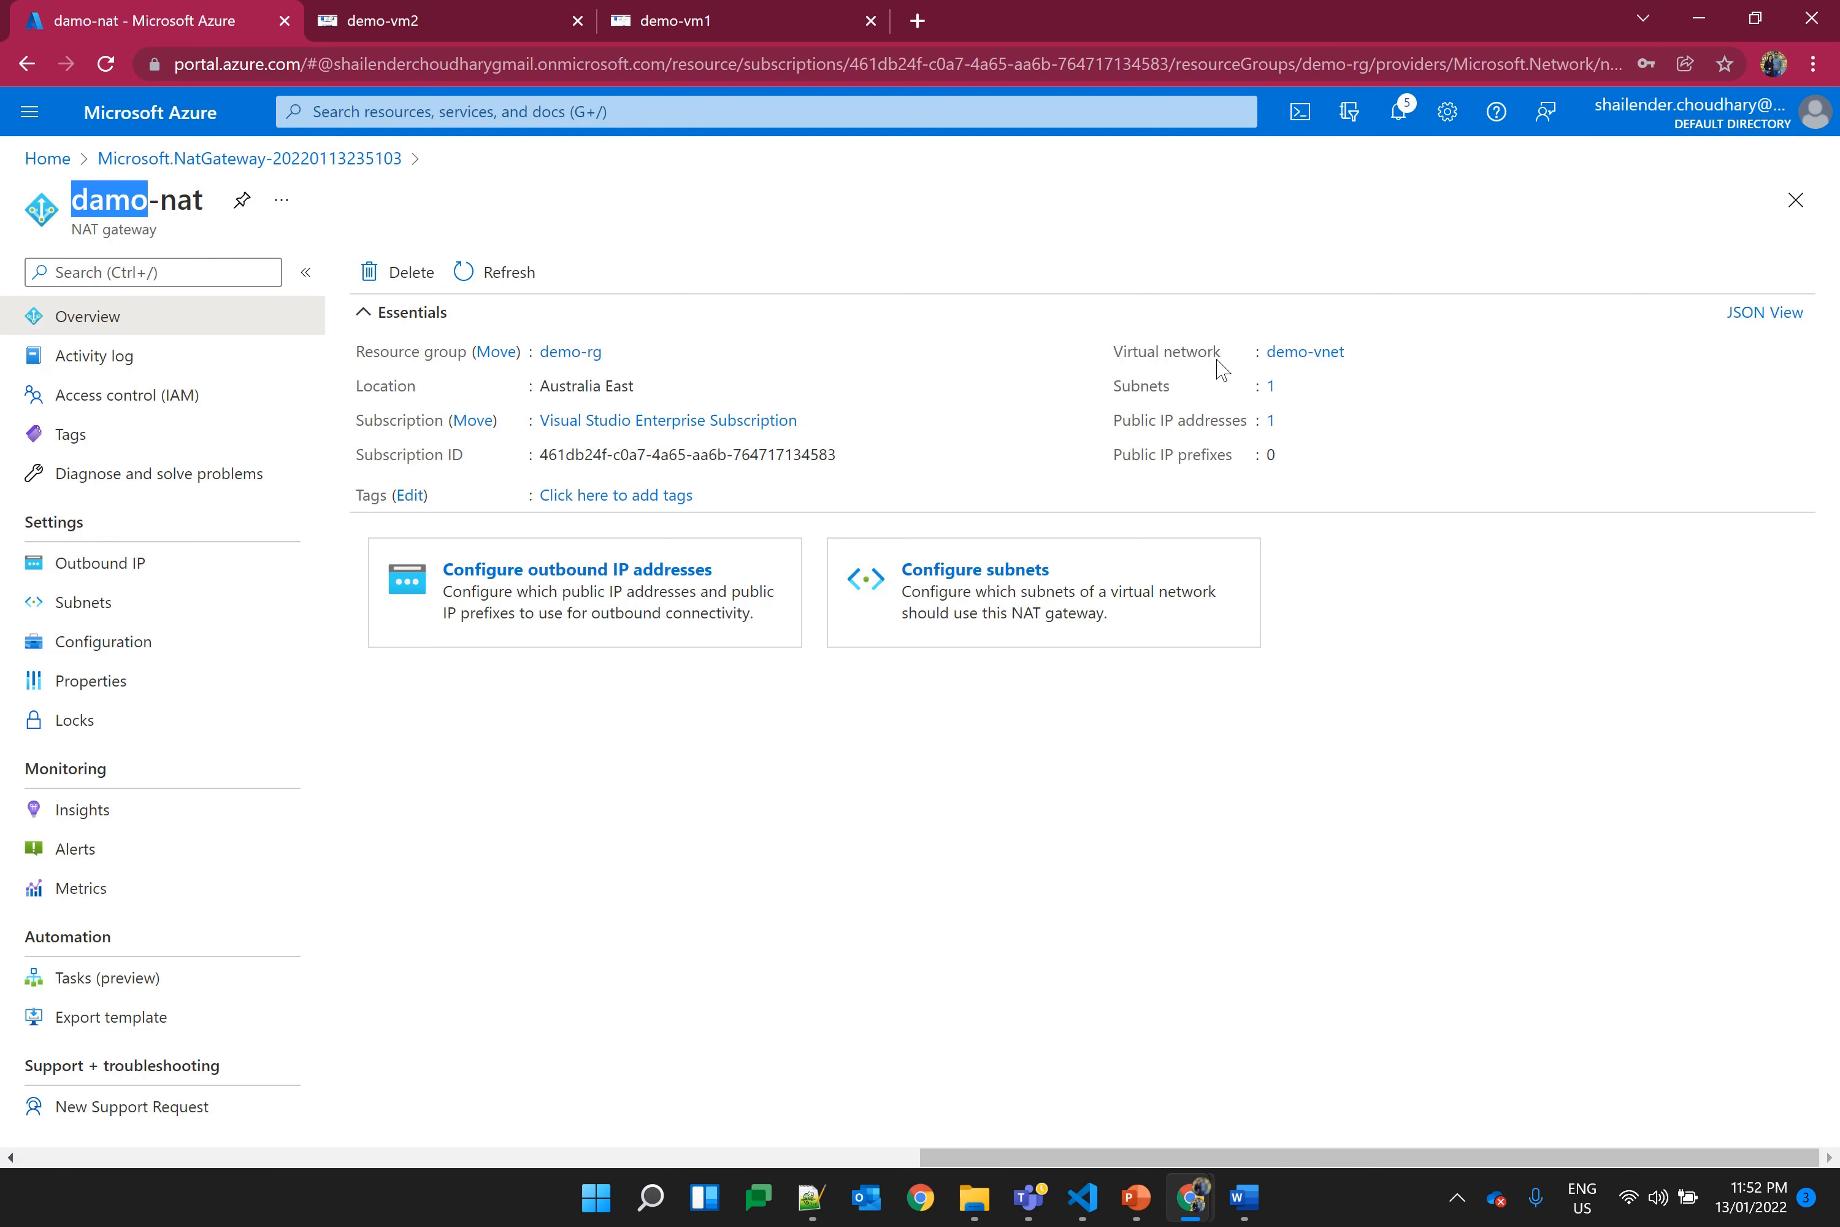
mouse_move(101, 562)
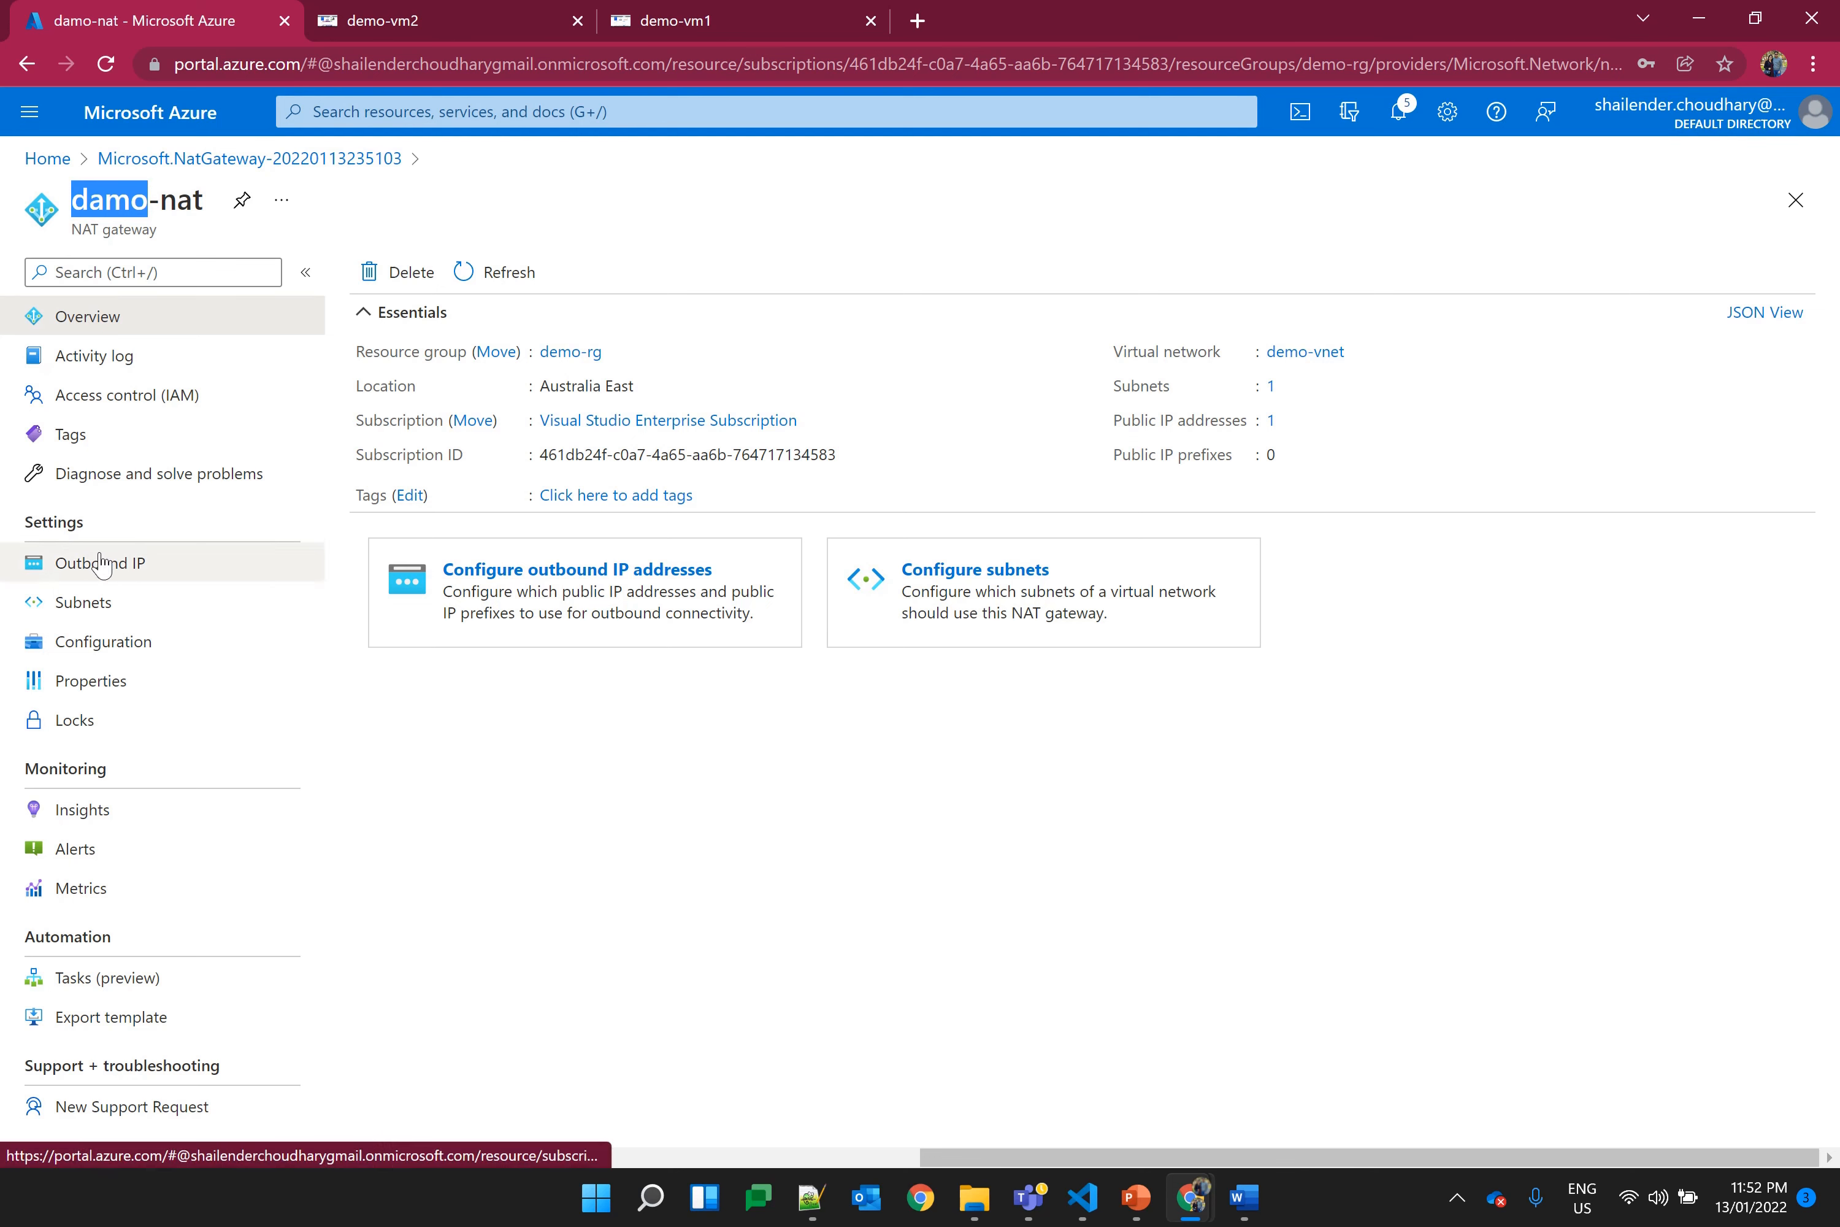
View the gateway's outbound IP, reload whatismyip.com on demo-vm1 to see 20.211.16.31, and return to compare with nat-ip
left_click(100, 562)
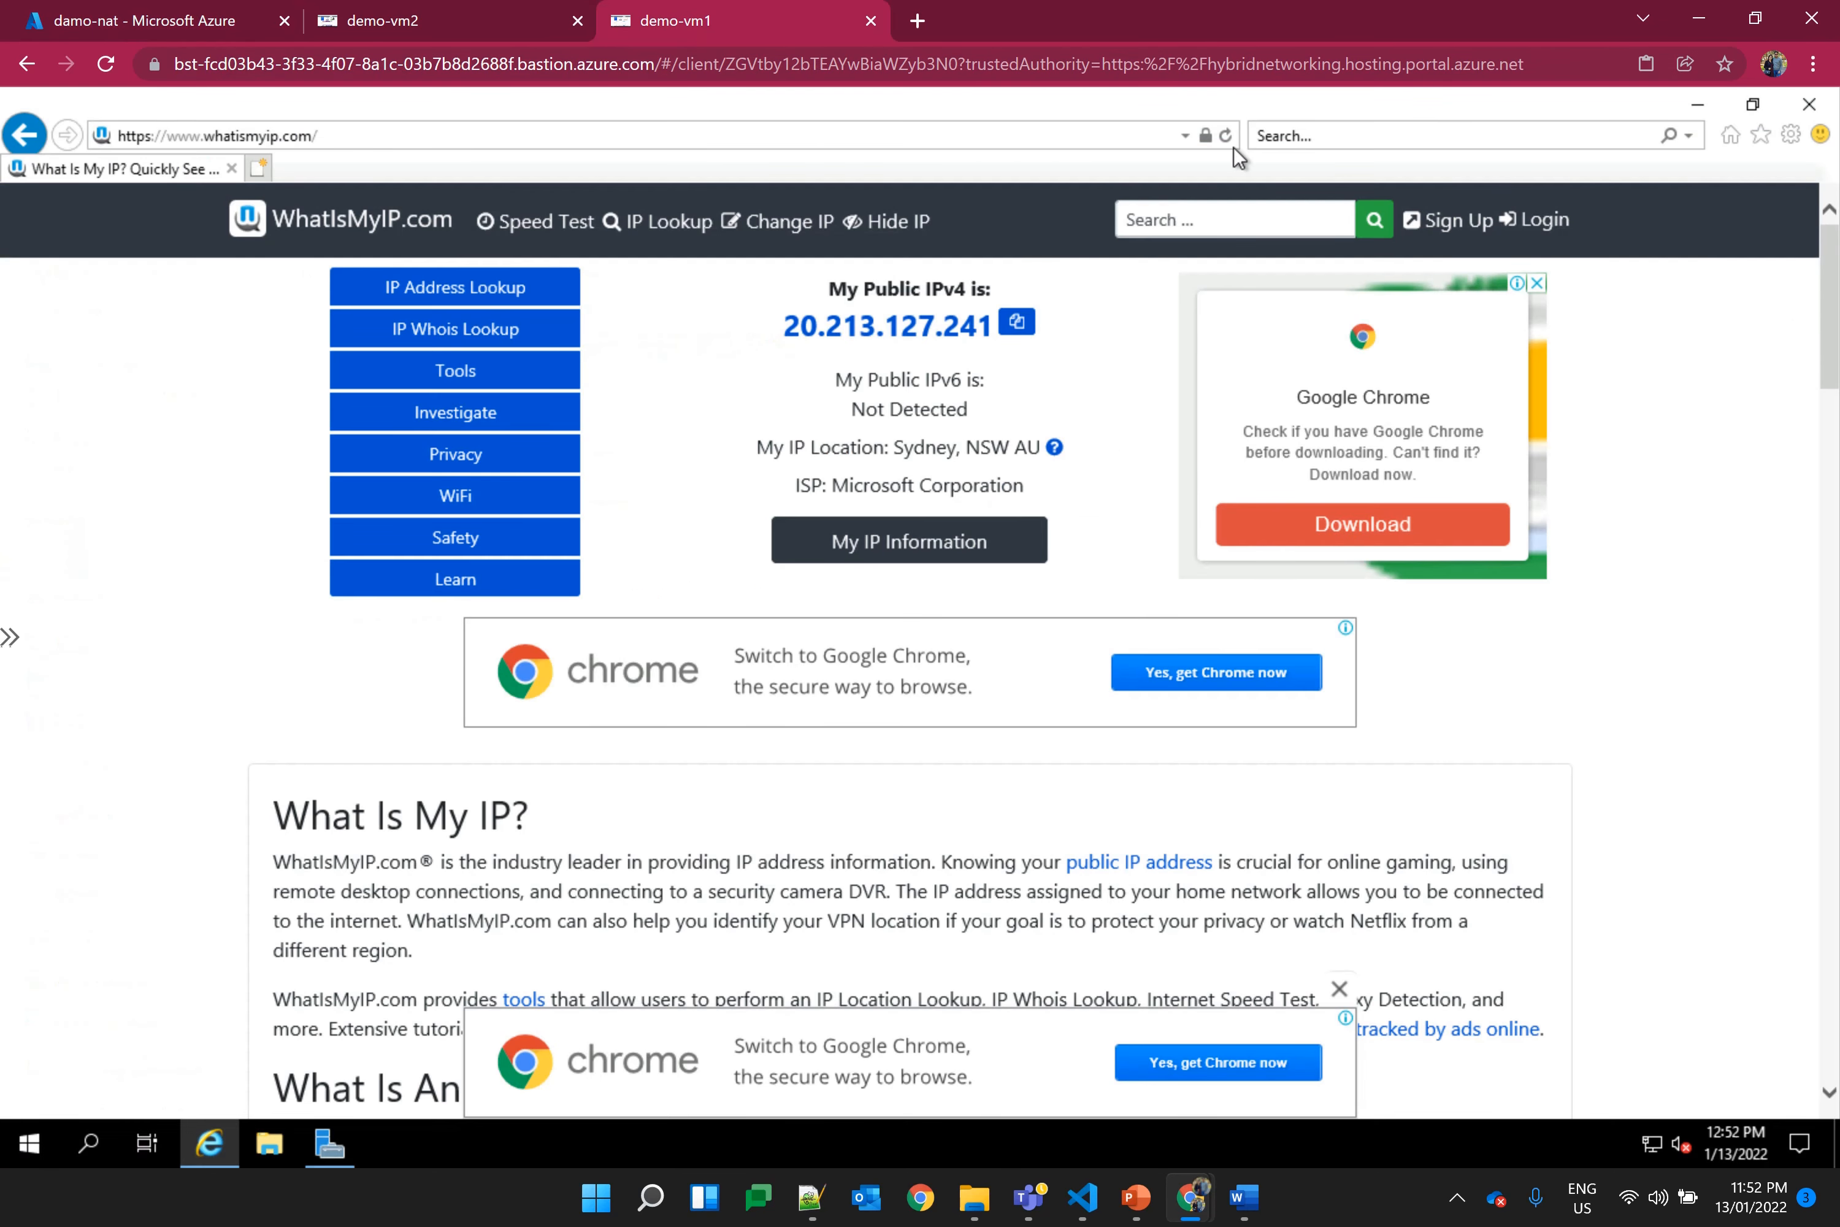
left_click(1224, 134)
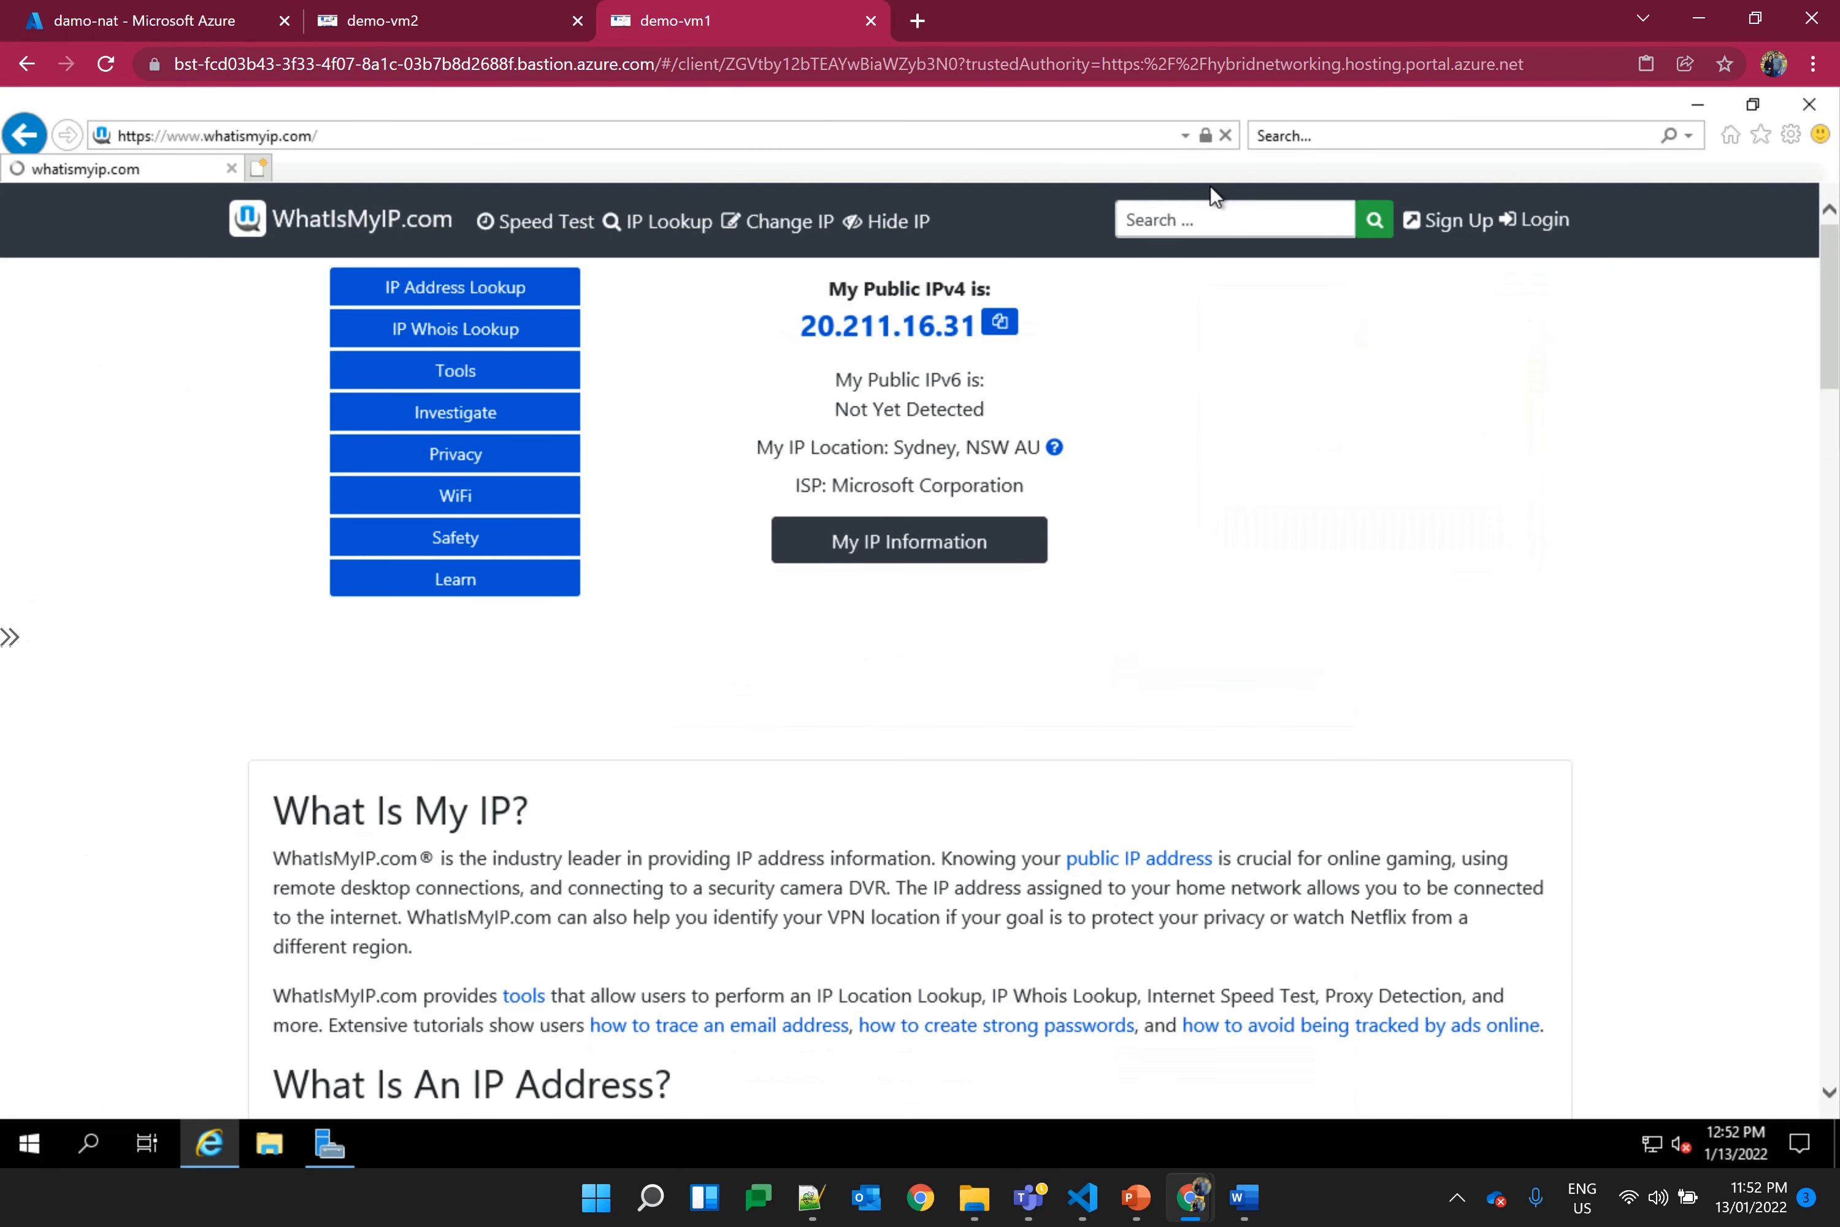
left_click(996, 323)
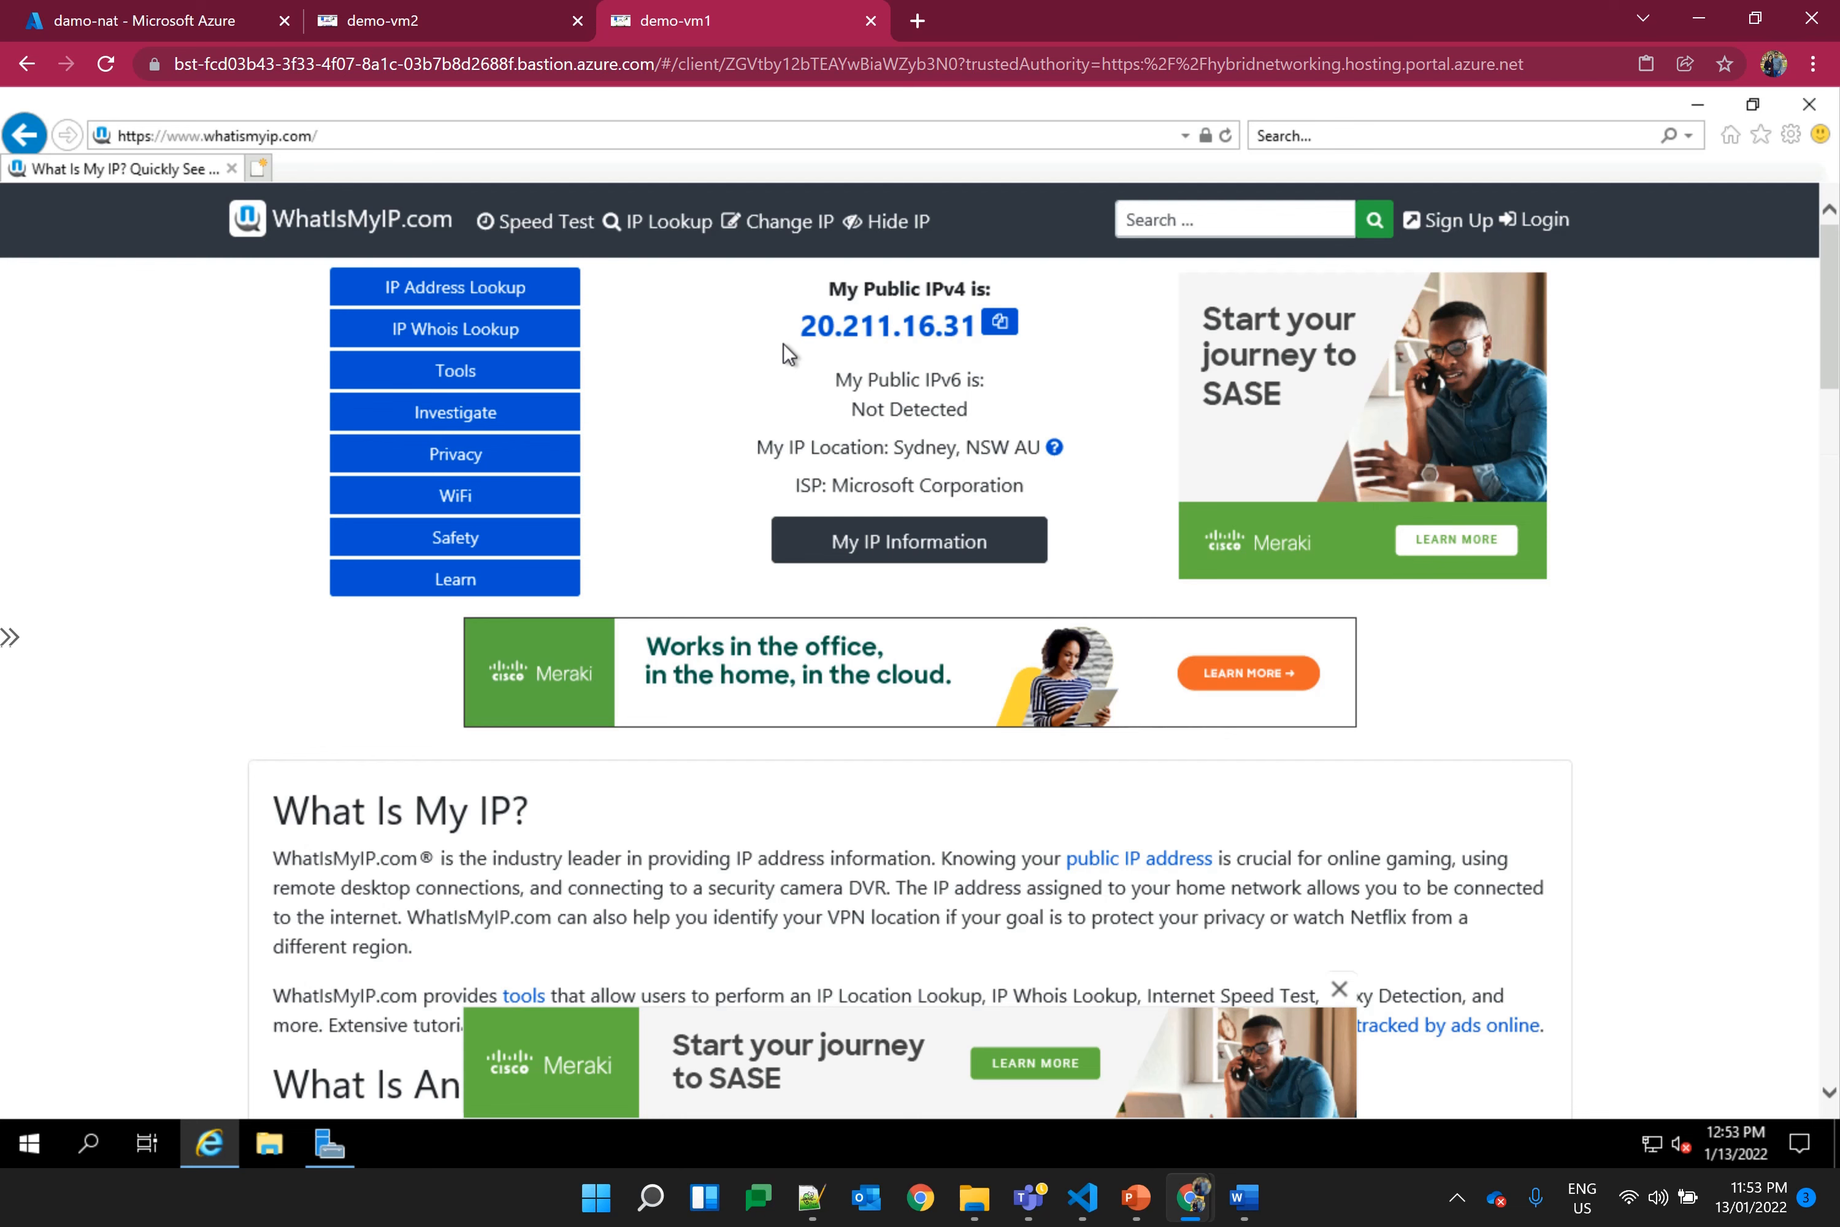
left_click(142, 19)
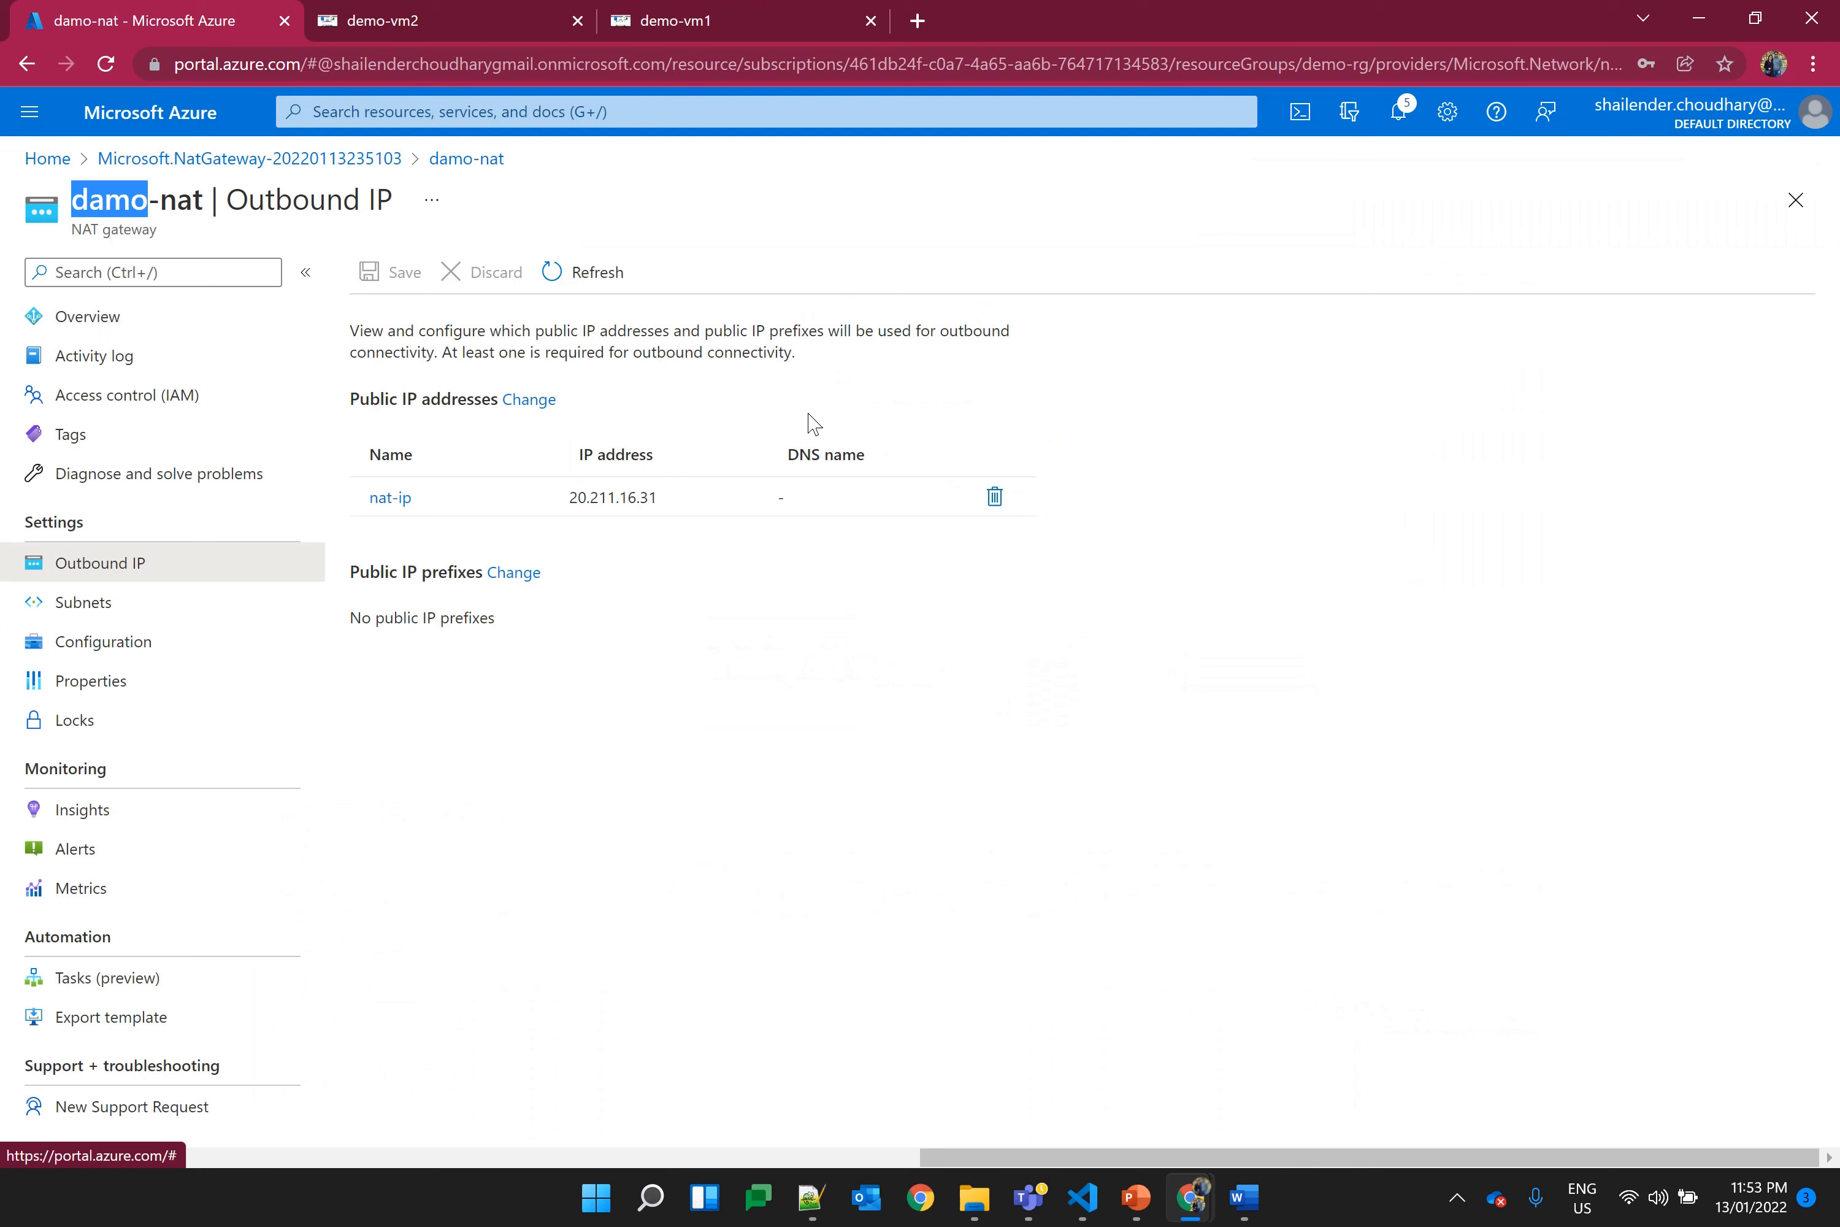